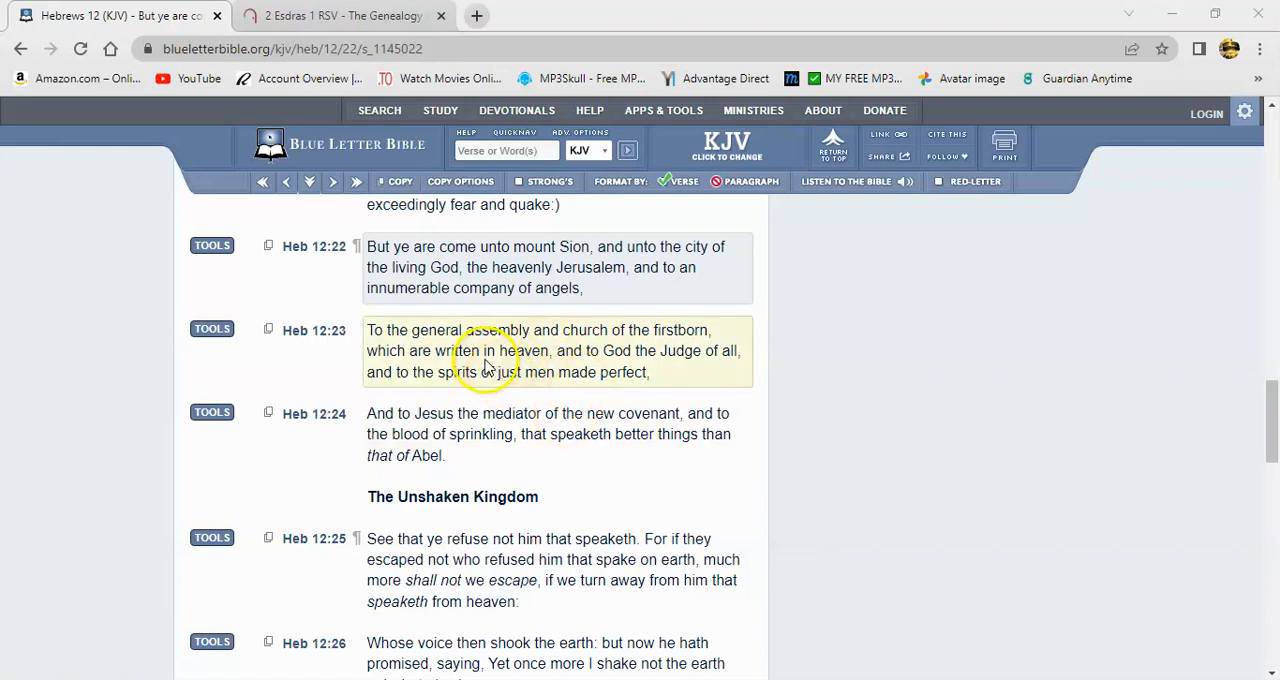
{"action": "mouse_move", "coordinate": [528, 403]}
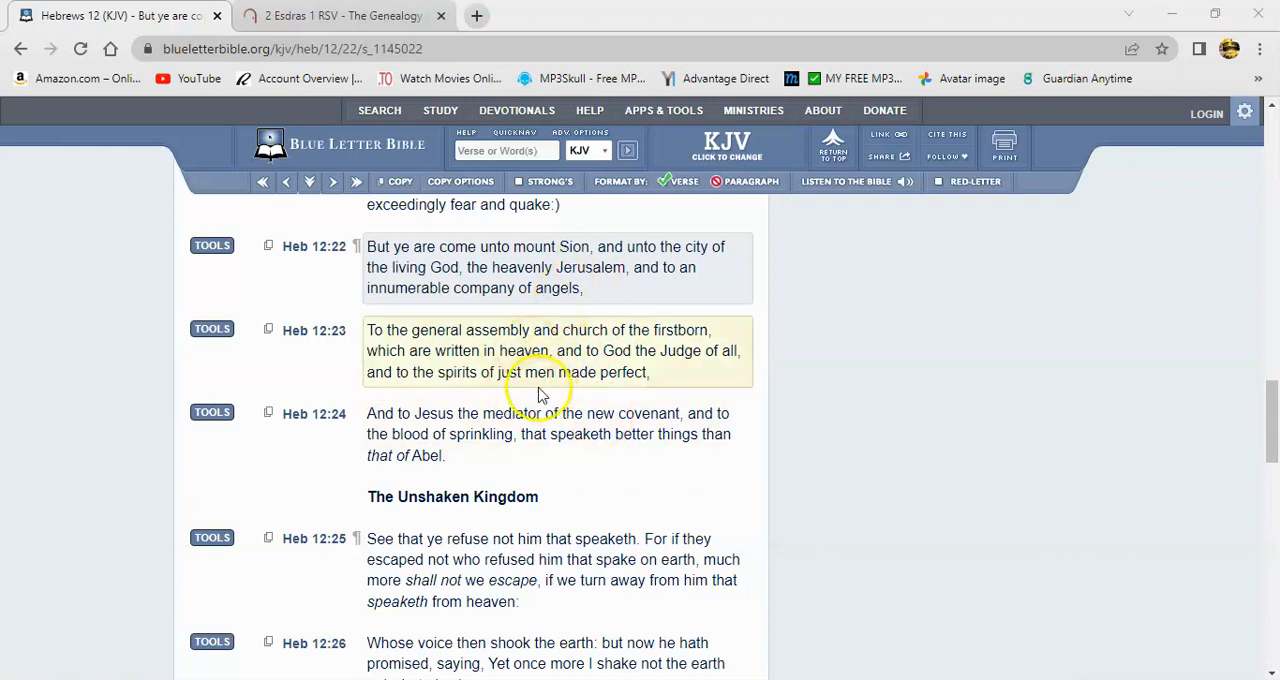
{"action": "mouse_move", "coordinate": [605, 355]}
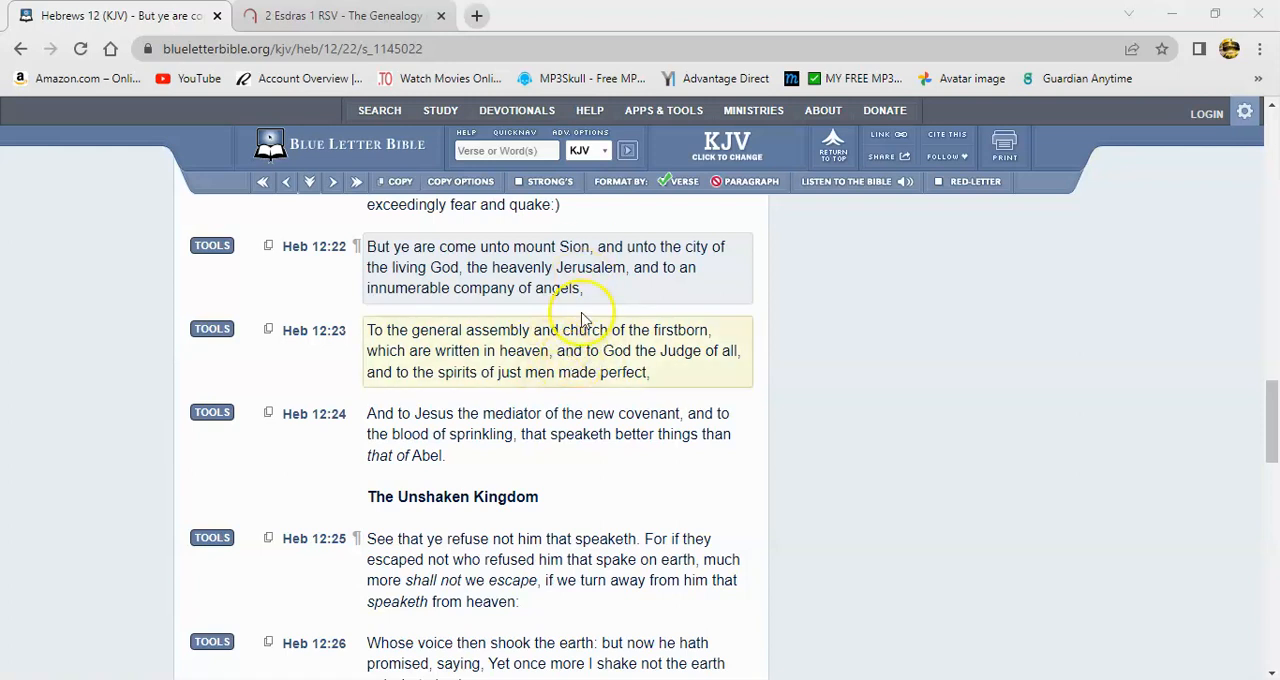
{"action": "mouse_move", "coordinate": [595, 287]}
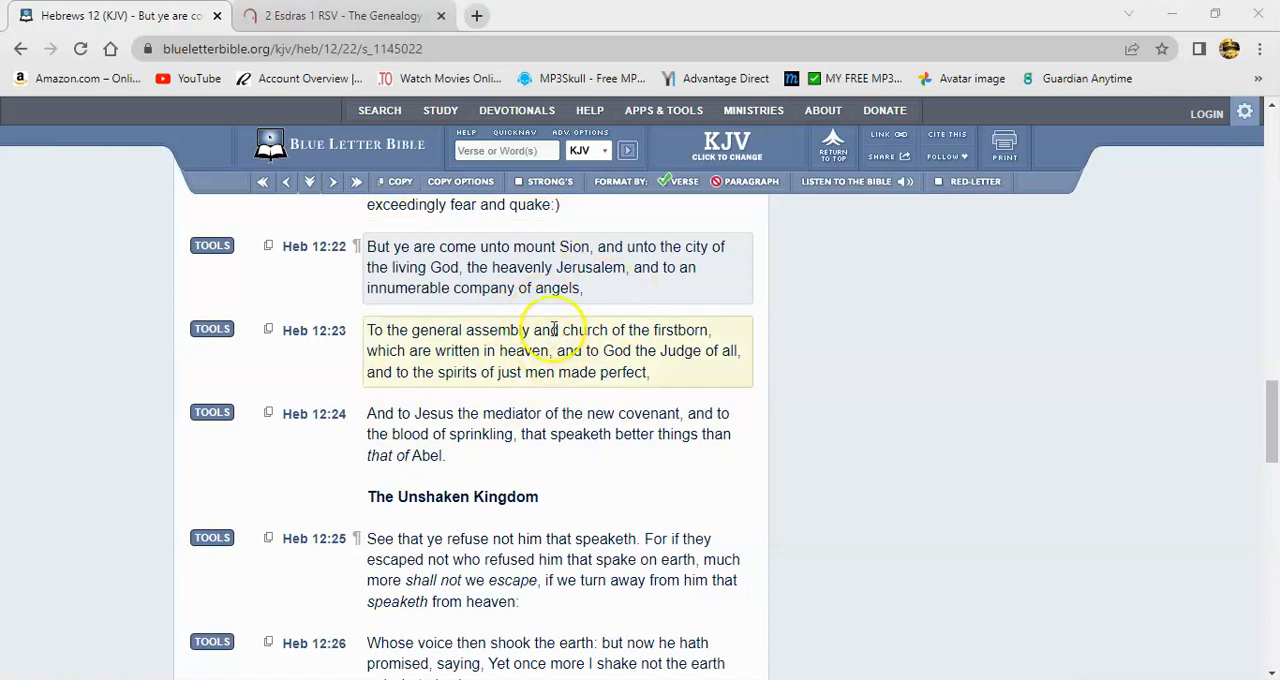
{"action": "mouse_move", "coordinate": [560, 288]}
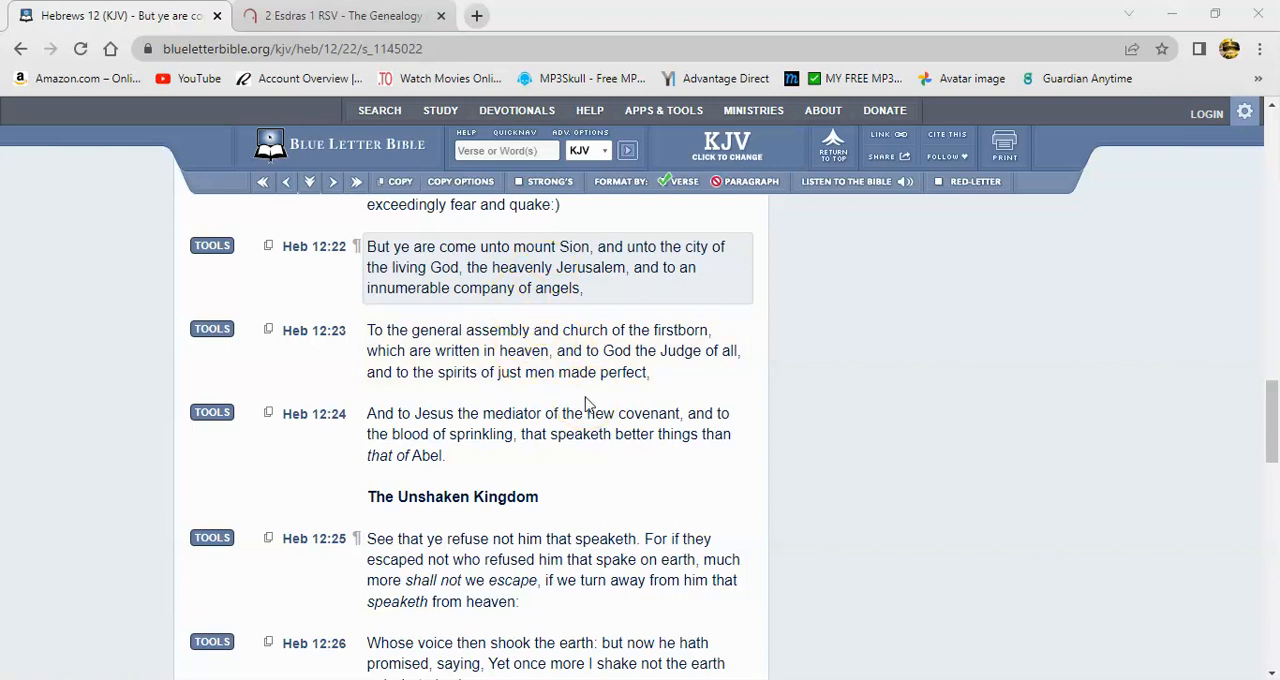
- Open Hebrews 12:22's interlinear tools and select Strong's G32 for 'of angels'
{"action": "left_click", "coordinate": [550, 351]}
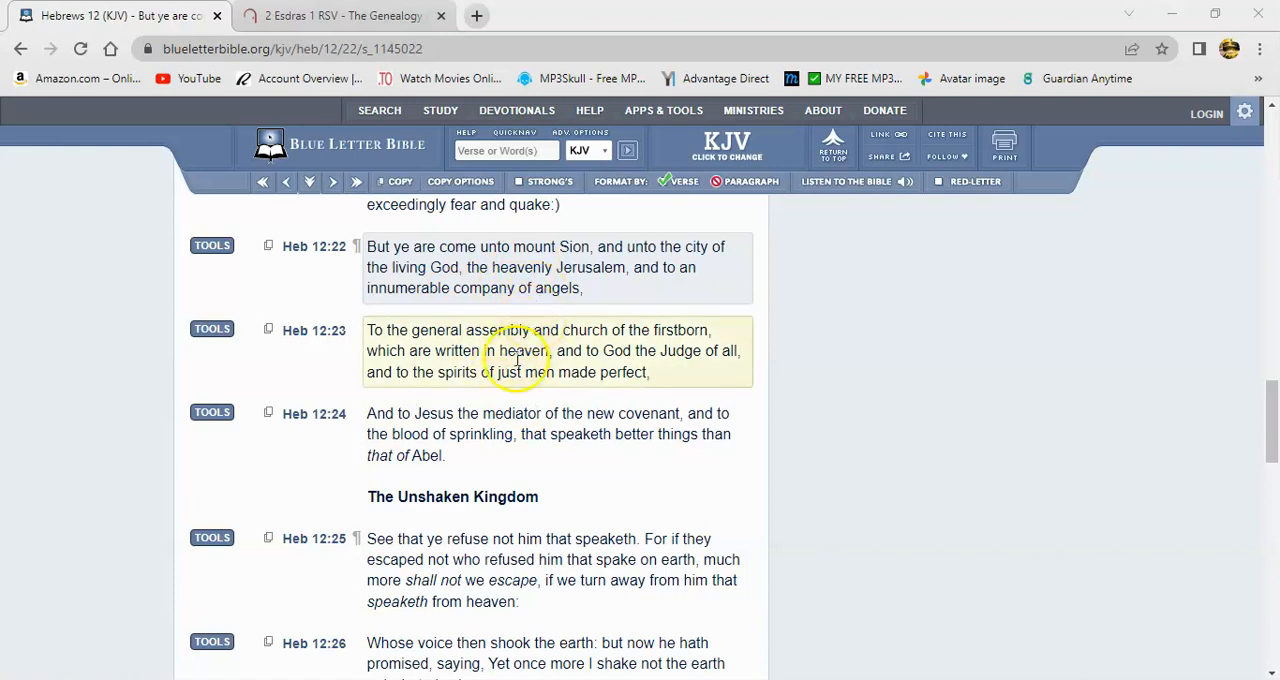
{"action": "mouse_move", "coordinate": [563, 433]}
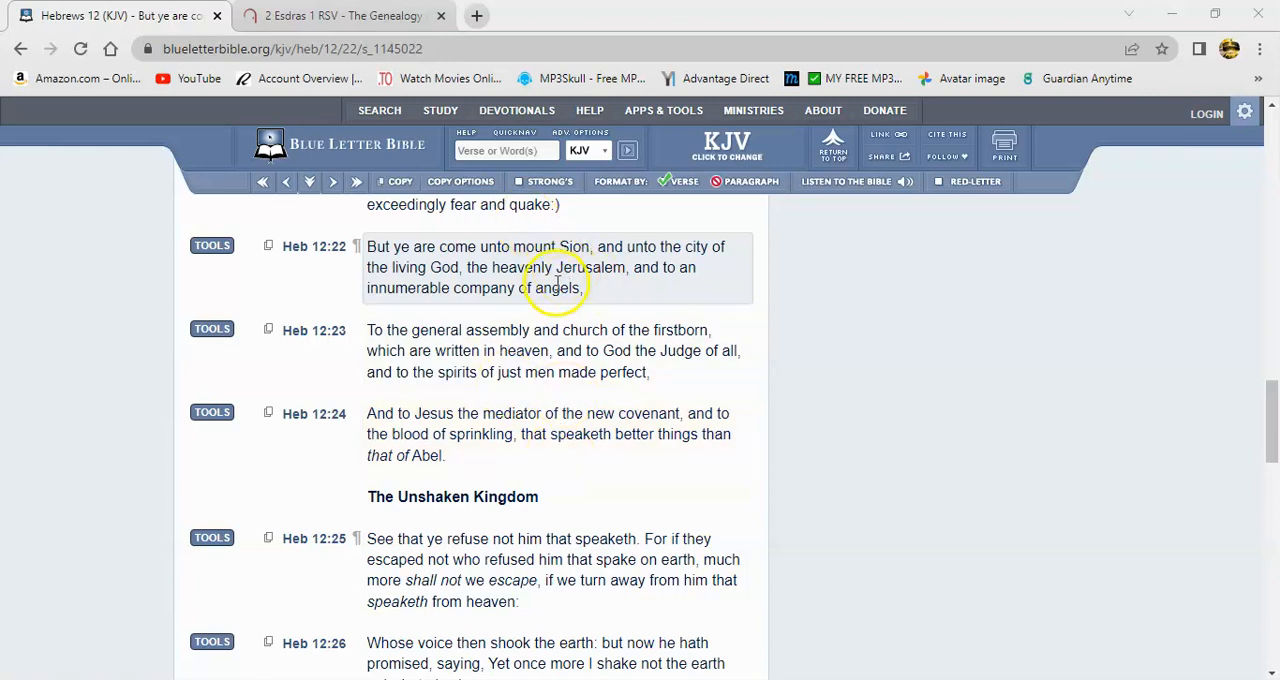
{"action": "mouse_move", "coordinate": [211, 246]}
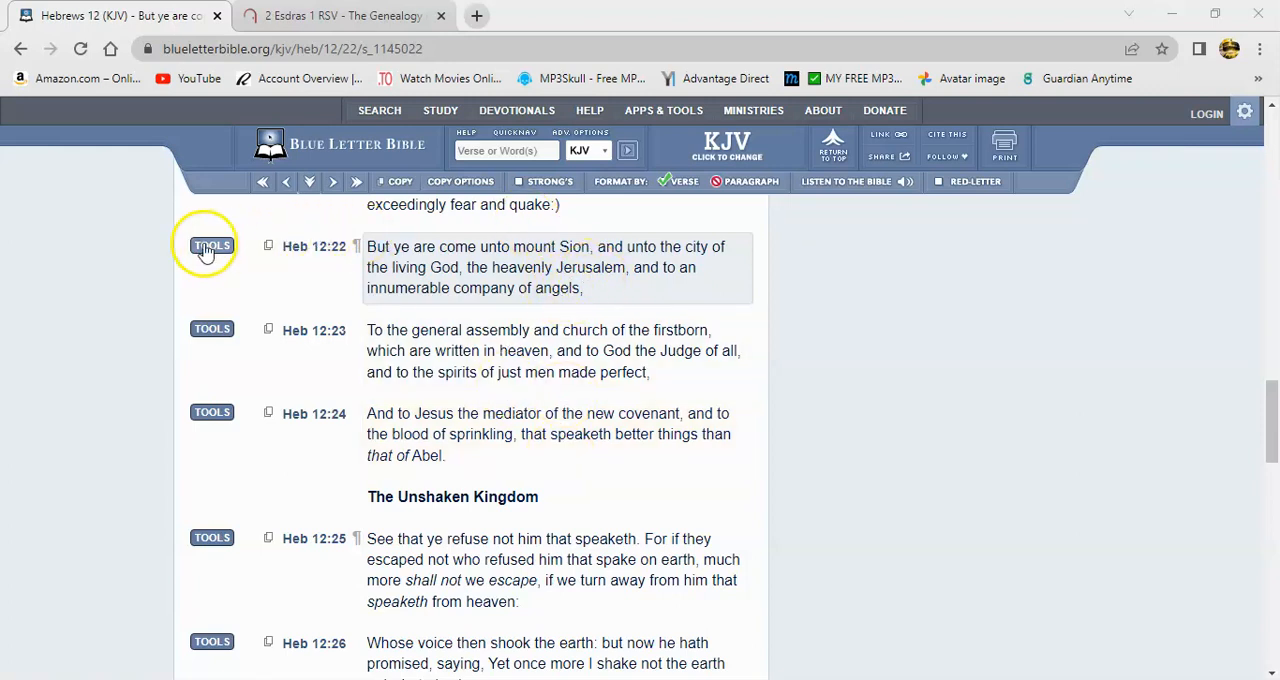
{"action": "left_click", "coordinate": [211, 246]}
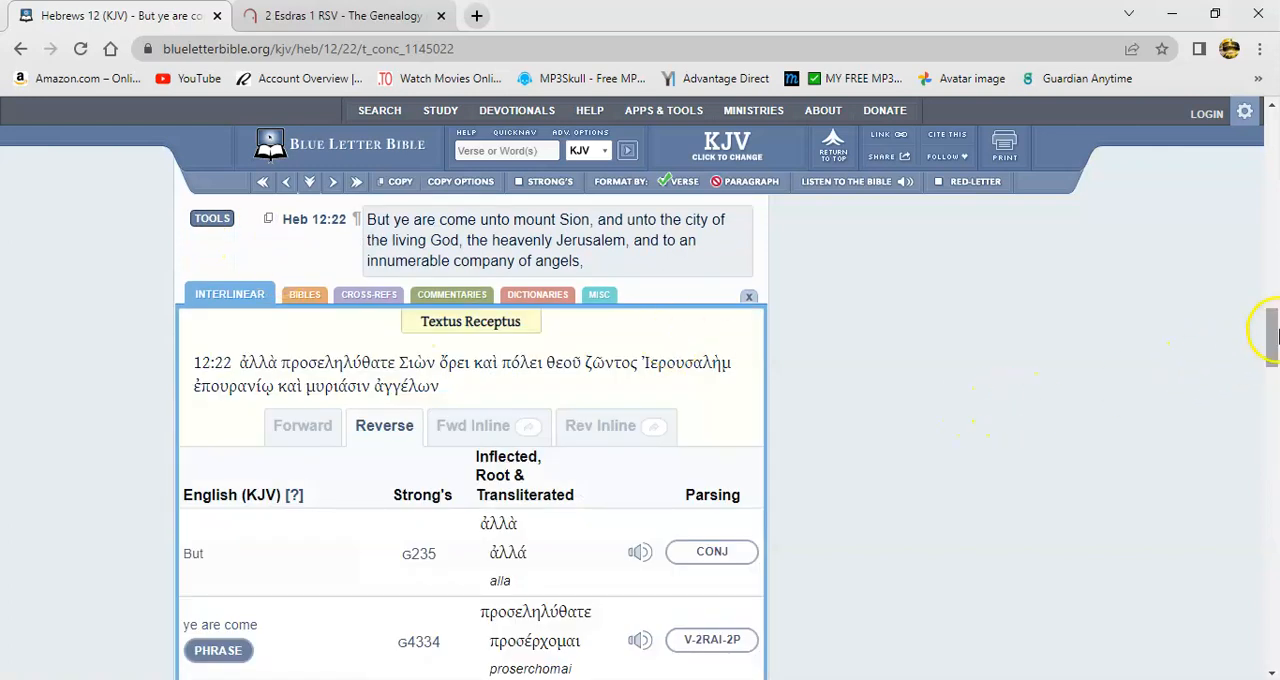
{"action": "scroll", "scroll_direction": "down", "scroll_amount": 3}
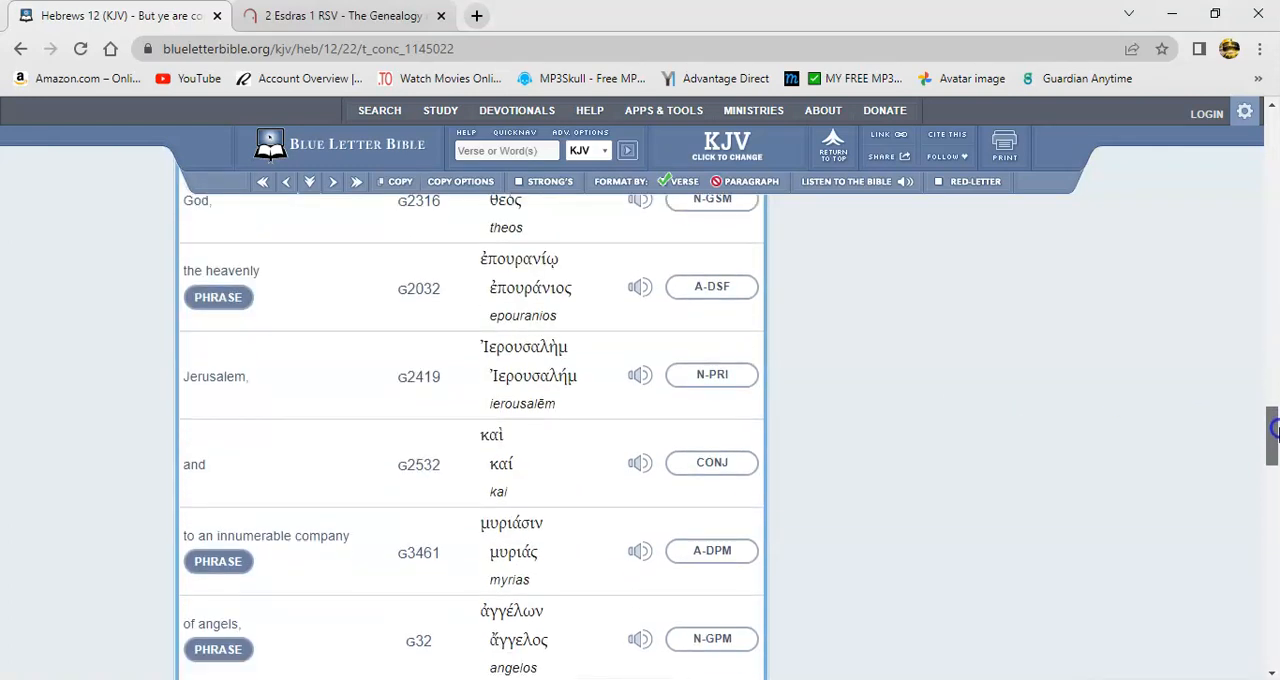
{"action": "scroll", "scroll_direction": "down", "scroll_amount": 3}
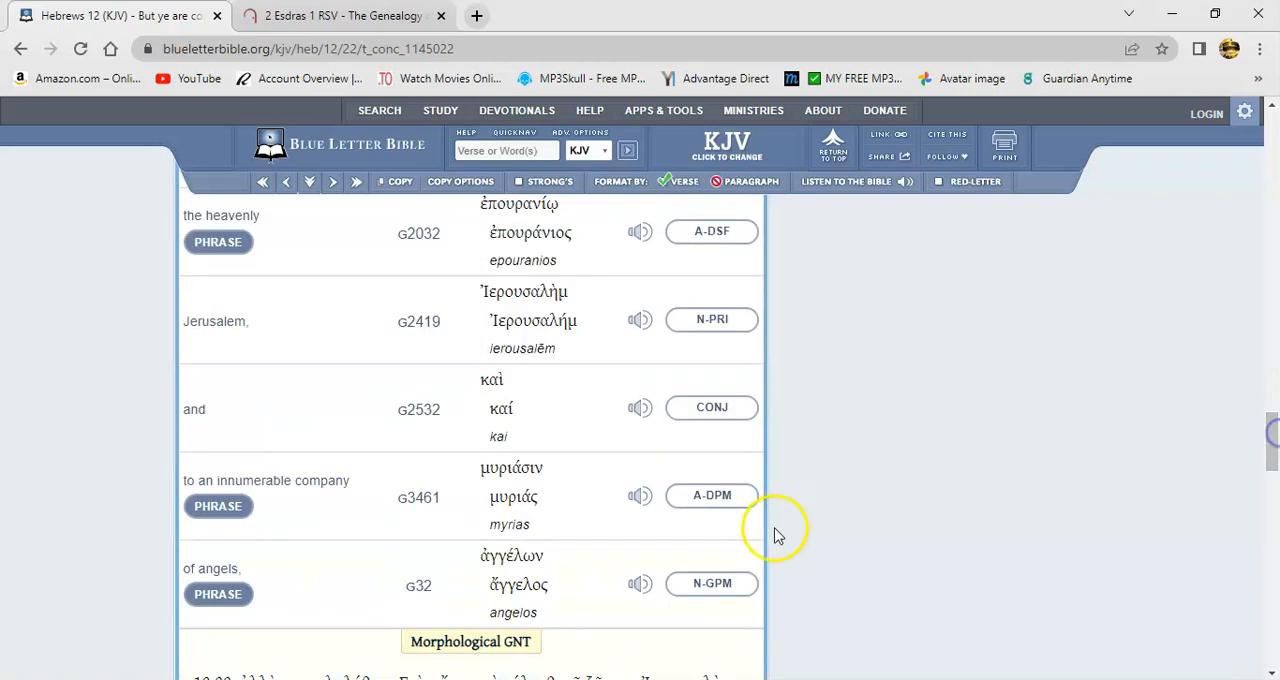
{"action": "left_click", "coordinate": [418, 585]}
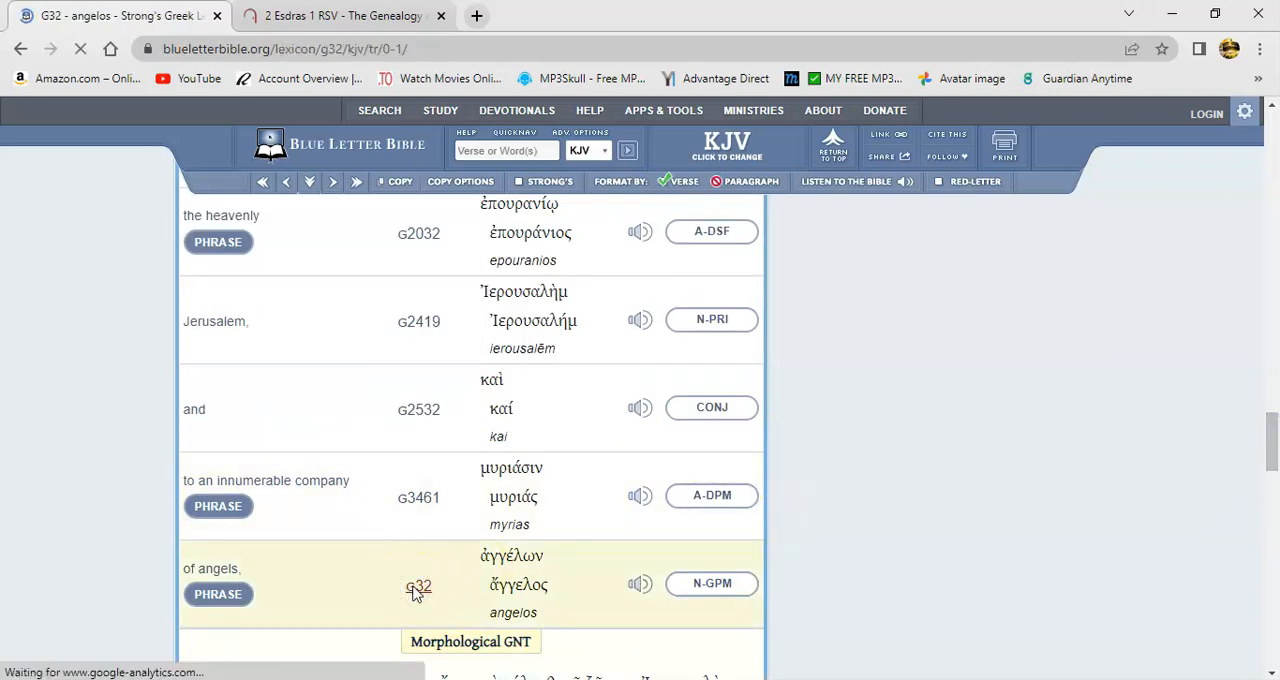
- Scroll the G32 angelos entry to its messenger and angel definitions
{"action": "left_click", "coordinate": [417, 585]}
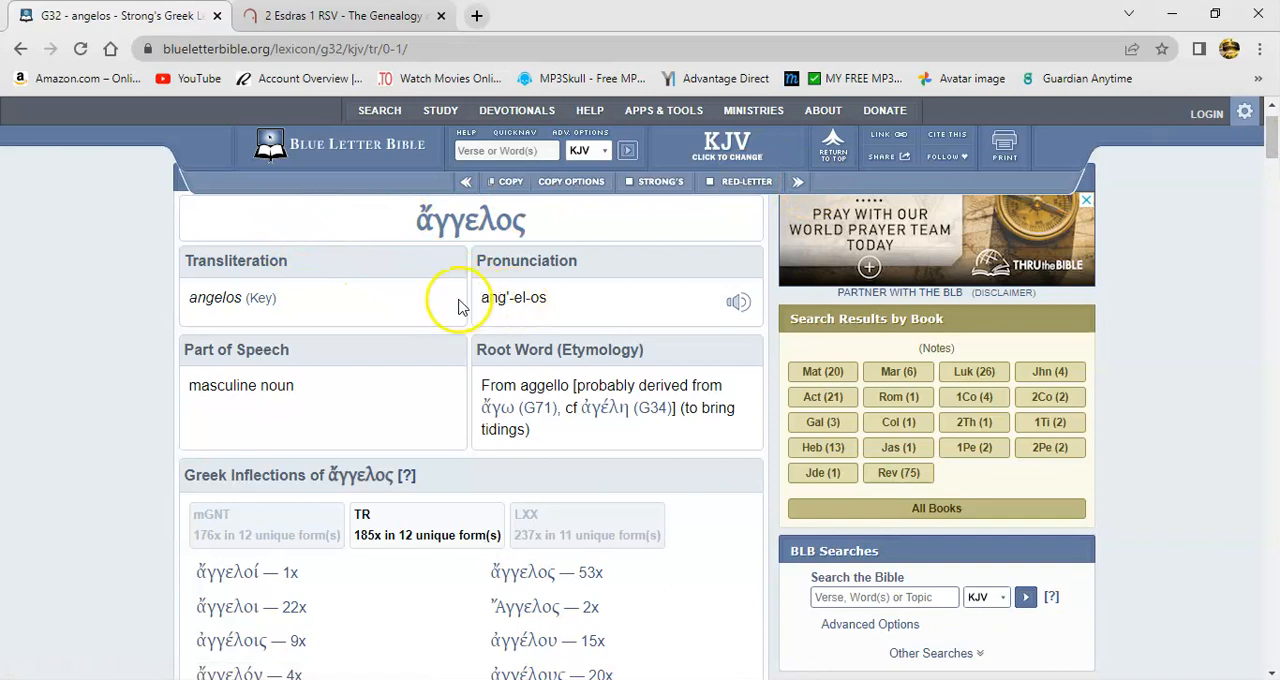
{"action": "scroll", "scroll_direction": "down", "scroll_amount": 3}
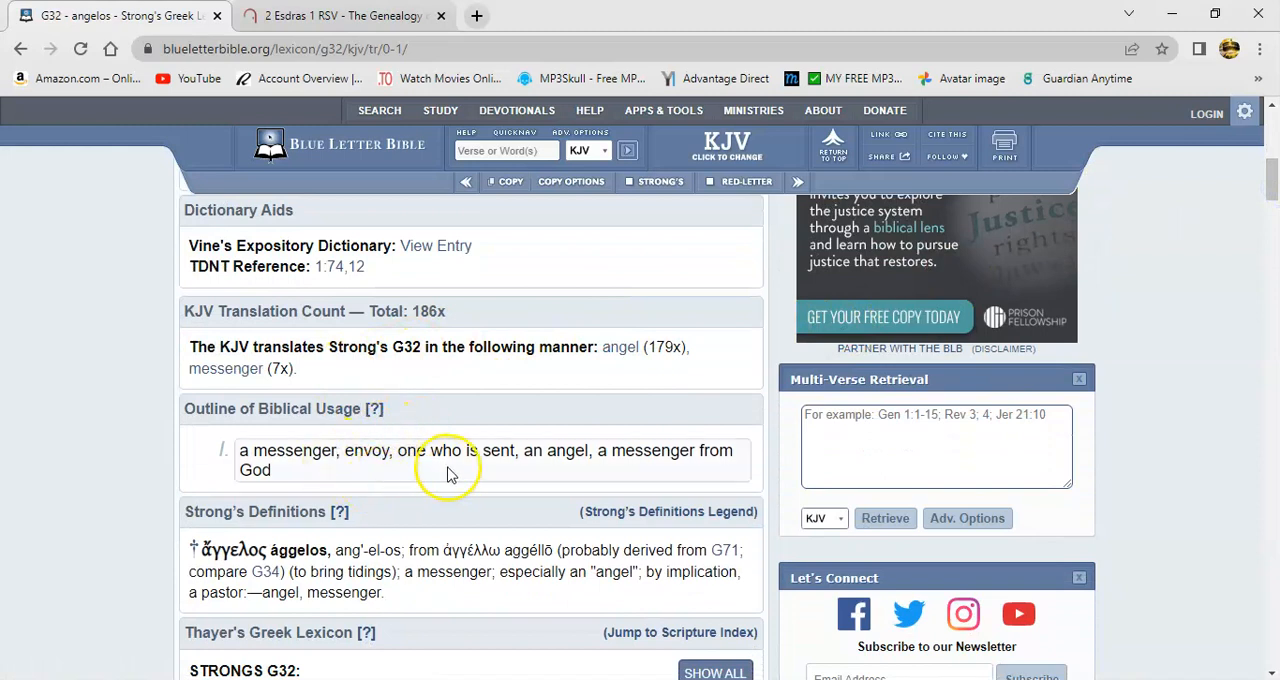
{"action": "mouse_move", "coordinate": [405, 483]}
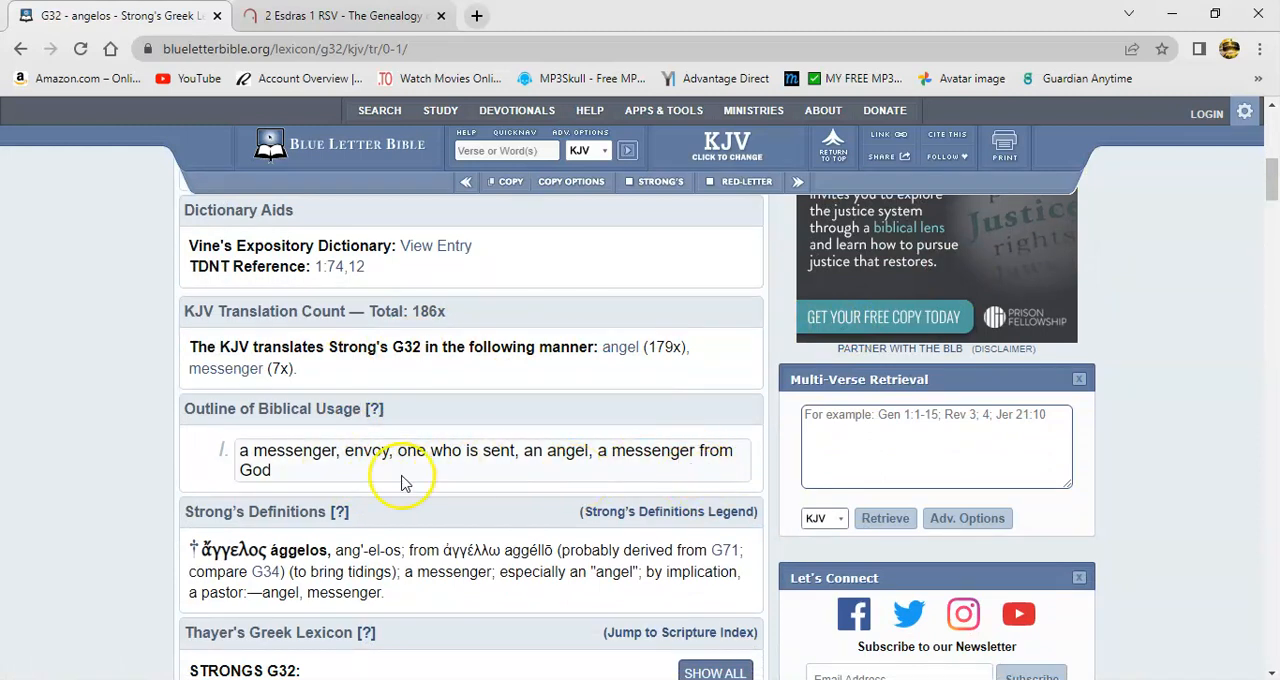
{"action": "mouse_move", "coordinate": [475, 485]}
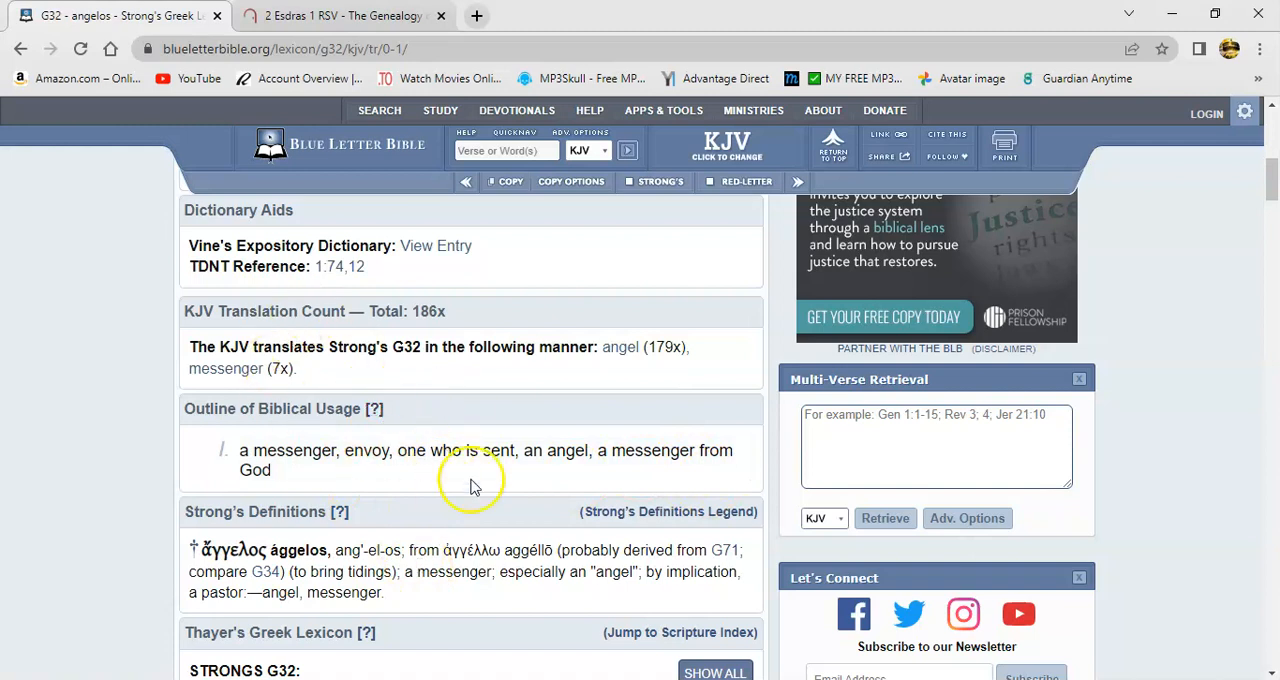
{"action": "mouse_move", "coordinate": [480, 383]}
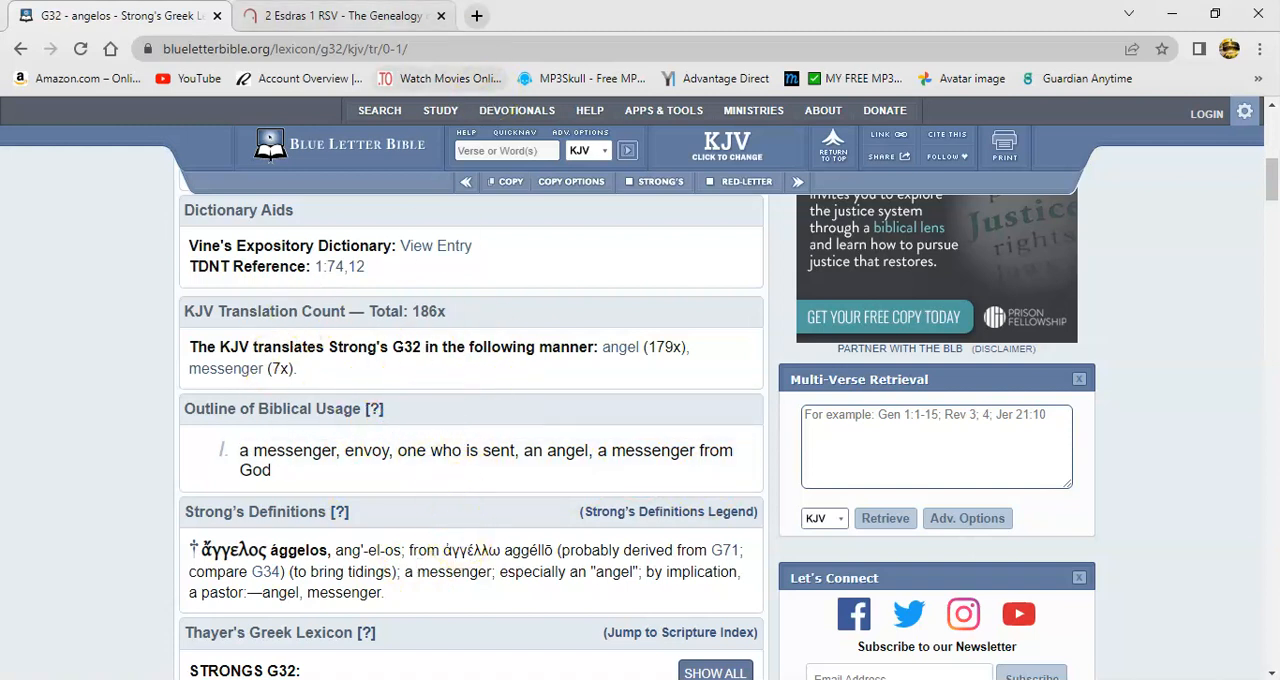
- Return to Bible Gateway and scroll 2 Esdras 1 RSV to verses 33–40 and footnotes
{"action": "left_click", "coordinate": [344, 15]}
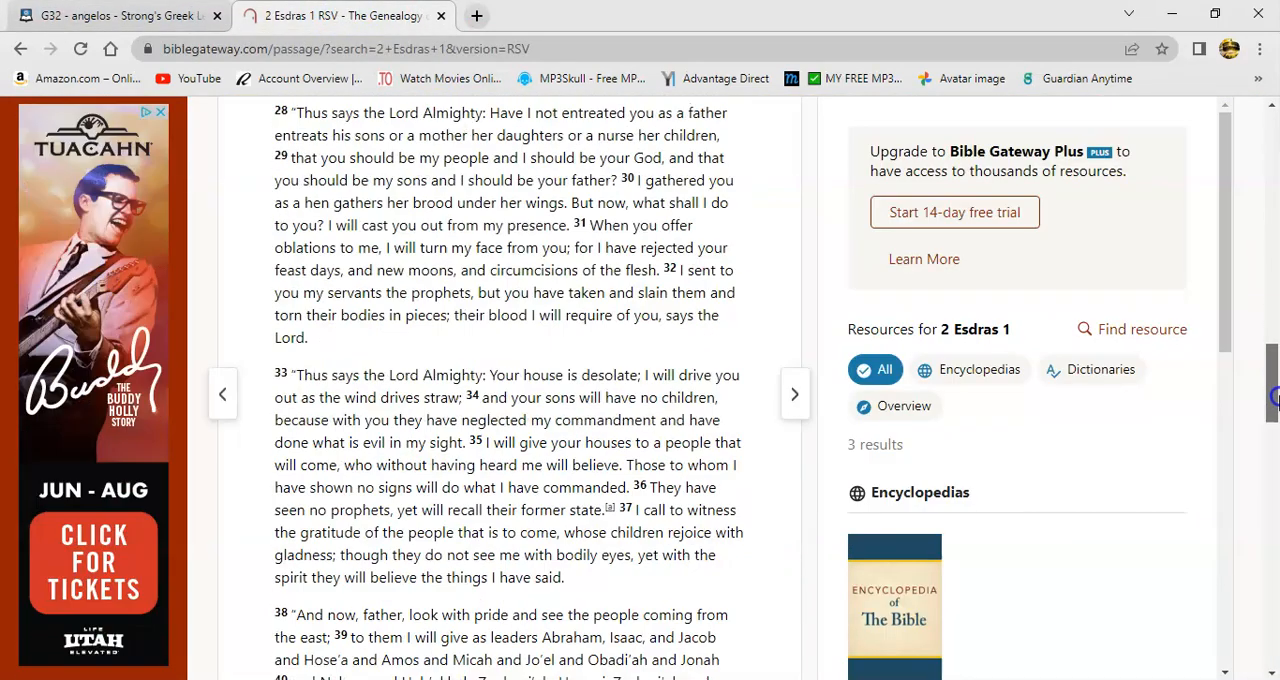
{"action": "scroll", "scroll_direction": "down", "scroll_amount": 3}
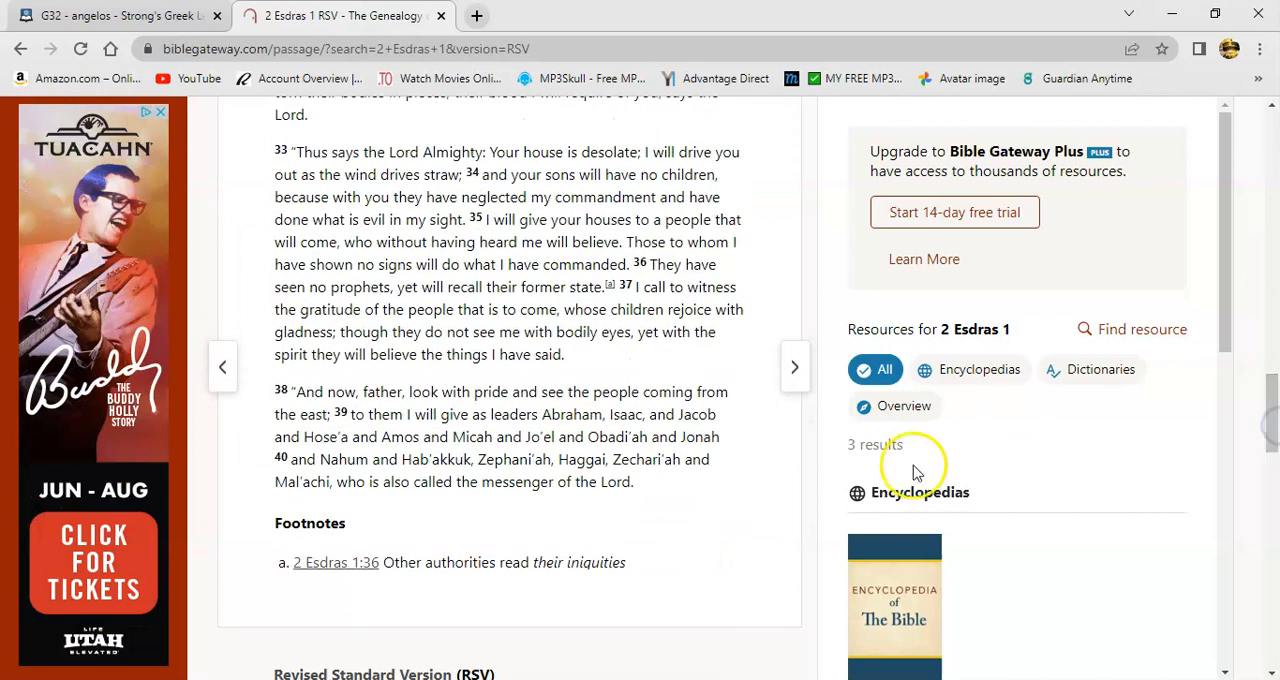
{"action": "mouse_move", "coordinate": [380, 391]}
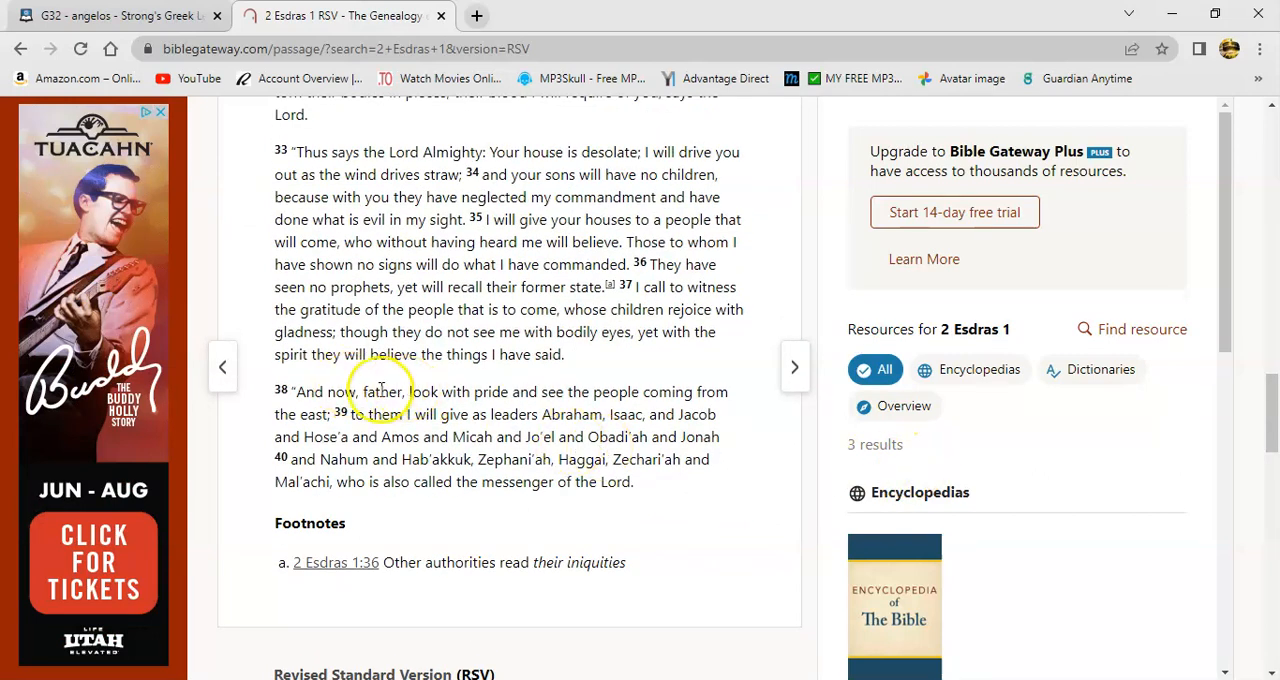
{"action": "mouse_move", "coordinate": [537, 414]}
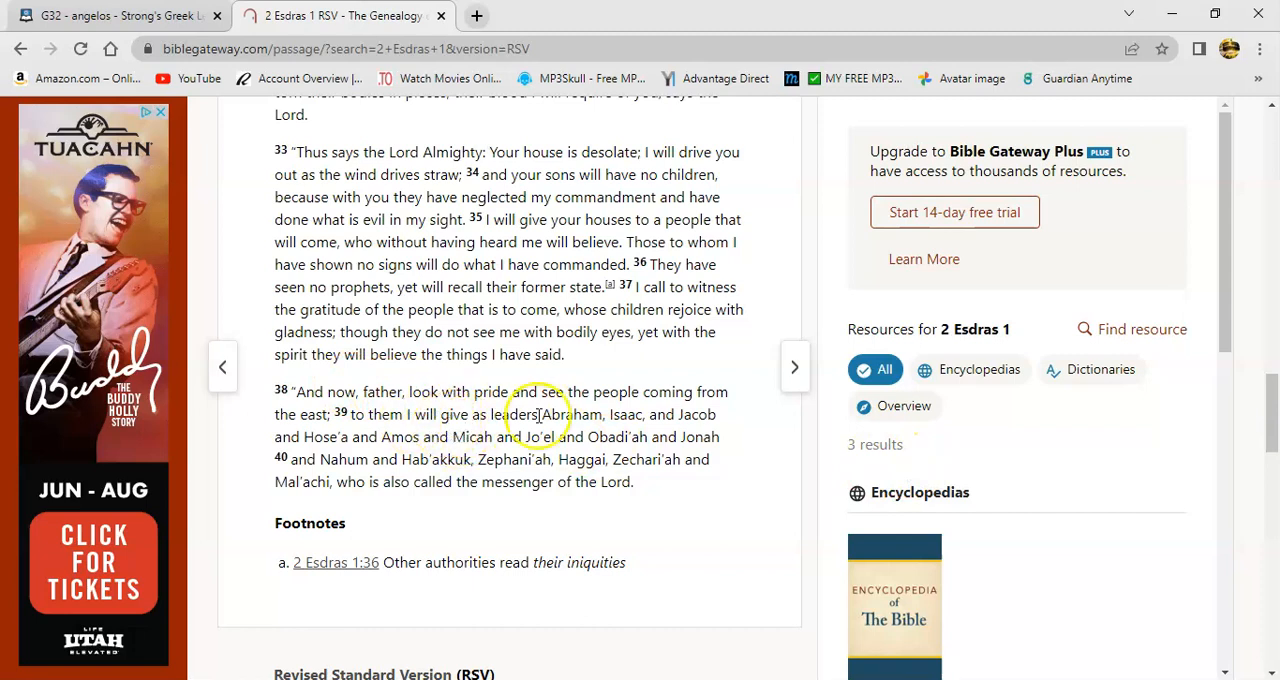
{"action": "mouse_move", "coordinate": [540, 365]}
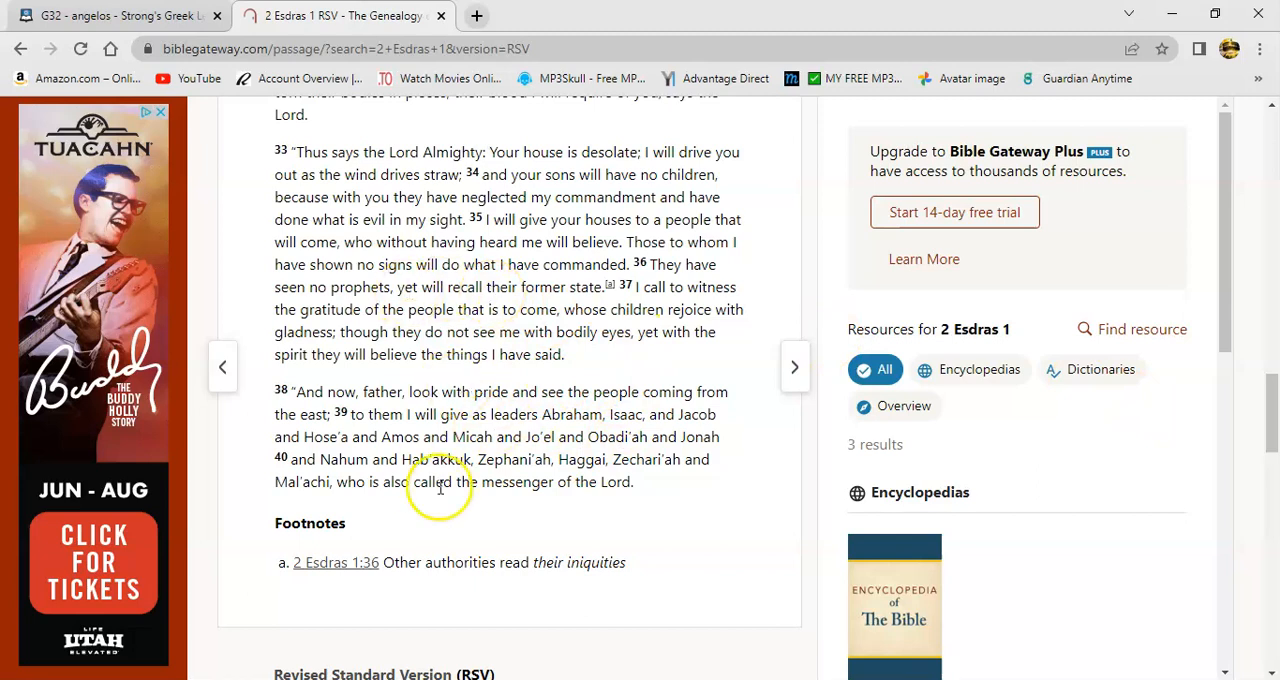
{"action": "mouse_move", "coordinate": [545, 460]}
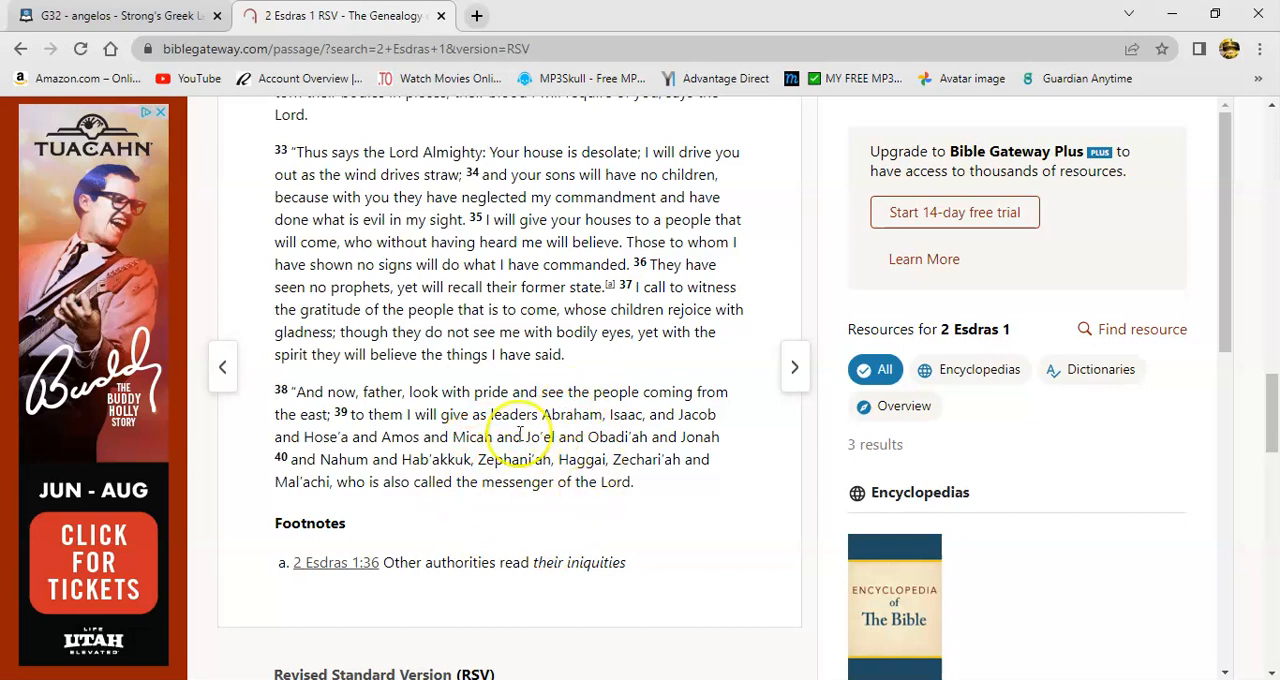
{"action": "mouse_move", "coordinate": [545, 490]}
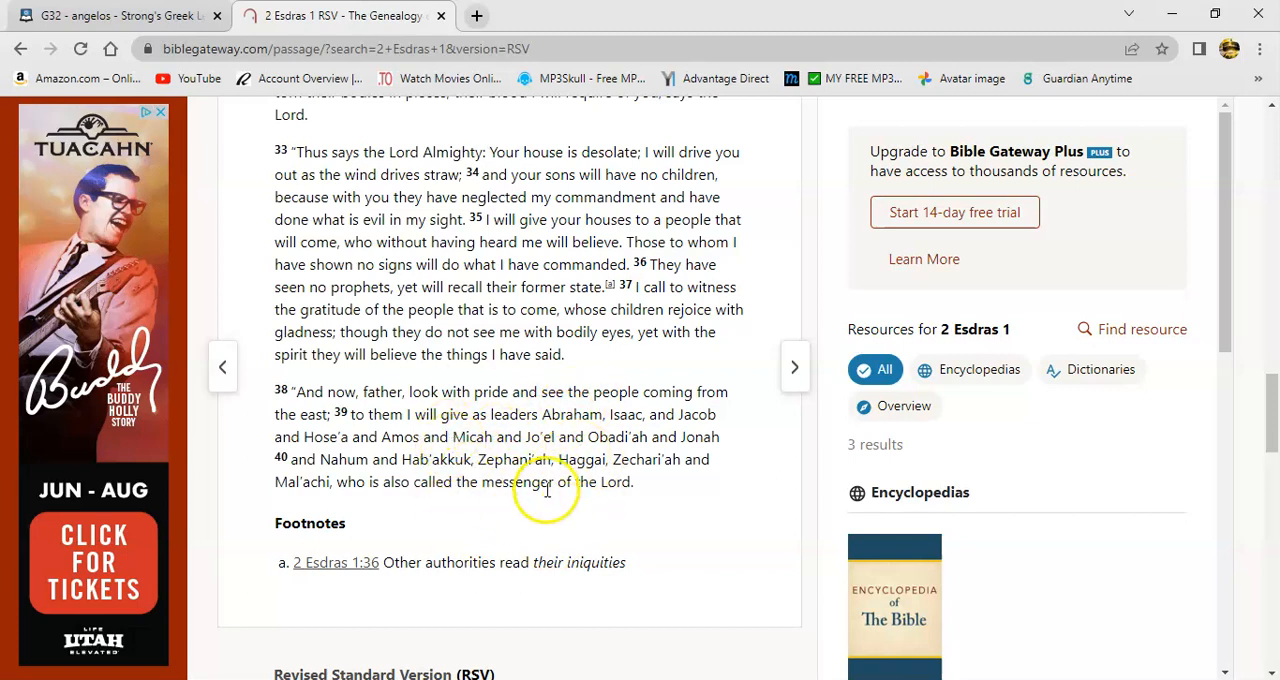
{"action": "mouse_move", "coordinate": [520, 505]}
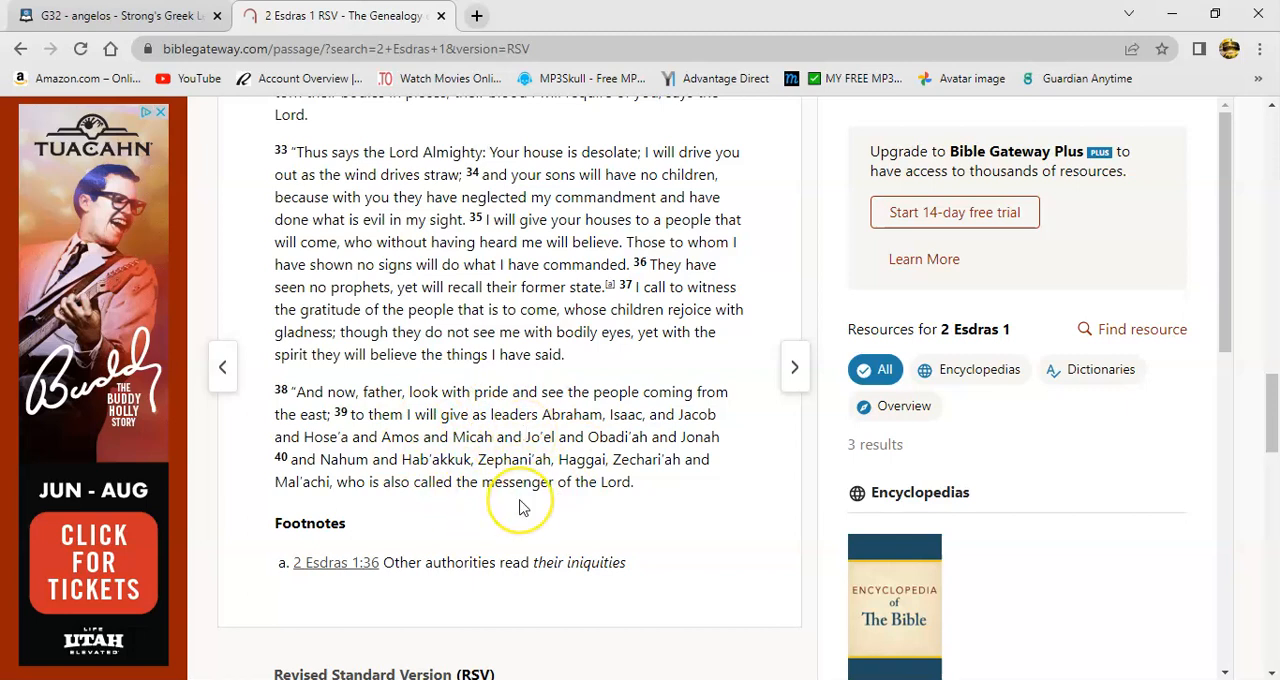
{"action": "mouse_move", "coordinate": [492, 495]}
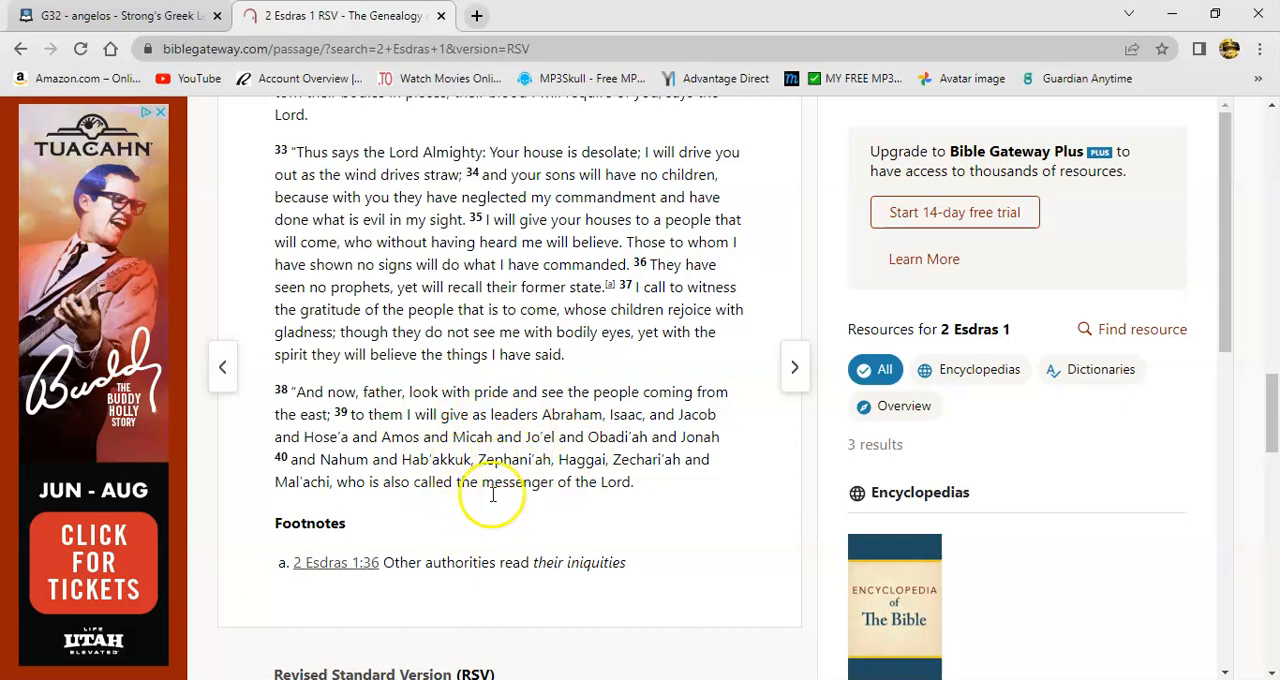
{"action": "mouse_move", "coordinate": [570, 450]}
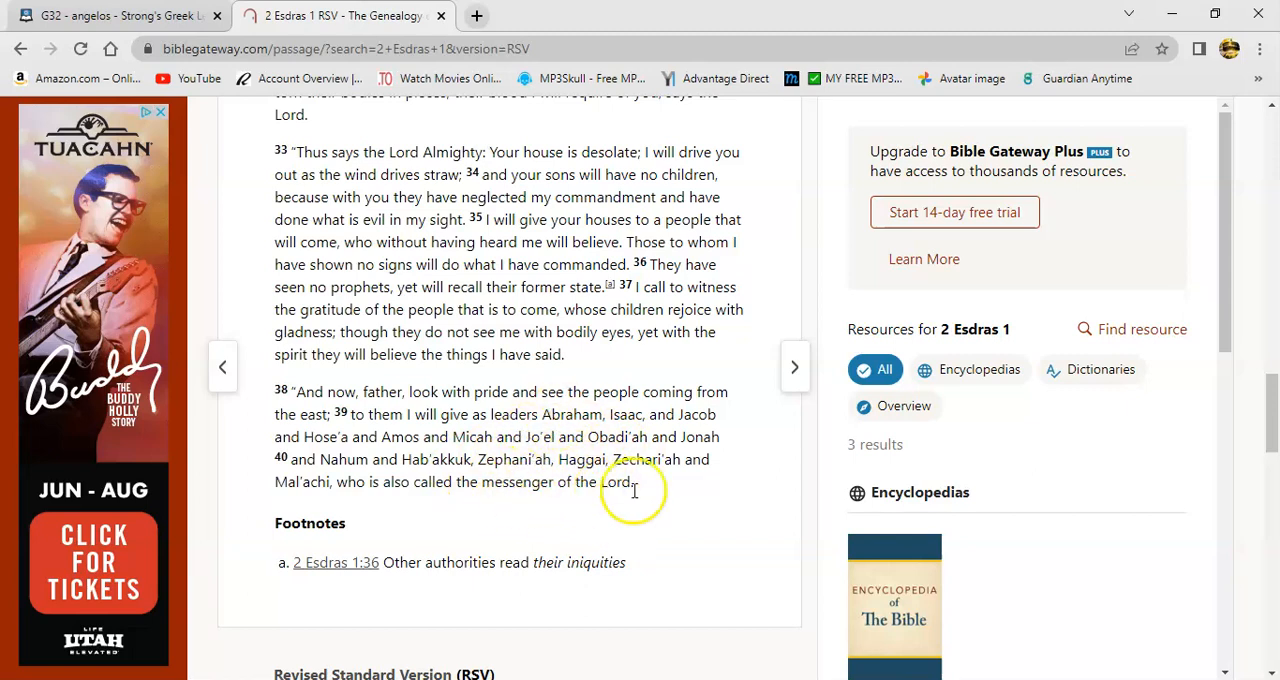
{"action": "mouse_move", "coordinate": [548, 481]}
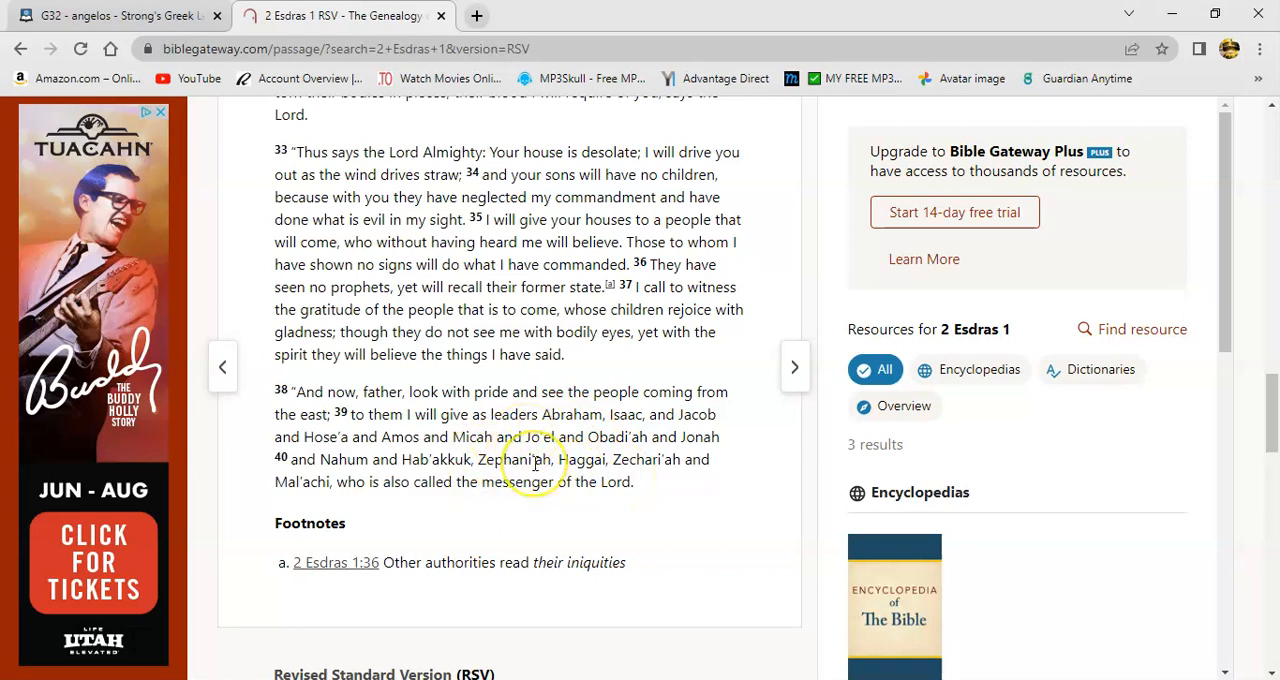
{"action": "mouse_move", "coordinate": [330, 384]}
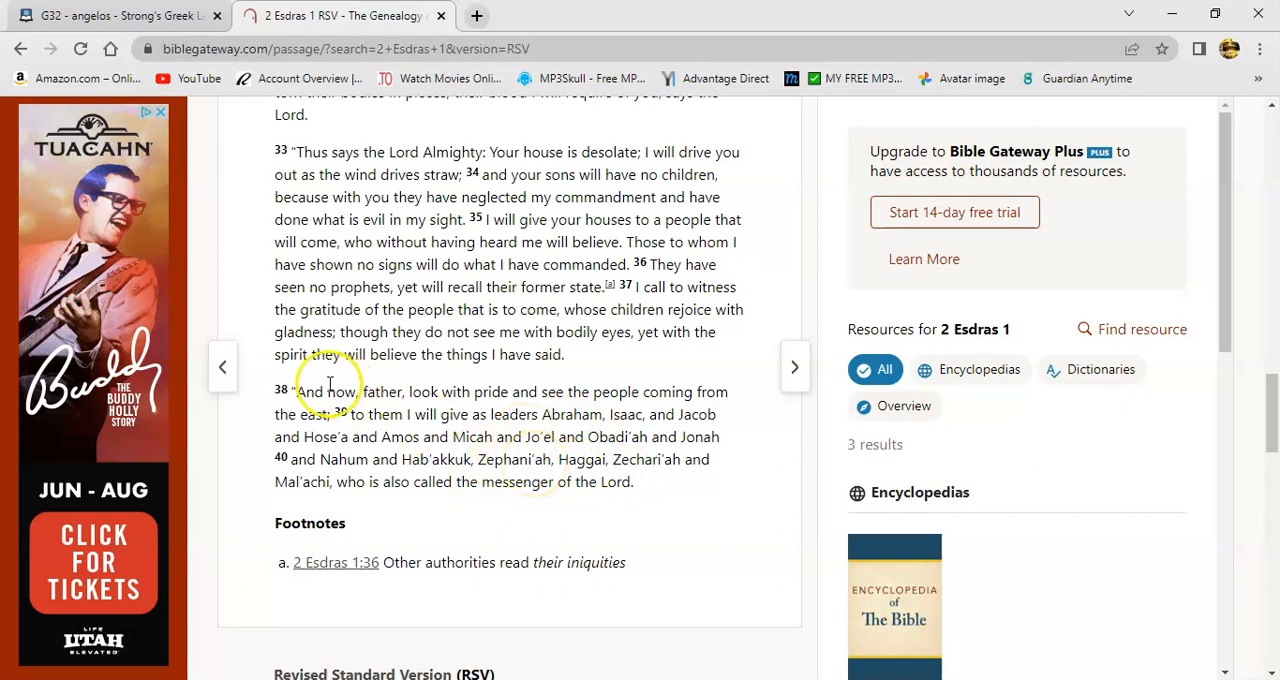
{"action": "mouse_move", "coordinate": [495, 392]}
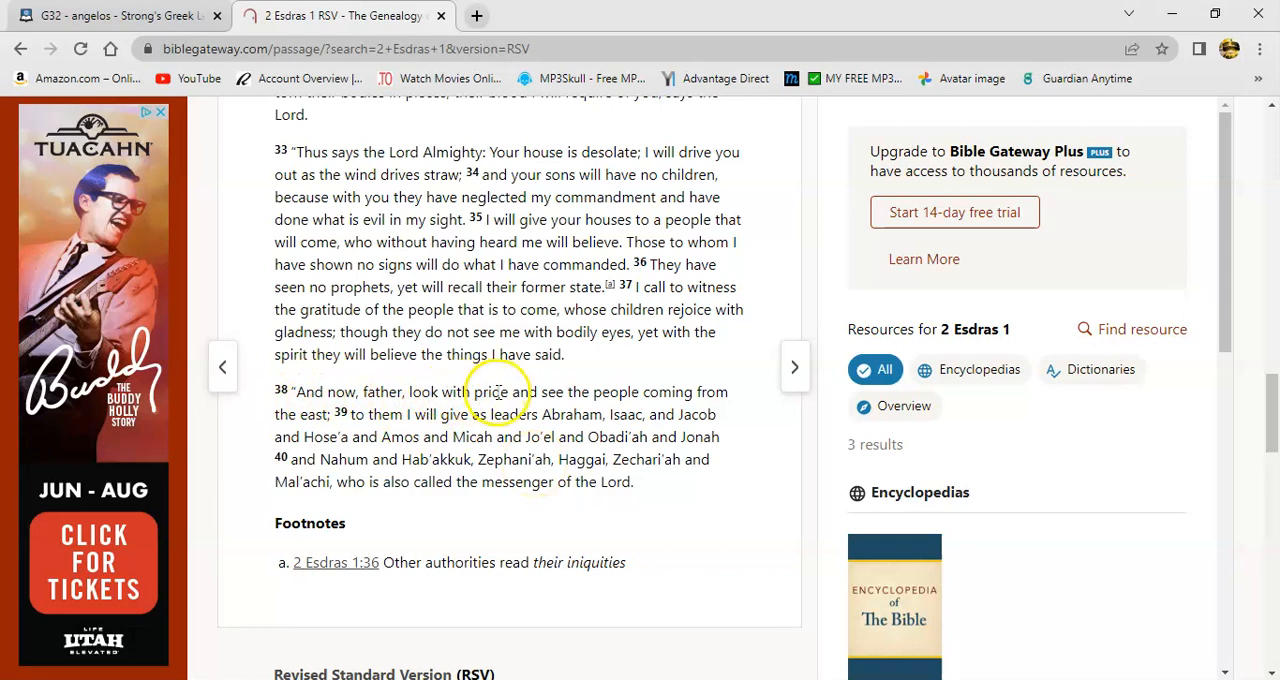
{"action": "mouse_move", "coordinate": [280, 455]}
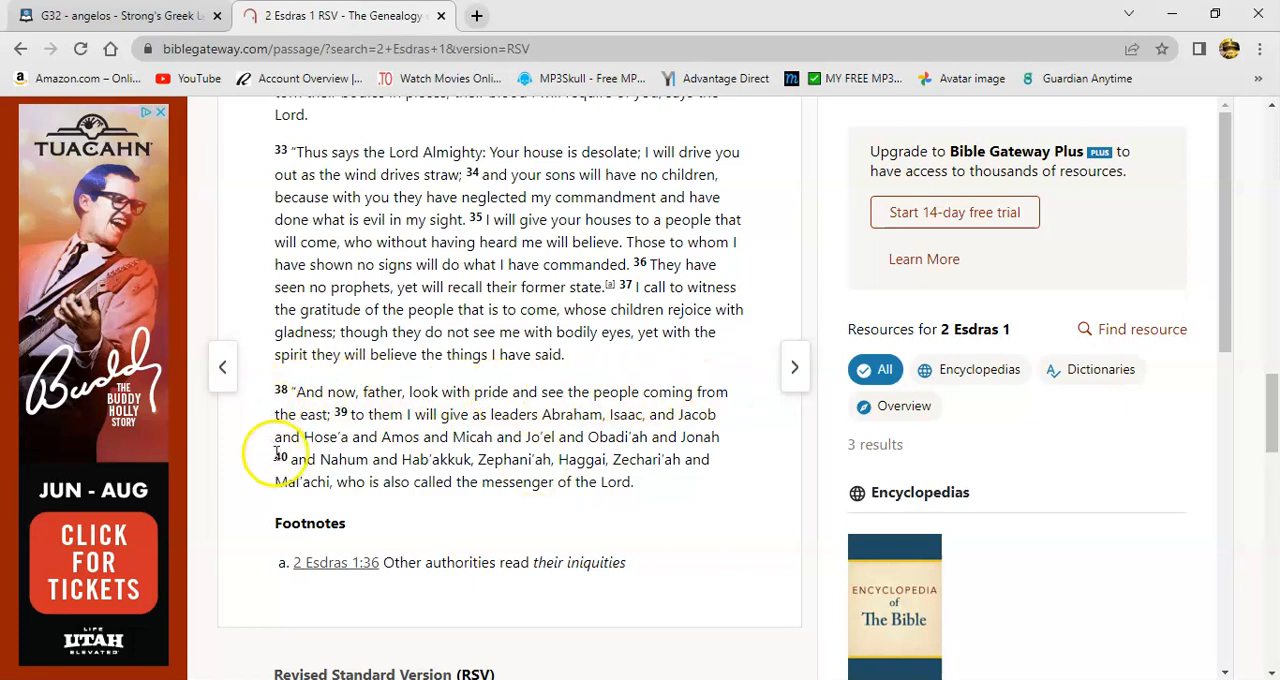
{"action": "mouse_move", "coordinate": [365, 427]}
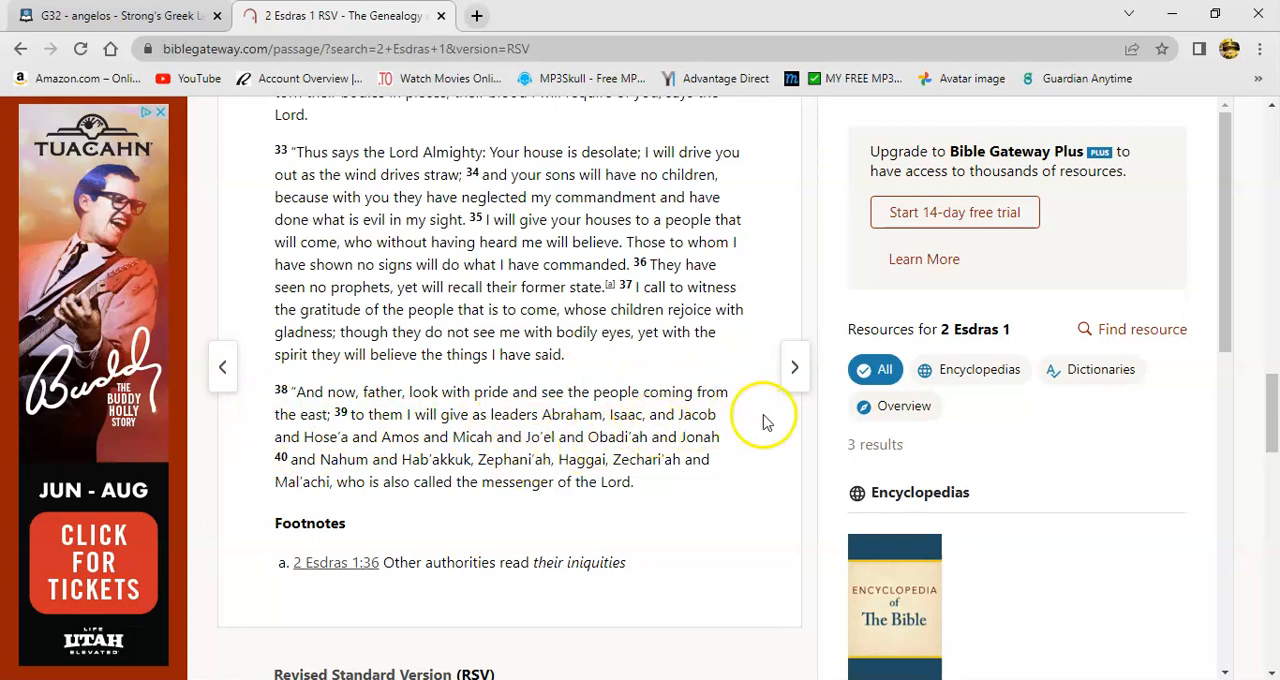
{"action": "mouse_move", "coordinate": [347, 459]}
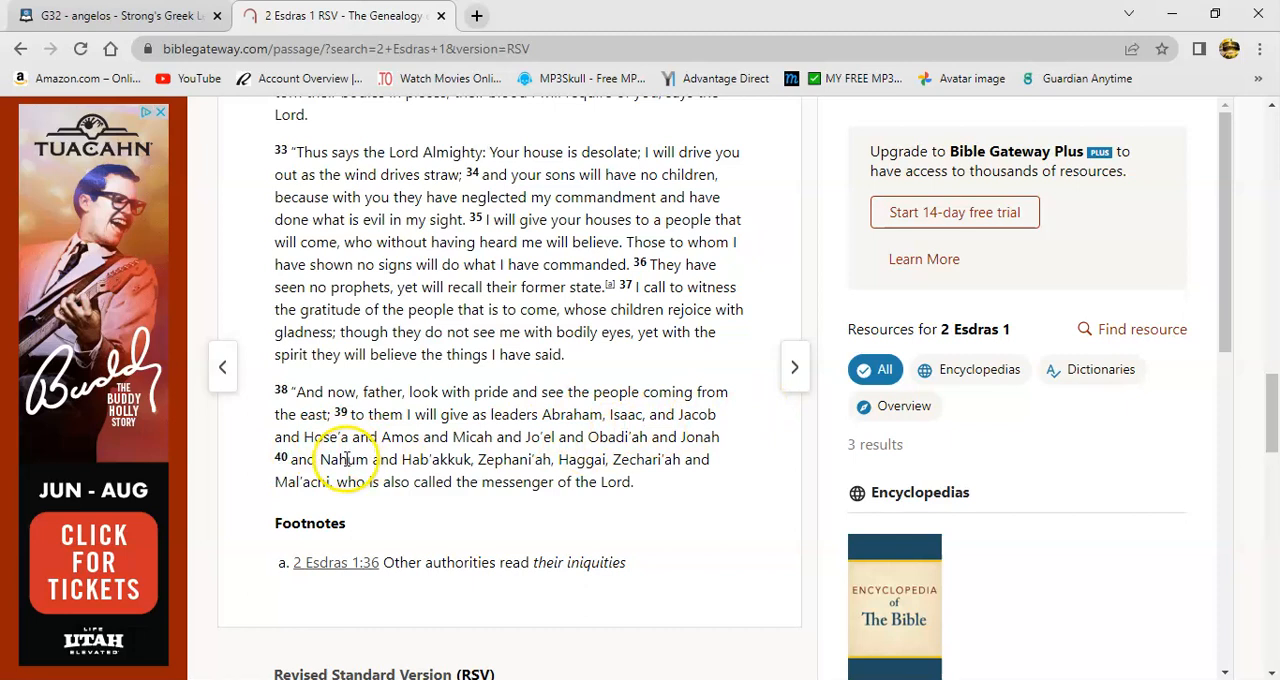
{"action": "mouse_move", "coordinate": [320, 450]}
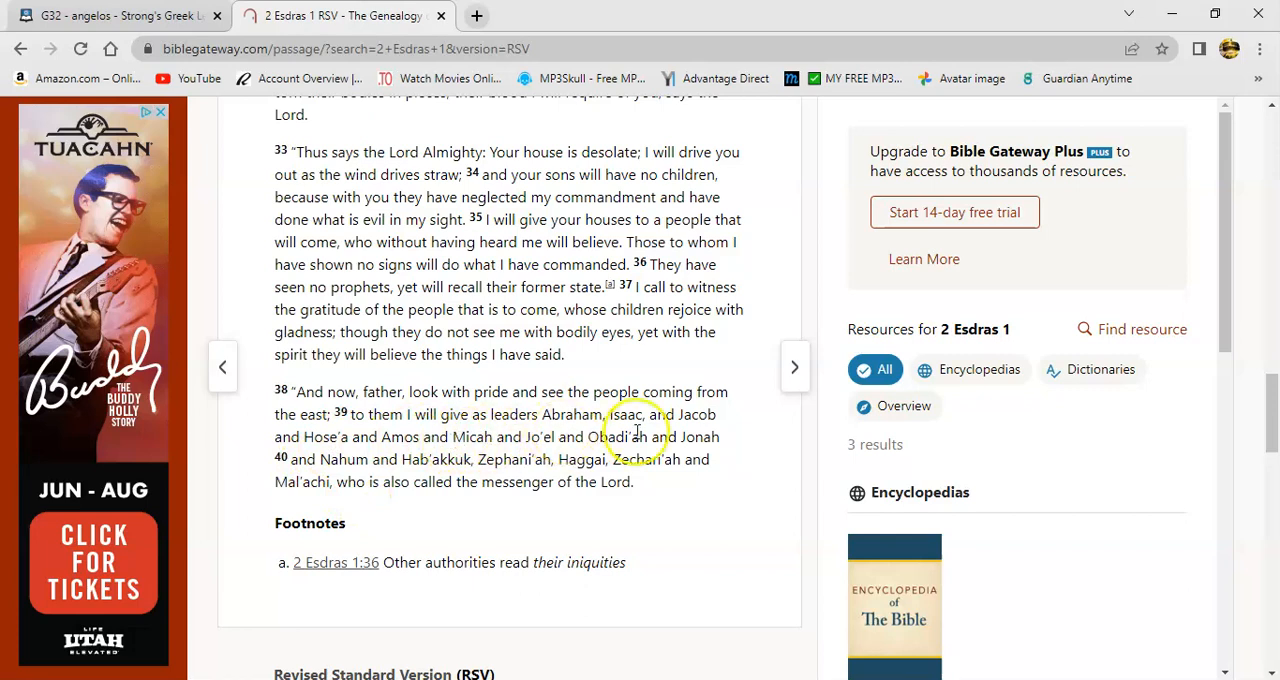
{"action": "mouse_move", "coordinate": [325, 460]}
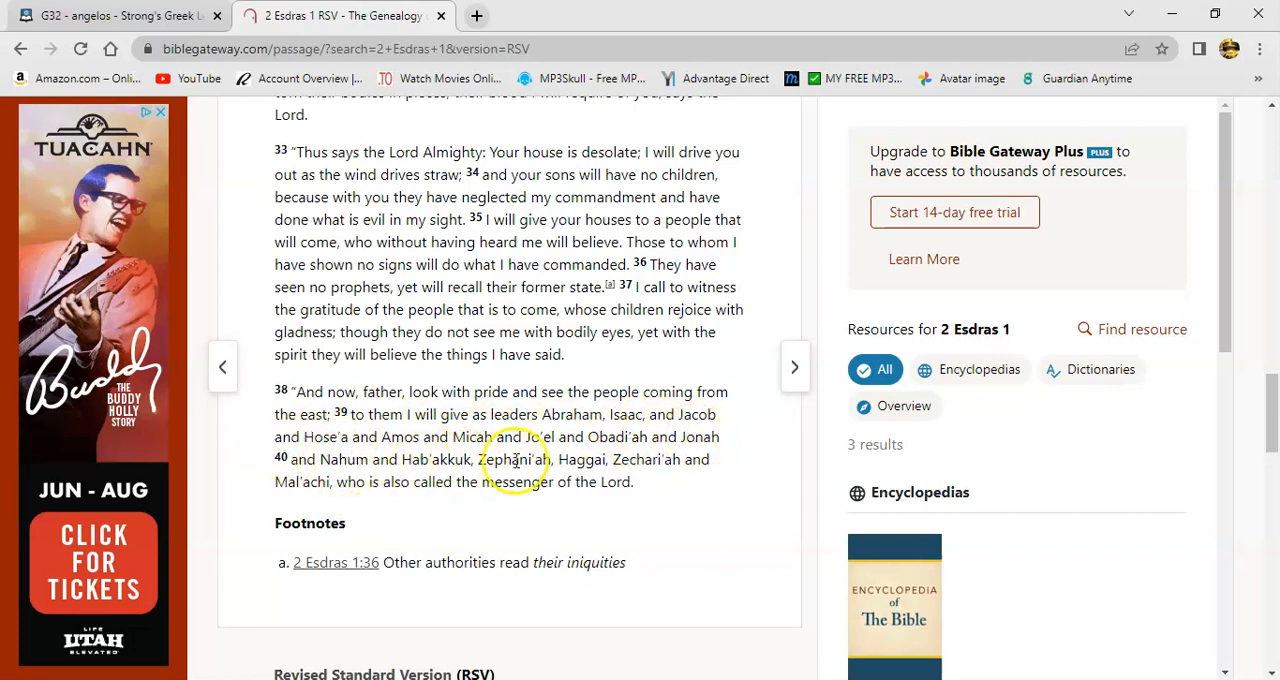
{"action": "mouse_move", "coordinate": [625, 463]}
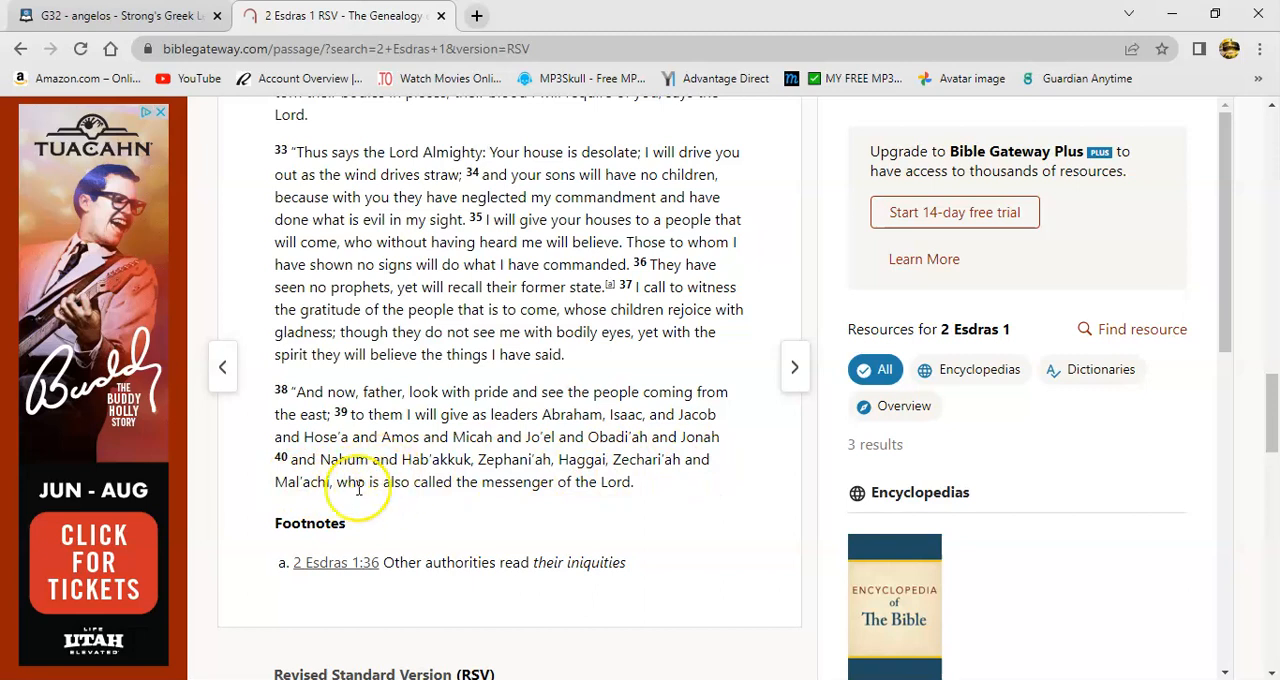
{"action": "mouse_move", "coordinate": [375, 498]}
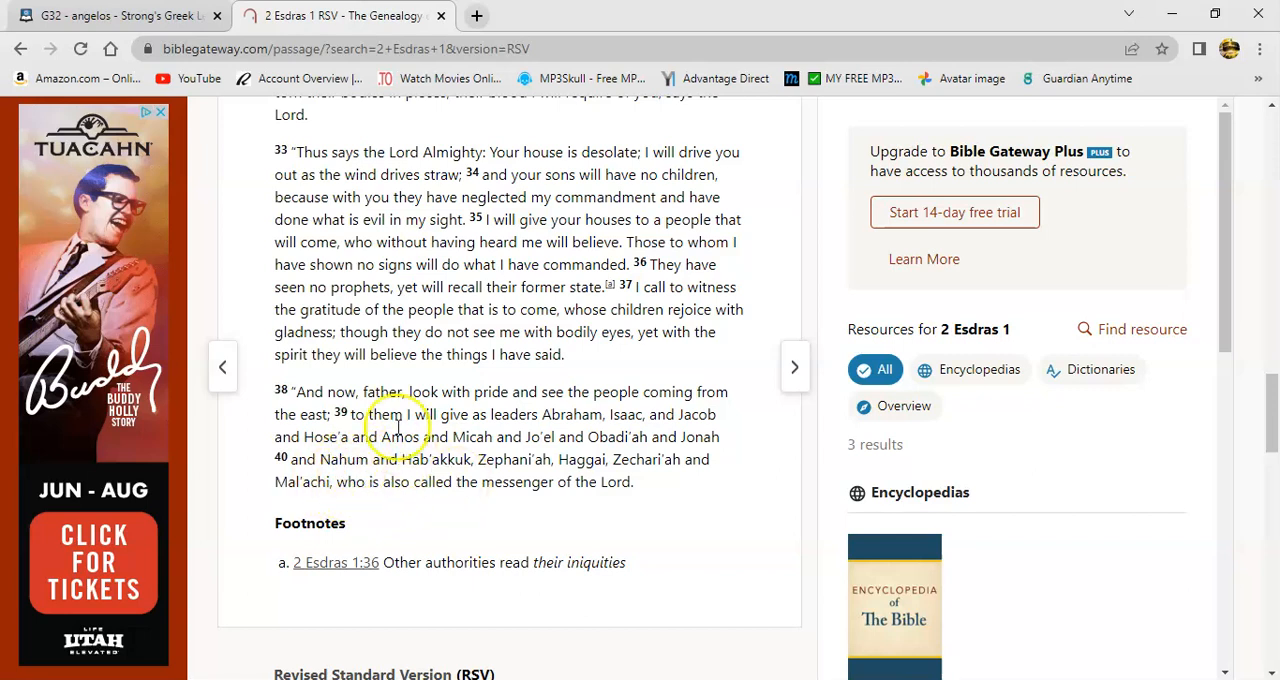
{"action": "mouse_move", "coordinate": [378, 510]}
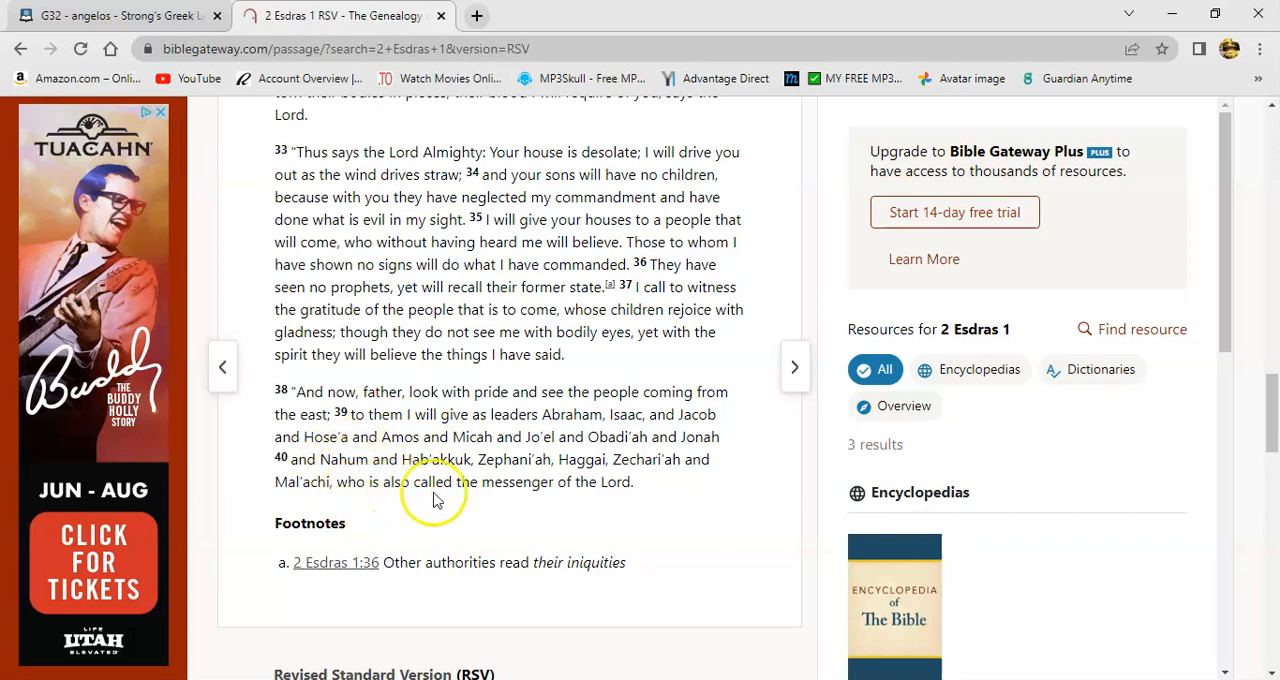
{"action": "mouse_move", "coordinate": [595, 507]}
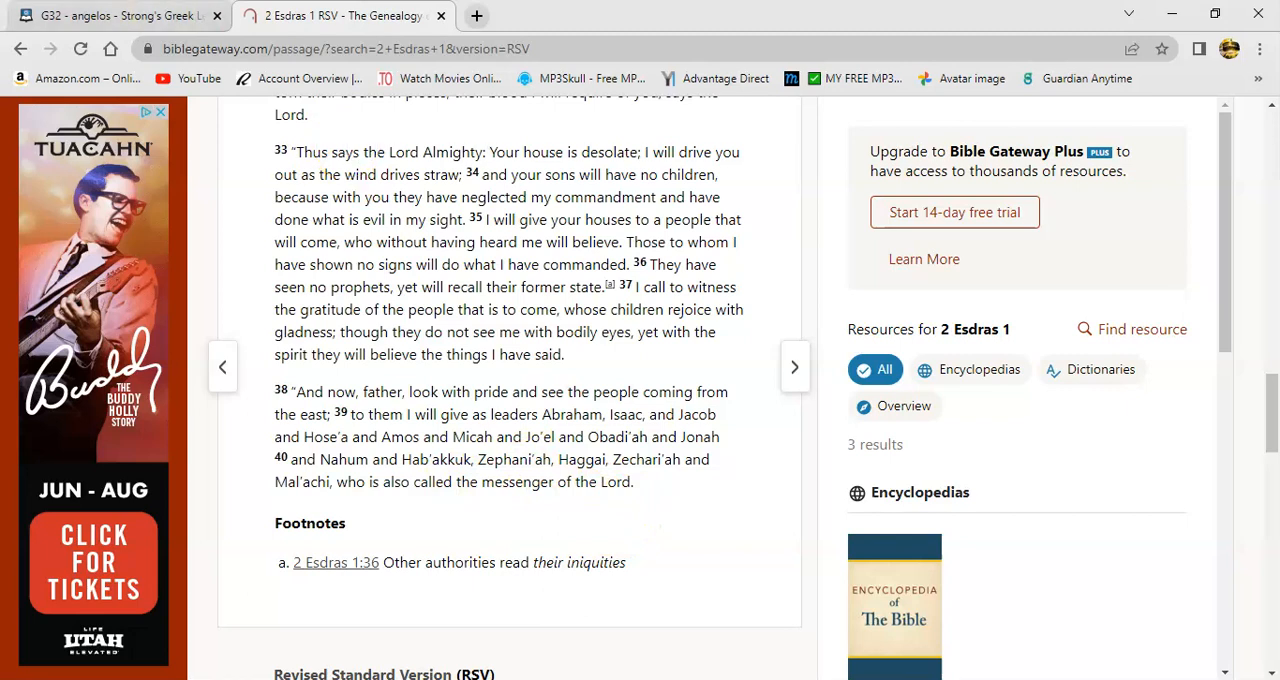
- Switch back to the Strong's G32 angelos lexicon tab
{"action": "left_click", "coordinate": [115, 15]}
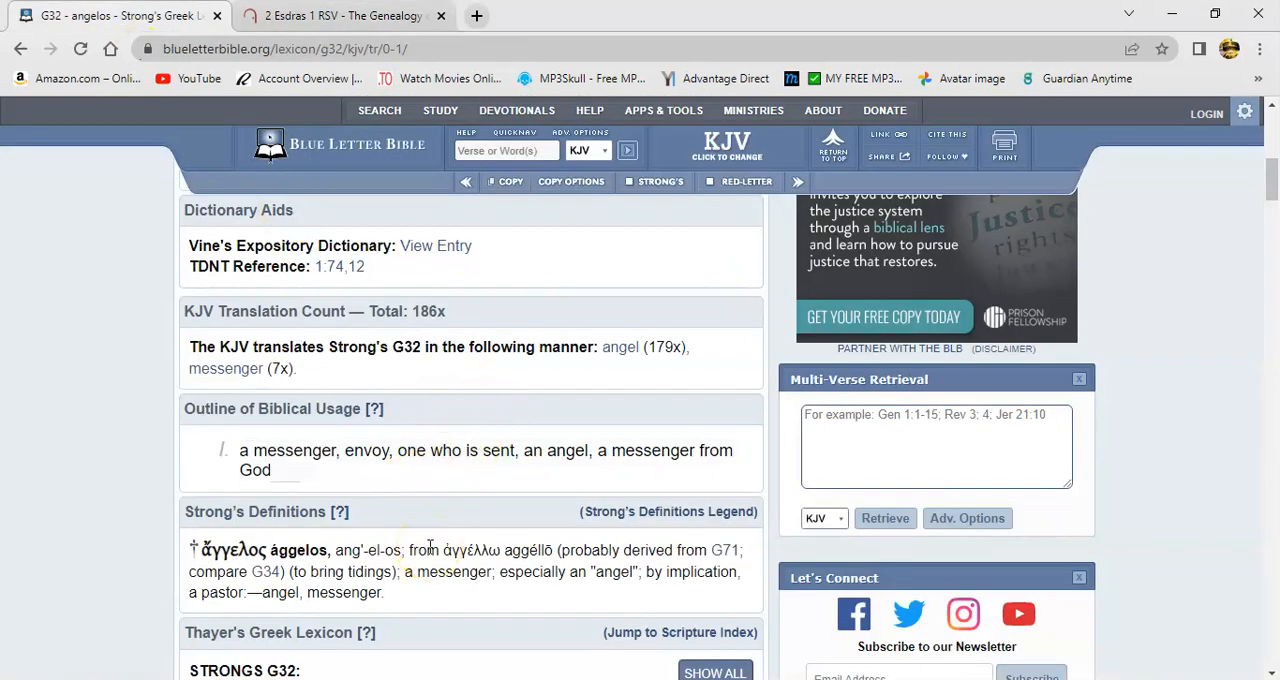
{"action": "mouse_move", "coordinate": [428, 550]}
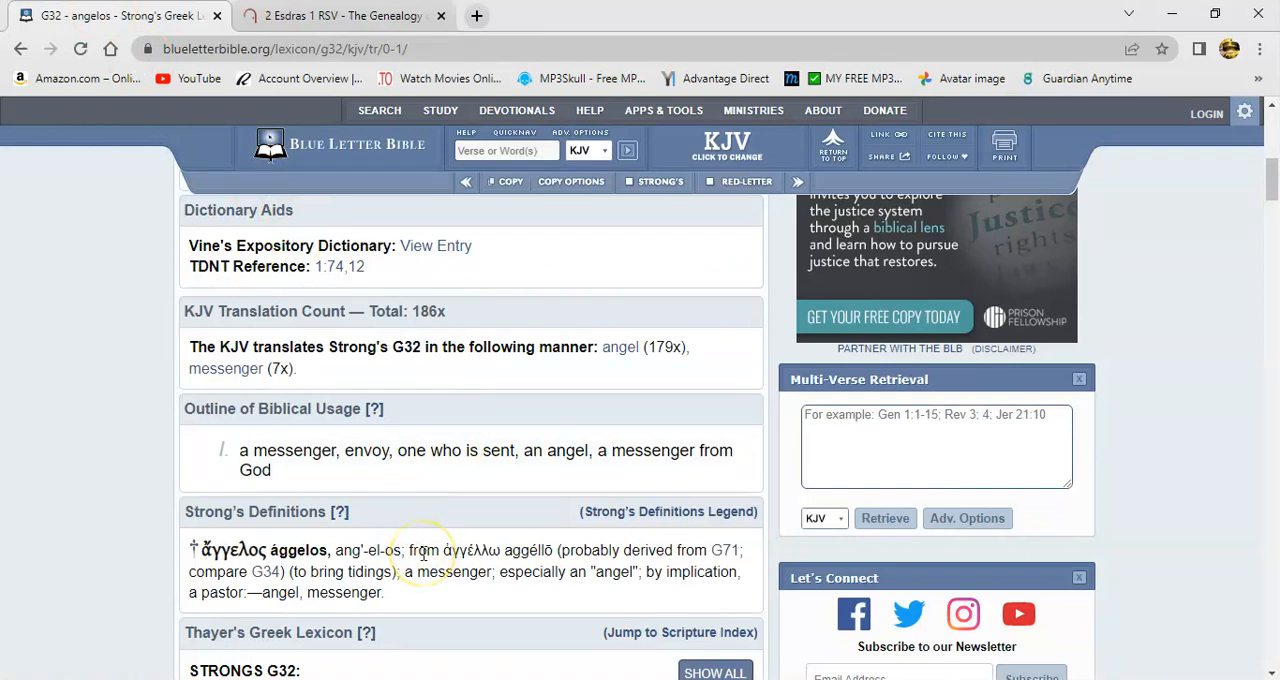
{"action": "mouse_move", "coordinate": [471, 507]}
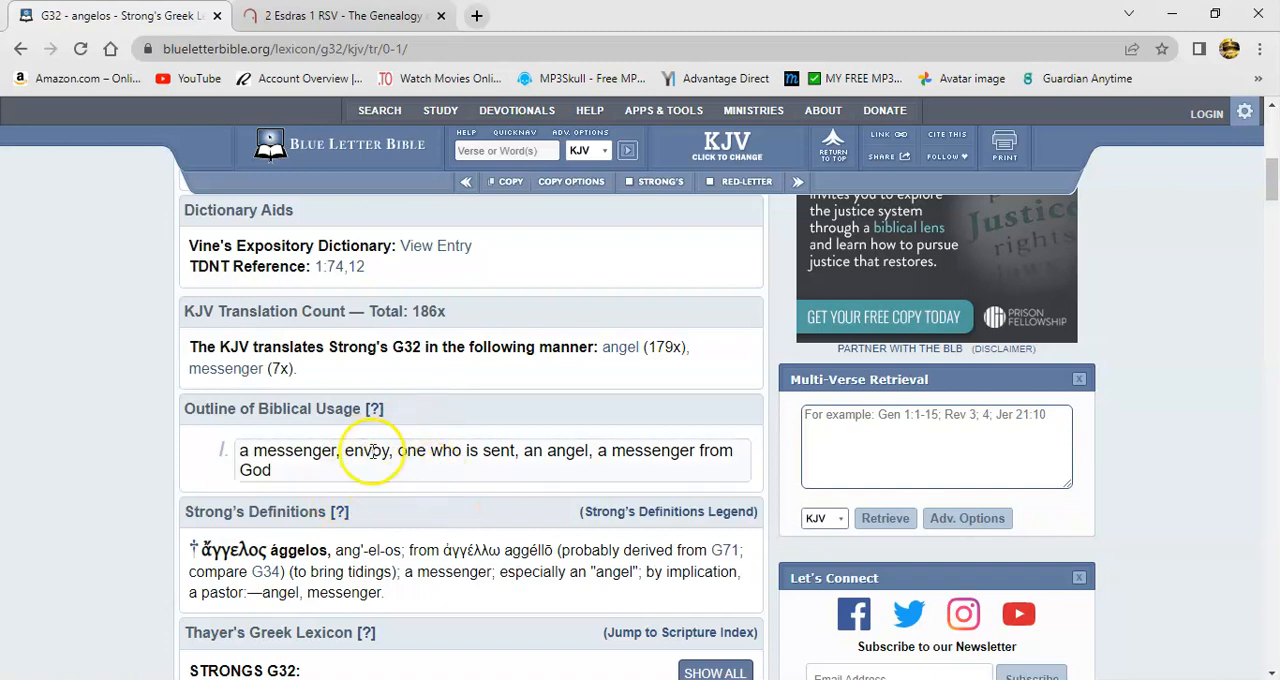
{"action": "mouse_move", "coordinate": [386, 475]}
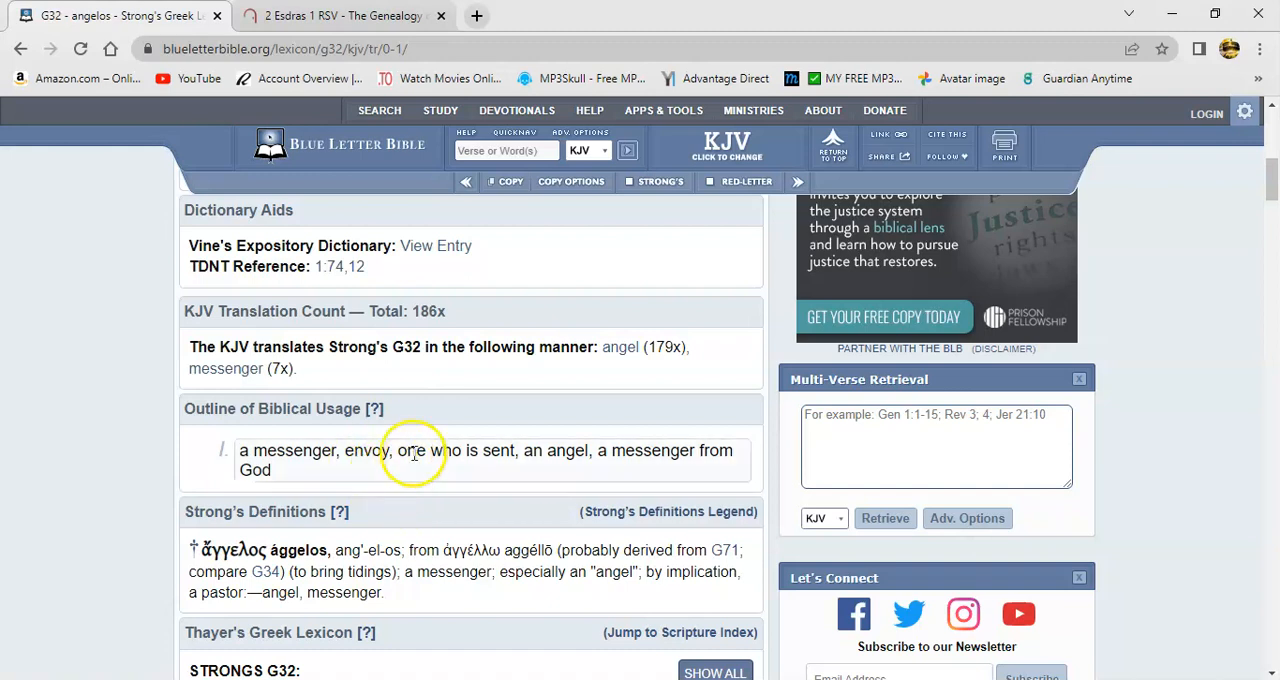
{"action": "mouse_move", "coordinate": [410, 484]}
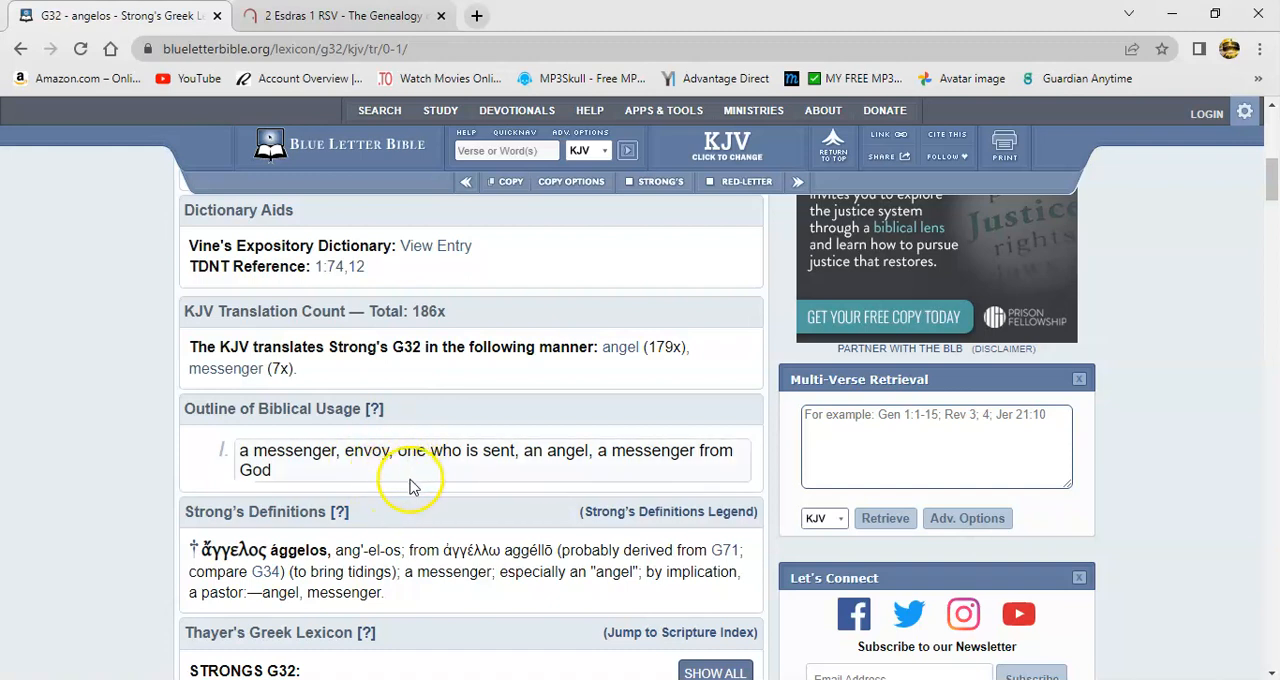
{"action": "mouse_move", "coordinate": [411, 470]}
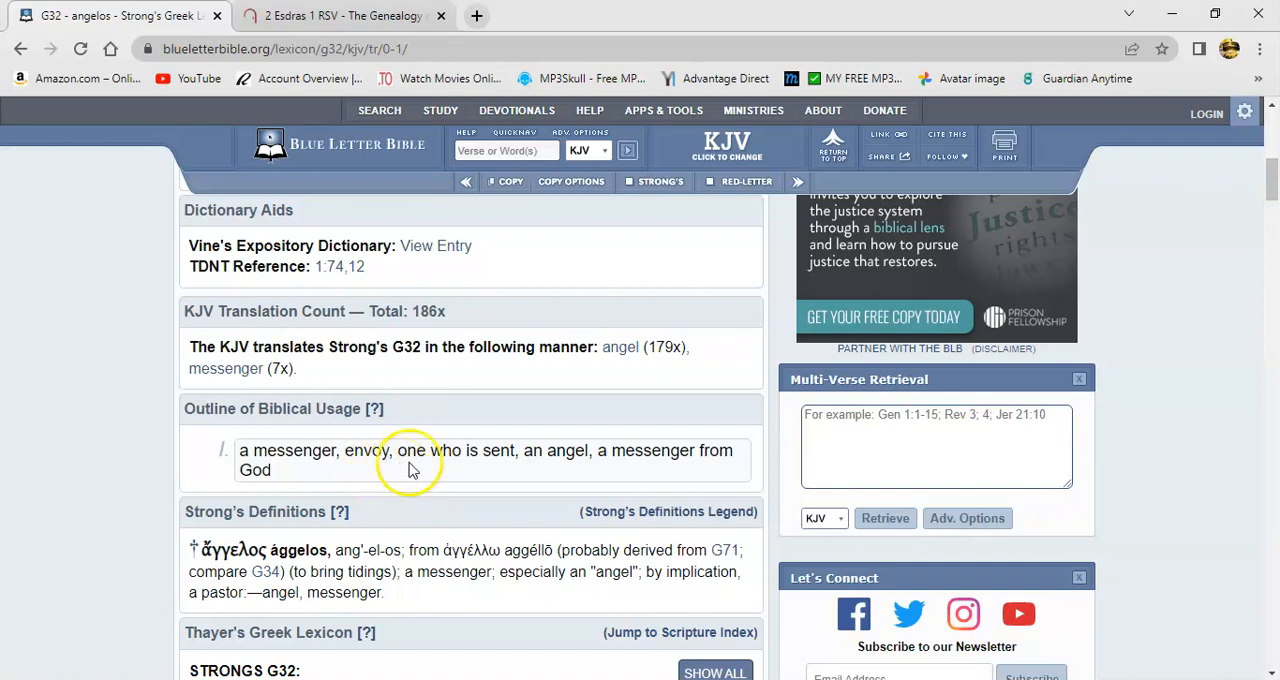
{"action": "mouse_move", "coordinate": [422, 485]}
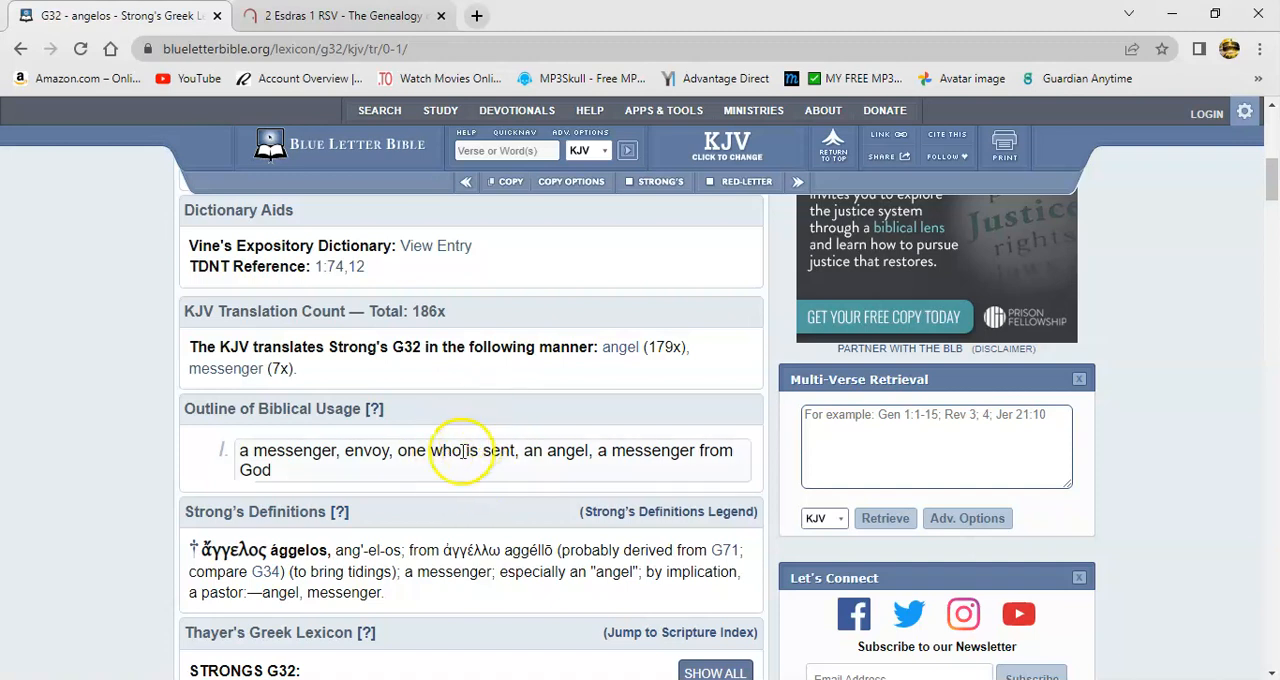
{"action": "mouse_move", "coordinate": [480, 465]}
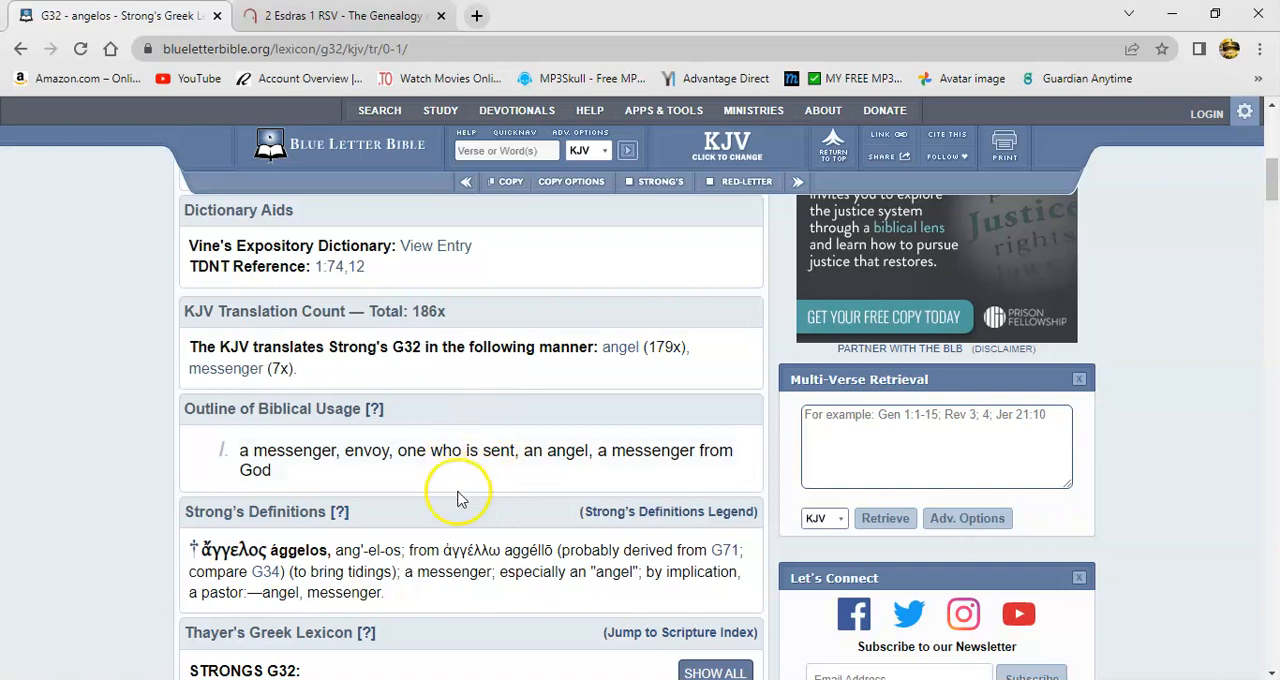
{"action": "mouse_move", "coordinate": [463, 503]}
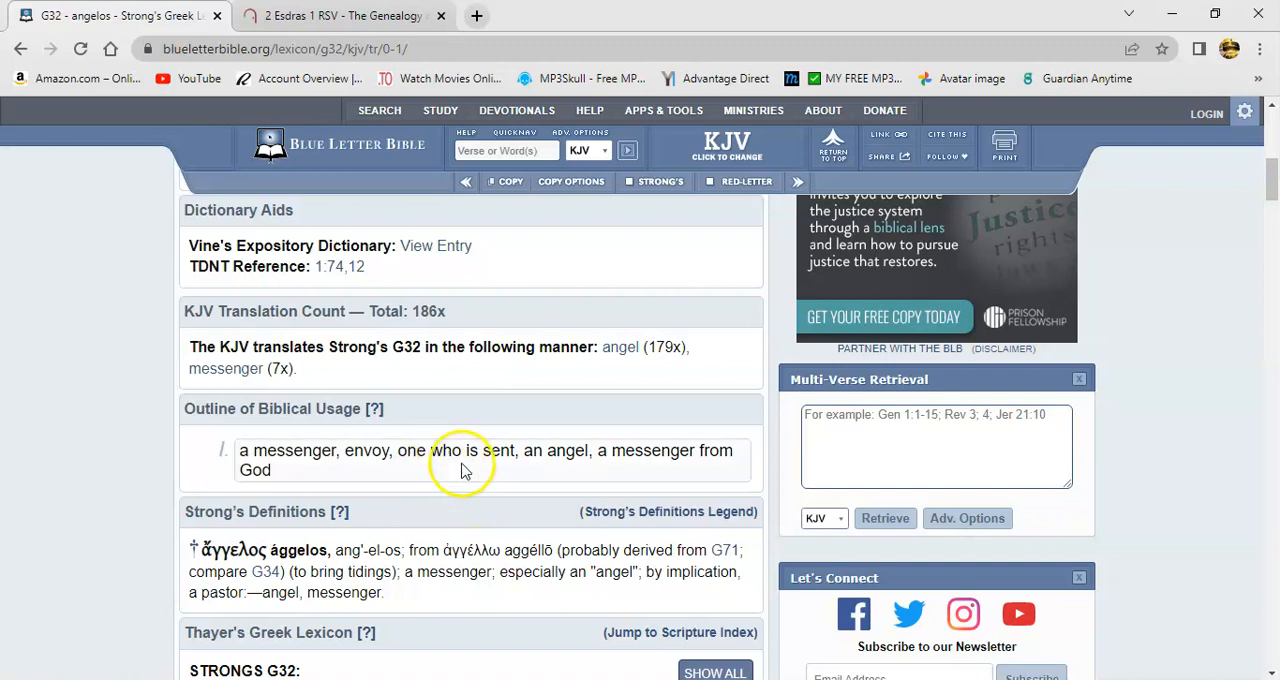
{"action": "mouse_move", "coordinate": [471, 498]}
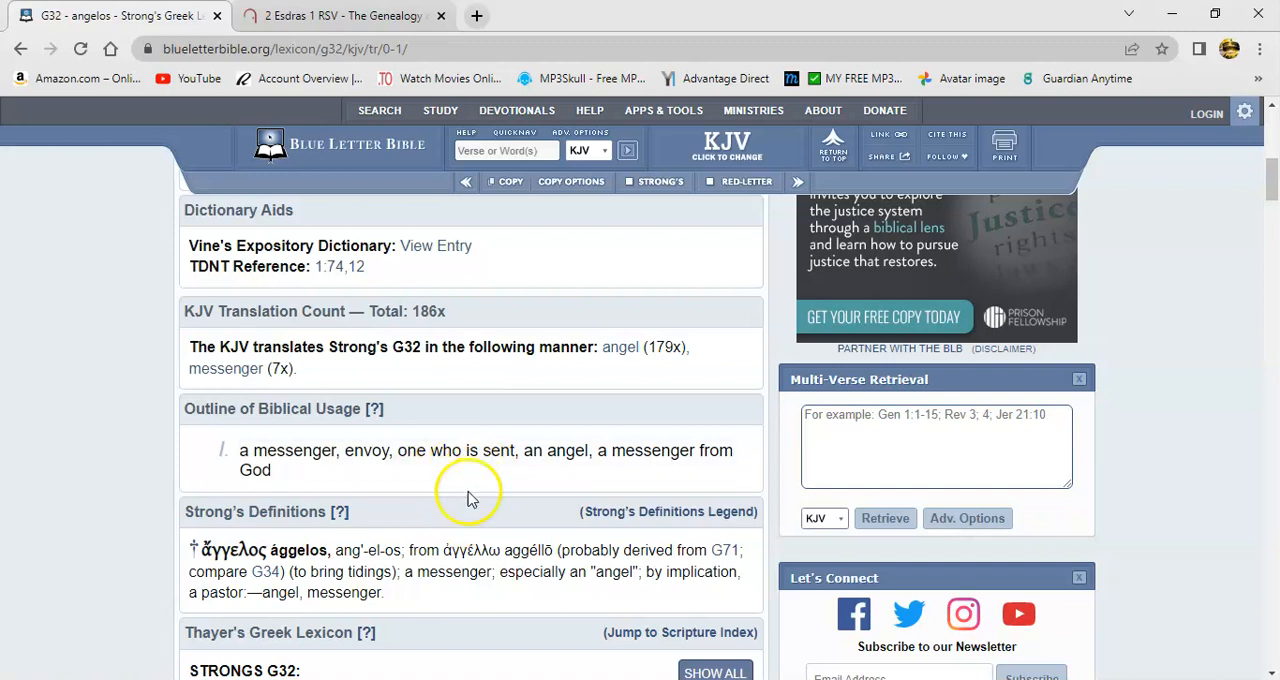
{"action": "mouse_move", "coordinate": [477, 524]}
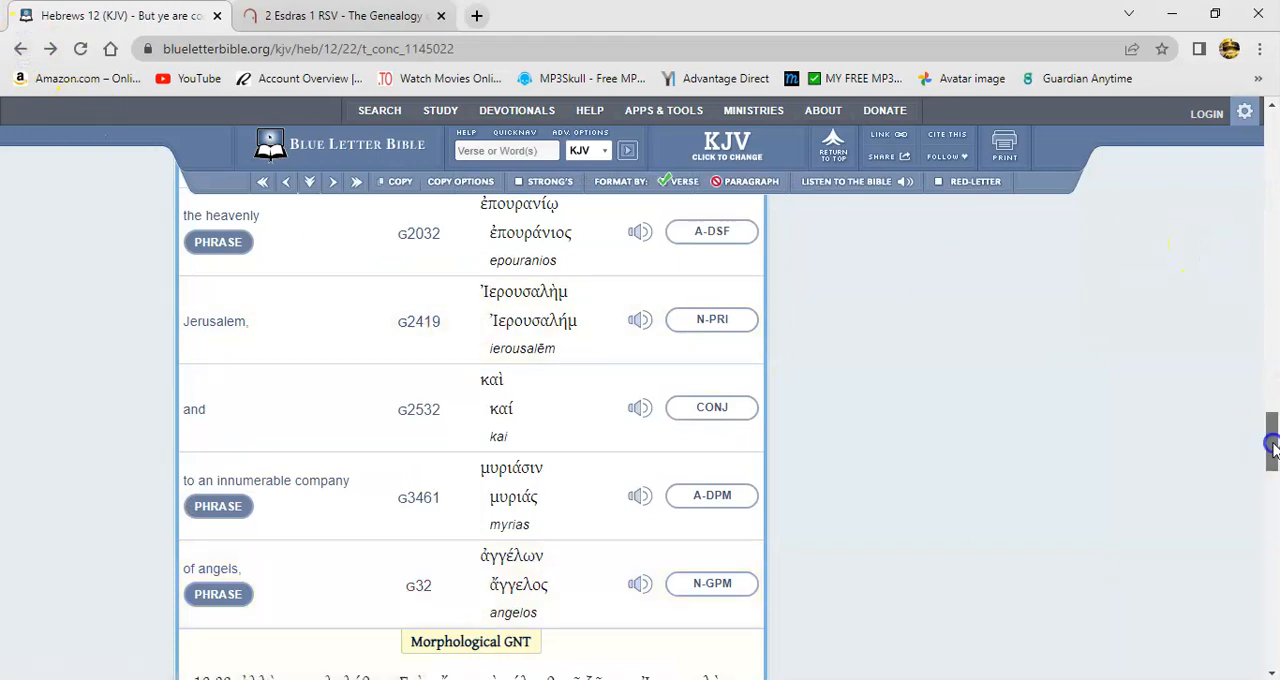
- Show Hebrews 12:22 within the full KJV chapter text, verses 22–26
{"action": "left_click", "coordinate": [716, 181]}
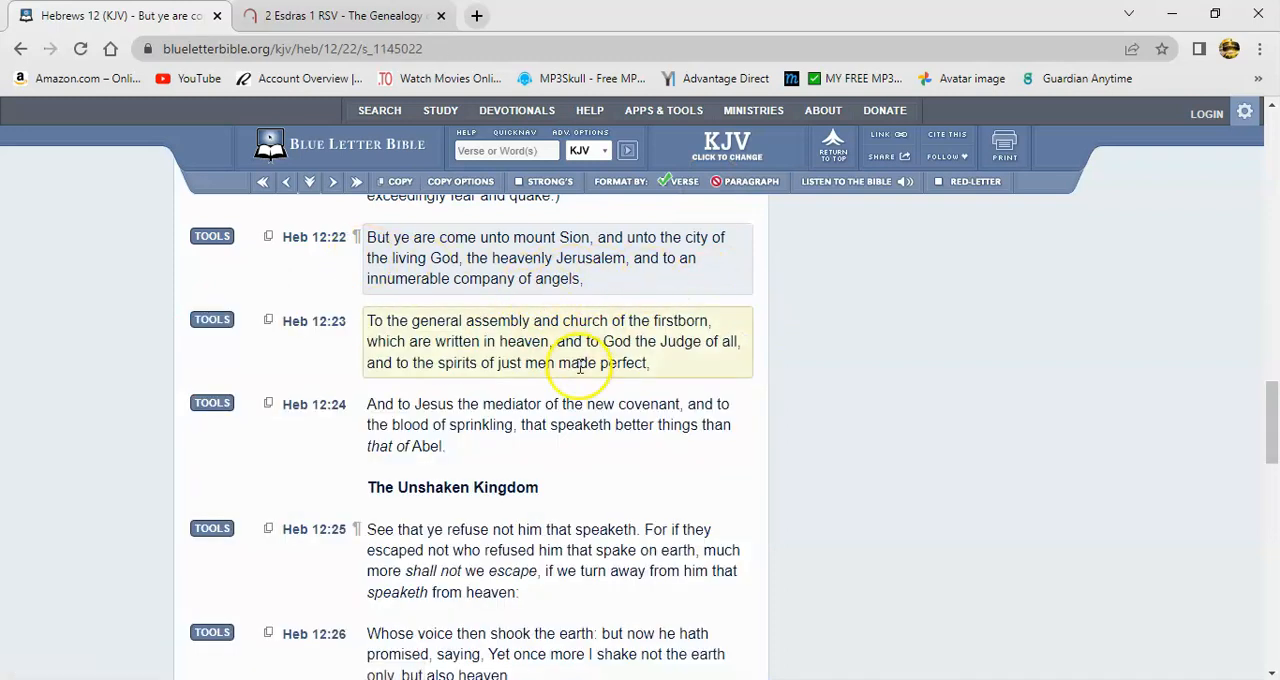
{"action": "mouse_move", "coordinate": [560, 275]}
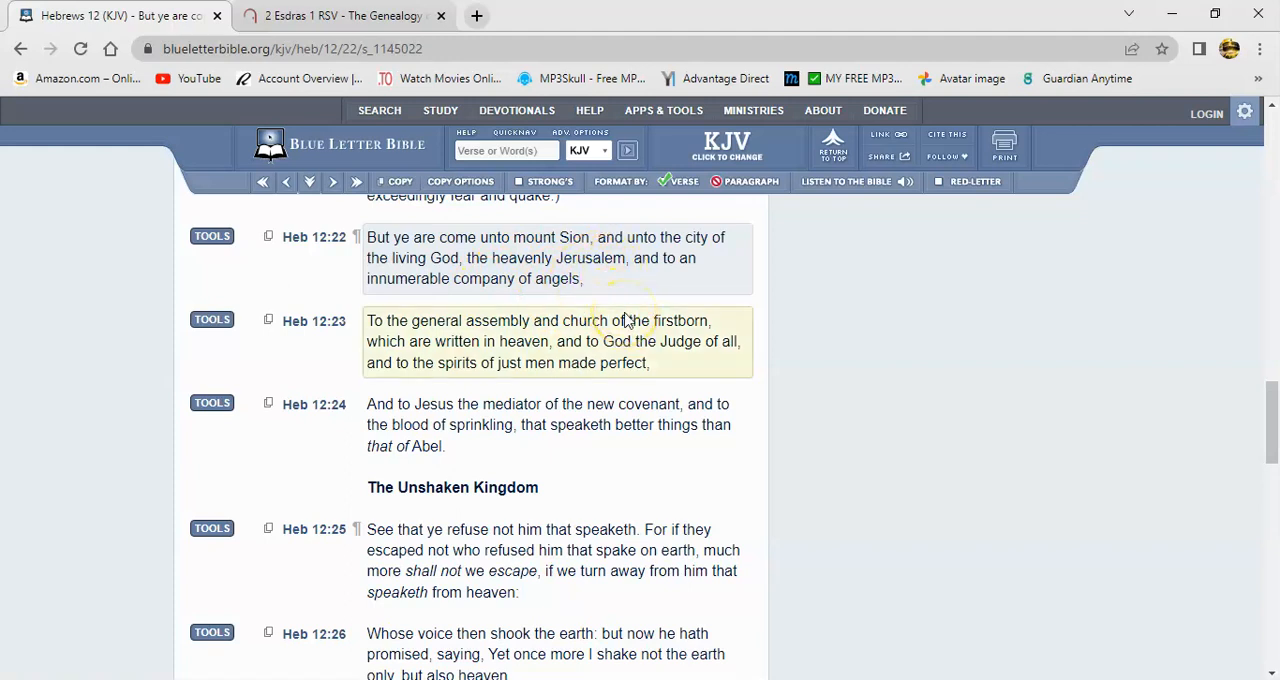
{"action": "mouse_move", "coordinate": [470, 295]}
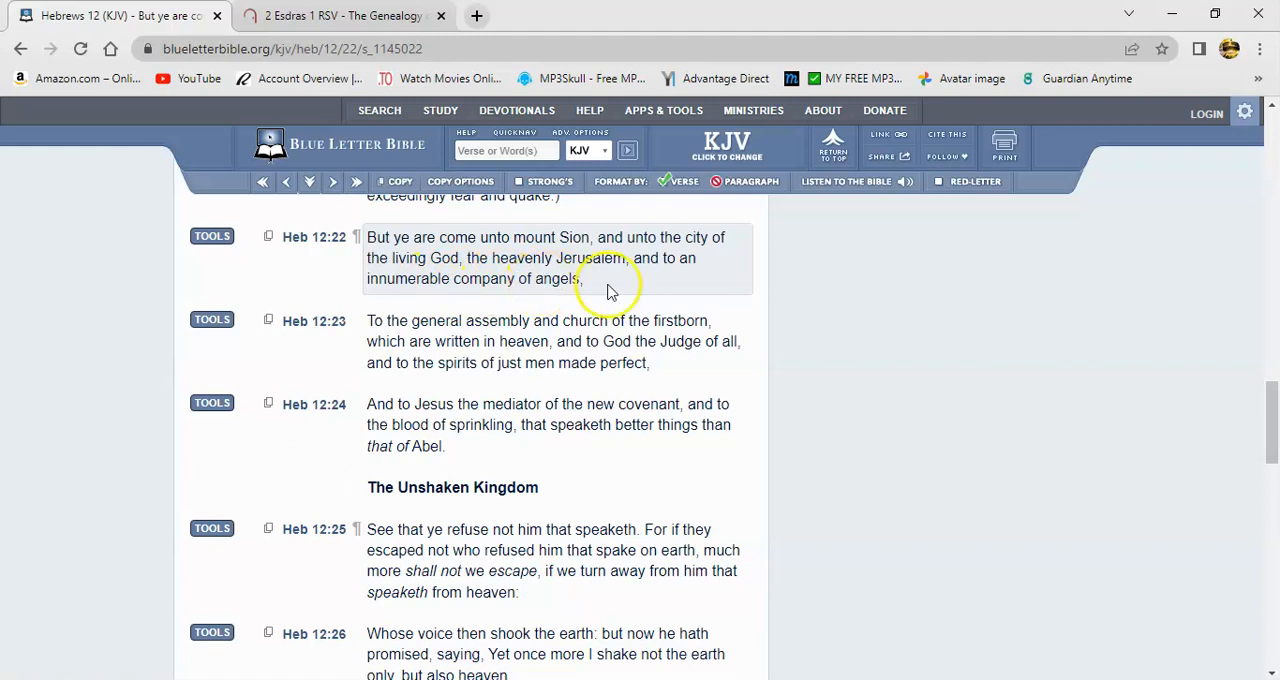
{"action": "mouse_move", "coordinate": [518, 320]}
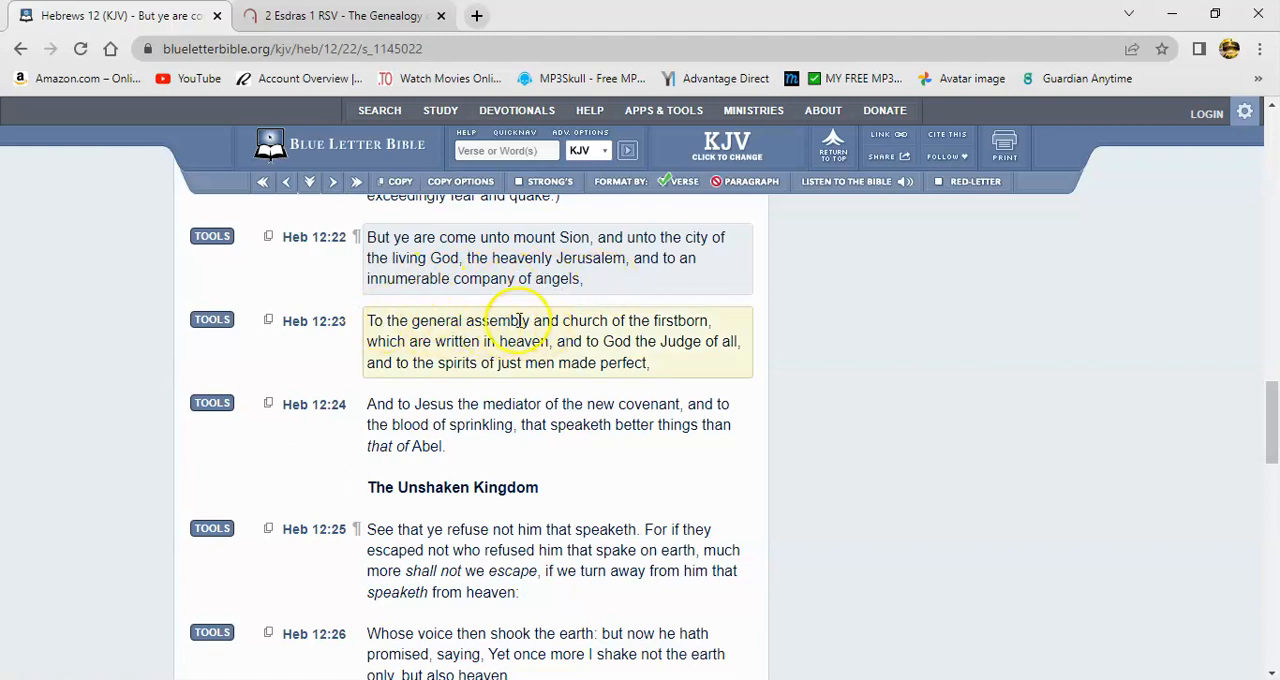
{"action": "mouse_move", "coordinate": [617, 320]}
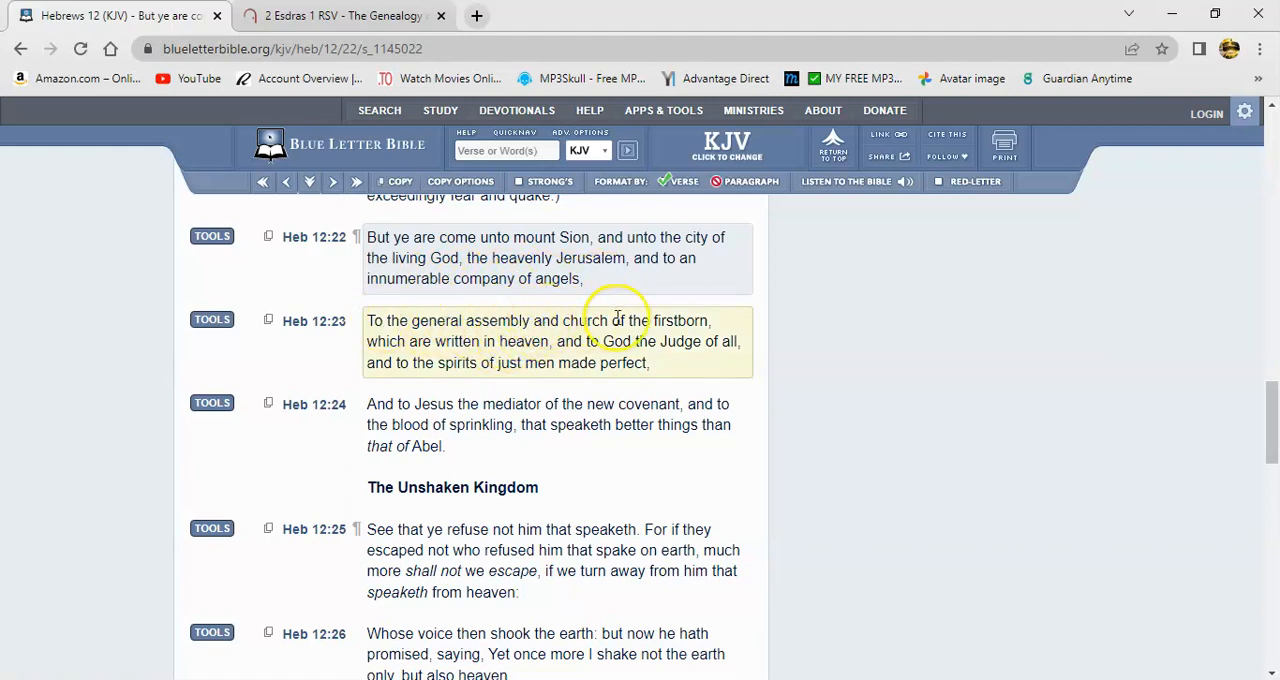
{"action": "mouse_move", "coordinate": [657, 411]}
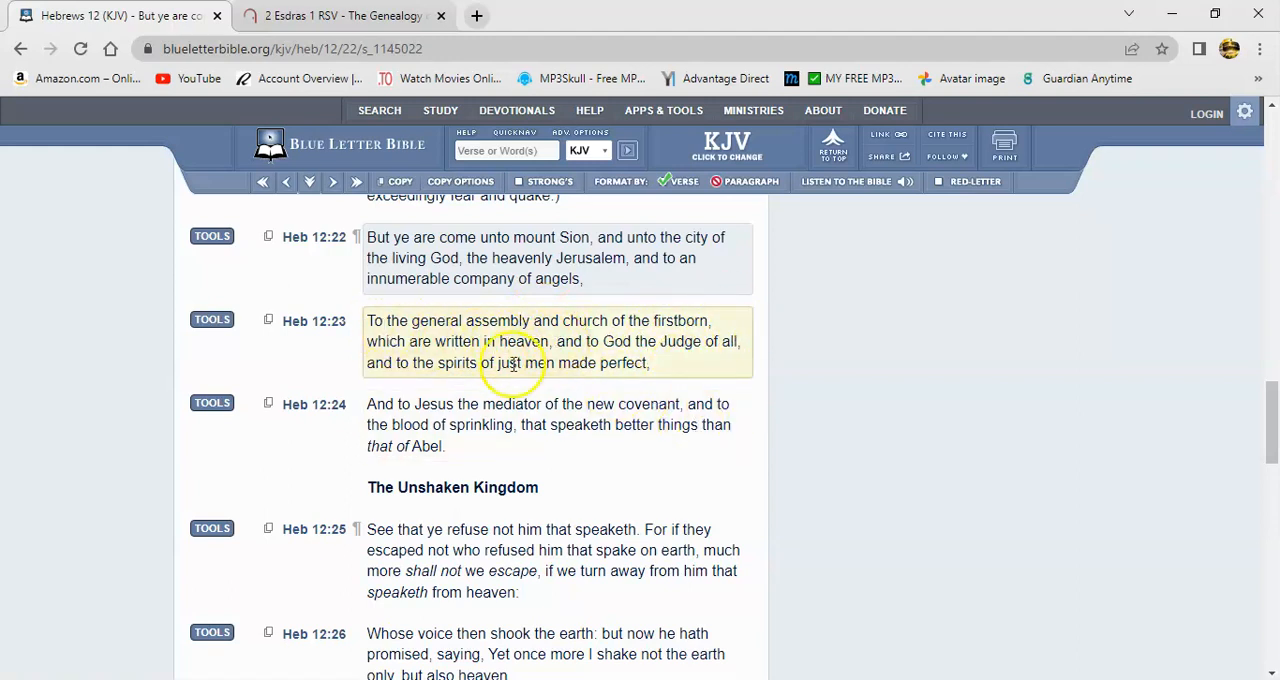
{"action": "mouse_move", "coordinate": [530, 350]}
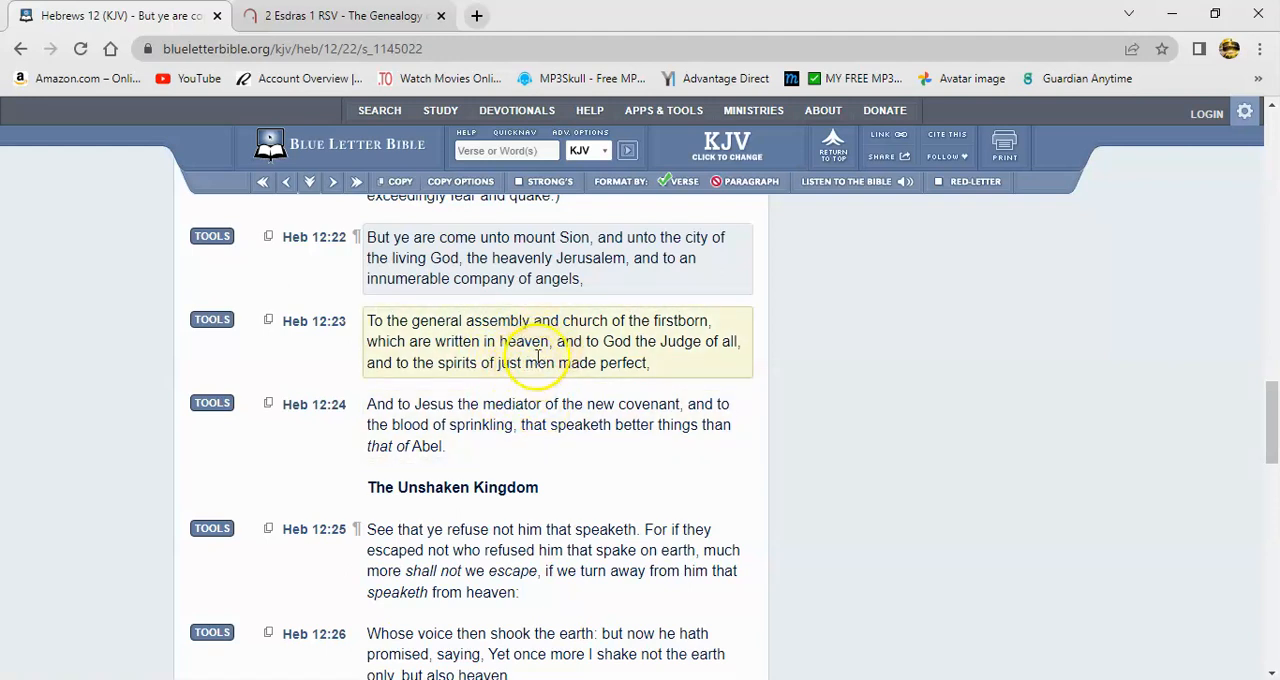
{"action": "mouse_move", "coordinate": [470, 398]}
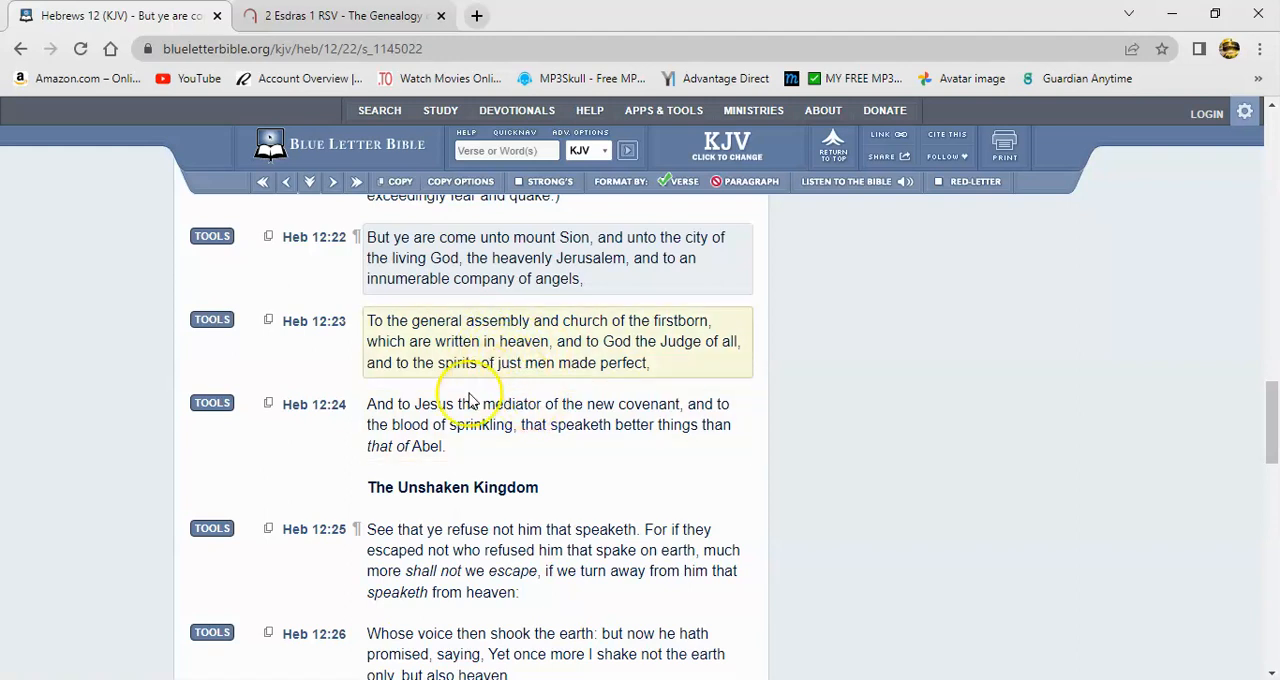
{"action": "mouse_move", "coordinate": [505, 360]}
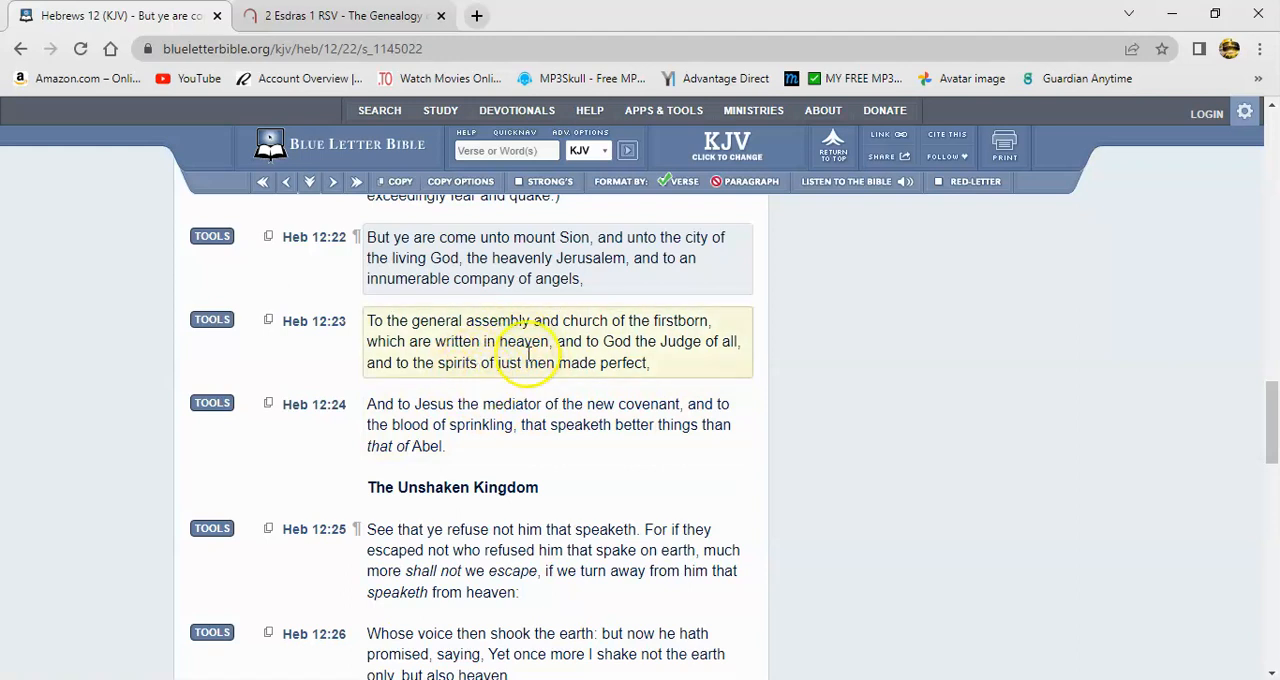
{"action": "mouse_move", "coordinate": [485, 412]}
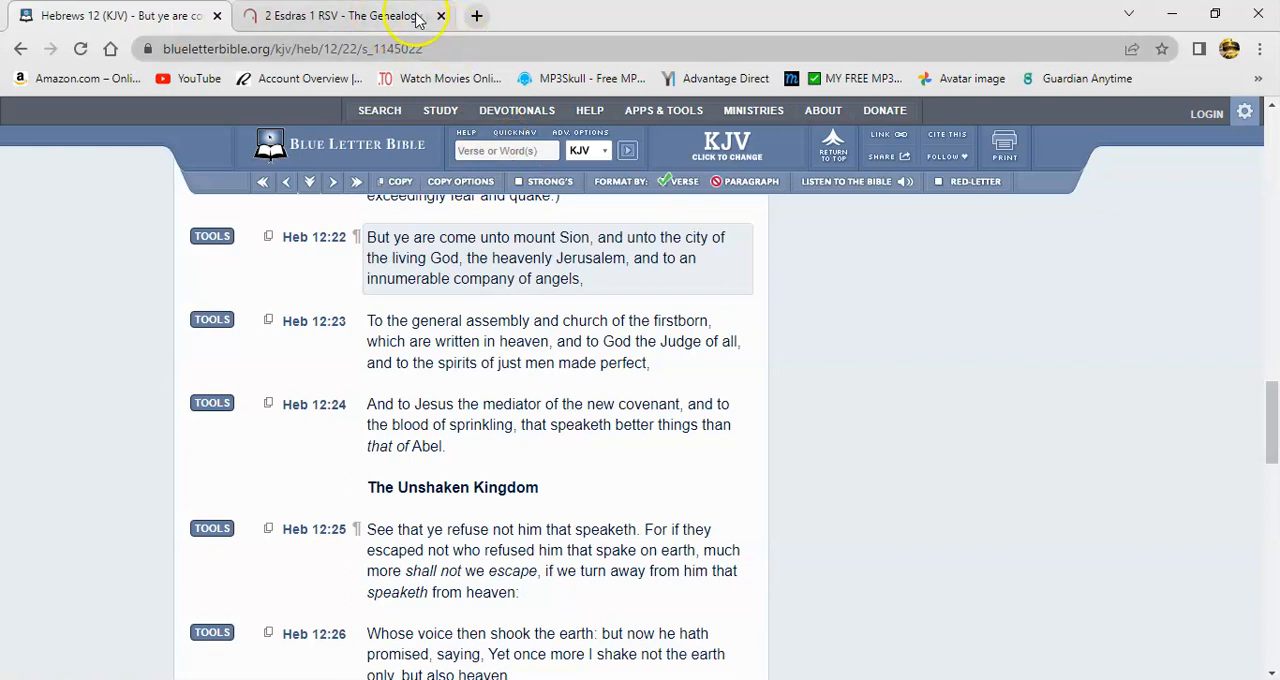
{"action": "left_click", "coordinate": [340, 15]}
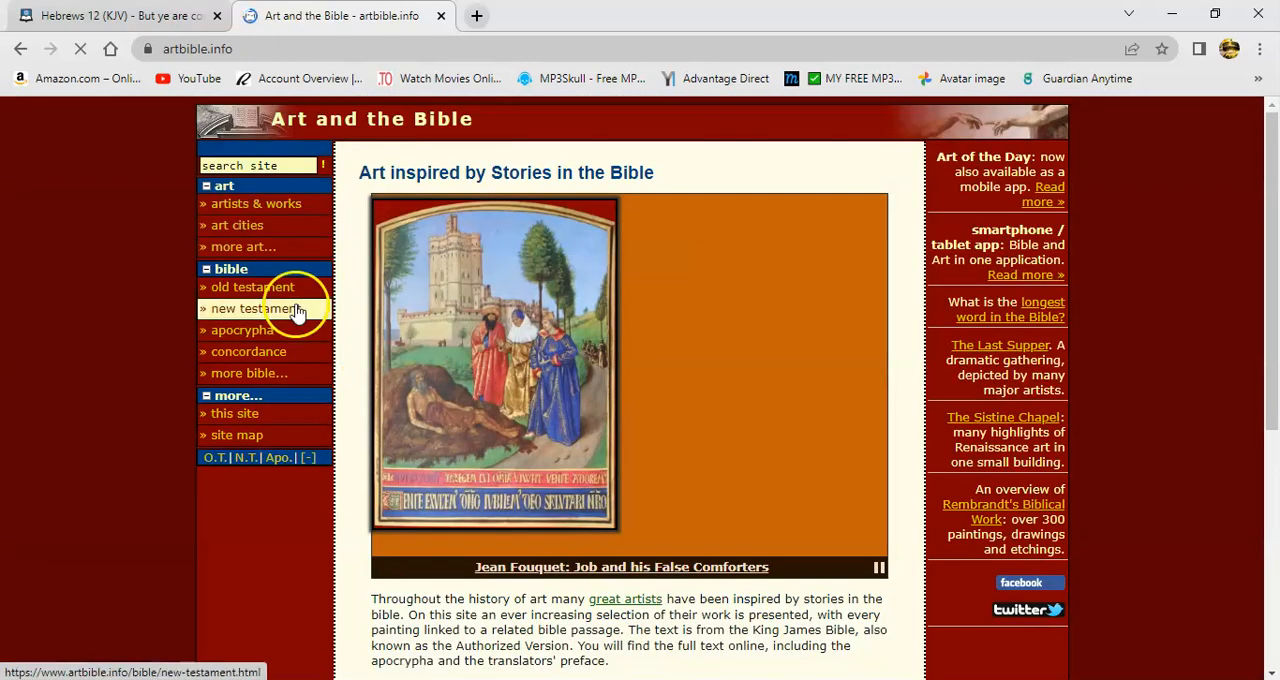
{"action": "left_click", "coordinate": [242, 330]}
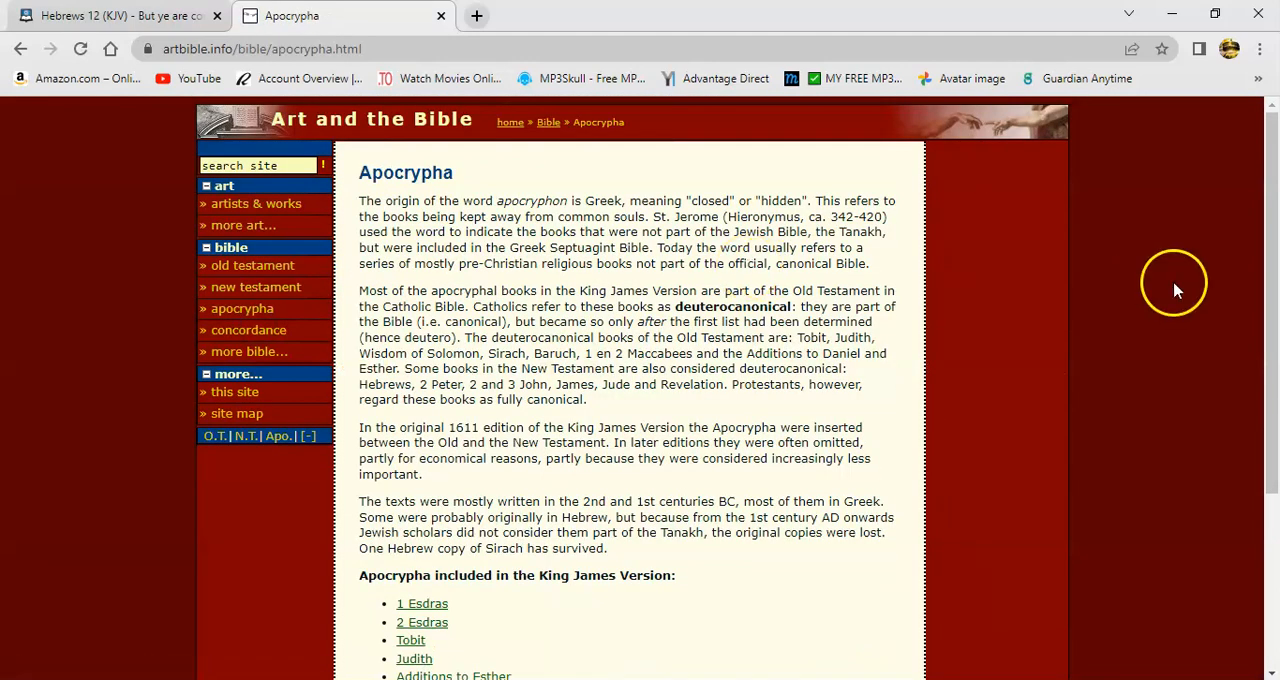
{"action": "scroll", "scroll_direction": "down", "scroll_amount": 3}
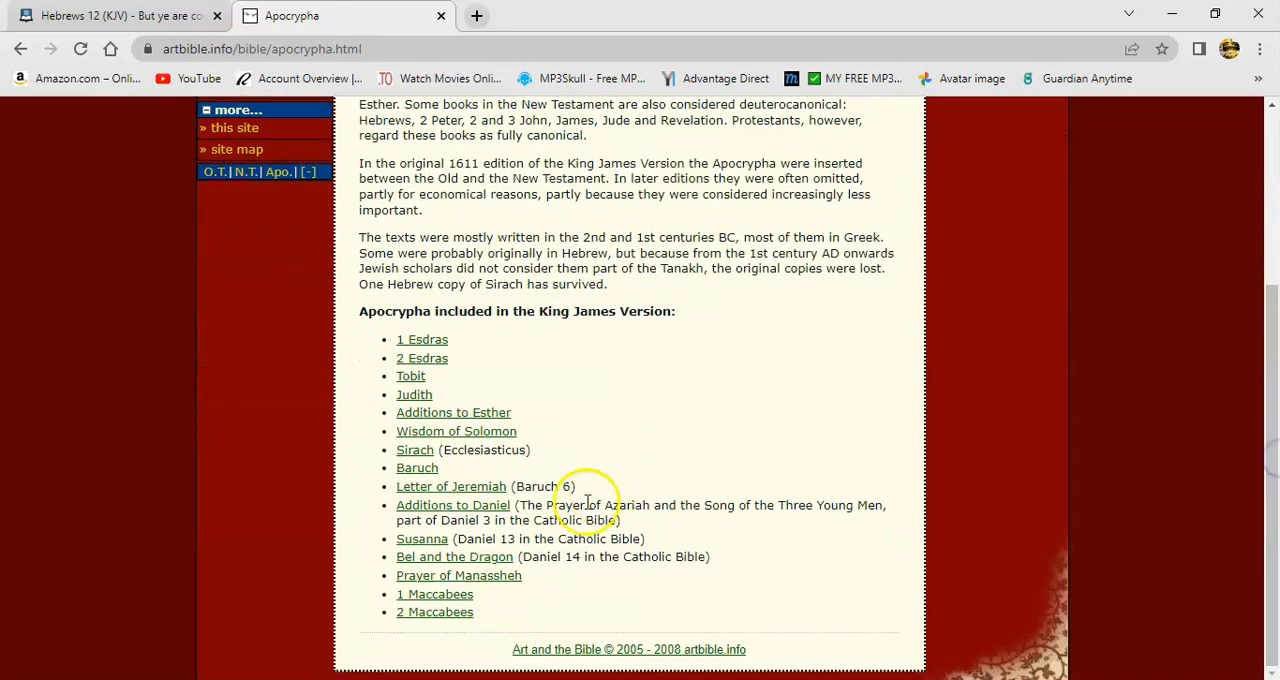
{"action": "mouse_move", "coordinate": [635, 458]}
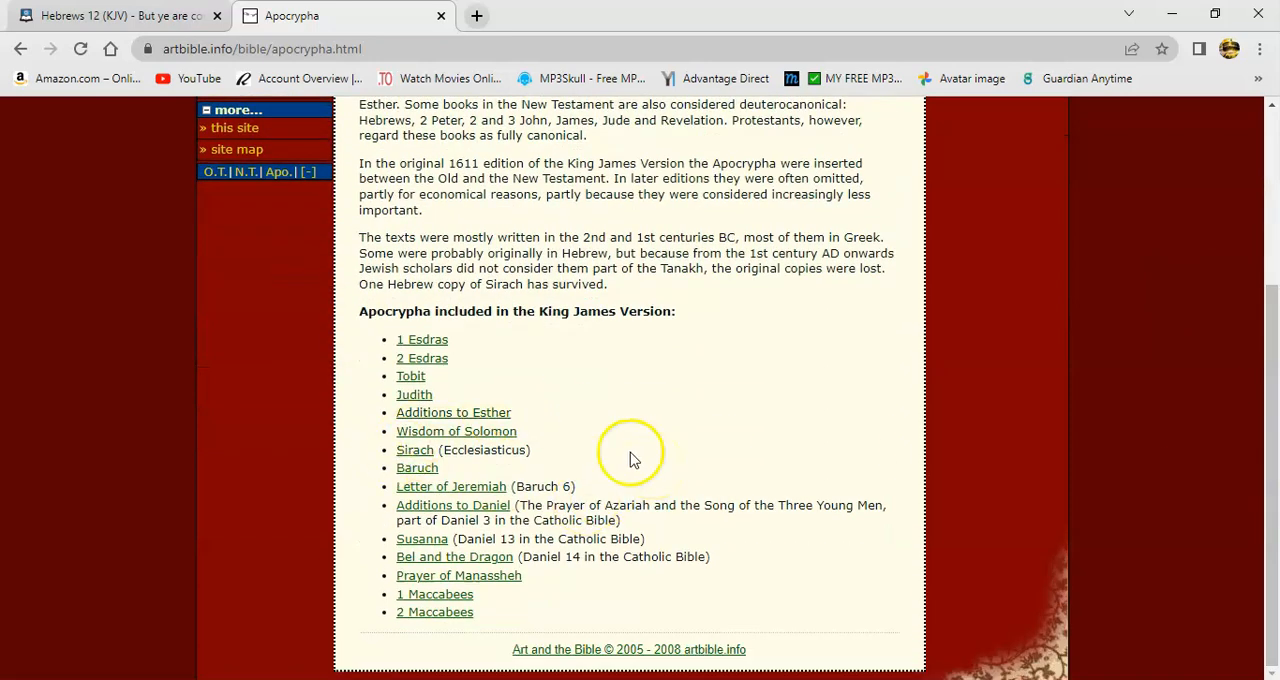
{"action": "mouse_move", "coordinate": [588, 470]}
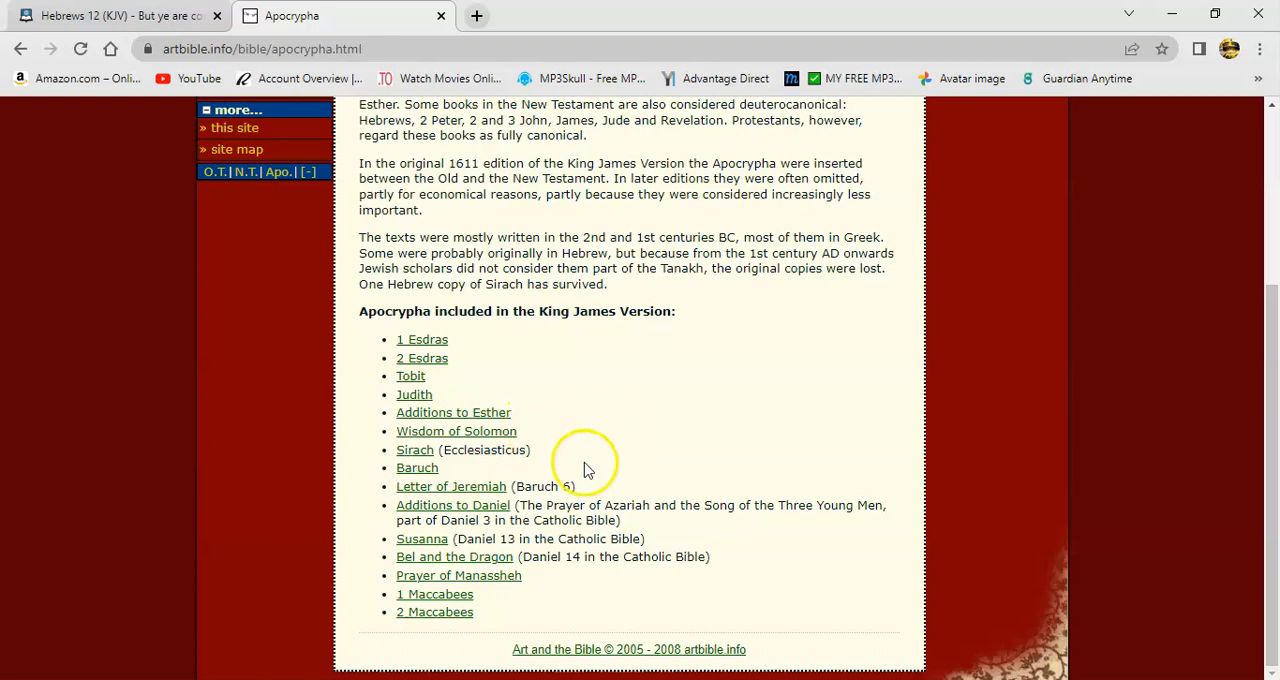
{"action": "mouse_move", "coordinate": [568, 452]}
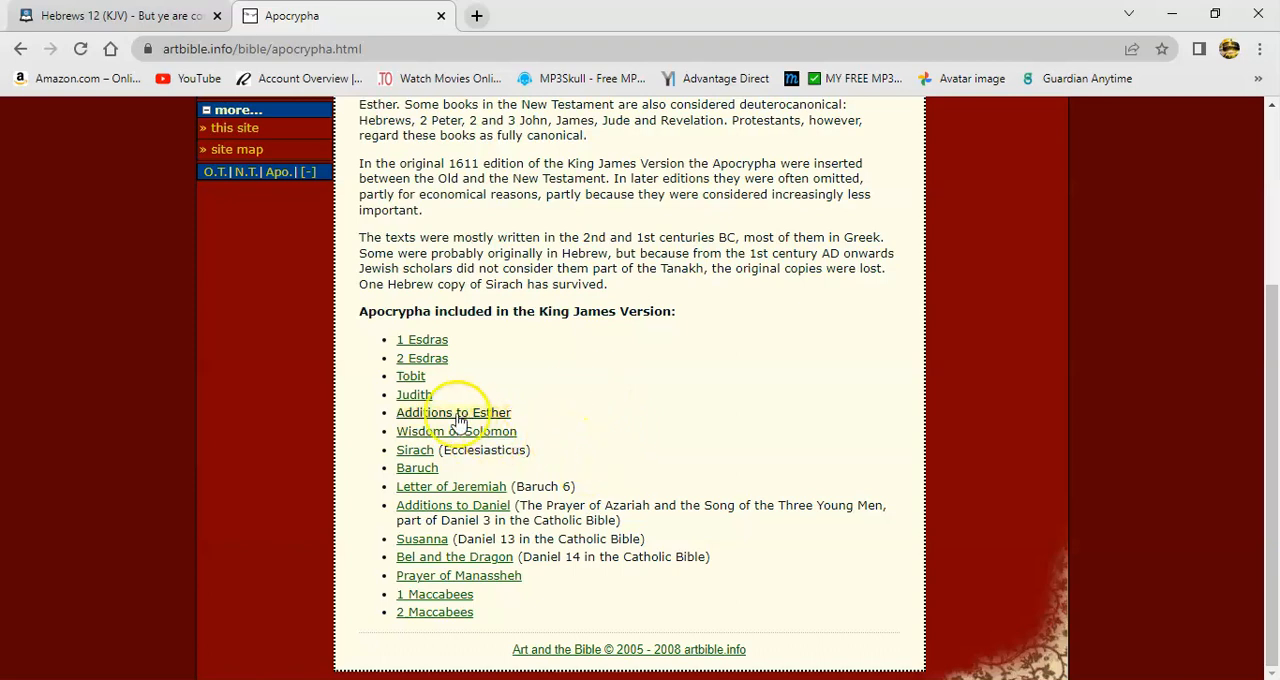
{"action": "mouse_move", "coordinate": [415, 449]}
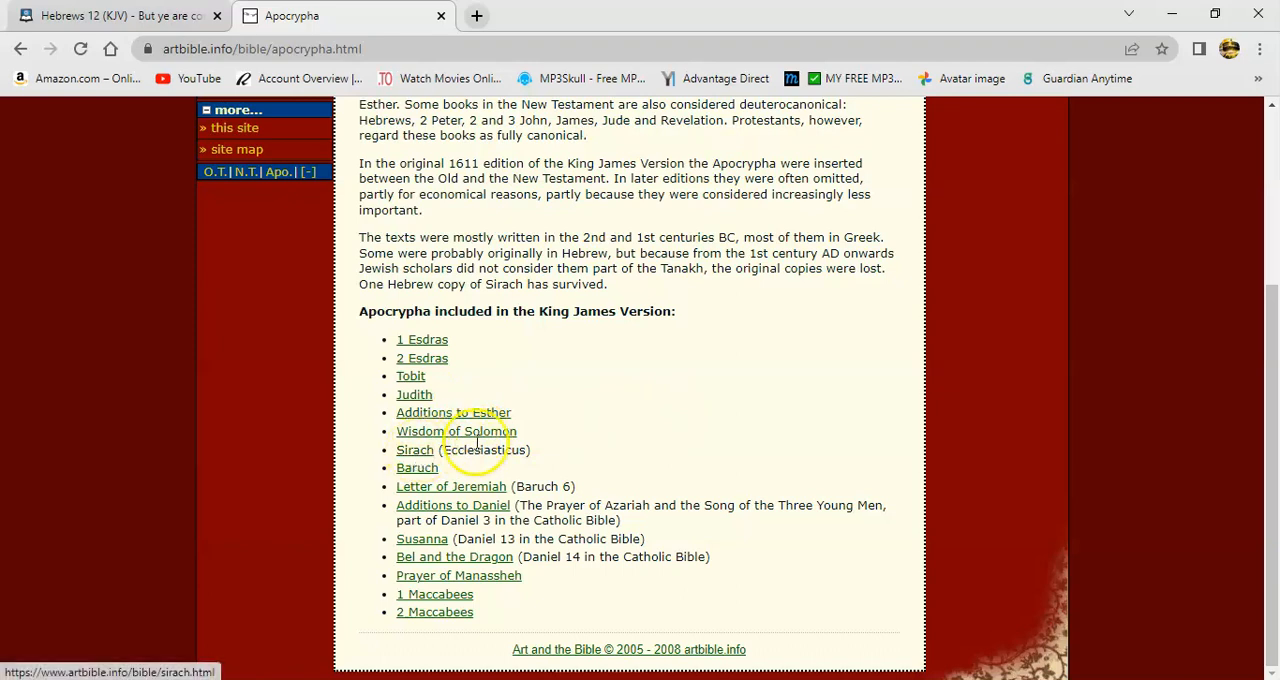
{"action": "mouse_move", "coordinate": [593, 462]}
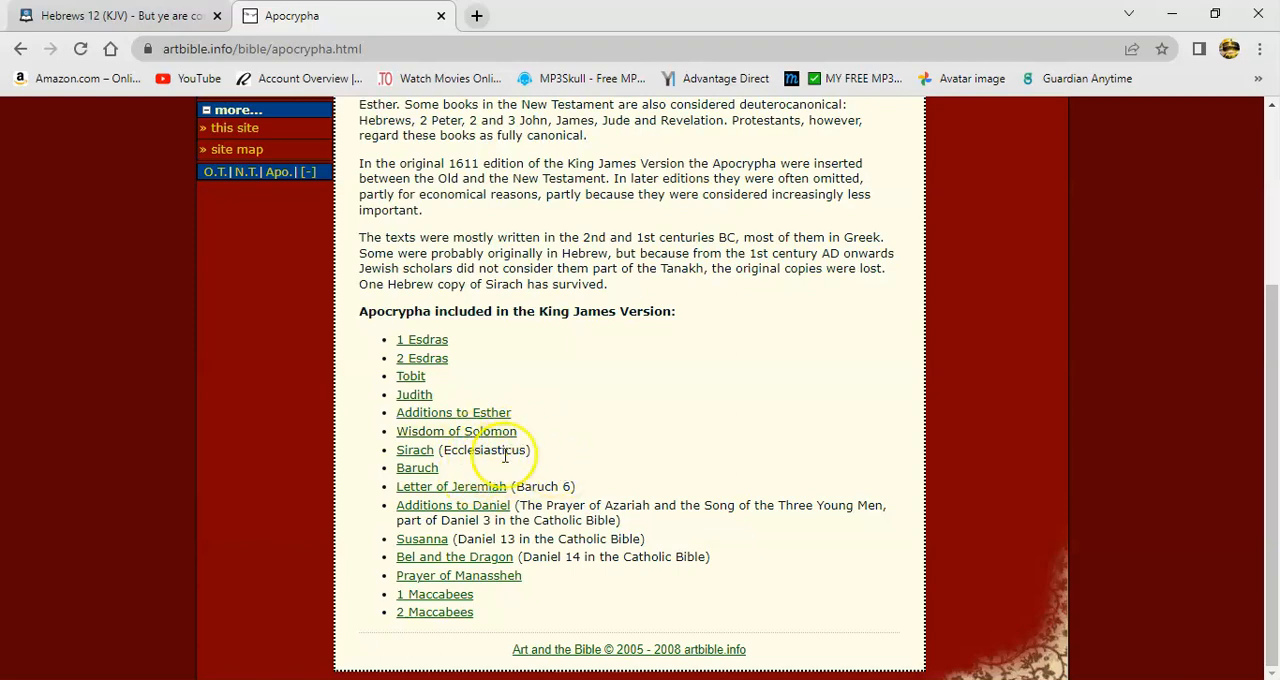
{"action": "mouse_move", "coordinate": [563, 479]}
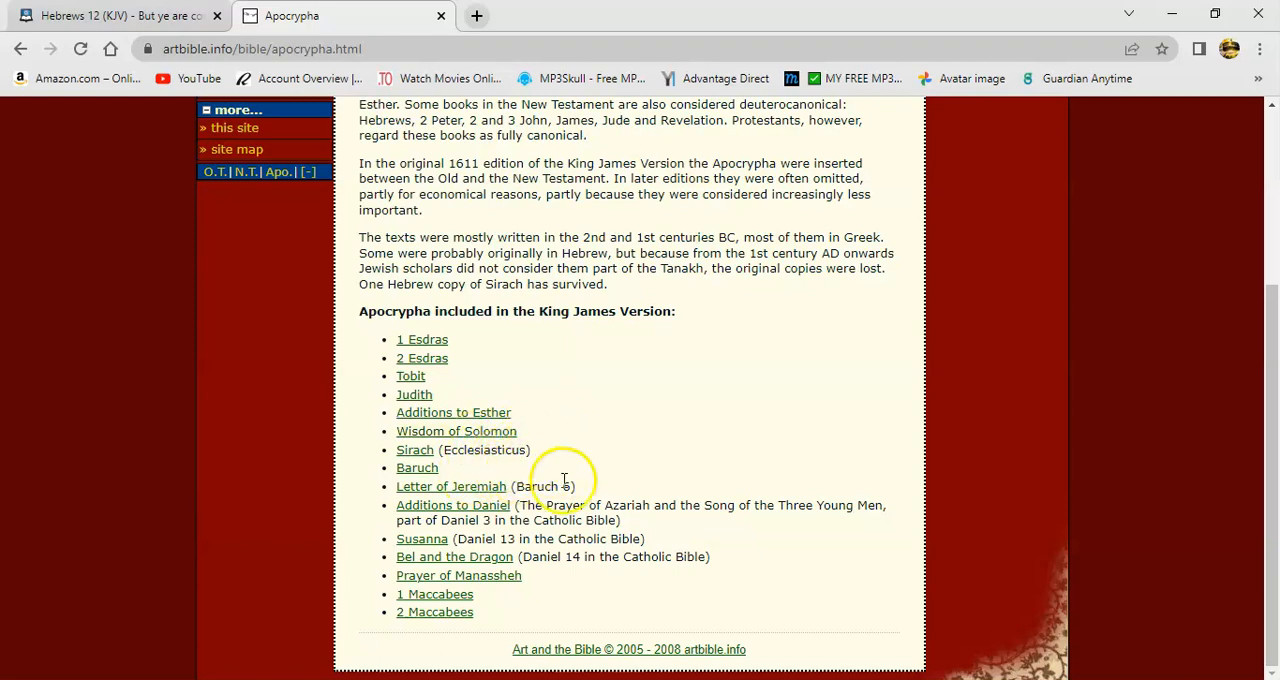
{"action": "mouse_move", "coordinate": [578, 486]}
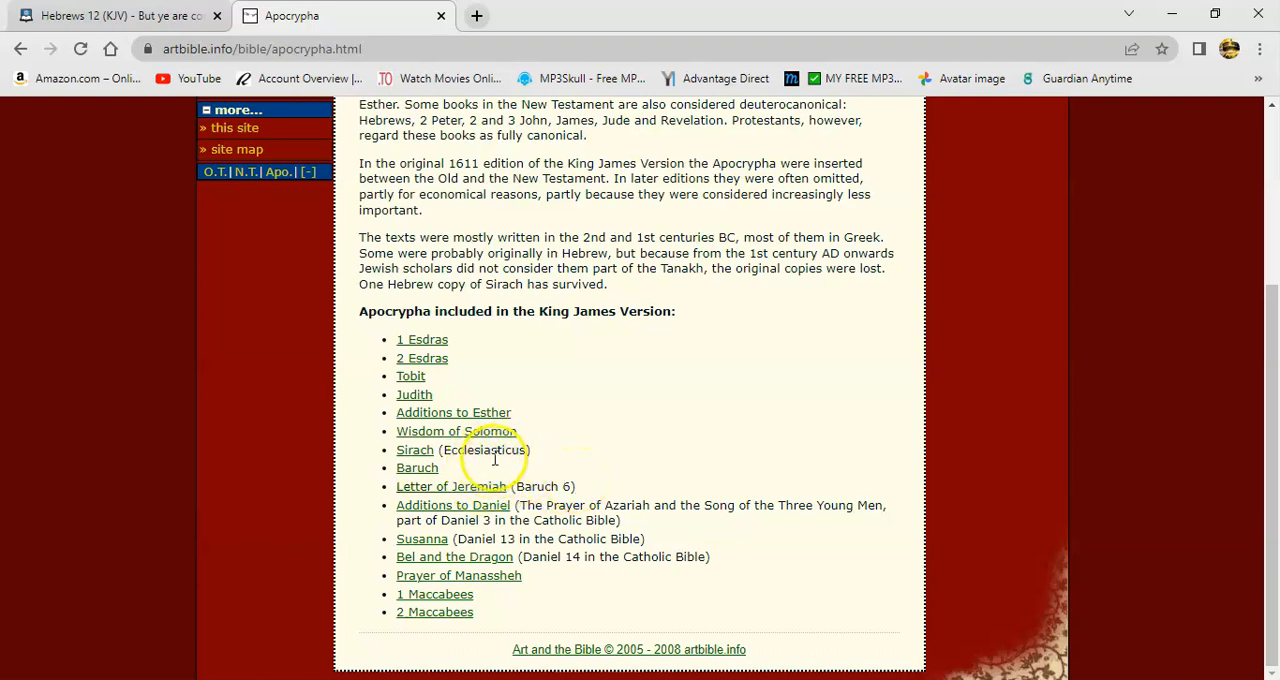
{"action": "mouse_move", "coordinate": [588, 458]}
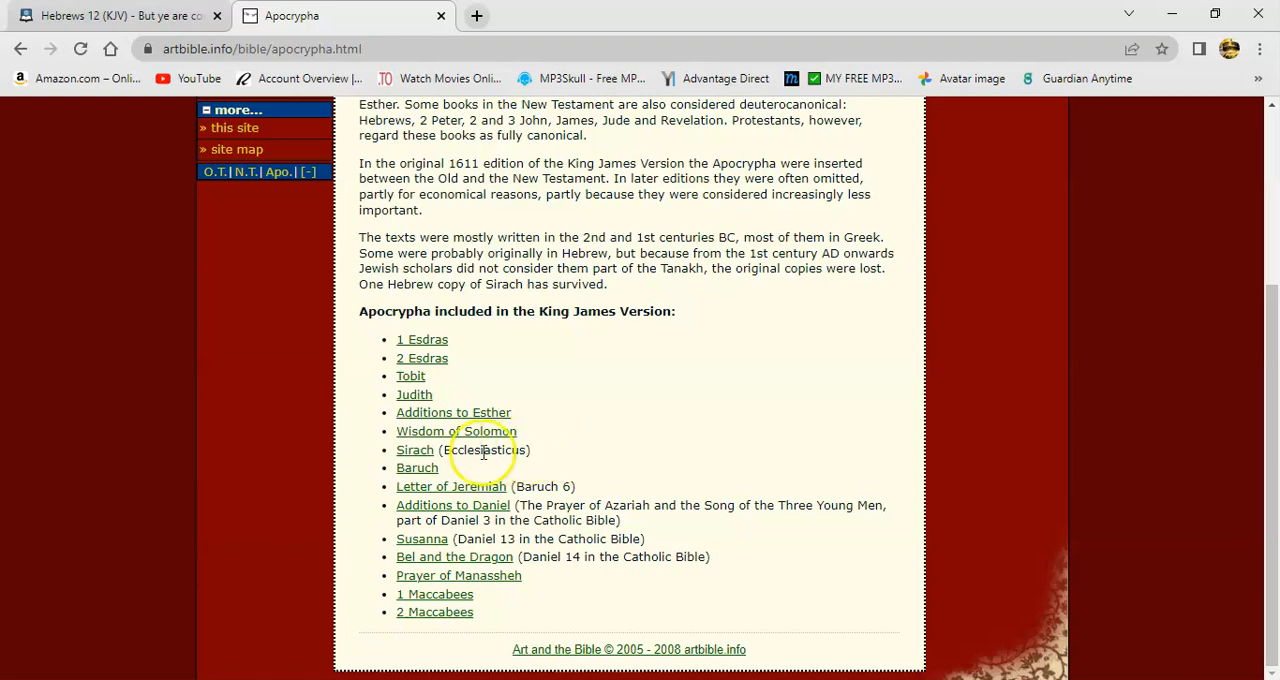
- Open Sirach 36, scroll to verse 14 and select the word 'oracles'
{"action": "left_click", "coordinate": [414, 449]}
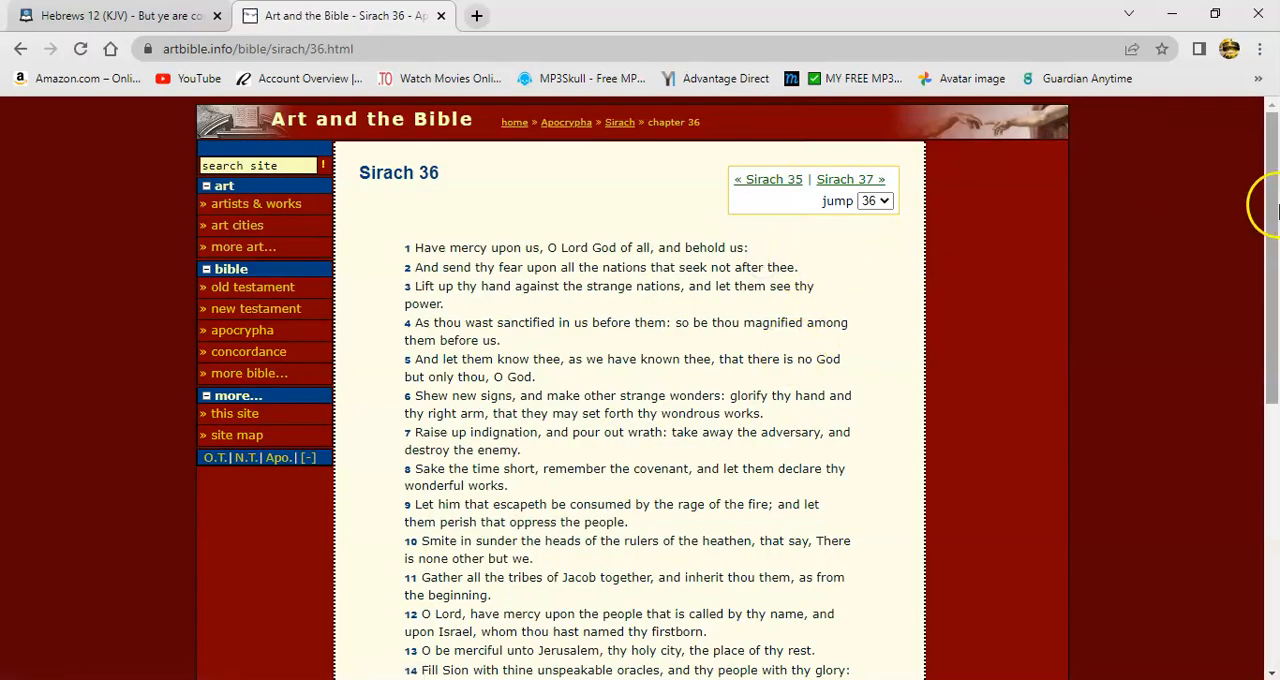
{"action": "scroll", "scroll_direction": "down", "scroll_amount": 3}
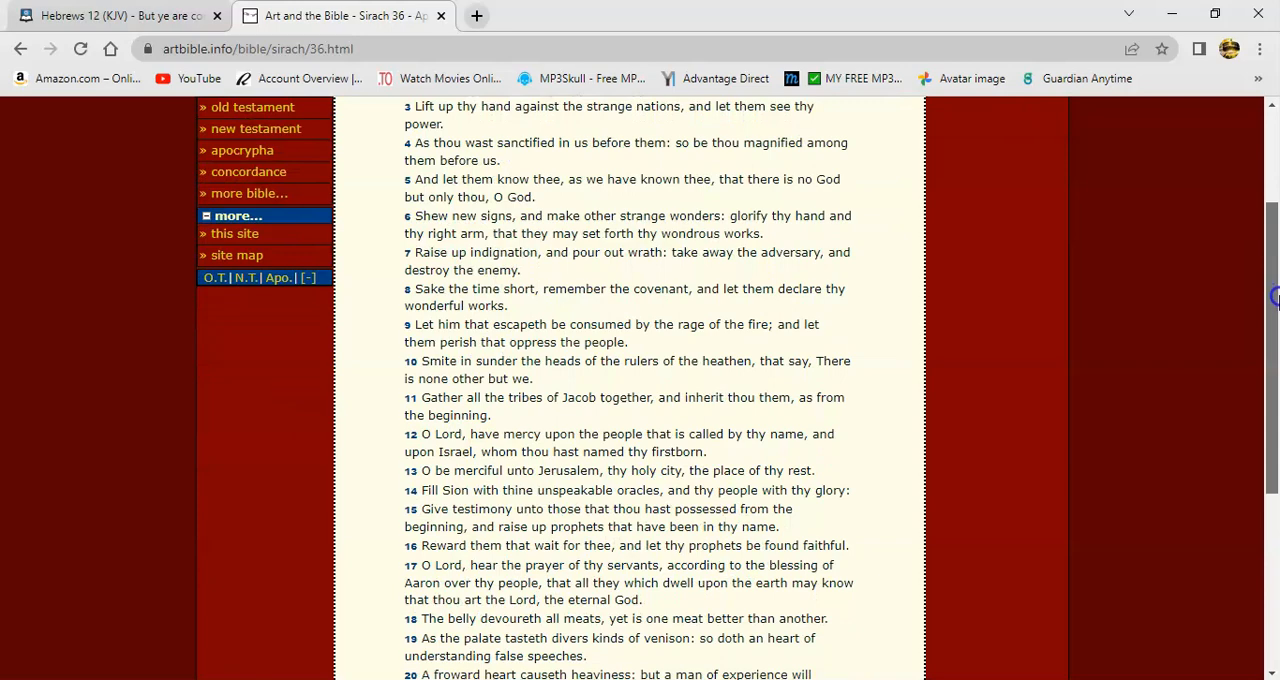
{"action": "scroll", "scroll_direction": "down", "scroll_amount": 3}
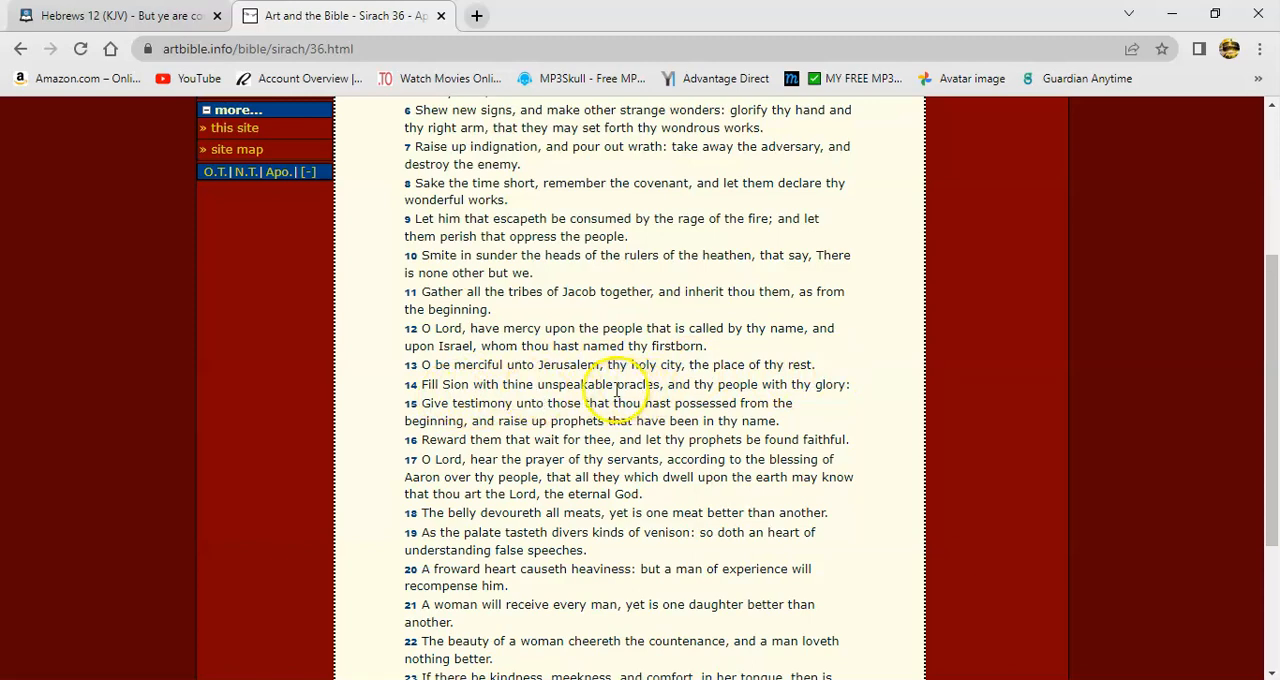
{"action": "double_click", "coordinate": [635, 384]}
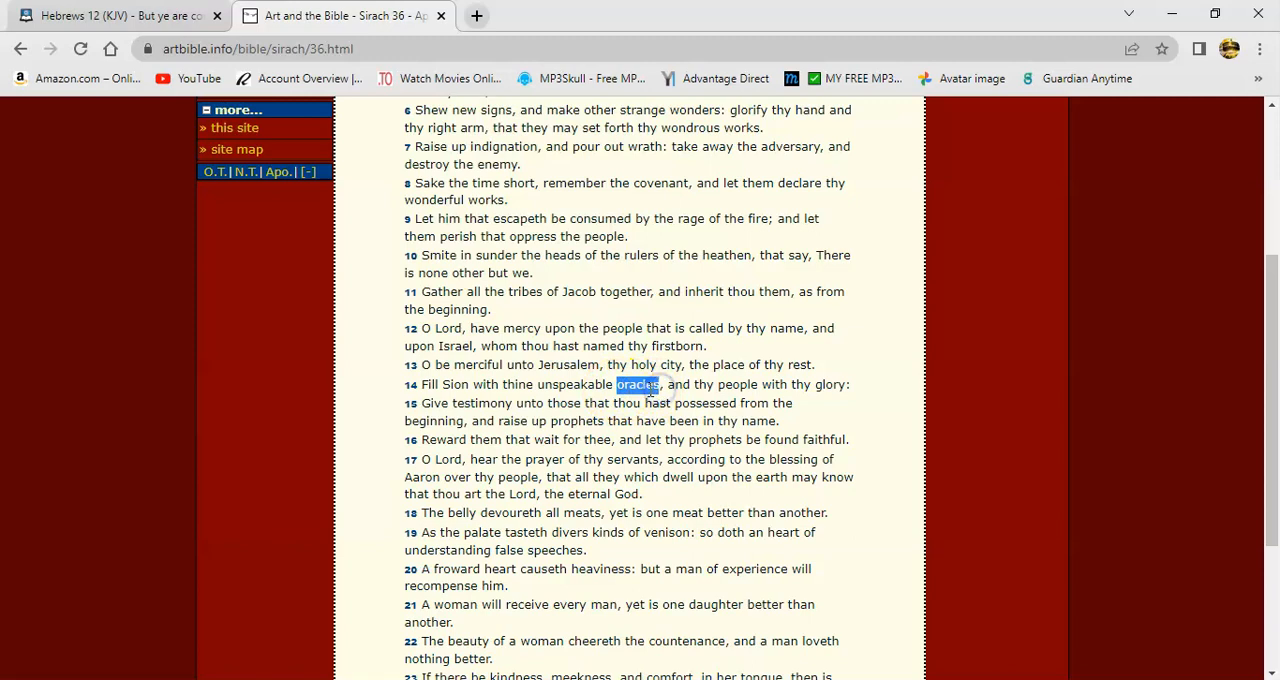
- Look up 'oracles' on Google from the context menu and scroll the definition results
{"action": "right_click", "coordinate": [638, 384]}
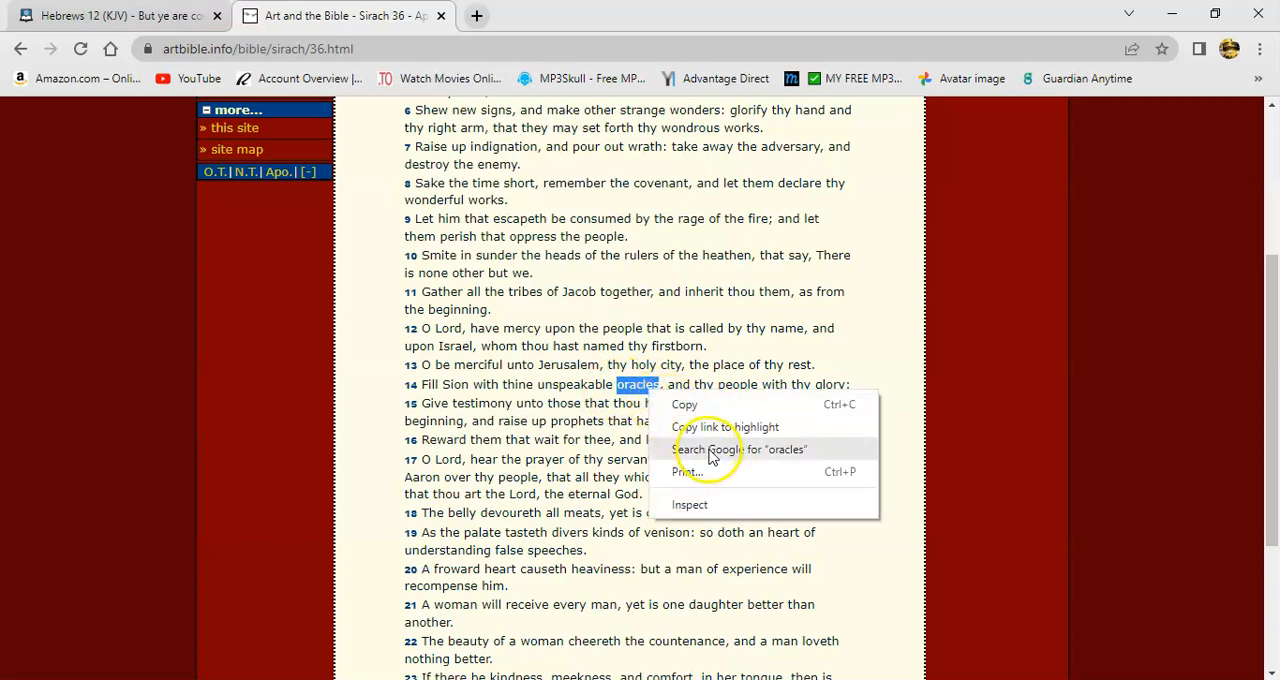
{"action": "left_click", "coordinate": [740, 449]}
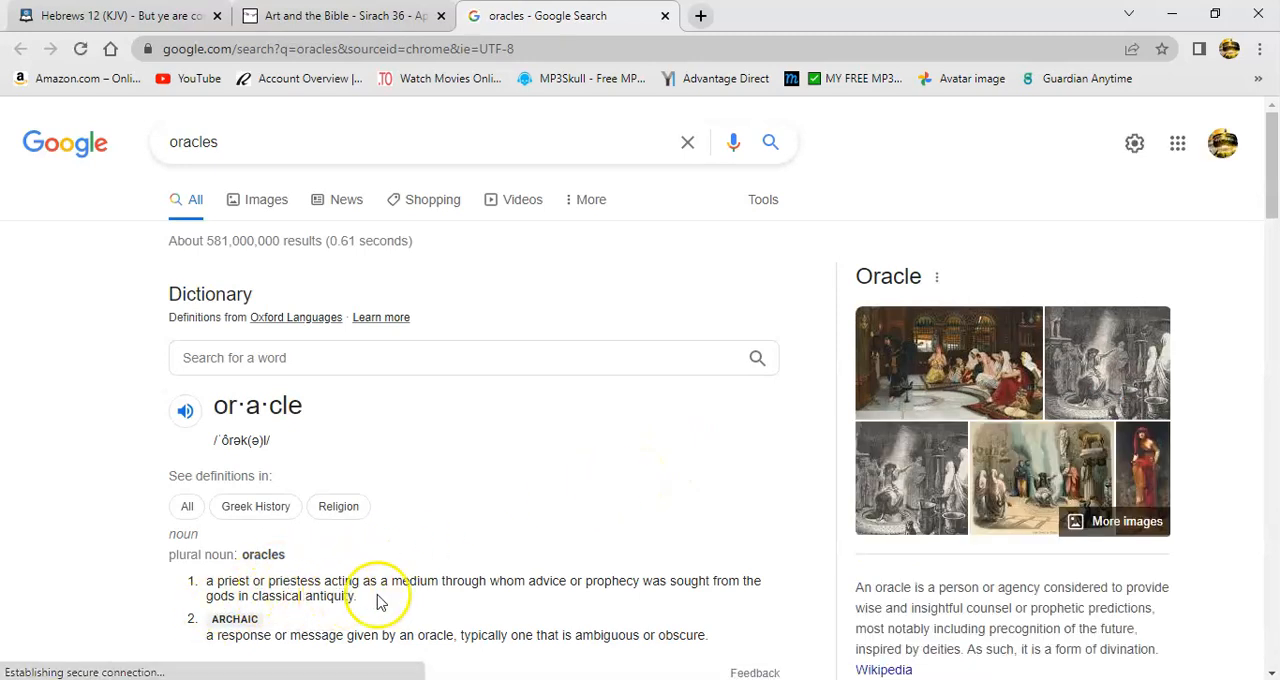
{"action": "mouse_move", "coordinate": [613, 597]}
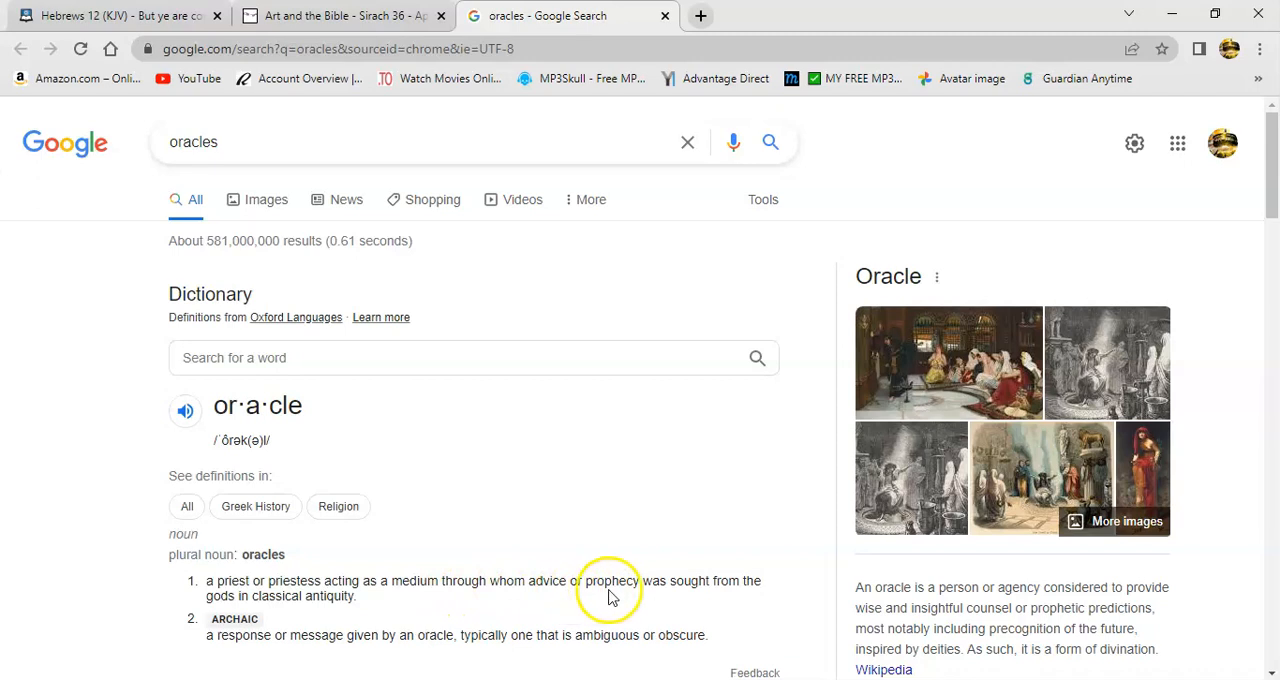
{"action": "mouse_move", "coordinate": [258, 598]}
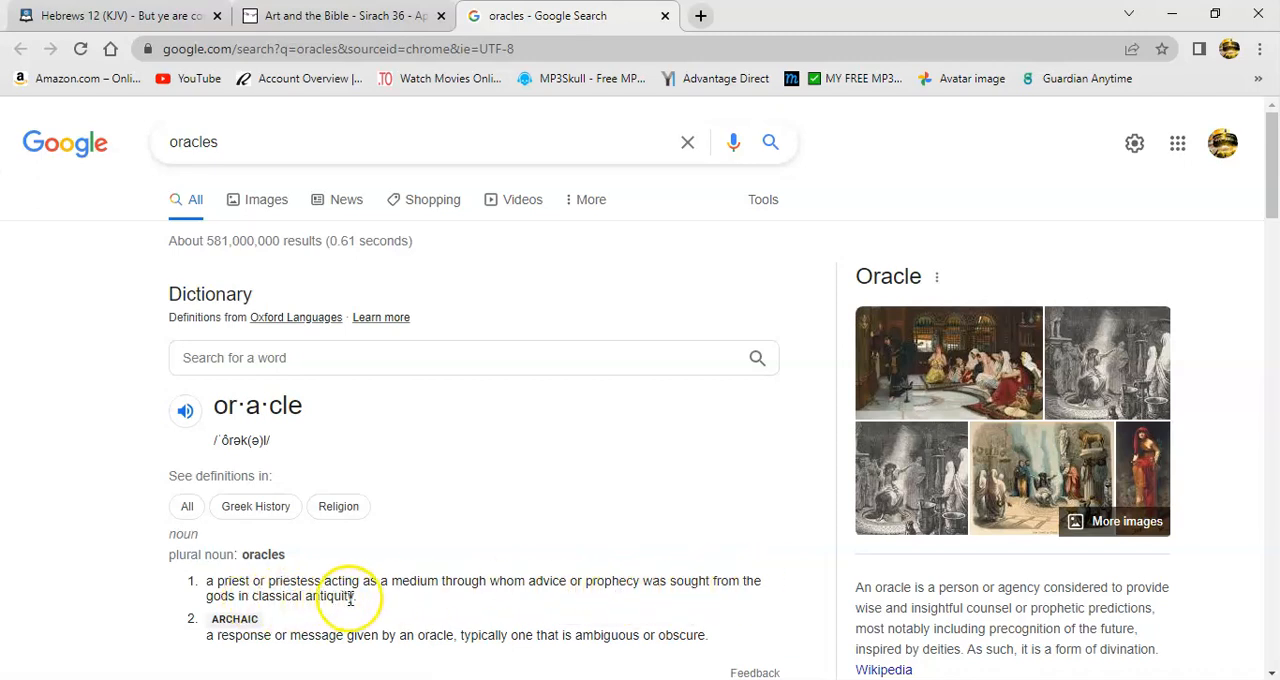
{"action": "scroll", "scroll_direction": "down", "scroll_amount": 3}
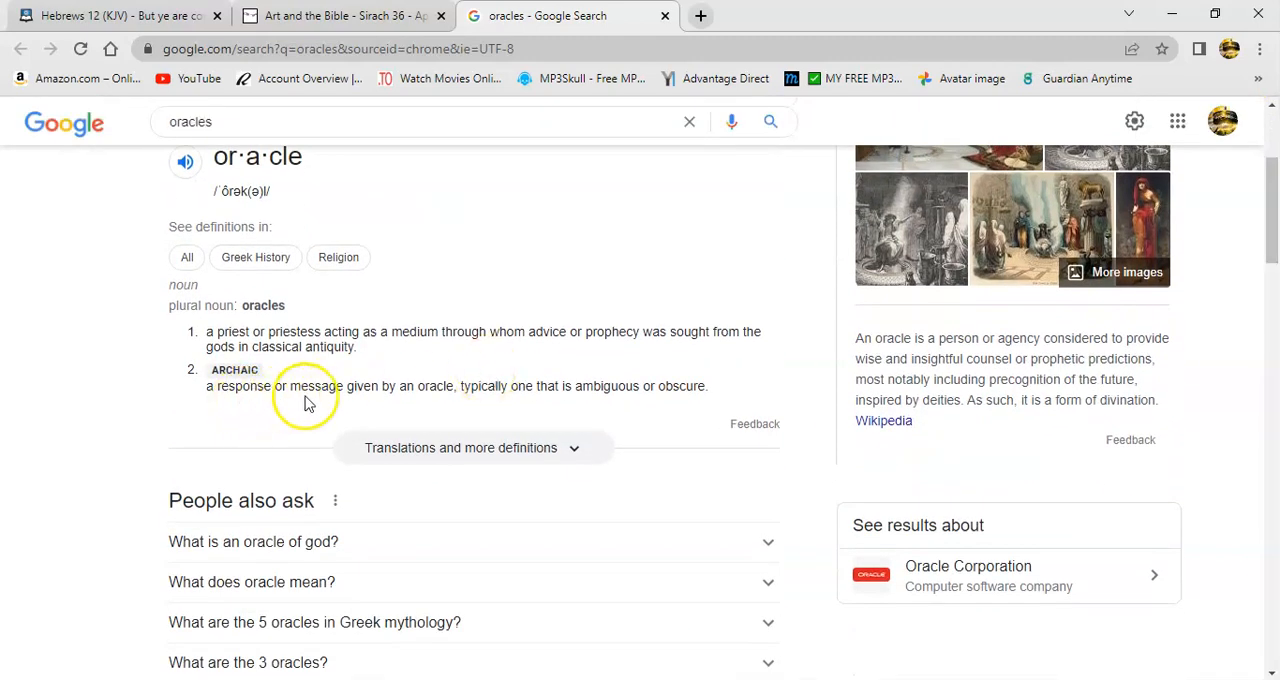
{"action": "mouse_move", "coordinate": [568, 392]}
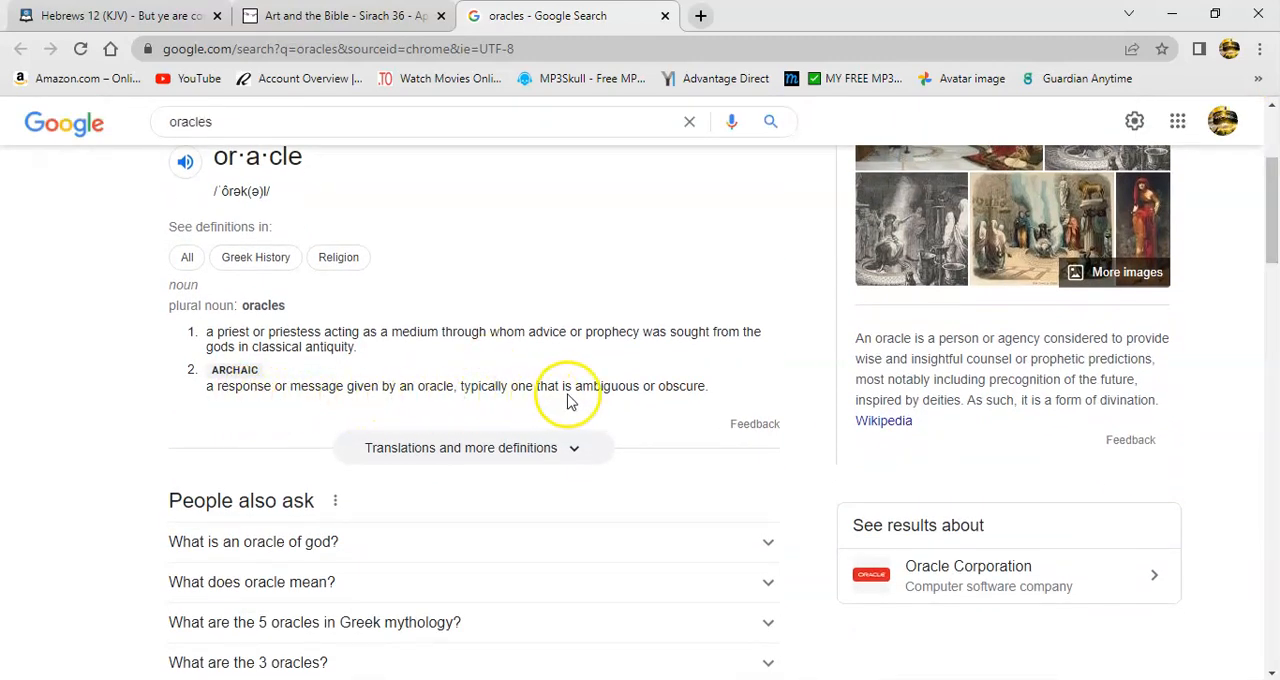
{"action": "mouse_move", "coordinate": [720, 395]}
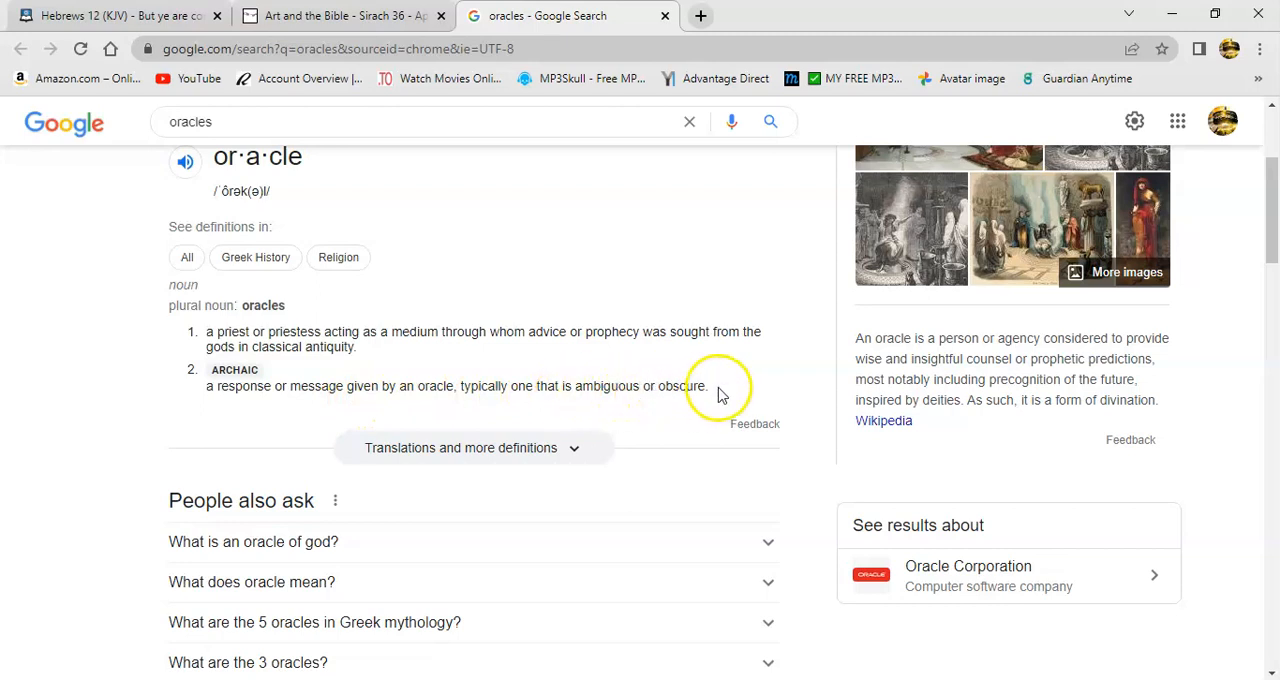
{"action": "mouse_move", "coordinate": [1065, 325]}
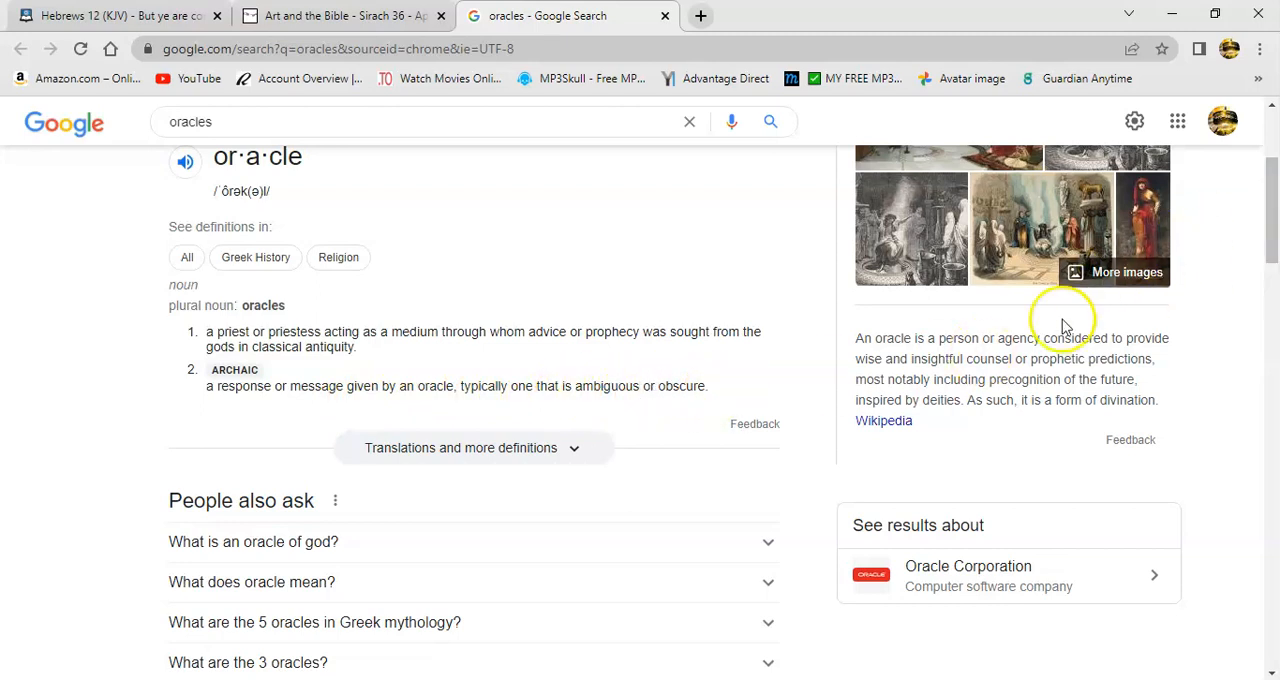
{"action": "mouse_move", "coordinate": [995, 345]}
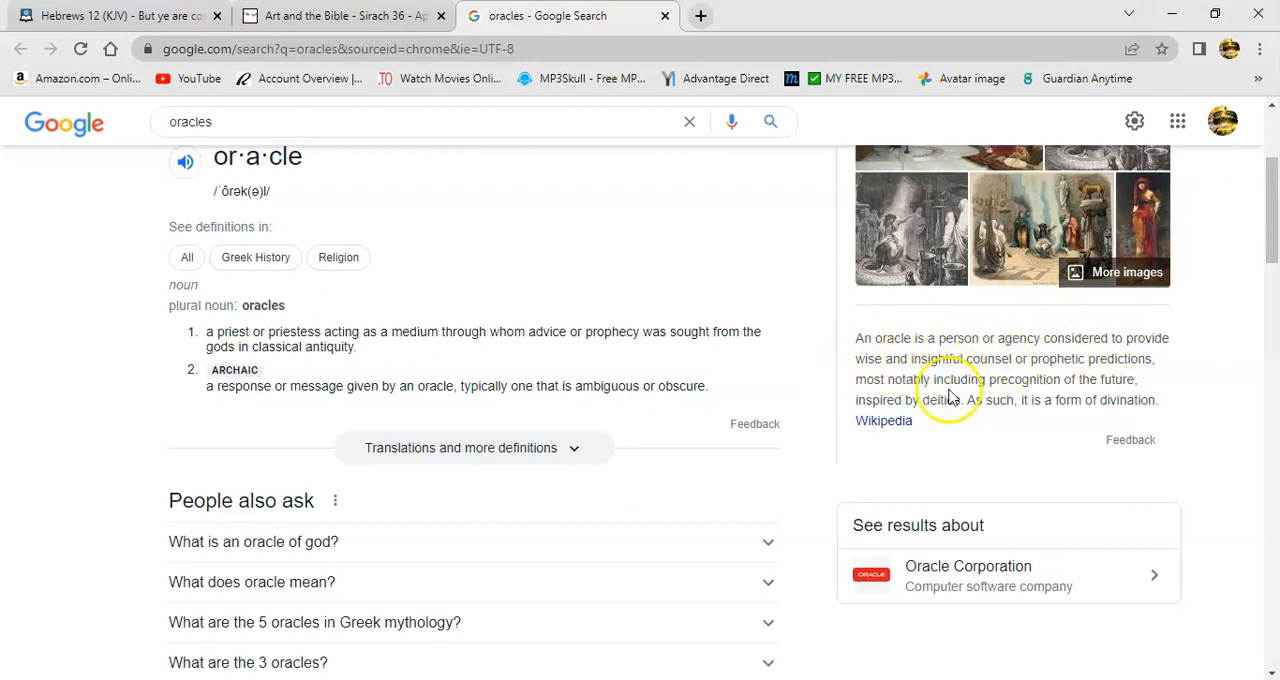
{"action": "mouse_move", "coordinate": [1130, 400]}
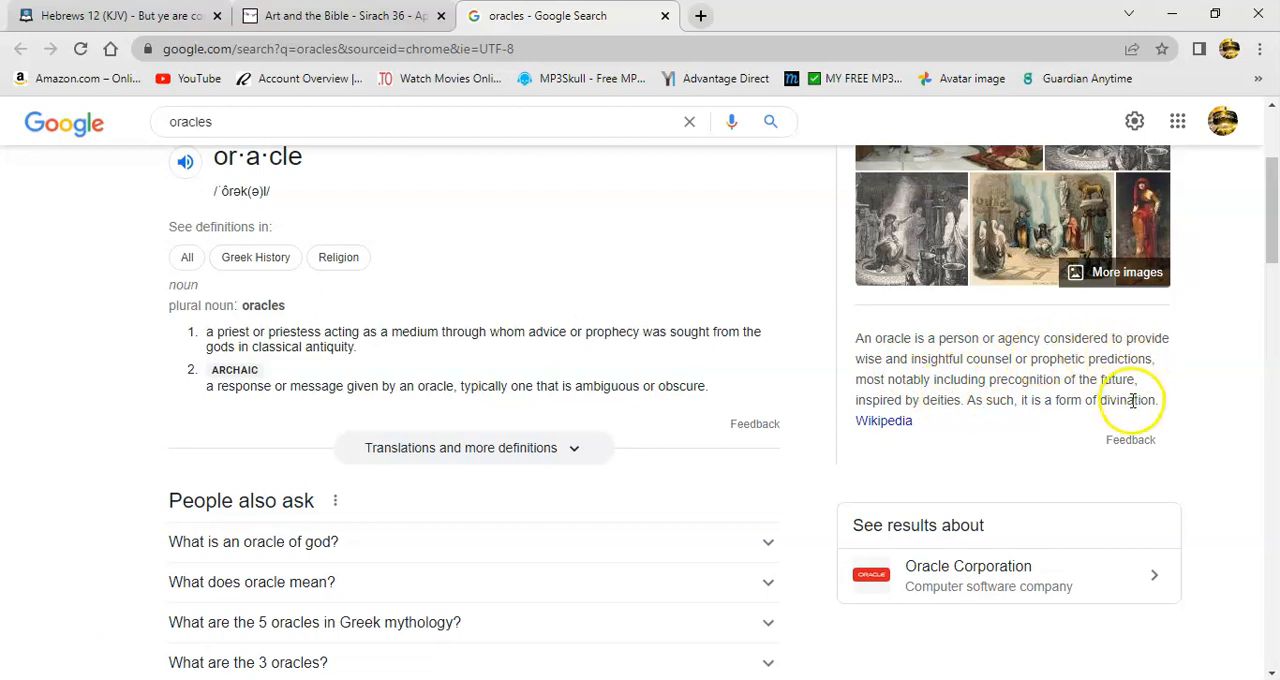
{"action": "mouse_move", "coordinate": [975, 395]}
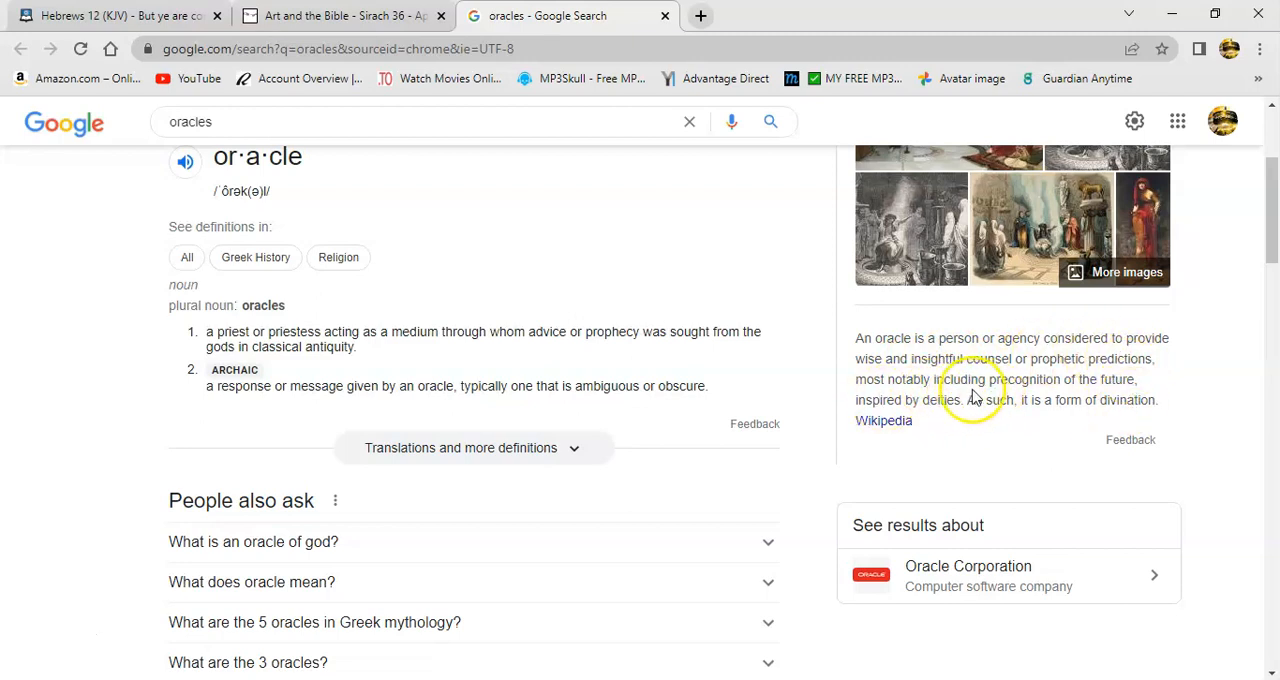
{"action": "mouse_move", "coordinate": [1043, 383]}
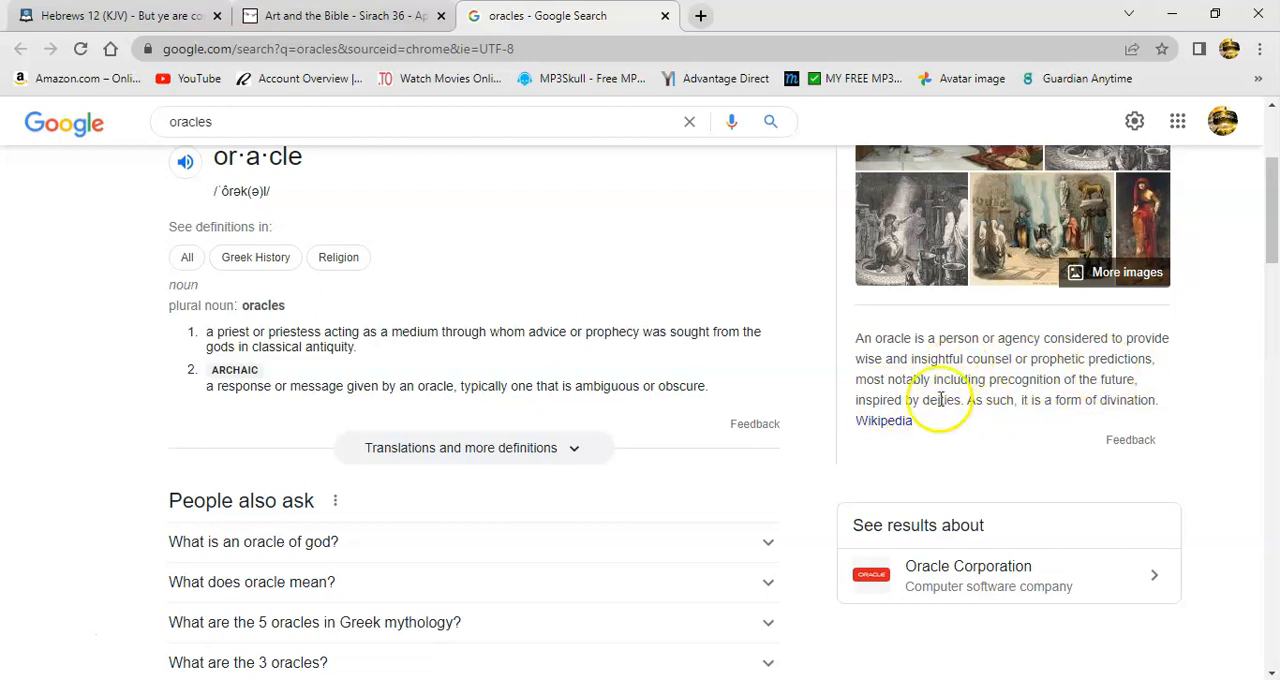
{"action": "mouse_move", "coordinate": [985, 385]}
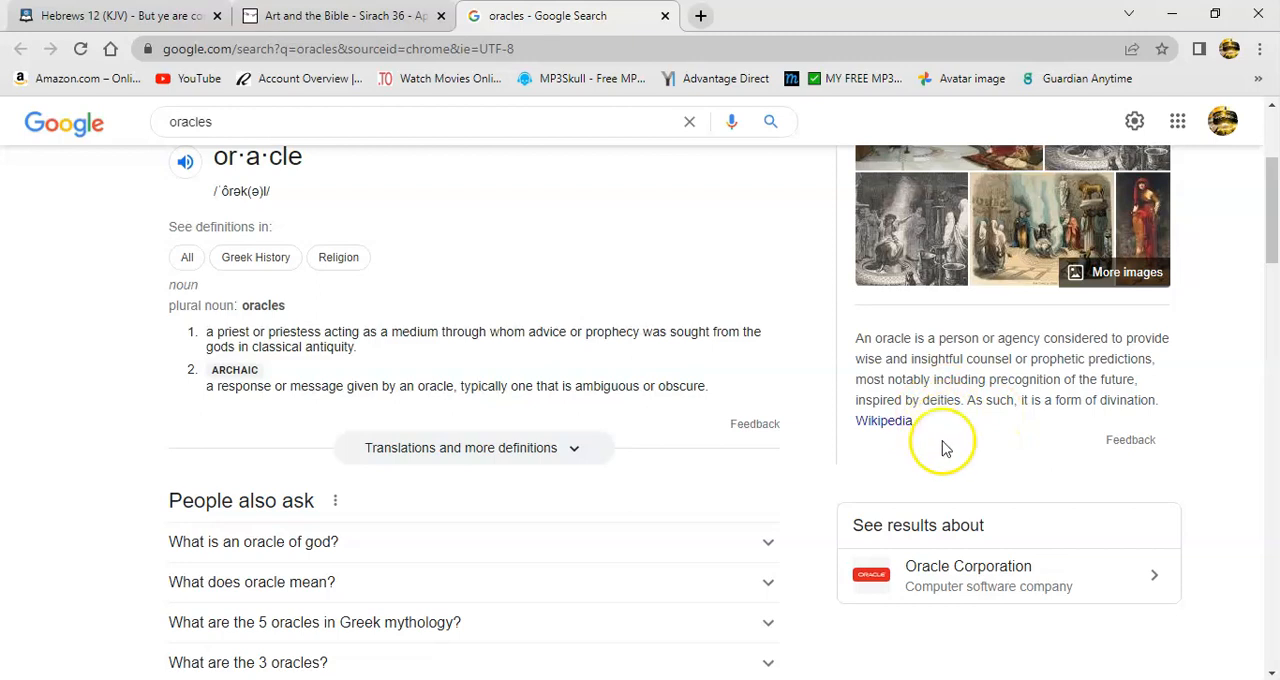
{"action": "mouse_move", "coordinate": [1047, 408]}
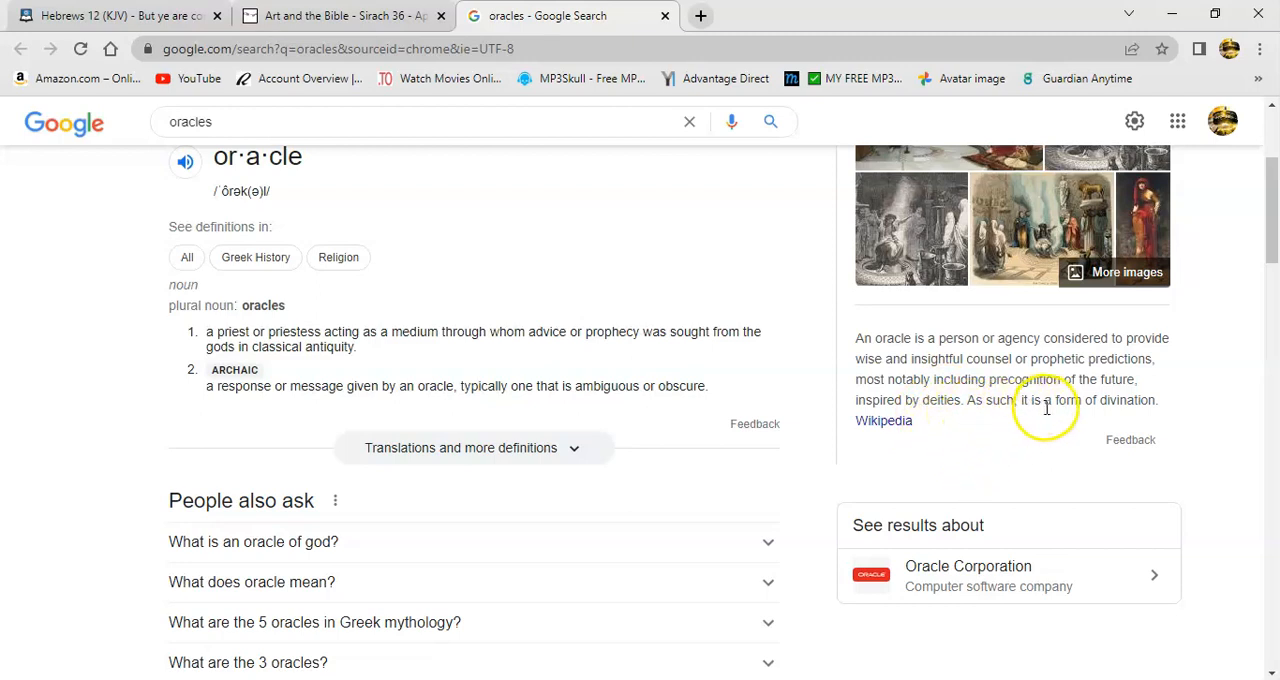
{"action": "mouse_move", "coordinate": [1090, 415]}
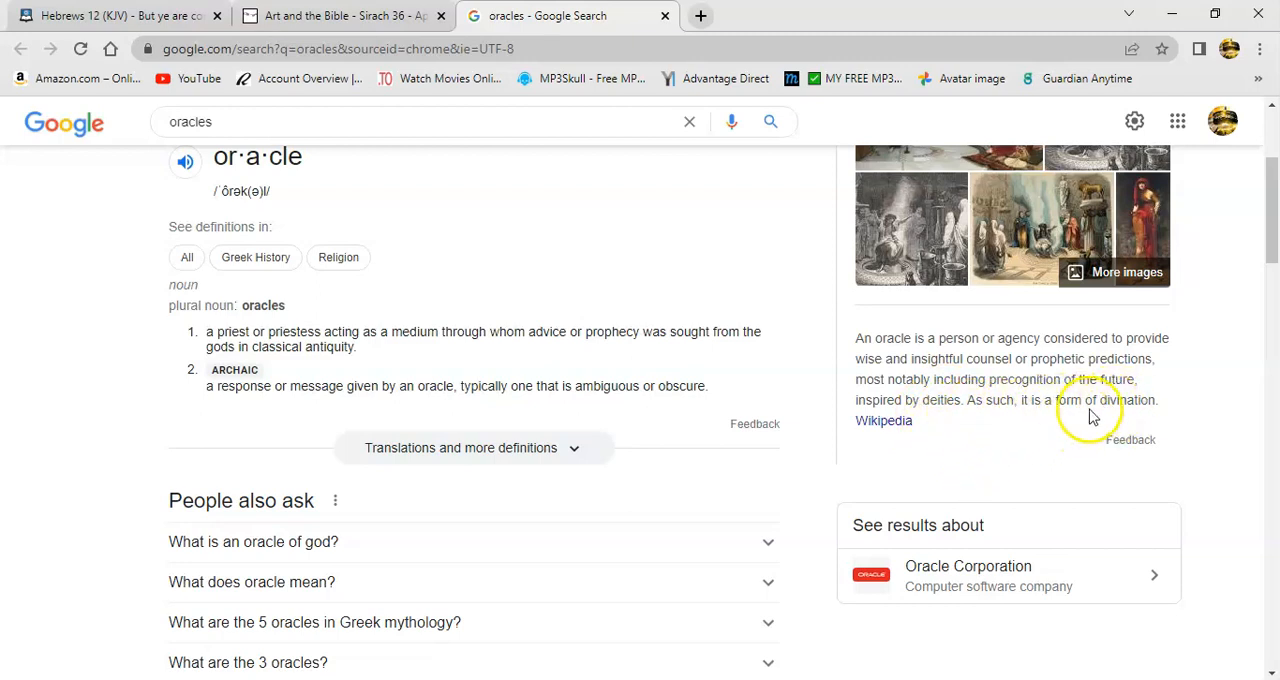
{"action": "mouse_move", "coordinate": [845, 350]}
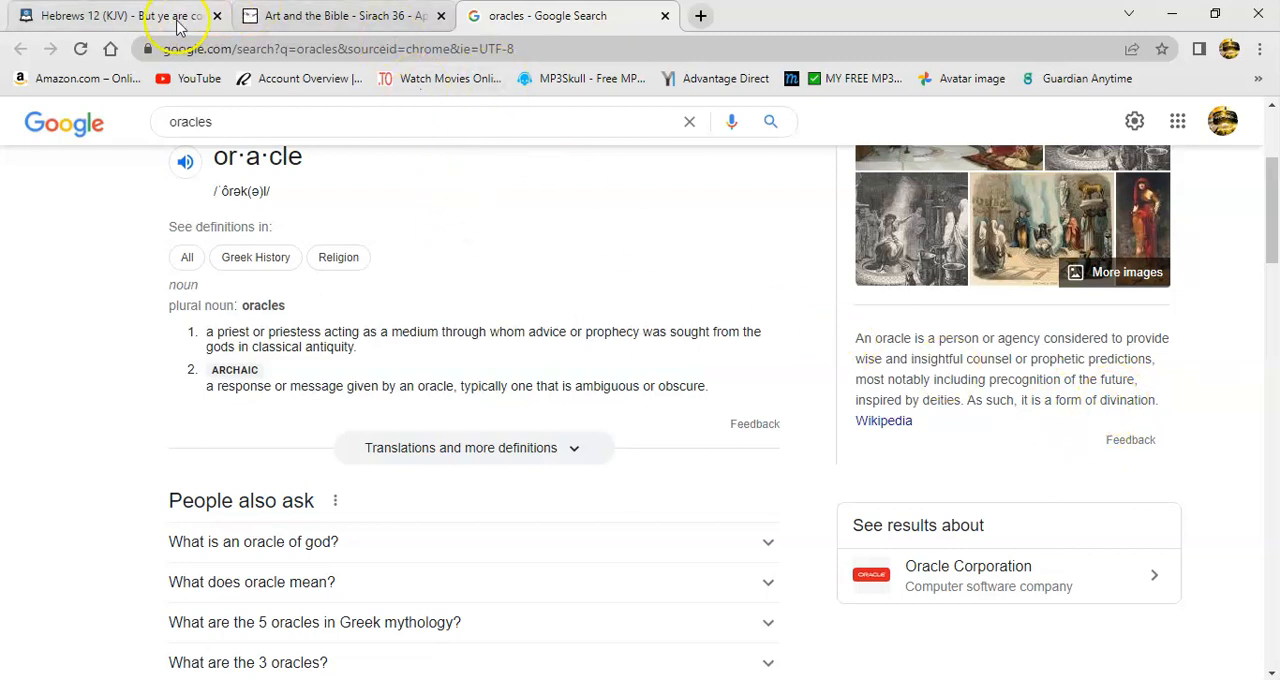
{"action": "mouse_move", "coordinate": [315, 110]}
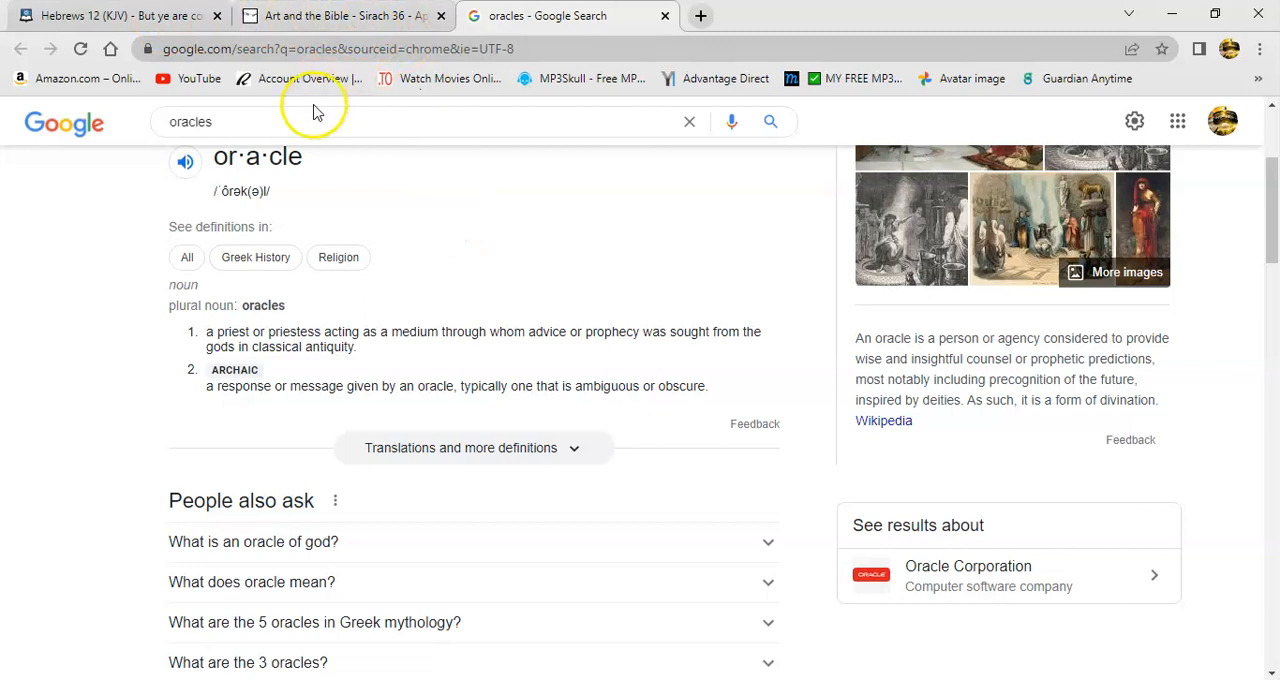
{"action": "mouse_move", "coordinate": [415, 167]}
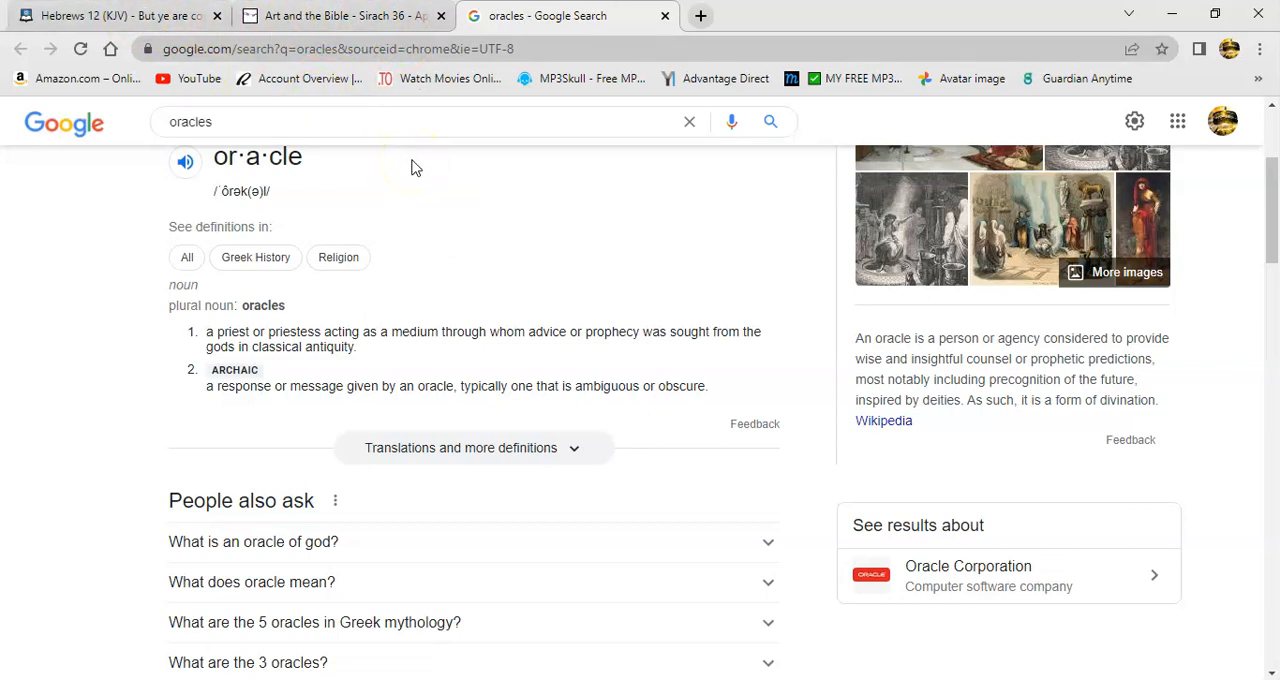
{"action": "mouse_move", "coordinate": [387, 177]}
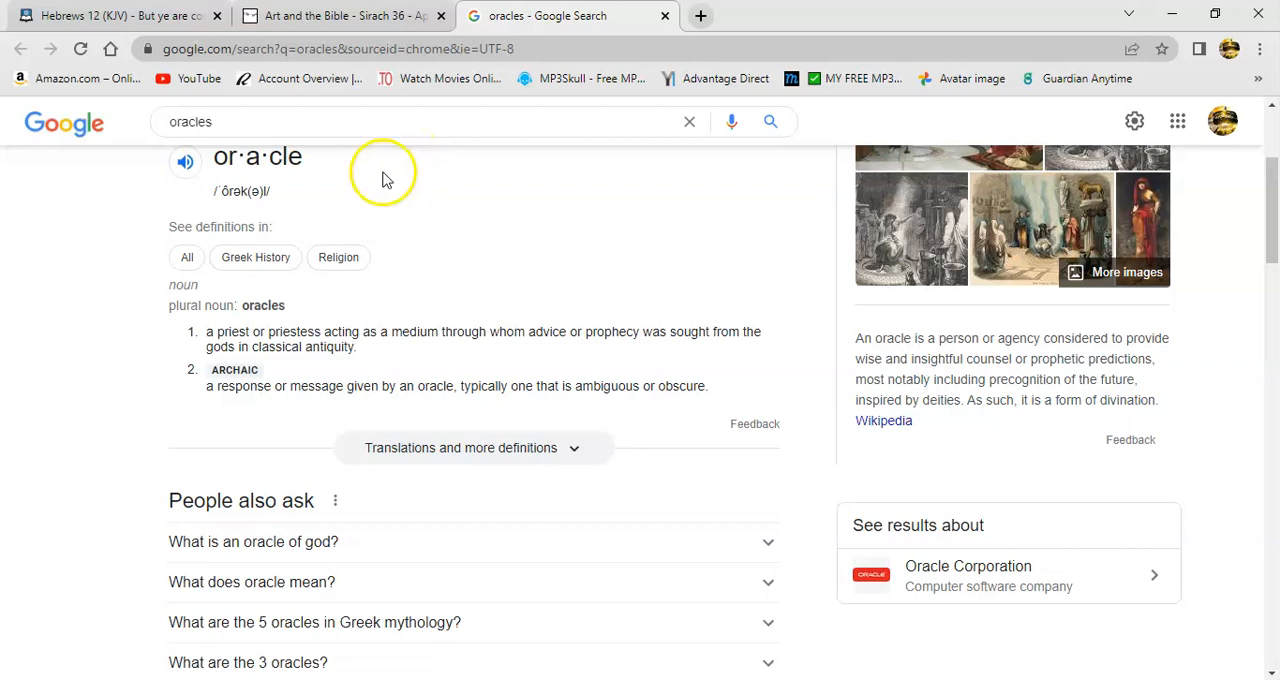
{"action": "mouse_move", "coordinate": [435, 234]}
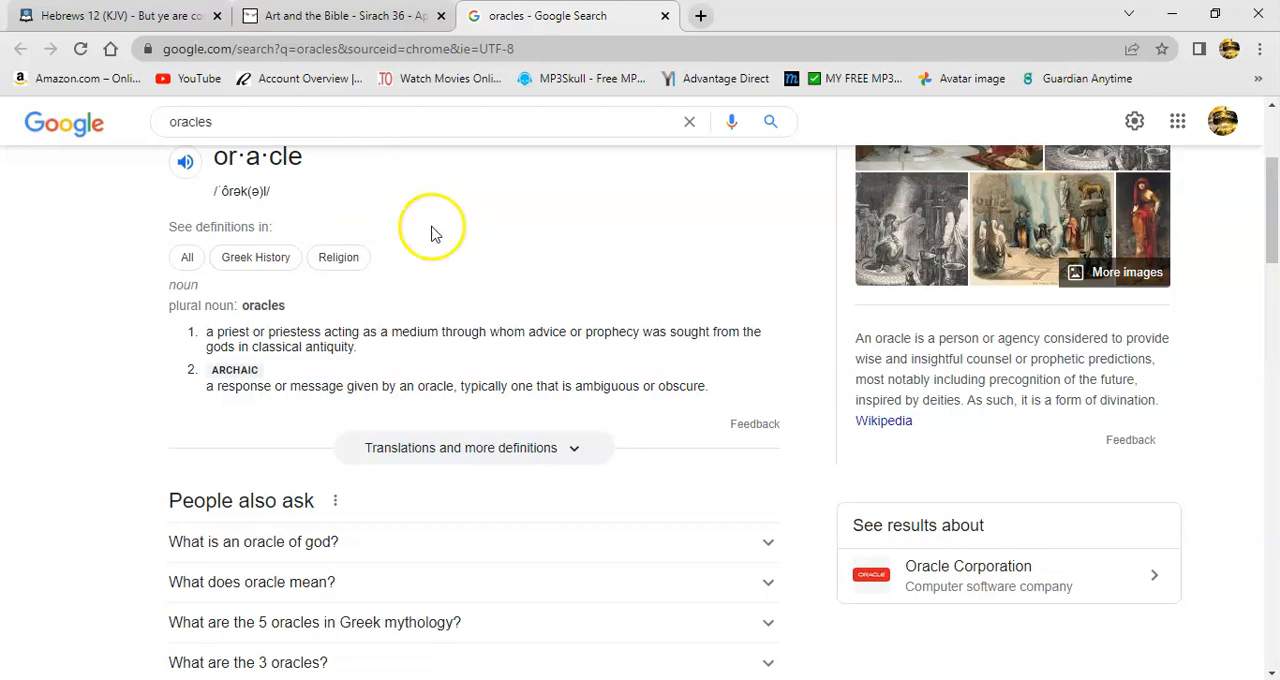
{"action": "mouse_move", "coordinate": [445, 250]}
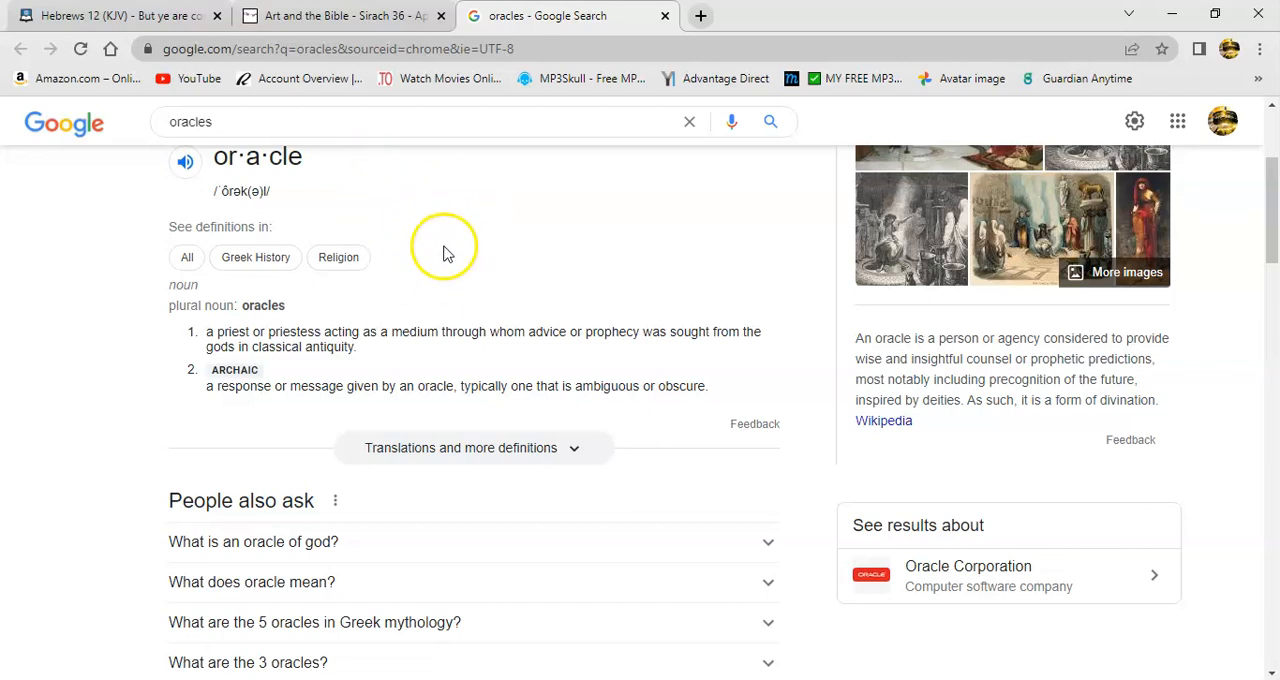
{"action": "mouse_move", "coordinate": [551, 292]}
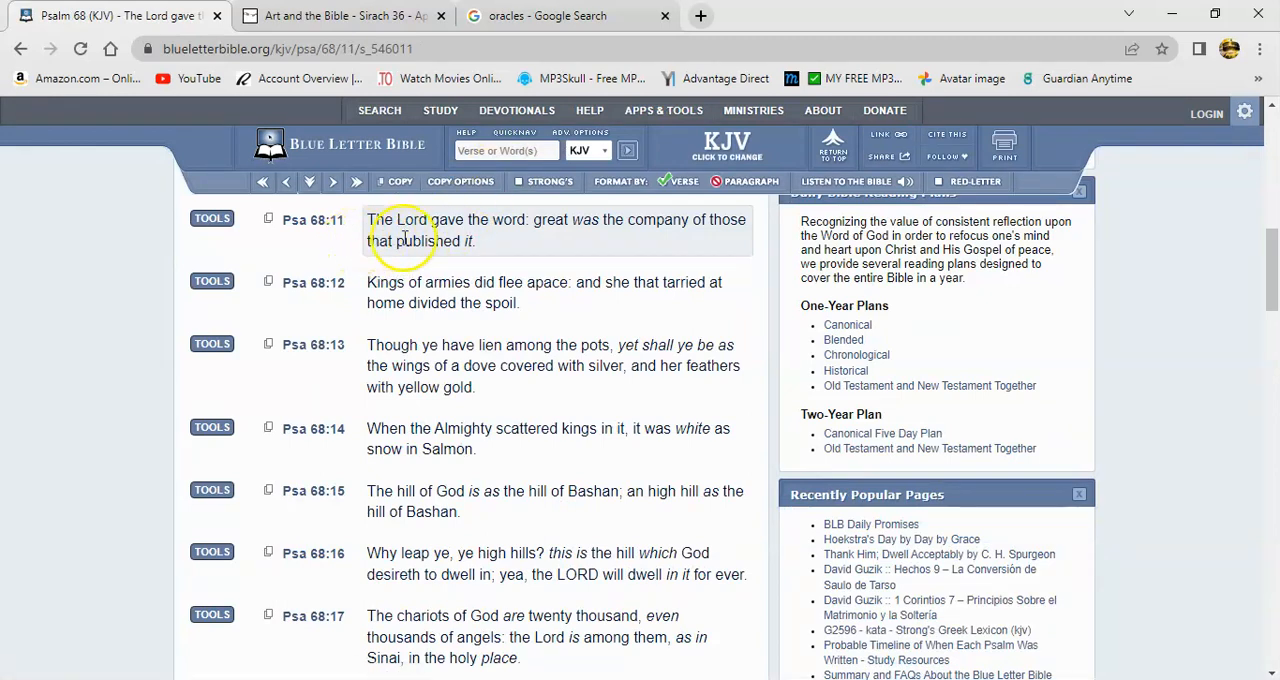
{"action": "mouse_move", "coordinate": [625, 240]}
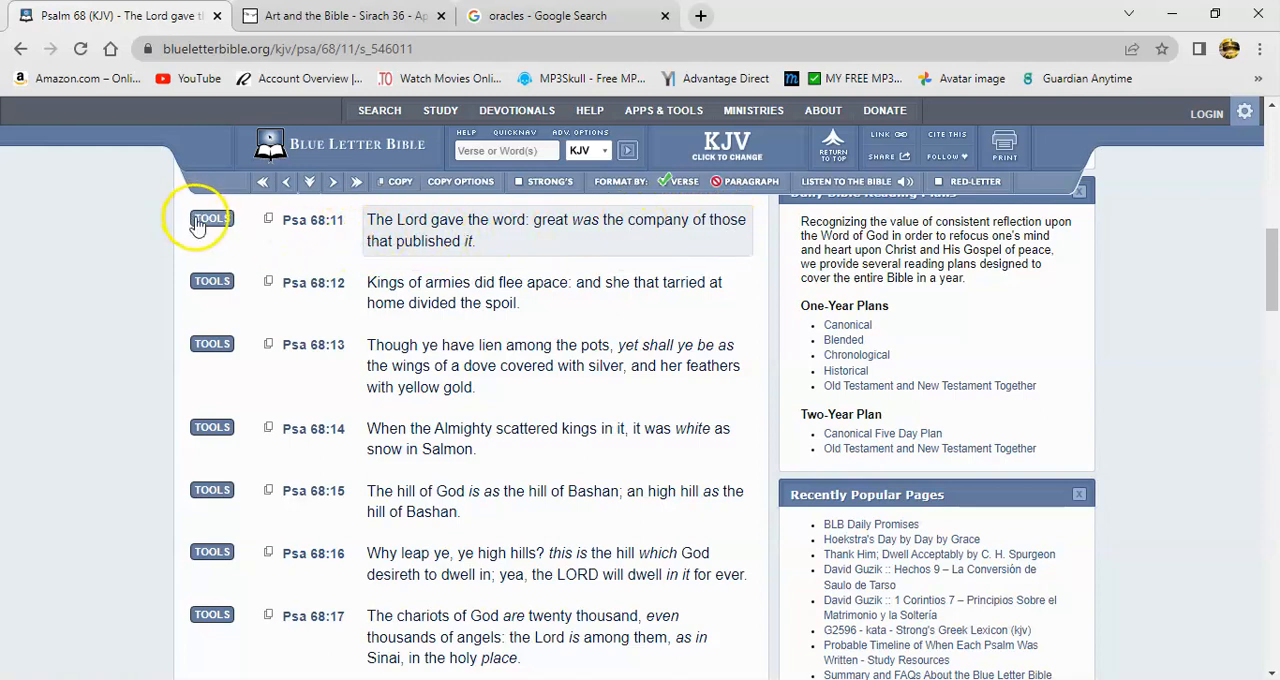
- Open Psalm 68:11's interlinear tools and scroll through the Hebrew word list
{"action": "left_click", "coordinate": [211, 218]}
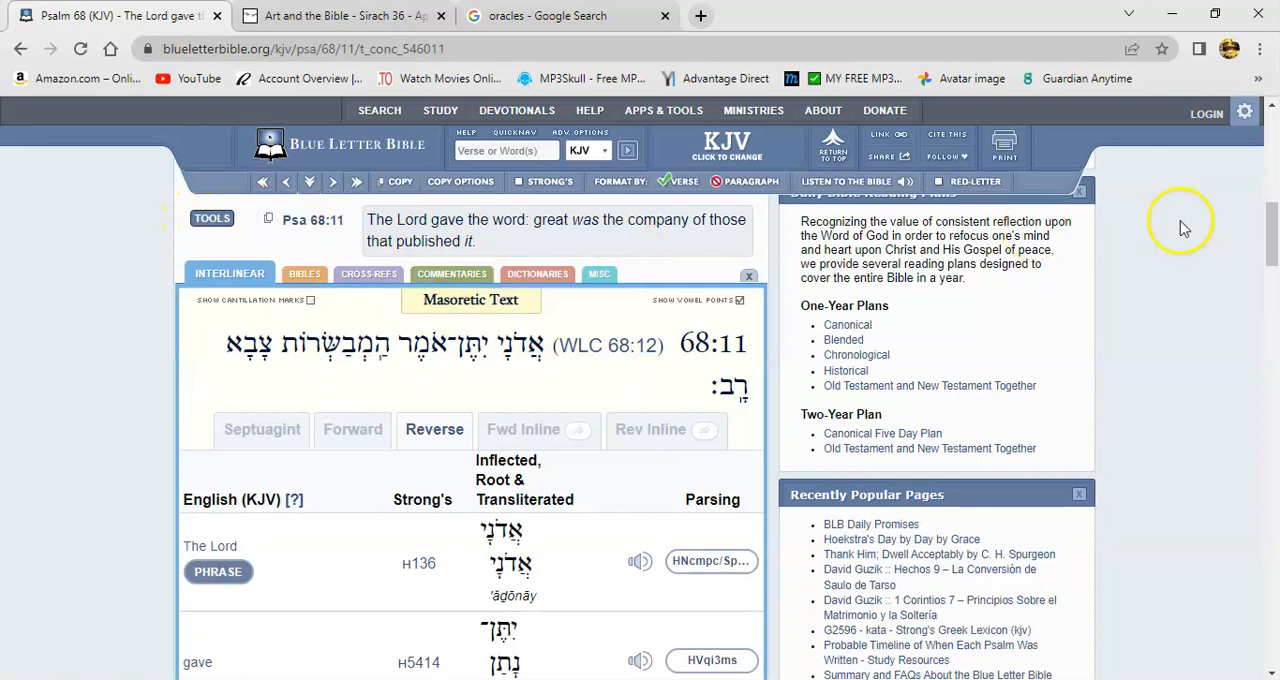
{"action": "scroll", "scroll_direction": "down", "scroll_amount": 3}
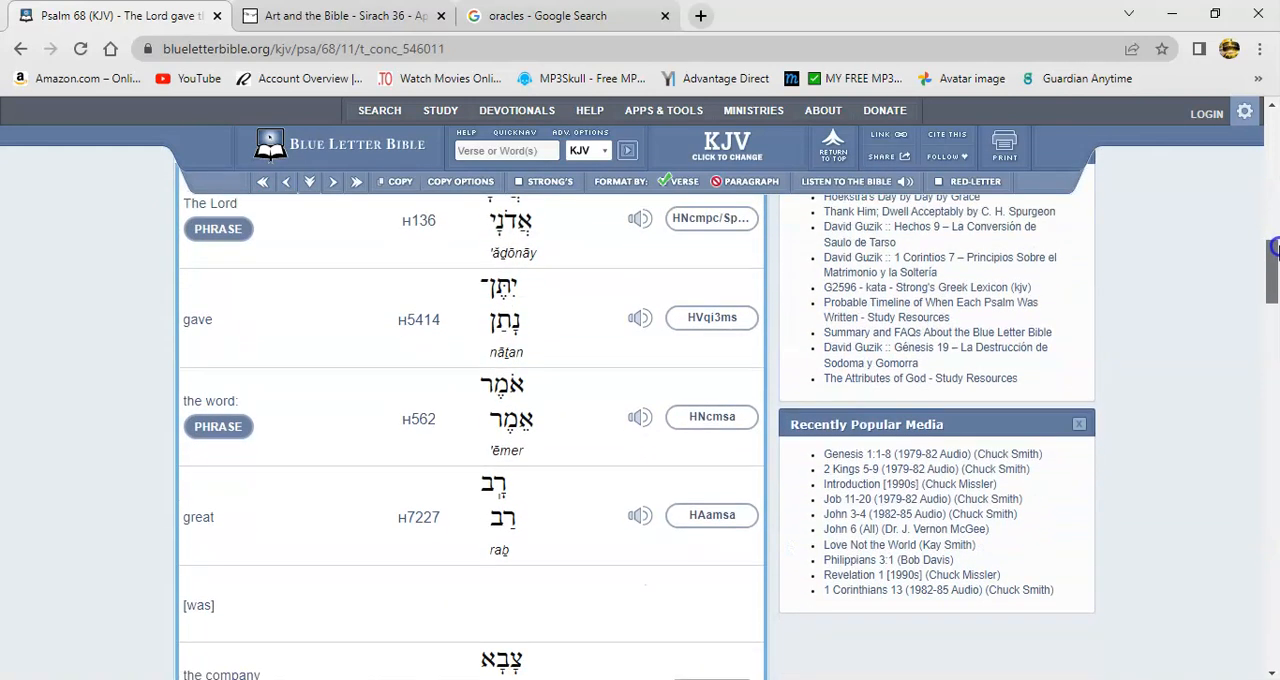
{"action": "scroll", "scroll_direction": "down", "scroll_amount": 3}
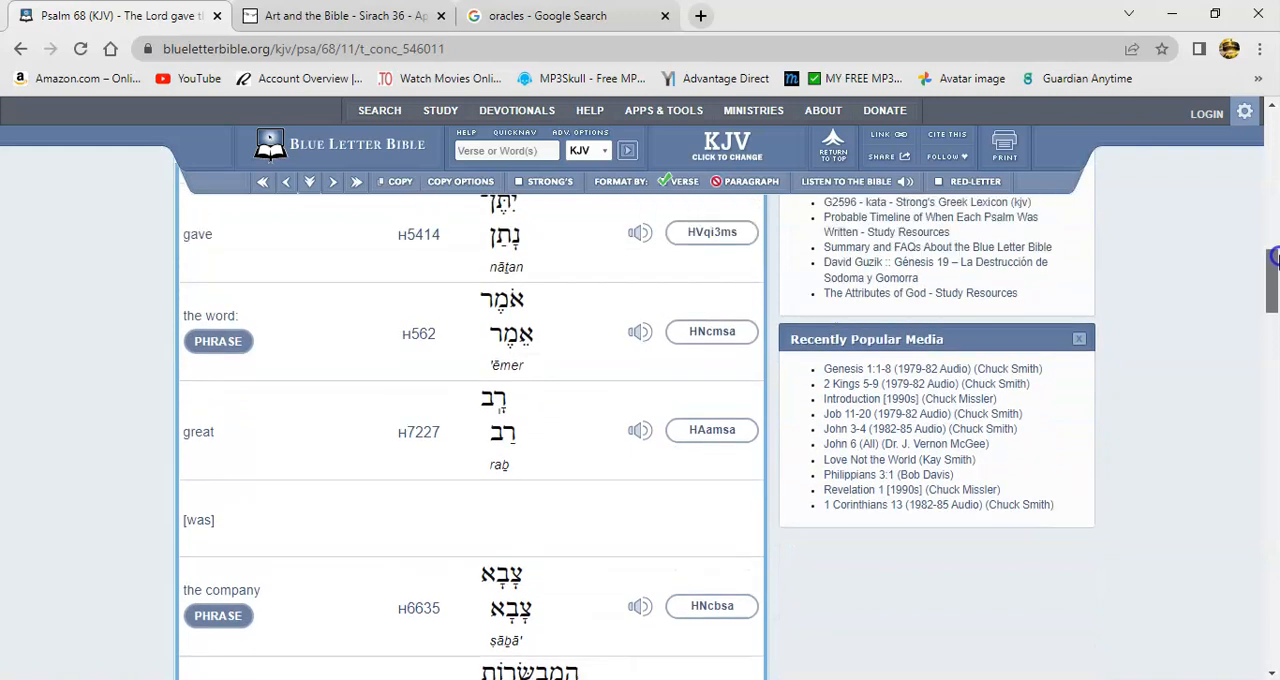
{"action": "scroll", "scroll_direction": "down", "scroll_amount": 3}
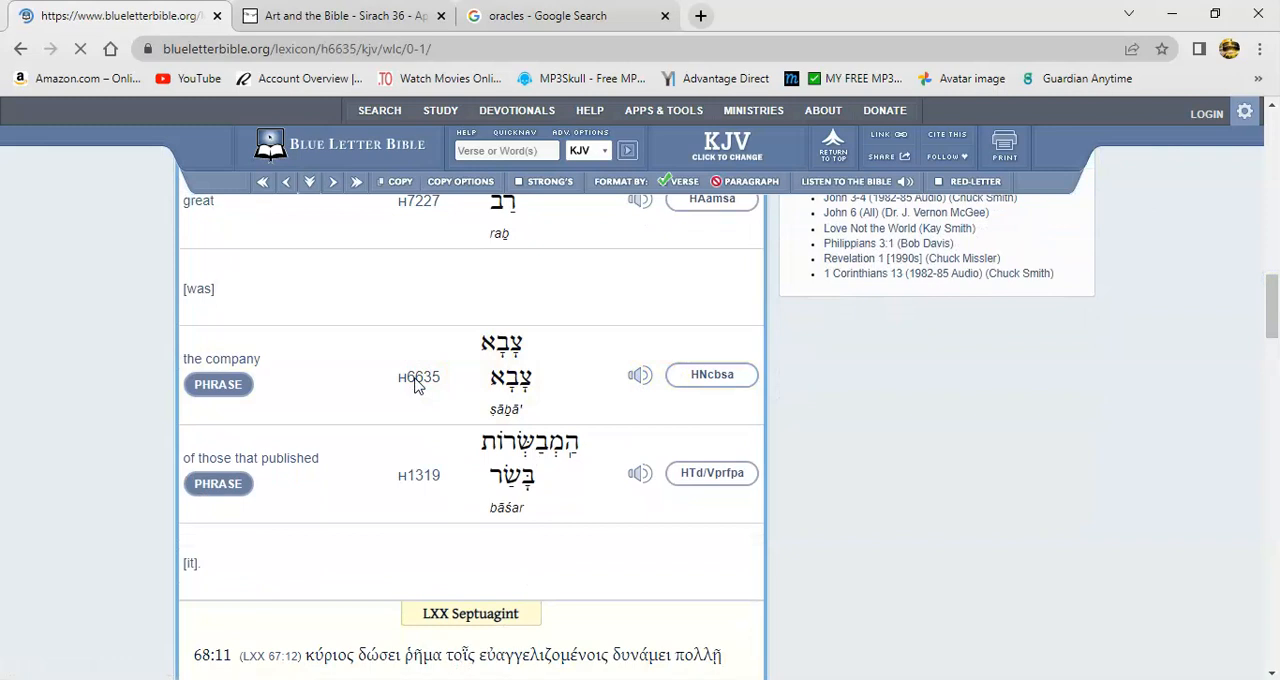
{"action": "left_click", "coordinate": [418, 377]}
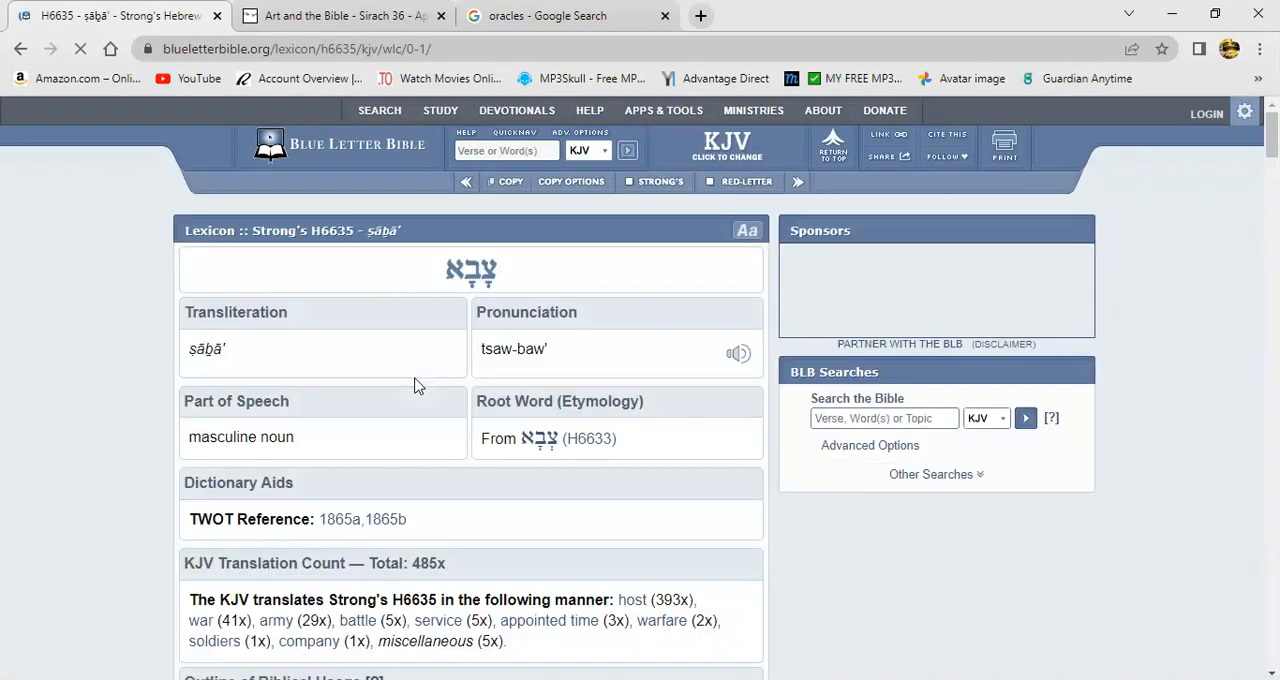
{"action": "scroll", "scroll_direction": "down", "scroll_amount": 3}
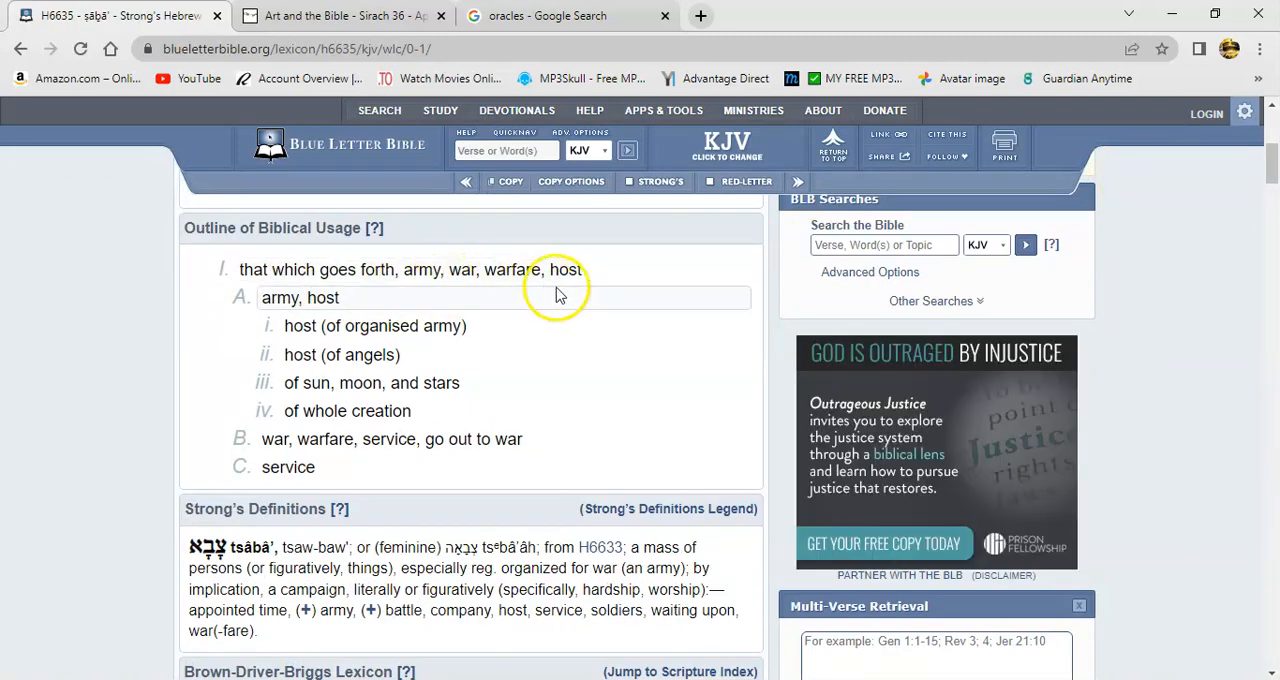
{"action": "mouse_move", "coordinate": [548, 303]}
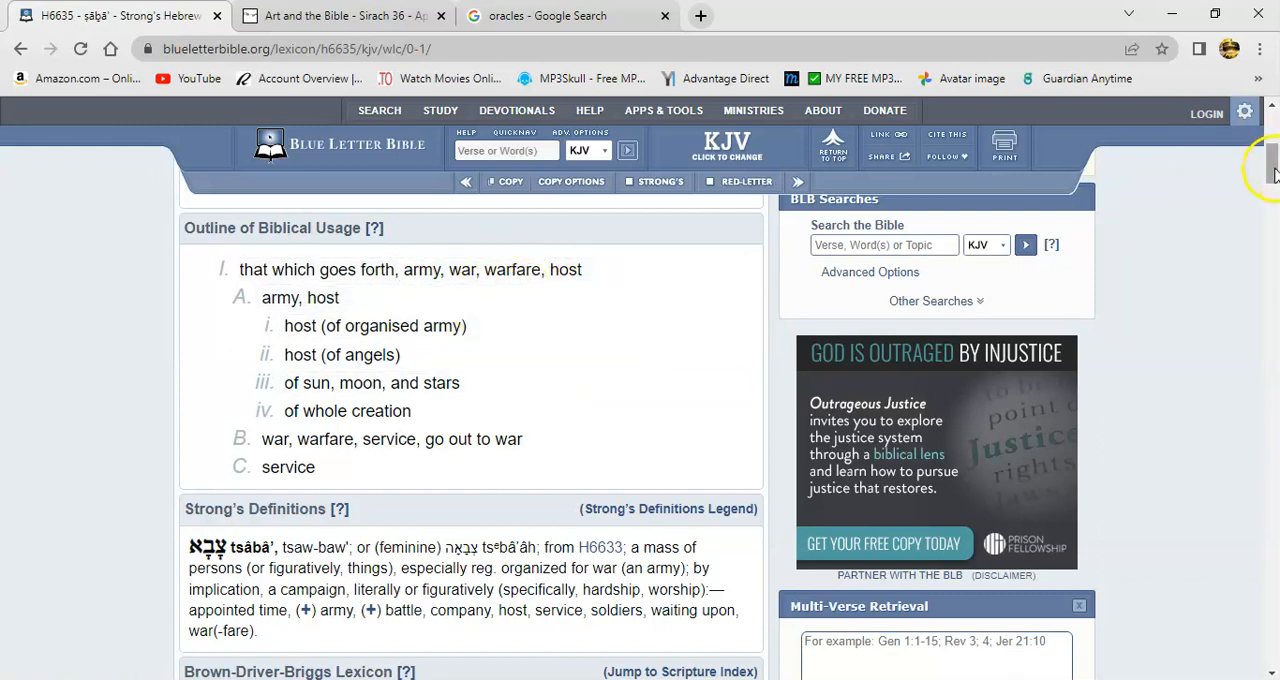
{"action": "scroll", "scroll_direction": "down", "scroll_amount": 3}
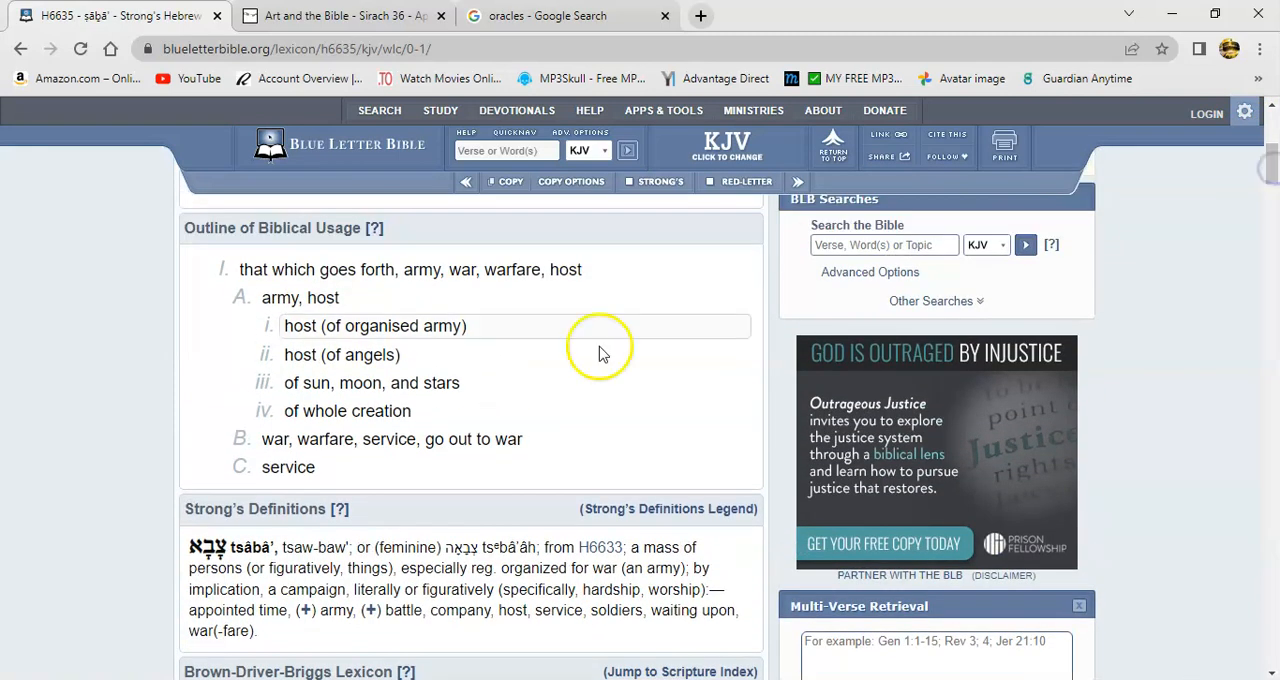
{"action": "mouse_move", "coordinate": [250, 367]}
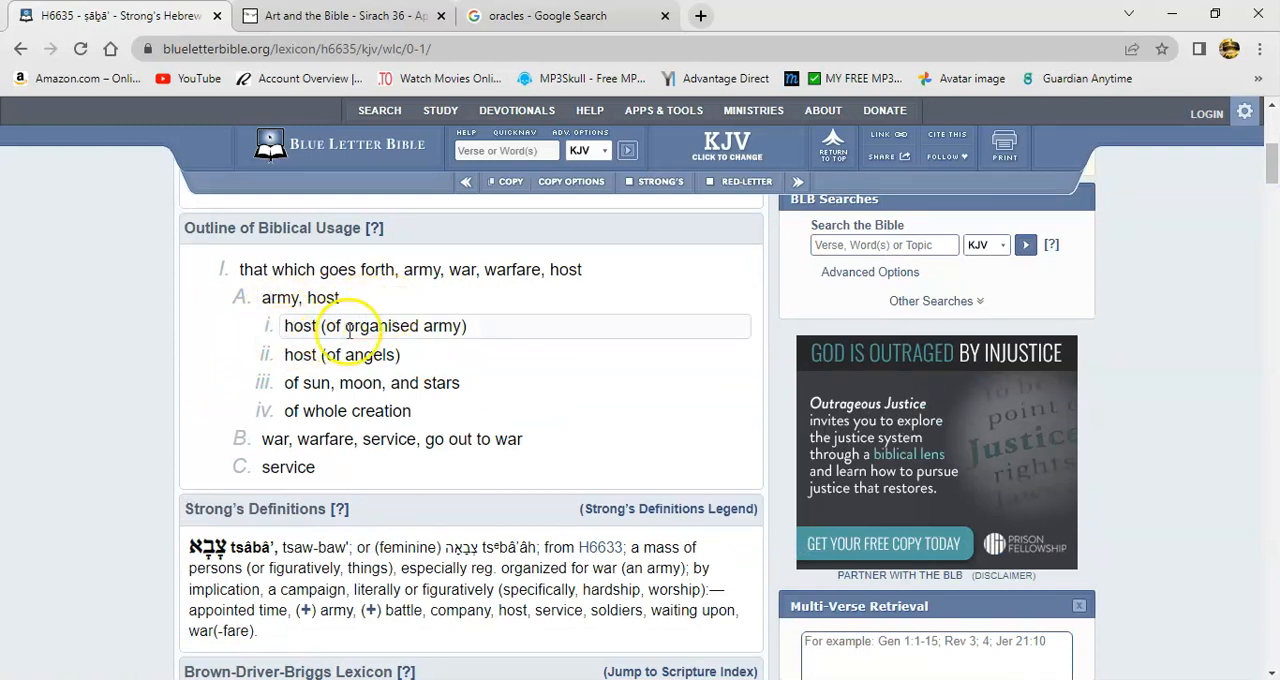
{"action": "mouse_move", "coordinate": [470, 378]}
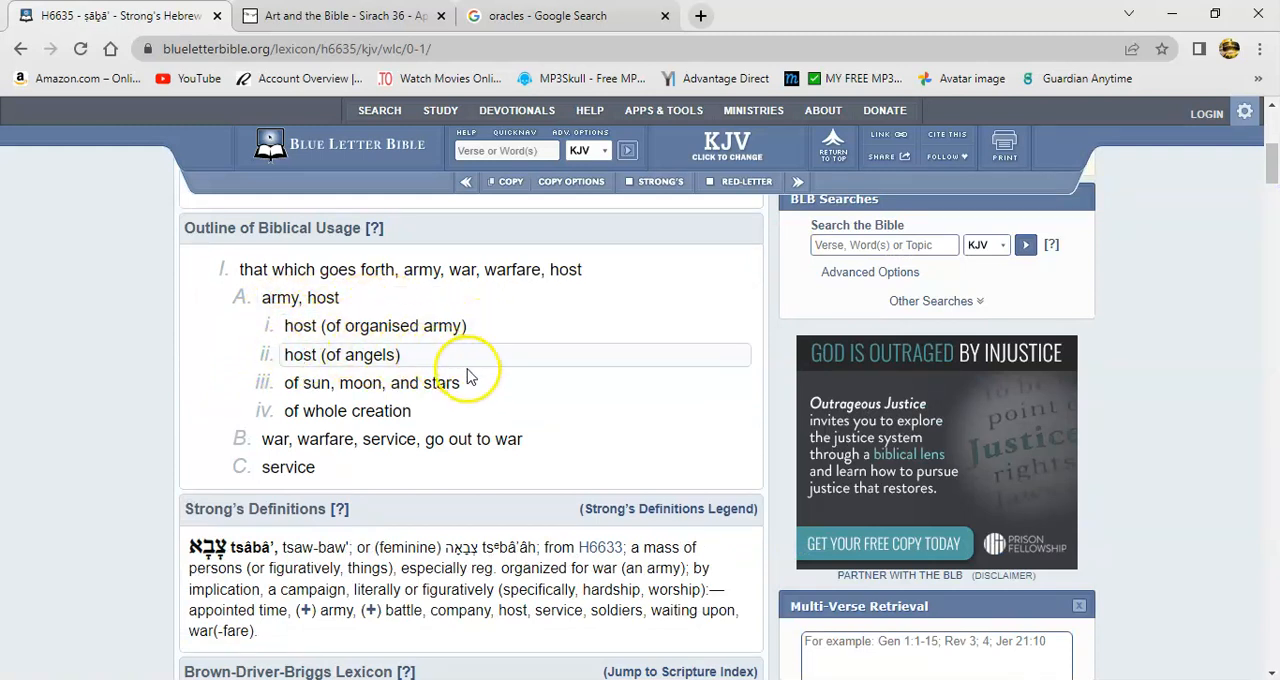
{"action": "mouse_move", "coordinate": [277, 362]}
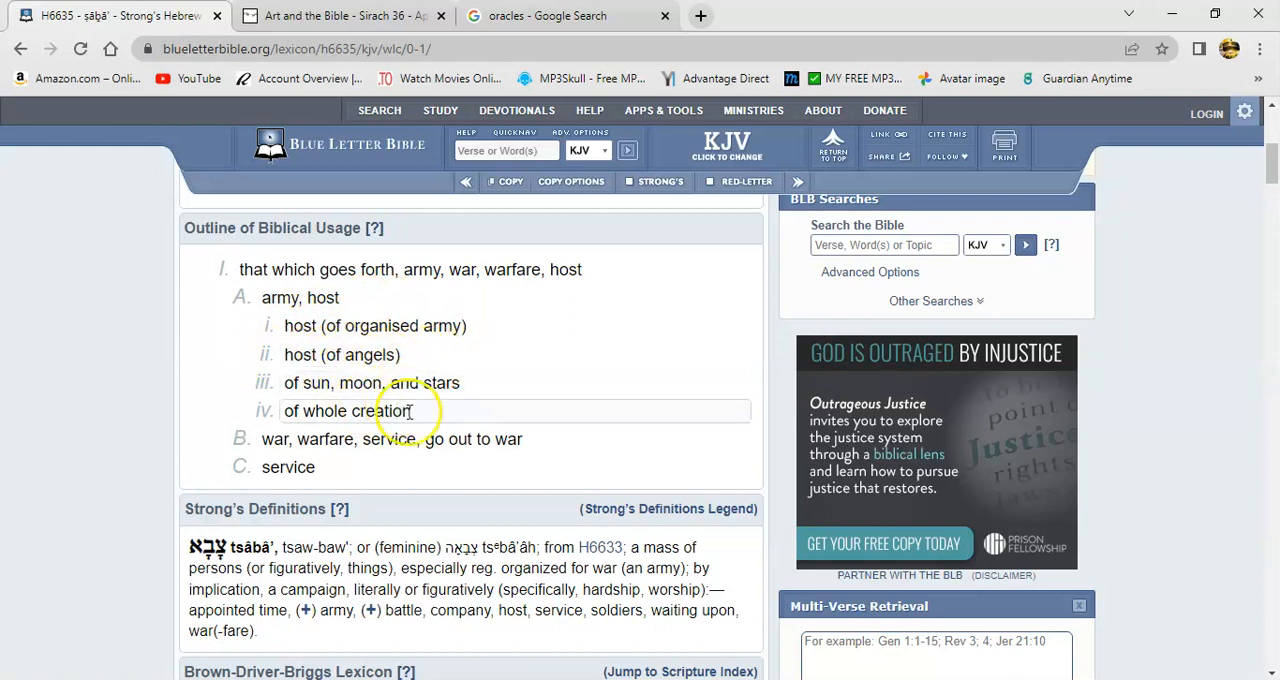
{"action": "mouse_move", "coordinate": [360, 415]}
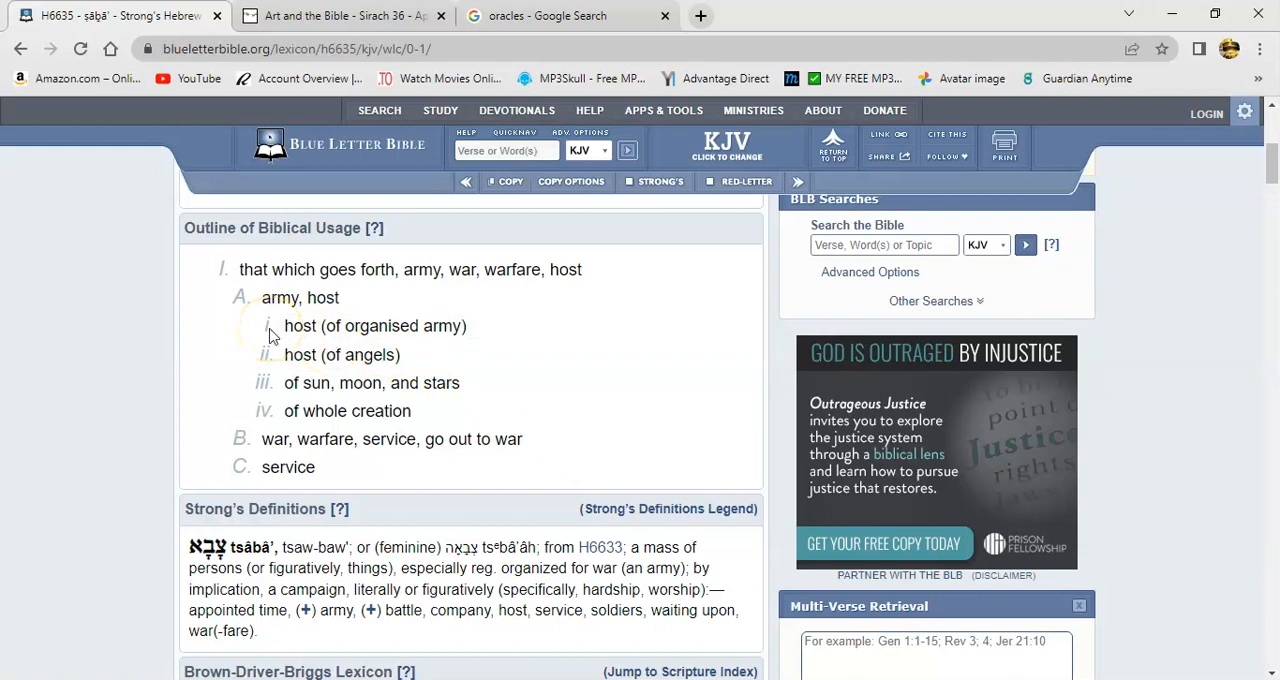
{"action": "mouse_move", "coordinate": [268, 400]}
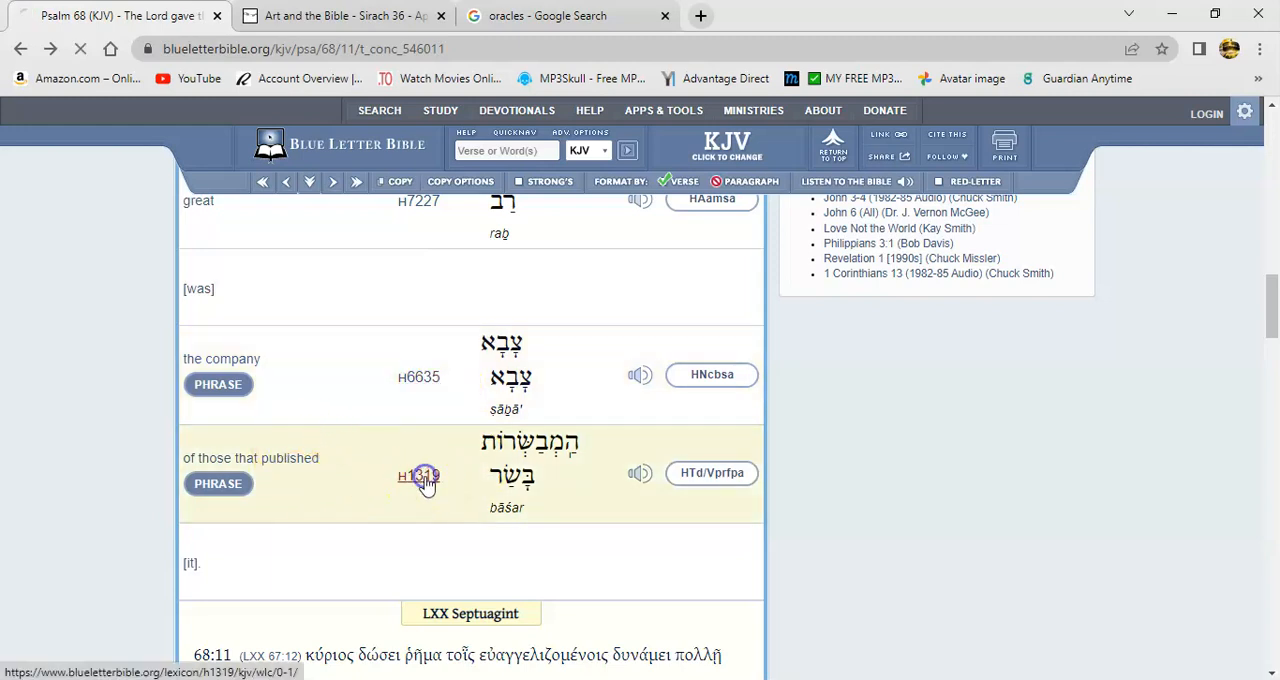
- Open Strong's H1319 for 'published' and scroll to its usage outline
{"action": "left_click", "coordinate": [418, 475]}
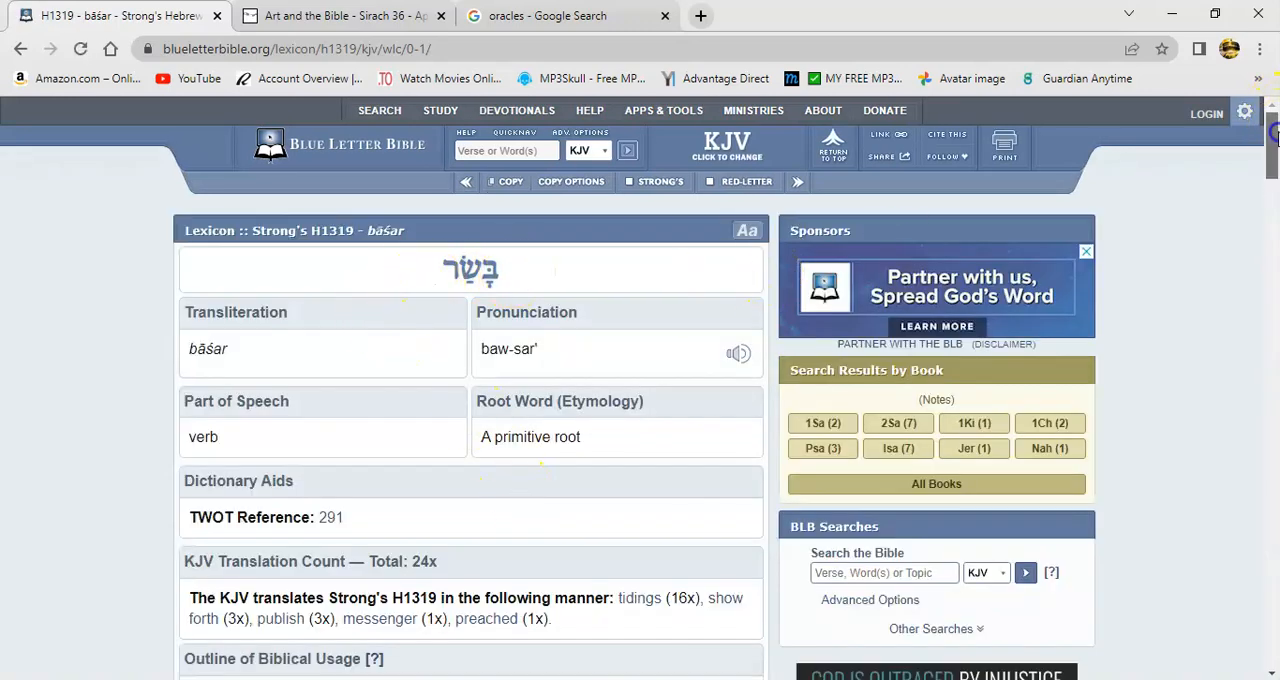
{"action": "scroll", "scroll_direction": "down", "scroll_amount": 3}
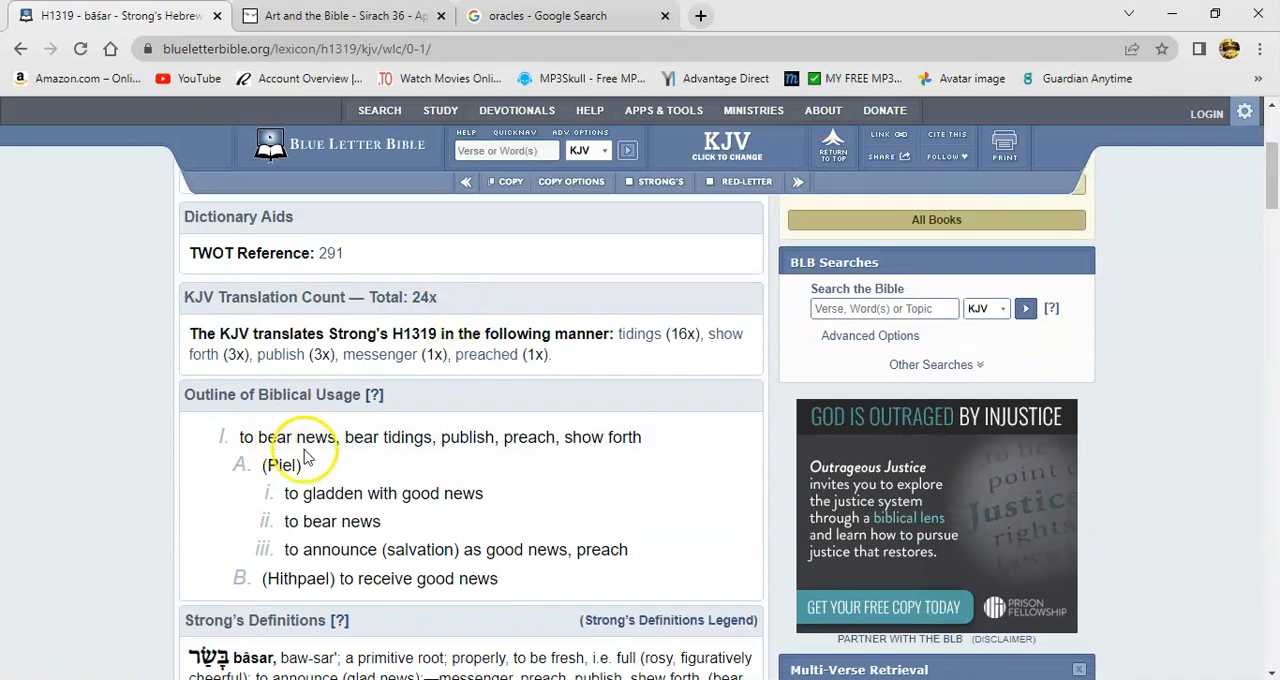
{"action": "mouse_move", "coordinate": [565, 450]}
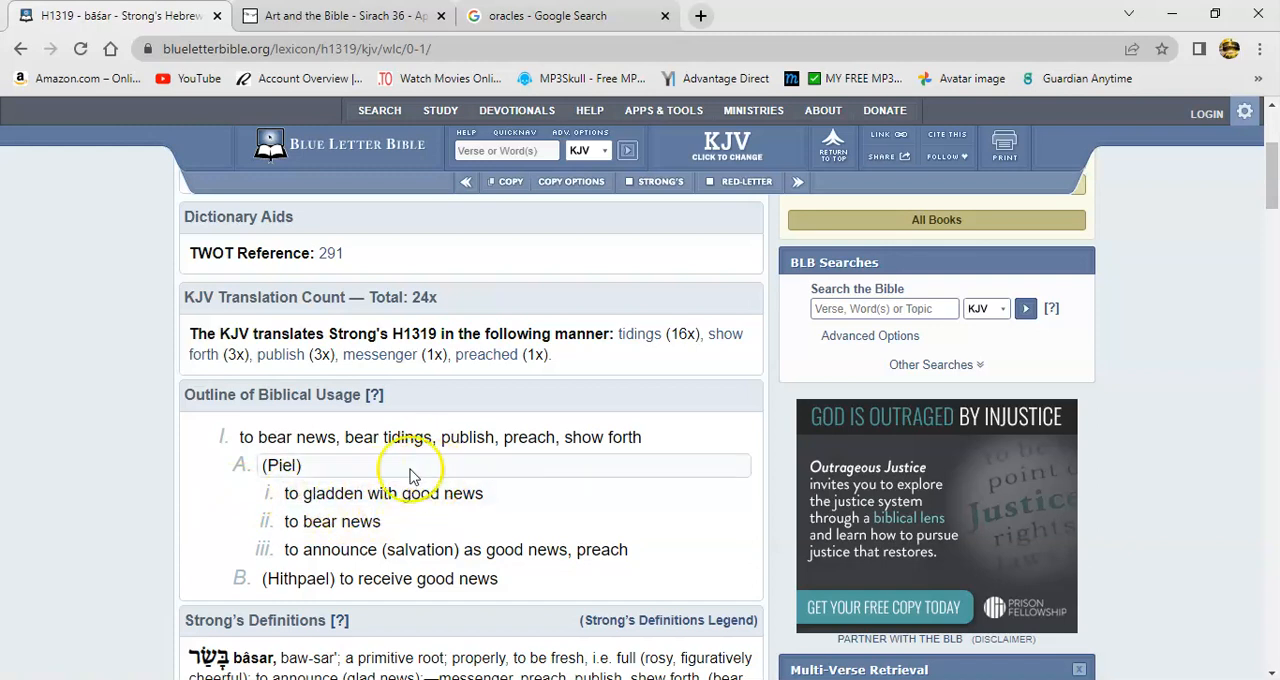
{"action": "mouse_move", "coordinate": [480, 527]}
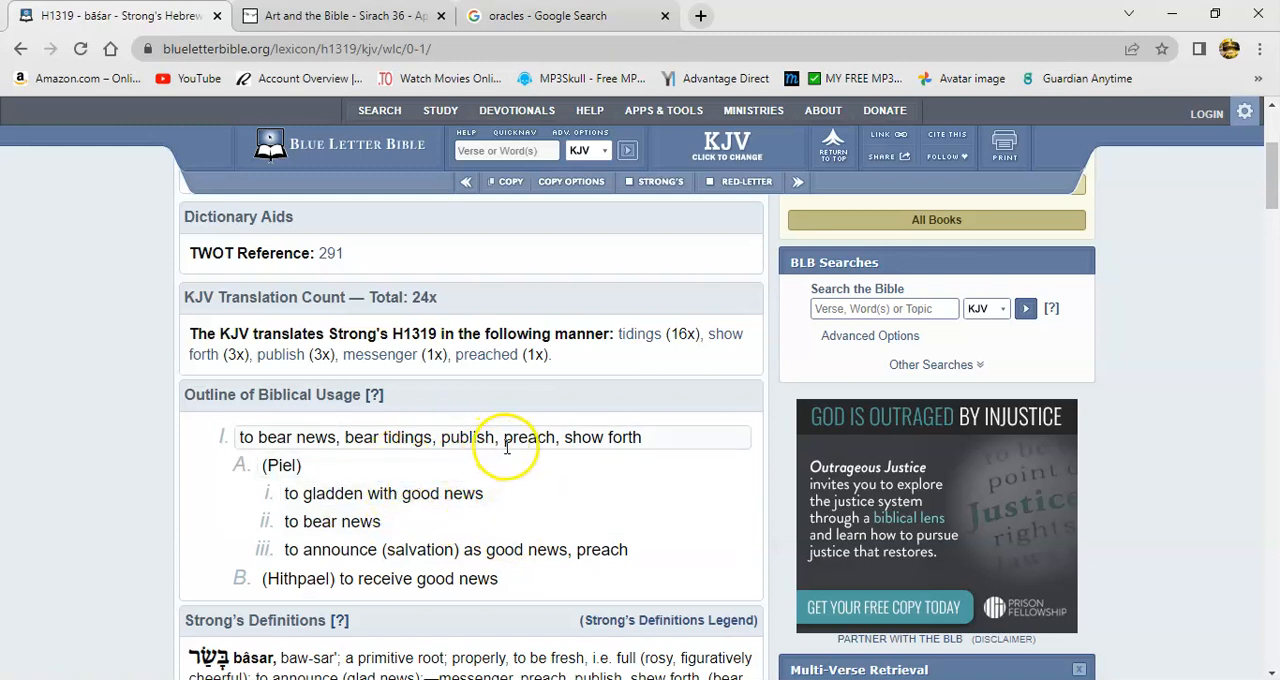
{"action": "mouse_move", "coordinate": [589, 503]}
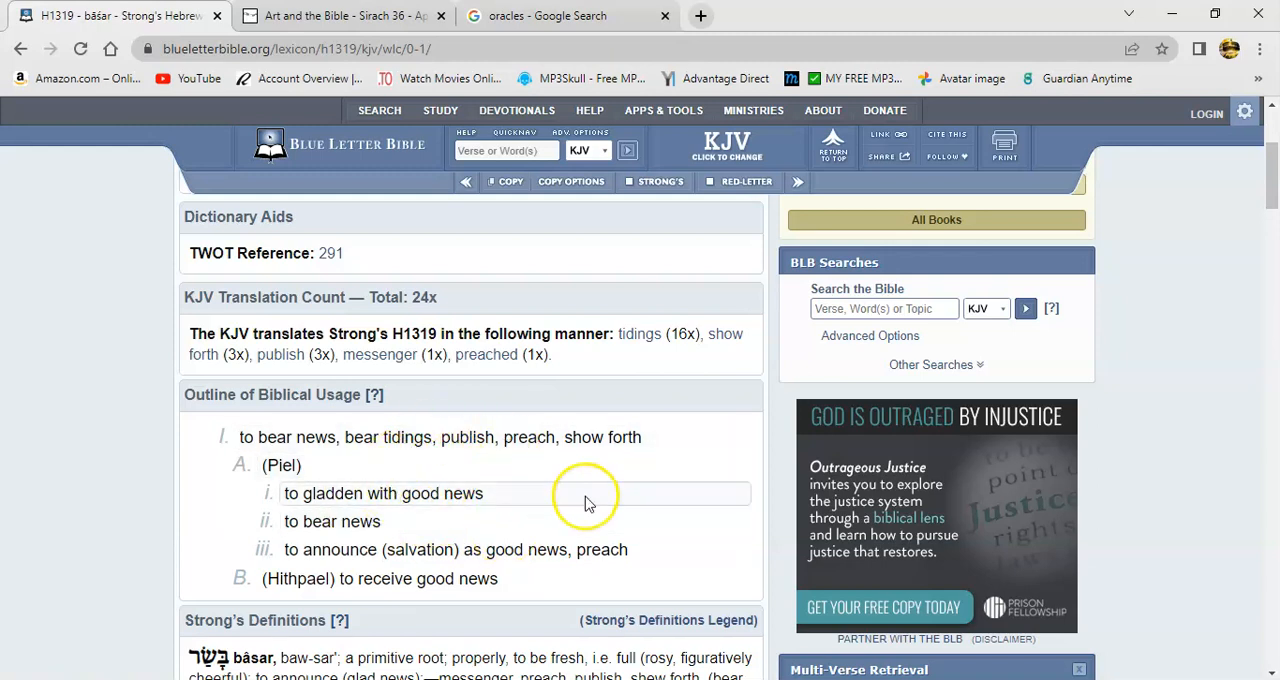
{"action": "mouse_move", "coordinate": [470, 483]}
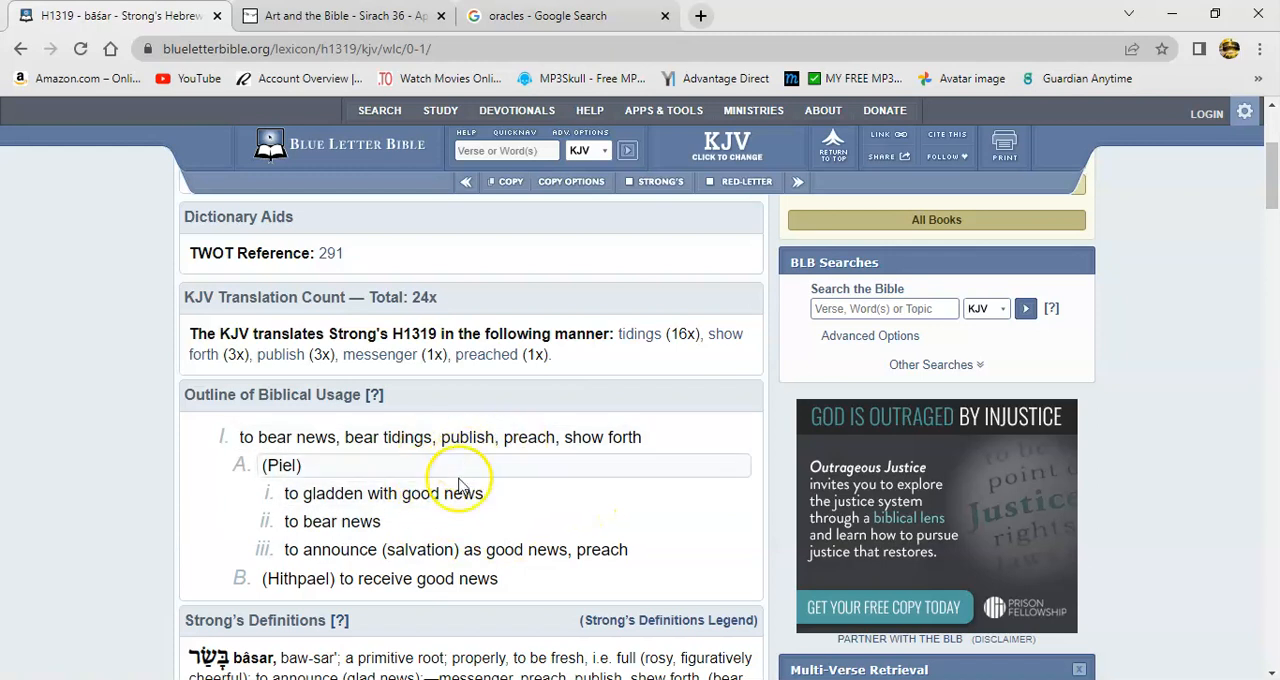
{"action": "mouse_move", "coordinate": [475, 525]}
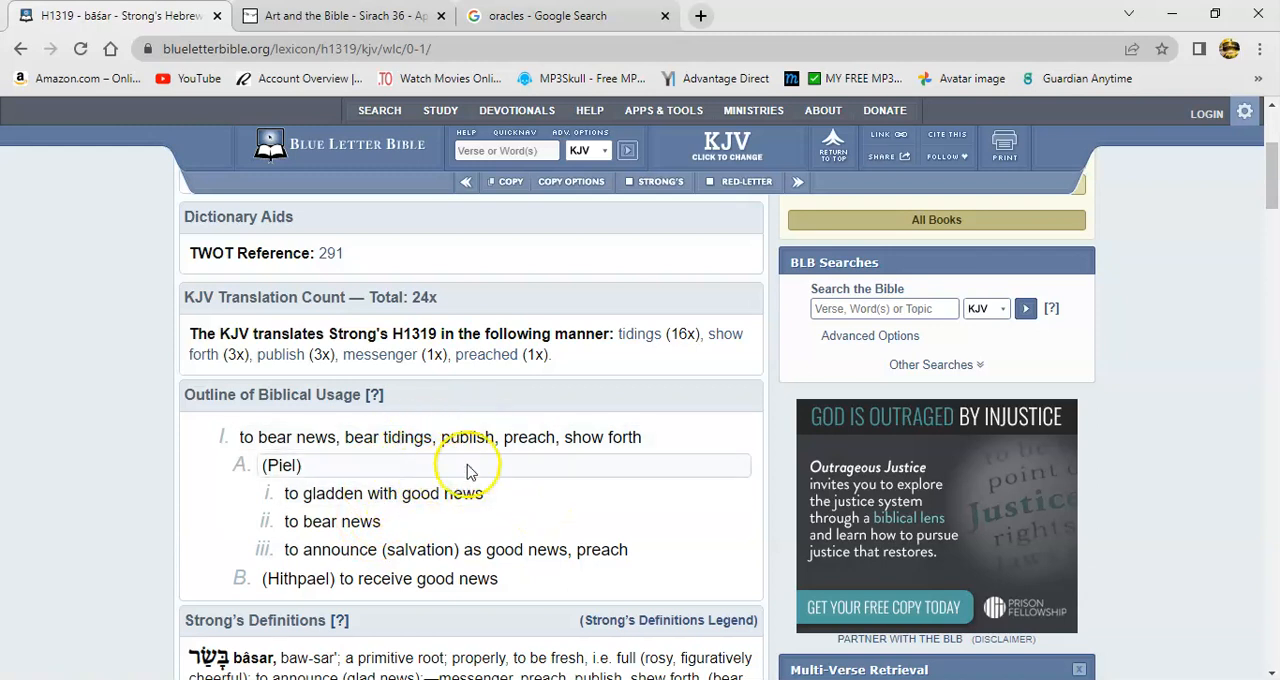
{"action": "mouse_move", "coordinate": [450, 478]}
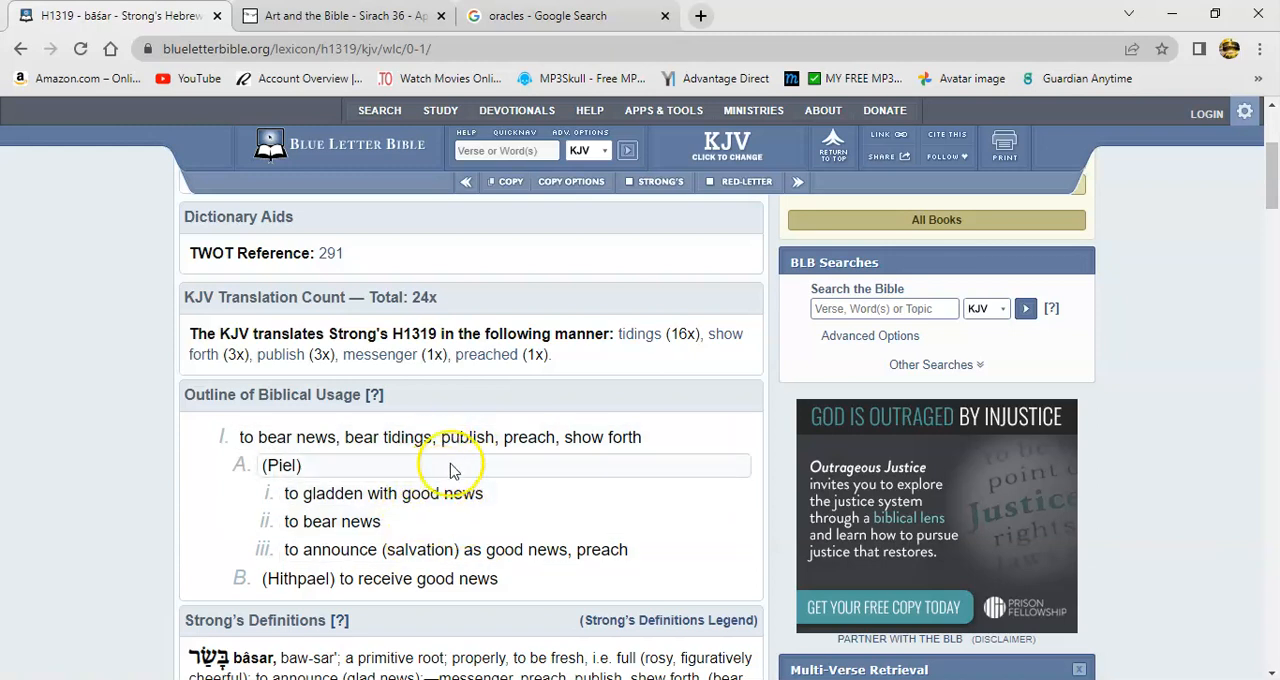
{"action": "mouse_move", "coordinate": [515, 493]}
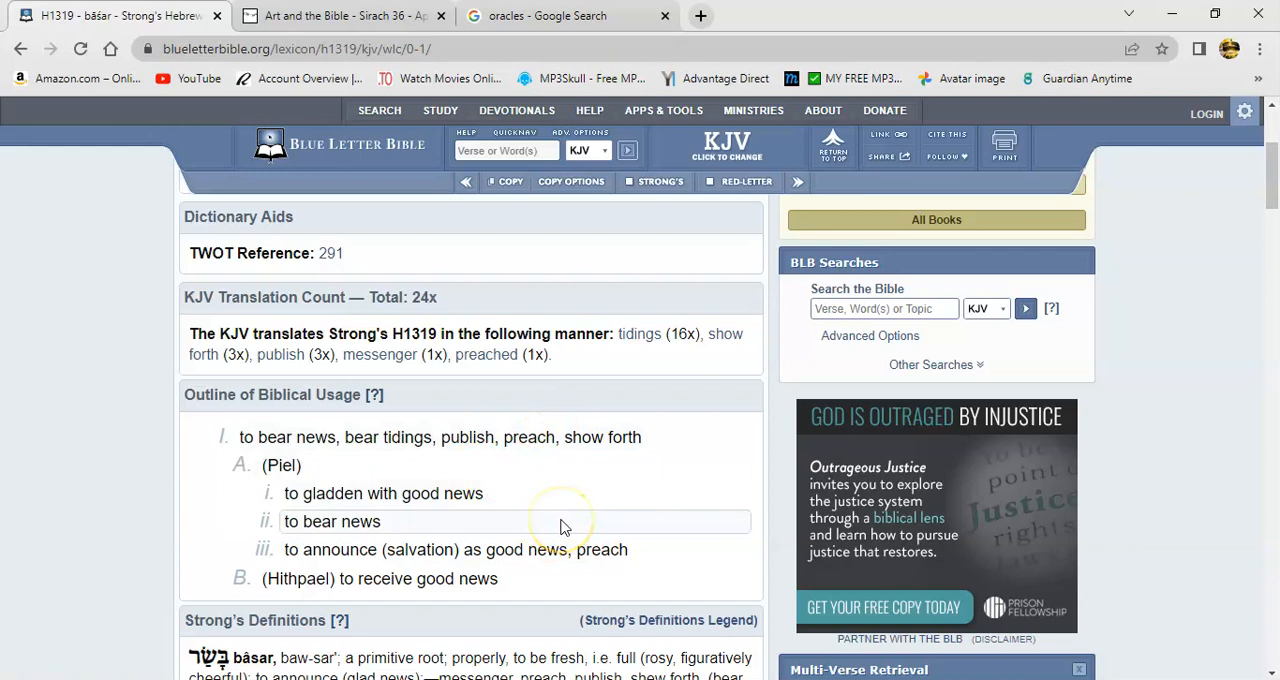
{"action": "mouse_move", "coordinate": [530, 478]}
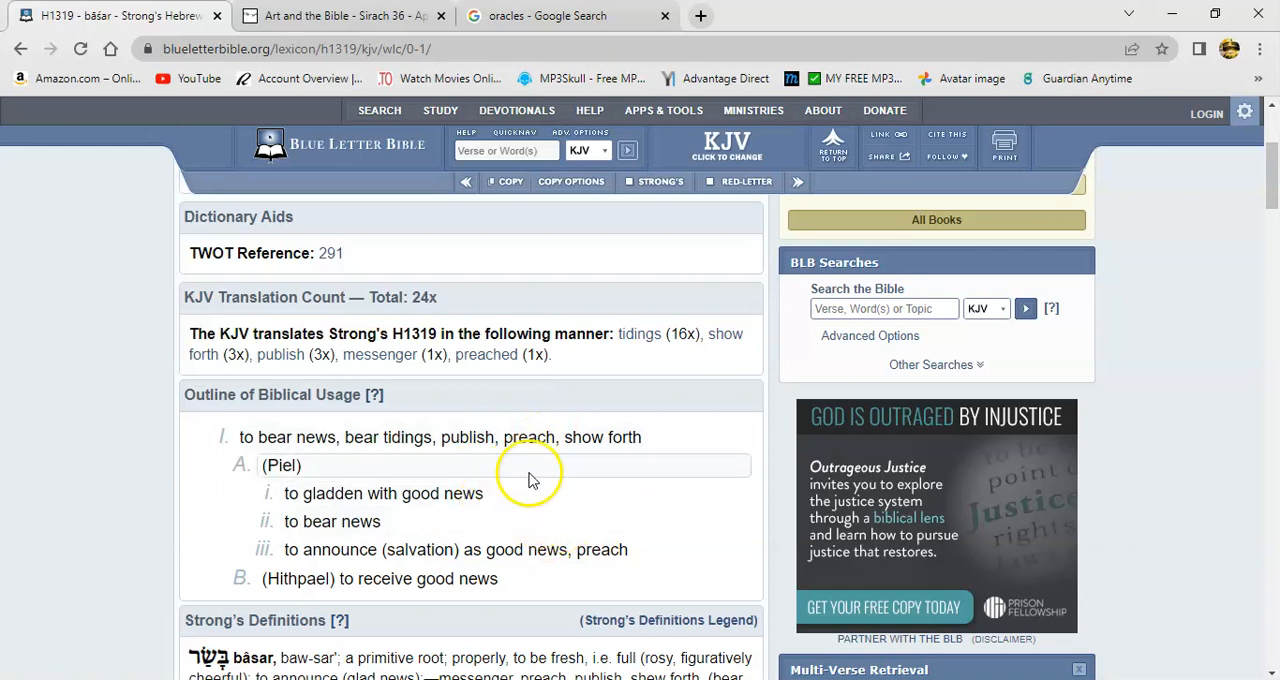
{"action": "mouse_move", "coordinate": [543, 520]}
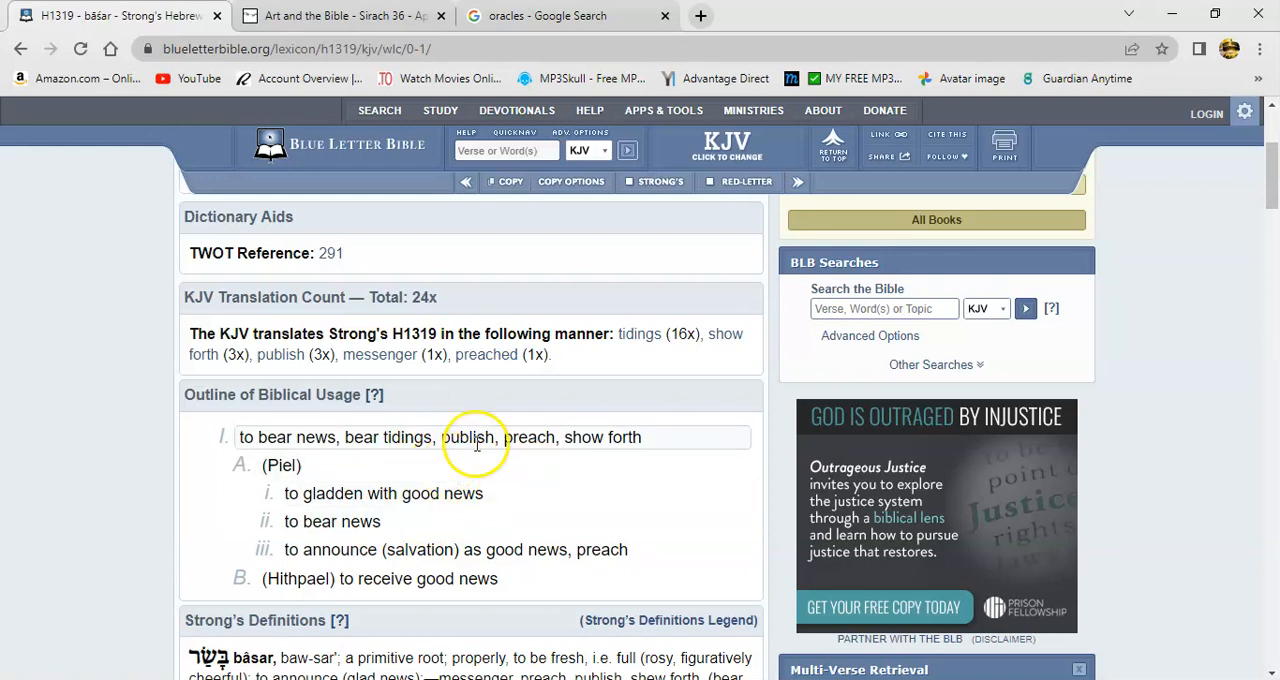
{"action": "mouse_move", "coordinate": [456, 470]}
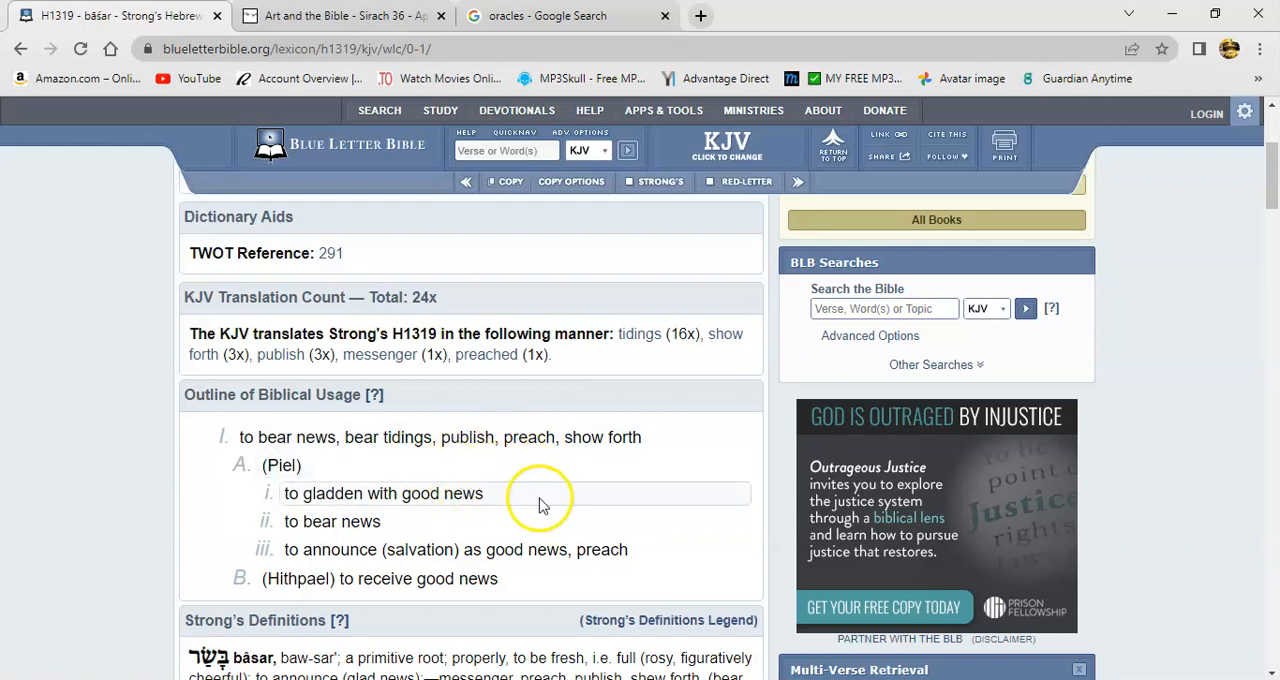
{"action": "mouse_move", "coordinate": [483, 535]}
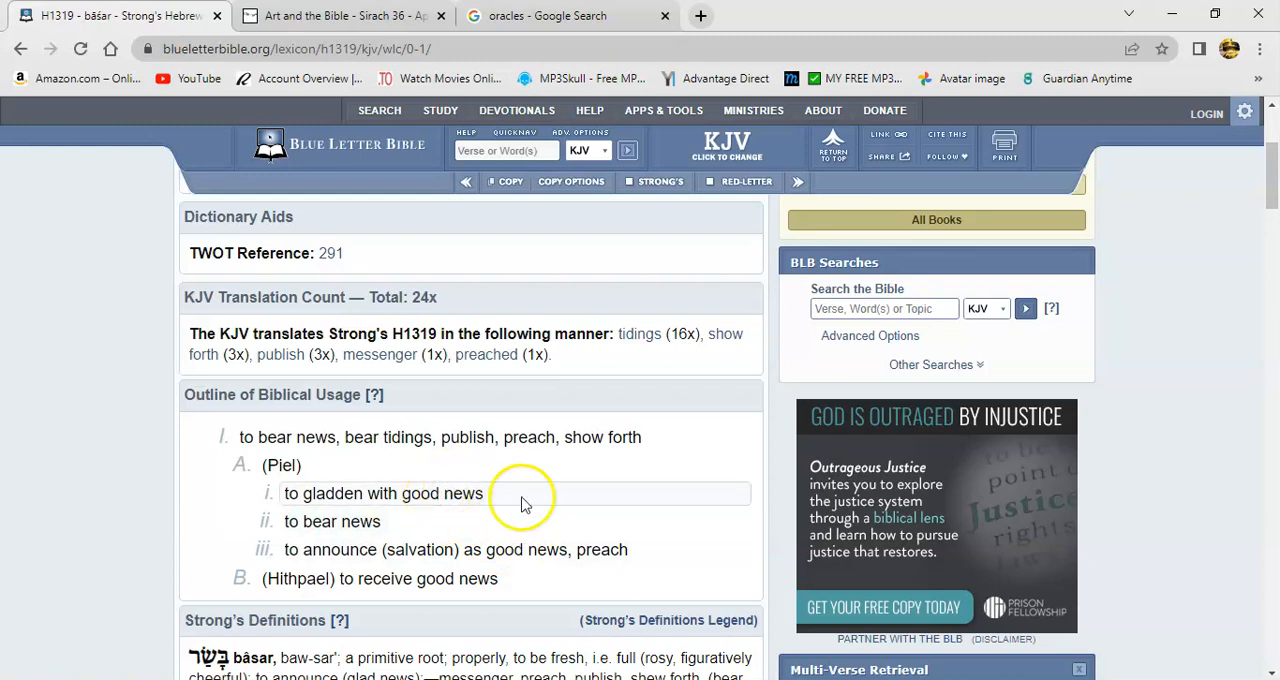
{"action": "mouse_move", "coordinate": [472, 515]}
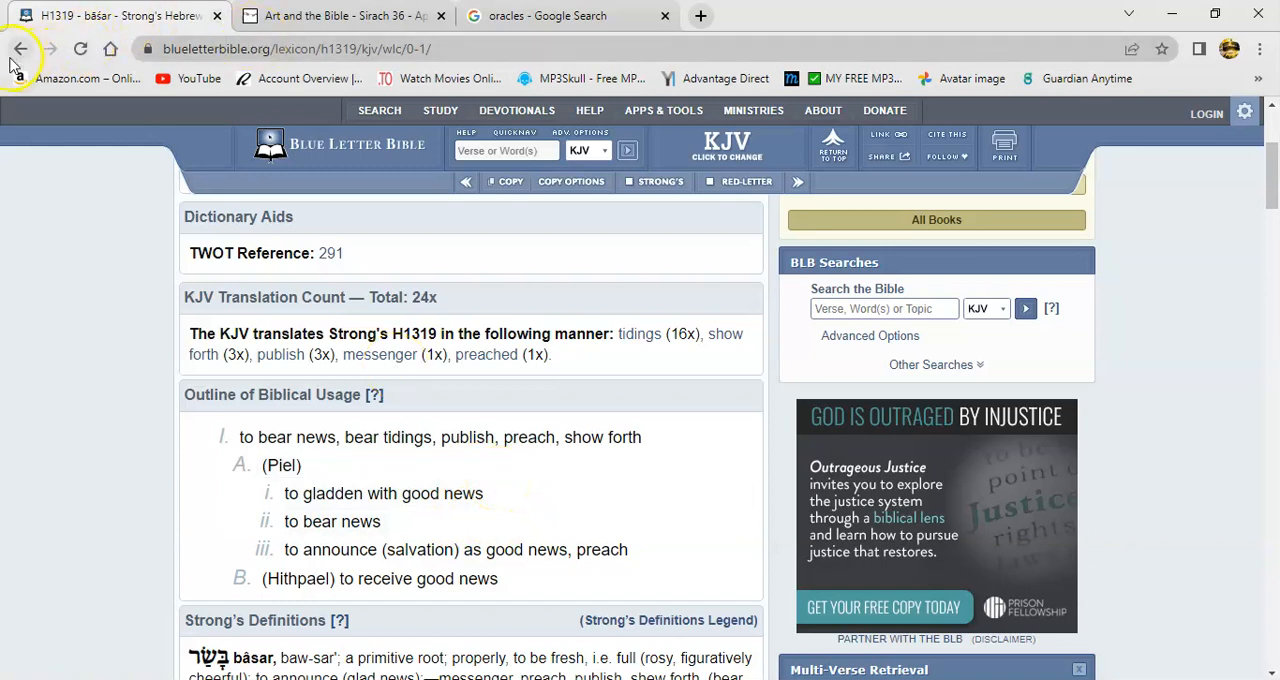
- Go back to the Psalm 68 KJV page with verse 11 in view
{"action": "left_click", "coordinate": [21, 48]}
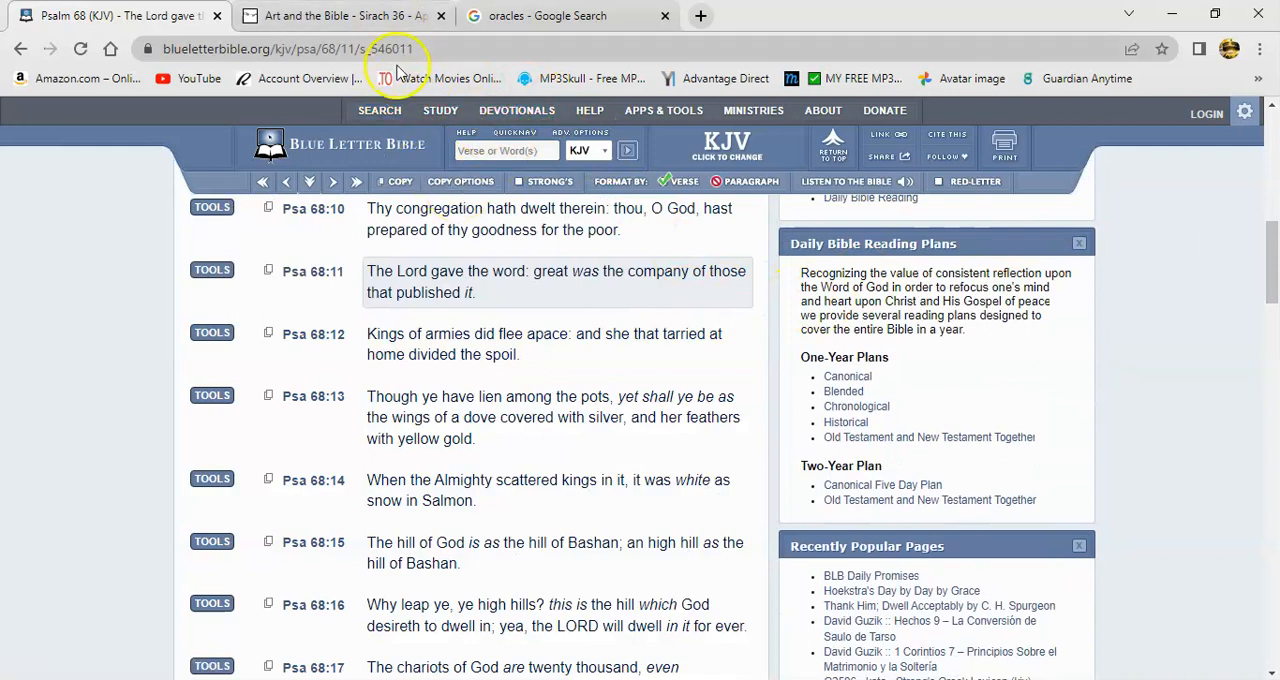
- Return to the Art and the Bible Sirach 36 page to read verse 14 on unspeakable oracles
{"action": "left_click", "coordinate": [345, 15]}
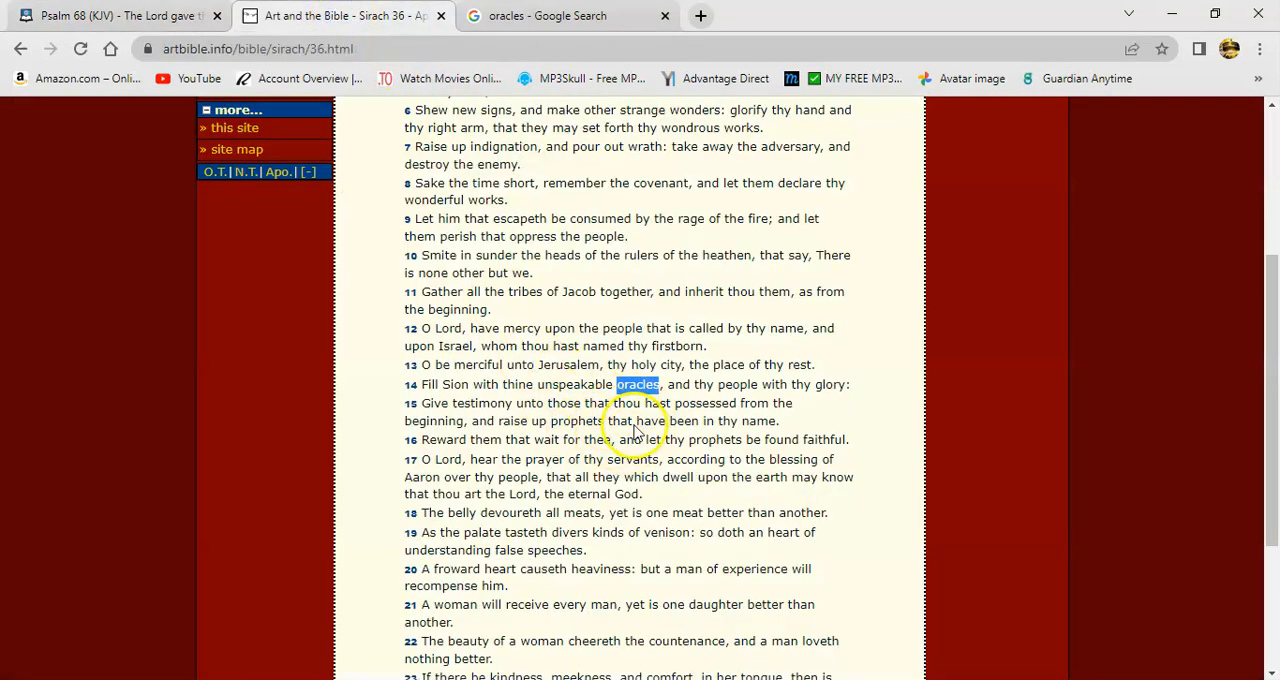
{"action": "mouse_move", "coordinate": [593, 457]}
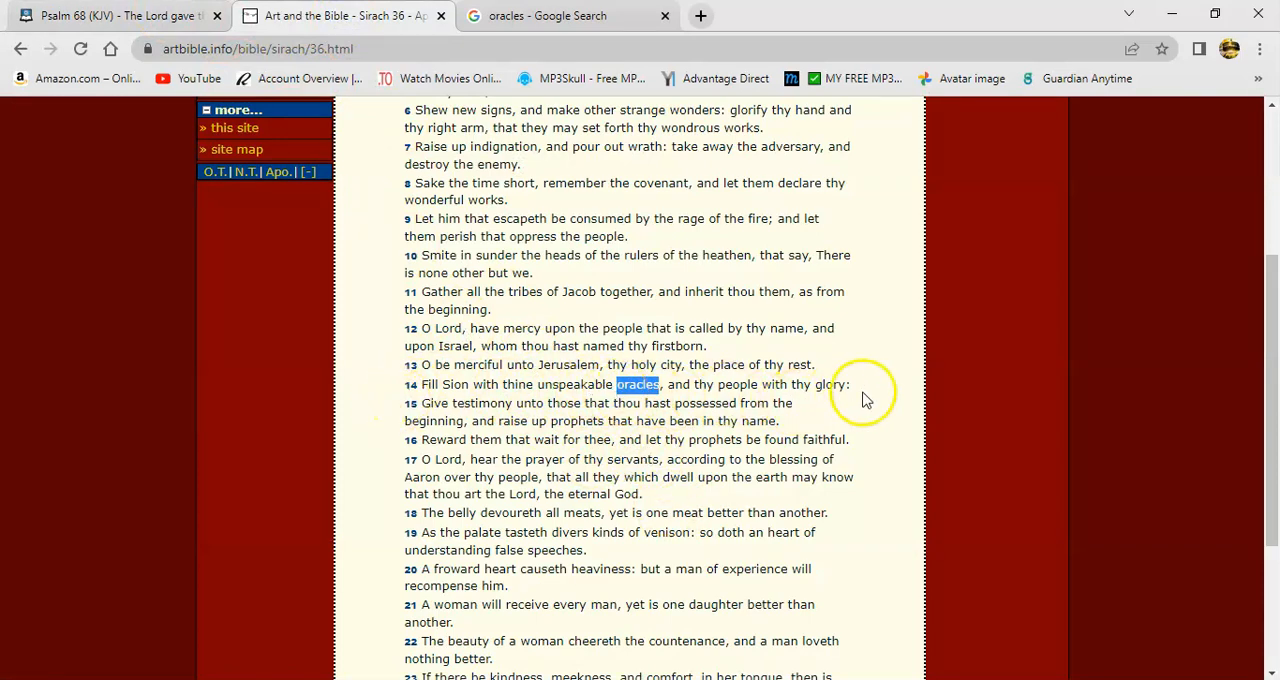
{"action": "mouse_move", "coordinate": [512, 435]}
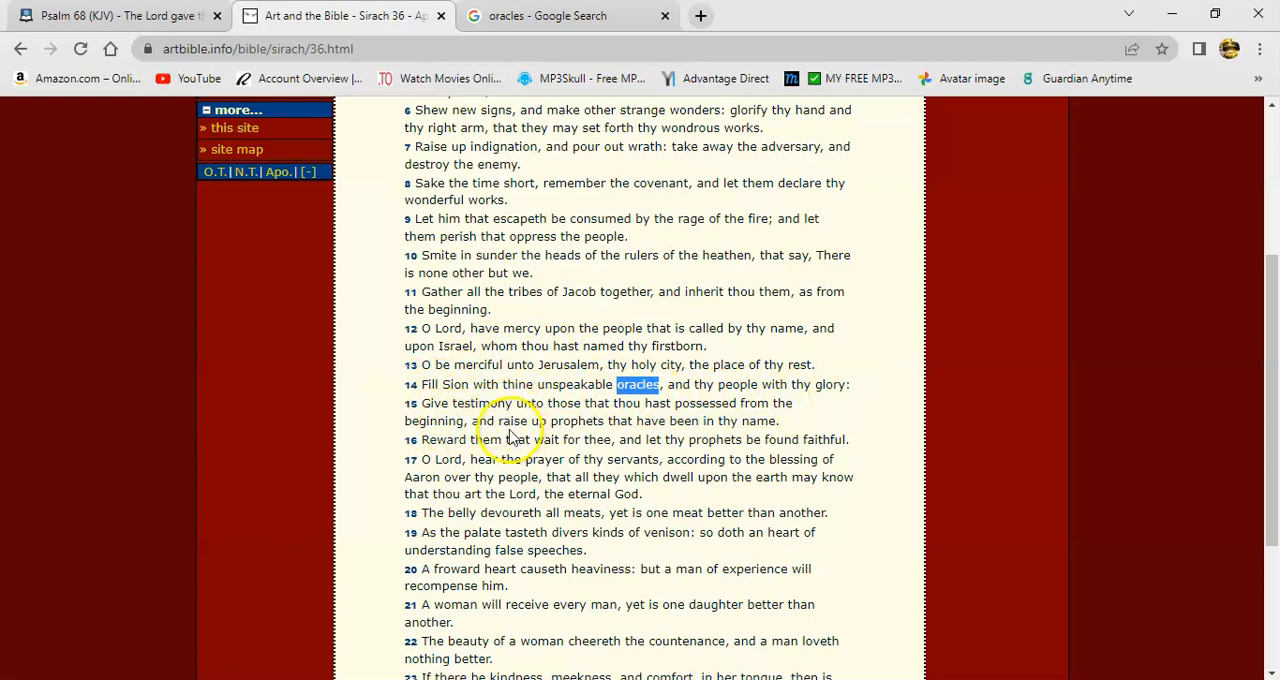
{"action": "mouse_move", "coordinate": [665, 410]}
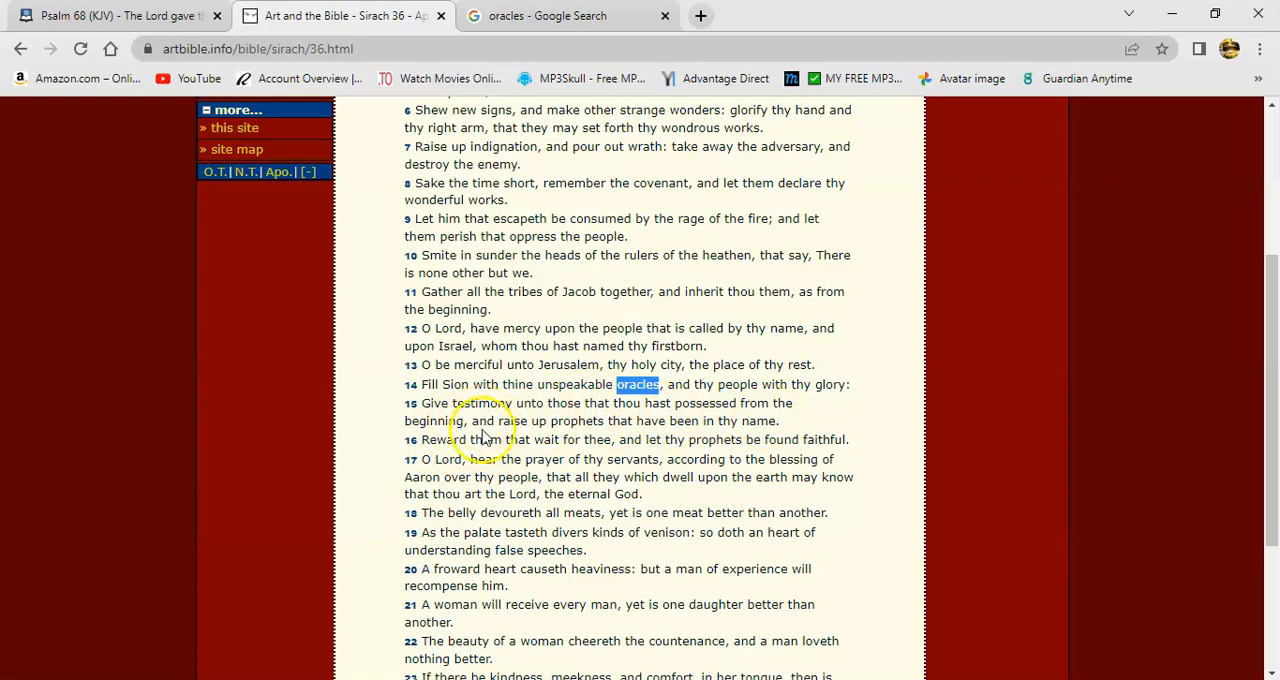
{"action": "mouse_move", "coordinate": [510, 487]}
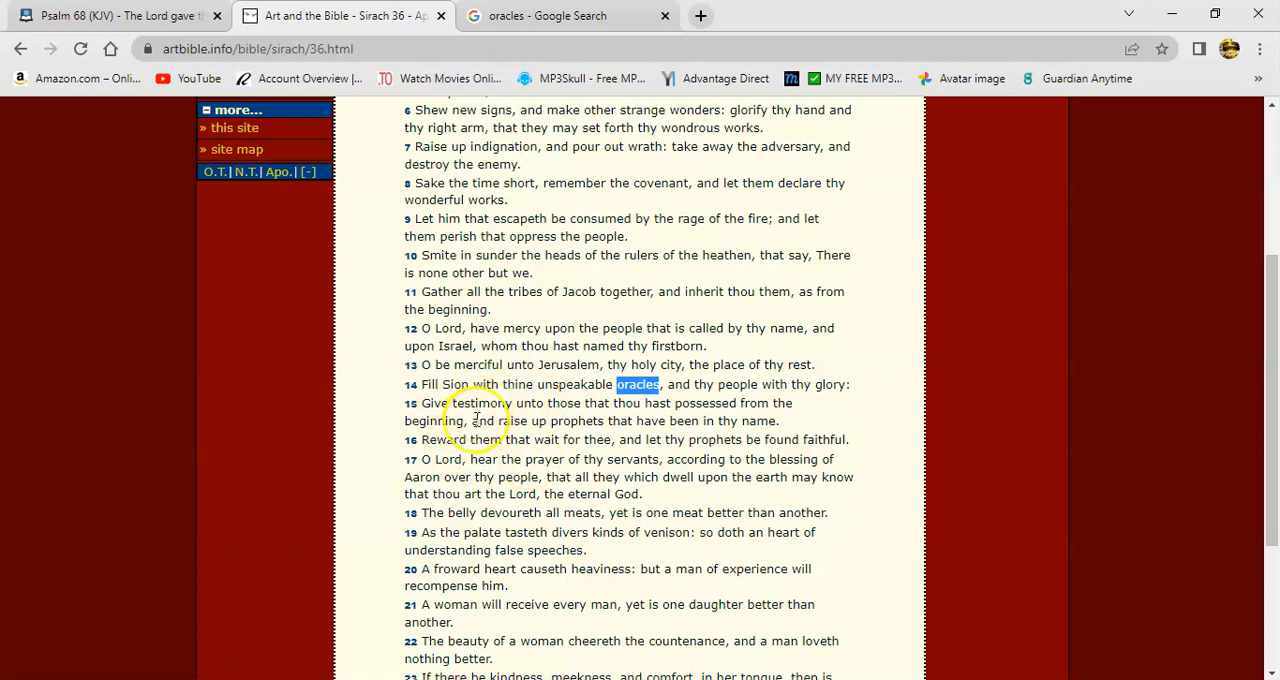
{"action": "mouse_move", "coordinate": [568, 437]}
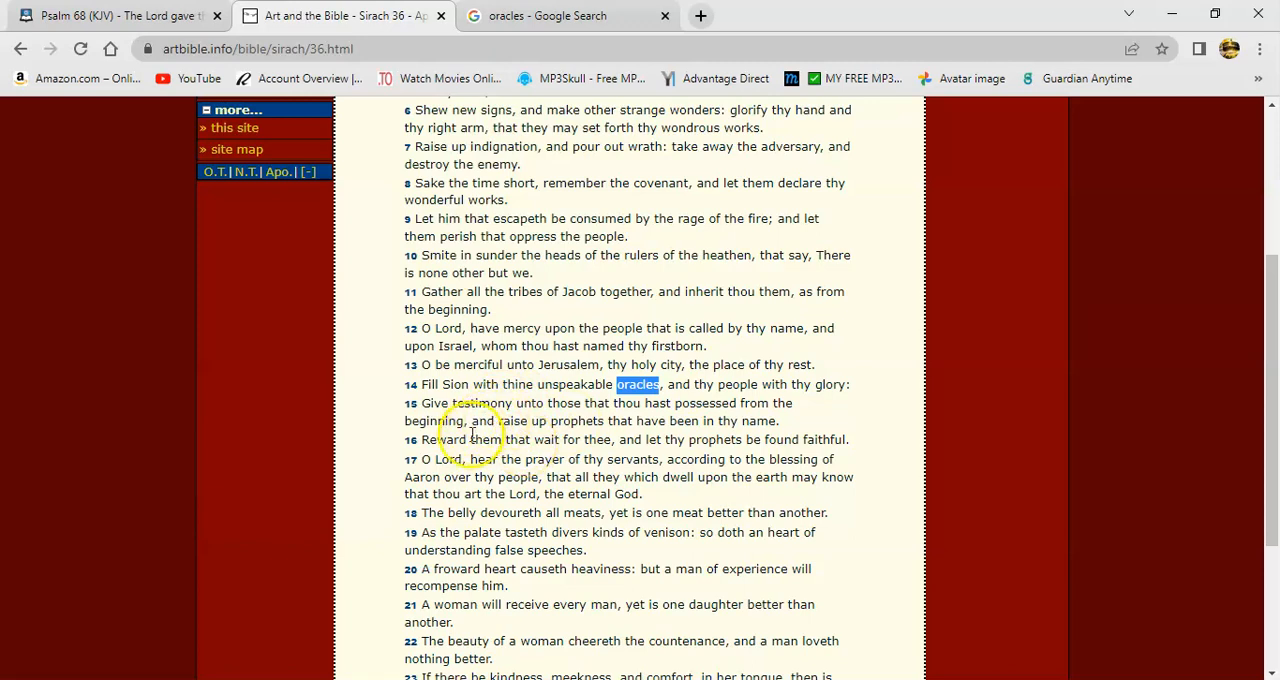
{"action": "mouse_move", "coordinate": [498, 427]}
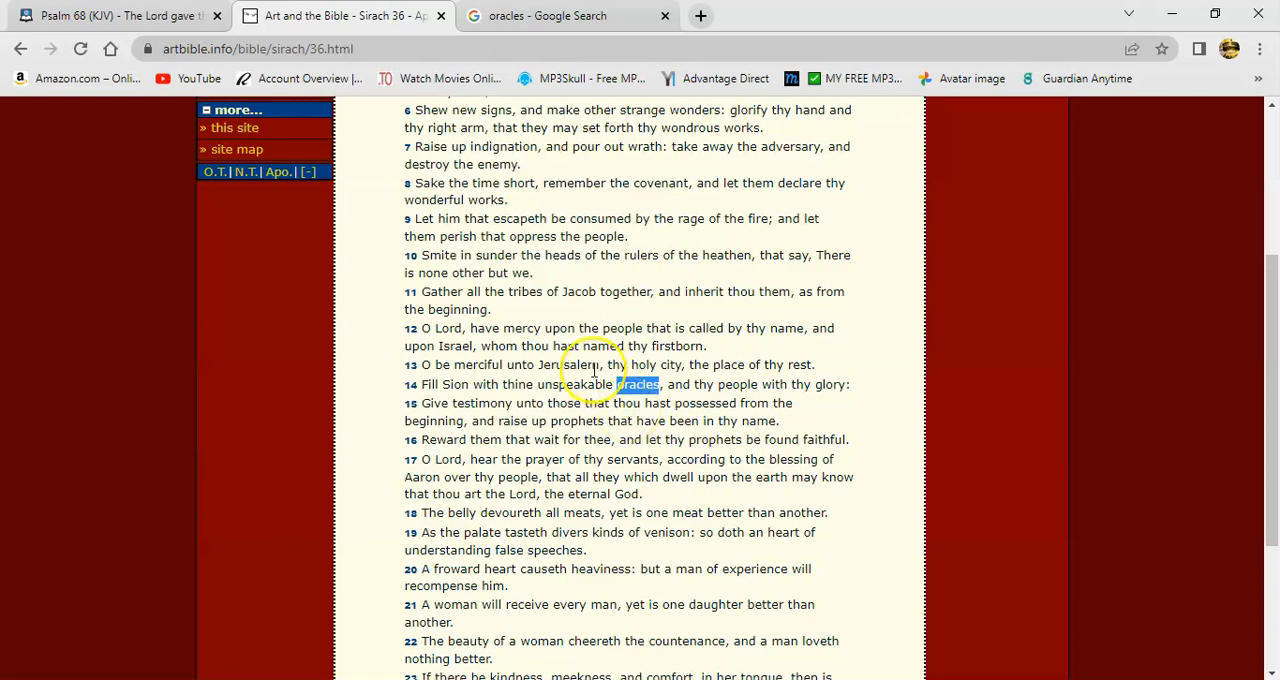
- Look up John 4 in the KJV and find verse 38, 'I sent you to reap'
{"action": "left_click", "coordinate": [115, 15]}
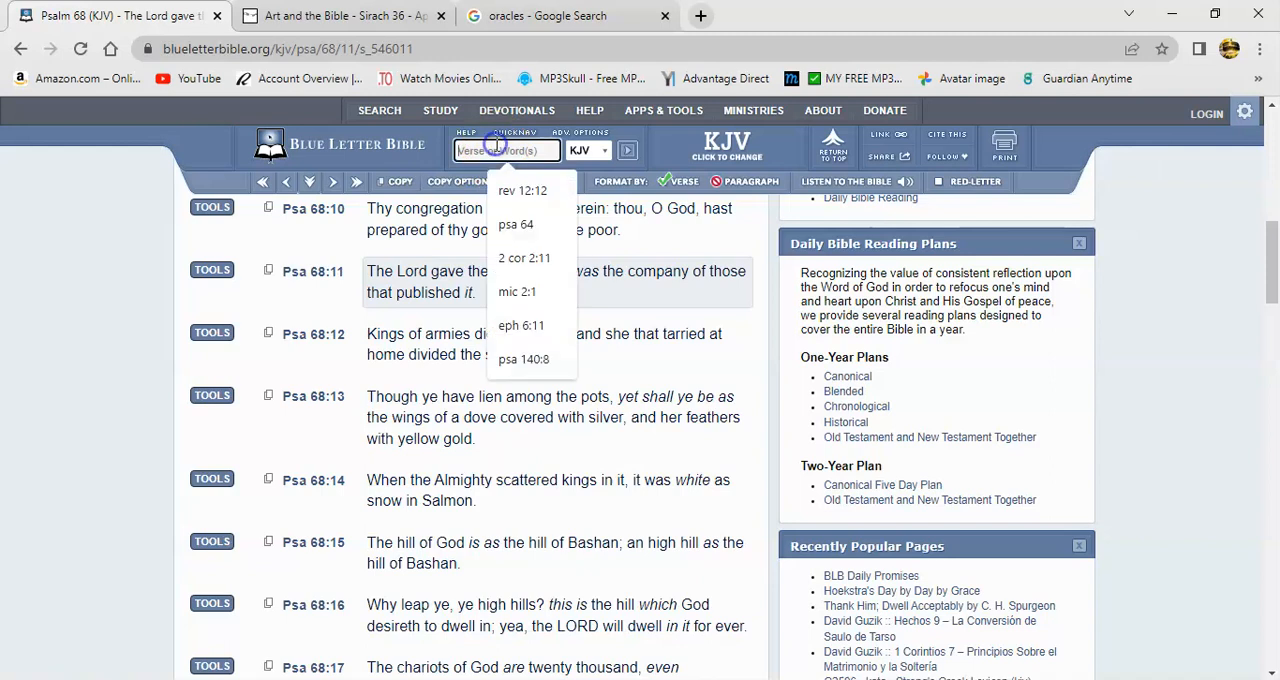
{"action": "type", "text": "jhn 4"}
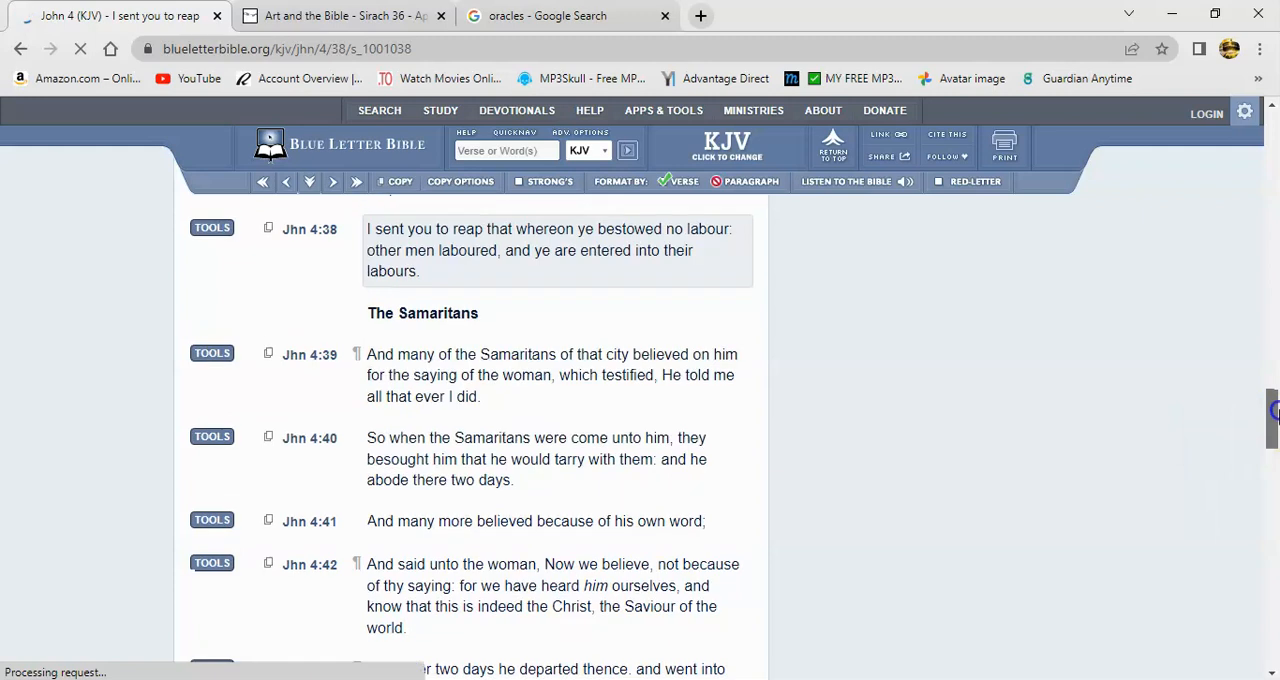
{"action": "scroll", "scroll_direction": "up", "scroll_amount": 3}
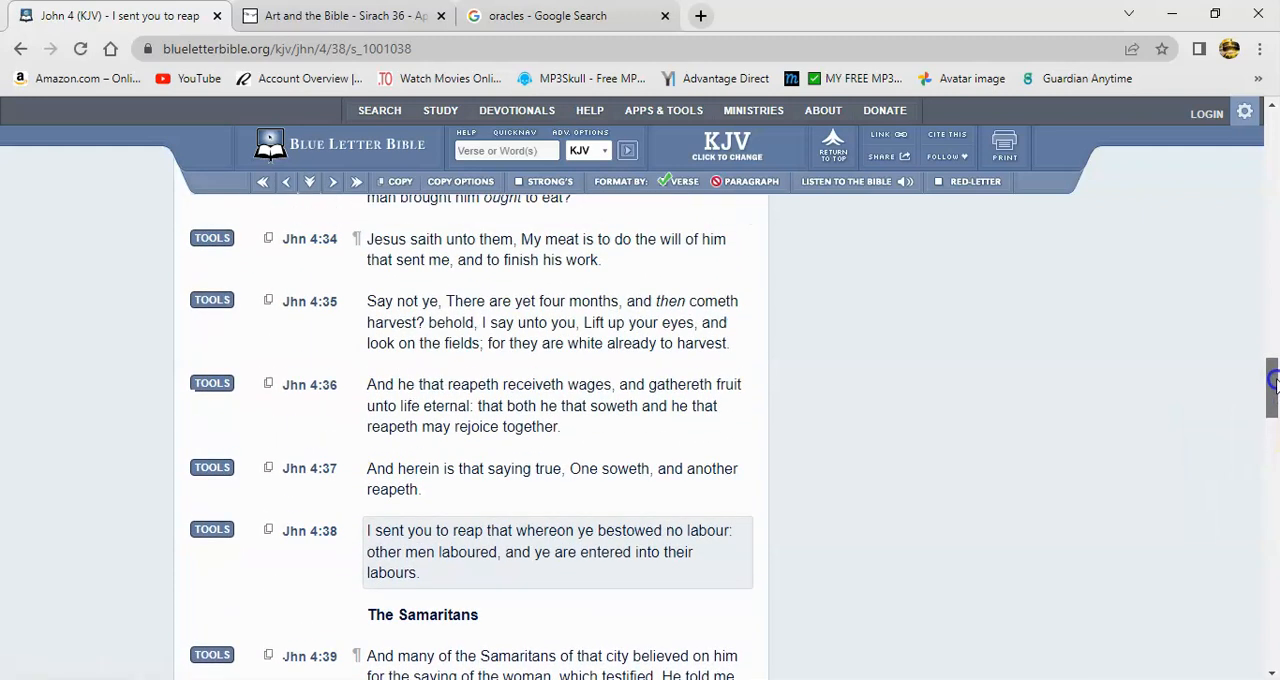
{"action": "scroll", "scroll_direction": "down", "scroll_amount": 3}
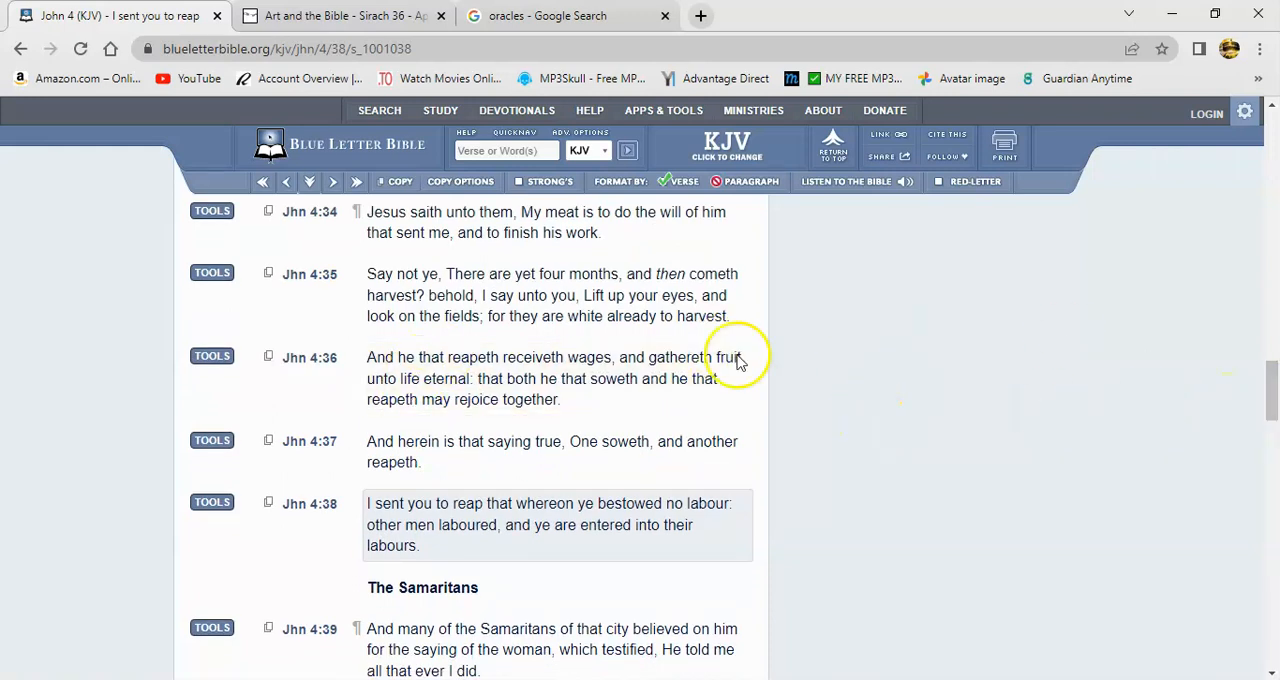
{"action": "mouse_move", "coordinate": [330, 230]}
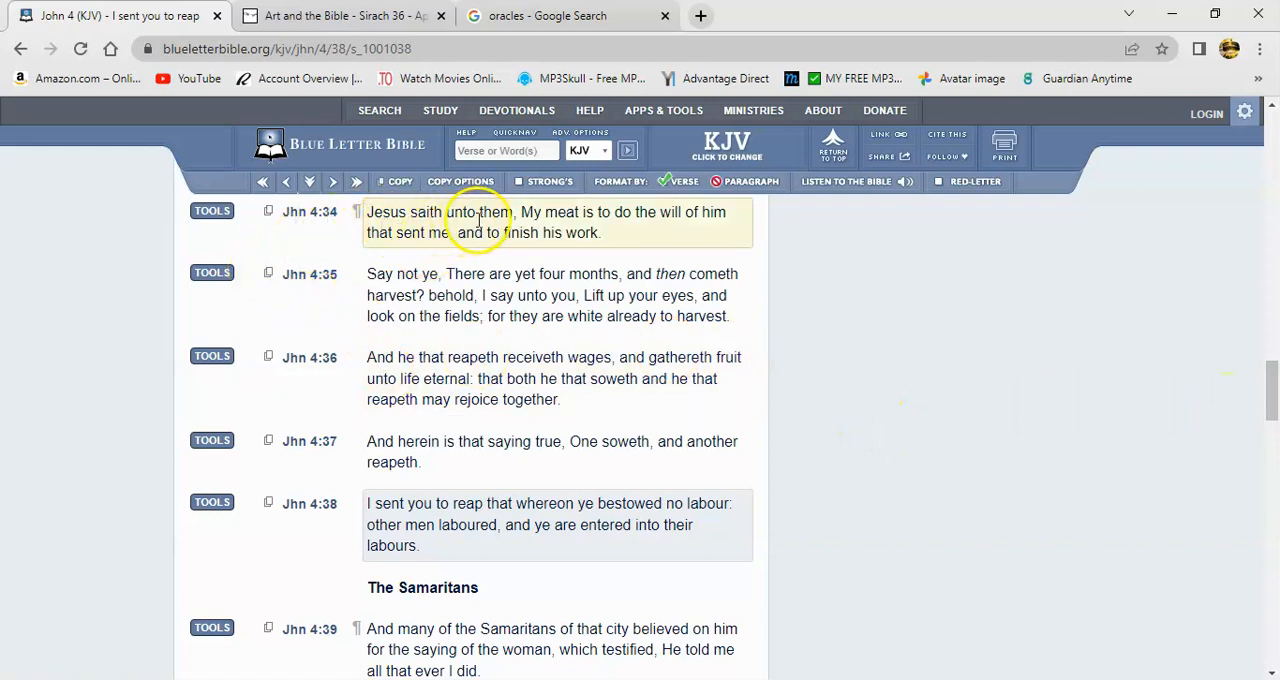
{"action": "mouse_move", "coordinate": [390, 235]}
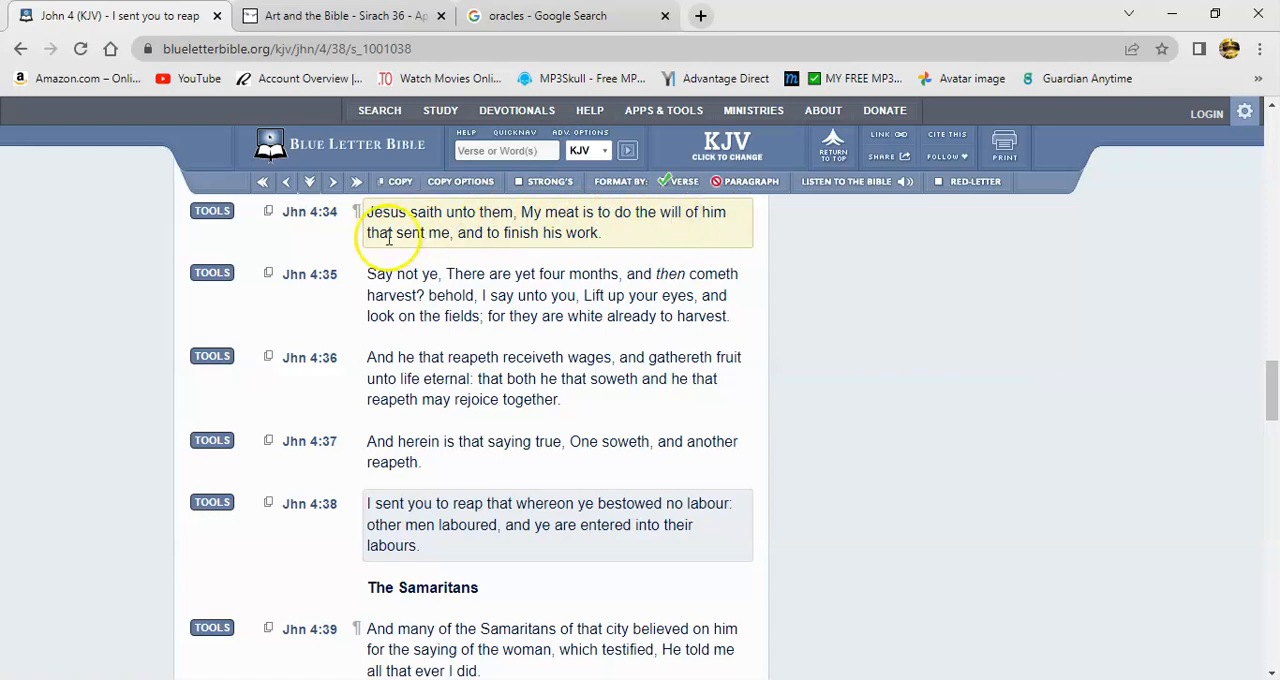
{"action": "mouse_move", "coordinate": [595, 232]}
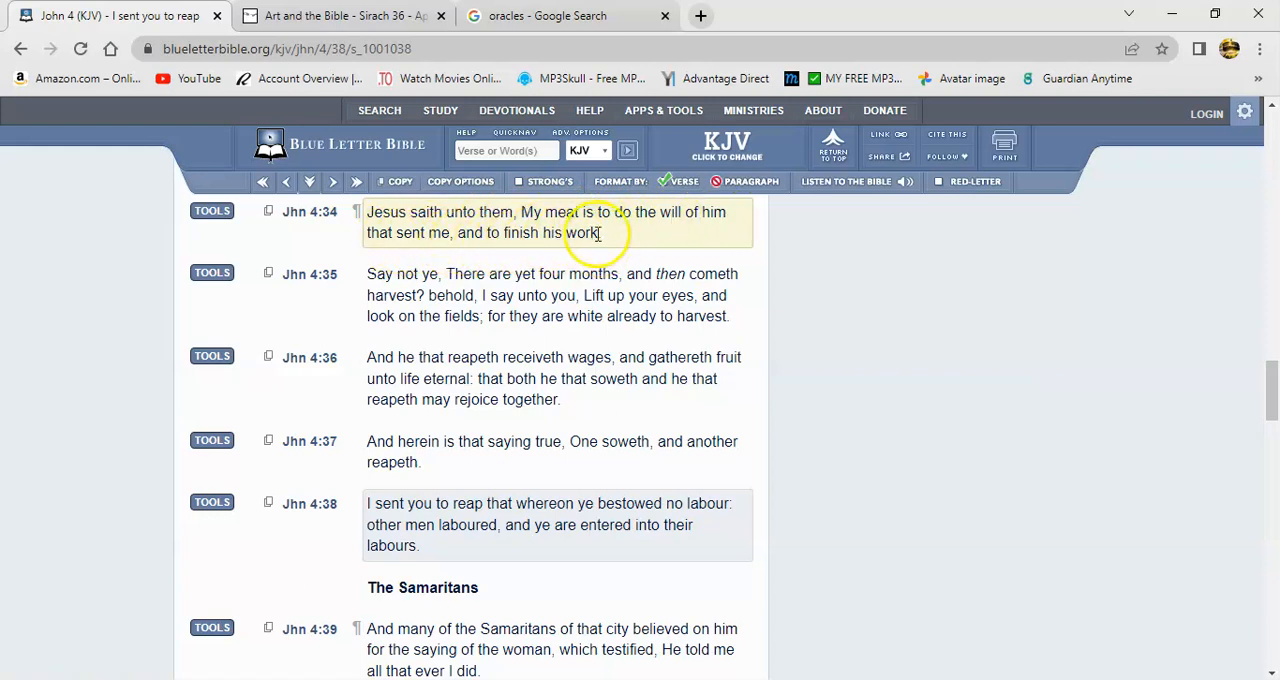
{"action": "mouse_move", "coordinate": [598, 283]}
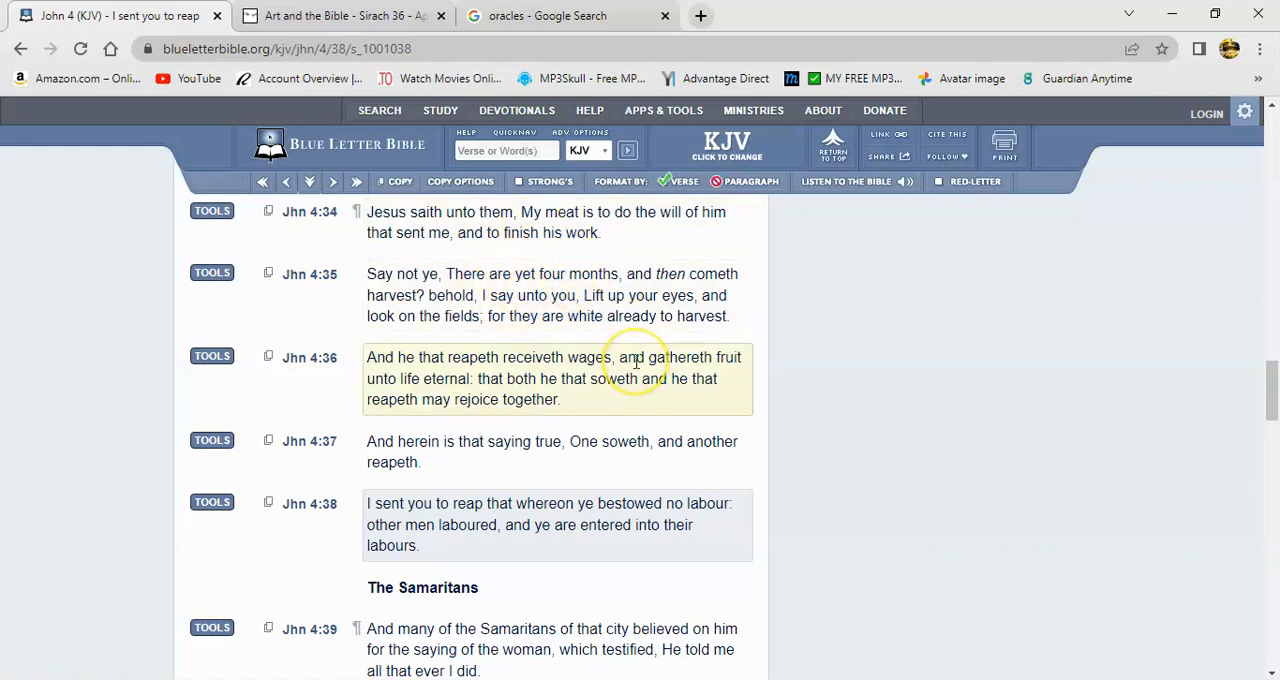
{"action": "mouse_move", "coordinate": [577, 392]}
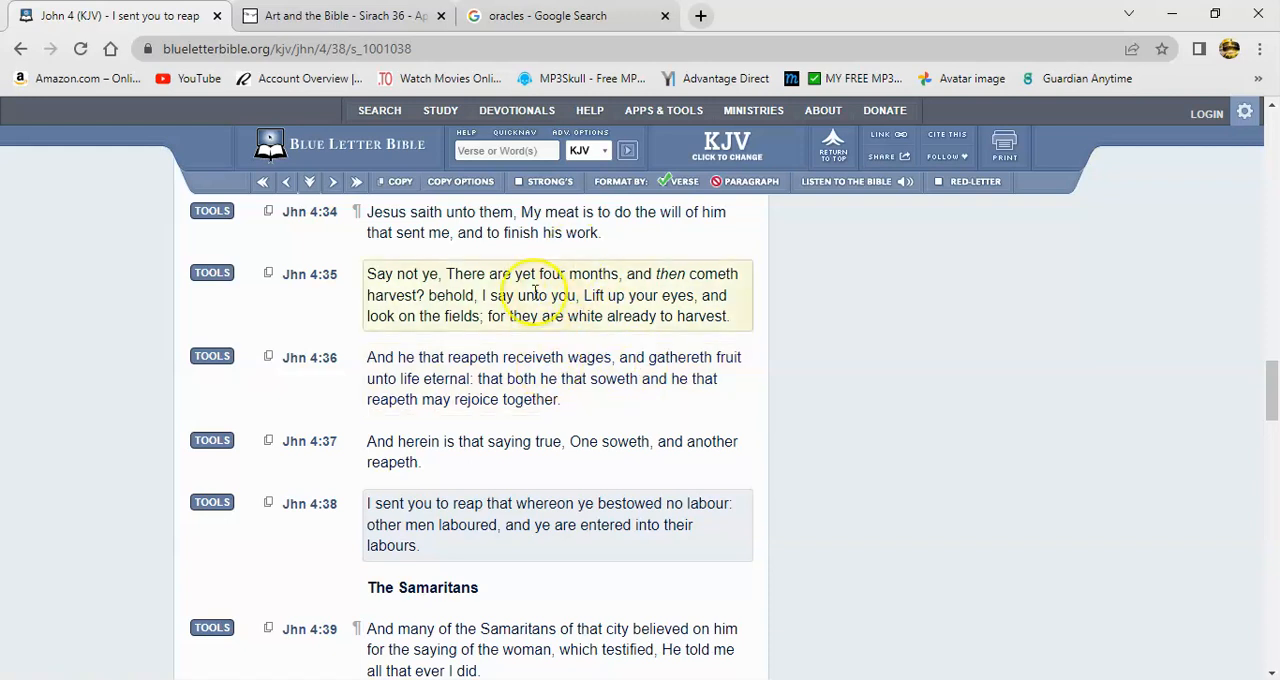
{"action": "mouse_move", "coordinate": [500, 270]}
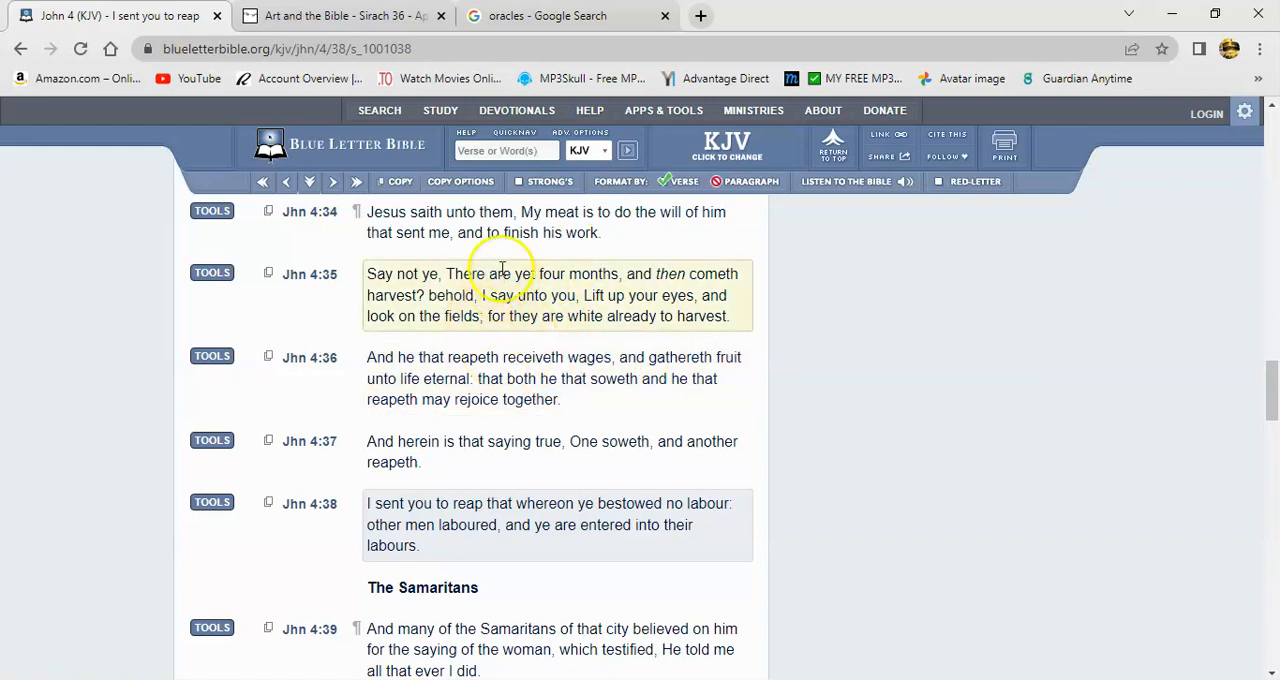
{"action": "mouse_move", "coordinate": [498, 345]}
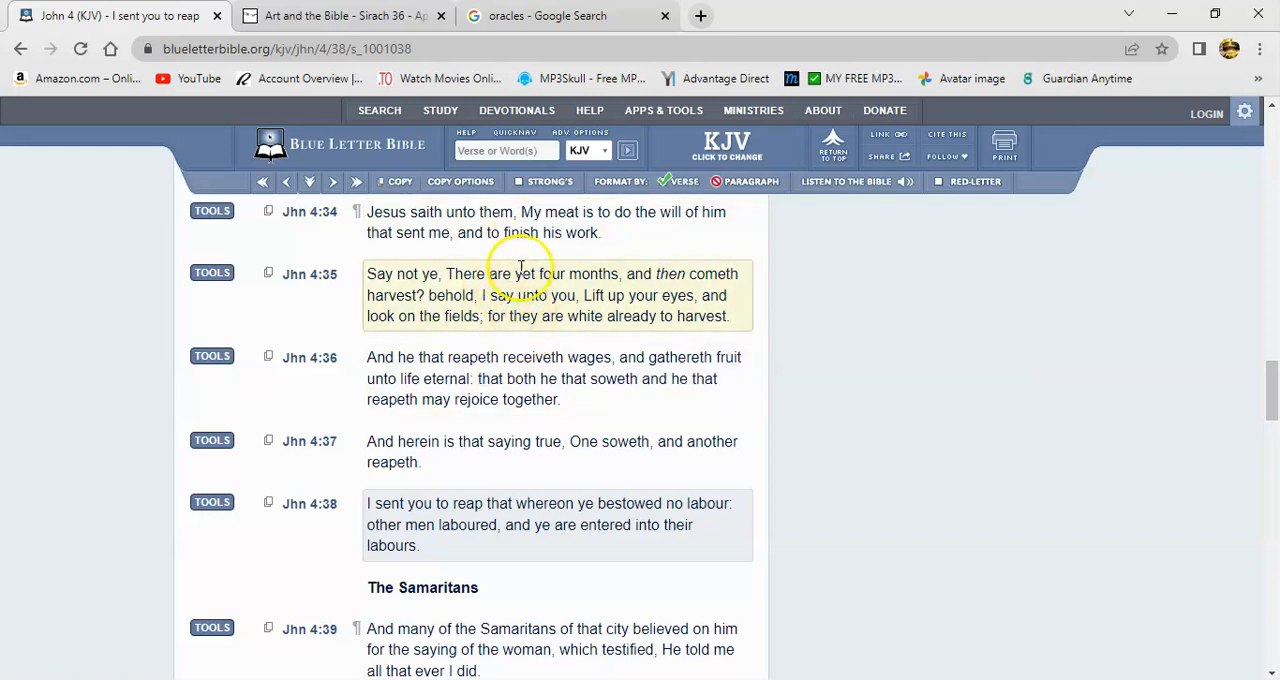
{"action": "mouse_move", "coordinate": [502, 322]}
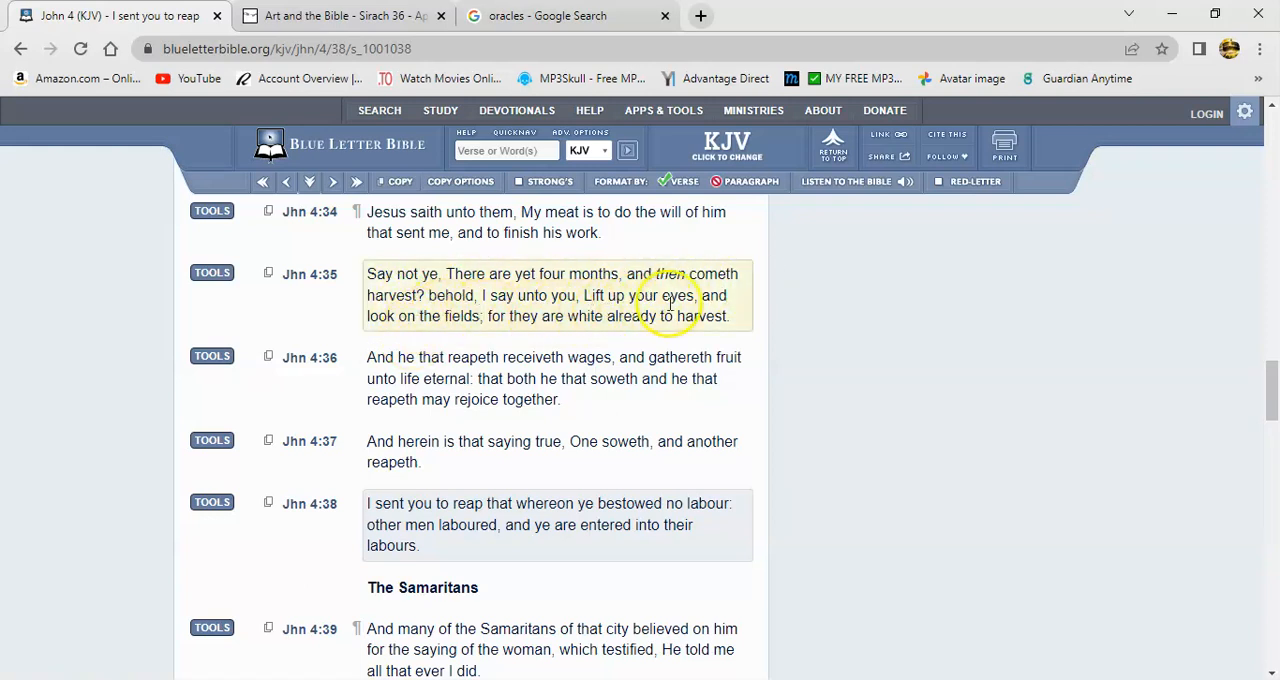
{"action": "mouse_move", "coordinate": [578, 322]}
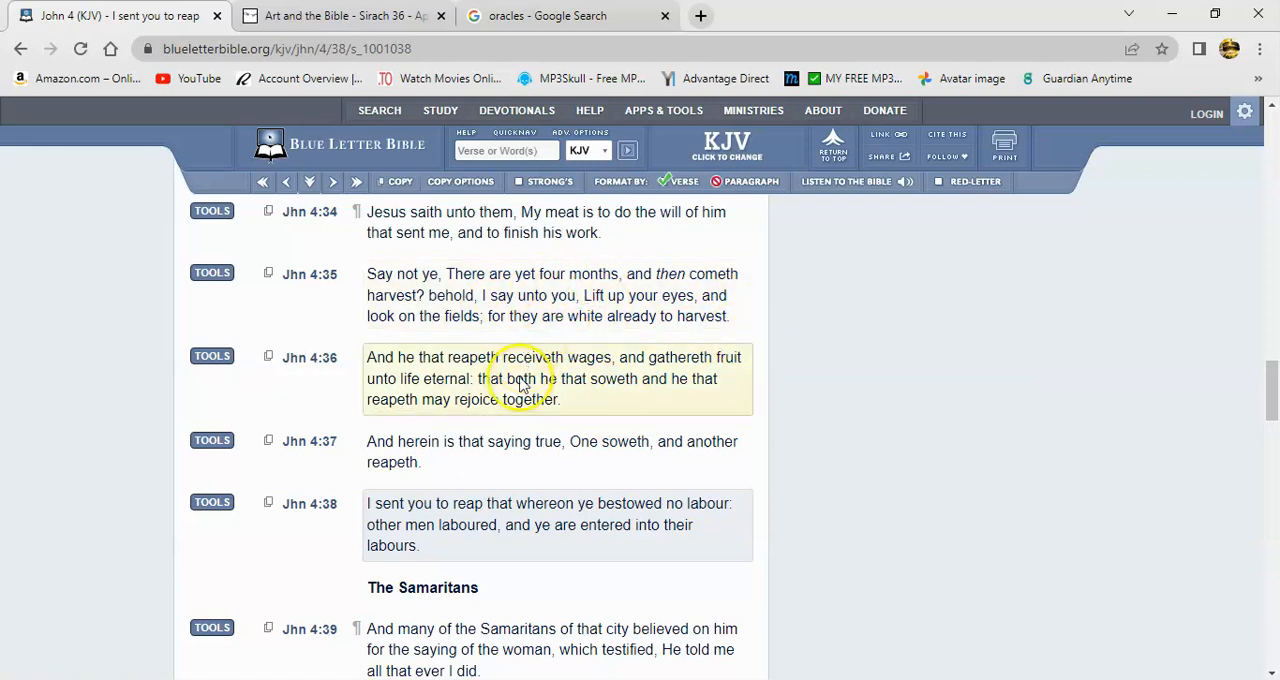
{"action": "mouse_move", "coordinate": [715, 393]}
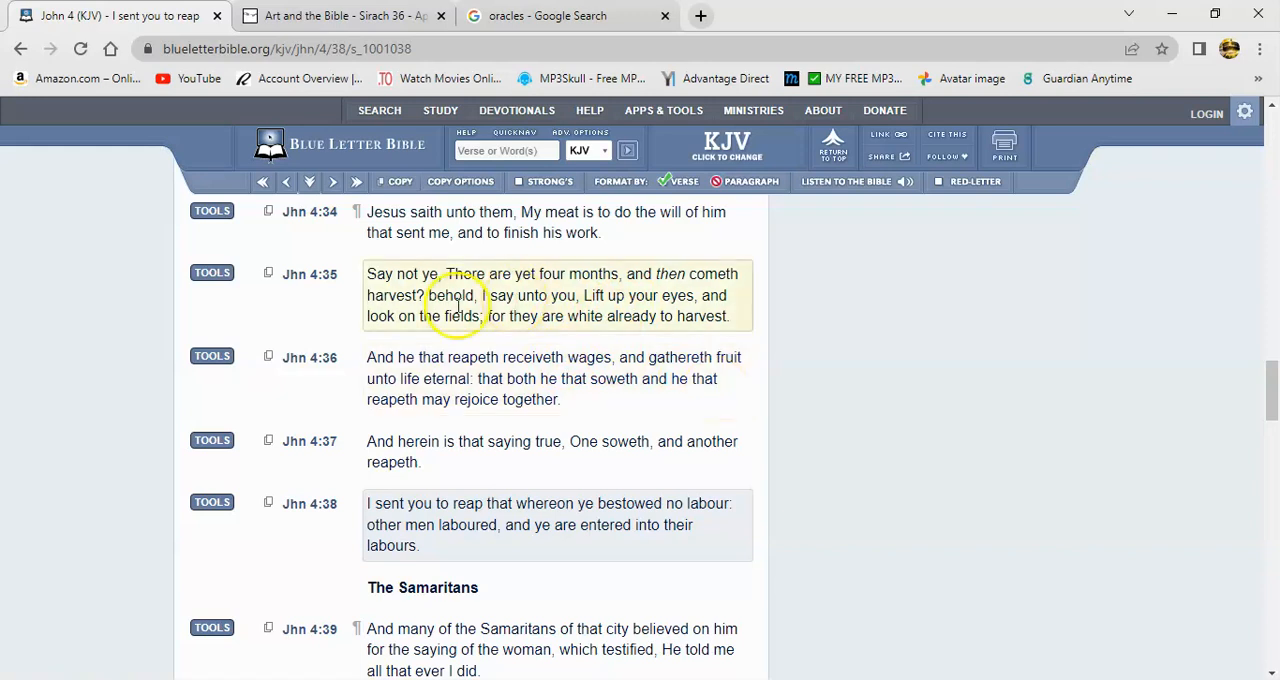
{"action": "mouse_move", "coordinate": [578, 378]}
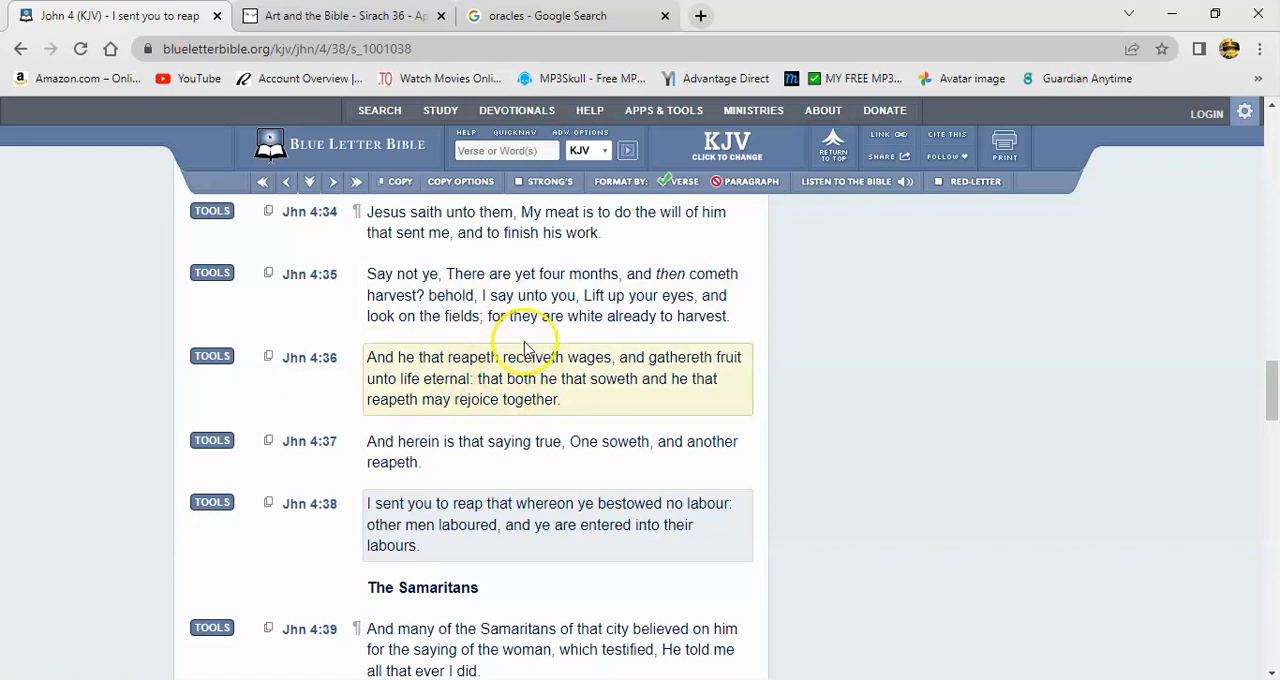
{"action": "mouse_move", "coordinate": [578, 349]}
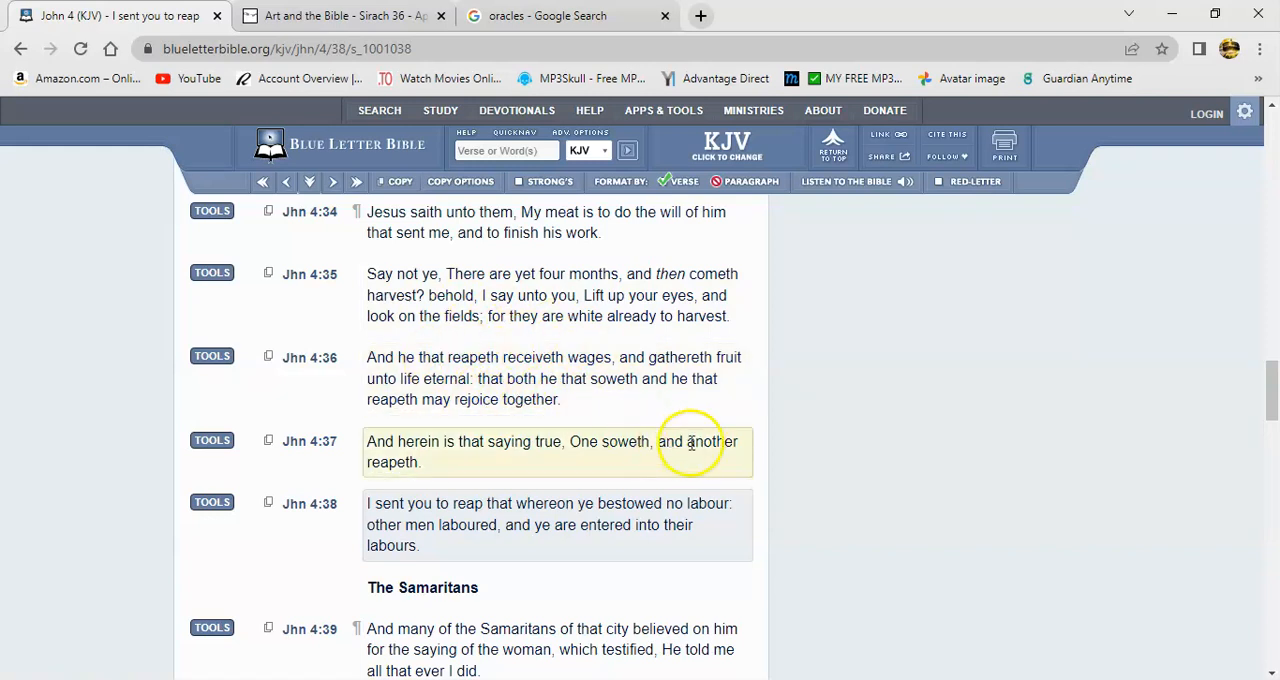
{"action": "mouse_move", "coordinate": [678, 441]}
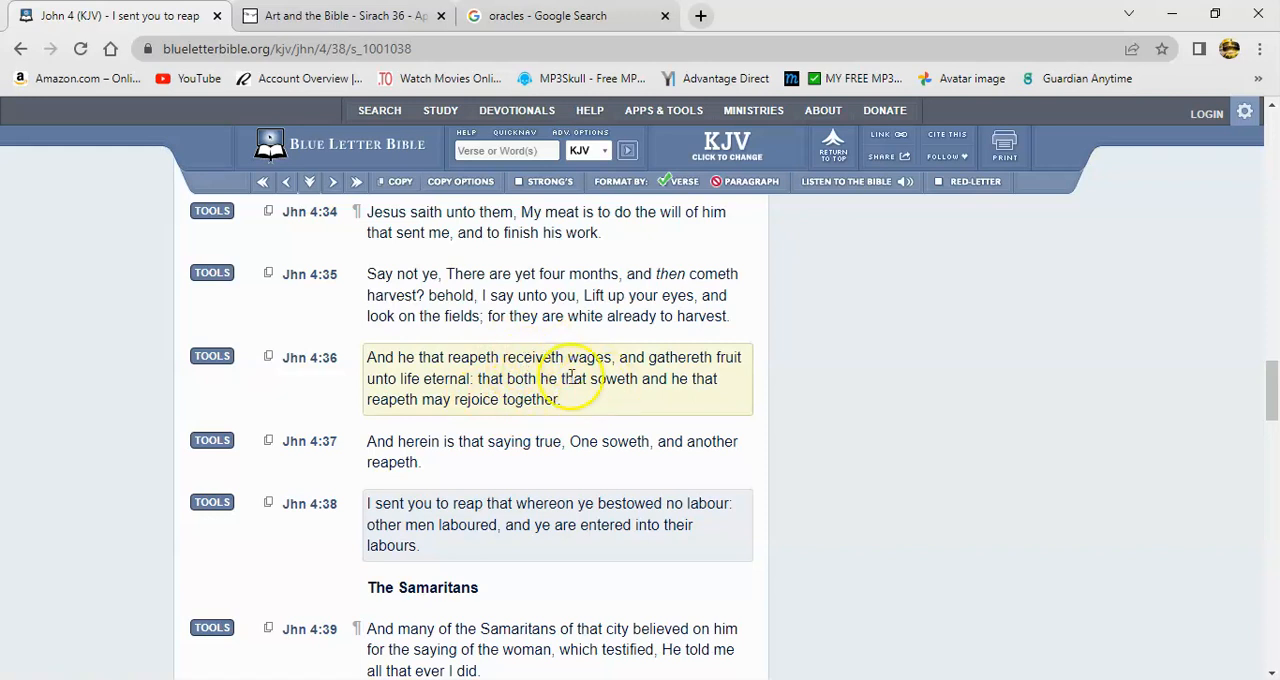
{"action": "mouse_move", "coordinate": [660, 388]}
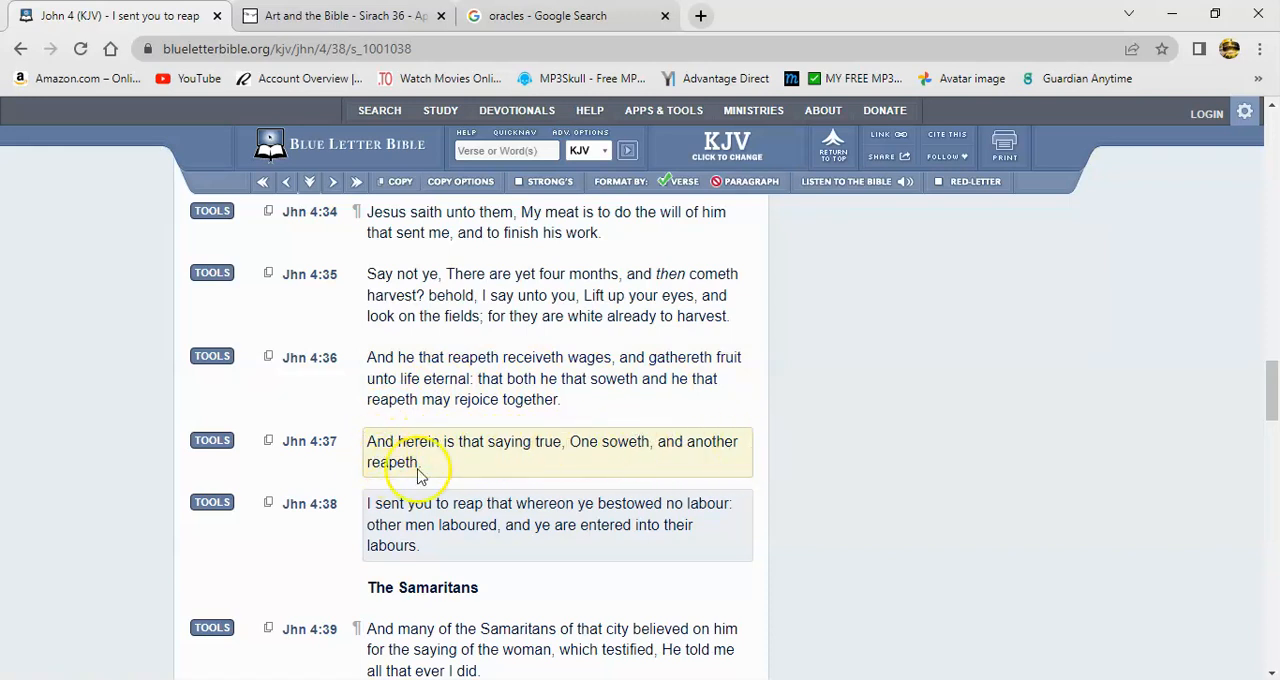
{"action": "mouse_move", "coordinate": [504, 508]}
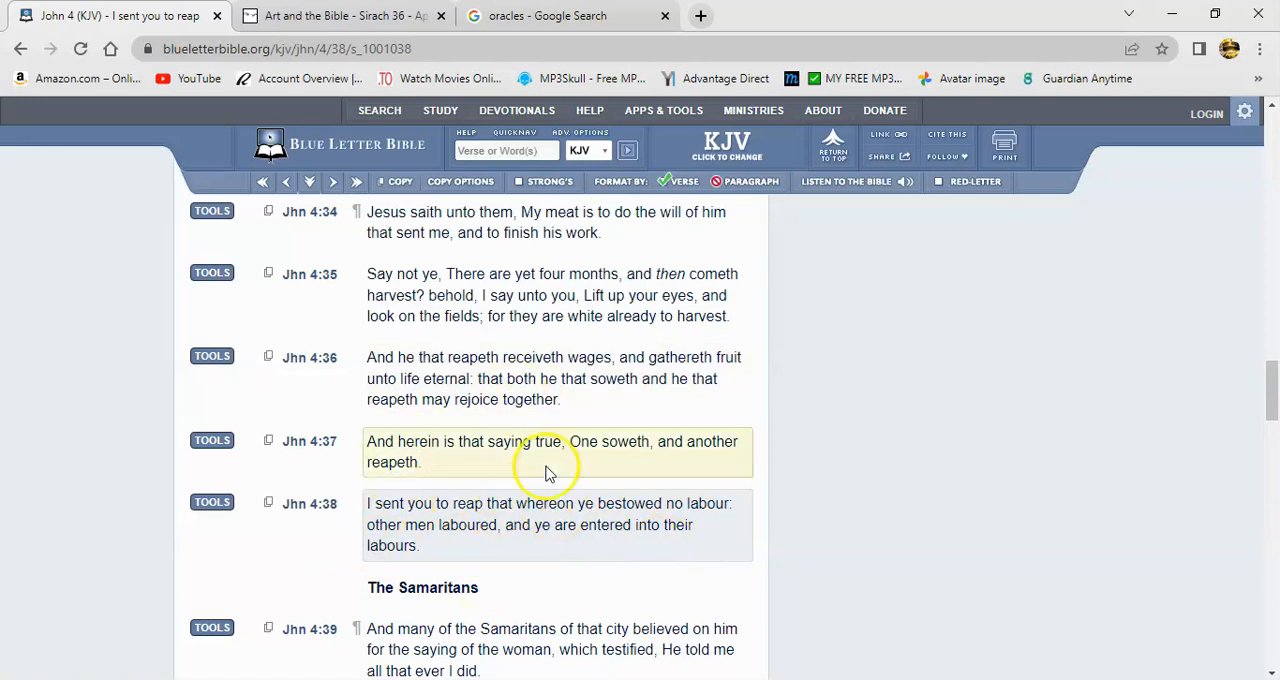
{"action": "mouse_move", "coordinate": [530, 555]}
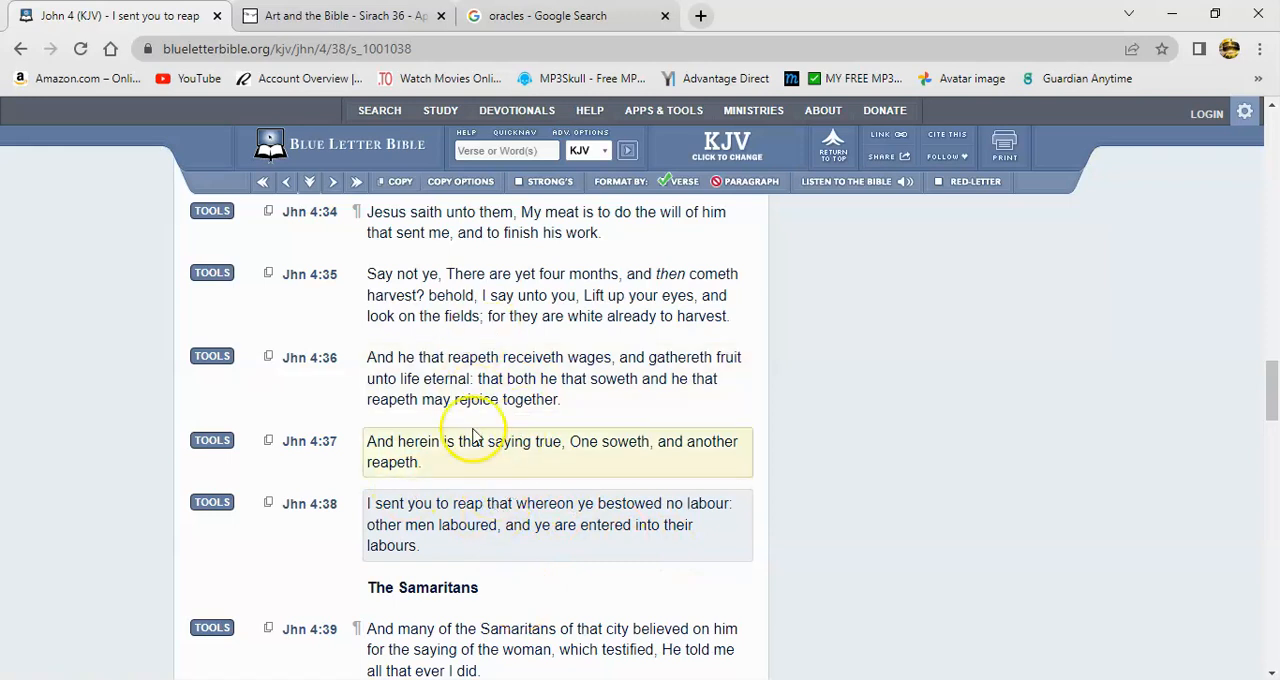
{"action": "mouse_move", "coordinate": [540, 425]}
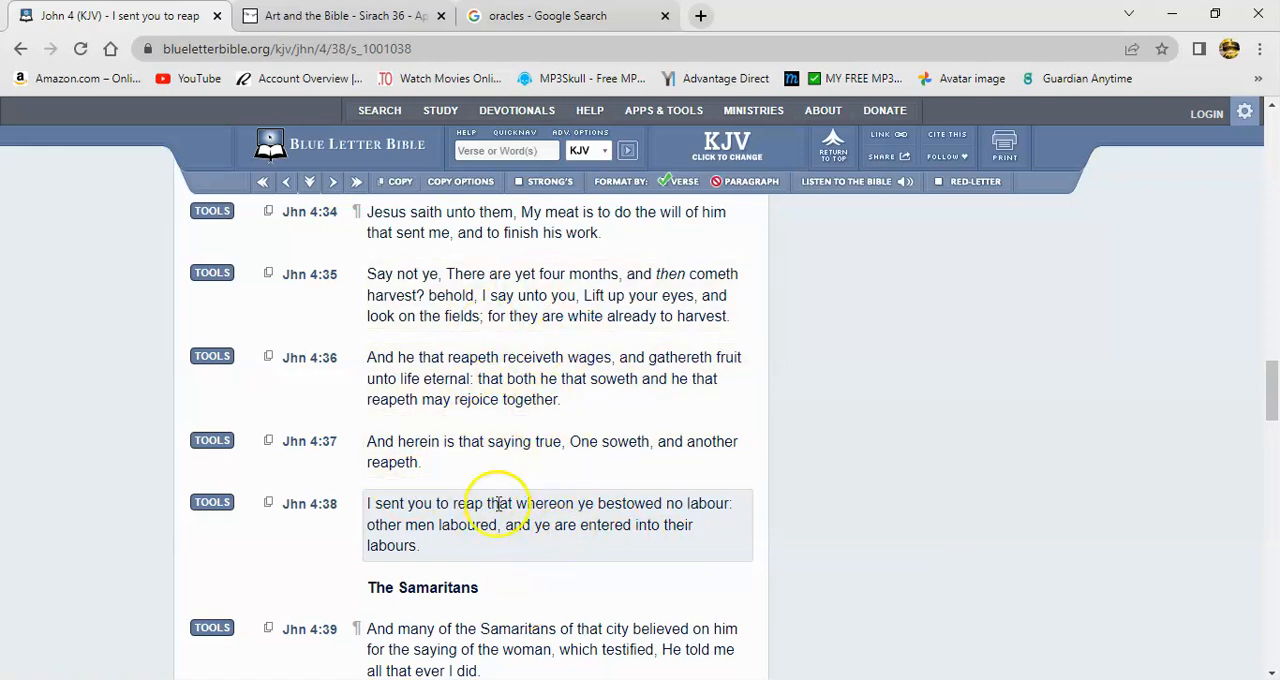
{"action": "mouse_move", "coordinate": [460, 378]}
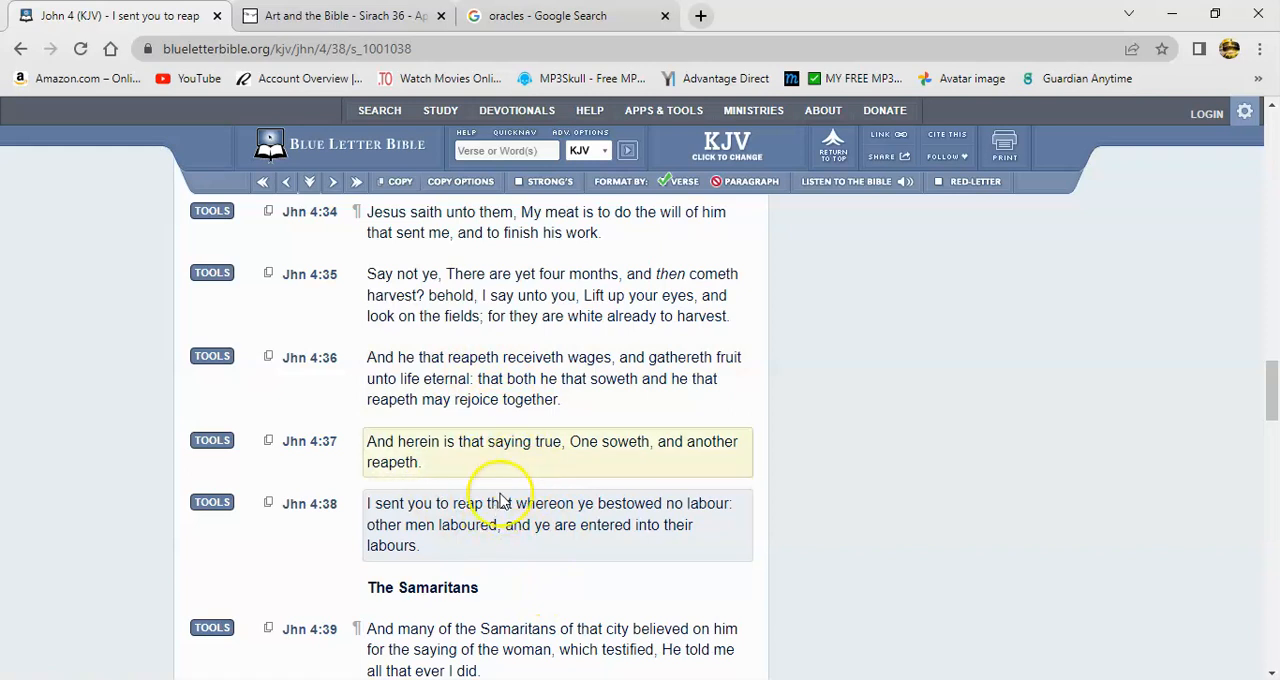
{"action": "mouse_move", "coordinate": [517, 518]}
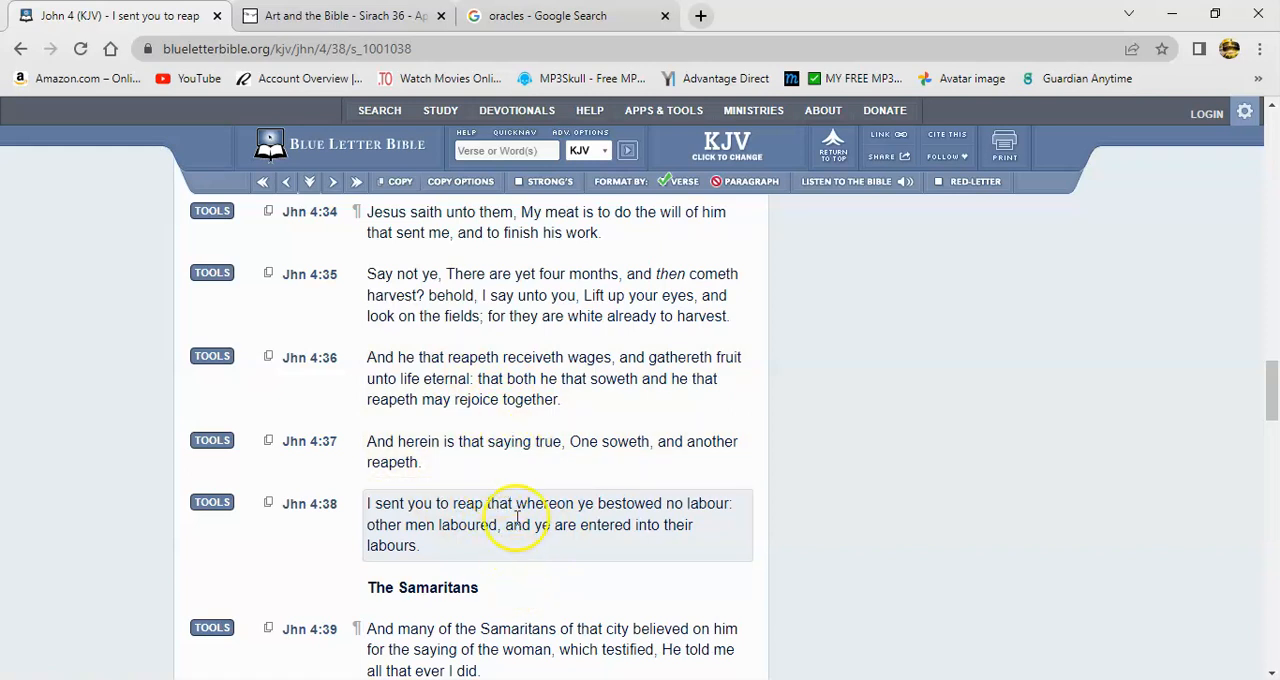
{"action": "mouse_move", "coordinate": [546, 405]}
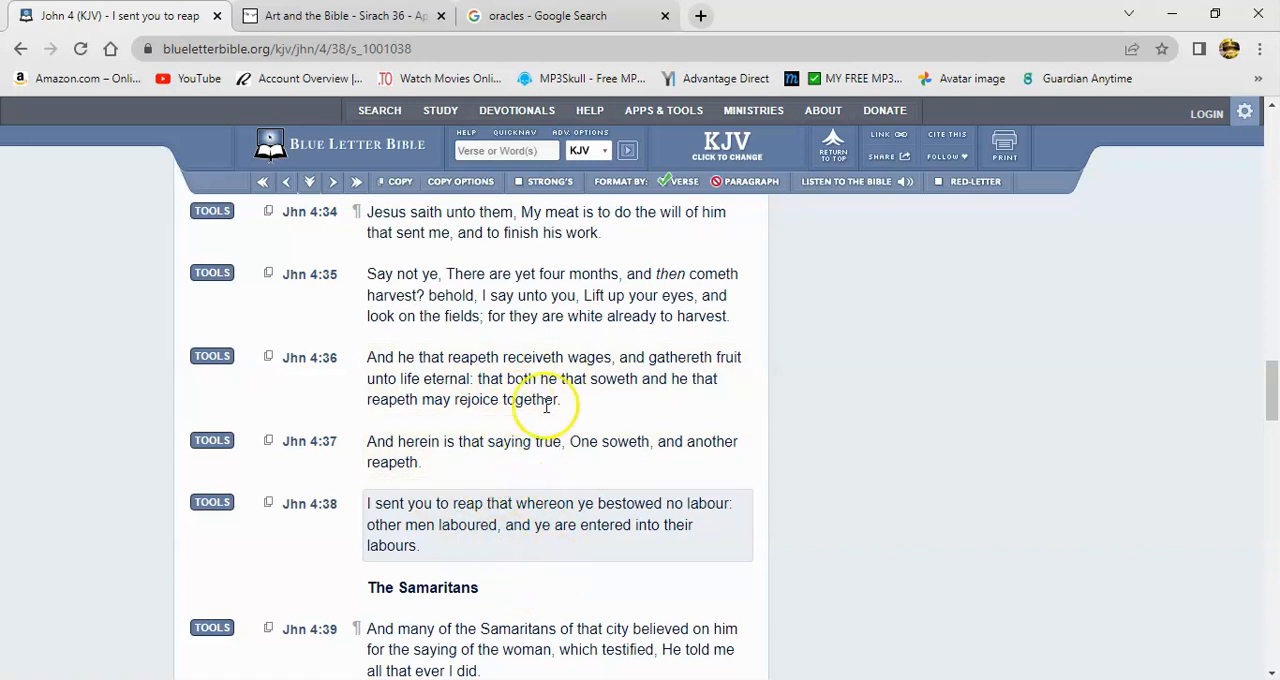
{"action": "mouse_move", "coordinate": [560, 567]}
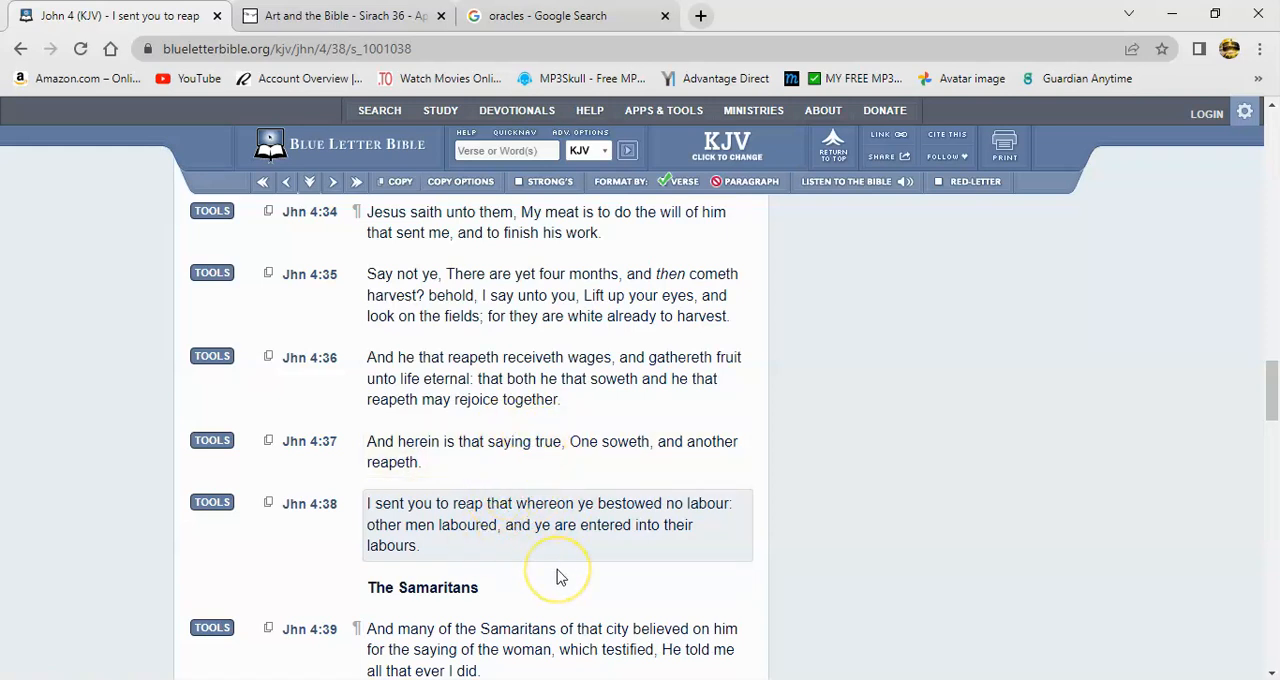
{"action": "mouse_move", "coordinate": [425, 545]}
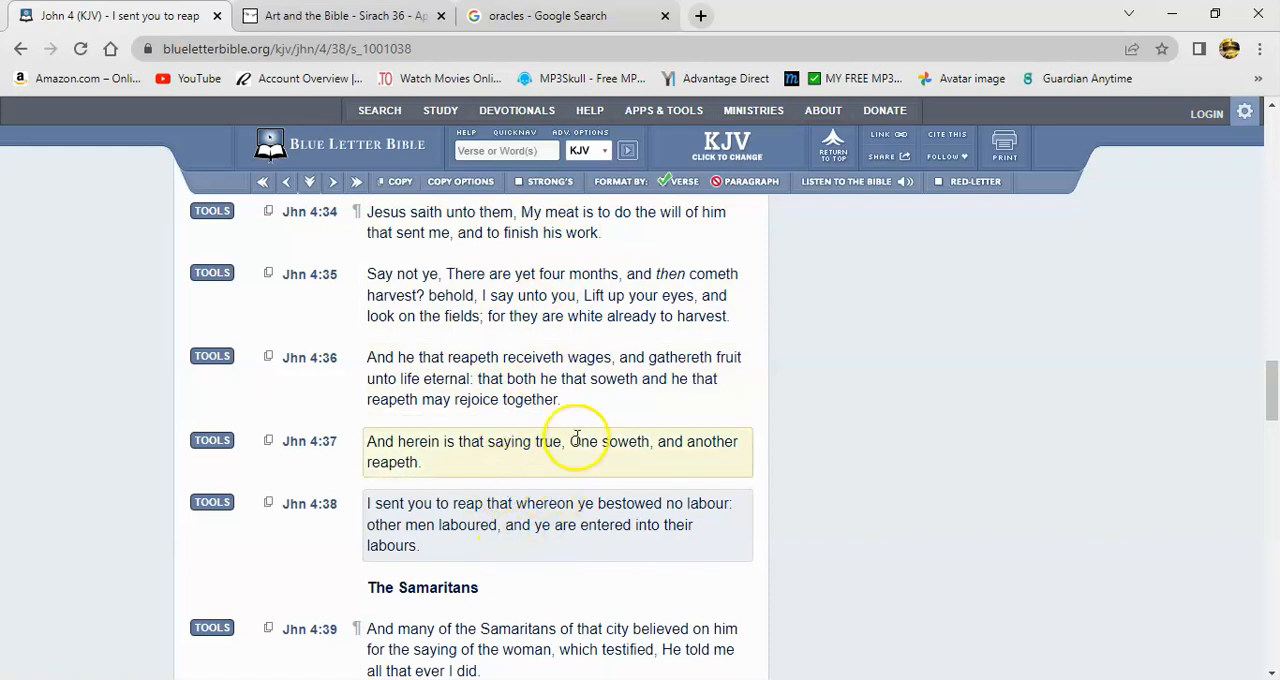
{"action": "mouse_move", "coordinate": [513, 493]}
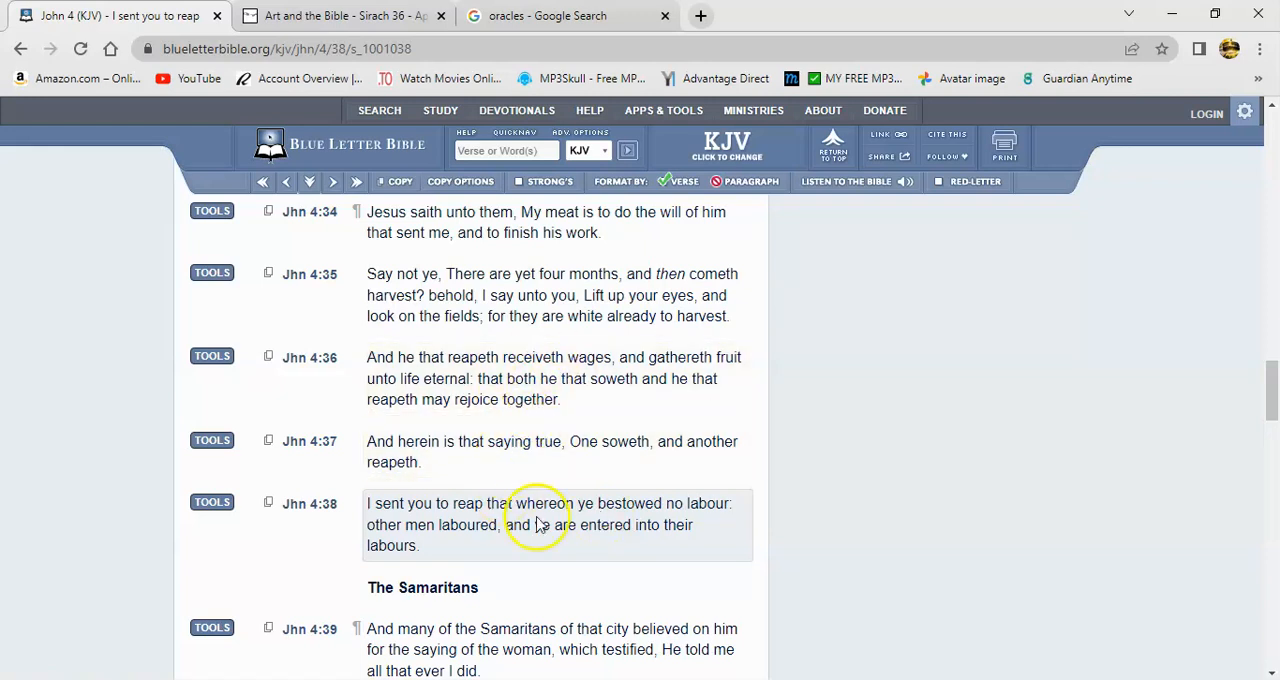
{"action": "mouse_move", "coordinate": [545, 340]}
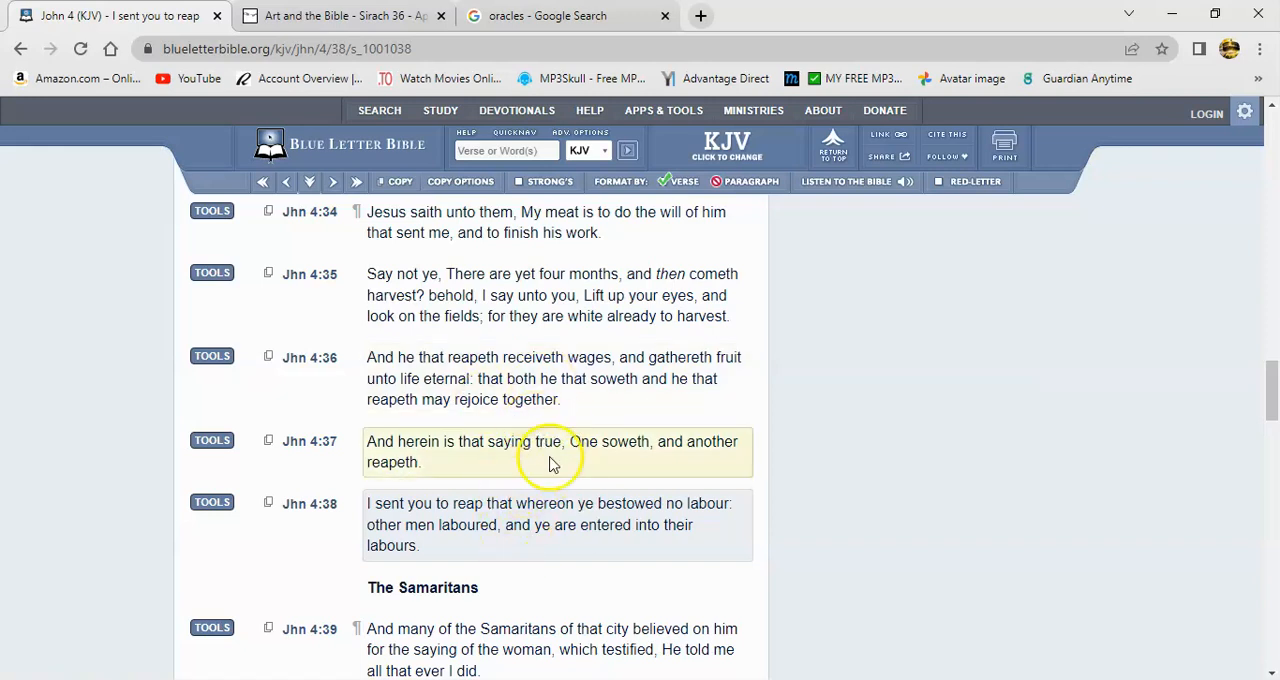
{"action": "mouse_move", "coordinate": [617, 512]}
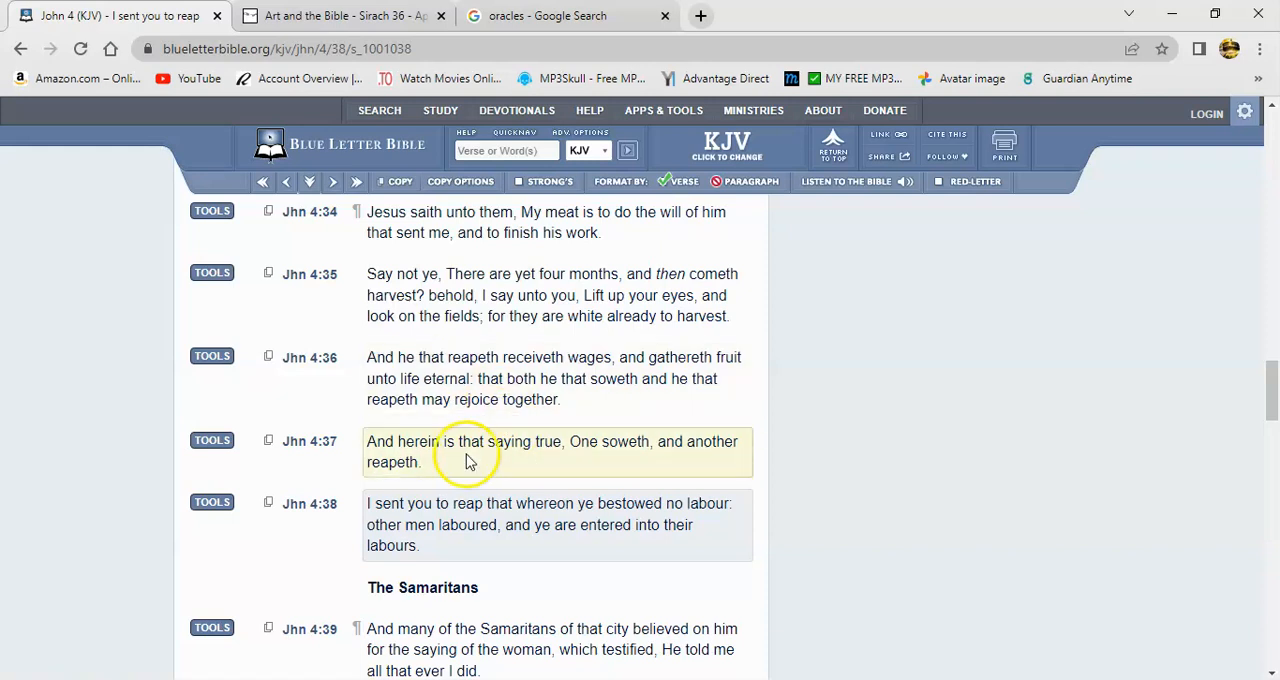
{"action": "mouse_move", "coordinate": [487, 480]}
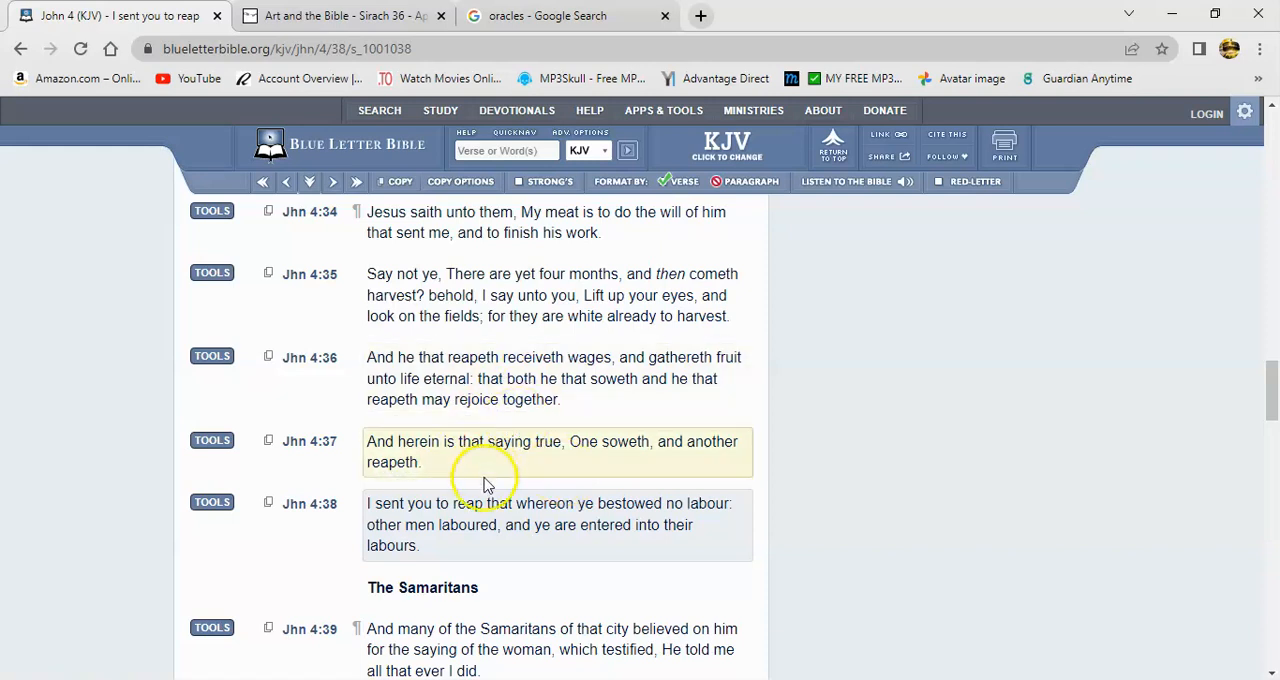
{"action": "mouse_move", "coordinate": [585, 485]}
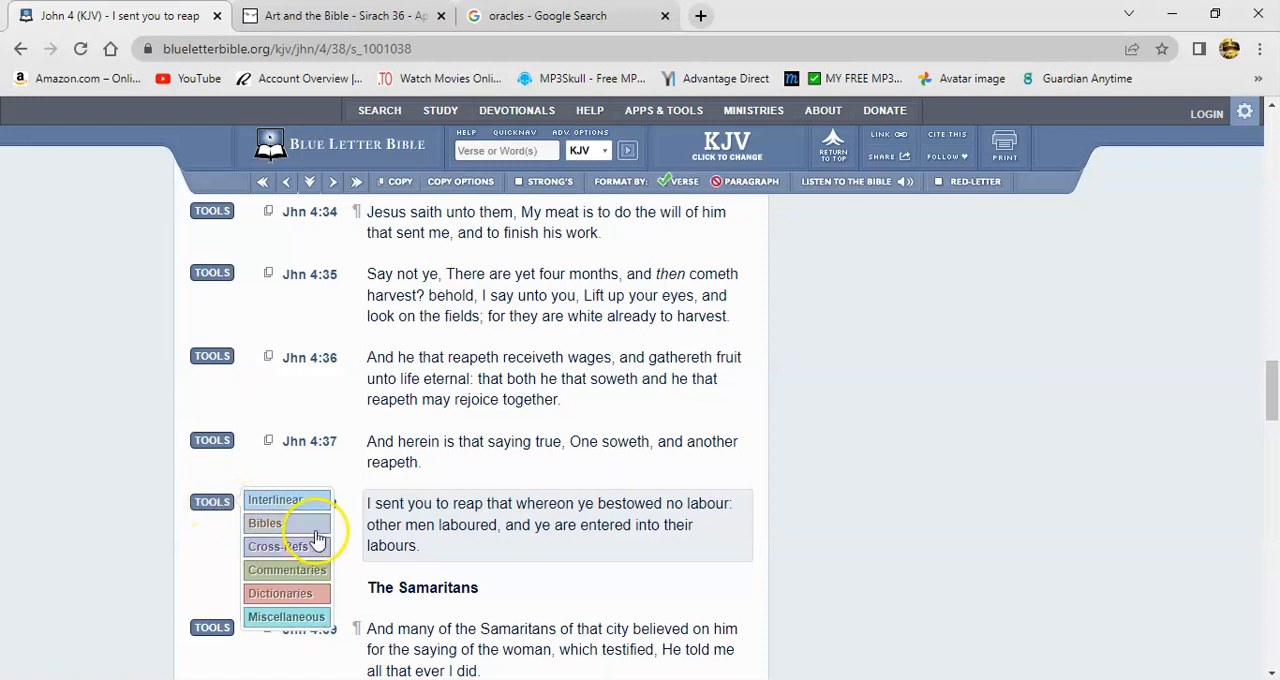
- List the commentaries on John 4:38 and scroll to the Matthew Henry section
{"action": "left_click", "coordinate": [264, 523]}
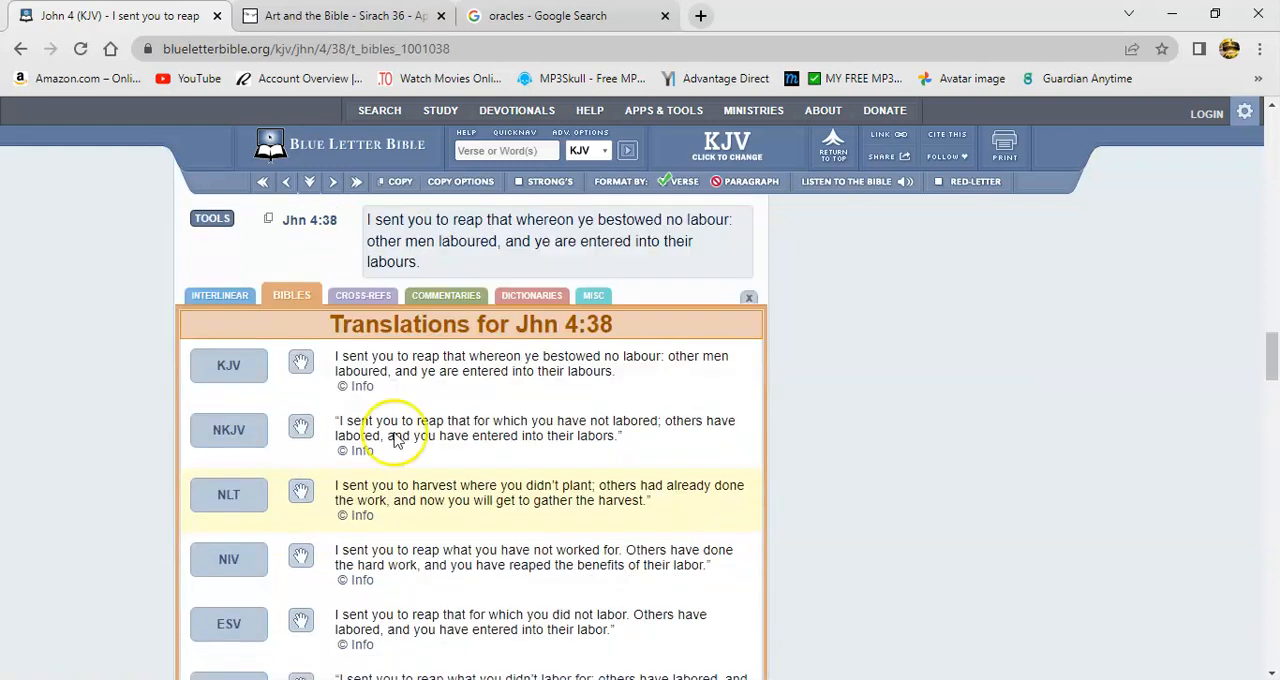
{"action": "left_click", "coordinate": [443, 295]}
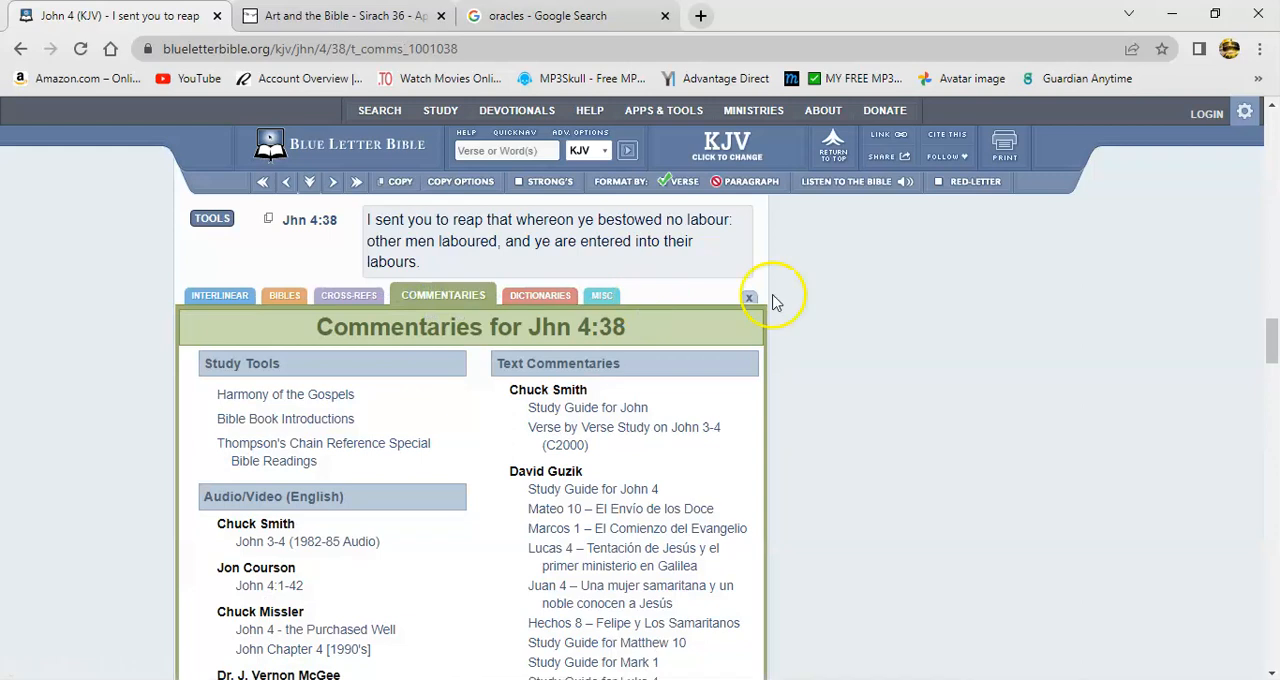
{"action": "scroll", "scroll_direction": "down", "scroll_amount": 3}
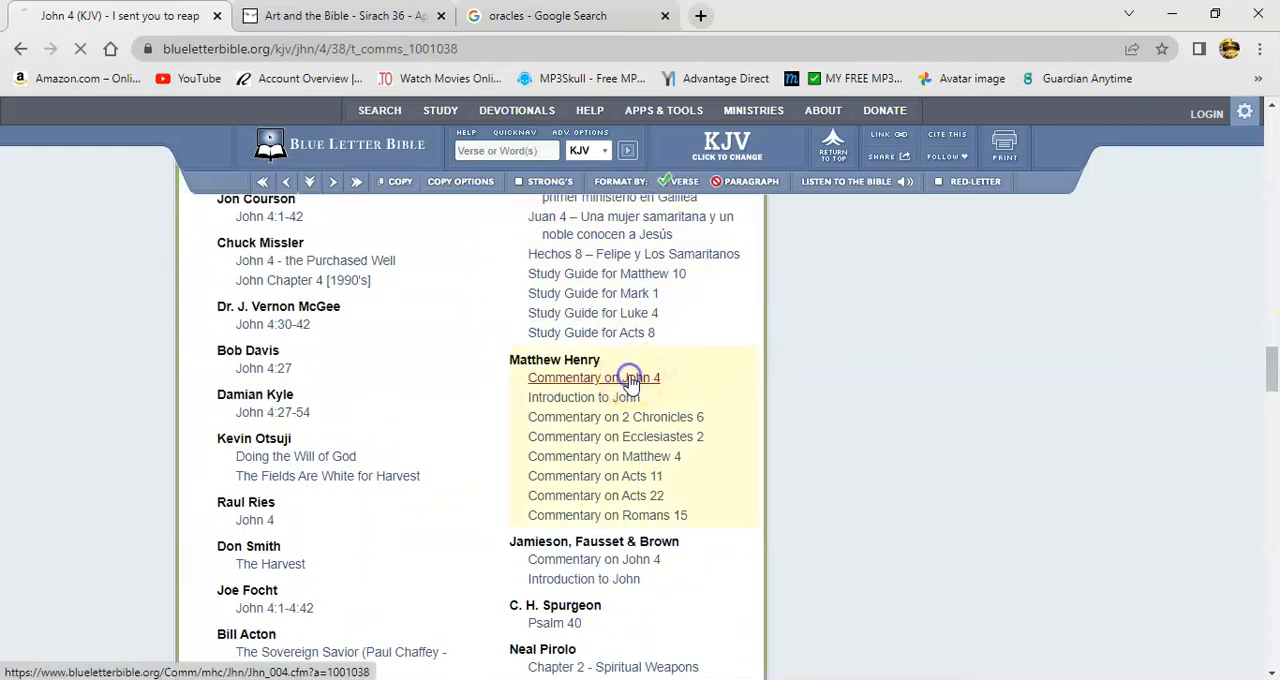
- Open Matthew Henry's Commentary on John 4 and read down to the verse 35 harvest discussion
{"action": "left_click", "coordinate": [593, 377]}
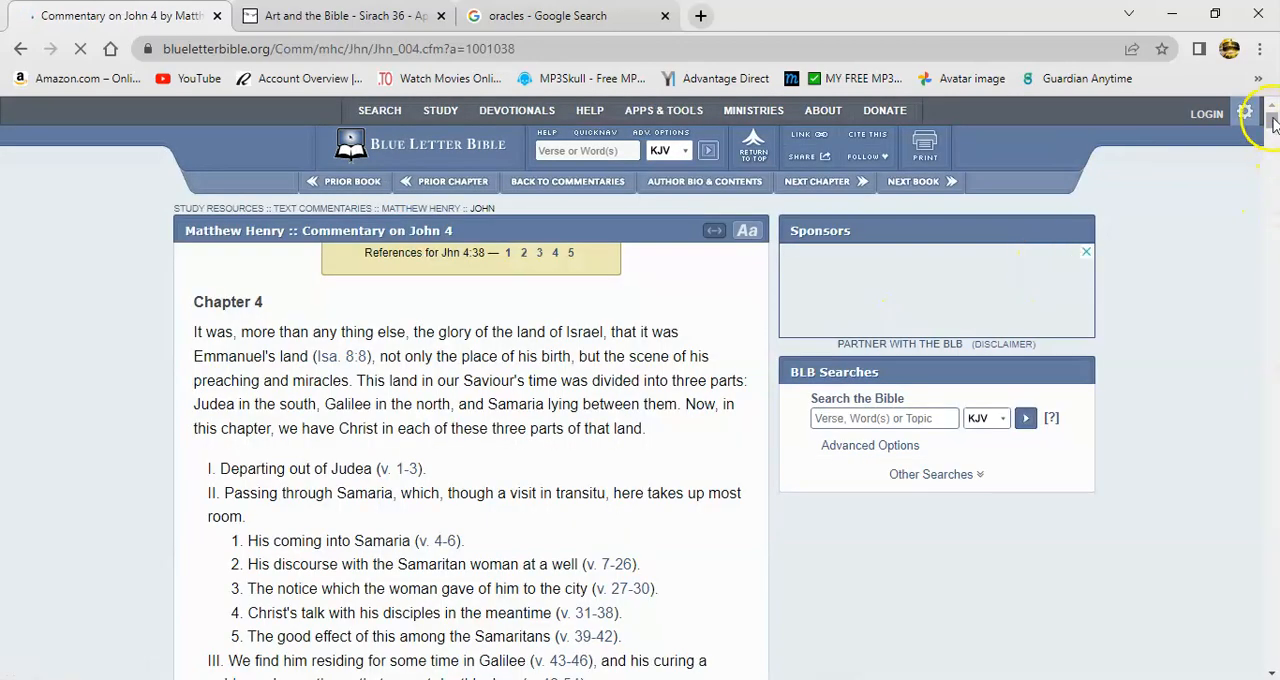
{"action": "scroll", "scroll_direction": "down", "scroll_amount": 3}
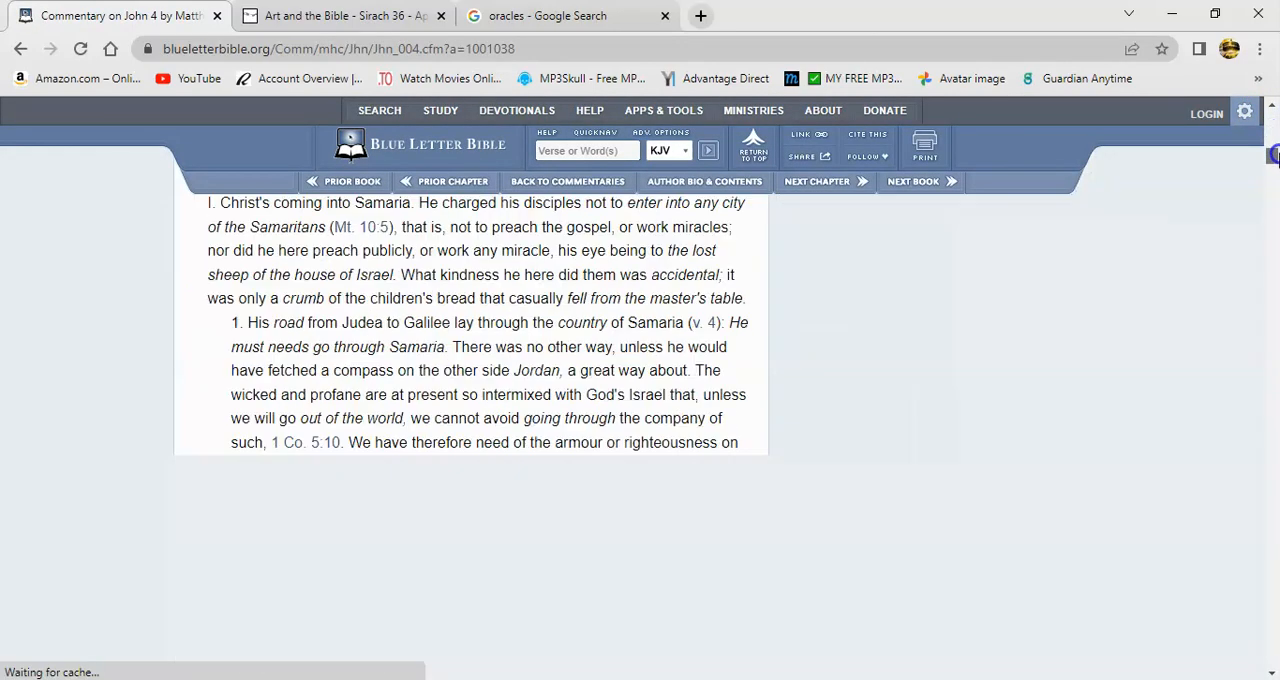
{"action": "scroll", "scroll_direction": "down", "scroll_amount": 3}
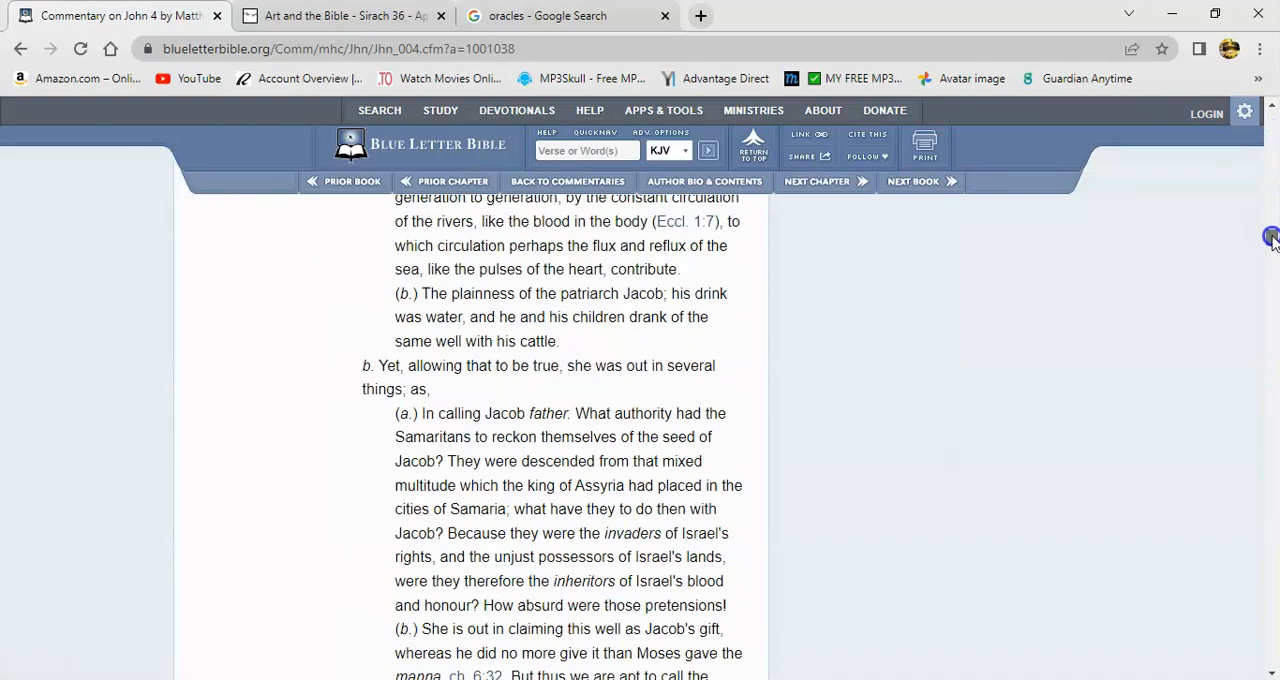
{"action": "scroll", "scroll_direction": "down", "scroll_amount": 3}
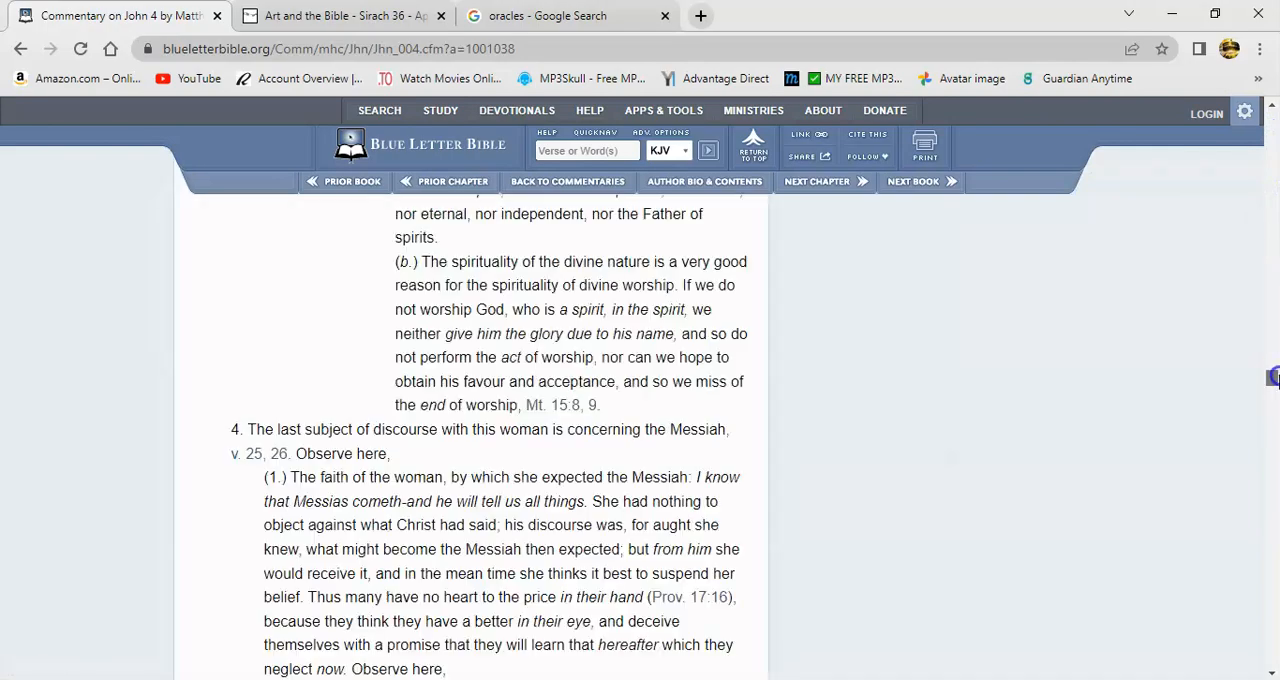
{"action": "scroll", "scroll_direction": "down", "scroll_amount": 3}
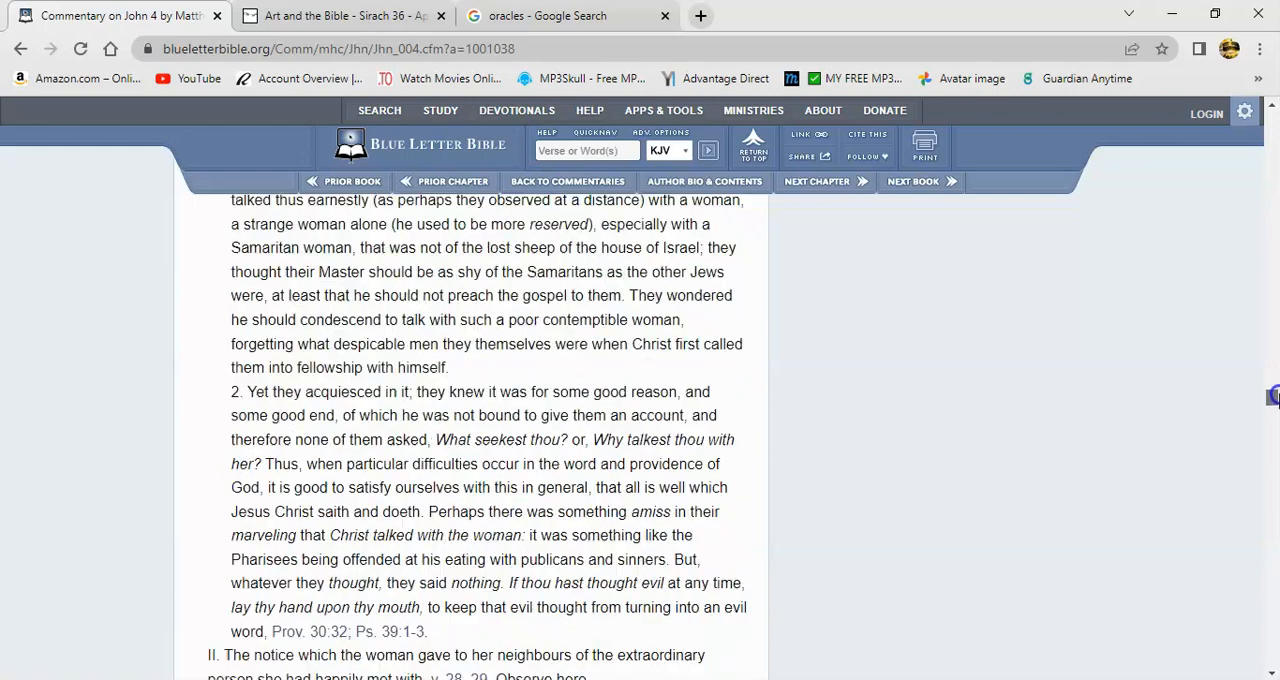
{"action": "scroll", "scroll_direction": "down", "scroll_amount": 3}
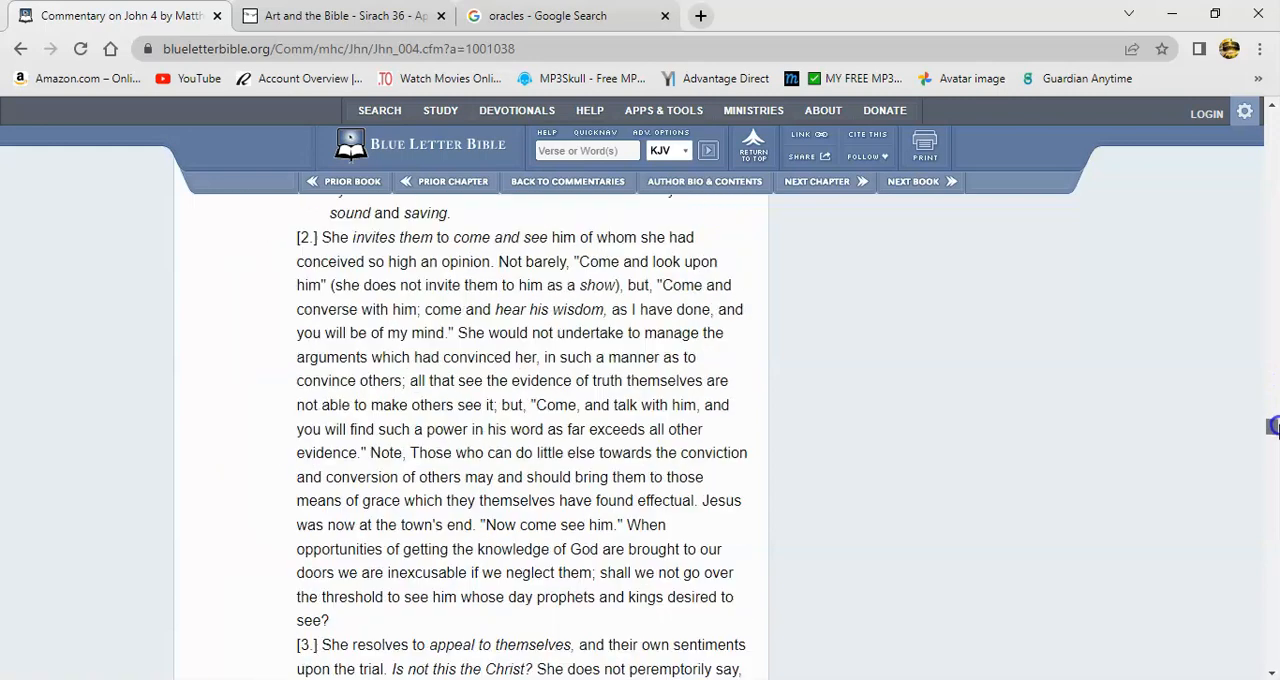
{"action": "scroll", "scroll_direction": "down", "scroll_amount": 3}
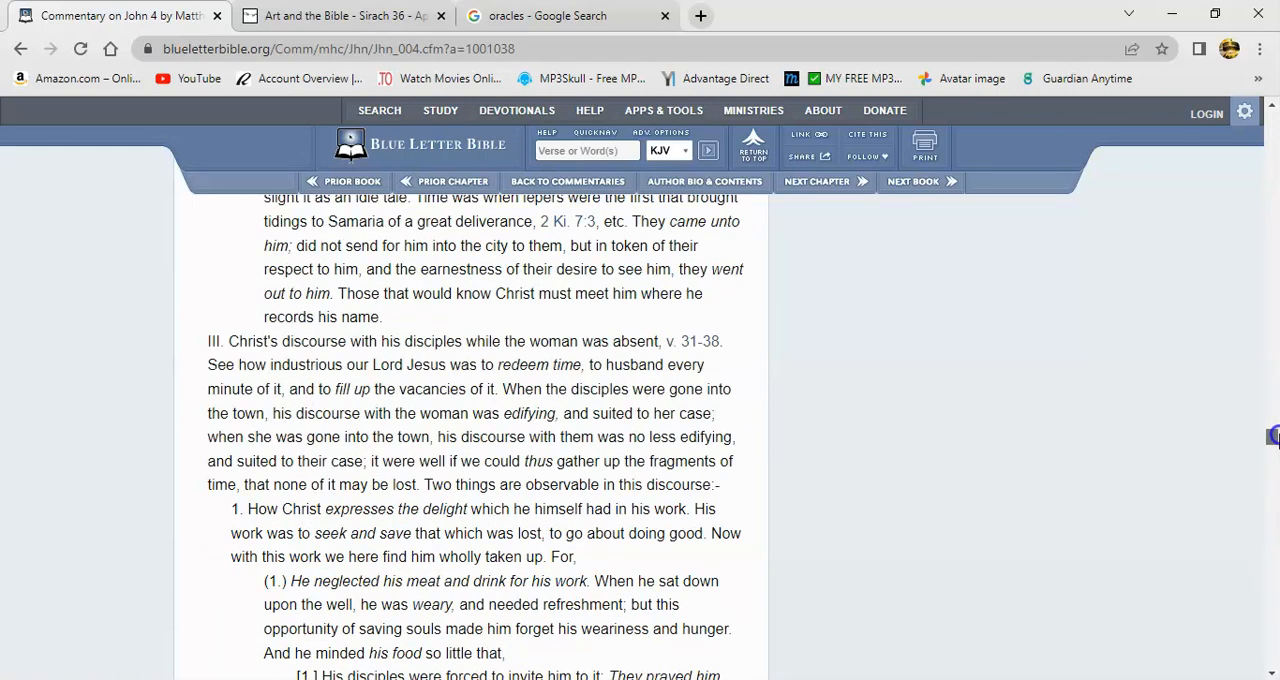
{"action": "scroll", "scroll_direction": "down", "scroll_amount": 3}
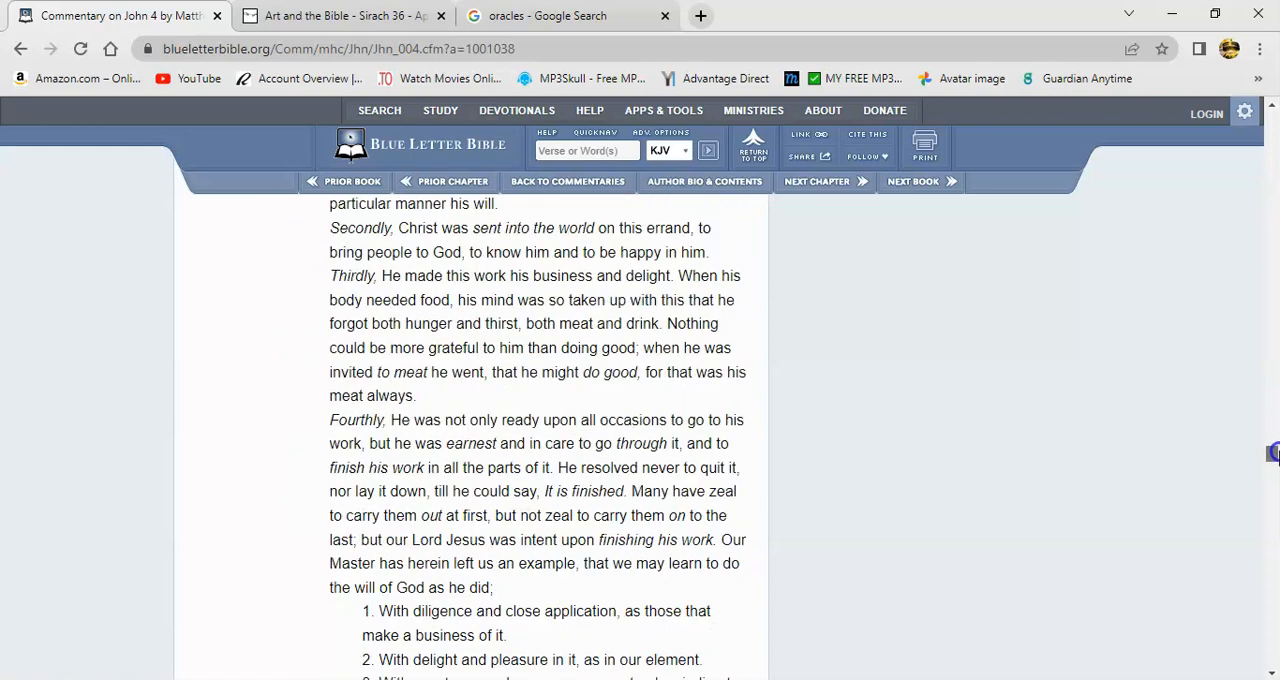
{"action": "scroll", "scroll_direction": "down", "scroll_amount": 3}
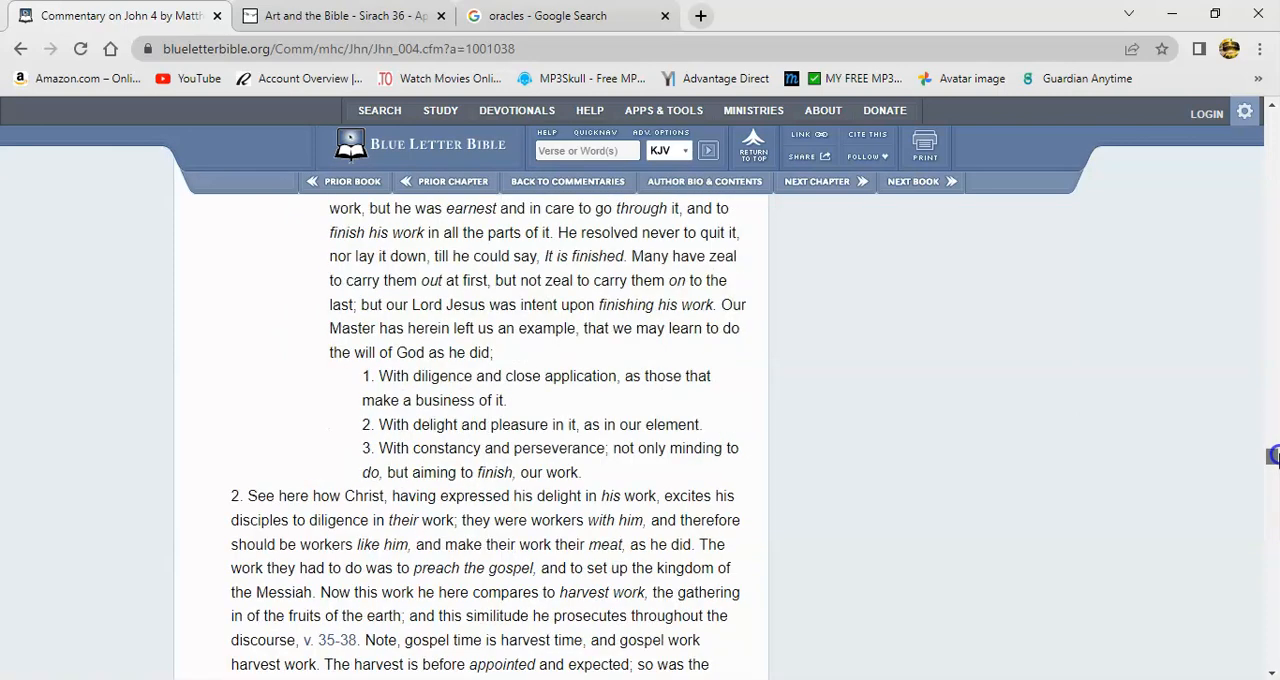
{"action": "scroll", "scroll_direction": "down", "scroll_amount": 3}
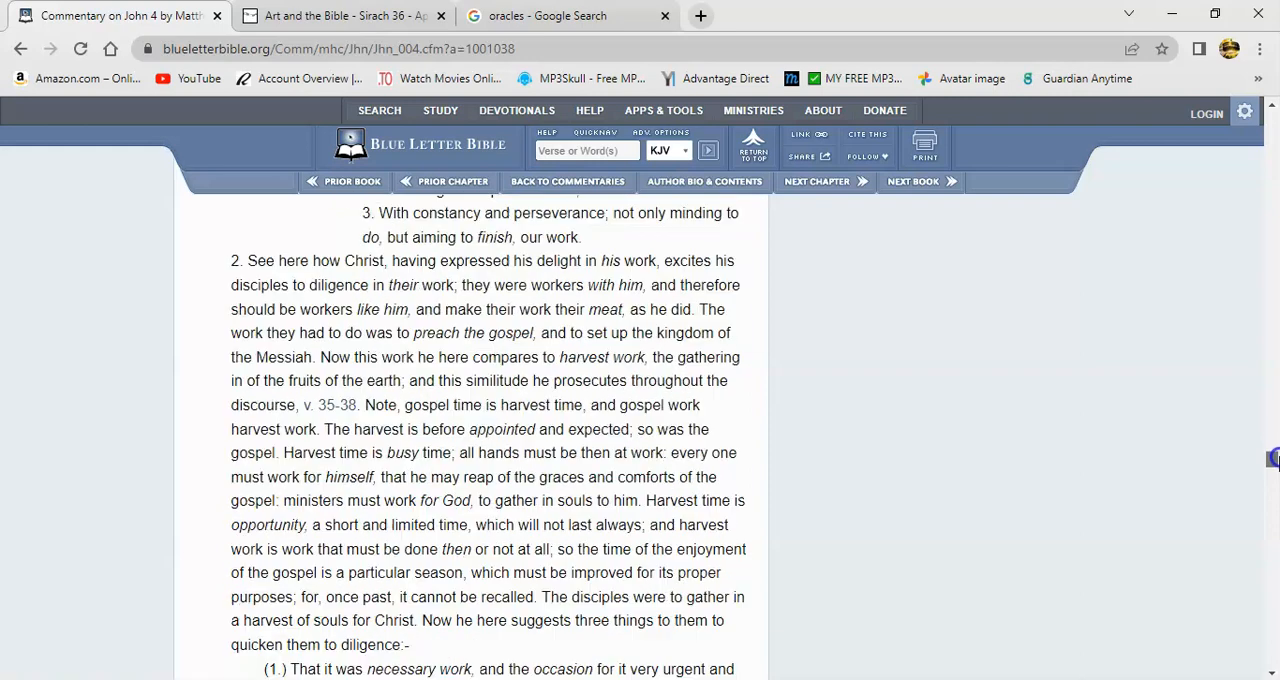
{"action": "scroll", "scroll_direction": "down", "scroll_amount": 3}
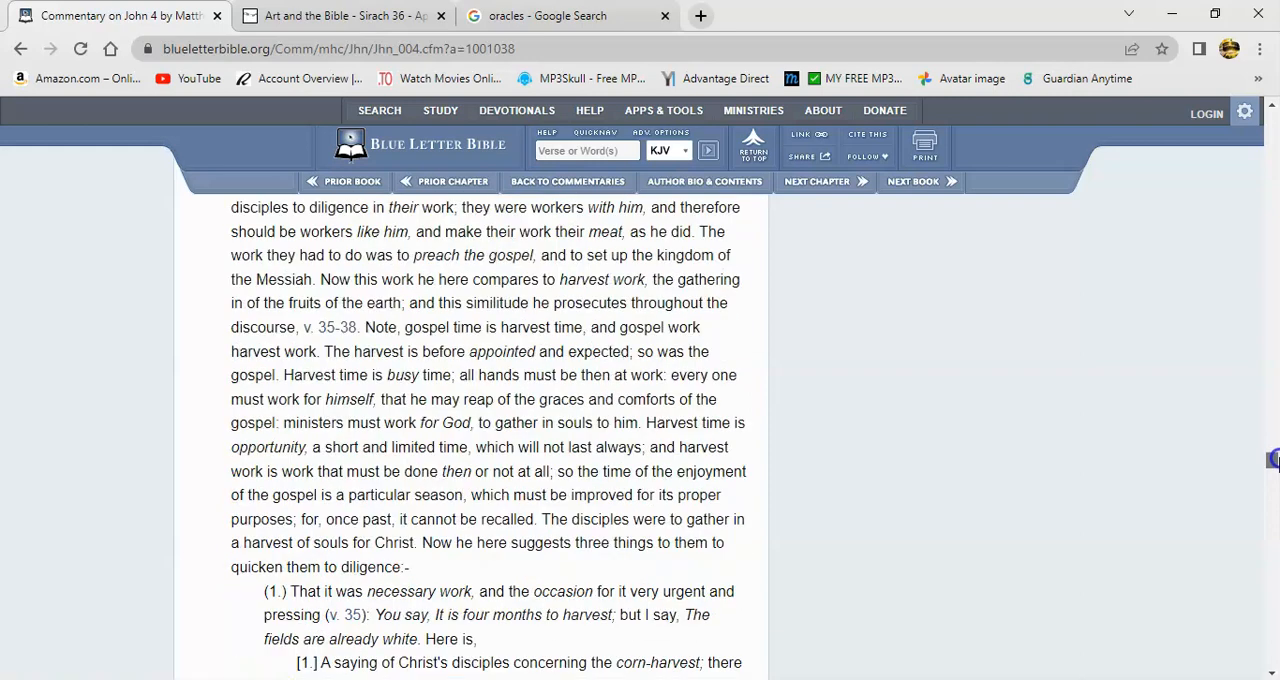
{"action": "scroll", "scroll_direction": "down", "scroll_amount": 3}
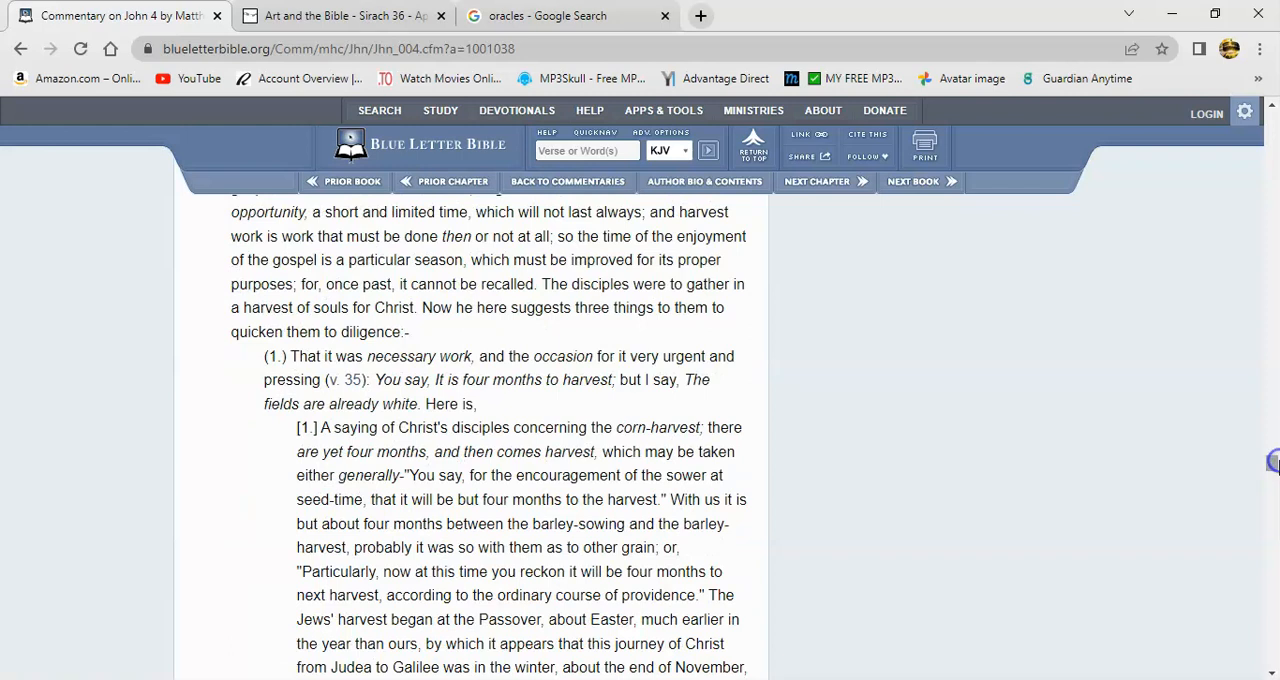
{"action": "mouse_move", "coordinate": [881, 491]}
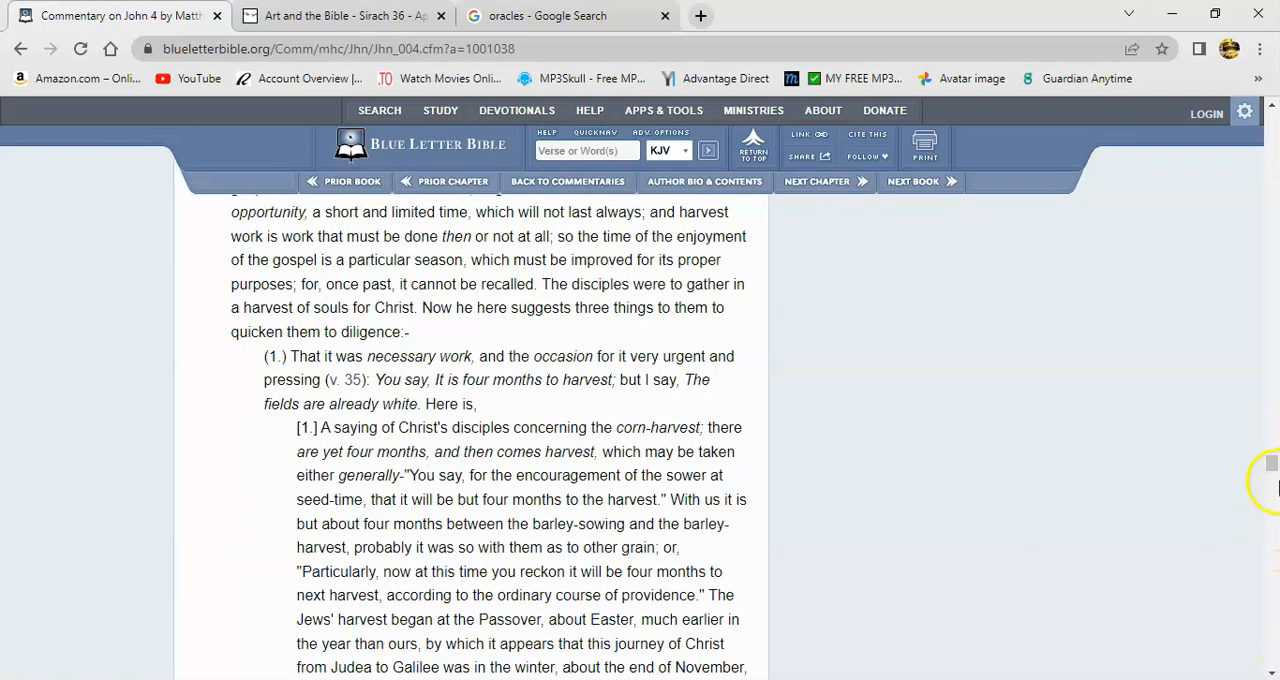
{"action": "scroll", "scroll_direction": "down", "scroll_amount": 3}
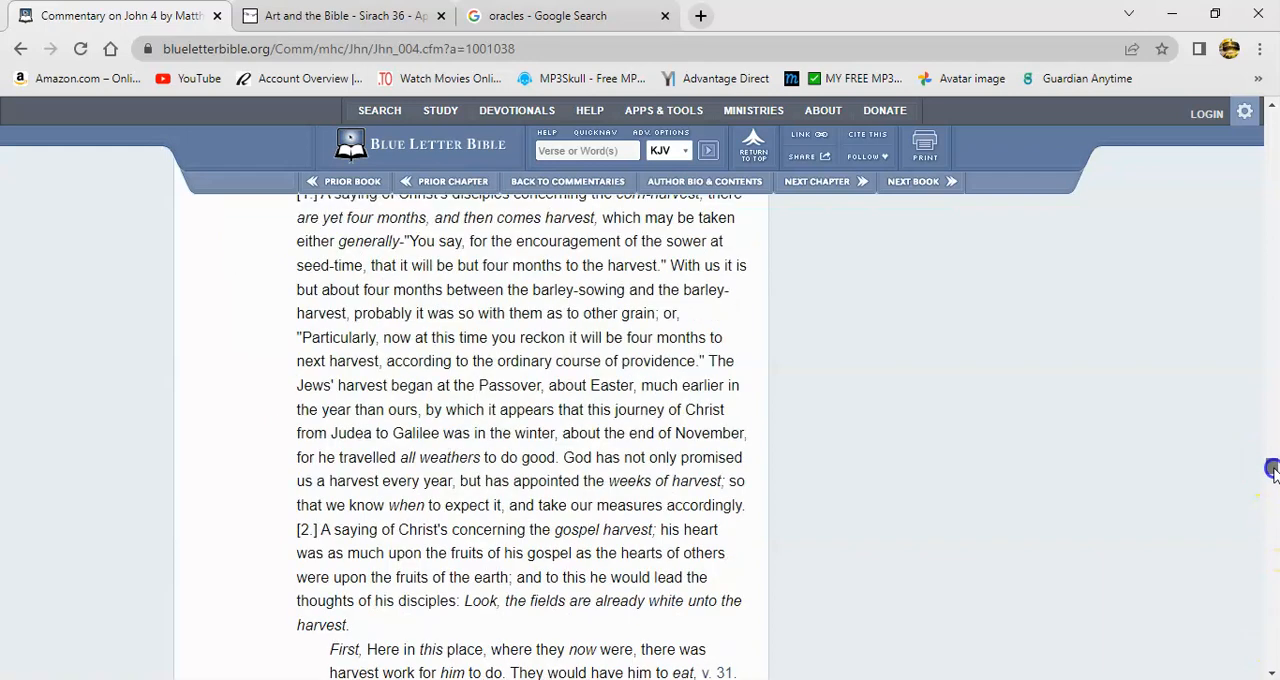
{"action": "scroll", "scroll_direction": "down", "scroll_amount": 3}
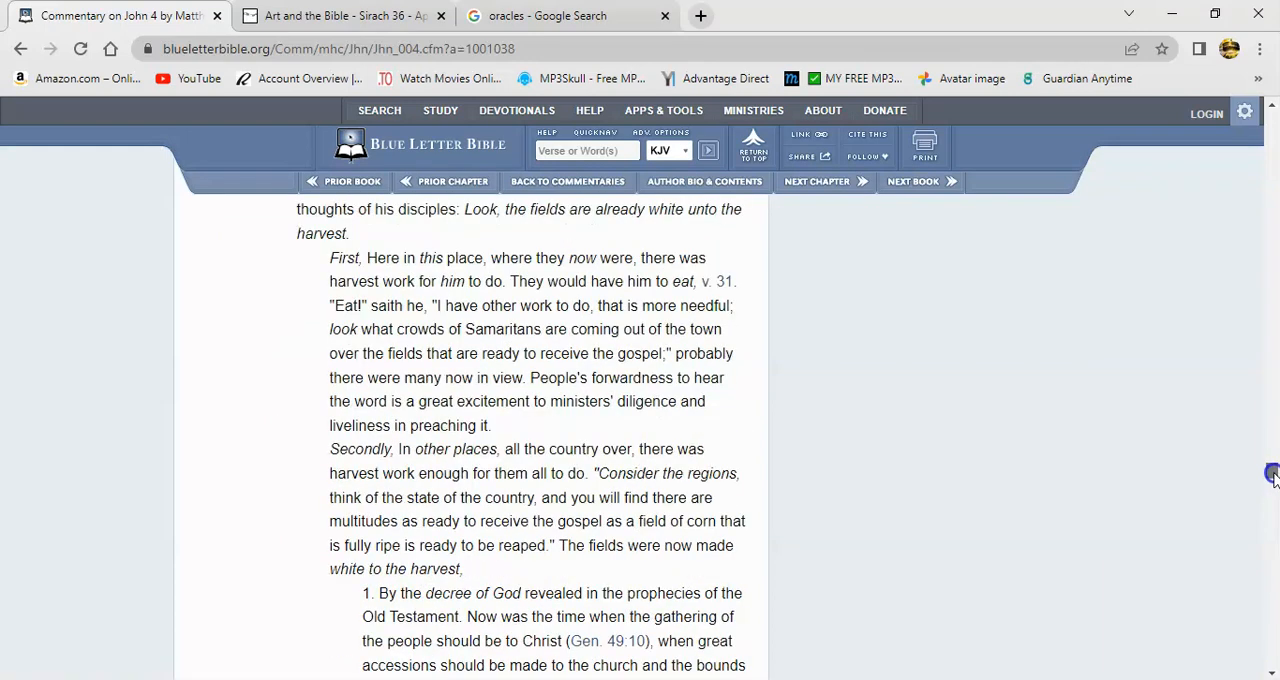
{"action": "scroll", "scroll_direction": "down", "scroll_amount": 3}
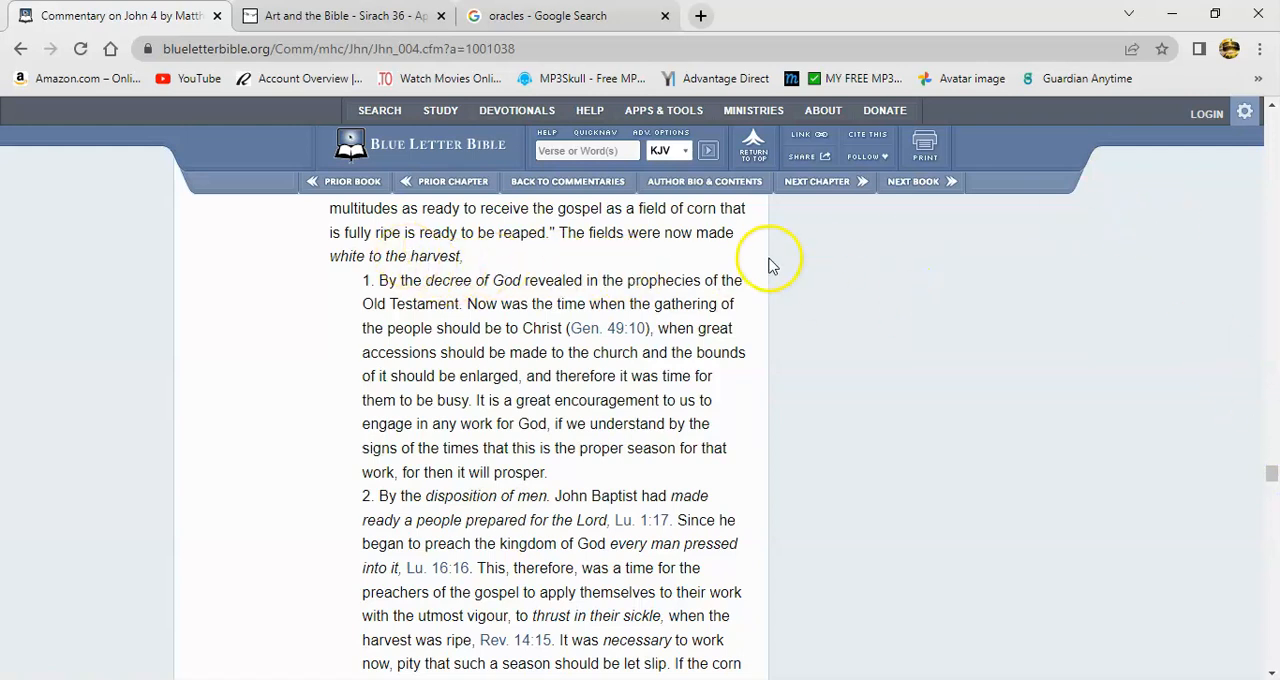
{"action": "mouse_move", "coordinate": [375, 300]}
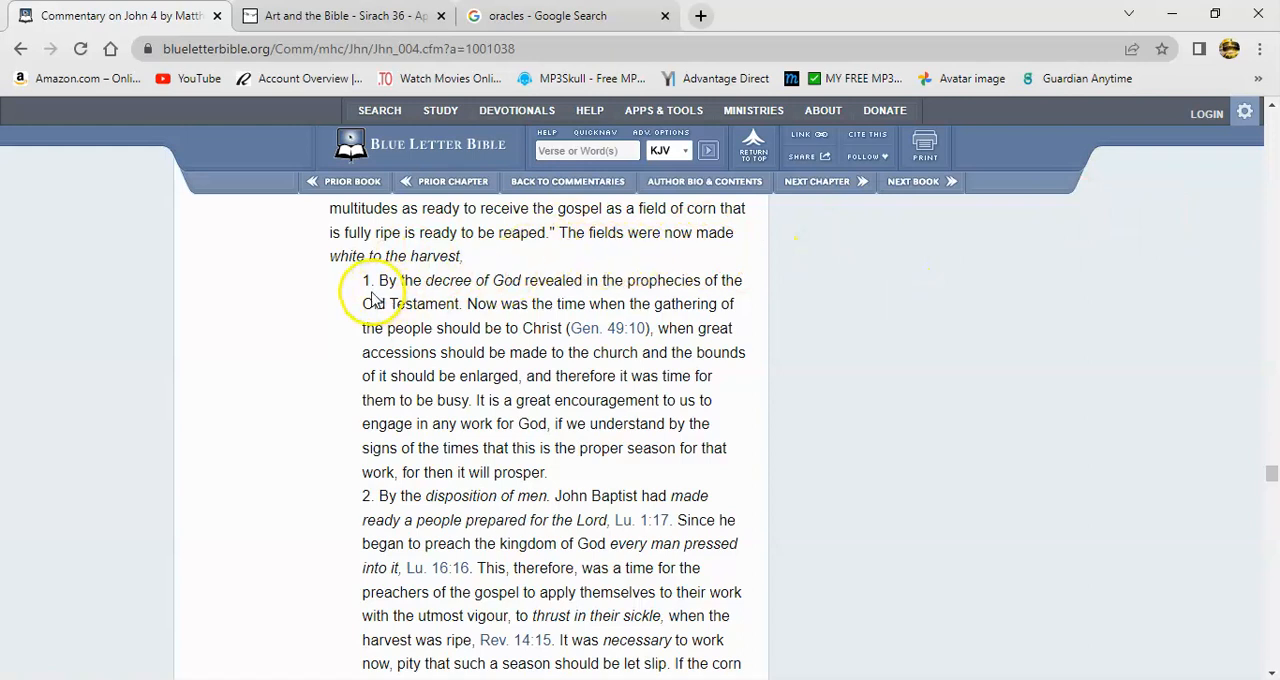
{"action": "mouse_move", "coordinate": [548, 298]}
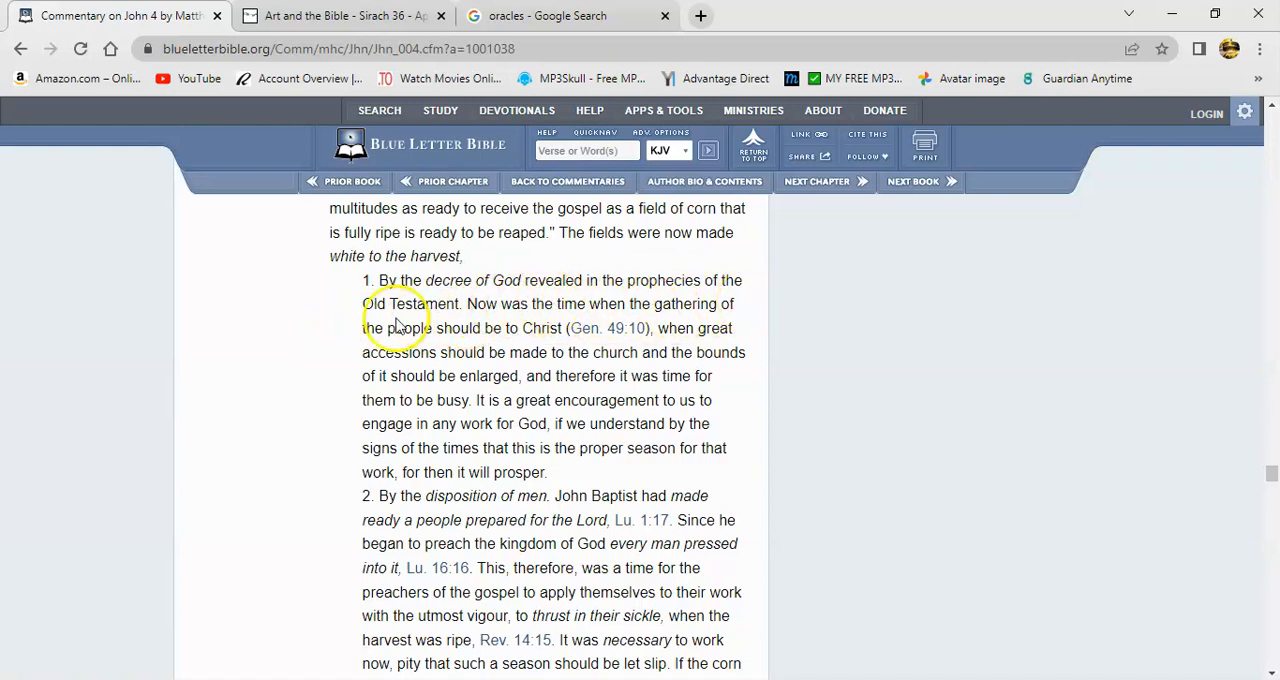
{"action": "mouse_move", "coordinate": [538, 343]}
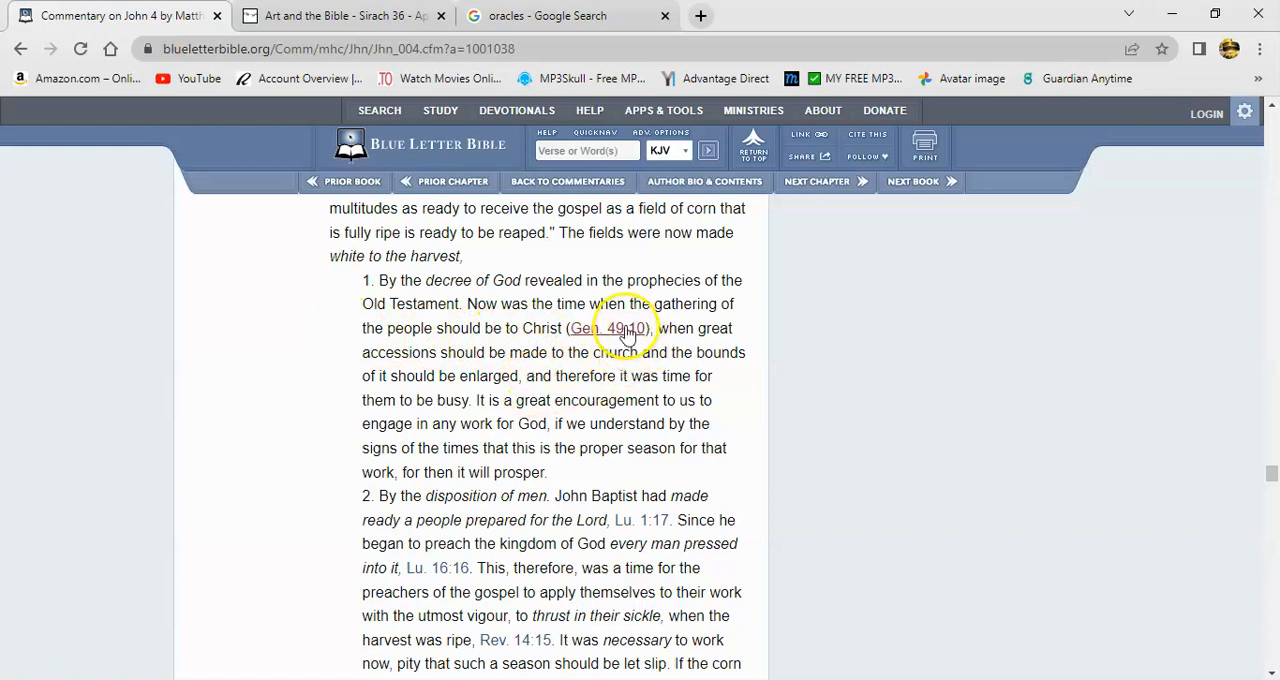
{"action": "mouse_move", "coordinate": [608, 328]}
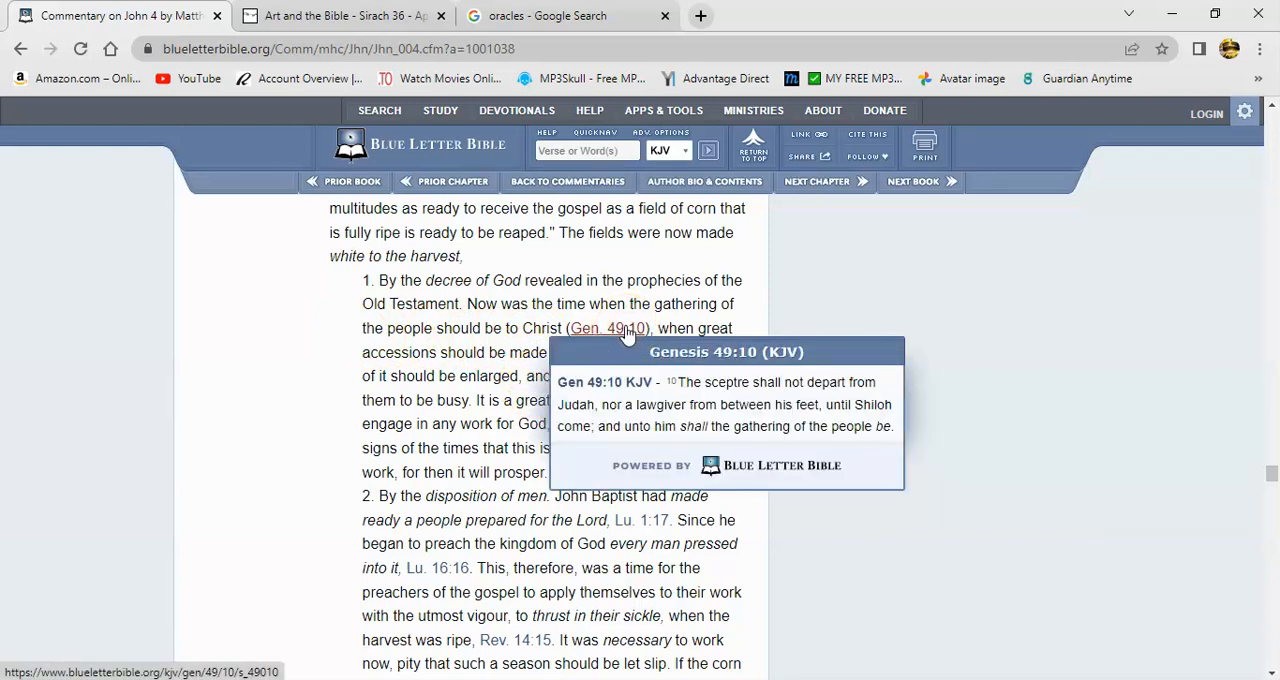
{"action": "mouse_move", "coordinate": [685, 332]}
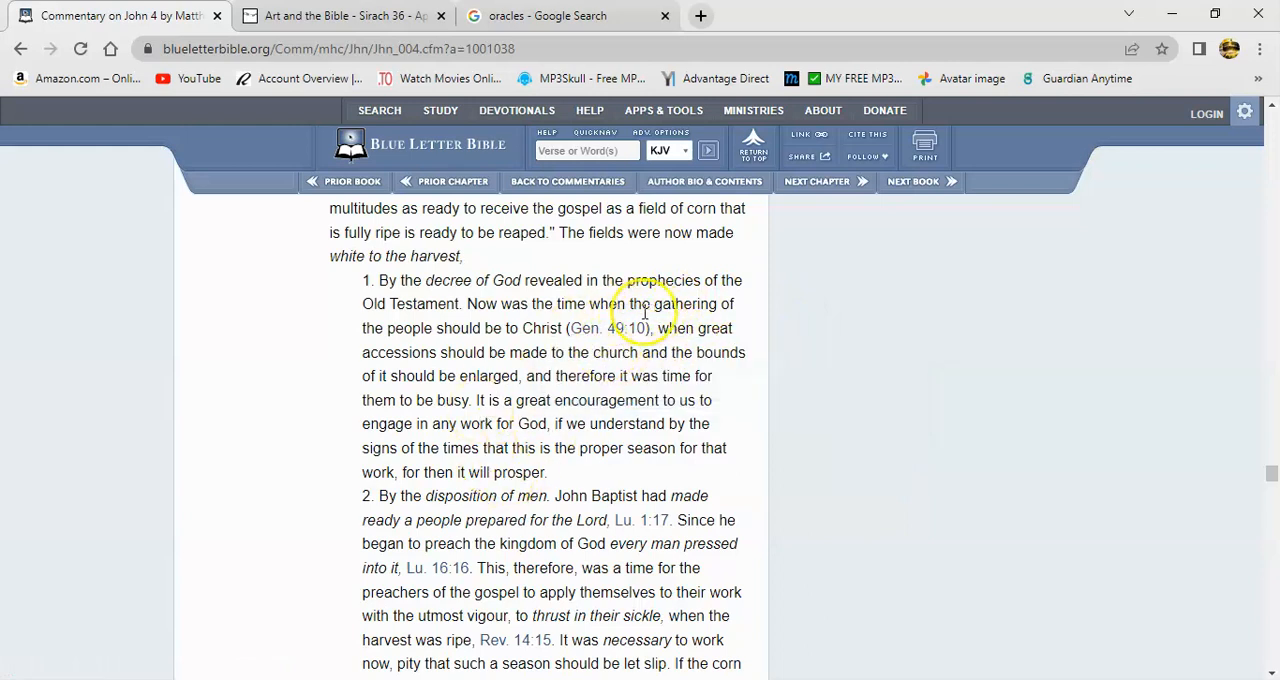
{"action": "mouse_move", "coordinate": [585, 400]}
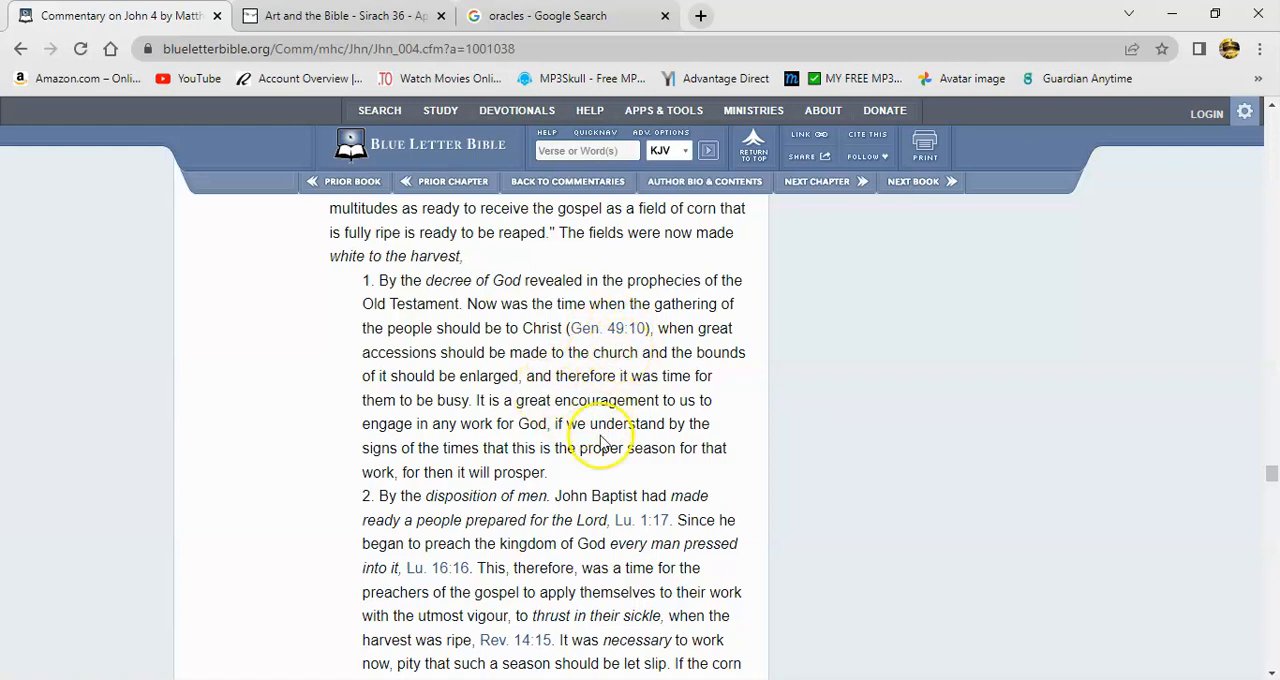
{"action": "mouse_move", "coordinate": [583, 400]}
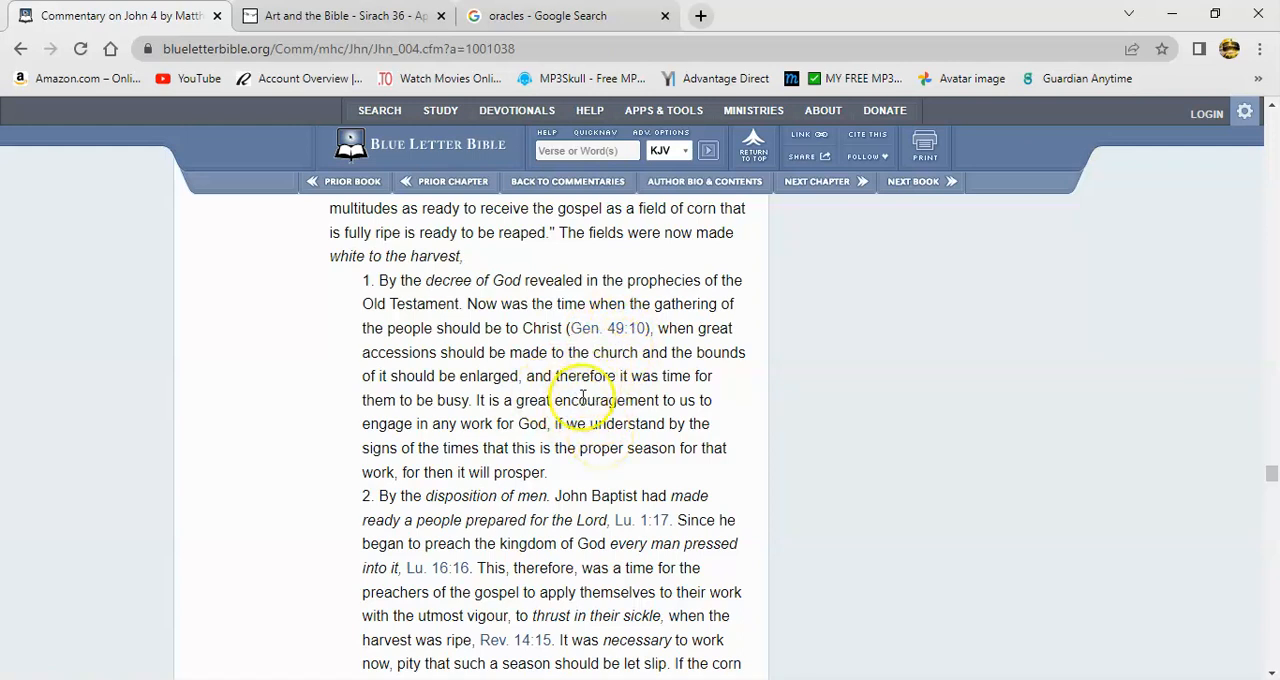
{"action": "mouse_move", "coordinate": [595, 365]}
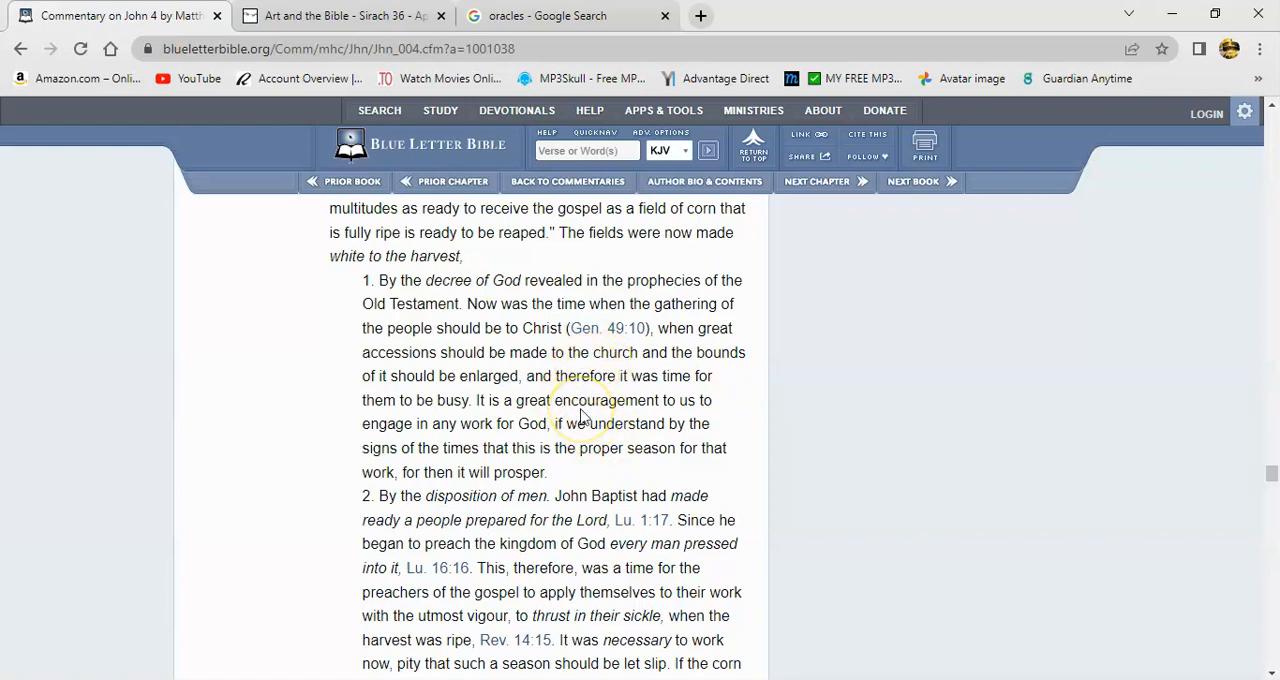
{"action": "mouse_move", "coordinate": [572, 395]}
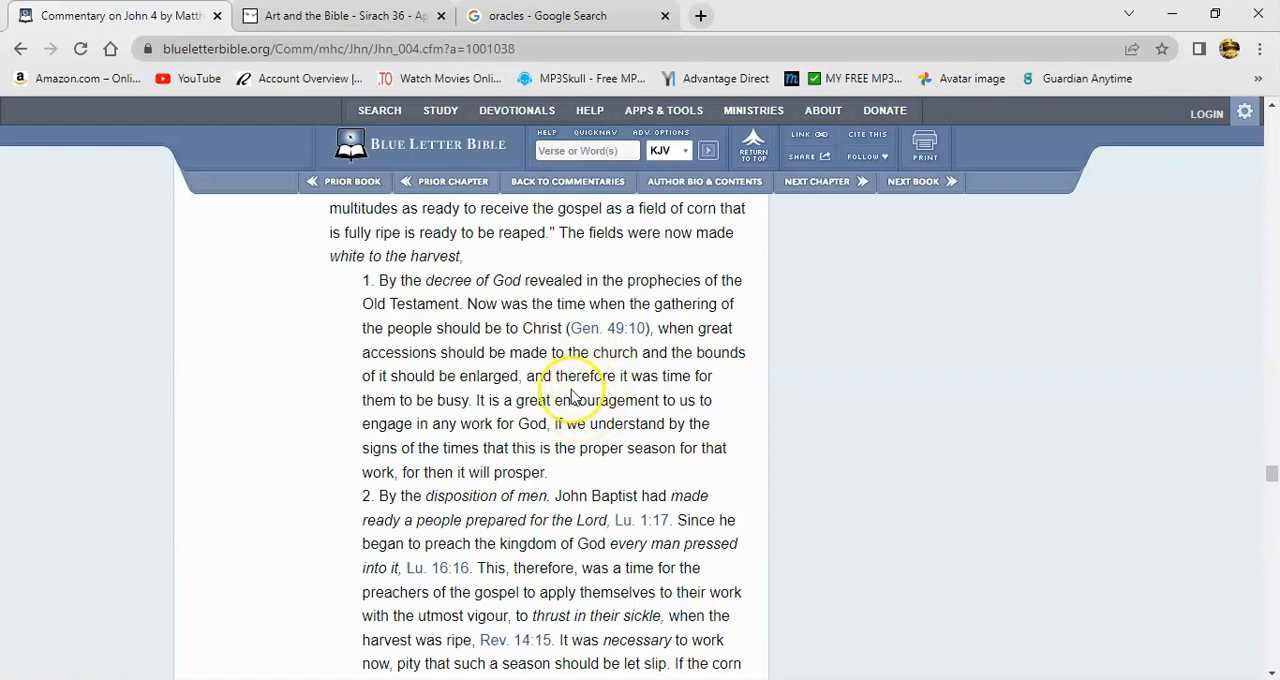
{"action": "mouse_move", "coordinate": [580, 395]}
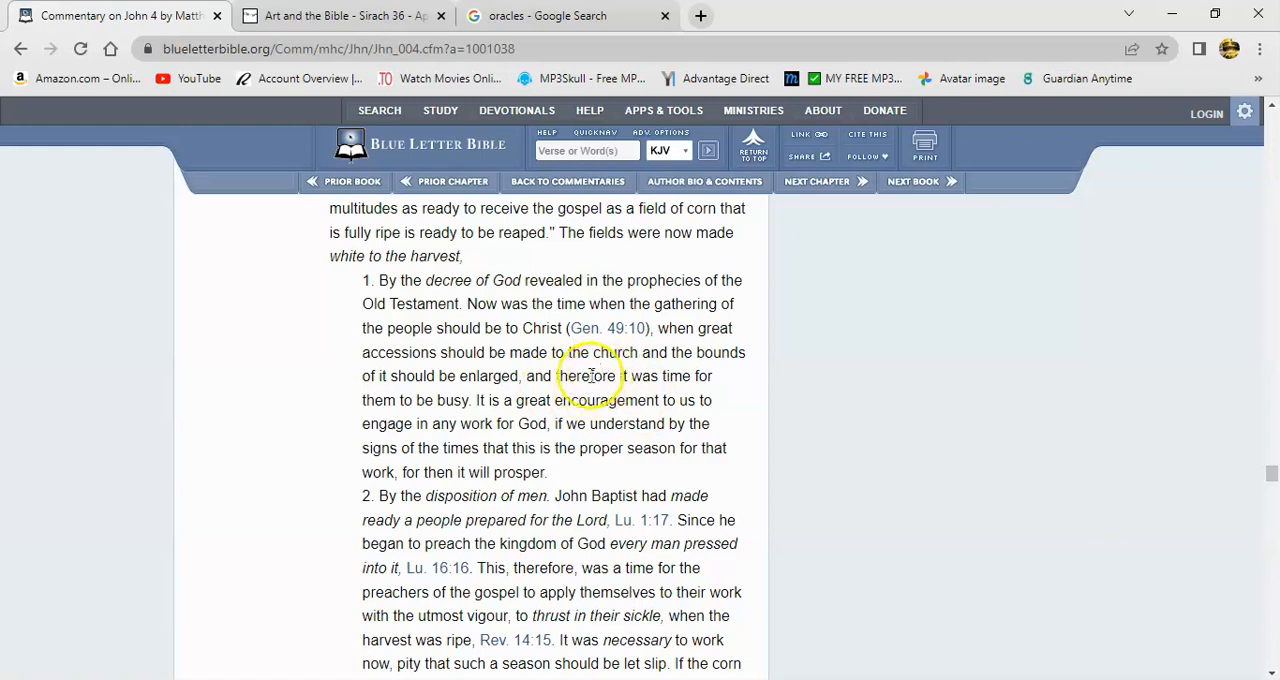
{"action": "mouse_move", "coordinate": [595, 328]}
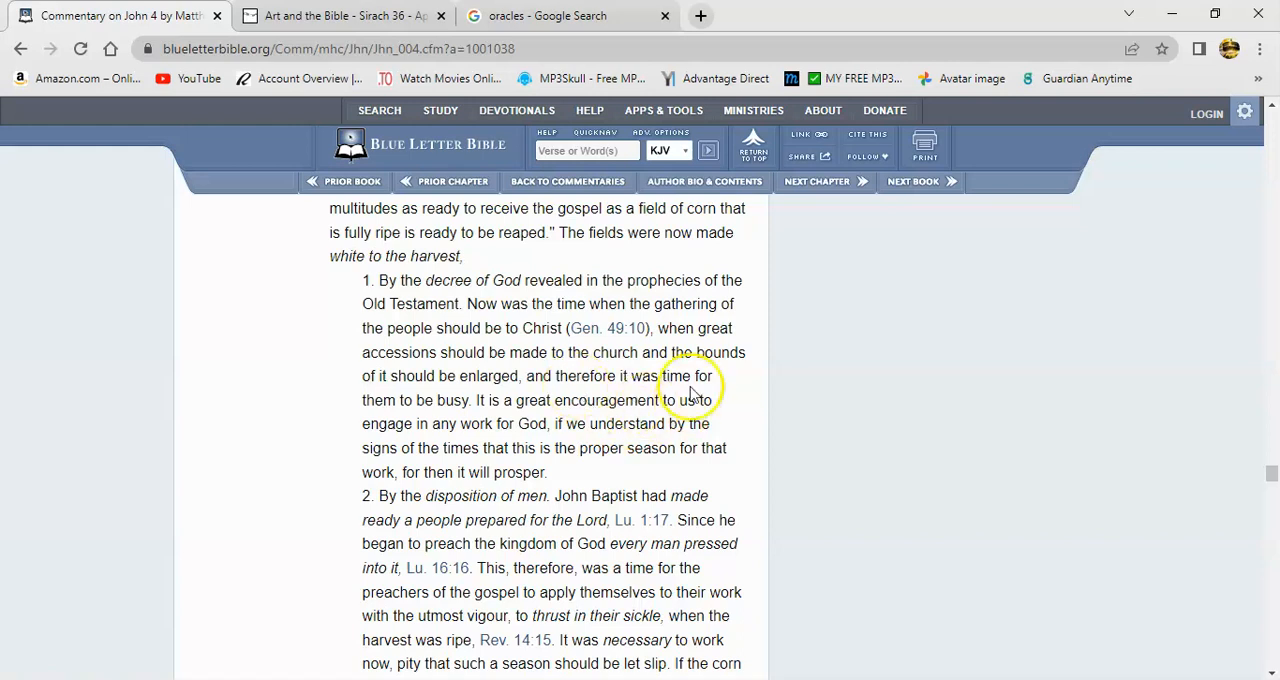
{"action": "mouse_move", "coordinate": [362, 363]}
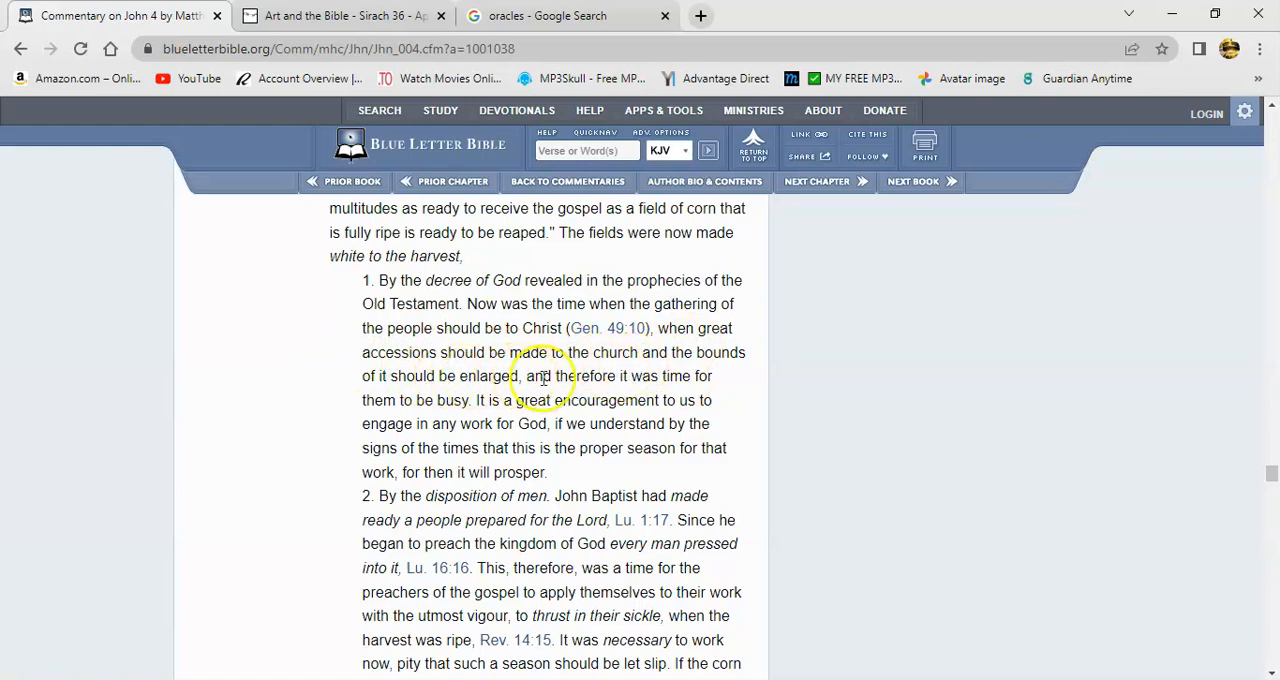
{"action": "mouse_move", "coordinate": [480, 418]}
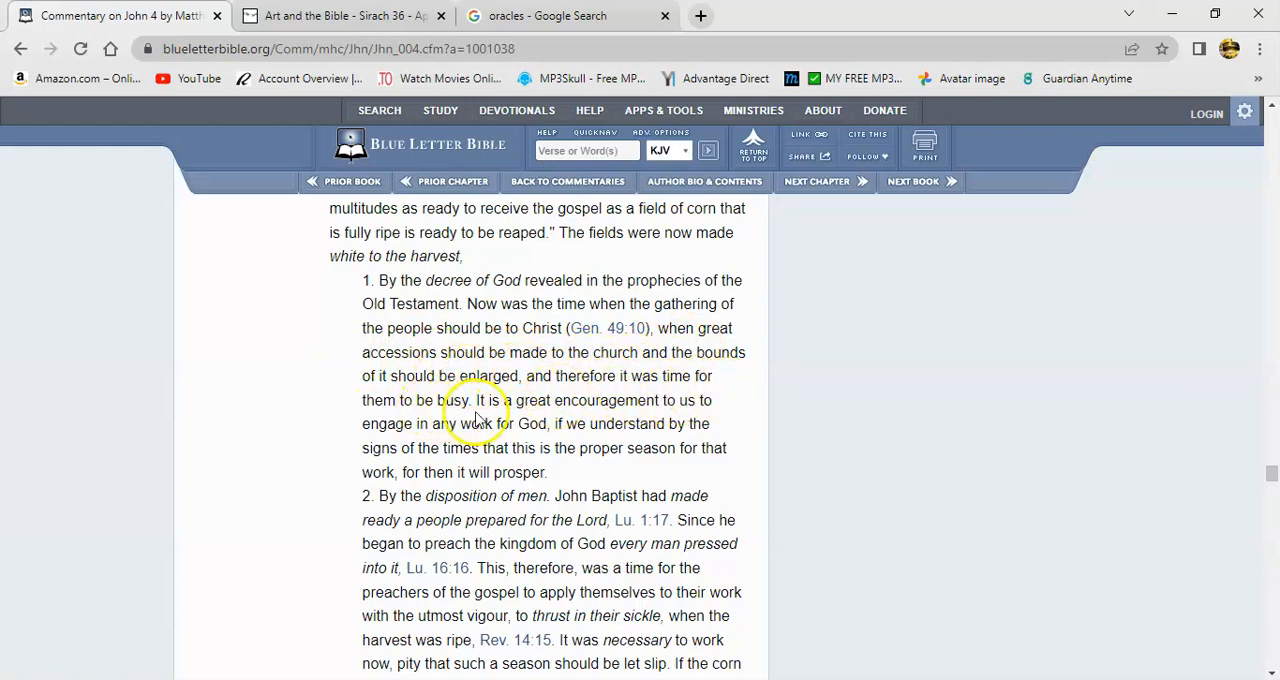
{"action": "mouse_move", "coordinate": [443, 420]}
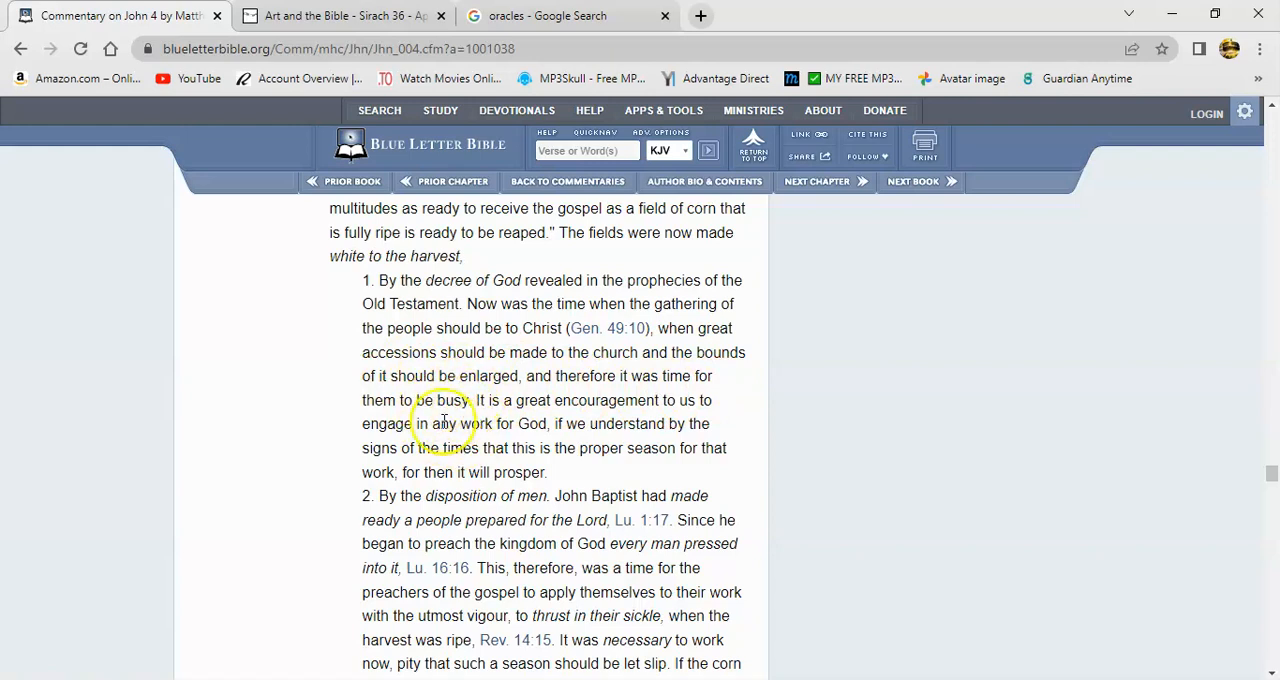
{"action": "mouse_move", "coordinate": [510, 440]}
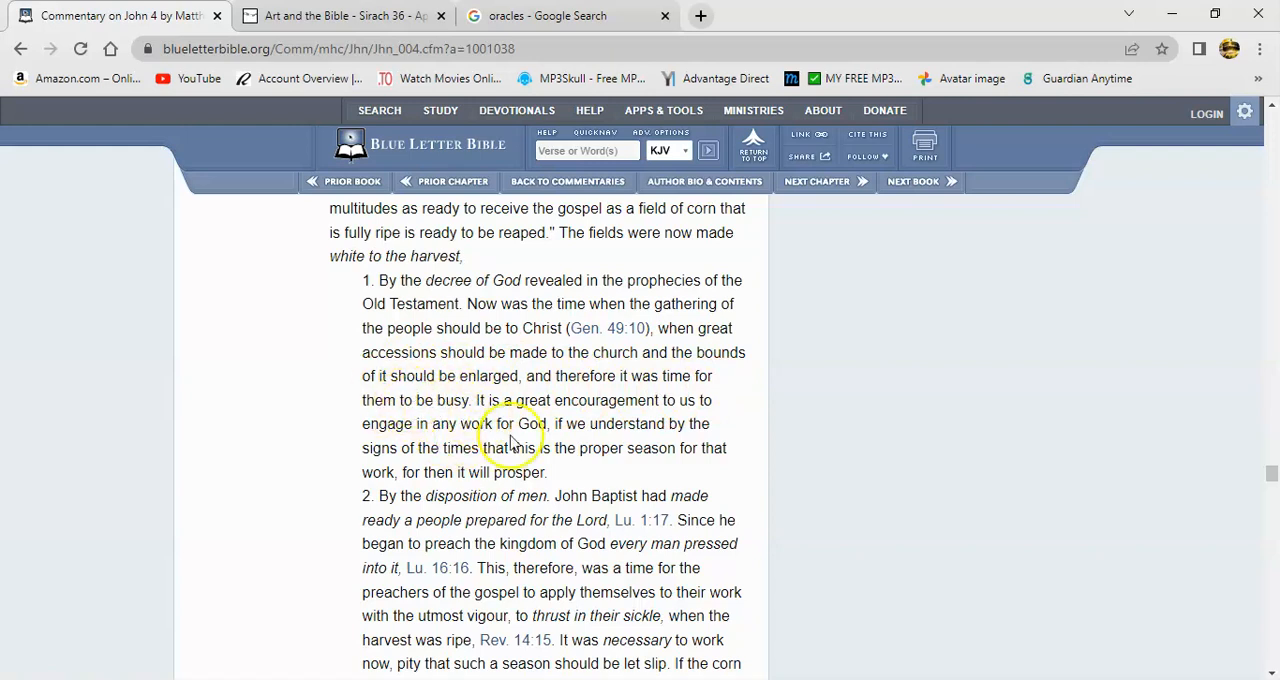
{"action": "mouse_move", "coordinate": [443, 510]}
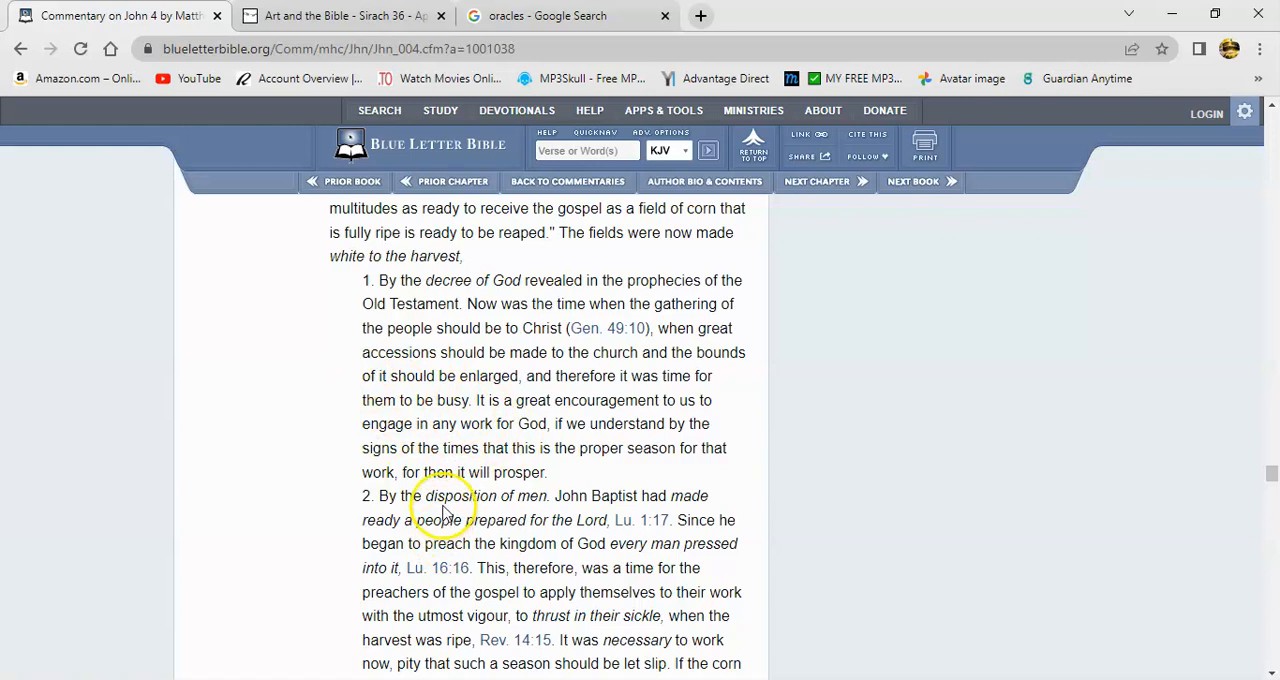
{"action": "mouse_move", "coordinate": [390, 402]}
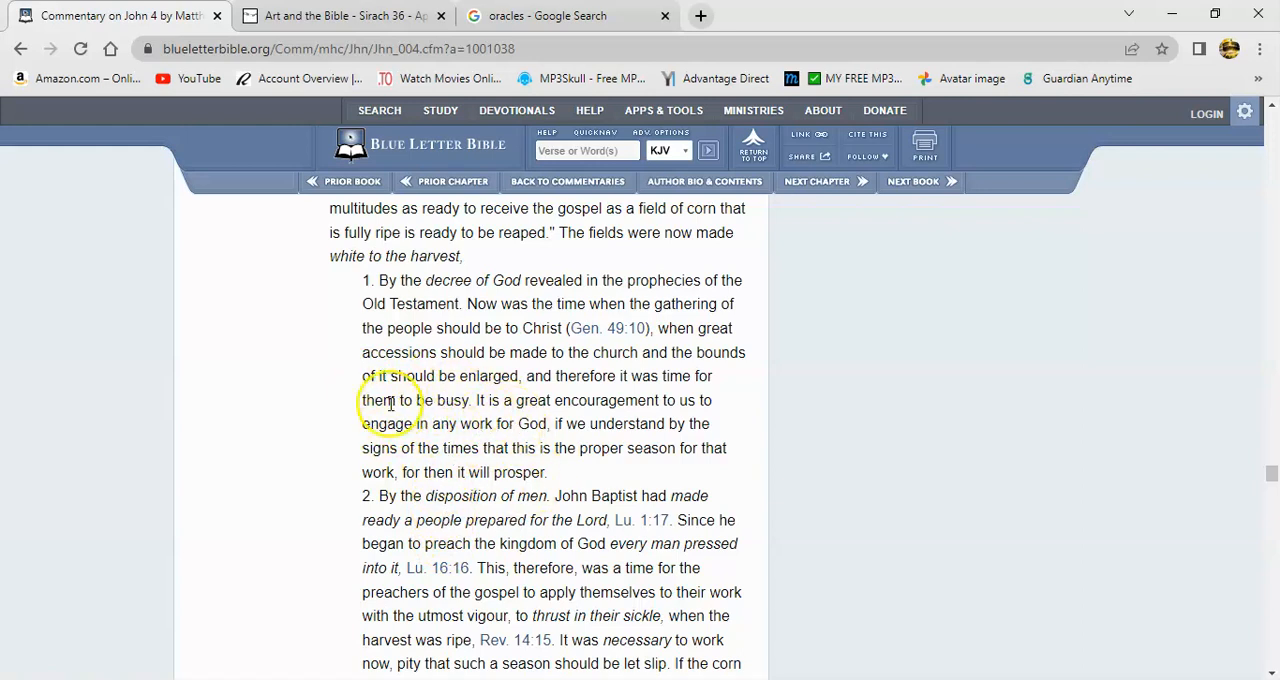
{"action": "mouse_move", "coordinate": [452, 420]}
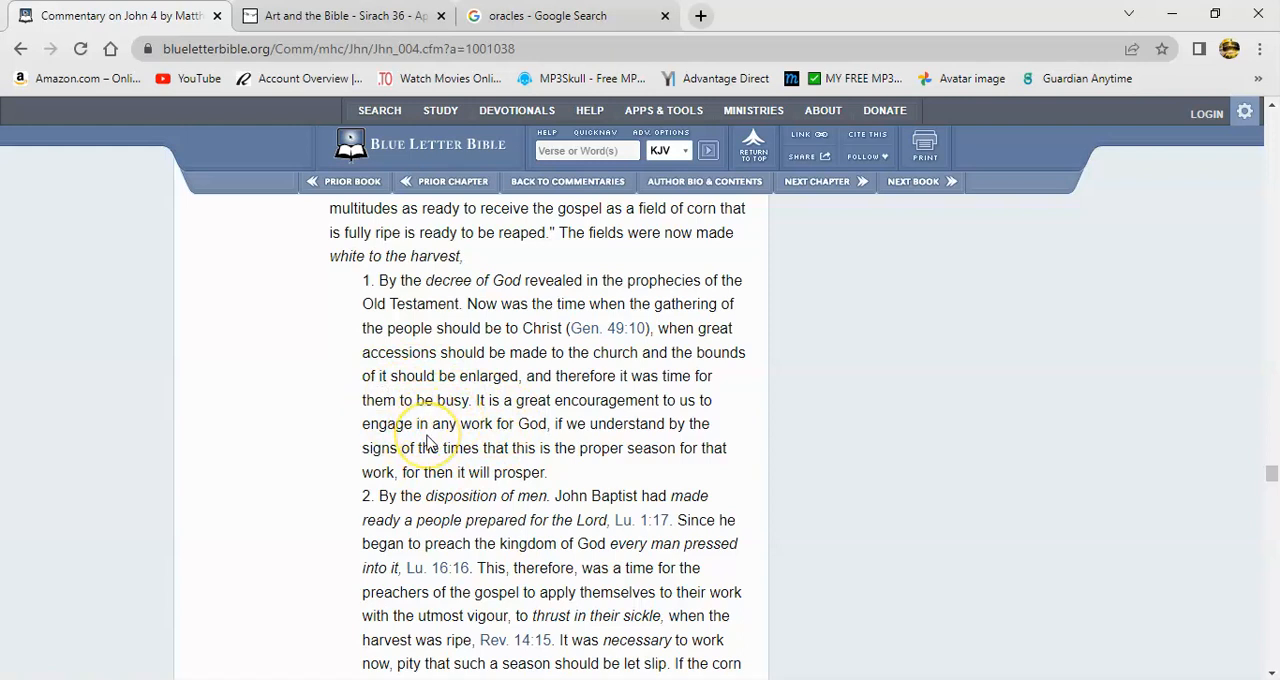
{"action": "mouse_move", "coordinate": [408, 390]}
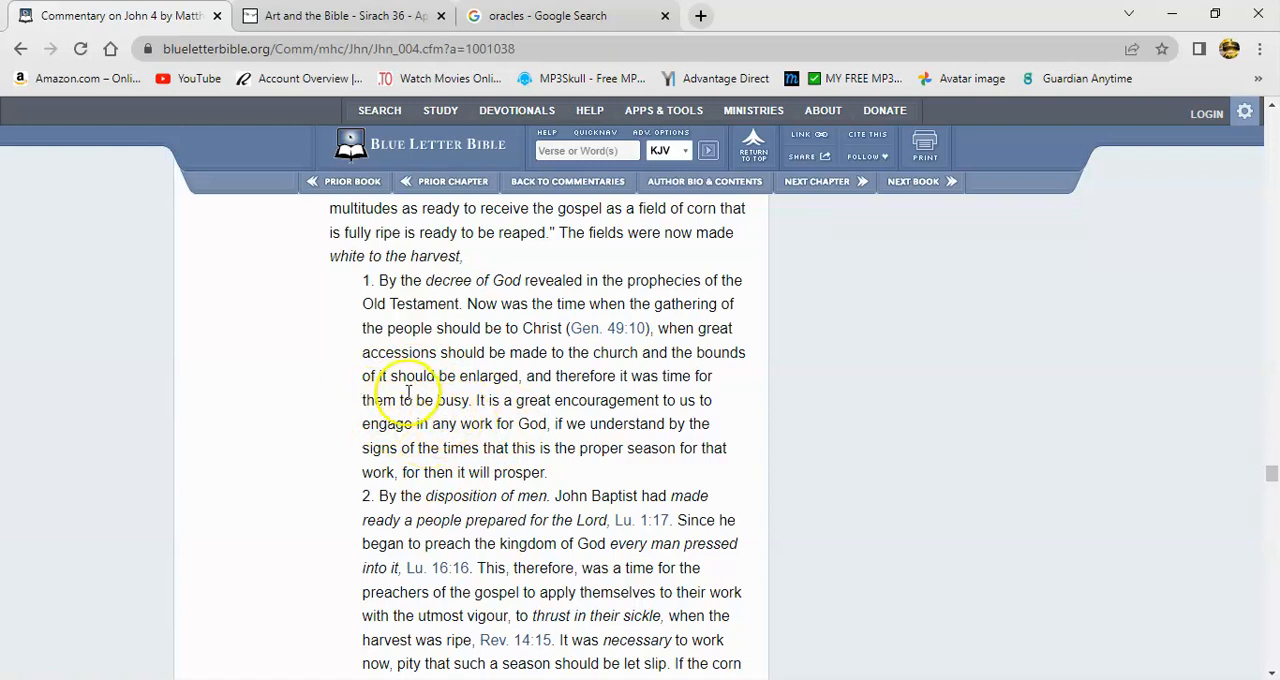
{"action": "mouse_move", "coordinate": [520, 478]}
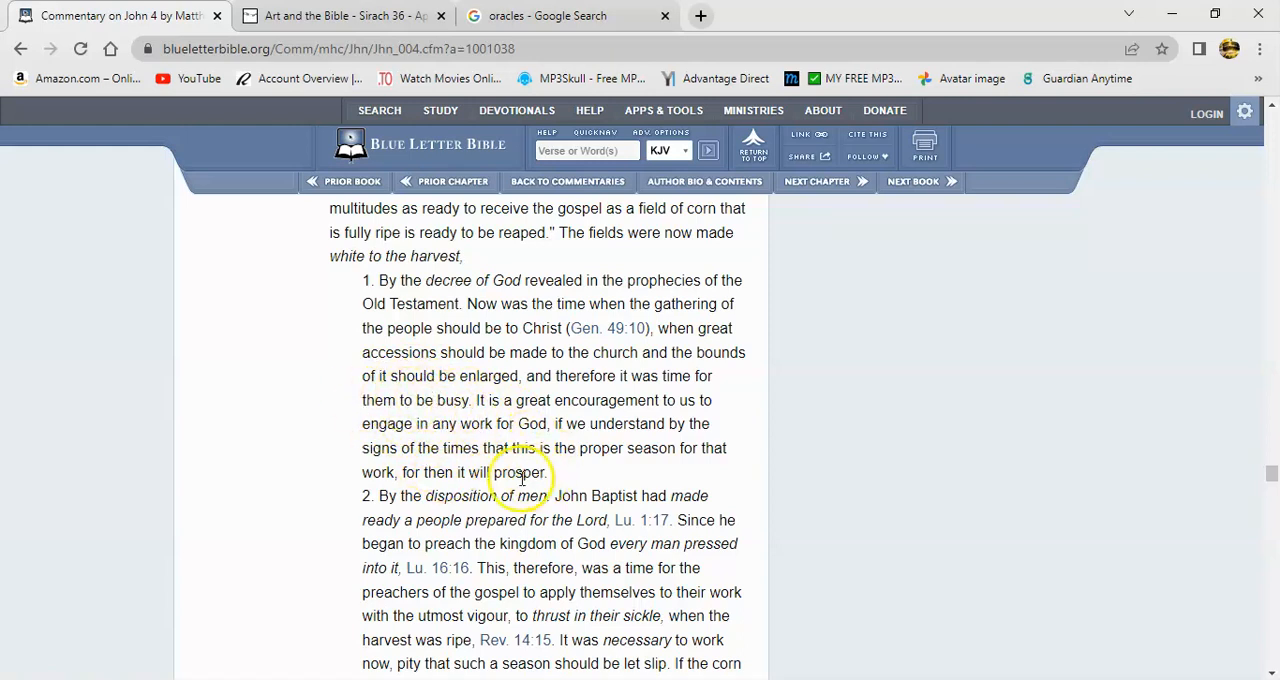
{"action": "mouse_move", "coordinate": [697, 407]}
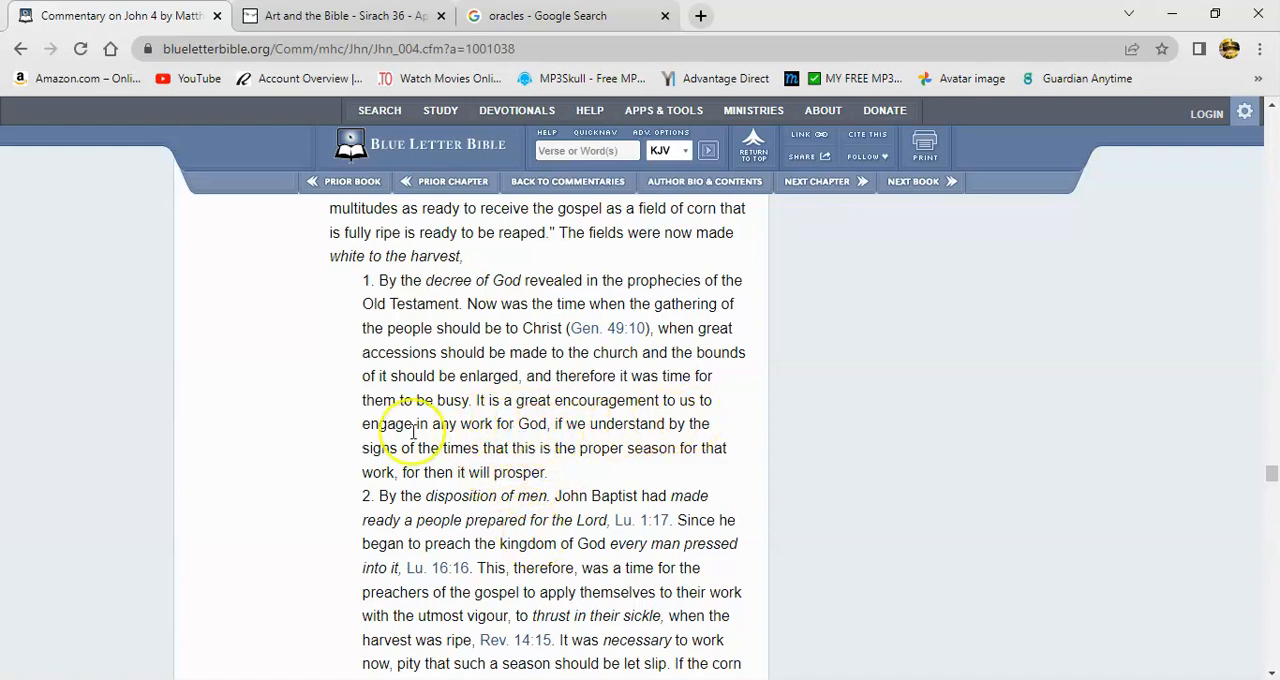
{"action": "mouse_move", "coordinate": [672, 456]}
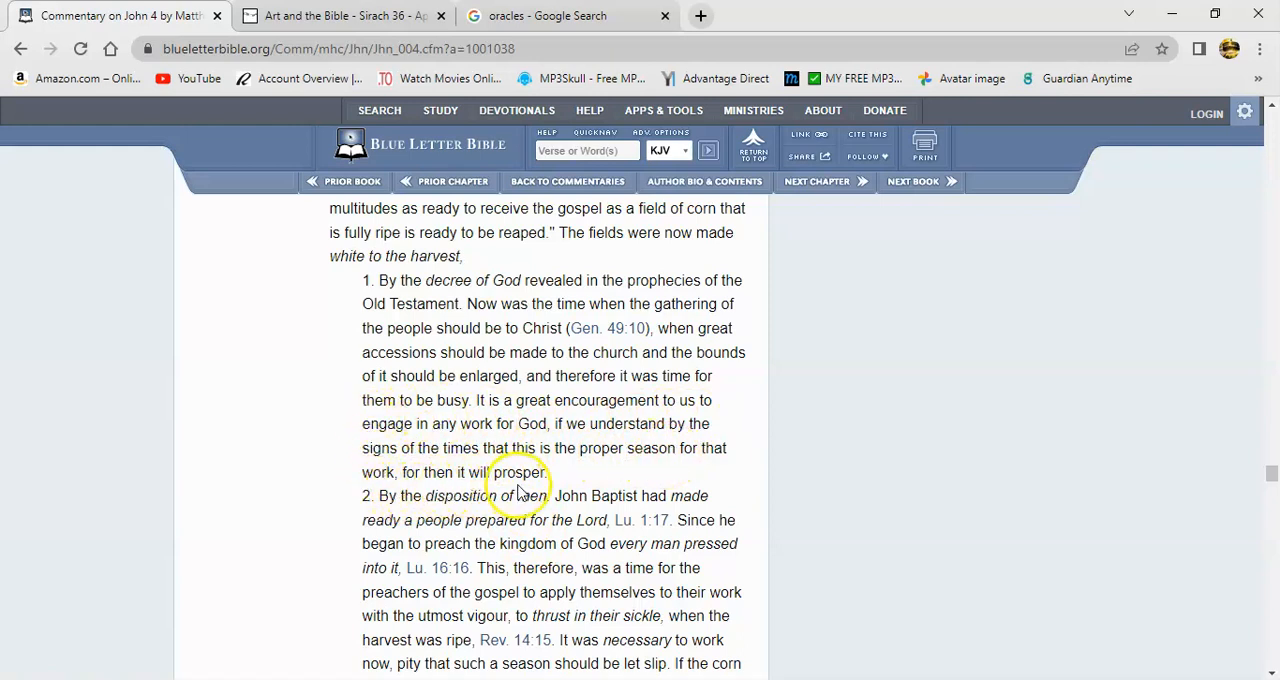
{"action": "mouse_move", "coordinate": [675, 503]}
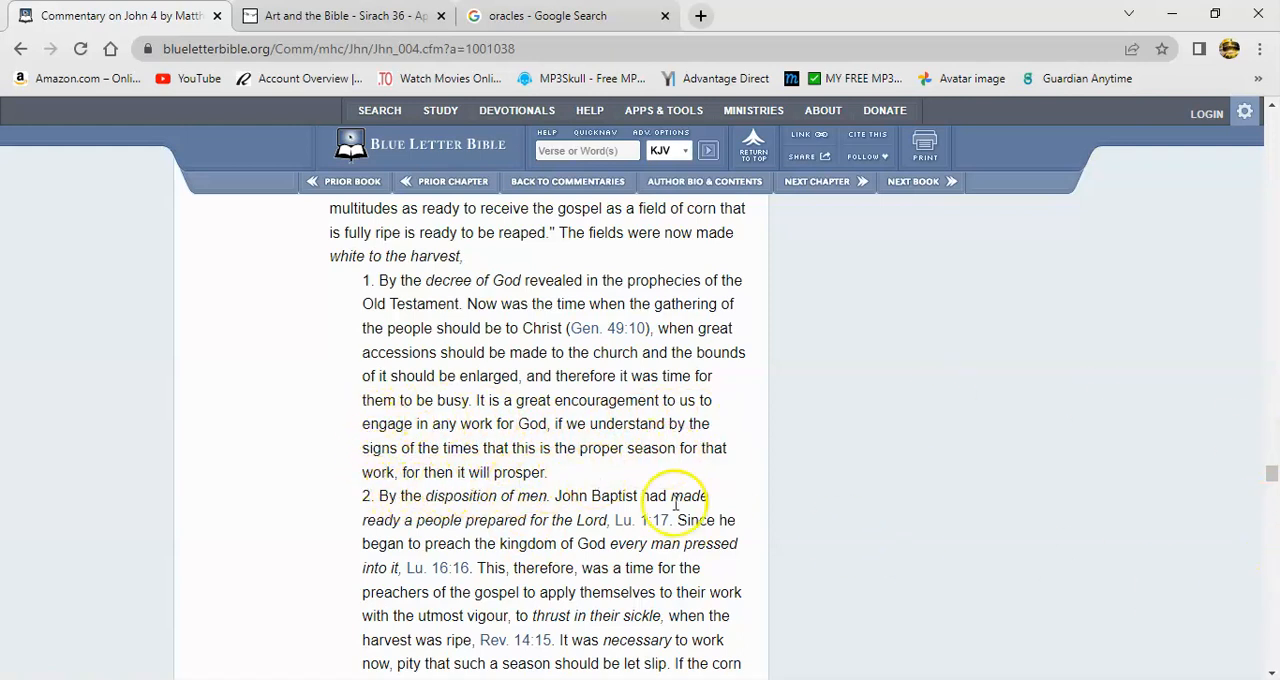
{"action": "mouse_move", "coordinate": [480, 472]}
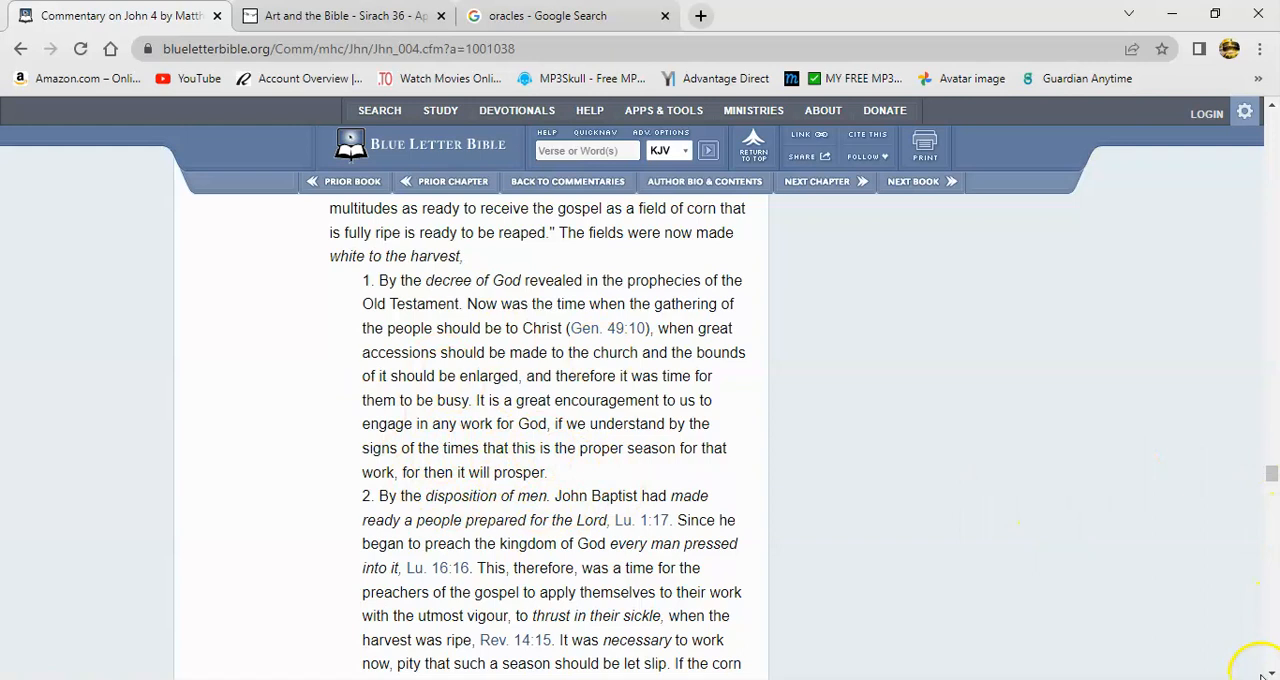
{"action": "scroll", "scroll_direction": "down", "scroll_amount": 3}
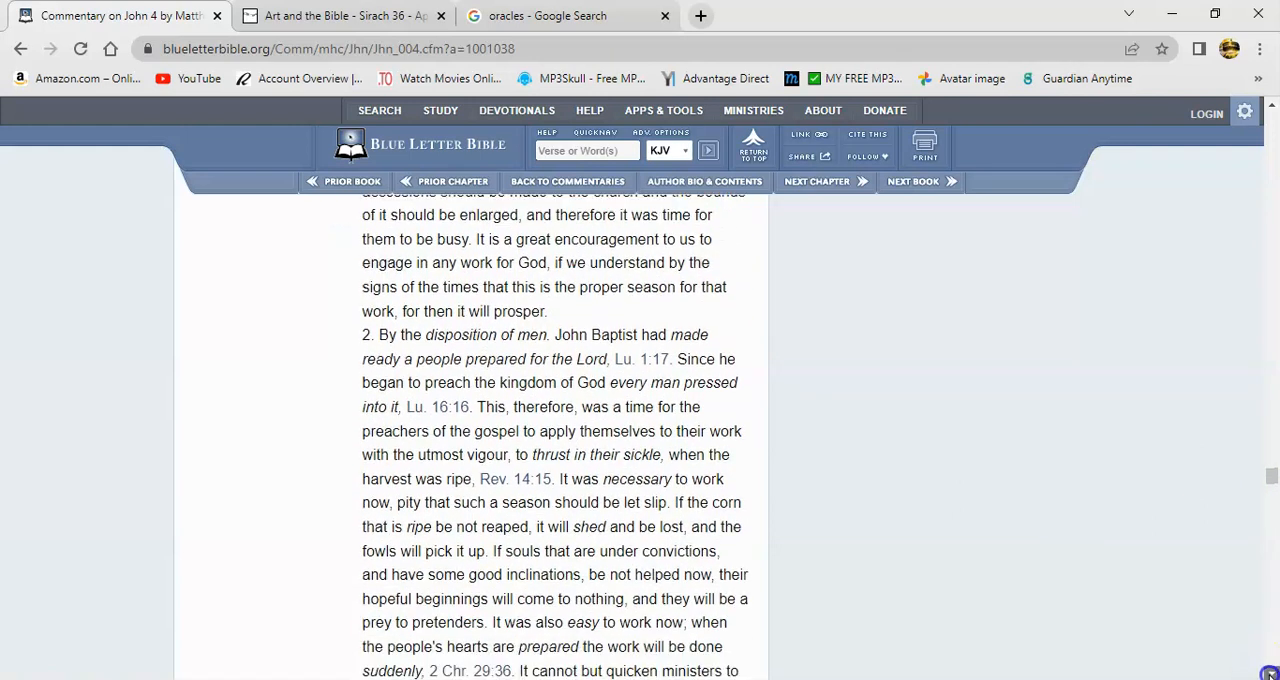
{"action": "scroll", "scroll_direction": "down", "scroll_amount": 3}
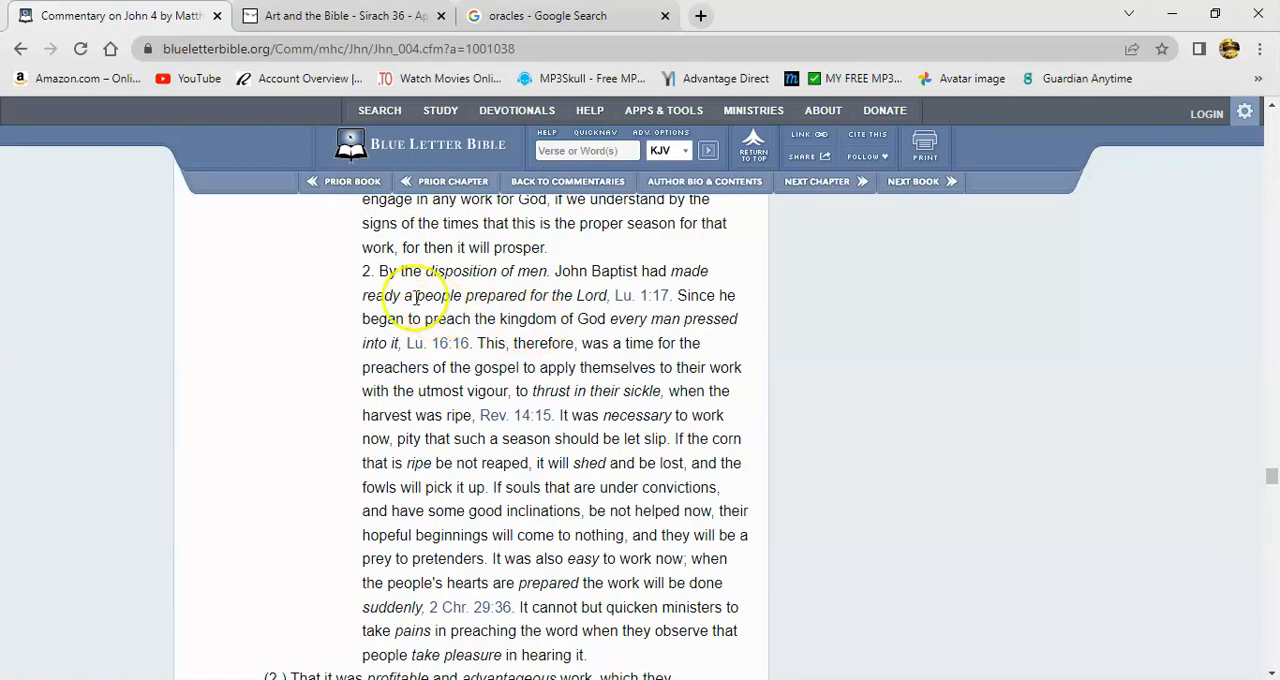
{"action": "mouse_move", "coordinate": [547, 278]}
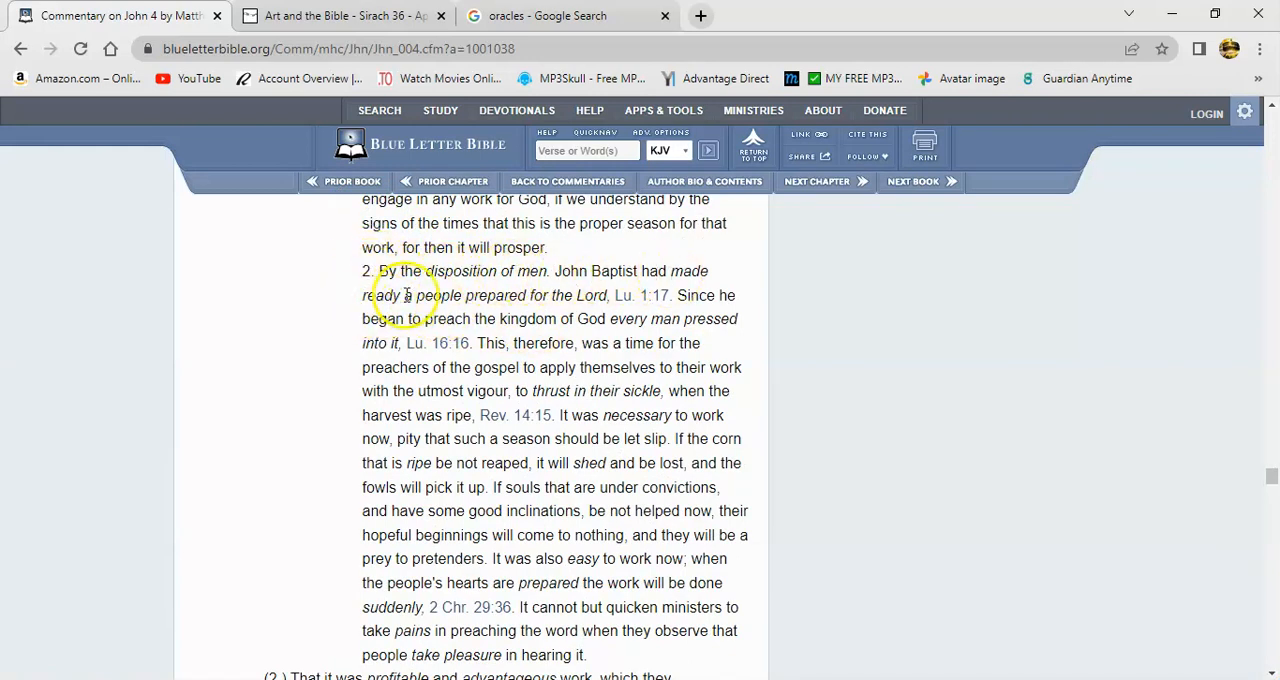
{"action": "mouse_move", "coordinate": [600, 335]}
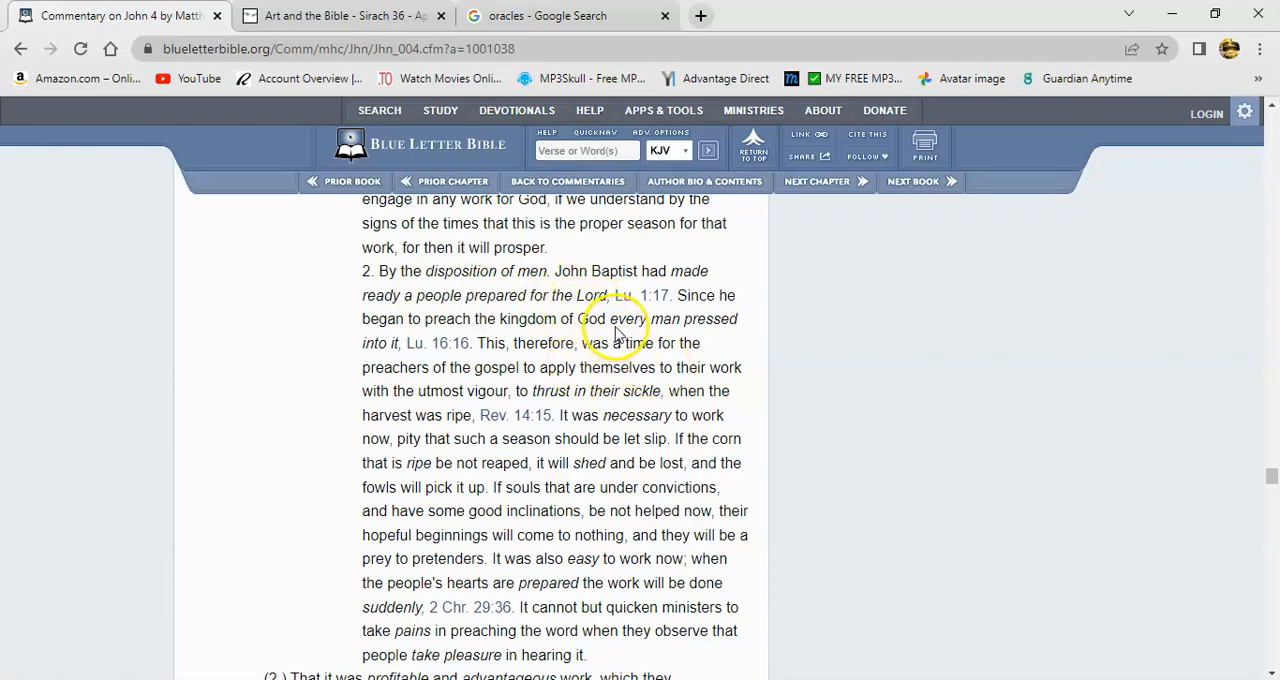
{"action": "mouse_move", "coordinate": [688, 310]}
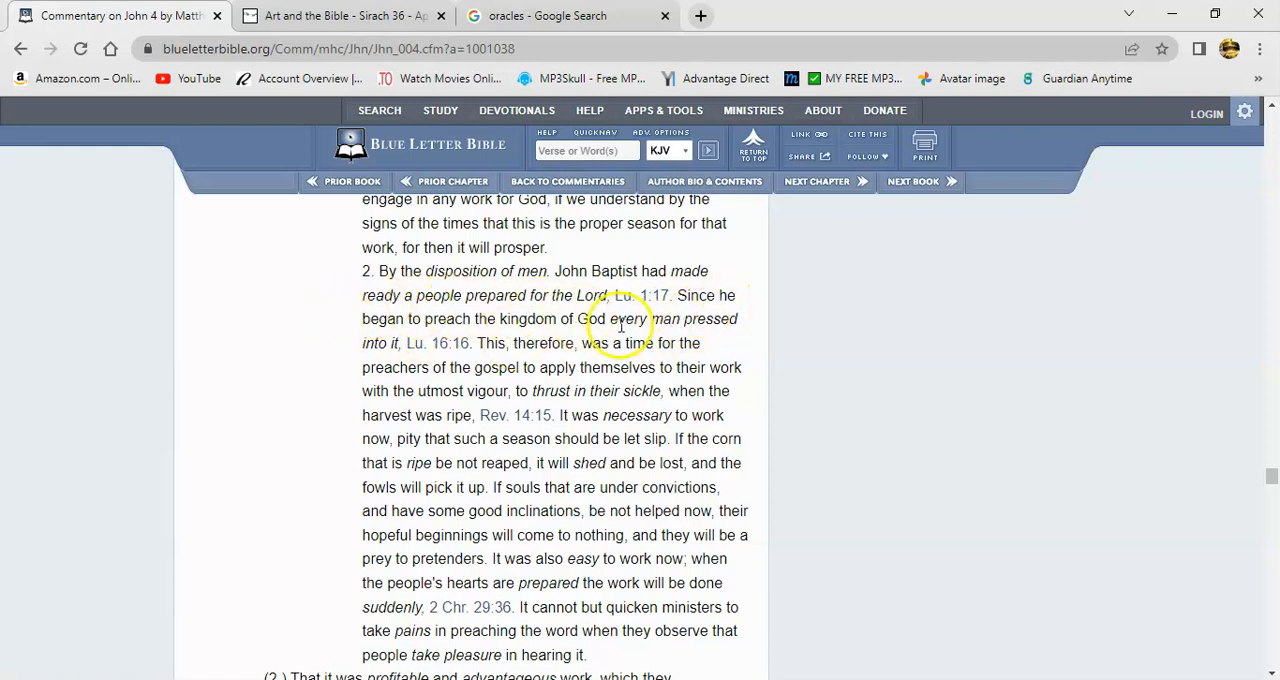
{"action": "left_click", "coordinate": [440, 343]}
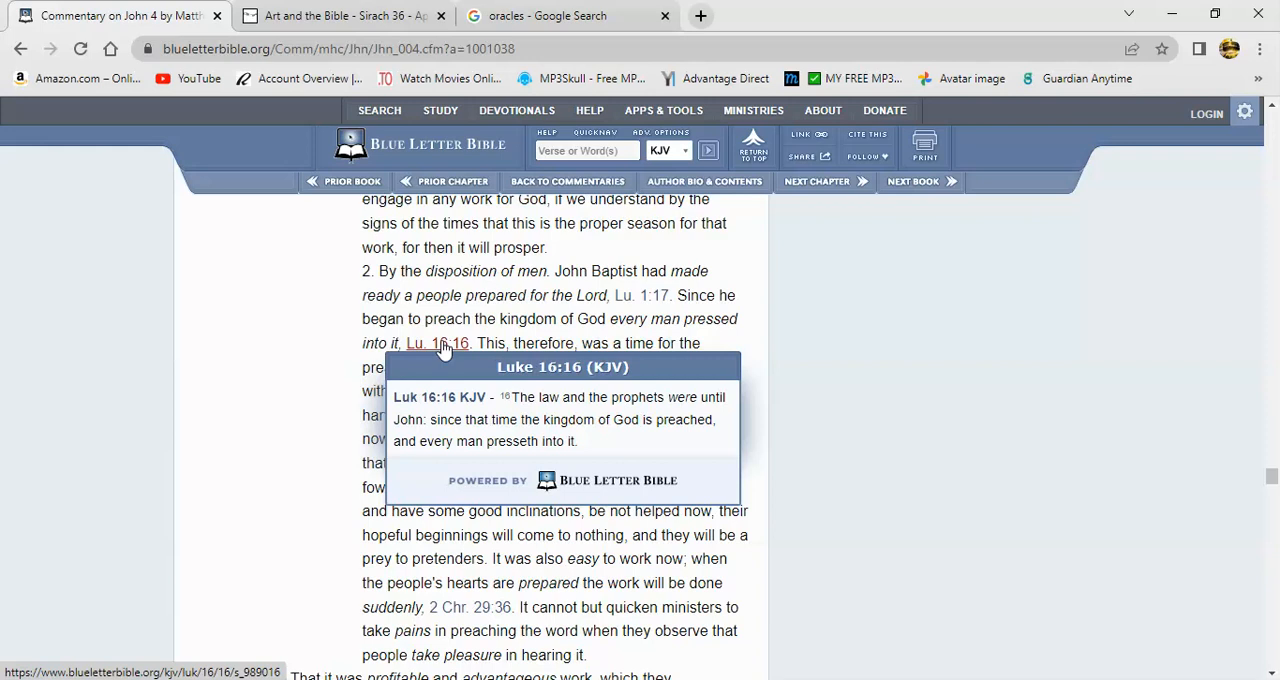
{"action": "mouse_move", "coordinate": [448, 351]}
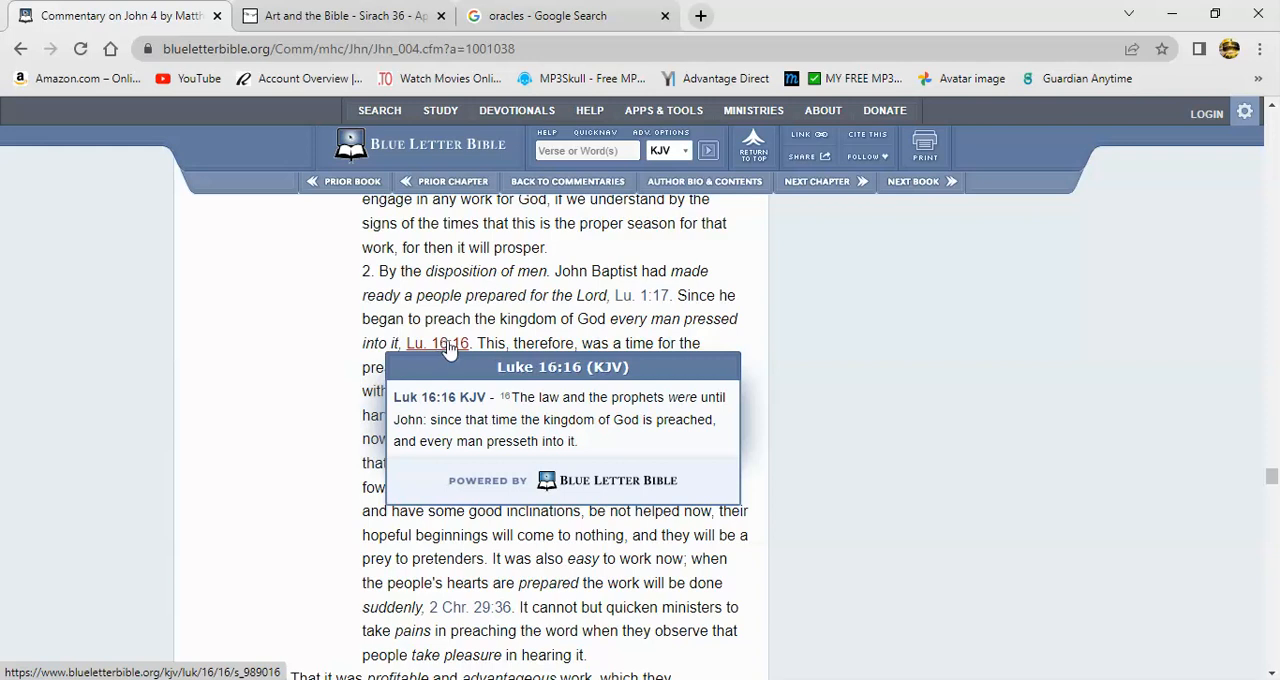
{"action": "mouse_move", "coordinate": [484, 322]}
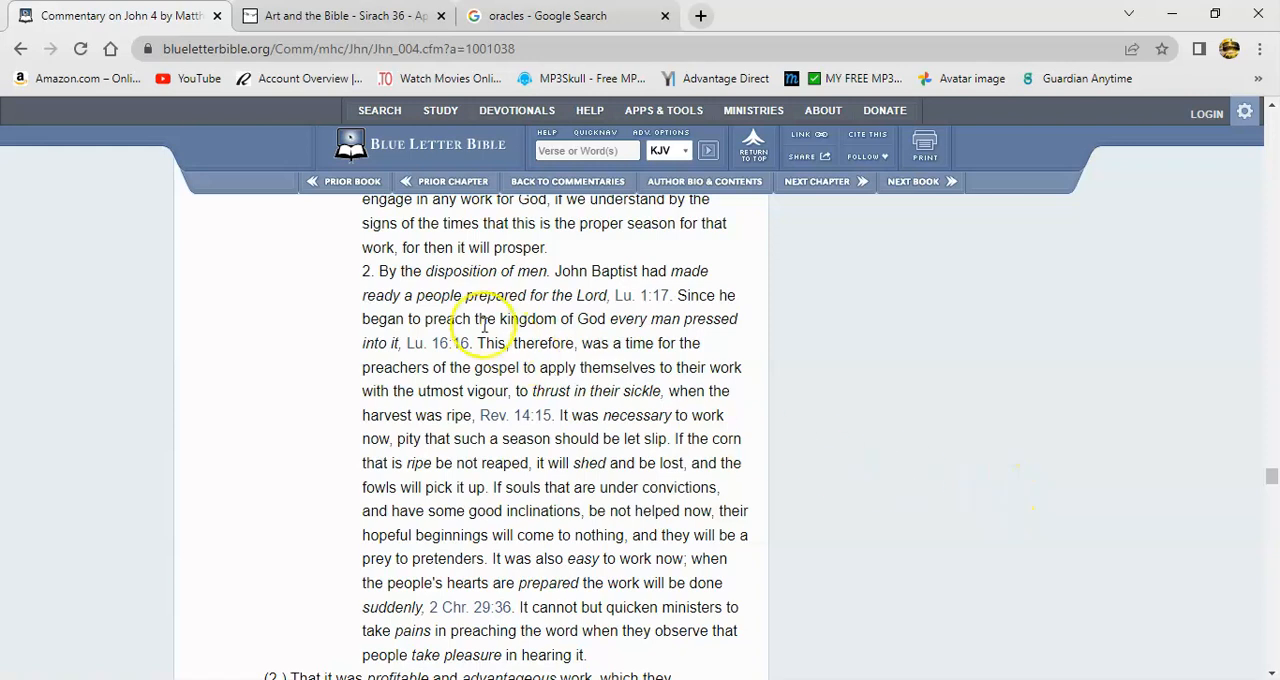
{"action": "mouse_move", "coordinate": [563, 313]}
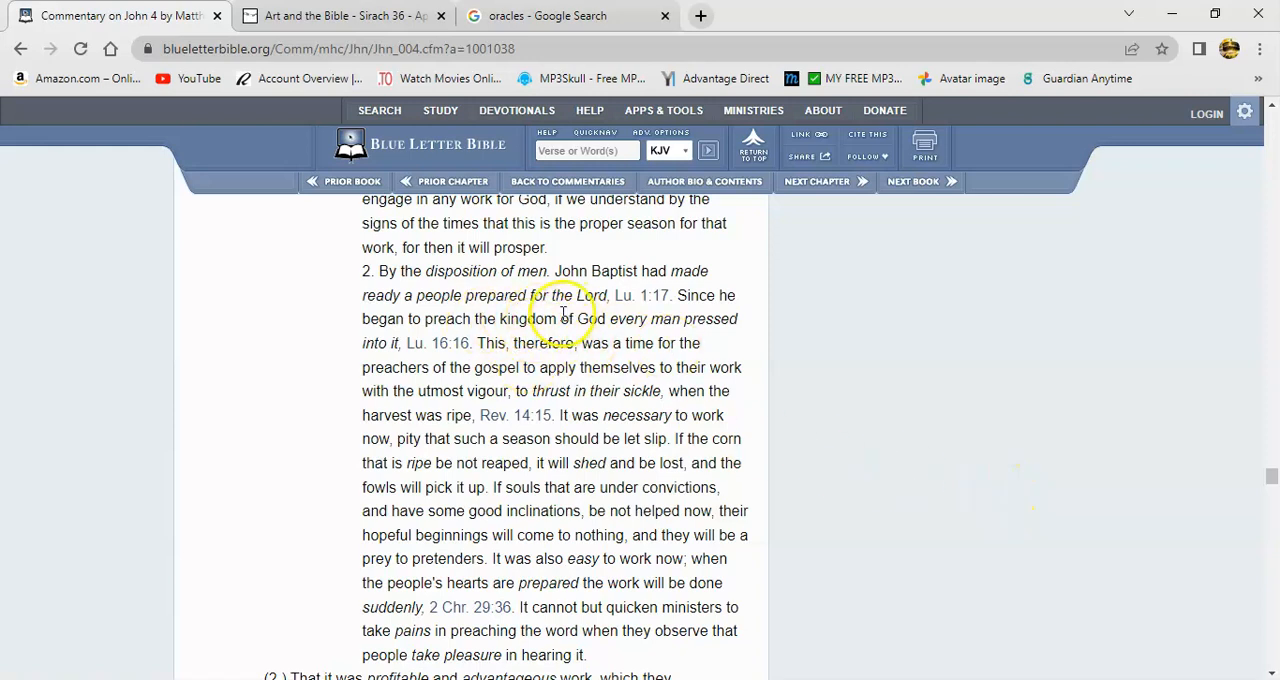
{"action": "mouse_move", "coordinate": [672, 390]}
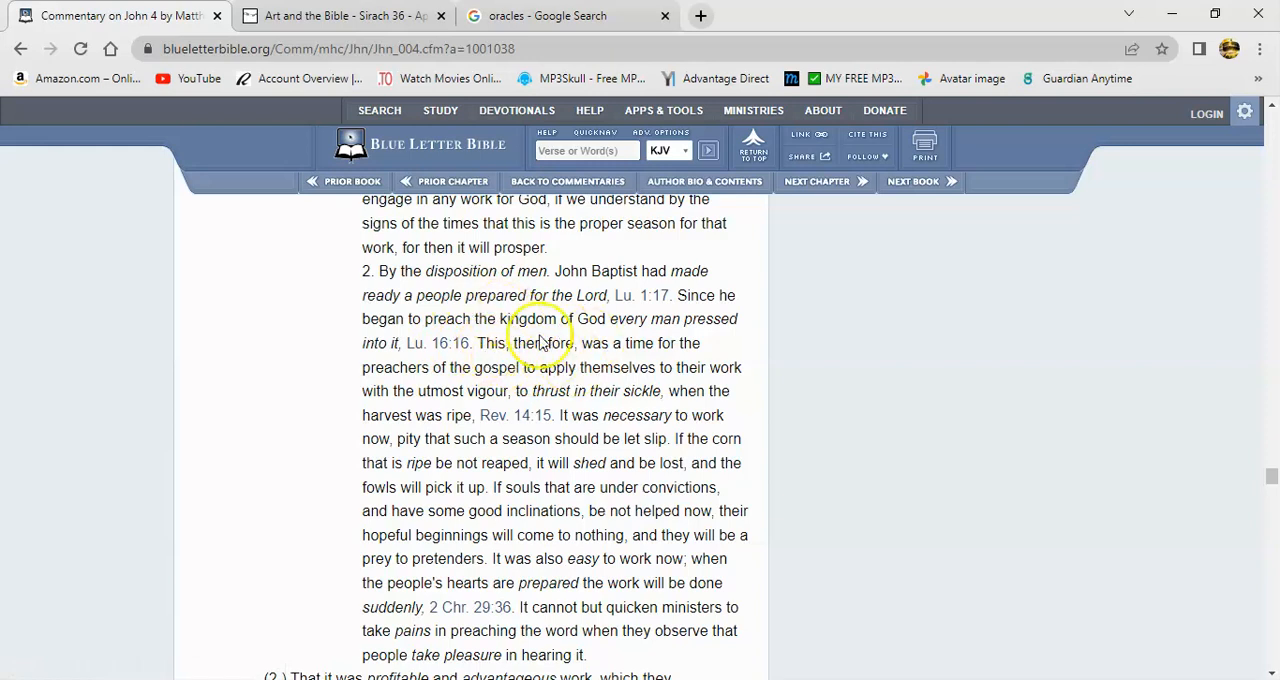
{"action": "mouse_move", "coordinate": [650, 360]}
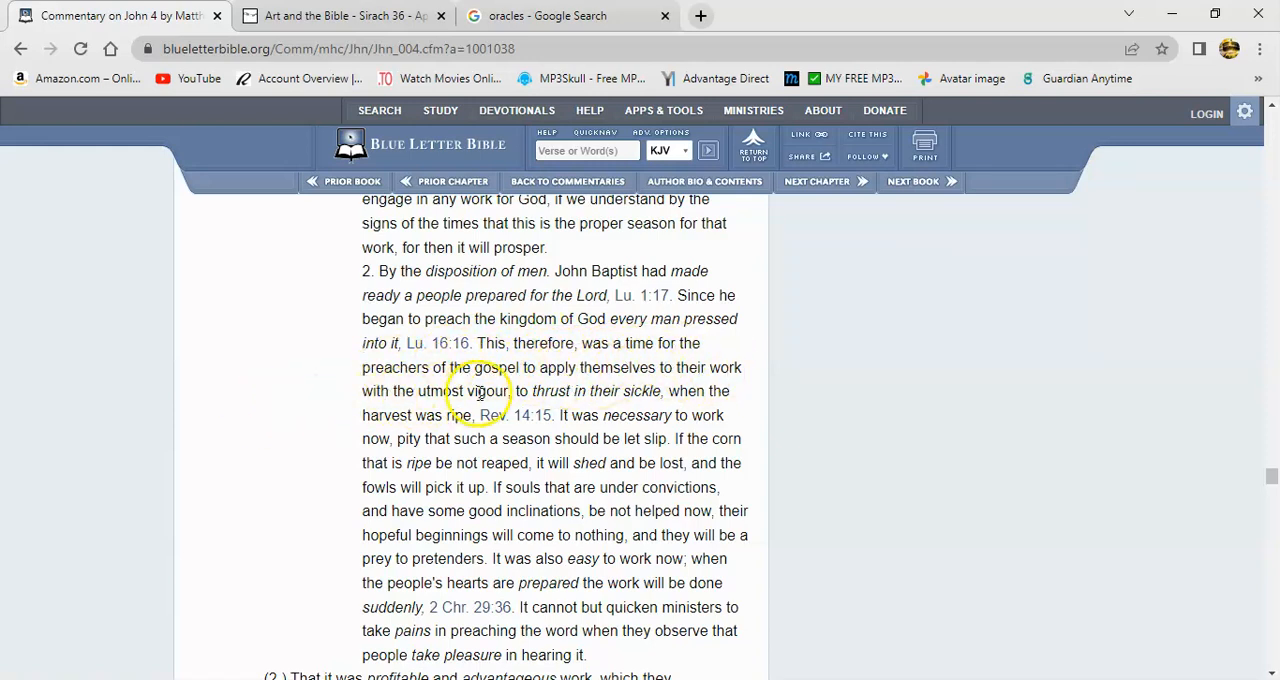
{"action": "mouse_move", "coordinate": [655, 390]}
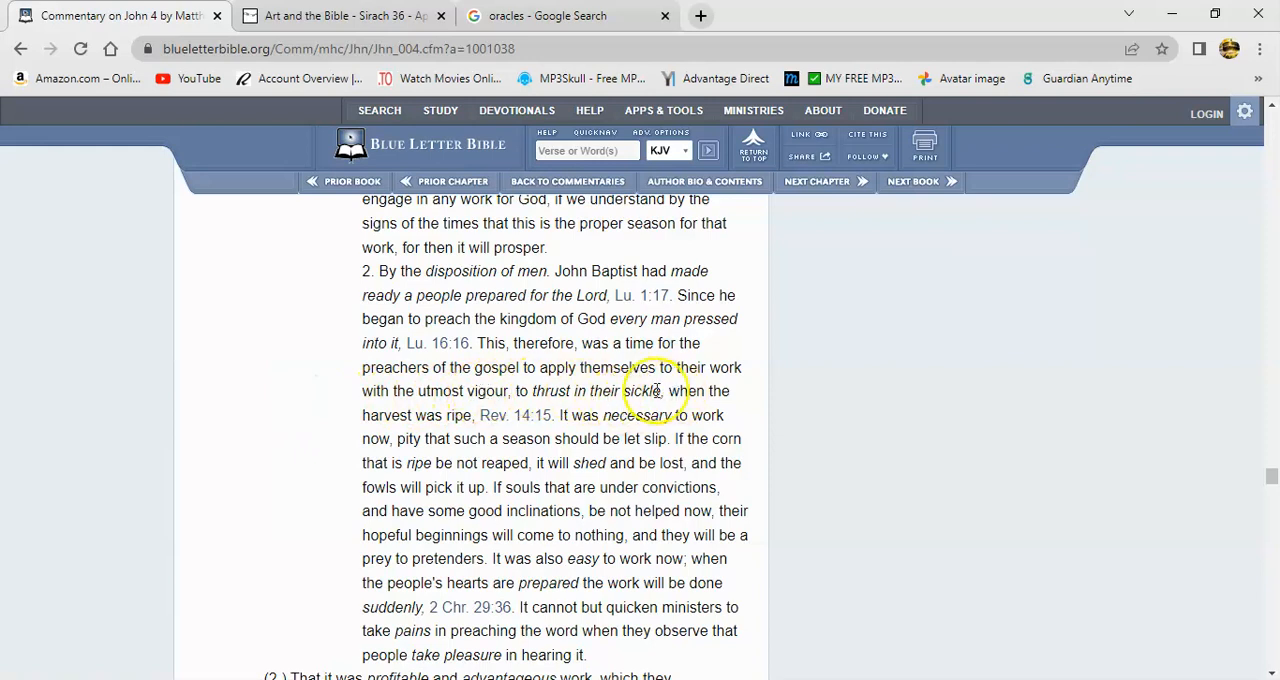
{"action": "mouse_move", "coordinate": [460, 440]}
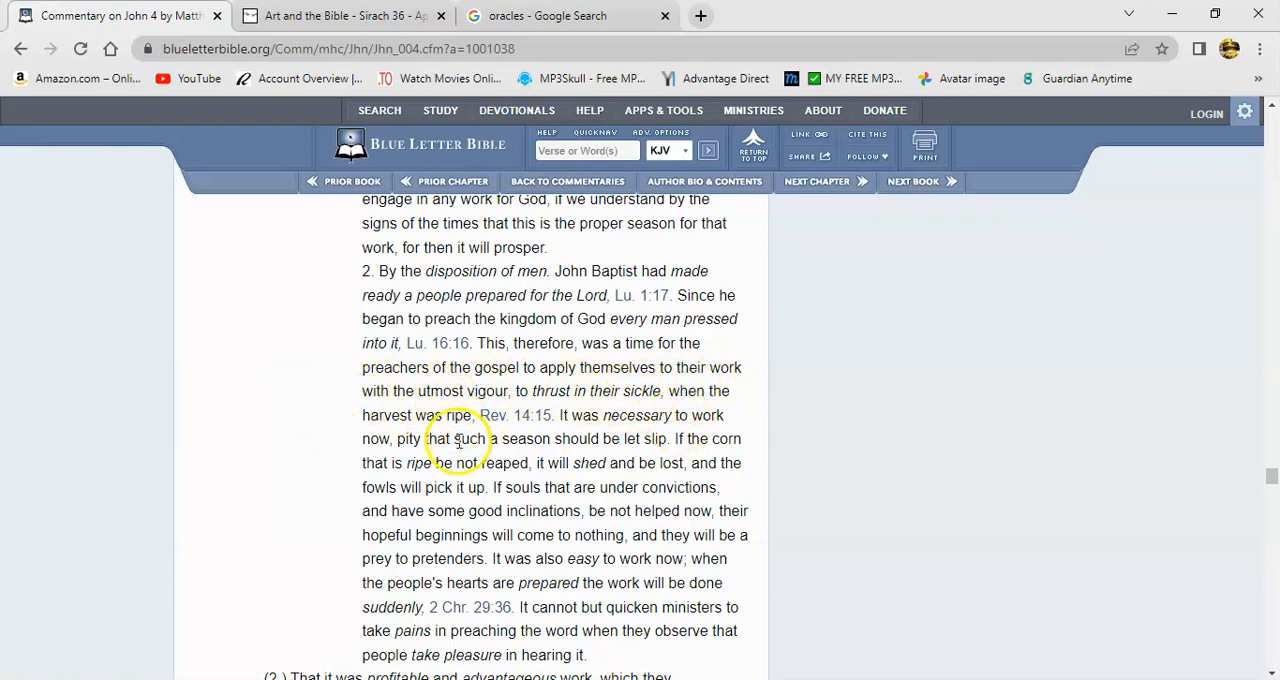
{"action": "mouse_move", "coordinate": [585, 475]}
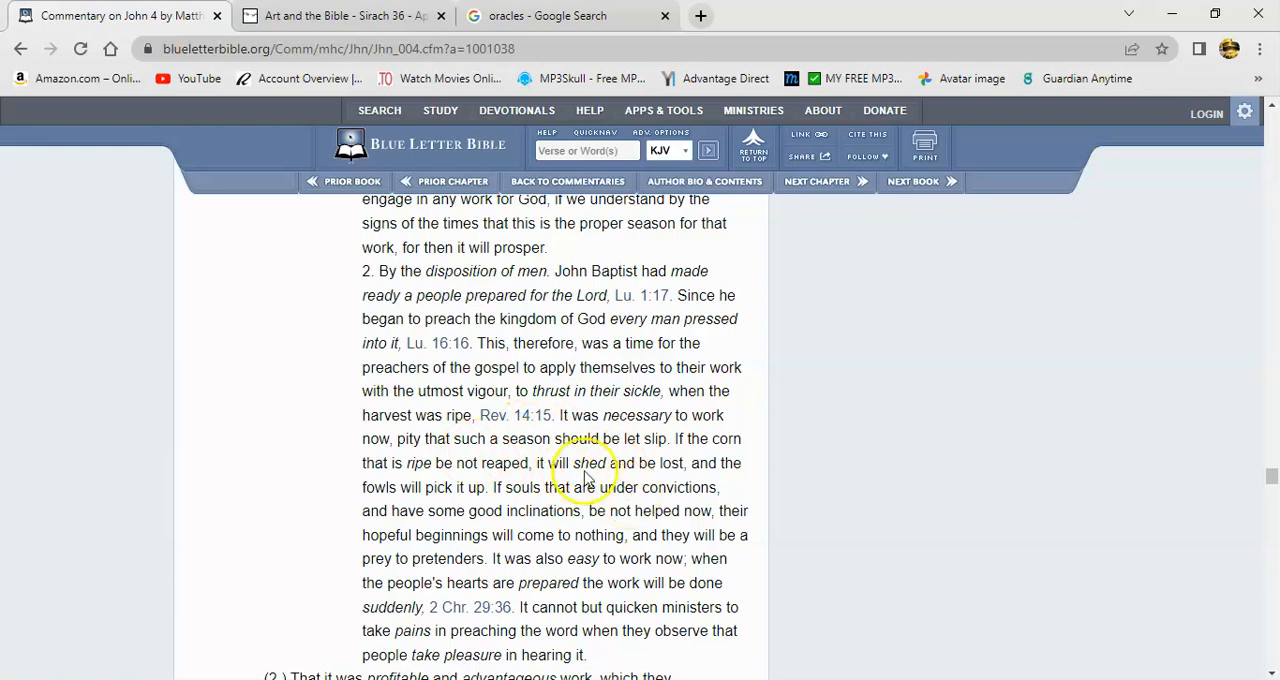
{"action": "left_click", "coordinate": [515, 415]}
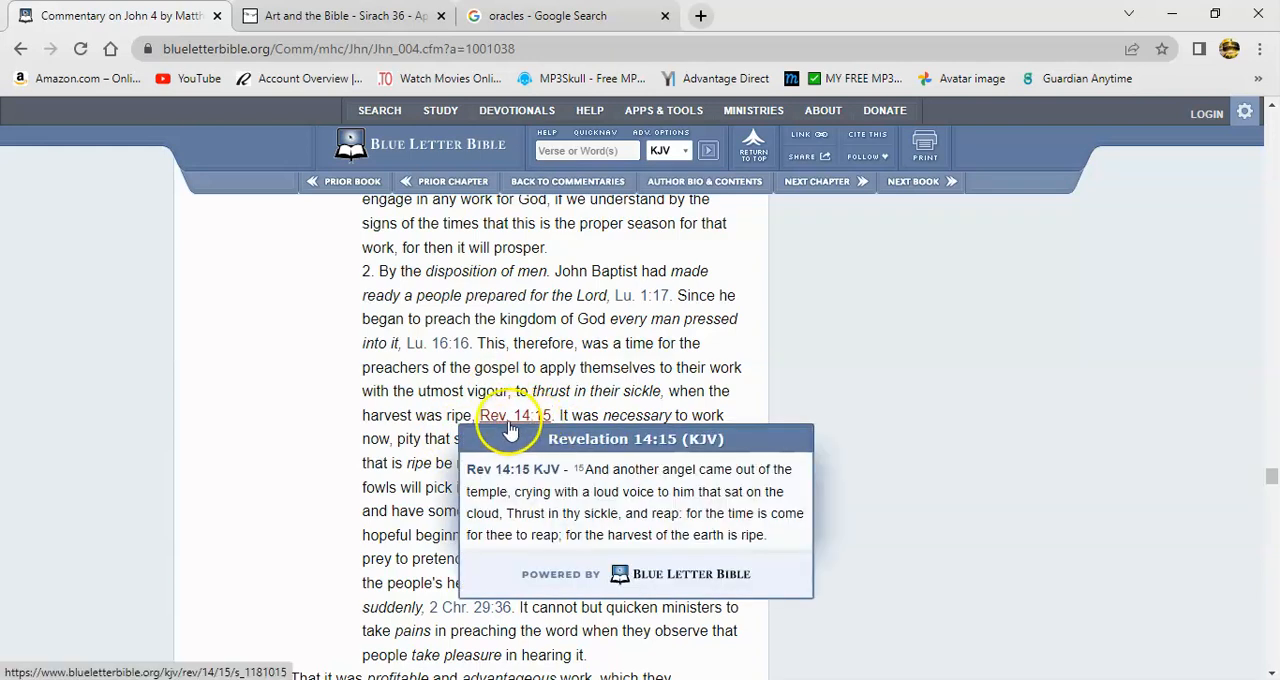
{"action": "mouse_move", "coordinate": [560, 445]}
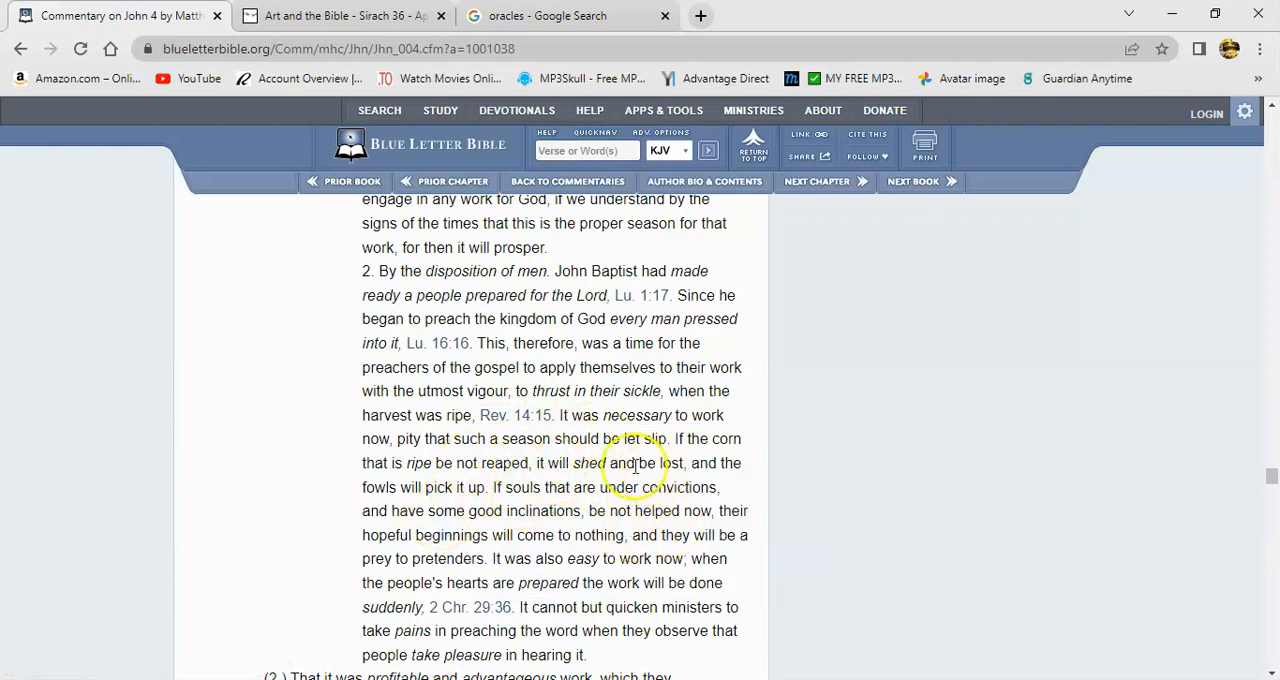
{"action": "mouse_move", "coordinate": [357, 456]}
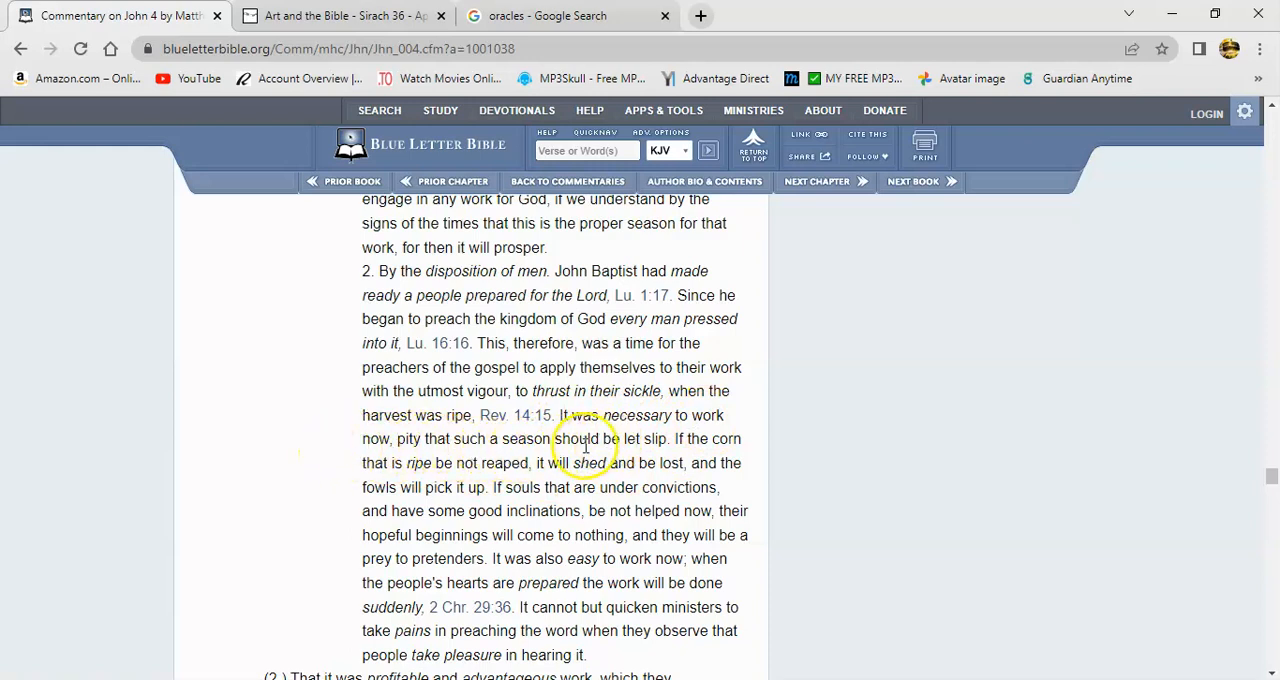
{"action": "mouse_move", "coordinate": [673, 456]}
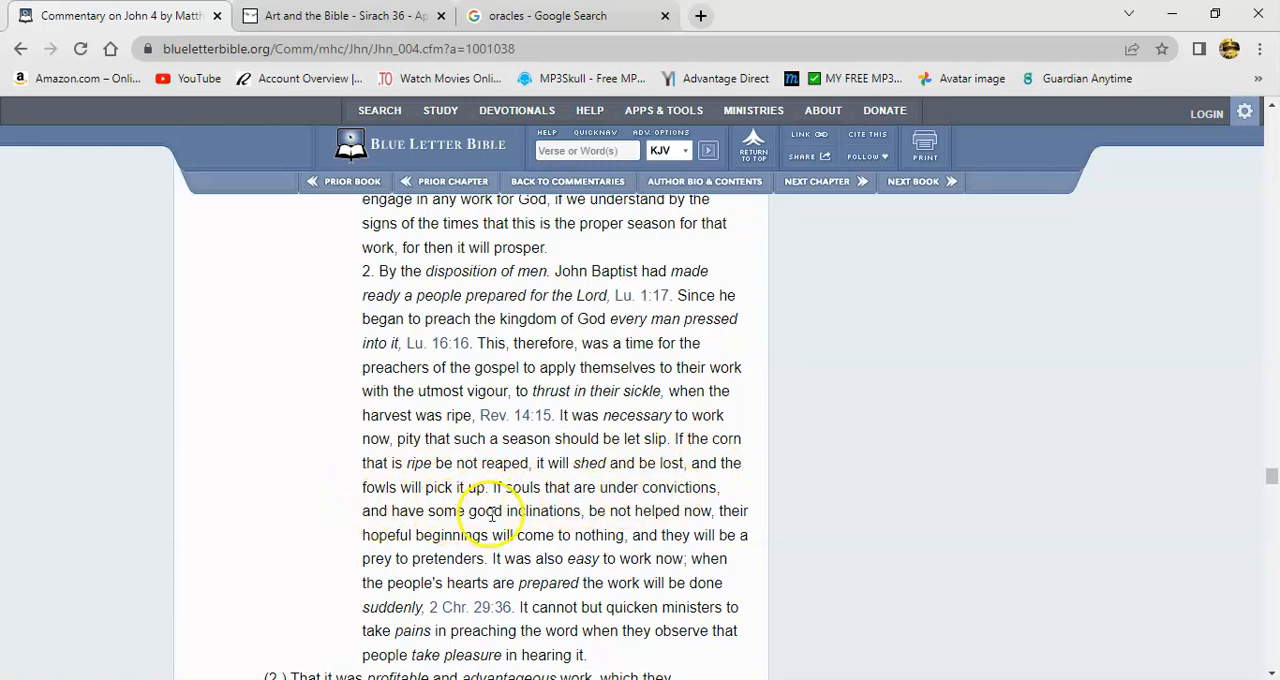
{"action": "mouse_move", "coordinate": [587, 519]}
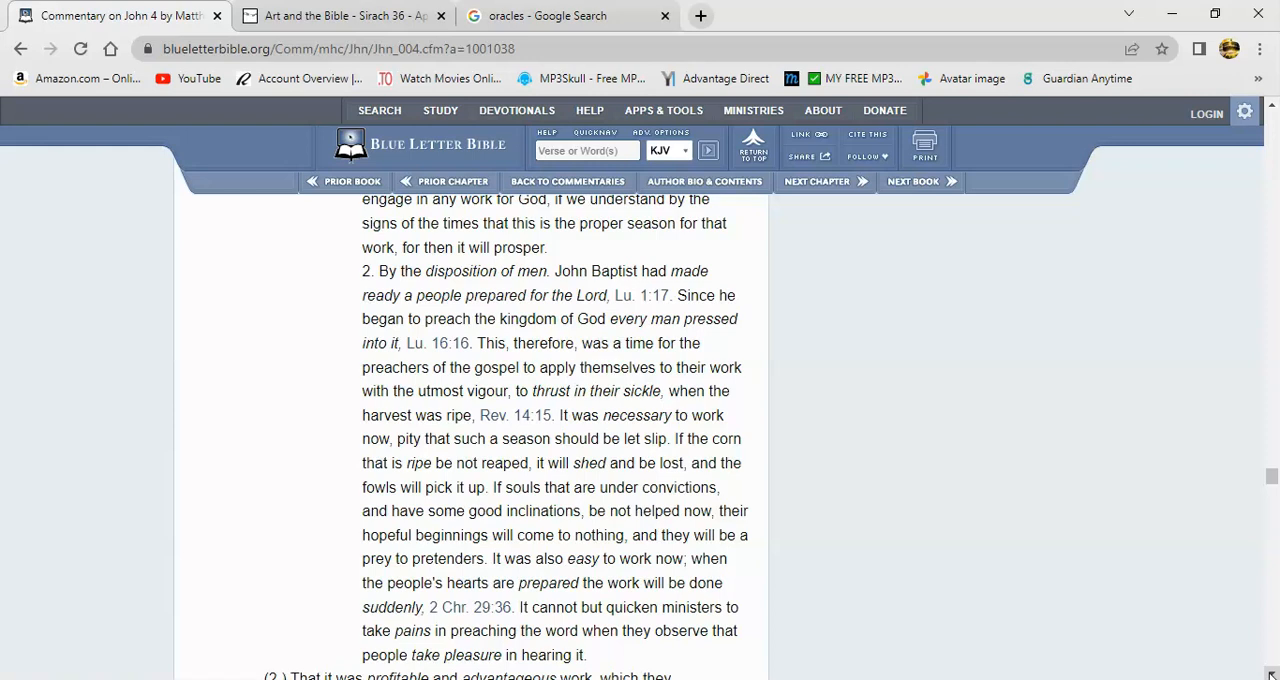
- Scroll the commentary to point (2.) on verse 36, reapers receiving wages
{"action": "scroll", "scroll_direction": "down", "scroll_amount": 3}
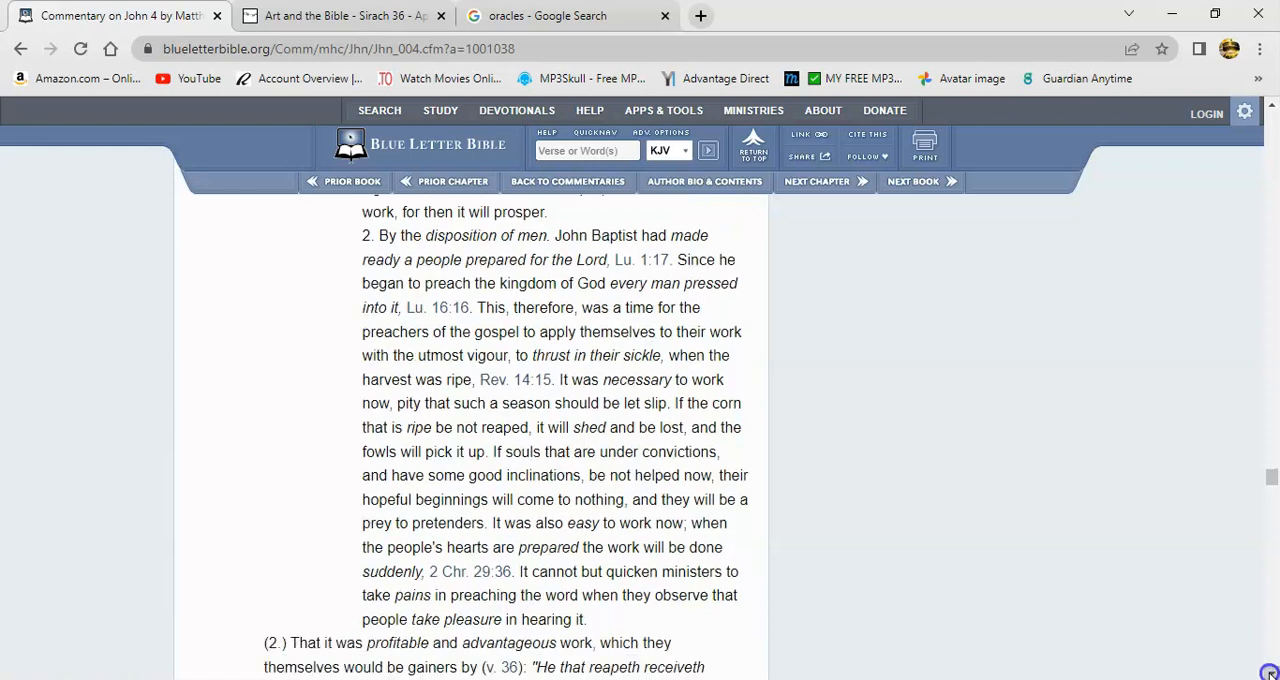
{"action": "scroll", "scroll_direction": "down", "scroll_amount": 3}
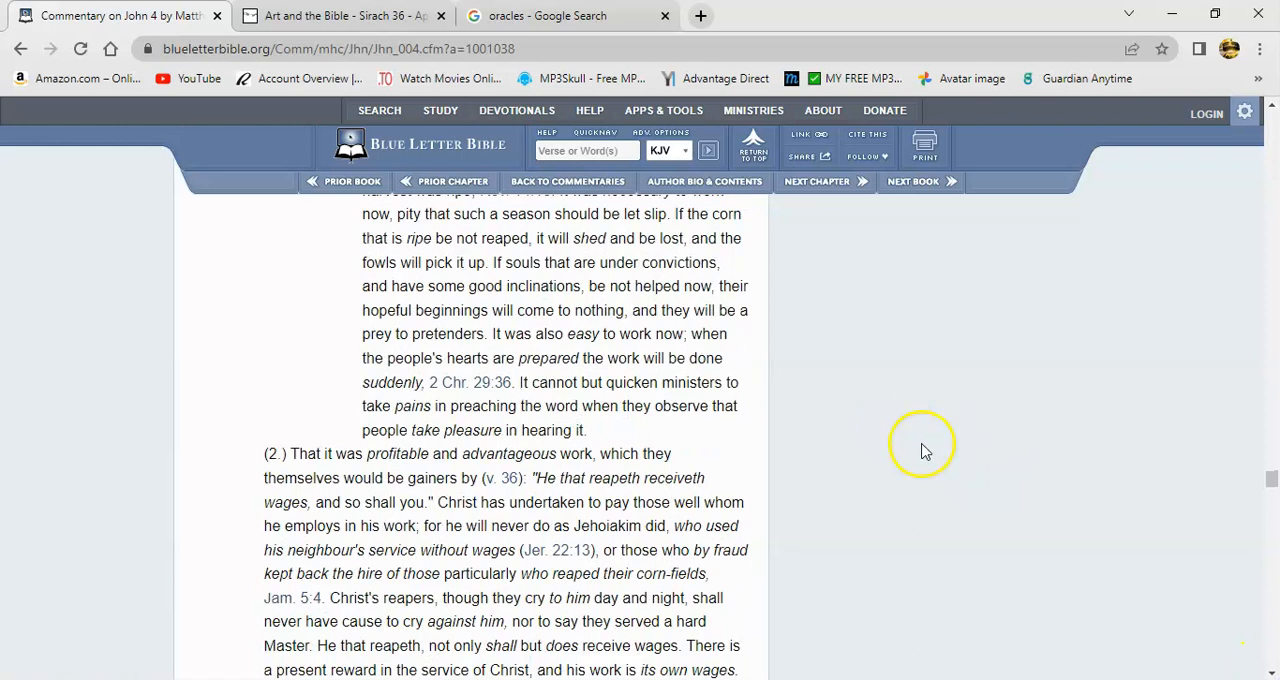
{"action": "mouse_move", "coordinate": [638, 368]}
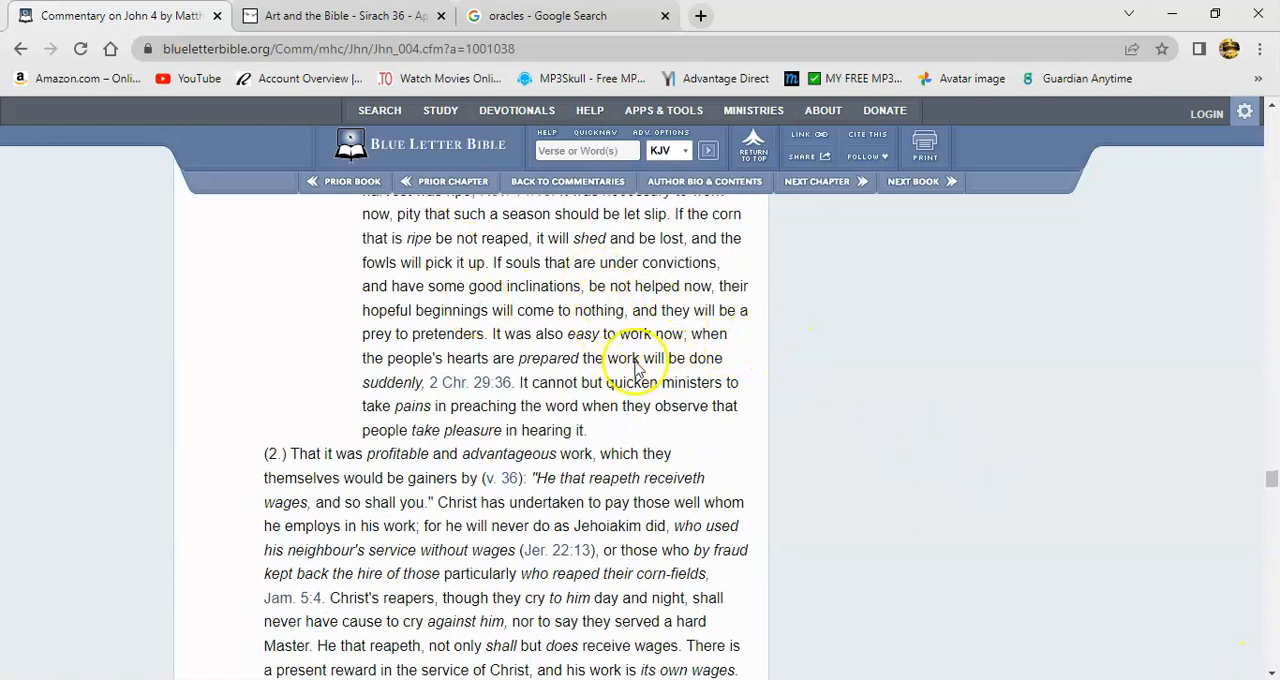
{"action": "mouse_move", "coordinate": [797, 448]}
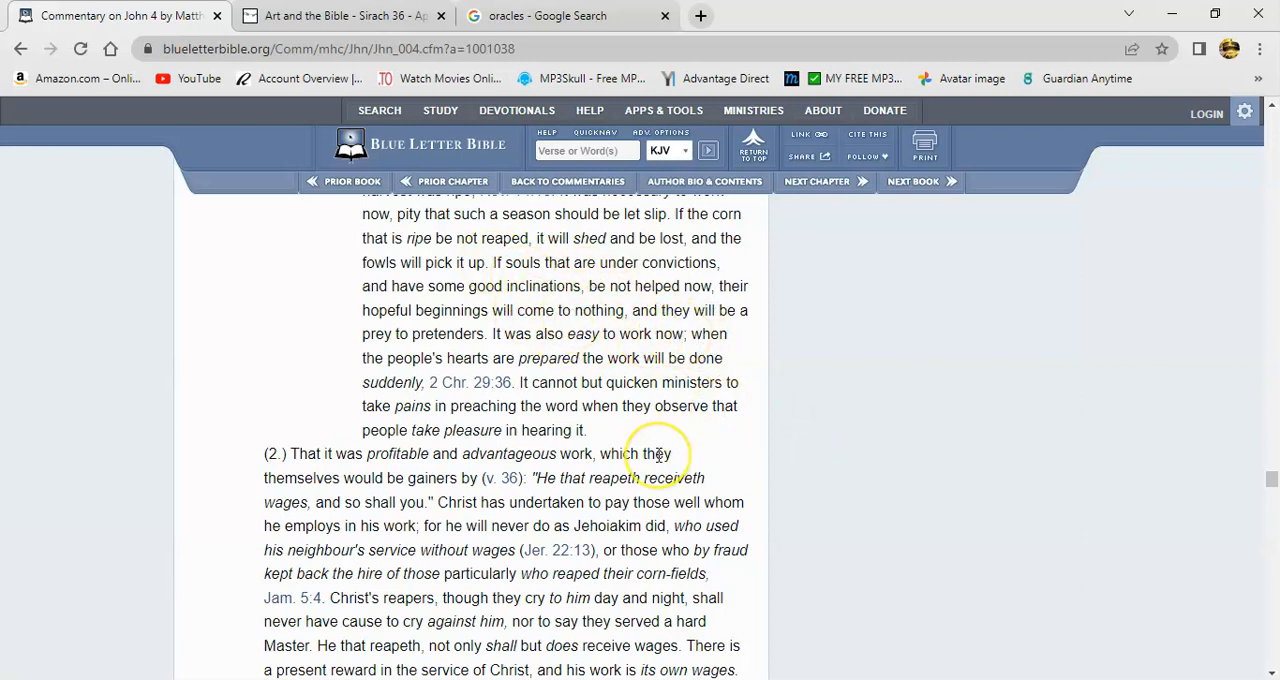
{"action": "mouse_move", "coordinate": [563, 286]}
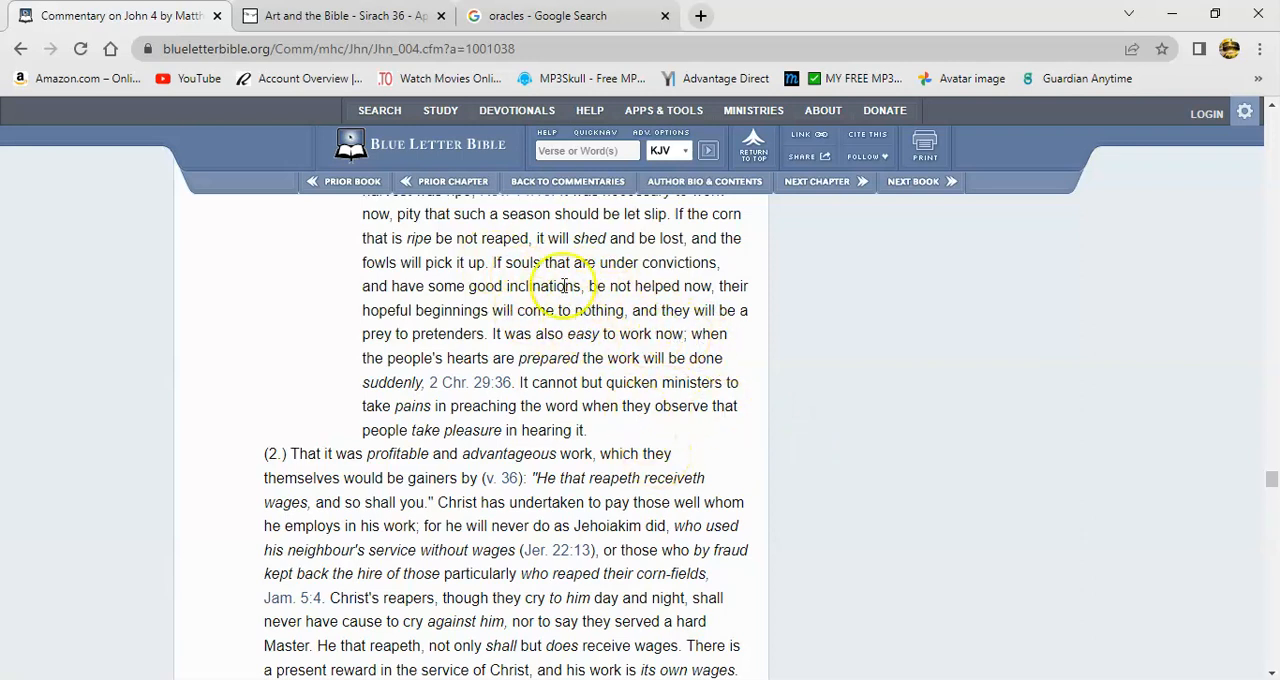
{"action": "mouse_move", "coordinate": [690, 375]}
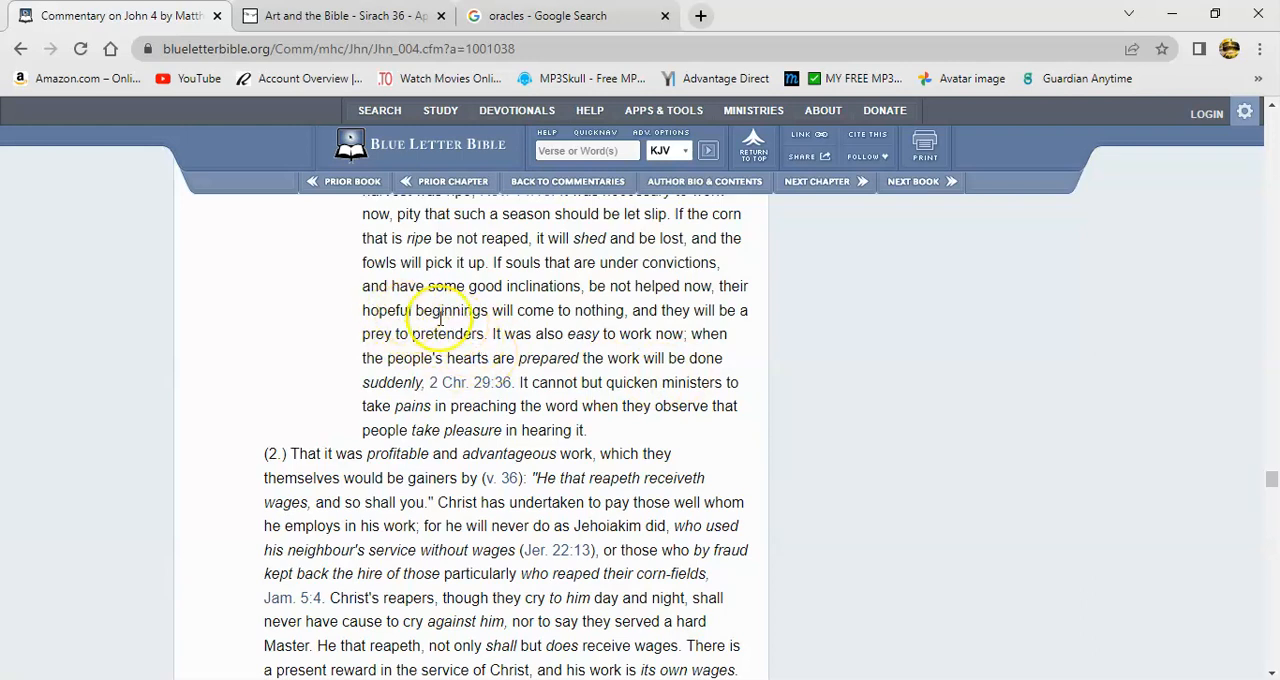
{"action": "mouse_move", "coordinate": [420, 305]}
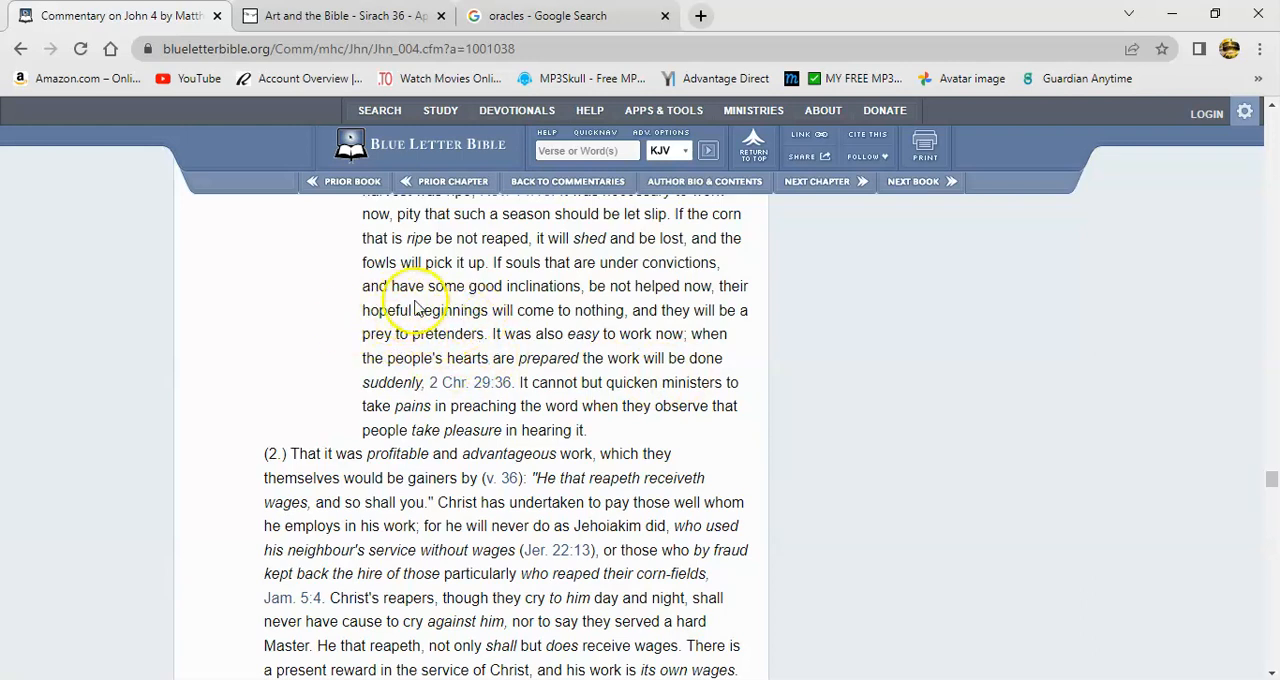
{"action": "mouse_move", "coordinate": [490, 305]}
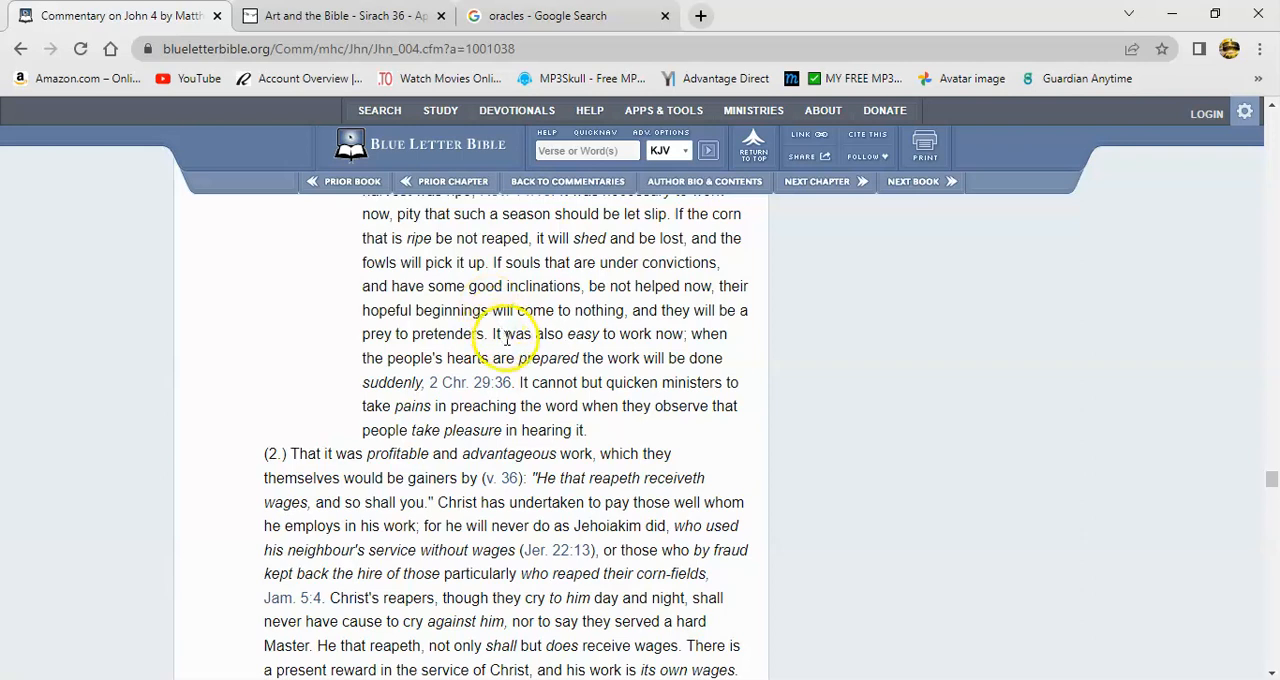
{"action": "mouse_move", "coordinate": [688, 340]}
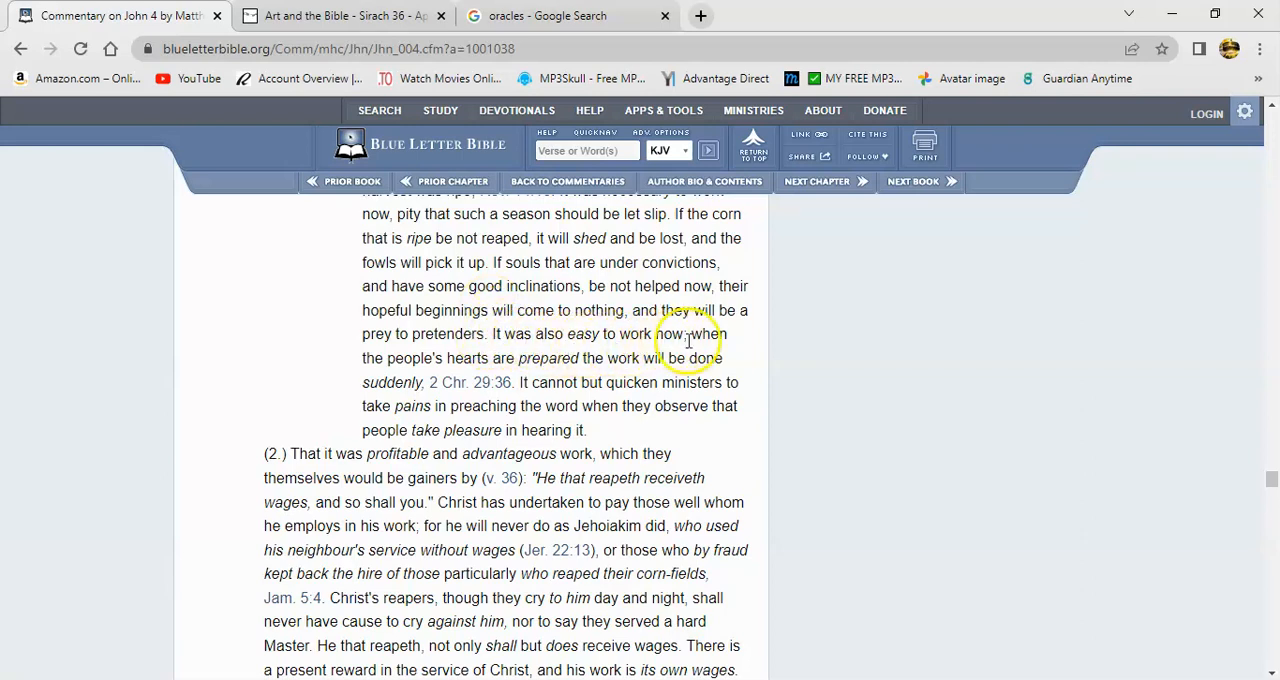
{"action": "mouse_move", "coordinate": [465, 350]}
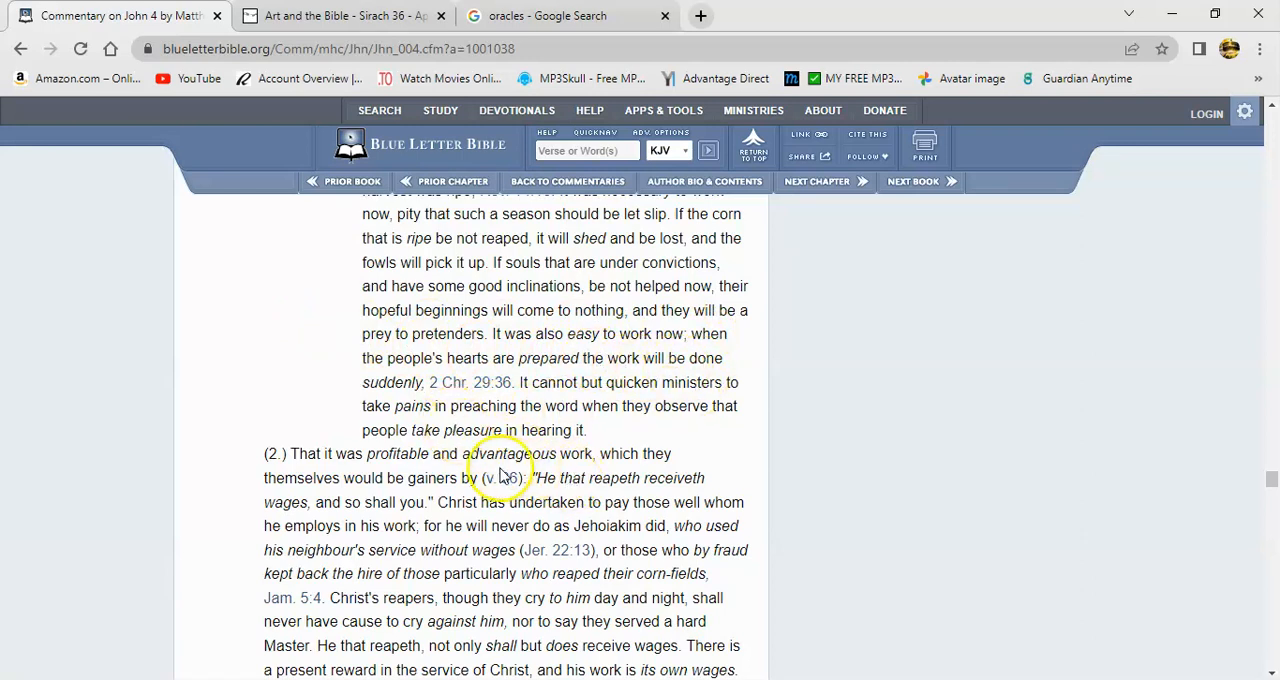
{"action": "mouse_move", "coordinate": [1270, 475]}
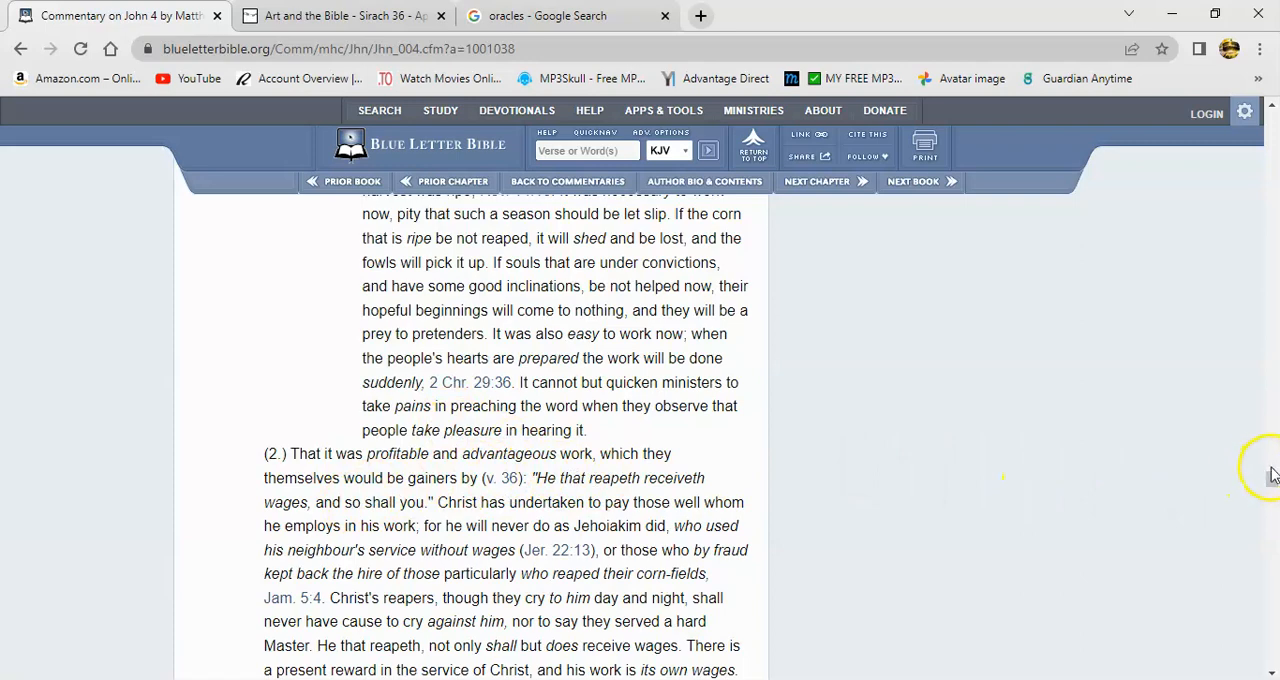
- Scroll on to point (3.) on verses 37–38: one soweth, another reapeth
{"action": "scroll", "scroll_direction": "down", "scroll_amount": 3}
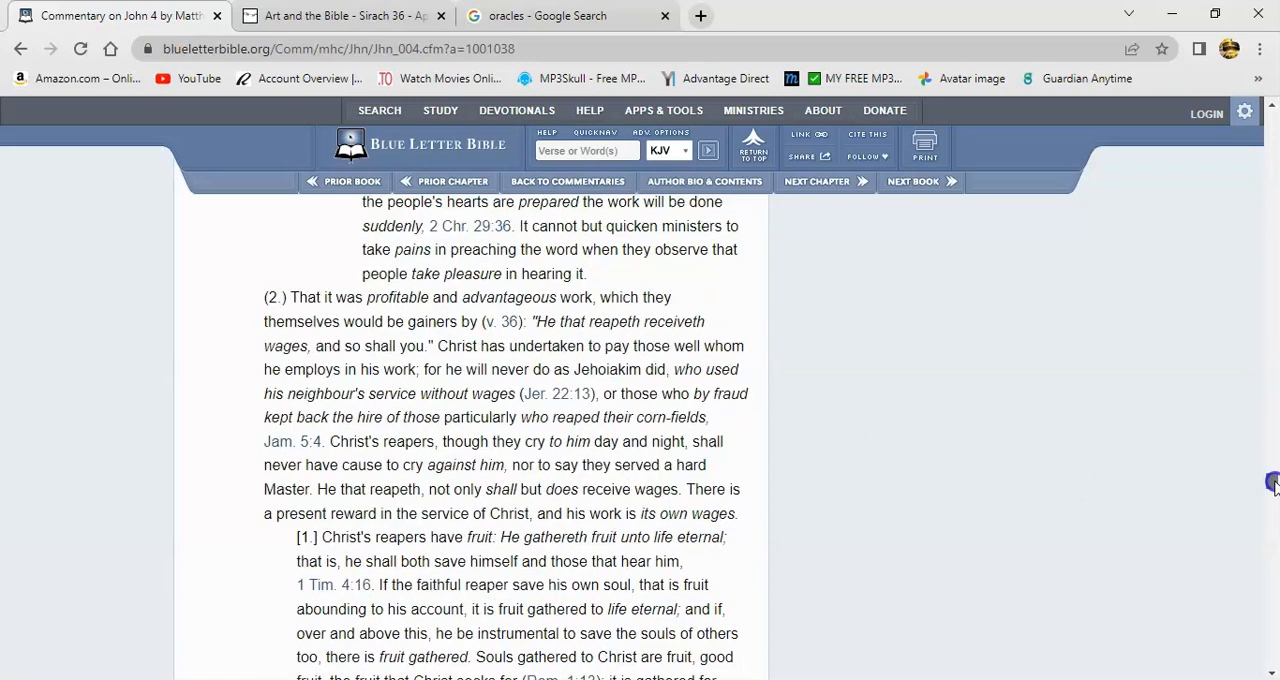
{"action": "scroll", "scroll_direction": "down", "scroll_amount": 3}
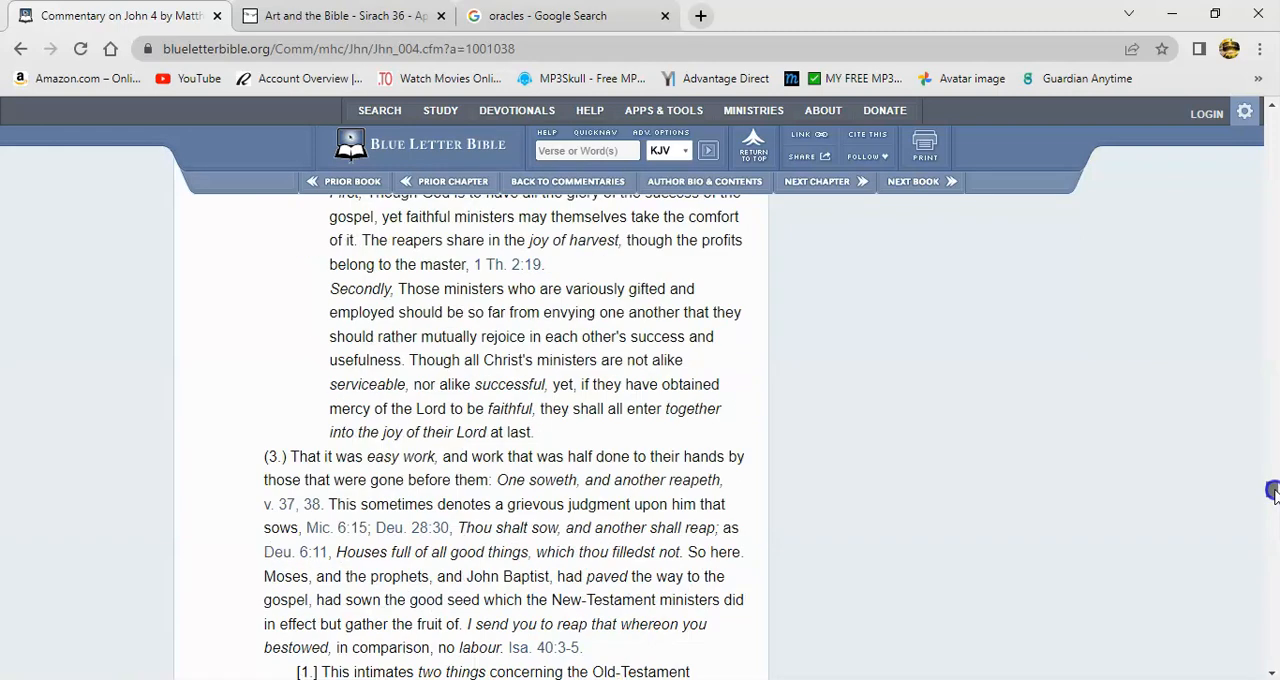
{"action": "scroll", "scroll_direction": "down", "scroll_amount": 3}
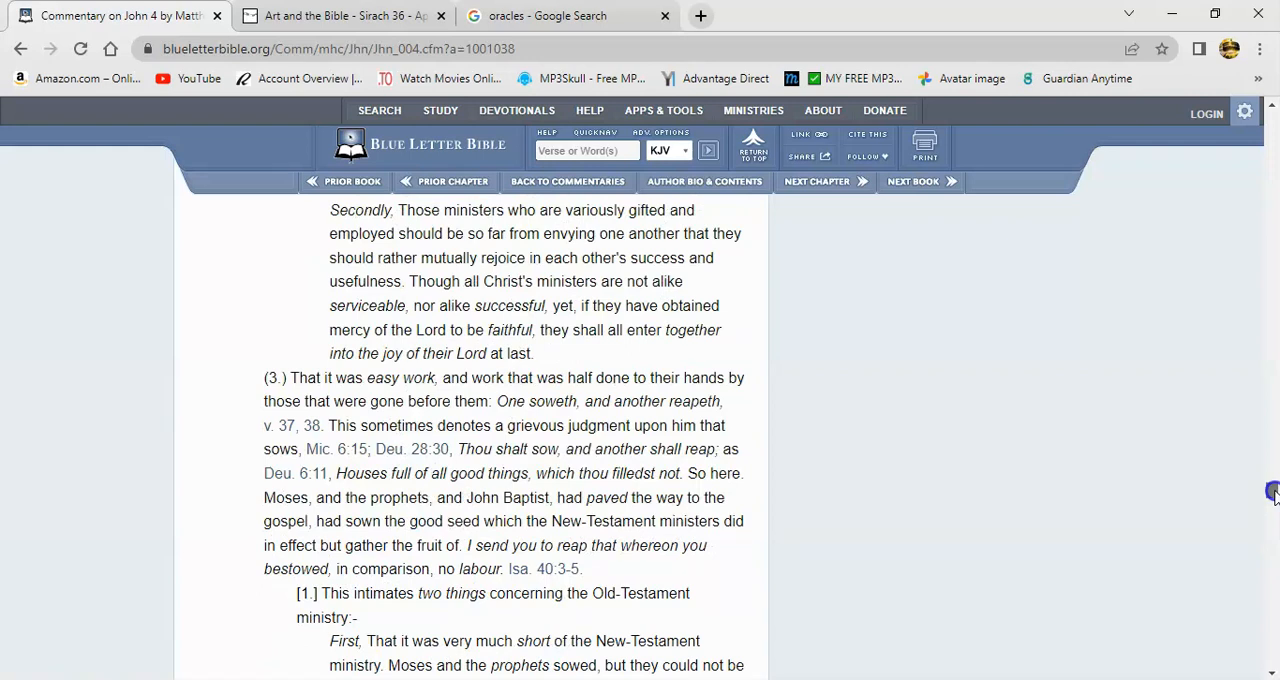
{"action": "scroll", "scroll_direction": "down", "scroll_amount": 3}
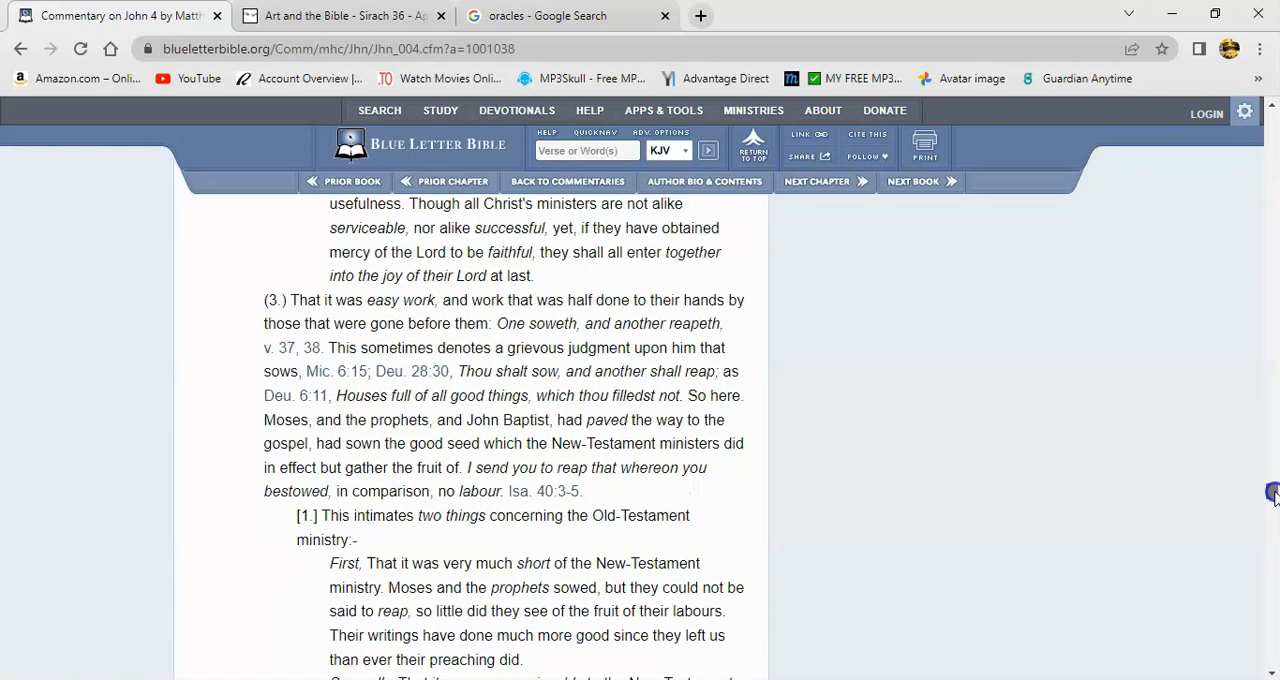
{"action": "scroll", "scroll_direction": "down", "scroll_amount": 3}
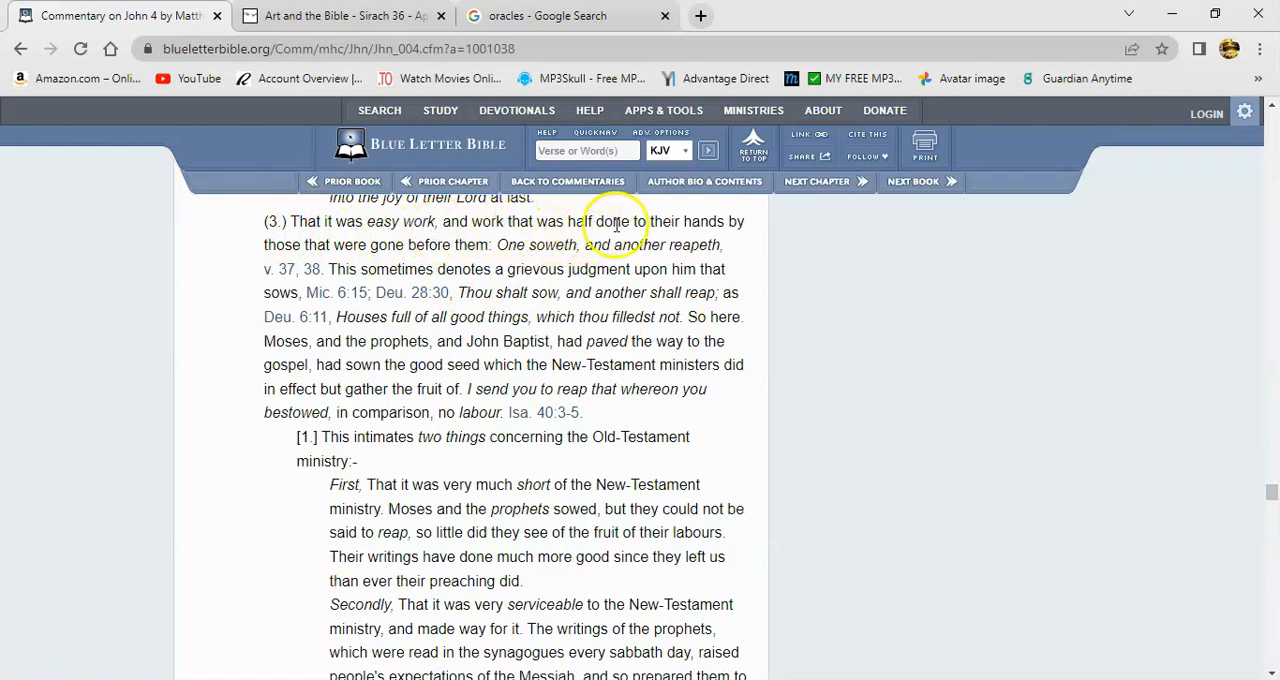
{"action": "mouse_move", "coordinate": [315, 217]}
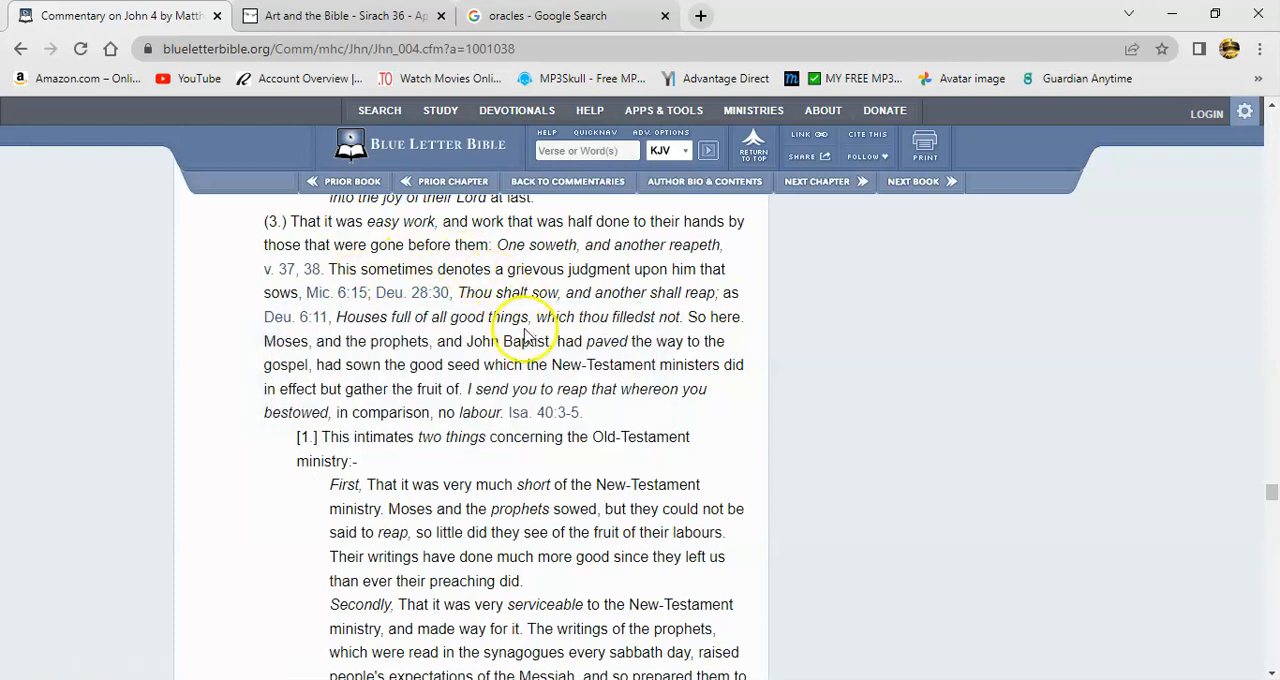
{"action": "mouse_move", "coordinate": [412, 292]}
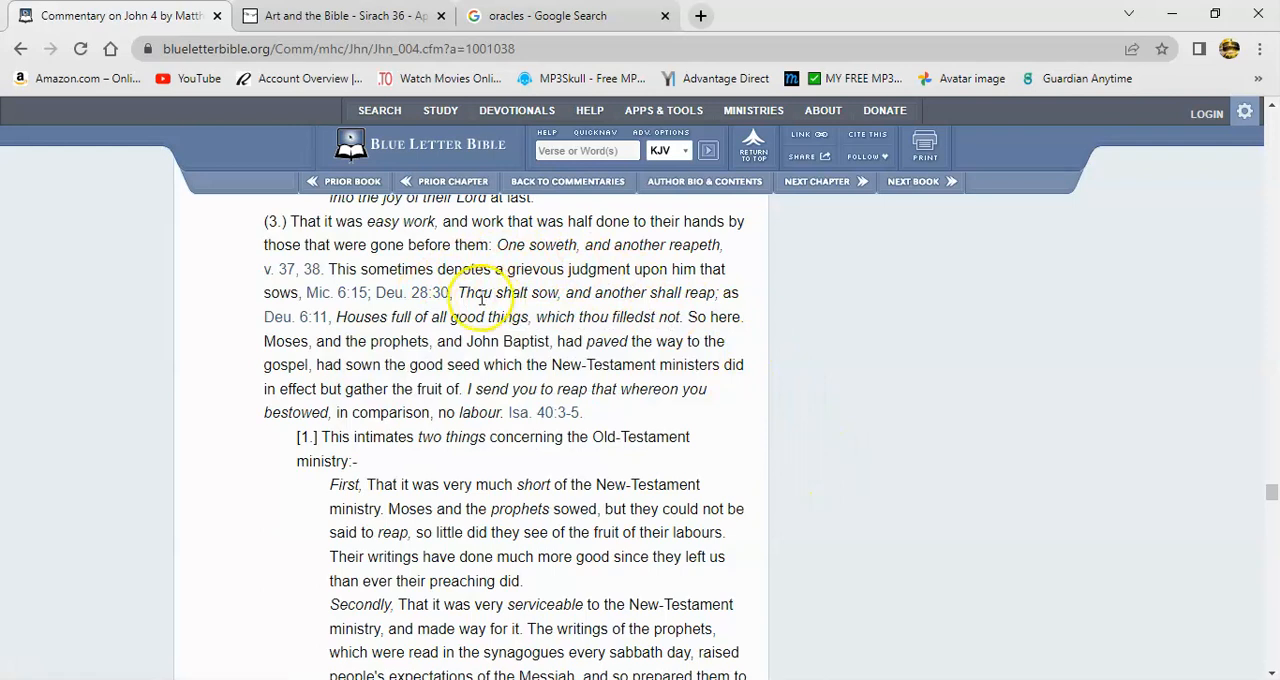
{"action": "mouse_move", "coordinate": [715, 308]}
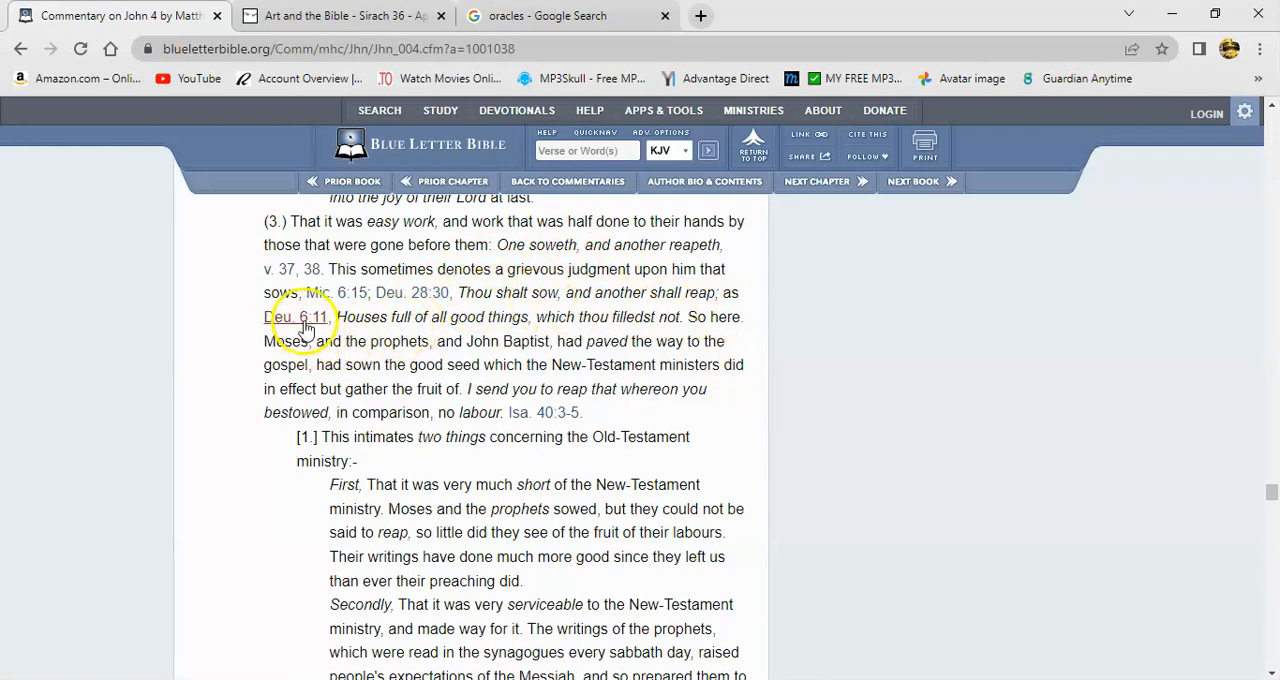
{"action": "mouse_move", "coordinate": [296, 317]}
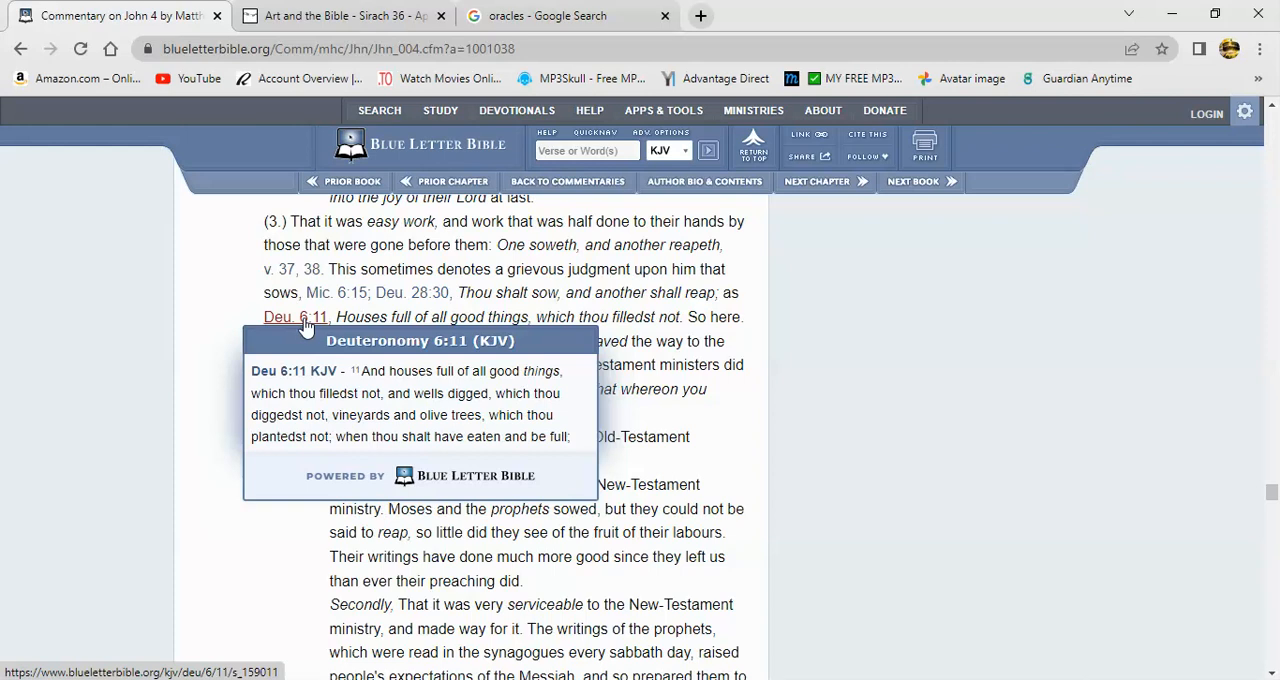
{"action": "mouse_move", "coordinate": [550, 317]}
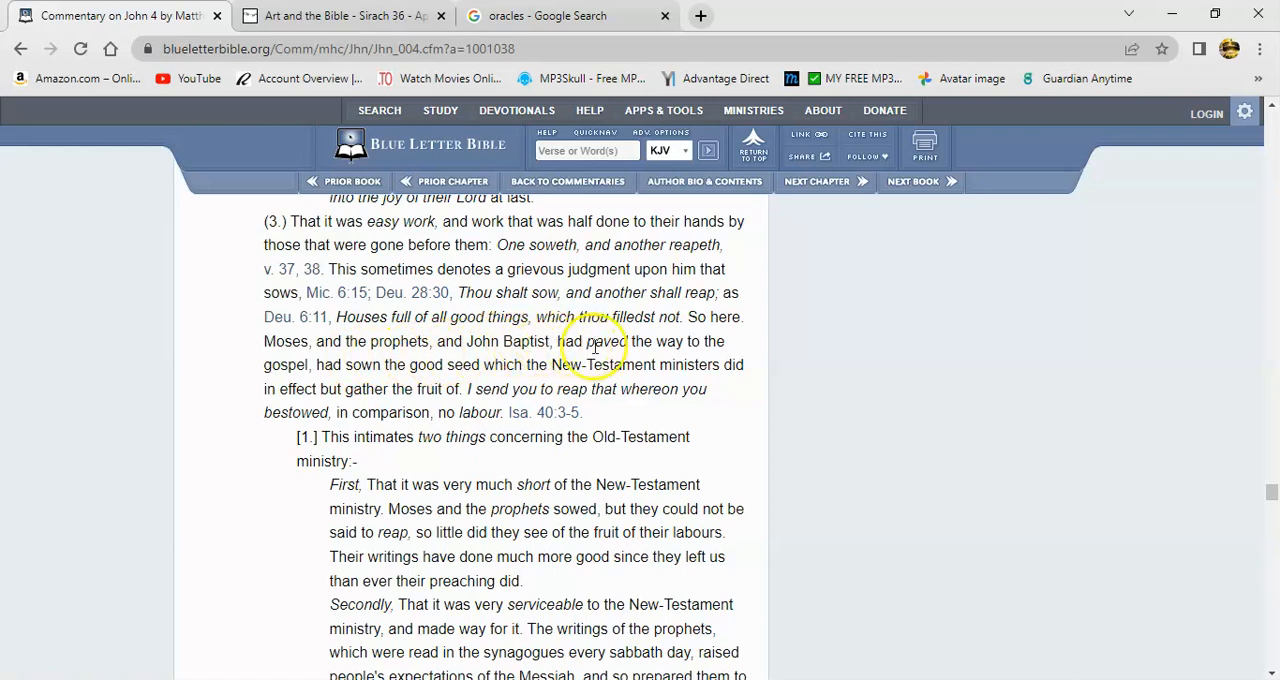
{"action": "mouse_move", "coordinate": [248, 355]}
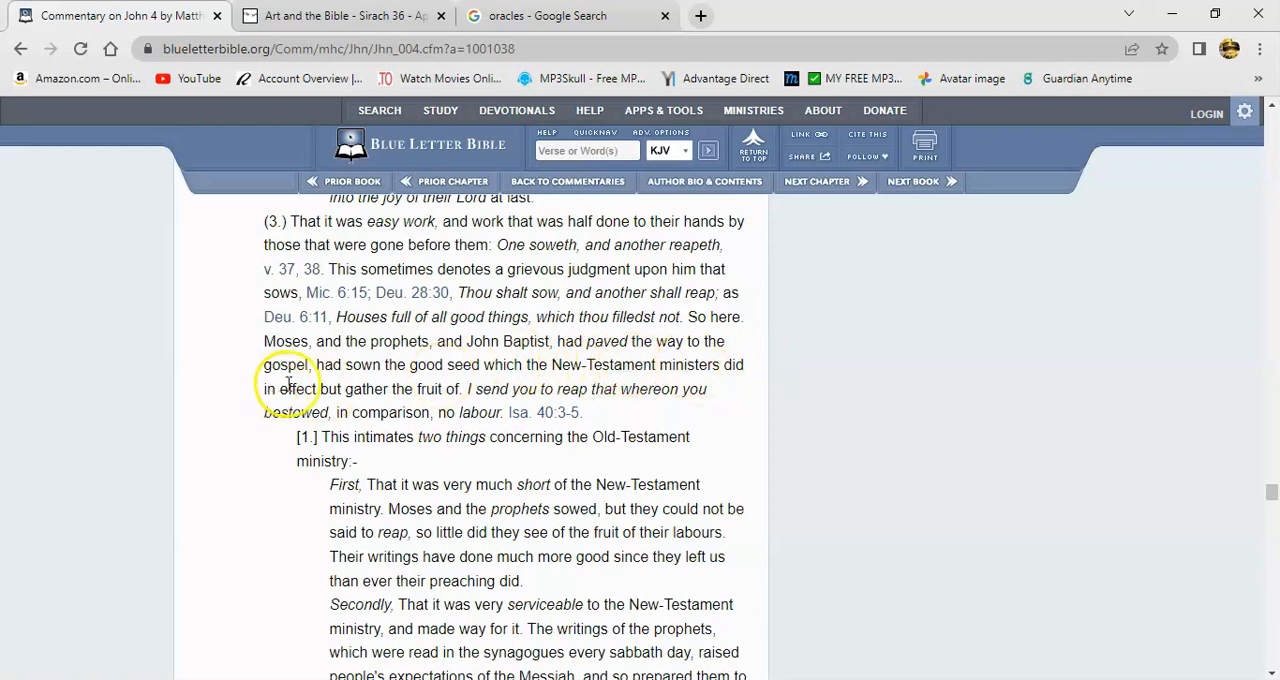
{"action": "mouse_move", "coordinate": [475, 400]}
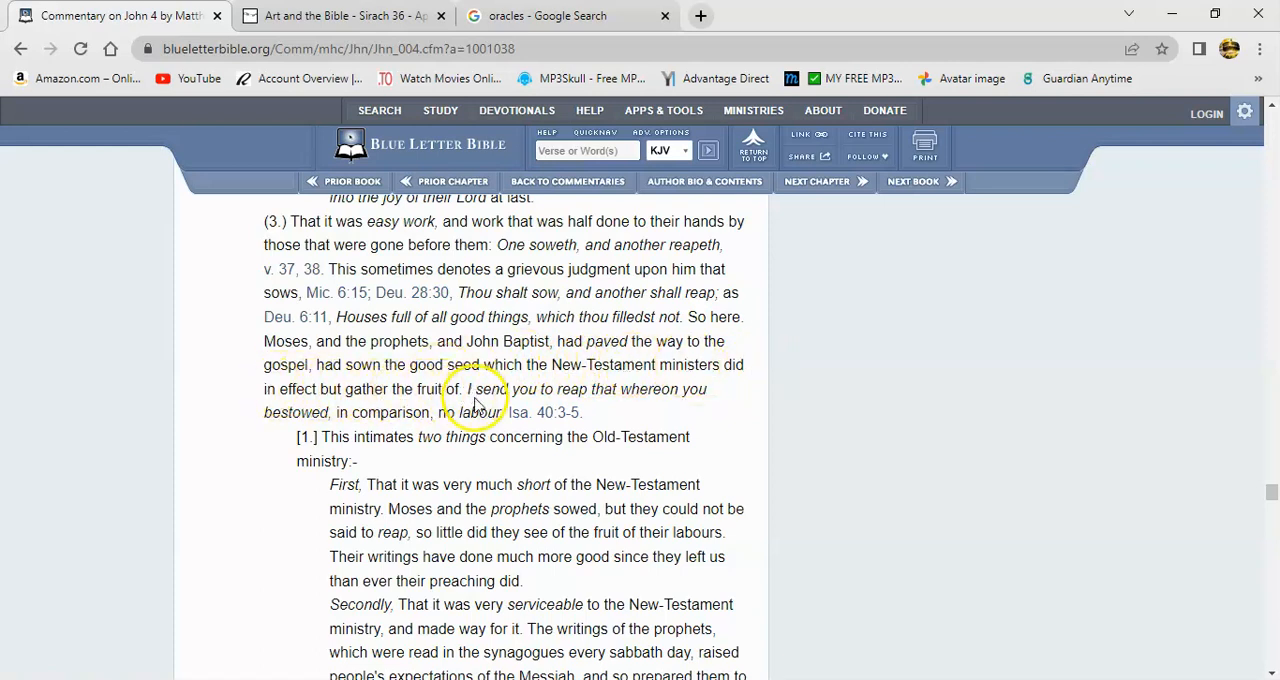
{"action": "mouse_move", "coordinate": [673, 405]}
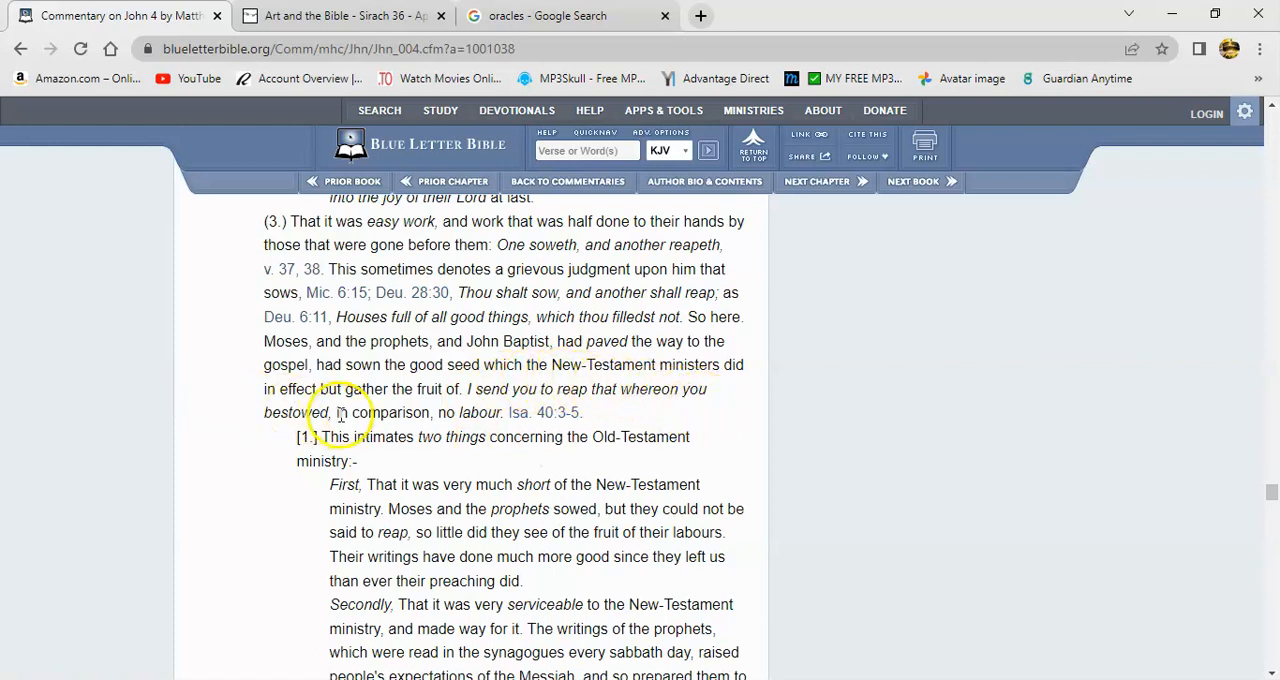
{"action": "mouse_move", "coordinate": [488, 443]}
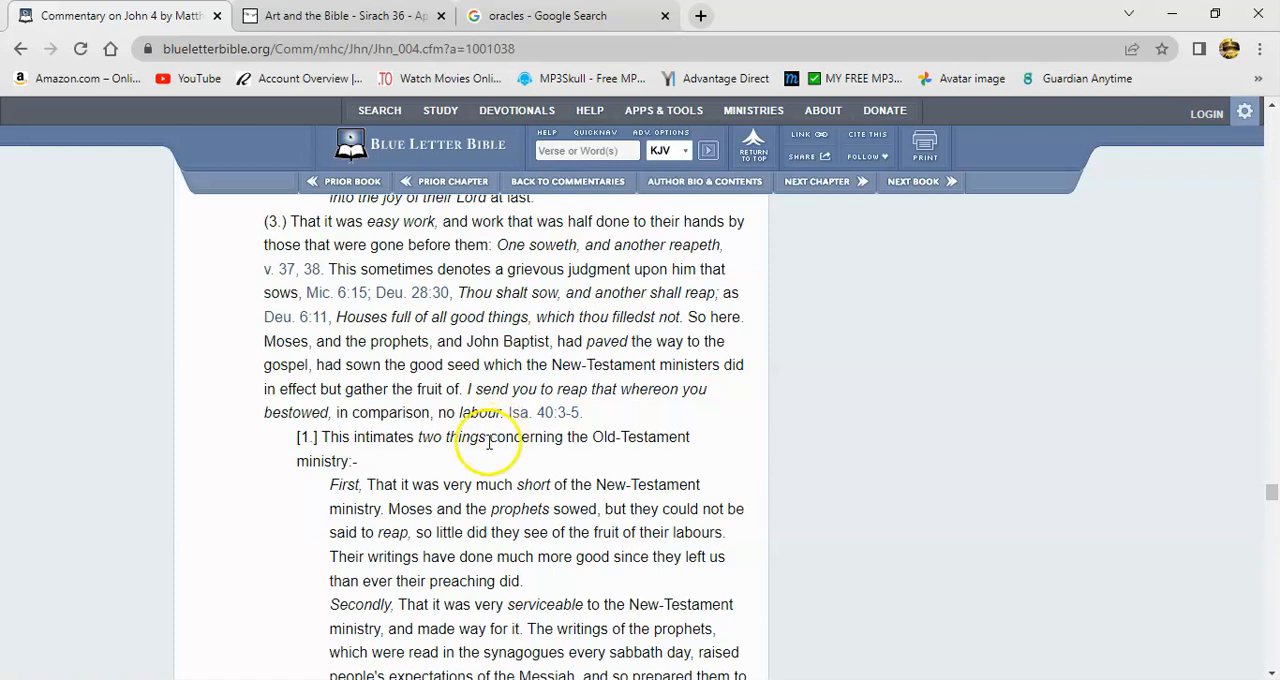
{"action": "mouse_move", "coordinate": [560, 458]}
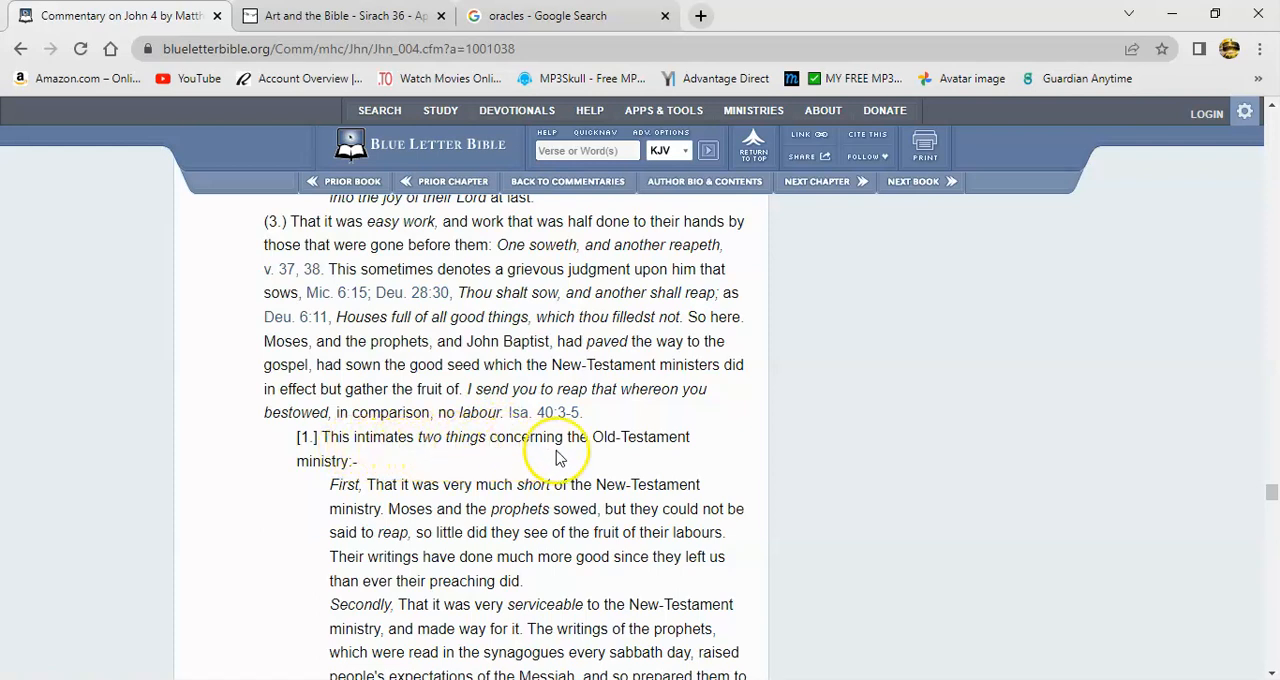
{"action": "mouse_move", "coordinate": [323, 488]}
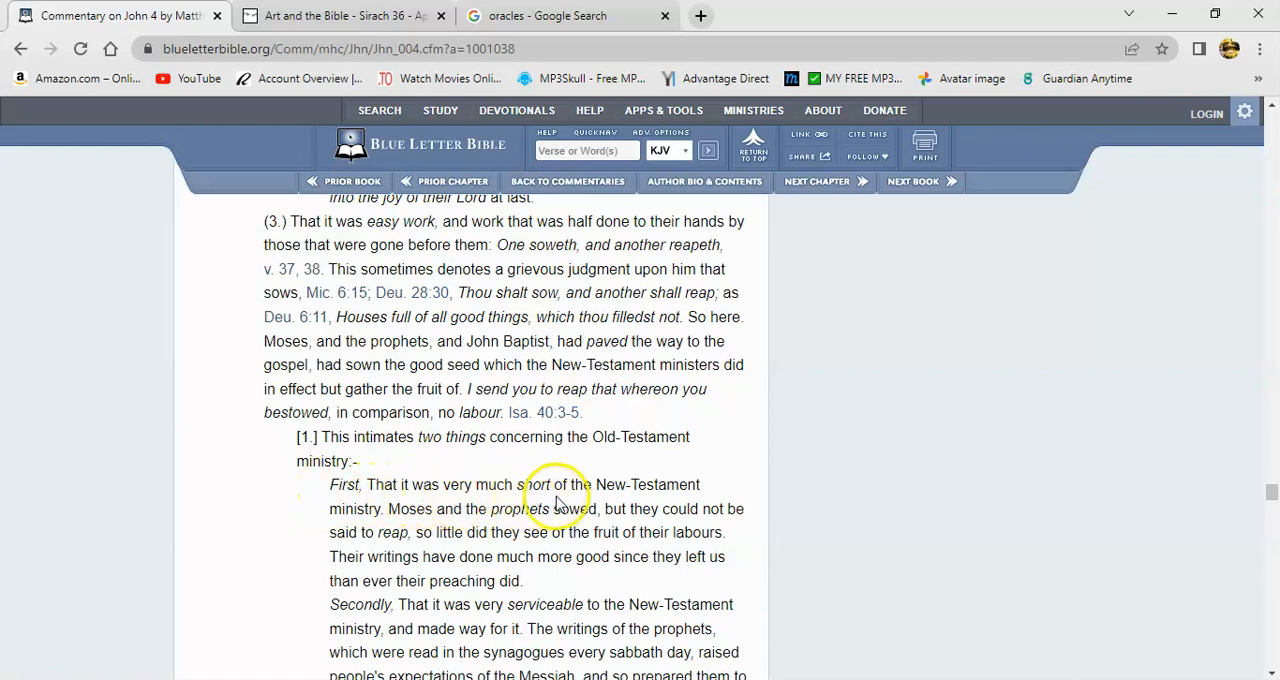
{"action": "mouse_move", "coordinate": [418, 530]}
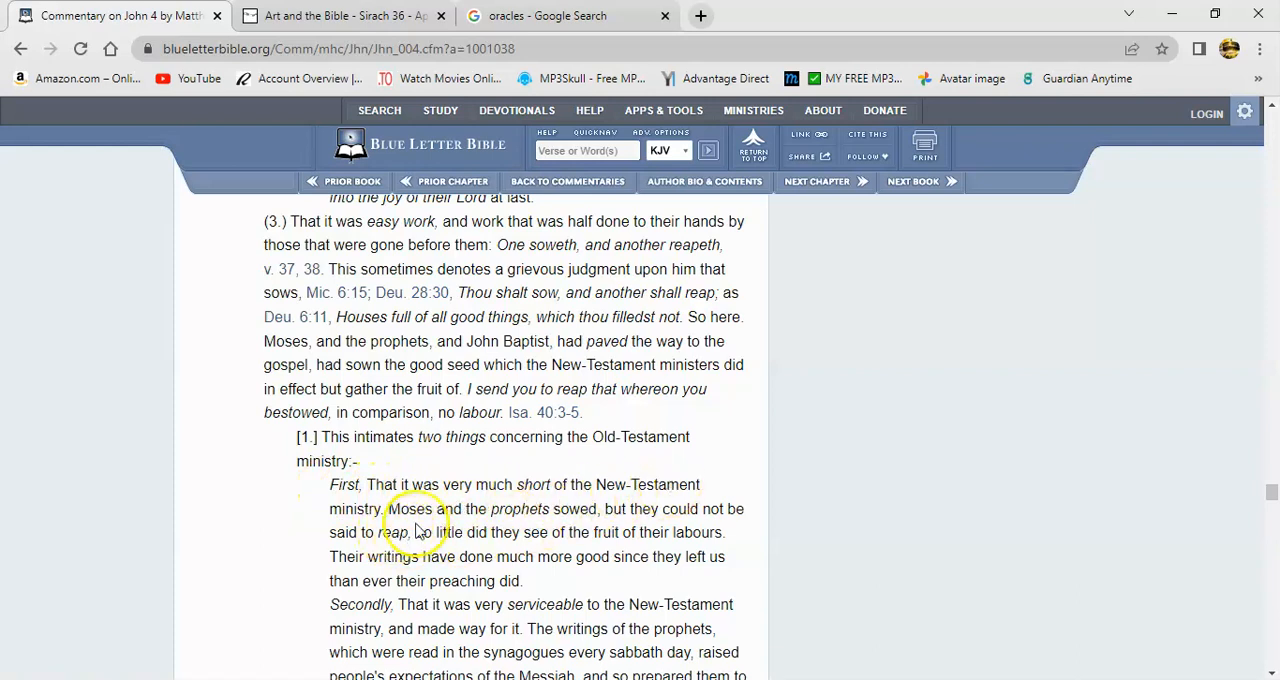
{"action": "mouse_move", "coordinate": [651, 515]}
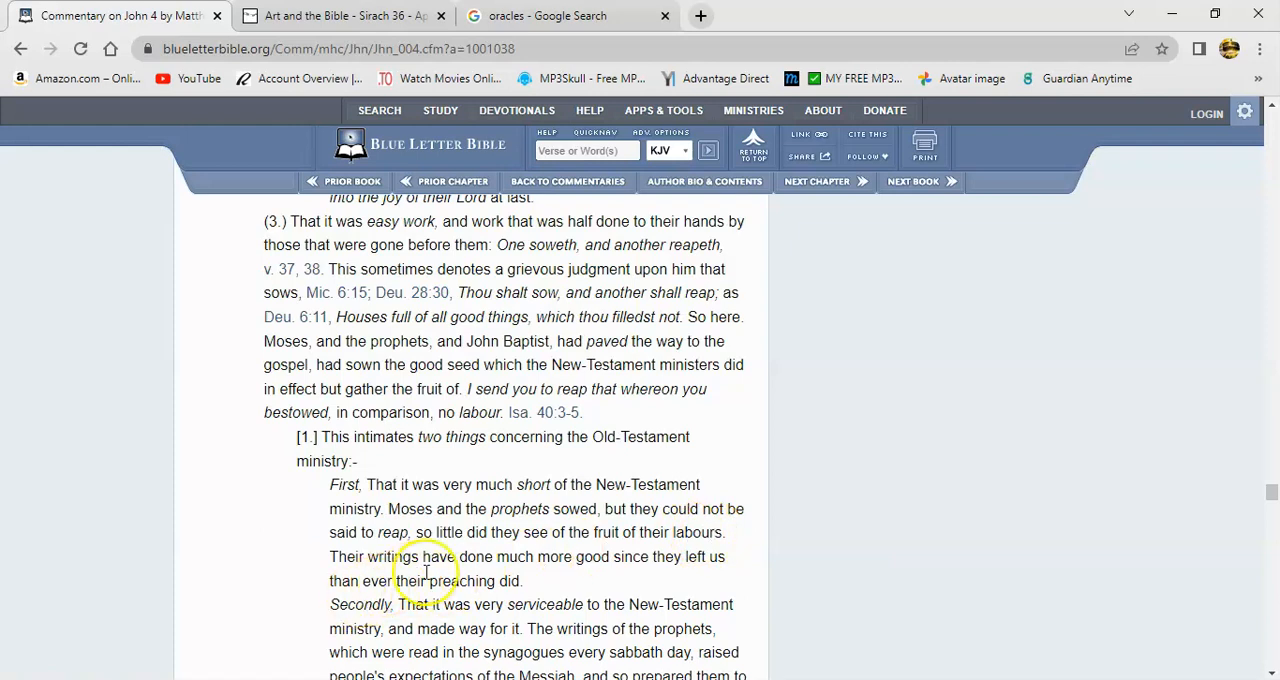
{"action": "mouse_move", "coordinate": [650, 565]}
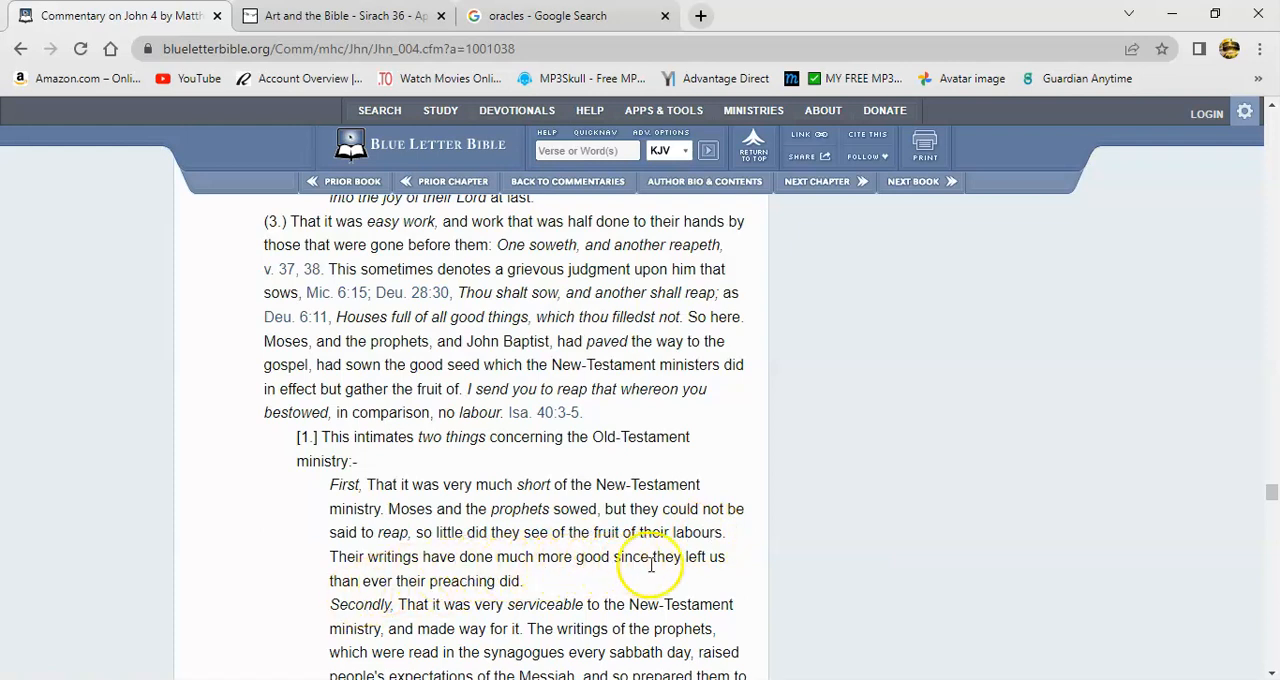
{"action": "mouse_move", "coordinate": [513, 588]}
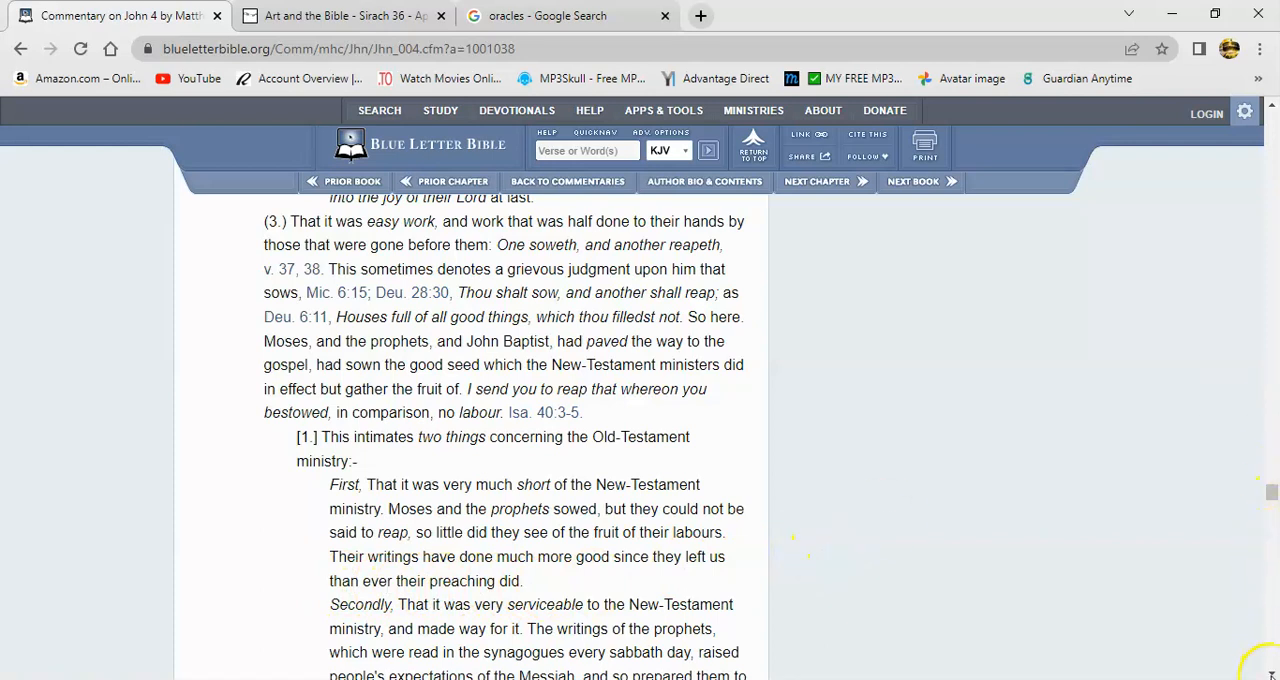
{"action": "scroll", "scroll_direction": "down", "scroll_amount": 3}
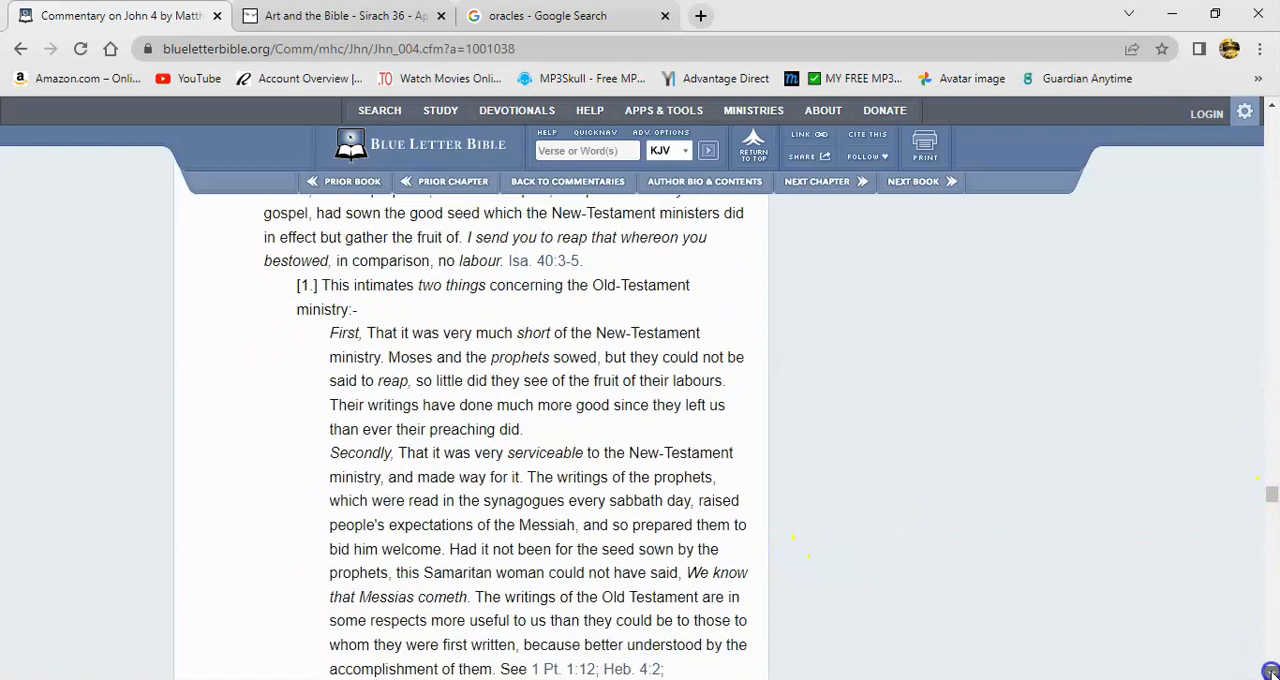
{"action": "scroll", "scroll_direction": "down", "scroll_amount": 3}
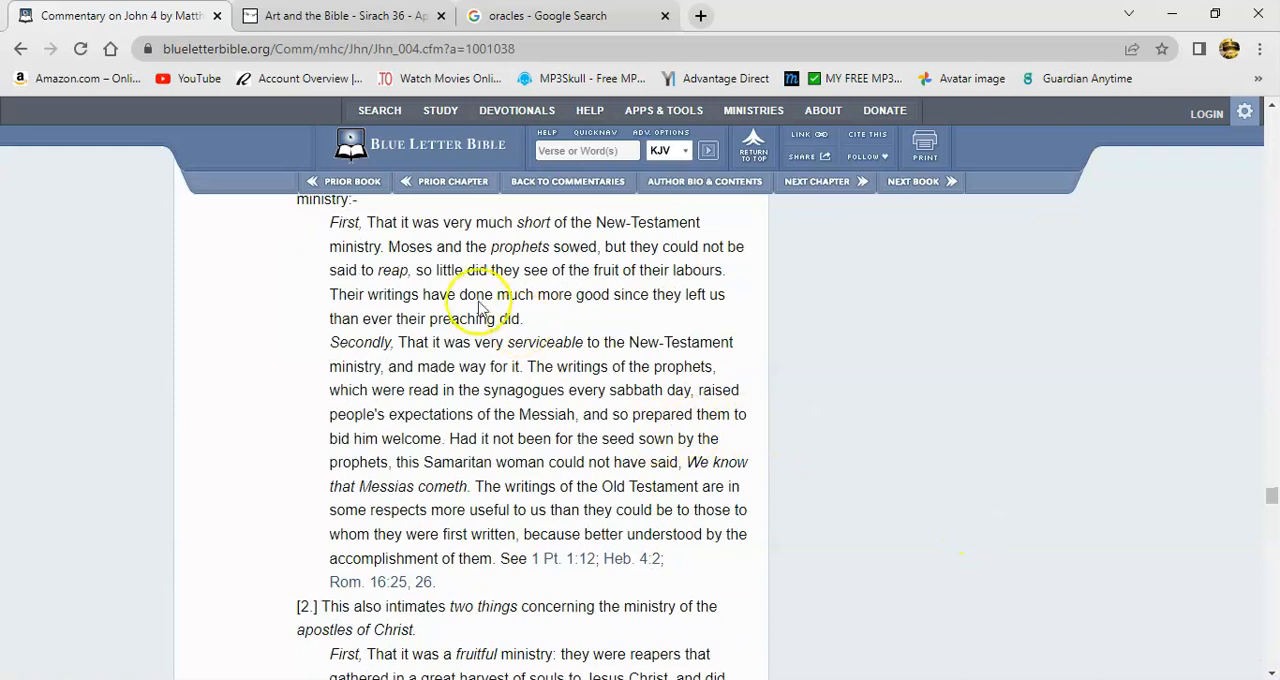
{"action": "mouse_move", "coordinate": [480, 335]}
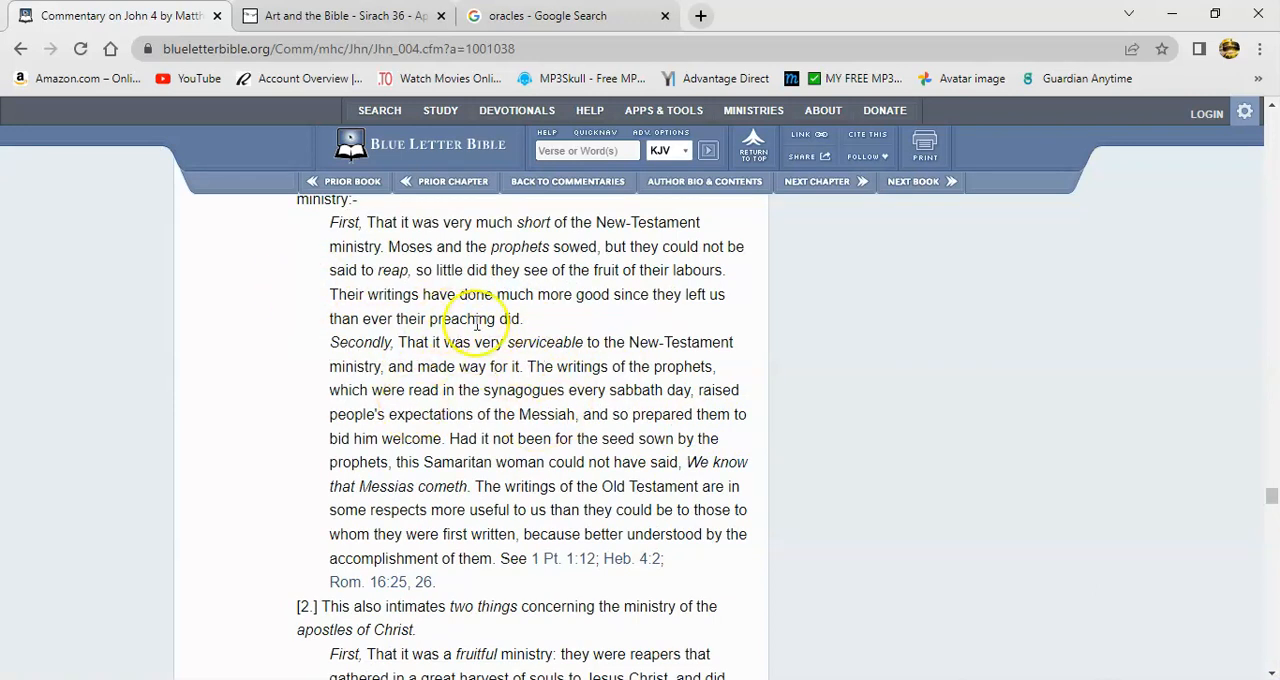
{"action": "mouse_move", "coordinate": [377, 289]}
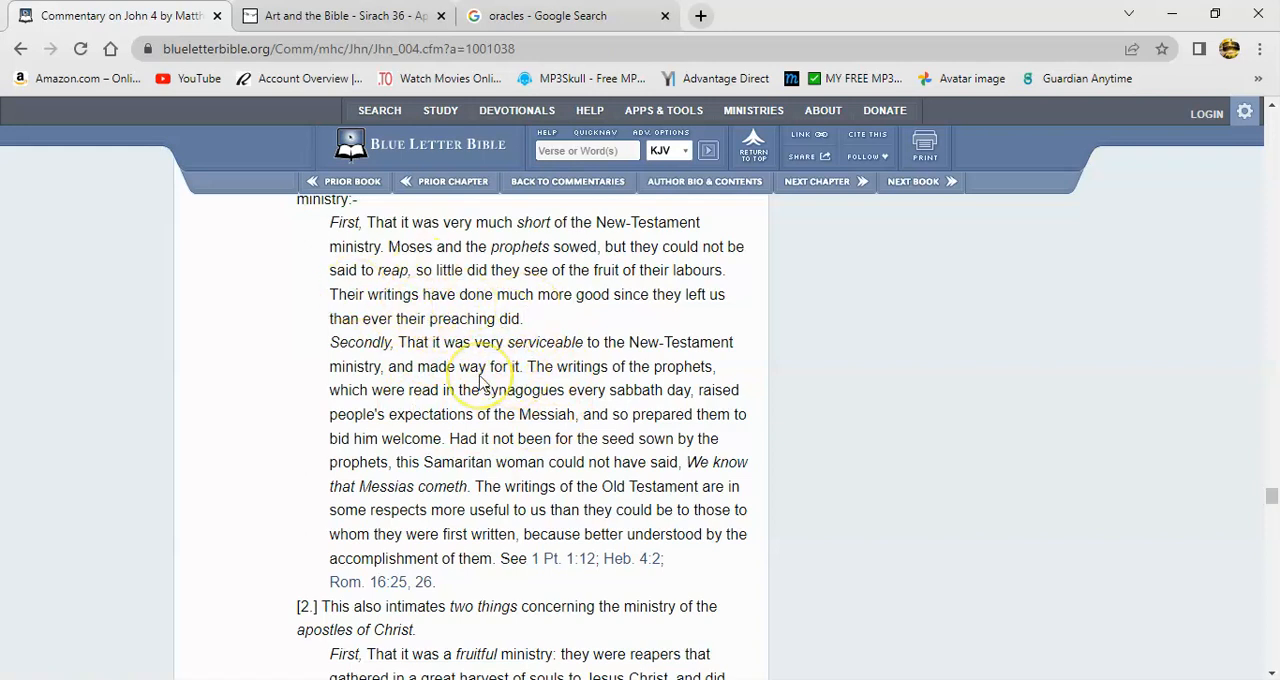
{"action": "mouse_move", "coordinate": [530, 372]}
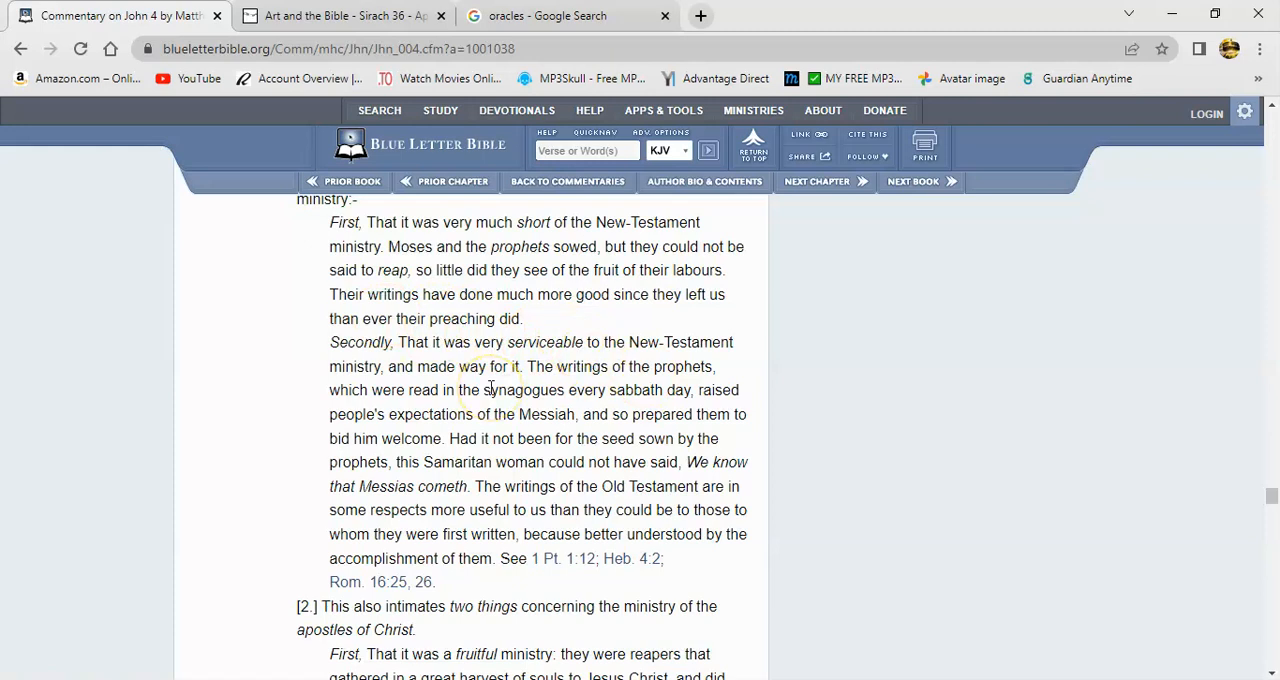
{"action": "mouse_move", "coordinate": [385, 366]}
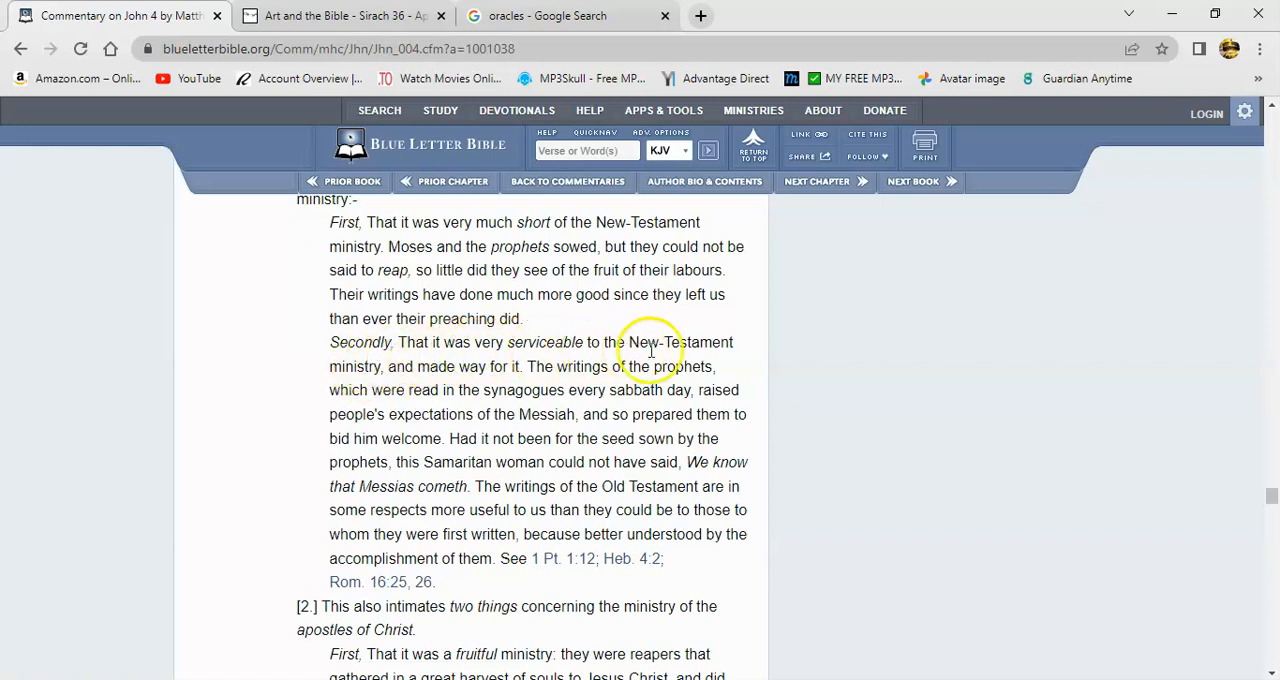
{"action": "mouse_move", "coordinate": [398, 373]}
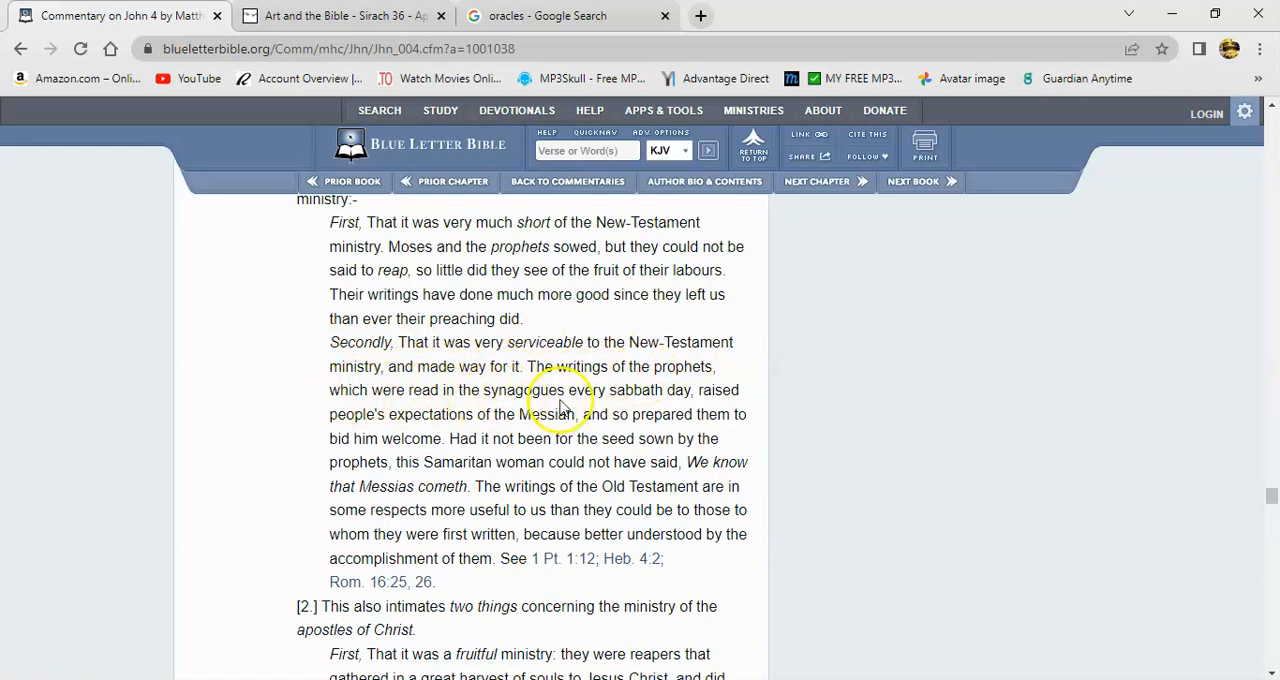
{"action": "mouse_move", "coordinate": [440, 432]}
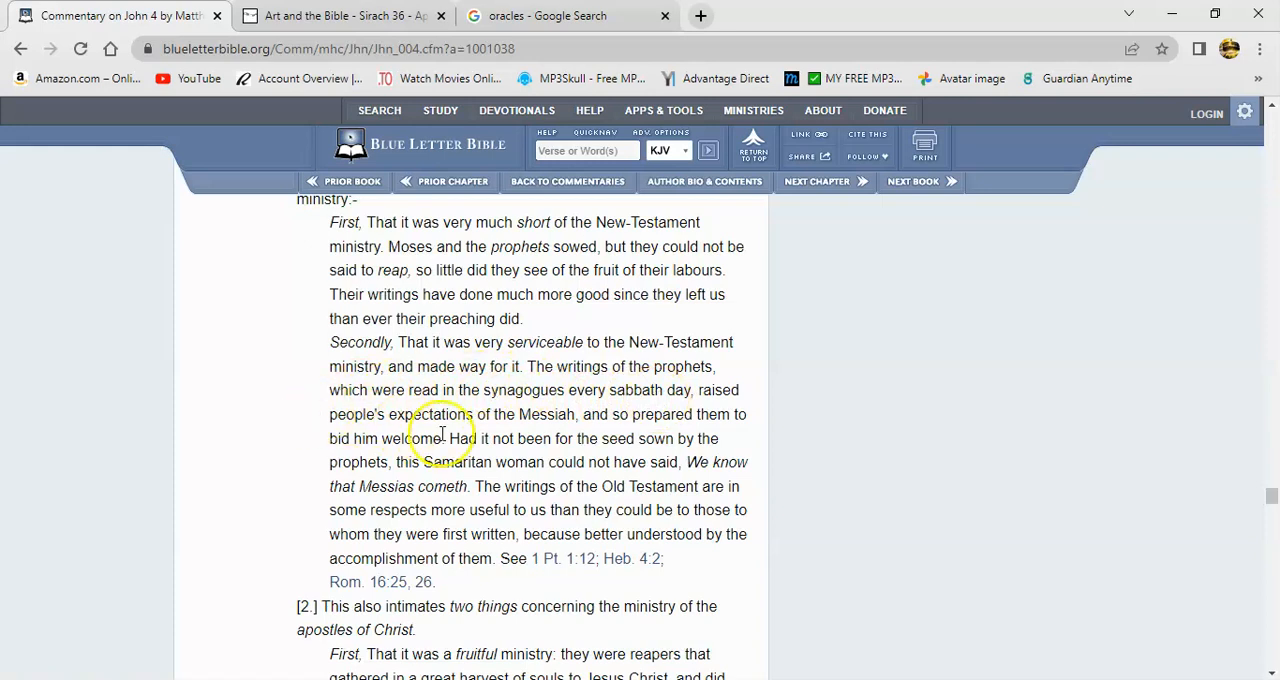
{"action": "mouse_move", "coordinate": [605, 430]}
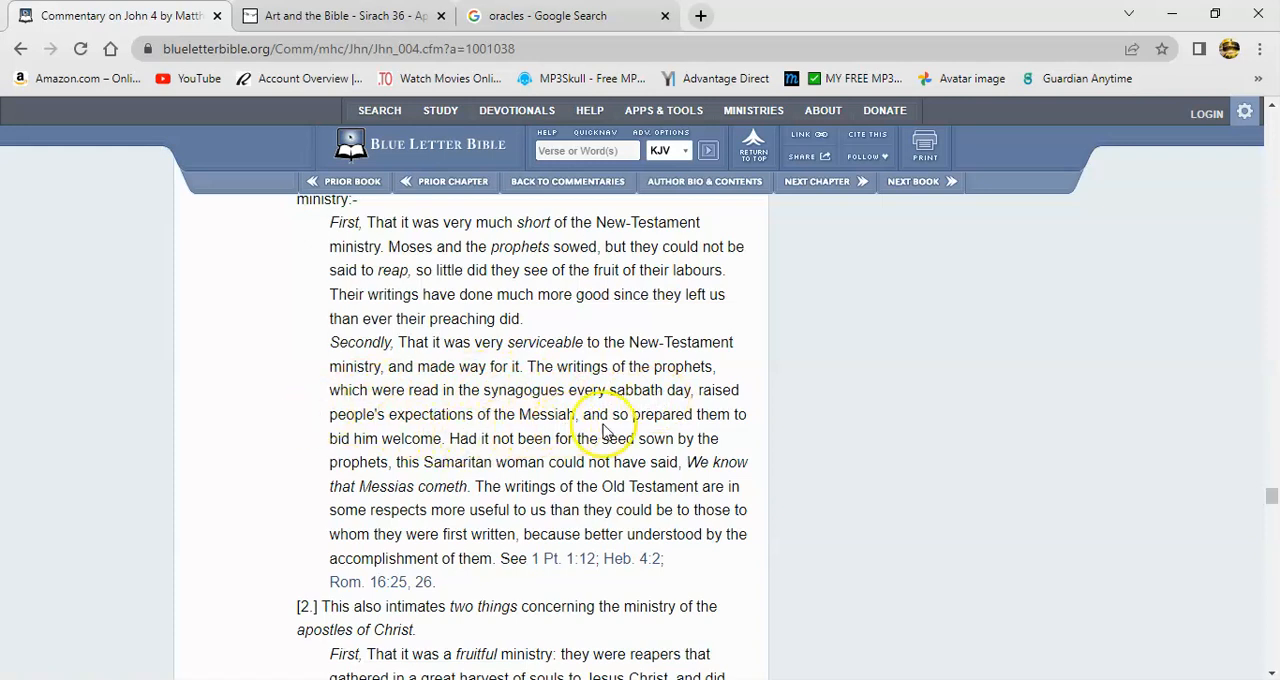
{"action": "mouse_move", "coordinate": [328, 398]}
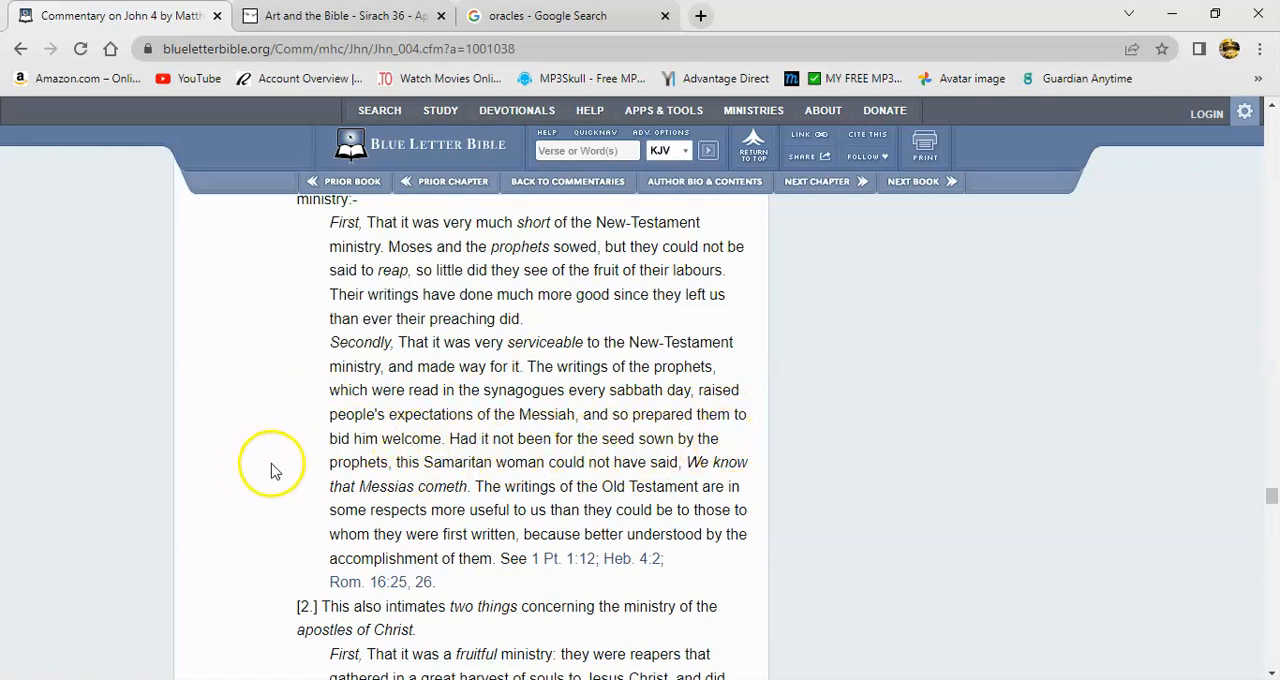
{"action": "mouse_move", "coordinate": [578, 476]}
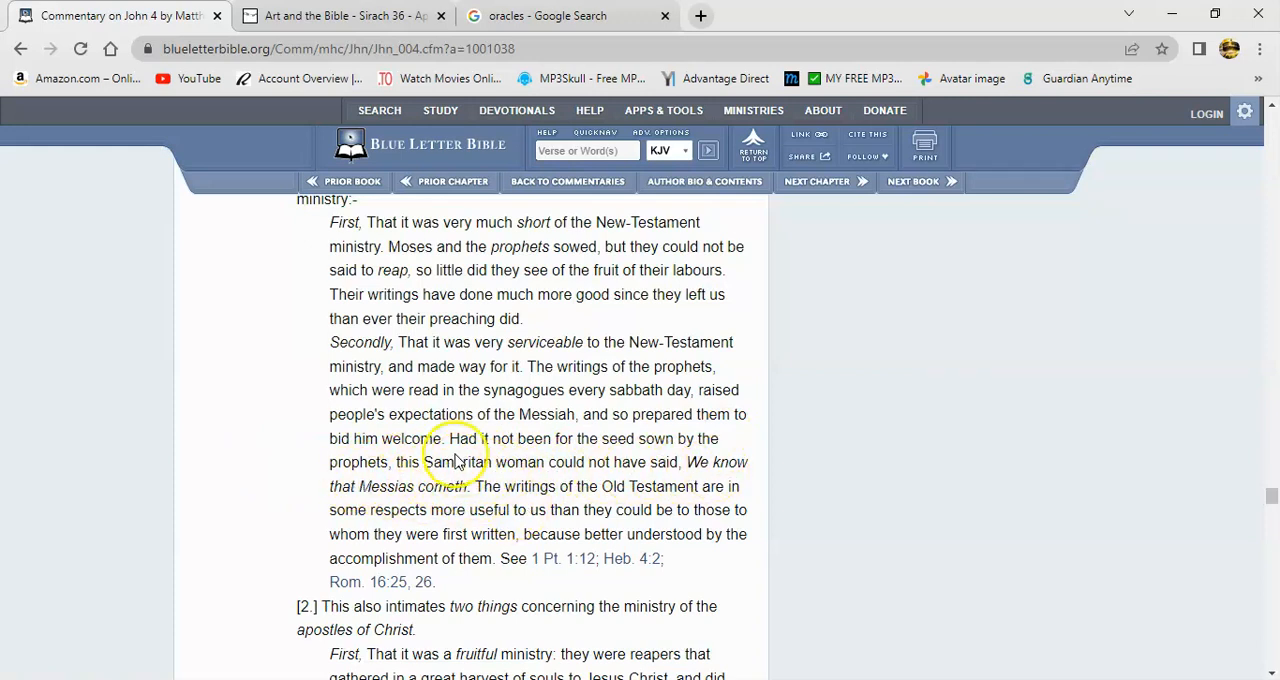
{"action": "mouse_move", "coordinate": [410, 515]}
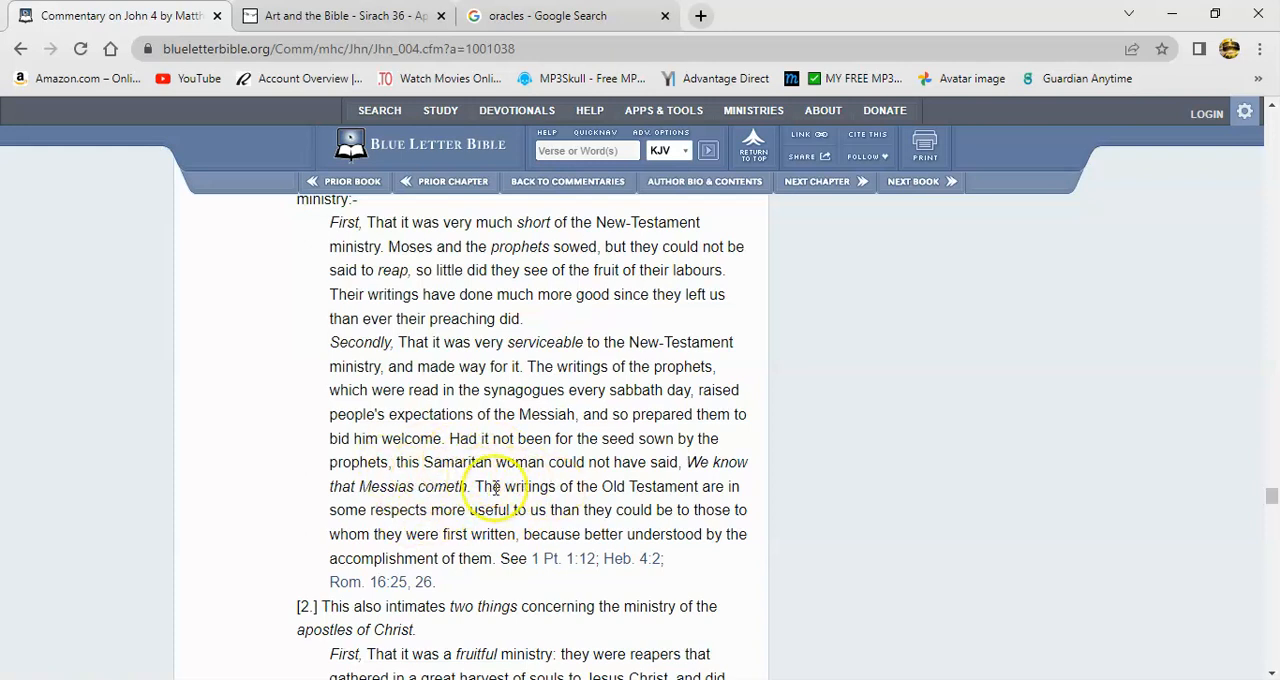
{"action": "mouse_move", "coordinate": [470, 475]}
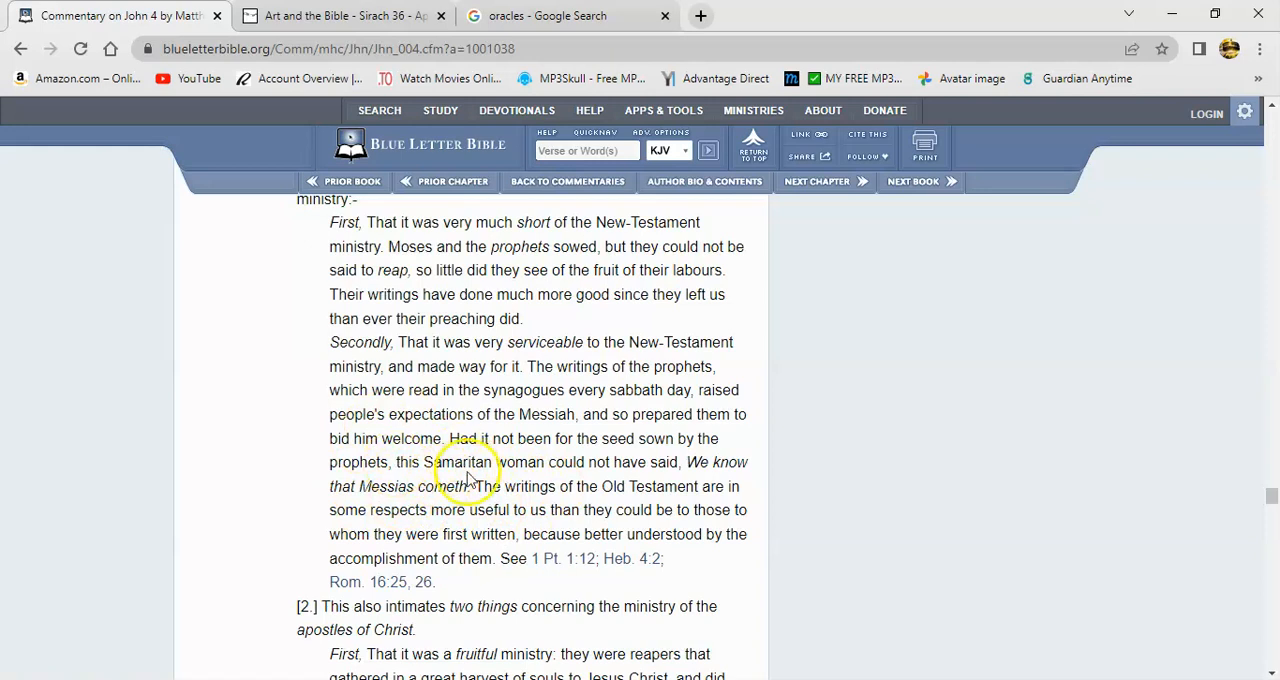
{"action": "mouse_move", "coordinate": [375, 465]}
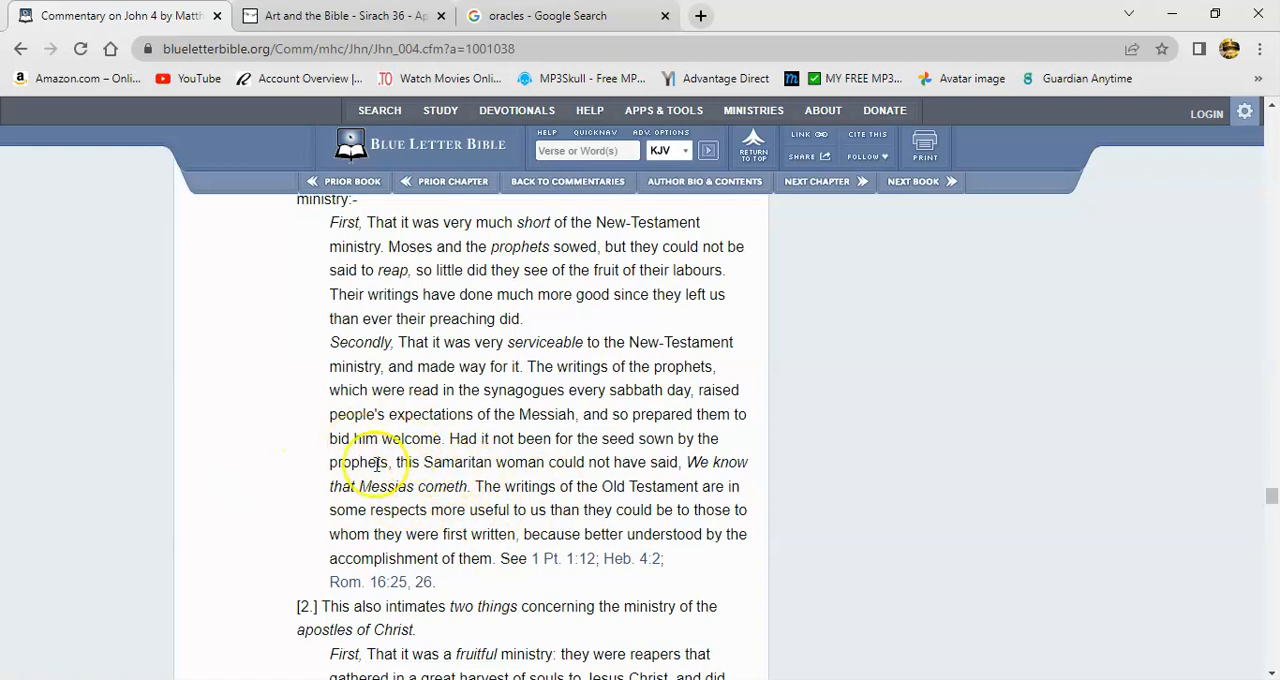
{"action": "mouse_move", "coordinate": [477, 558]}
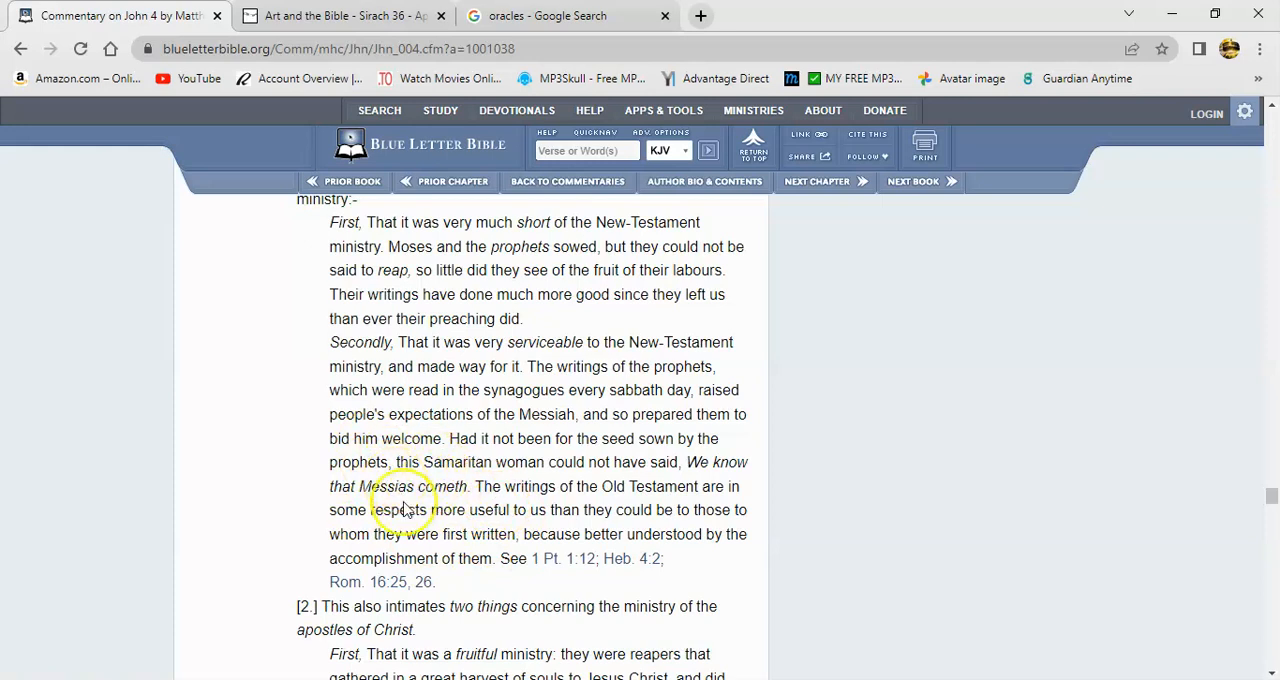
{"action": "mouse_move", "coordinate": [462, 486]}
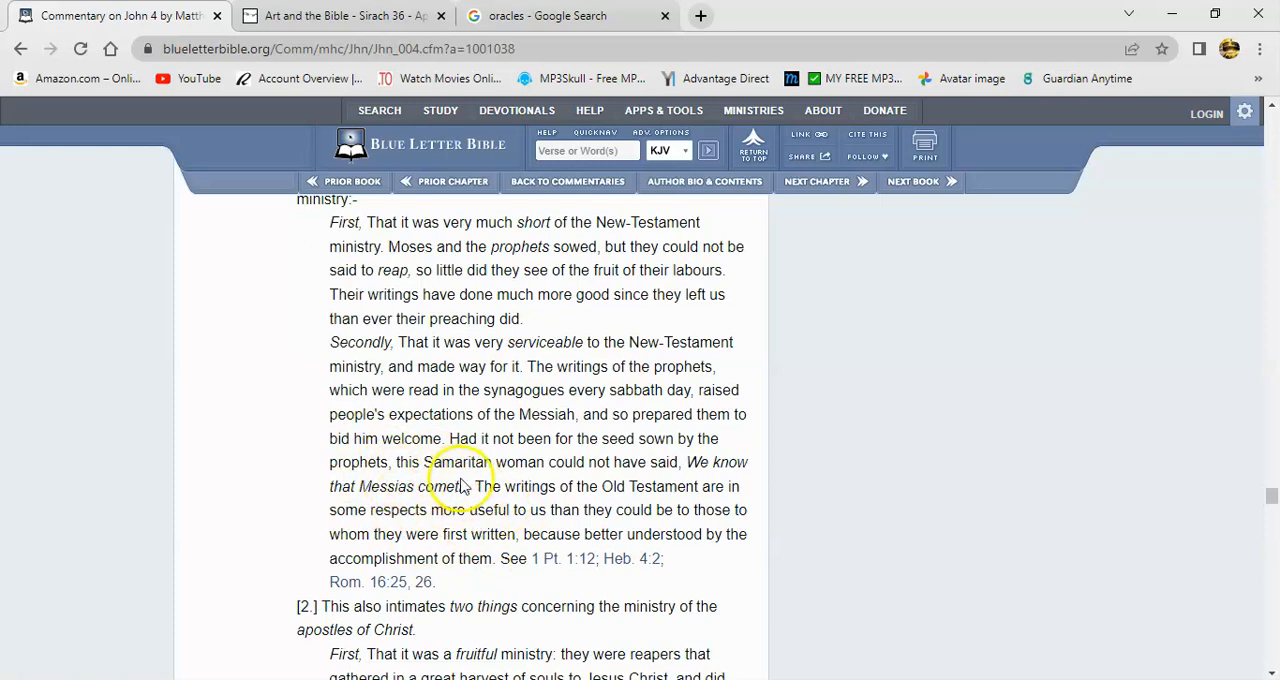
{"action": "mouse_move", "coordinate": [440, 480]}
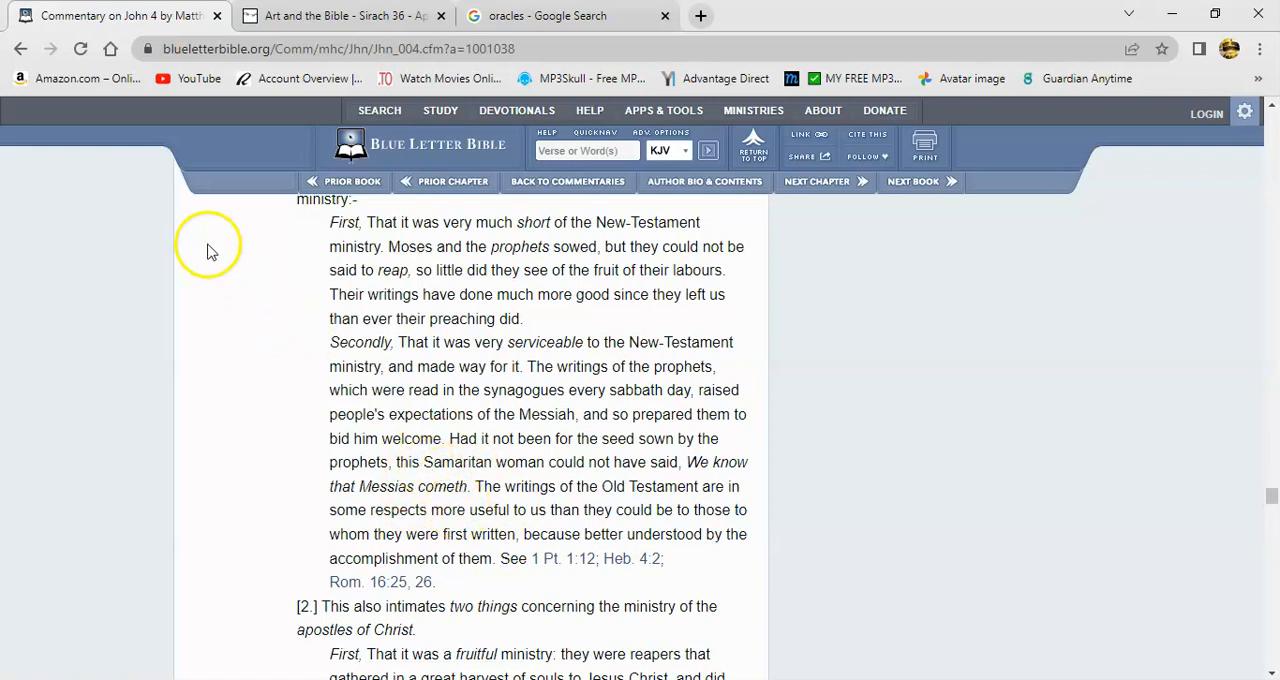
{"action": "mouse_move", "coordinate": [423, 527]}
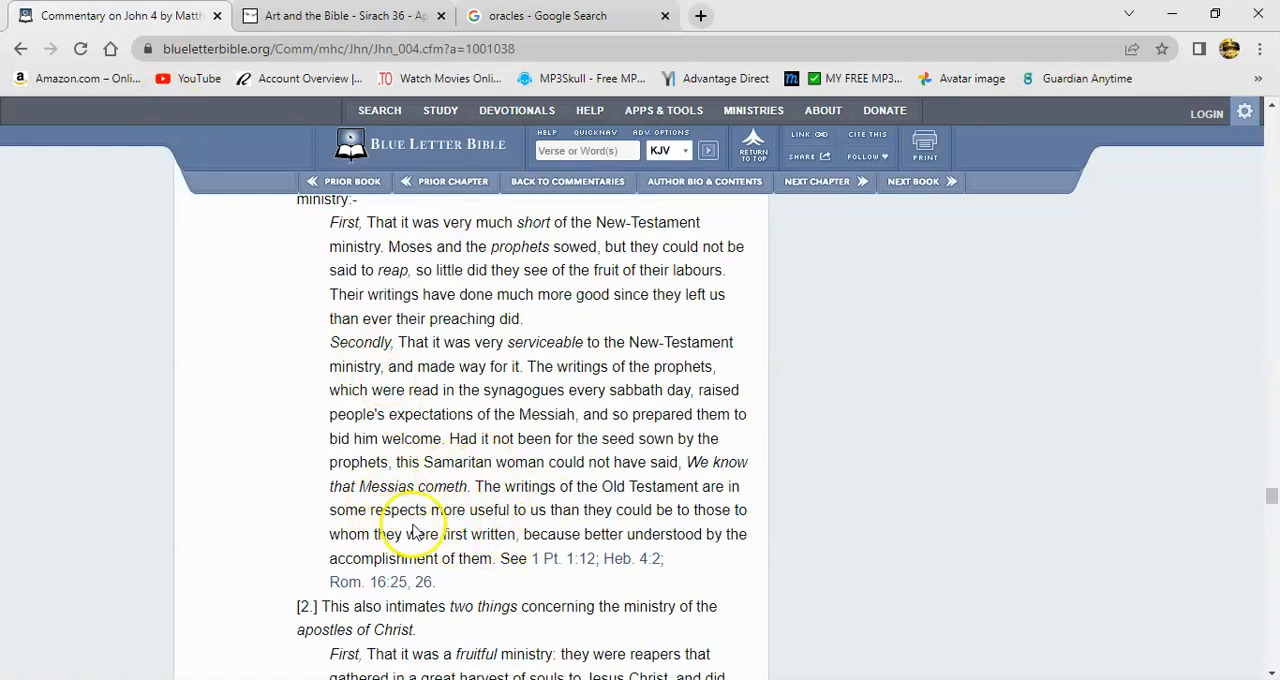
{"action": "mouse_move", "coordinate": [553, 490]}
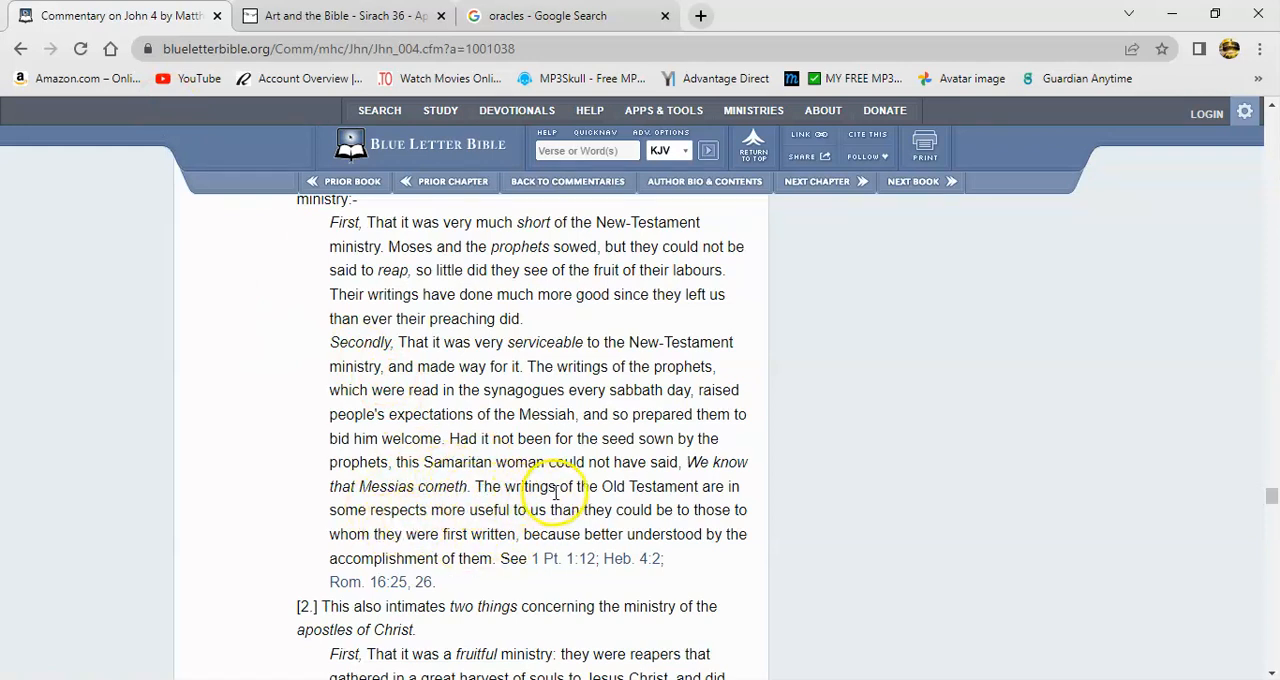
{"action": "mouse_move", "coordinate": [407, 505]}
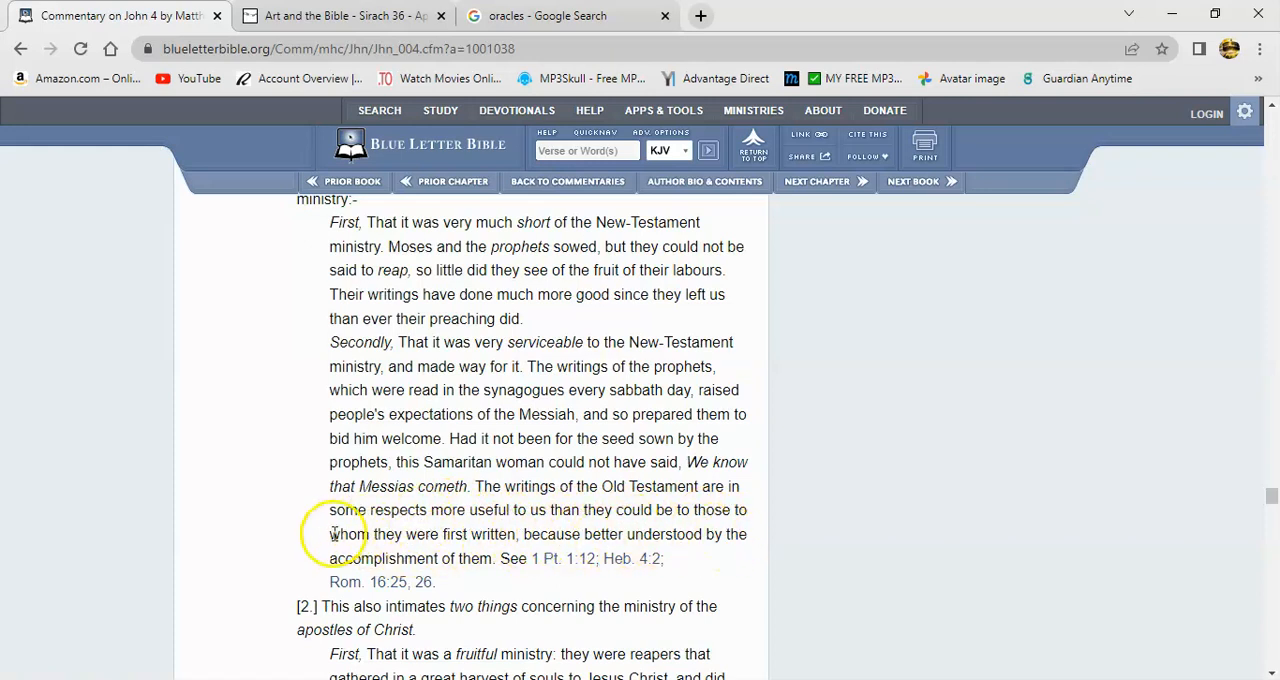
{"action": "mouse_move", "coordinate": [535, 583]}
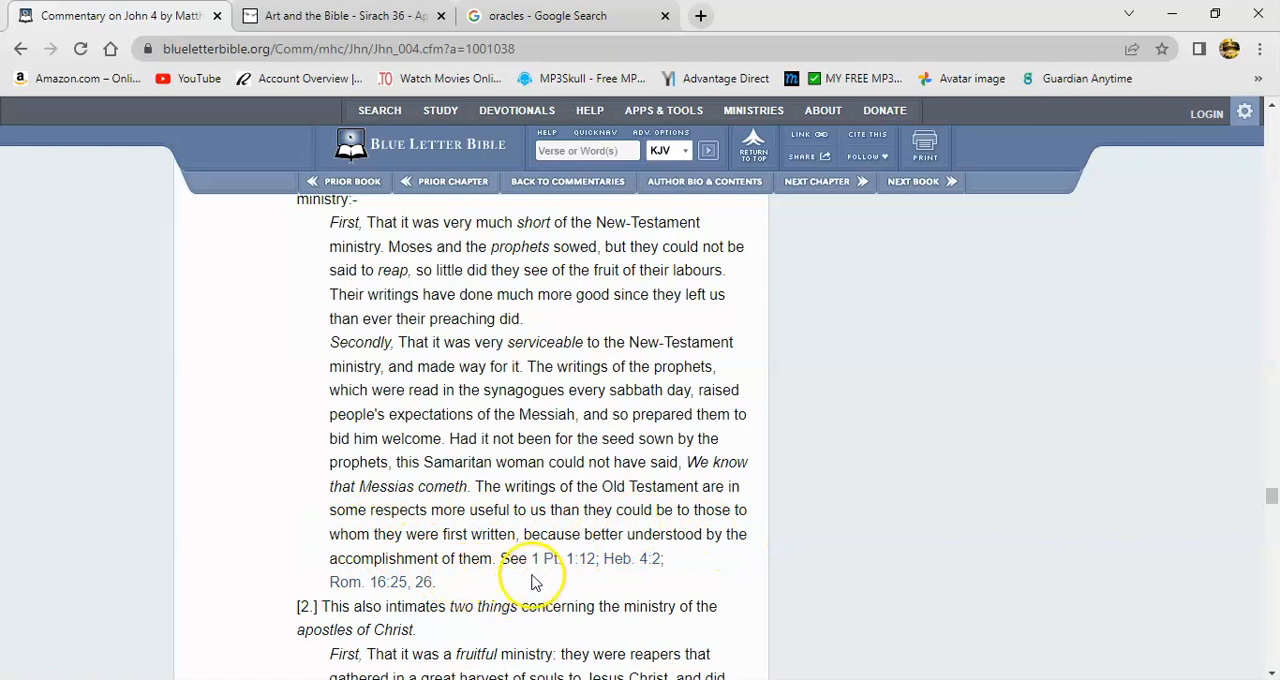
{"action": "mouse_move", "coordinate": [548, 558]}
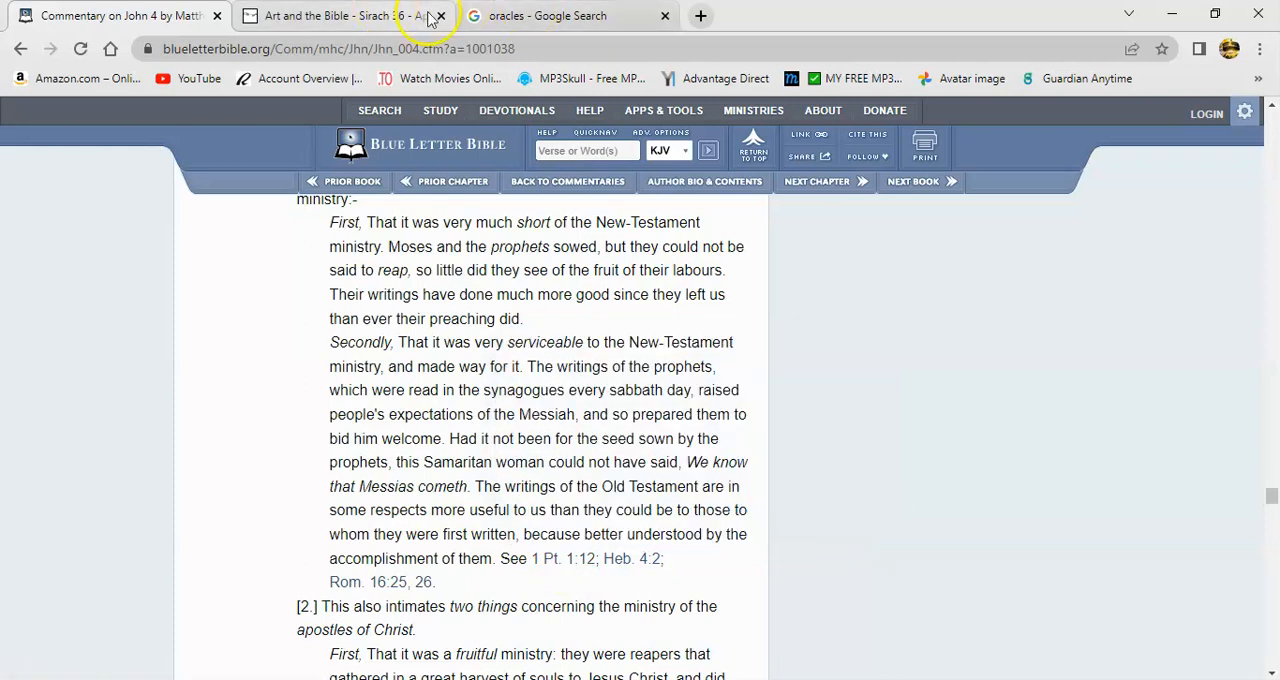
- Go to blueletterbible.org and search for Luke 10:24 using the suggested reference
{"action": "left_click", "coordinate": [547, 15]}
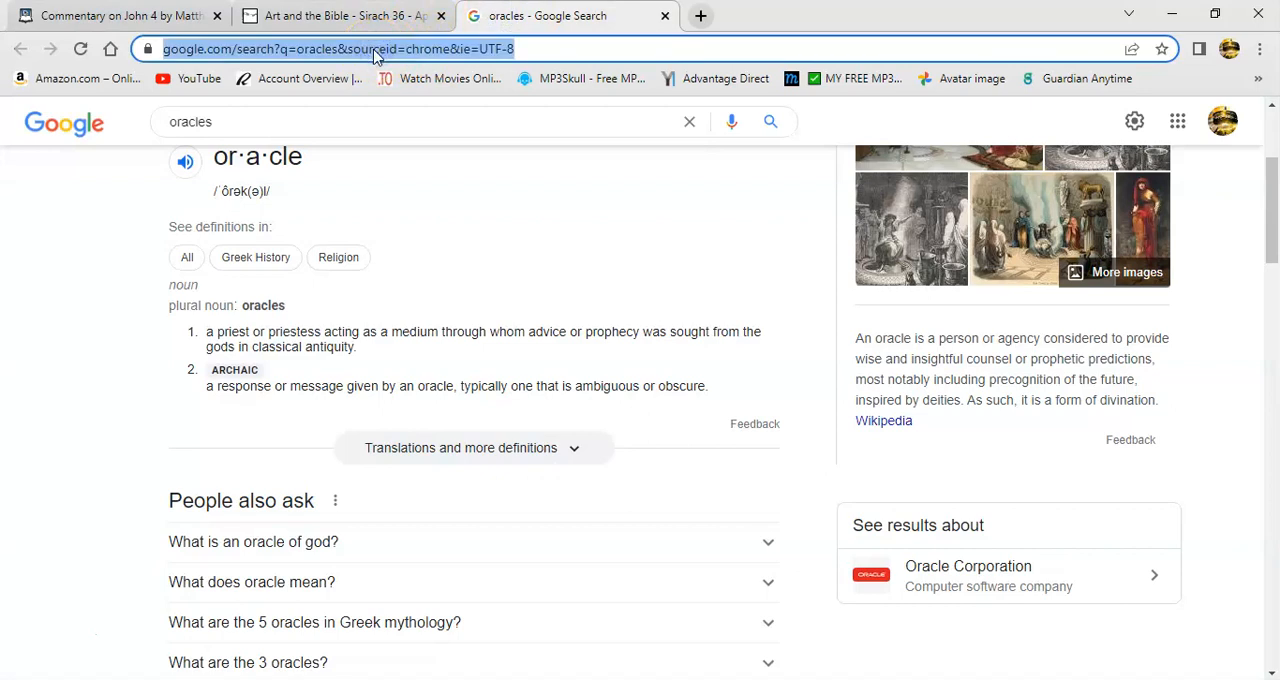
{"action": "type", "text": "blueletterbible.org"}
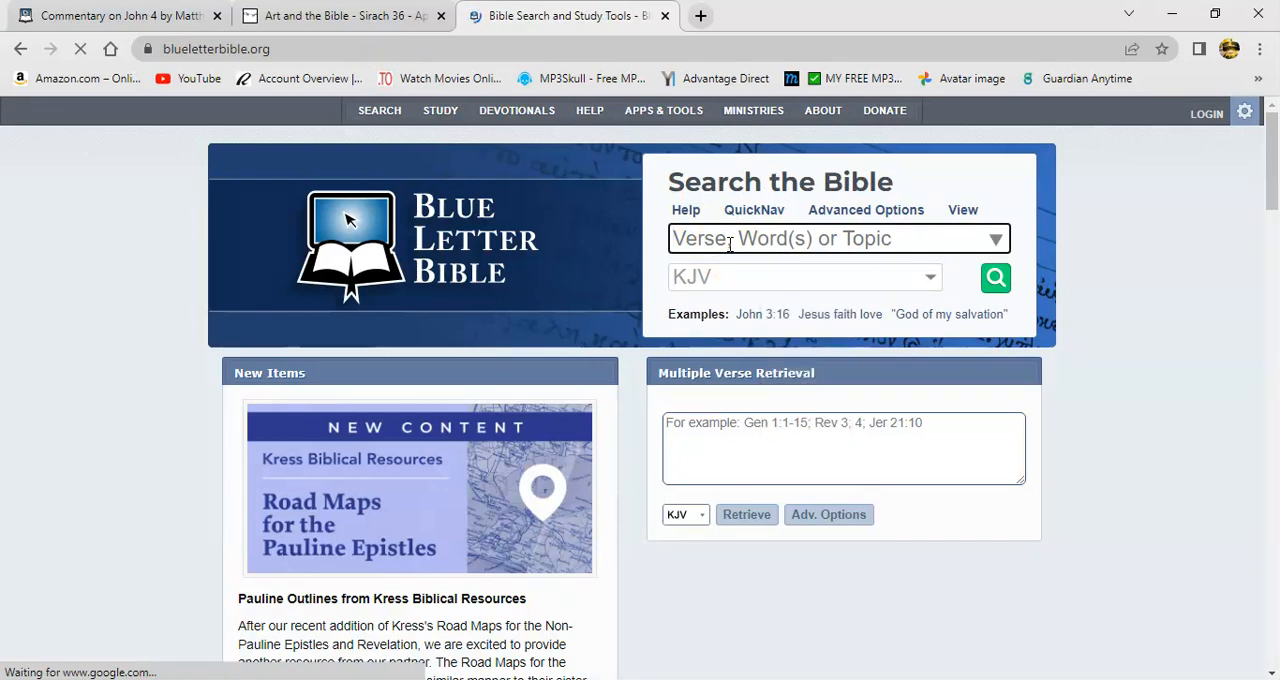
{"action": "type", "text": "luk"}
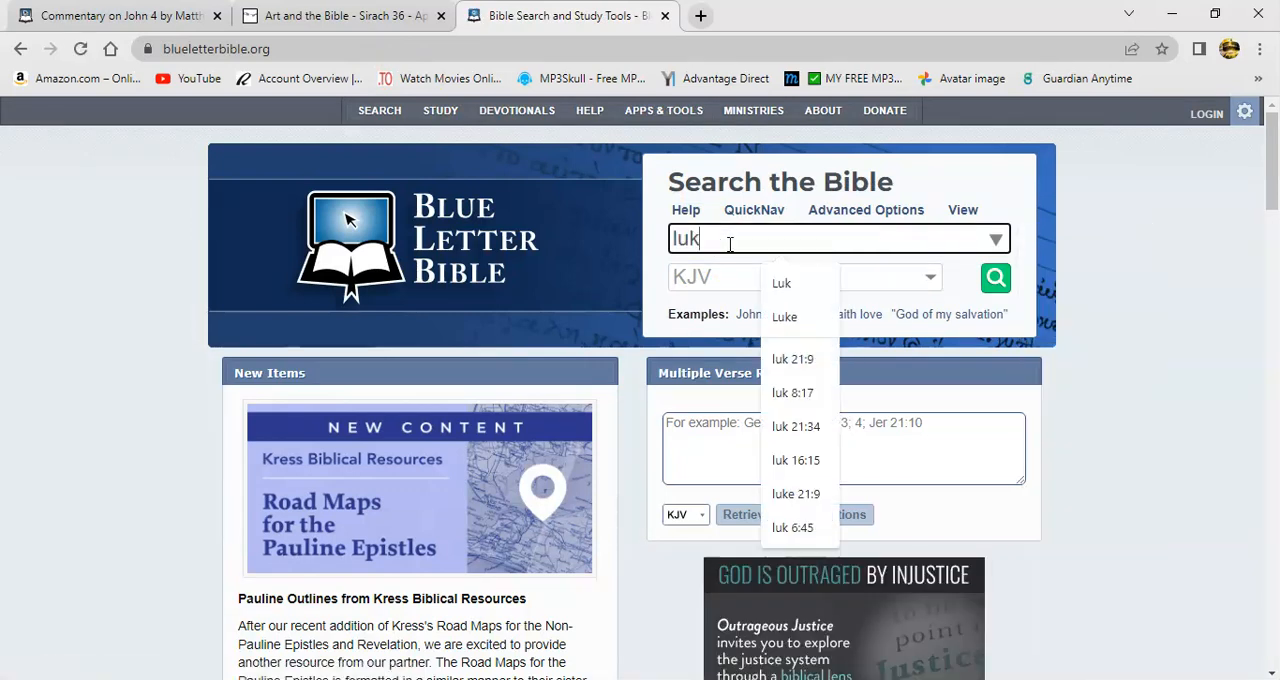
{"action": "type", "text": "10:2"}
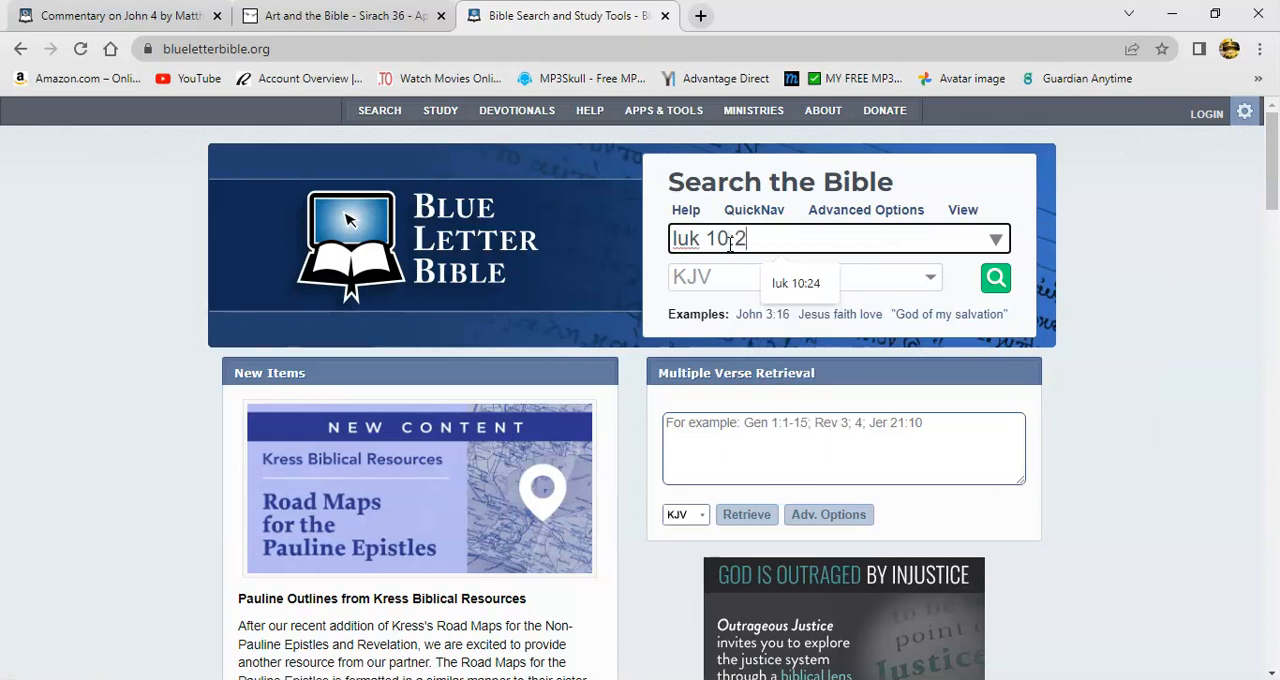
{"action": "left_click", "coordinate": [796, 283]}
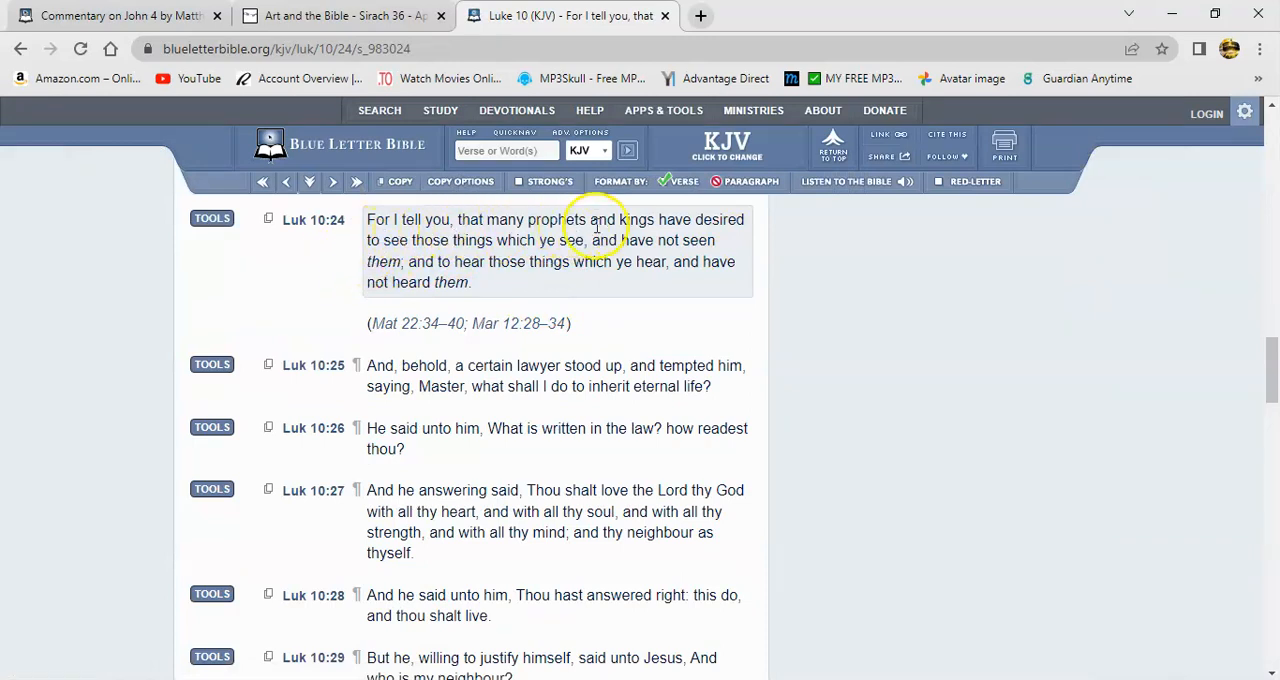
{"action": "mouse_move", "coordinate": [550, 240]}
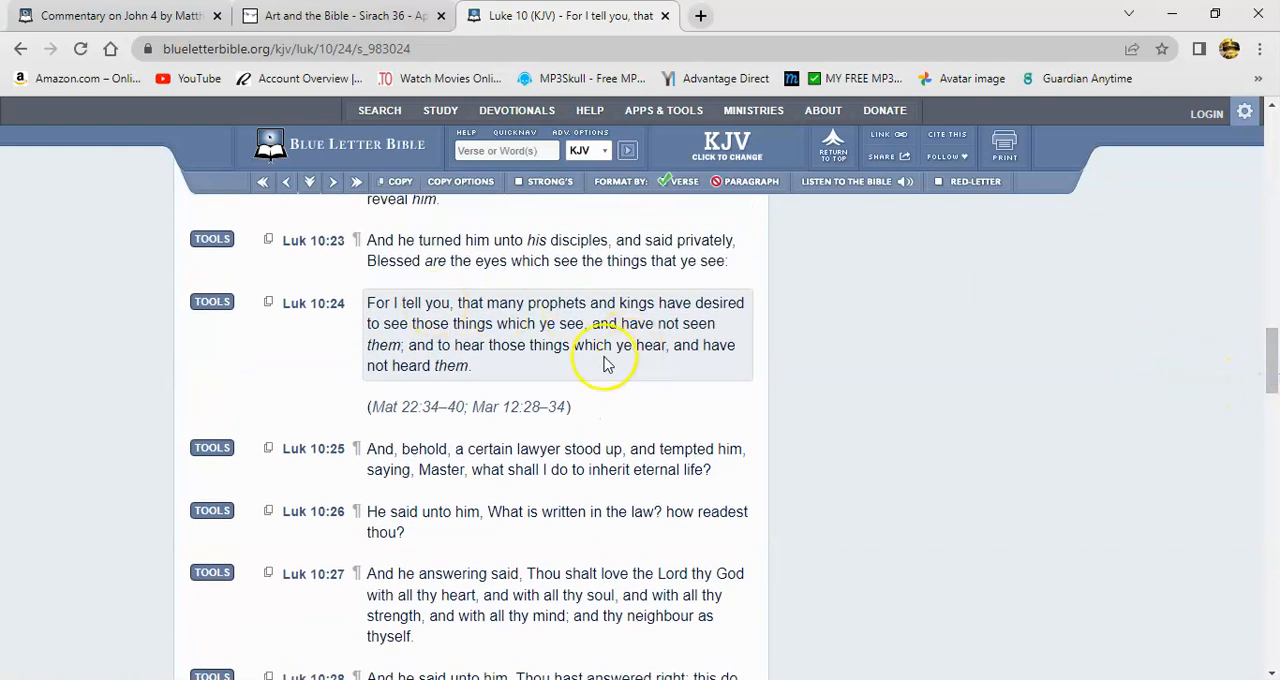
{"action": "mouse_move", "coordinate": [645, 280]}
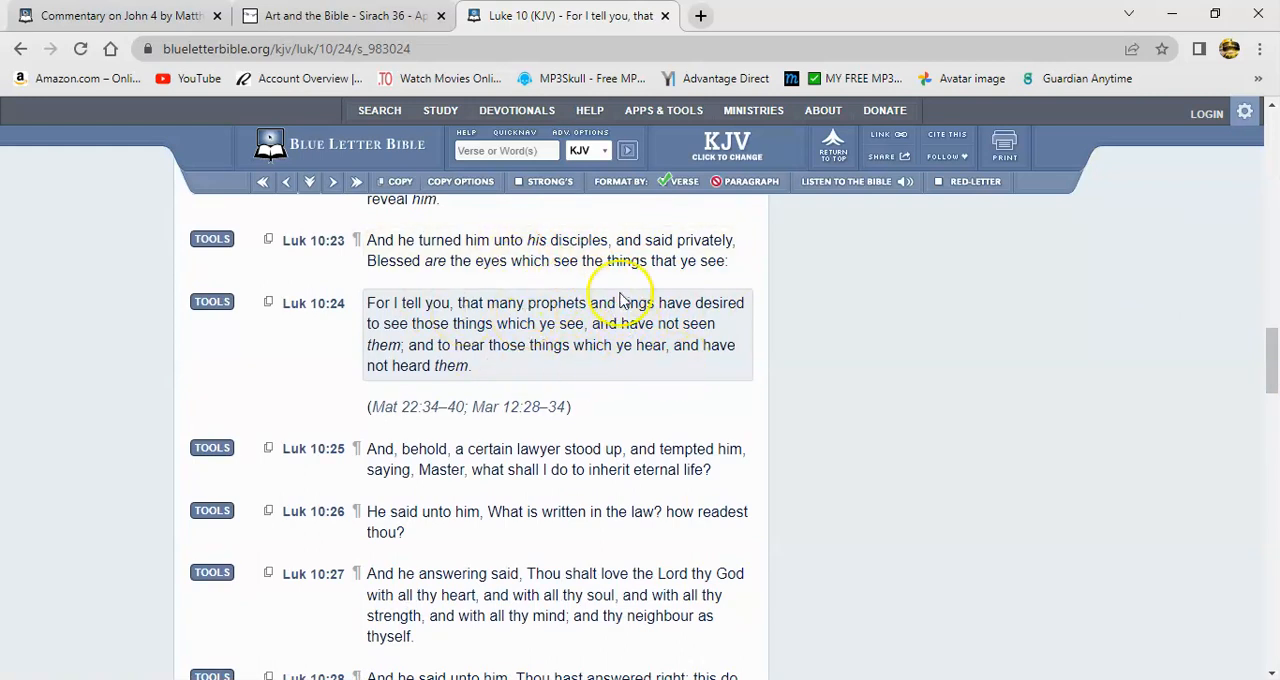
{"action": "mouse_move", "coordinate": [590, 285]}
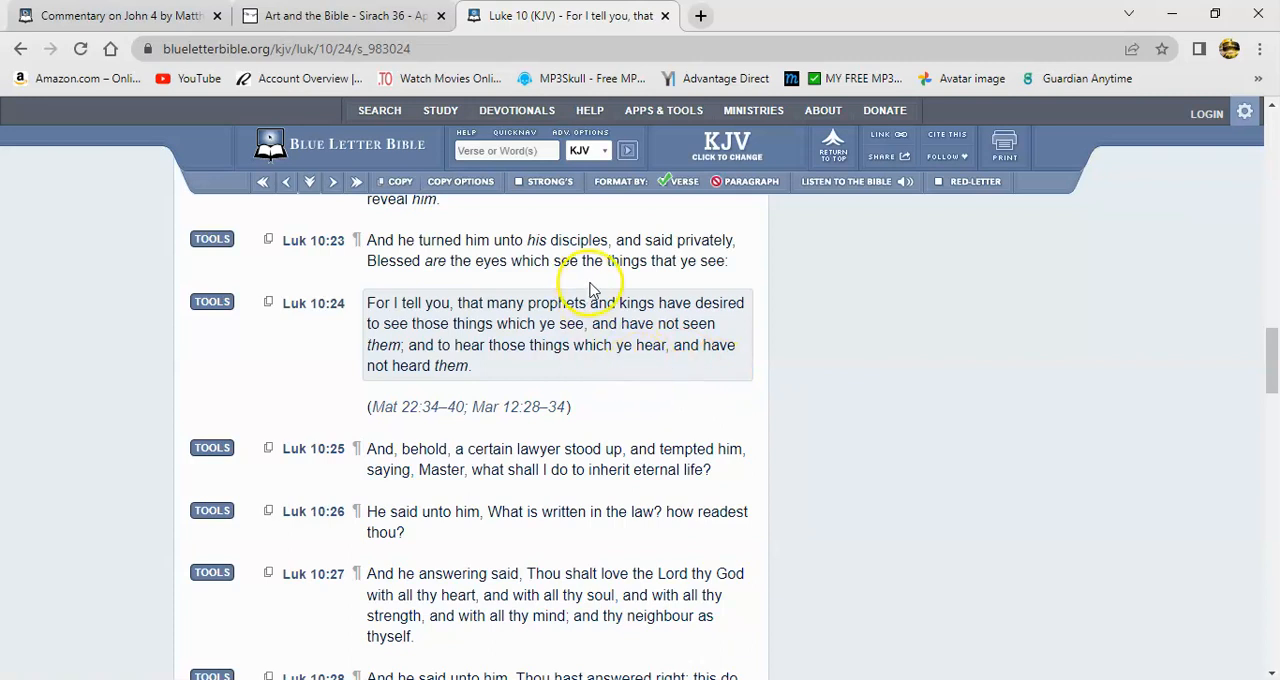
{"action": "mouse_move", "coordinate": [558, 307]}
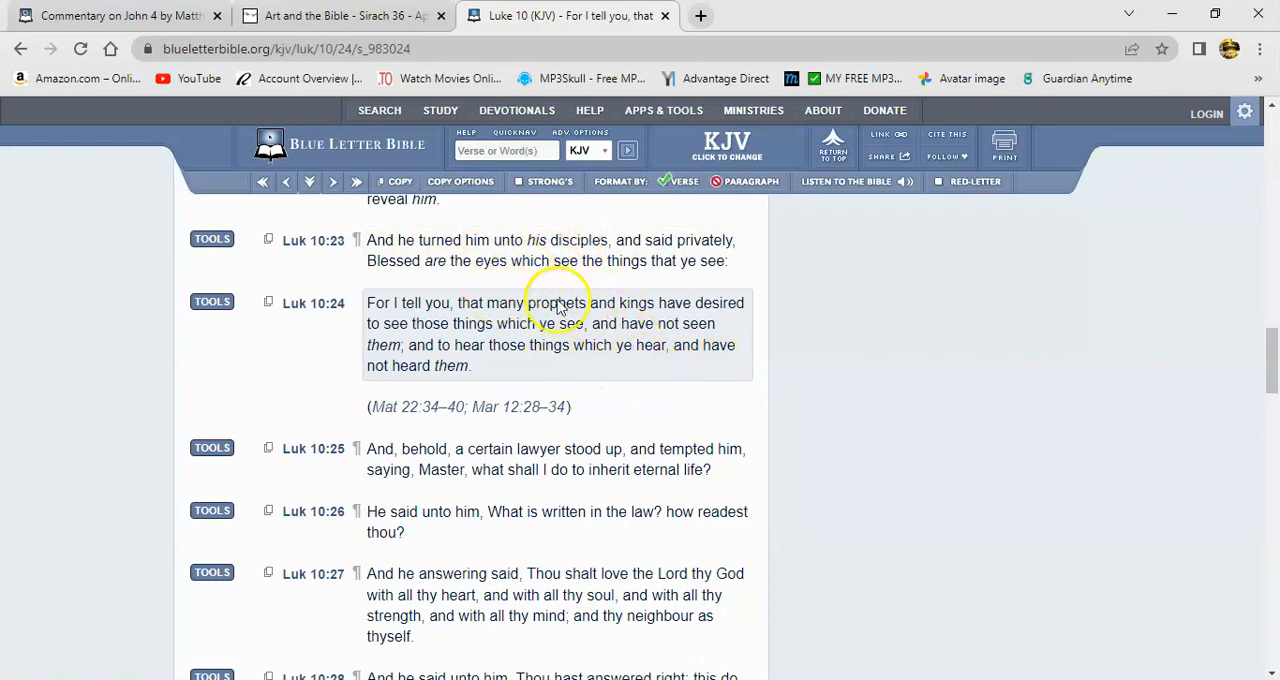
{"action": "mouse_move", "coordinate": [703, 390]}
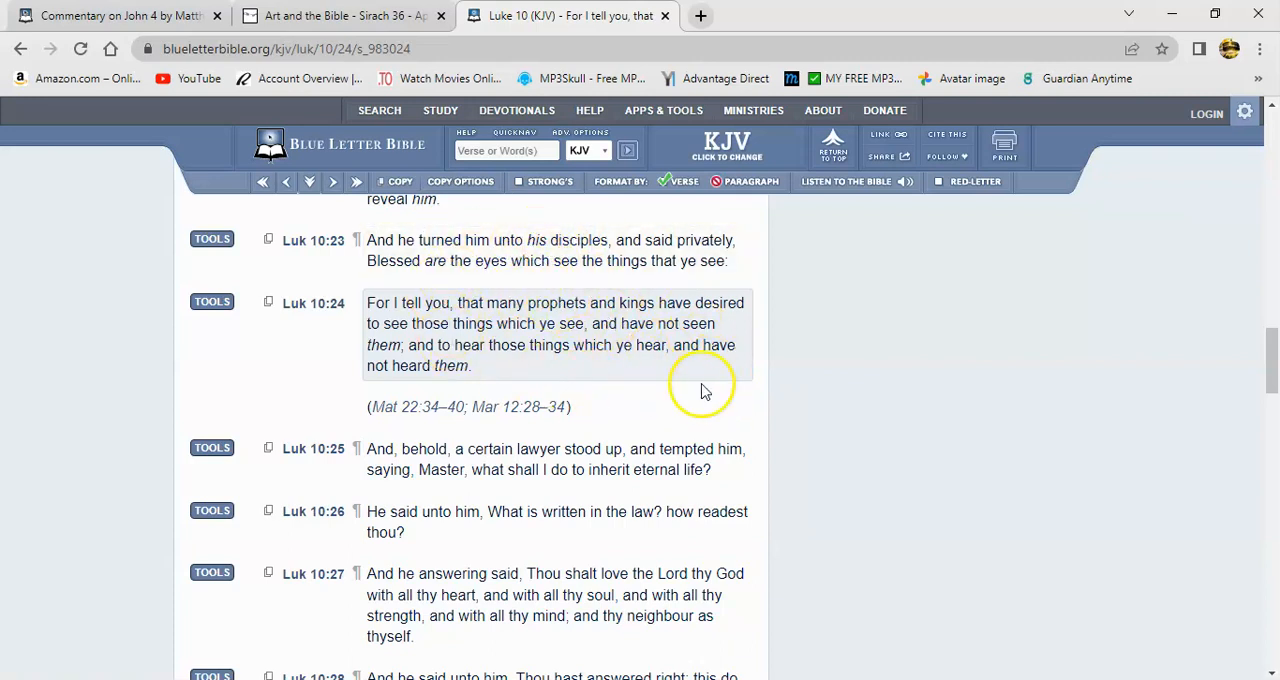
{"action": "mouse_move", "coordinate": [537, 280]}
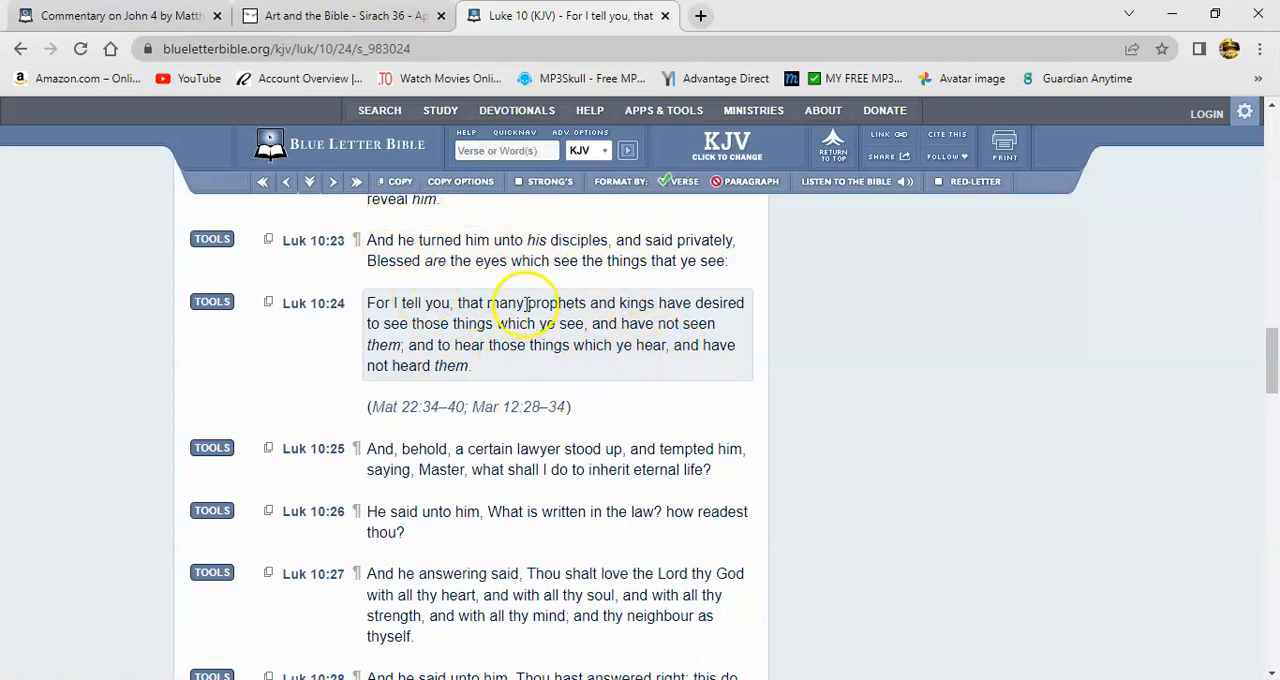
{"action": "mouse_move", "coordinate": [437, 262]}
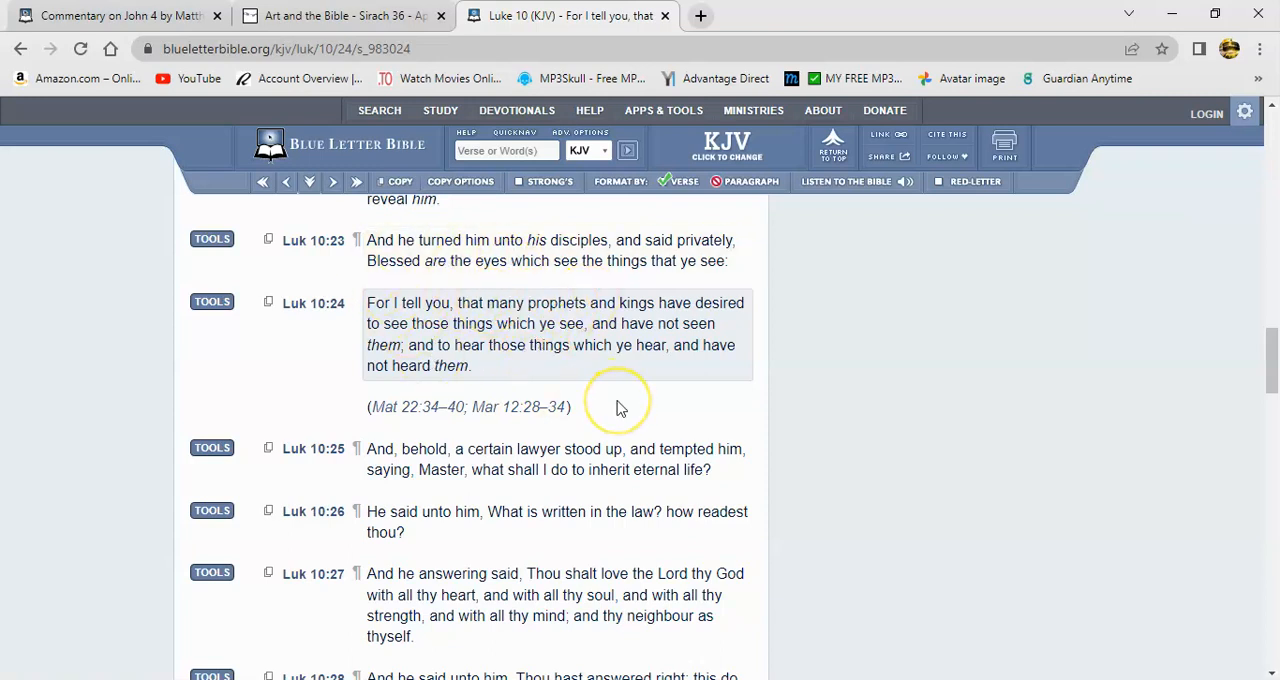
{"action": "mouse_move", "coordinate": [588, 390]}
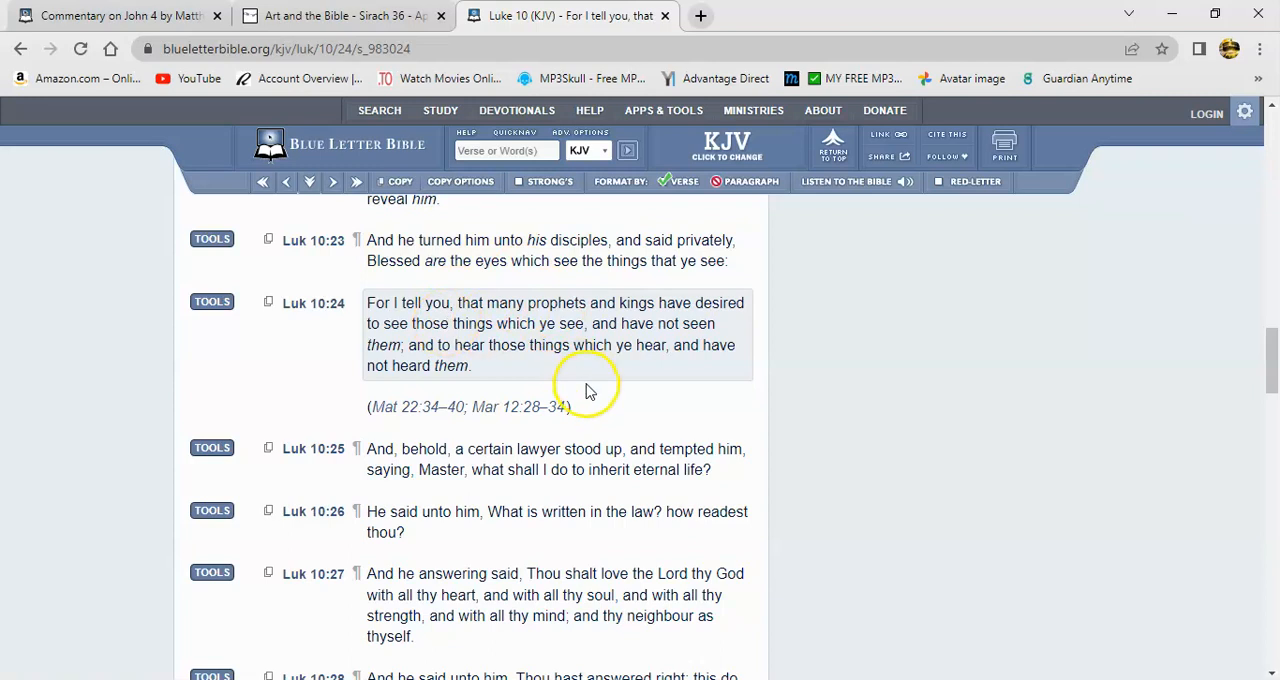
{"action": "mouse_move", "coordinate": [540, 295]}
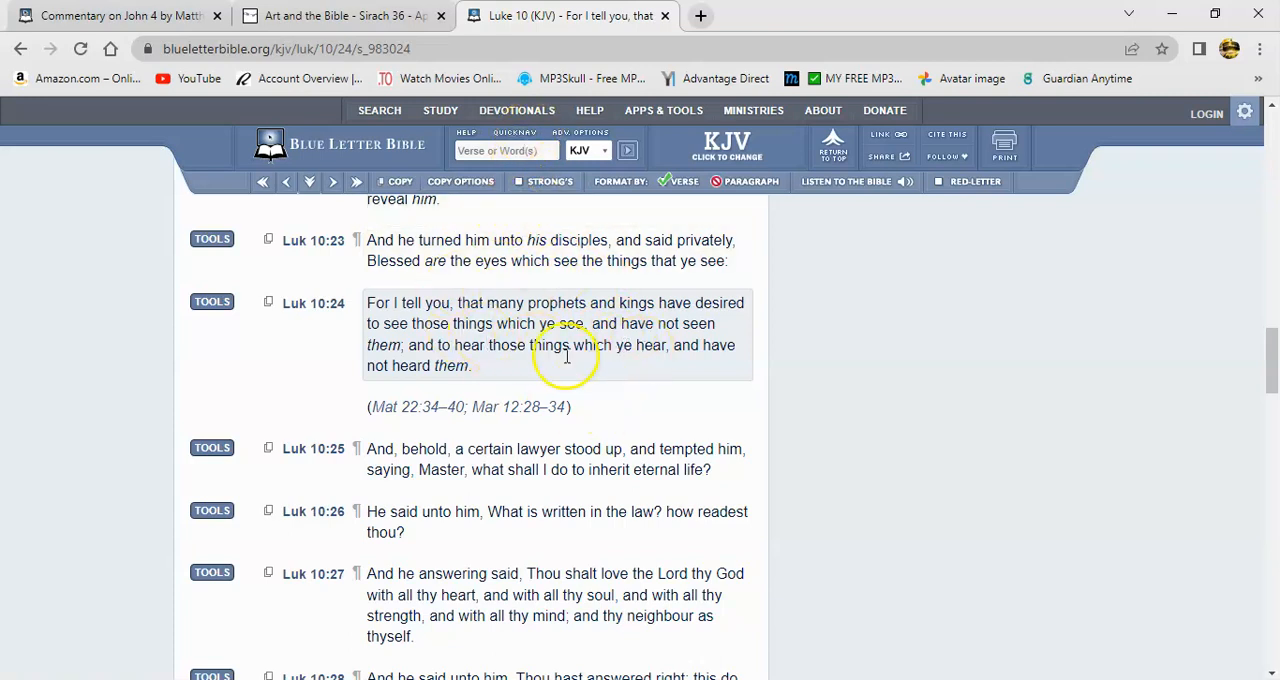
{"action": "mouse_move", "coordinate": [490, 302]}
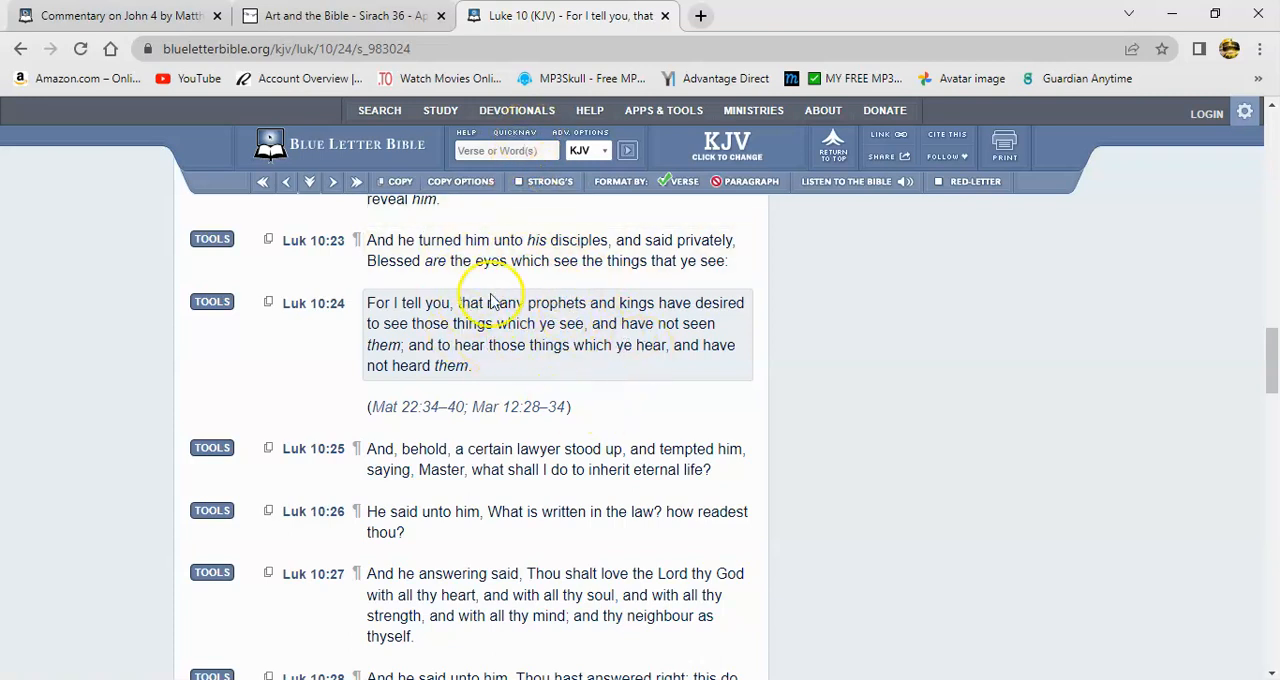
{"action": "mouse_move", "coordinate": [611, 408]}
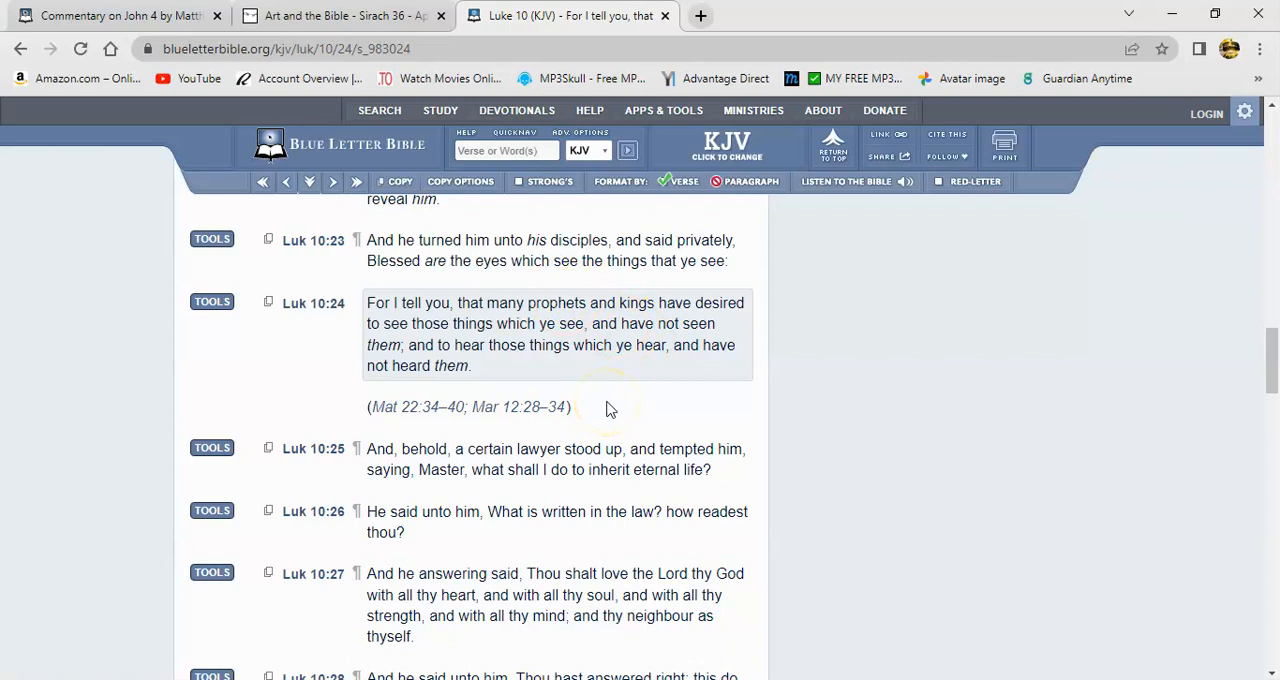
{"action": "mouse_move", "coordinate": [503, 293]}
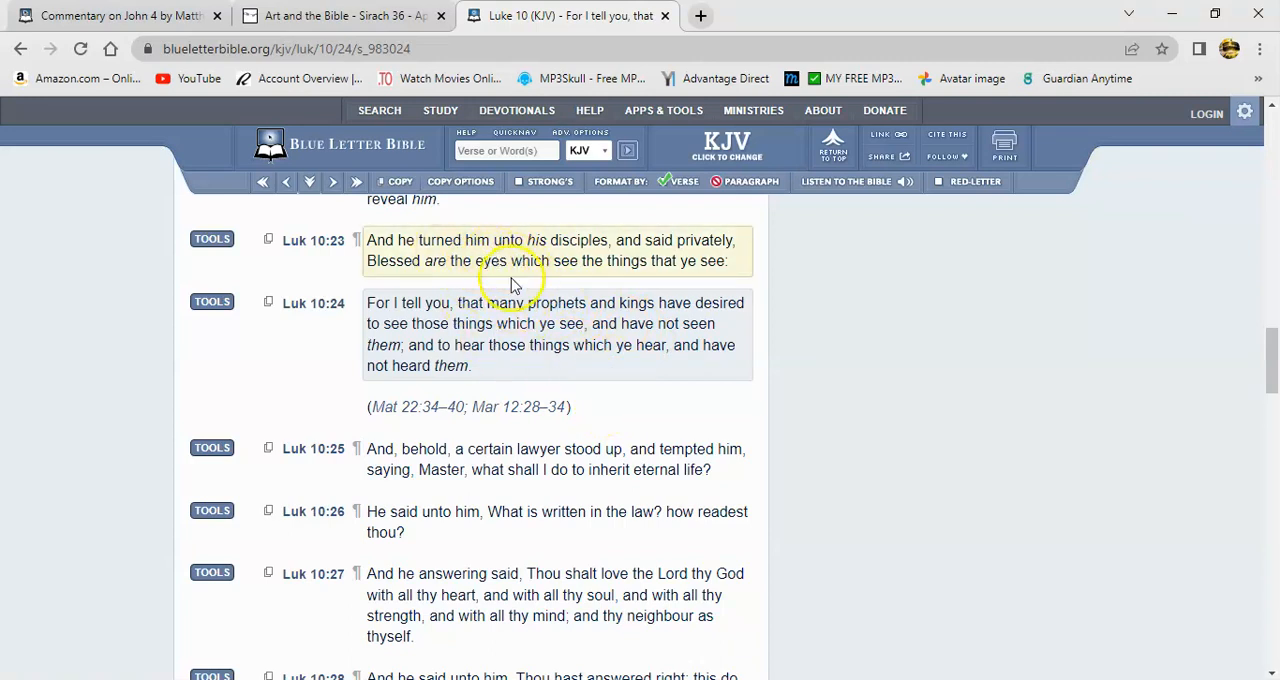
{"action": "mouse_move", "coordinate": [508, 274]}
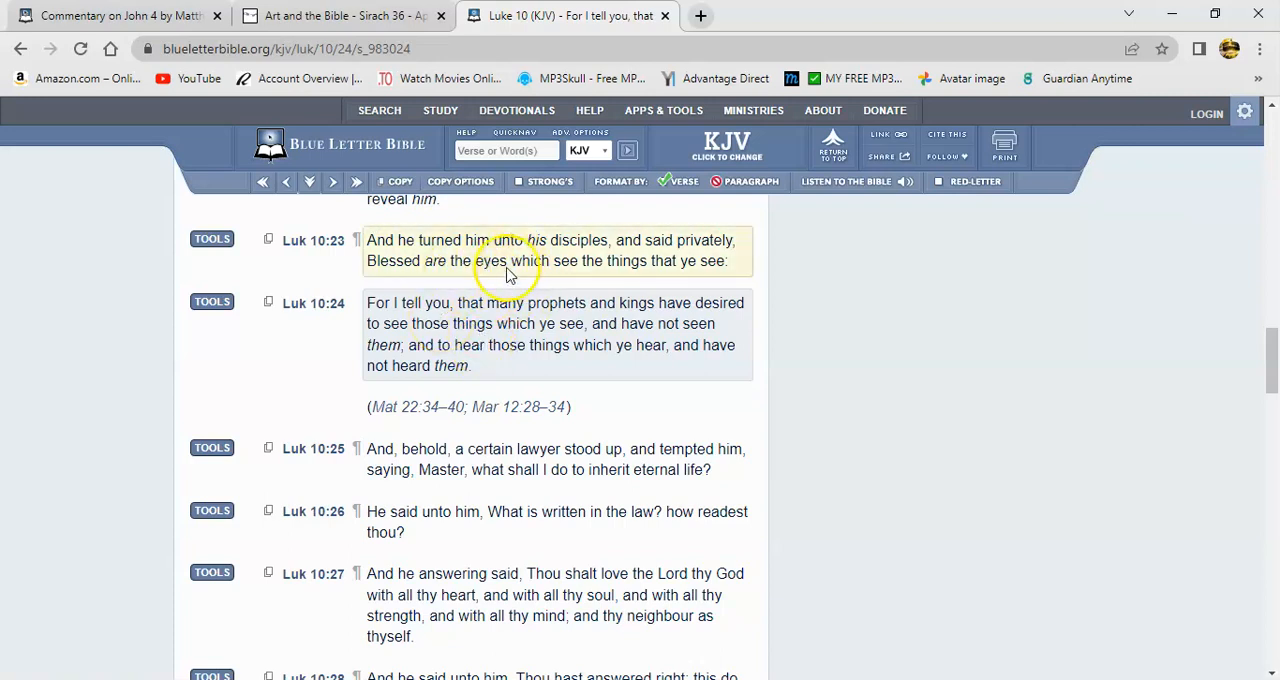
{"action": "mouse_move", "coordinate": [487, 261]}
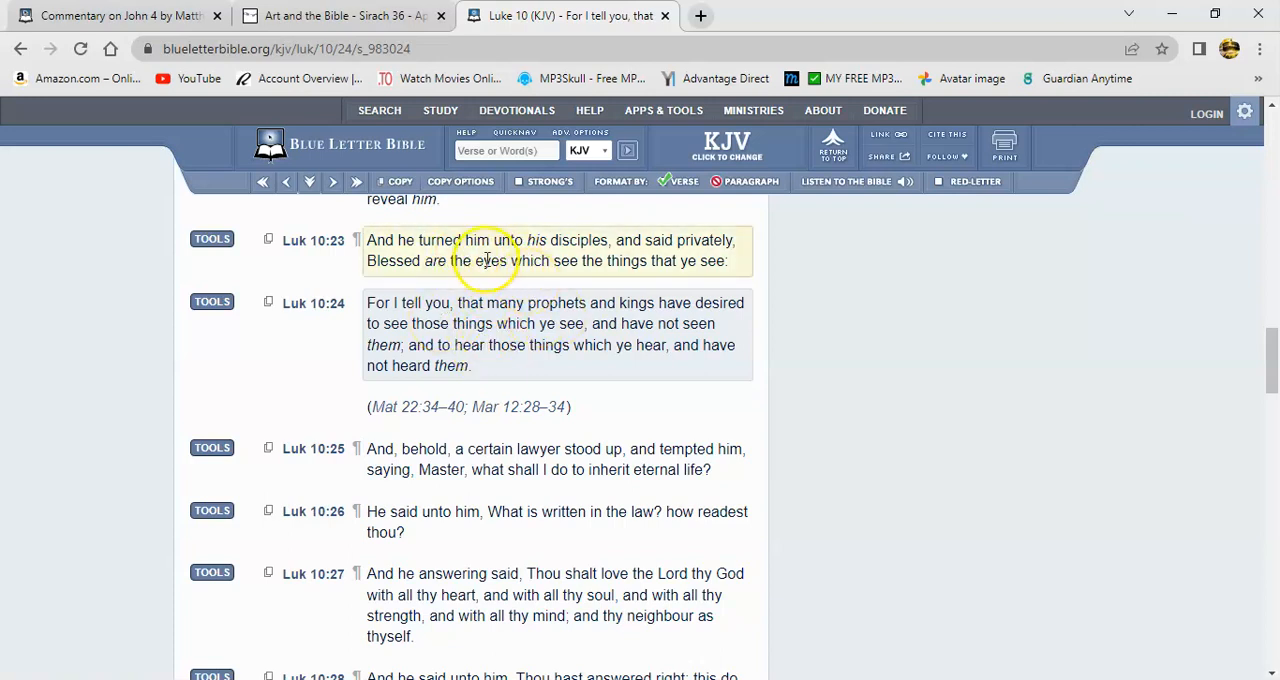
{"action": "mouse_move", "coordinate": [745, 449]}
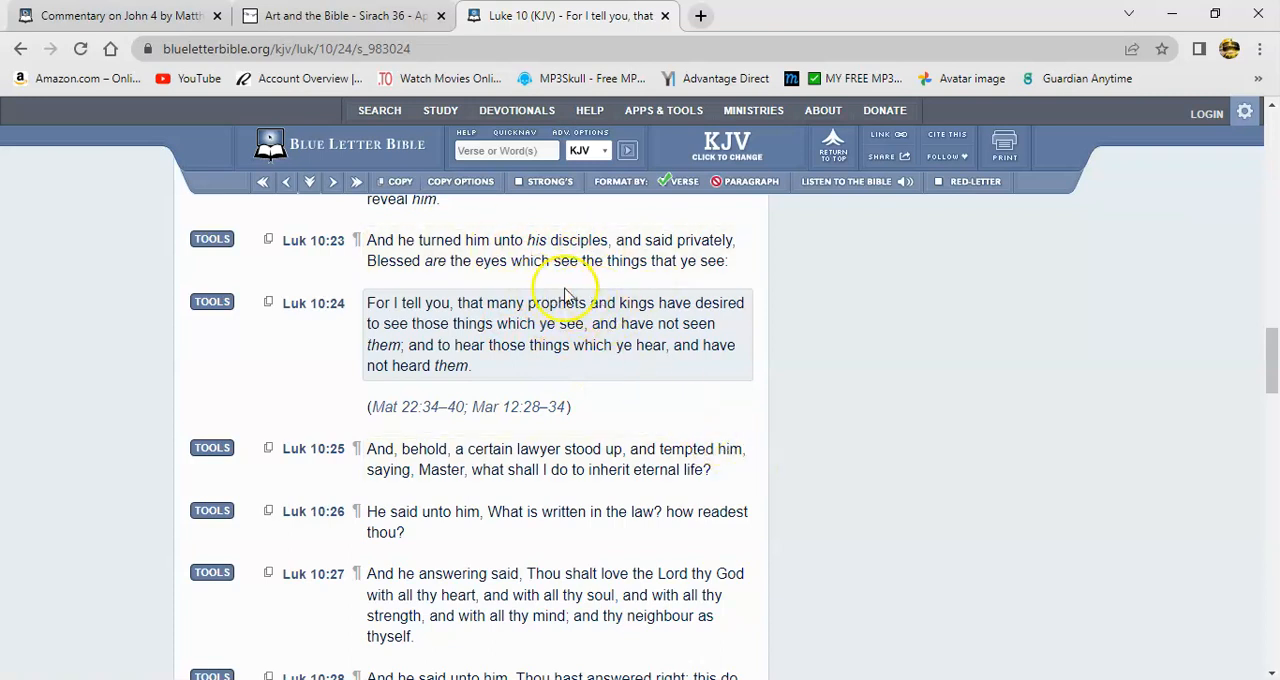
{"action": "mouse_move", "coordinate": [778, 453]}
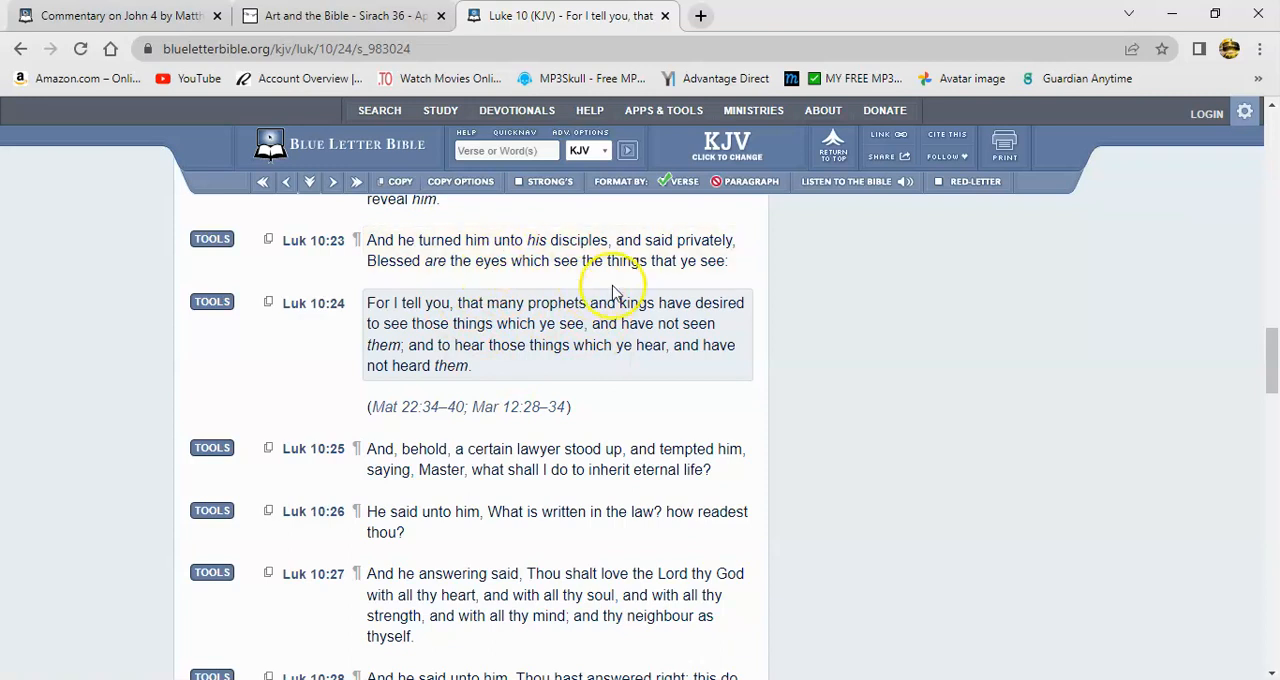
{"action": "mouse_move", "coordinate": [560, 370]}
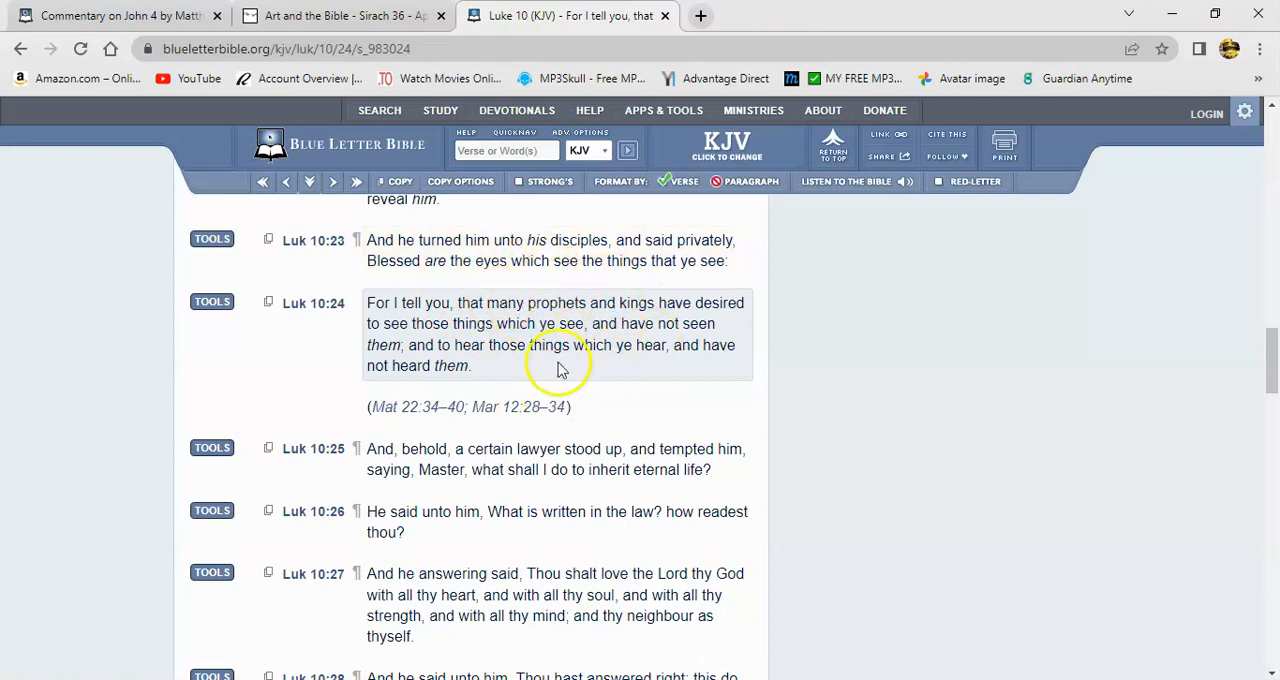
{"action": "mouse_move", "coordinate": [548, 365]}
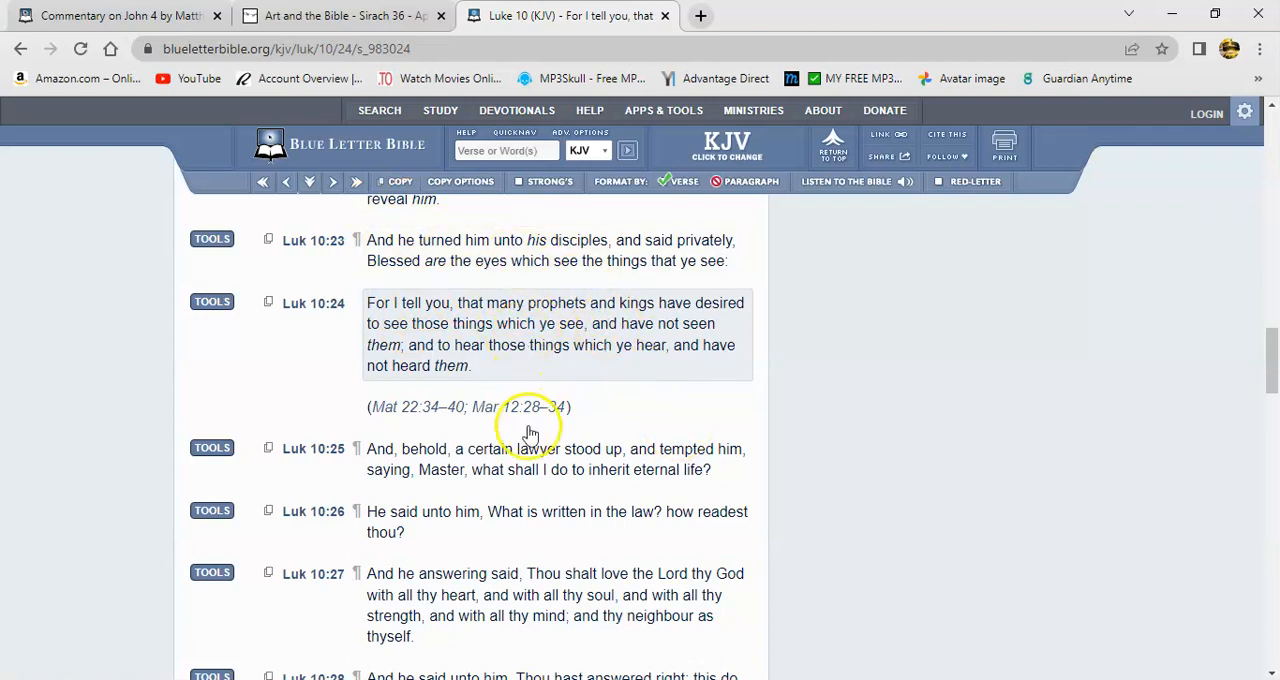
{"action": "mouse_move", "coordinate": [520, 318]}
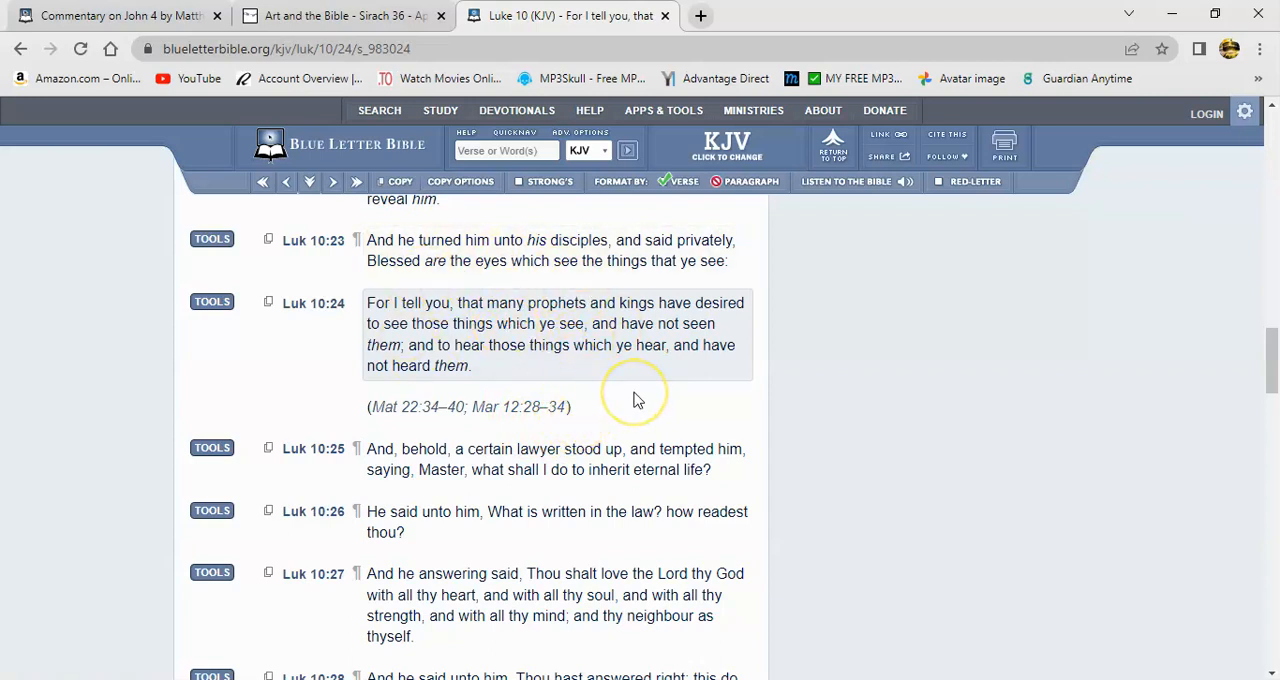
{"action": "mouse_move", "coordinate": [568, 405]}
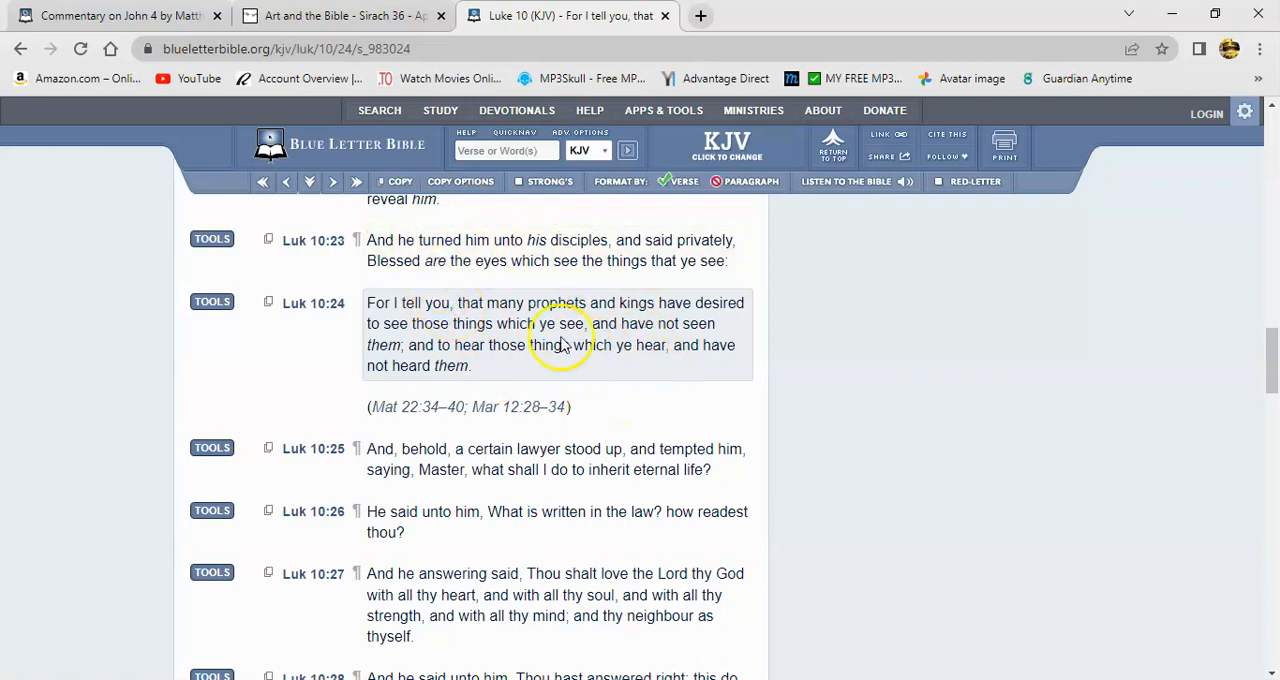
{"action": "mouse_move", "coordinate": [720, 383]}
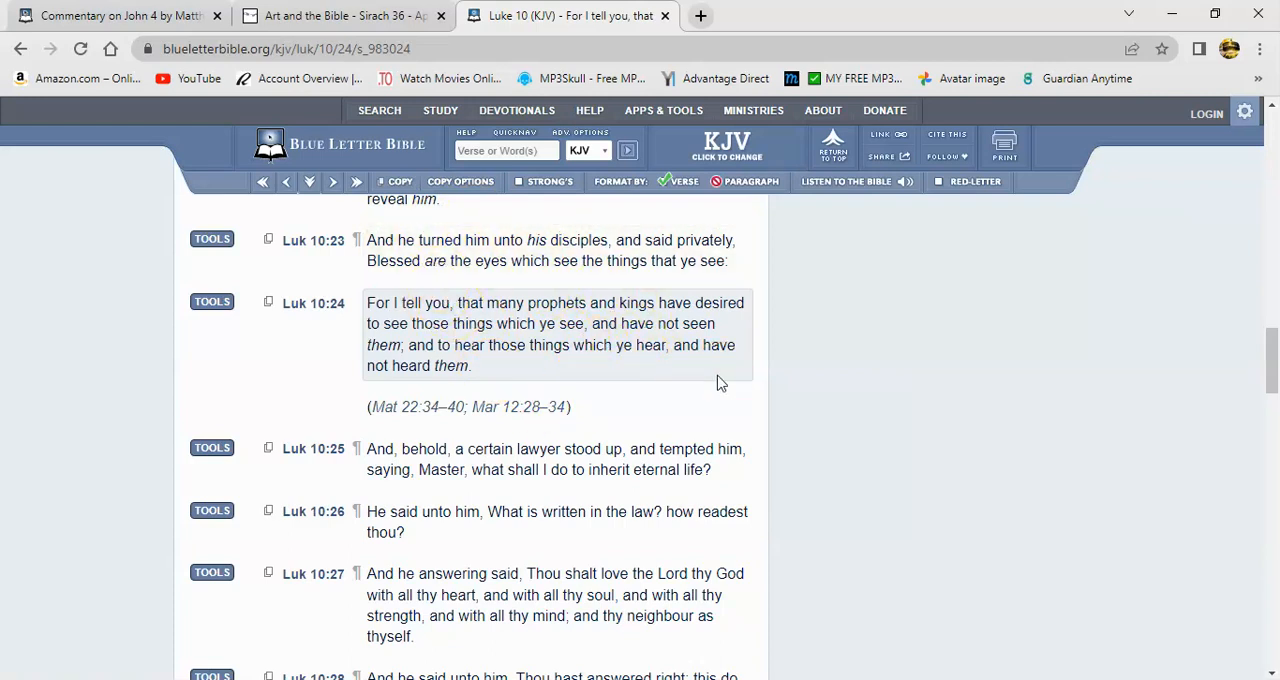
- Read Luke 10:24 in the KJV alongside verses 23 and 25–27
{"action": "left_click", "coordinate": [675, 355]}
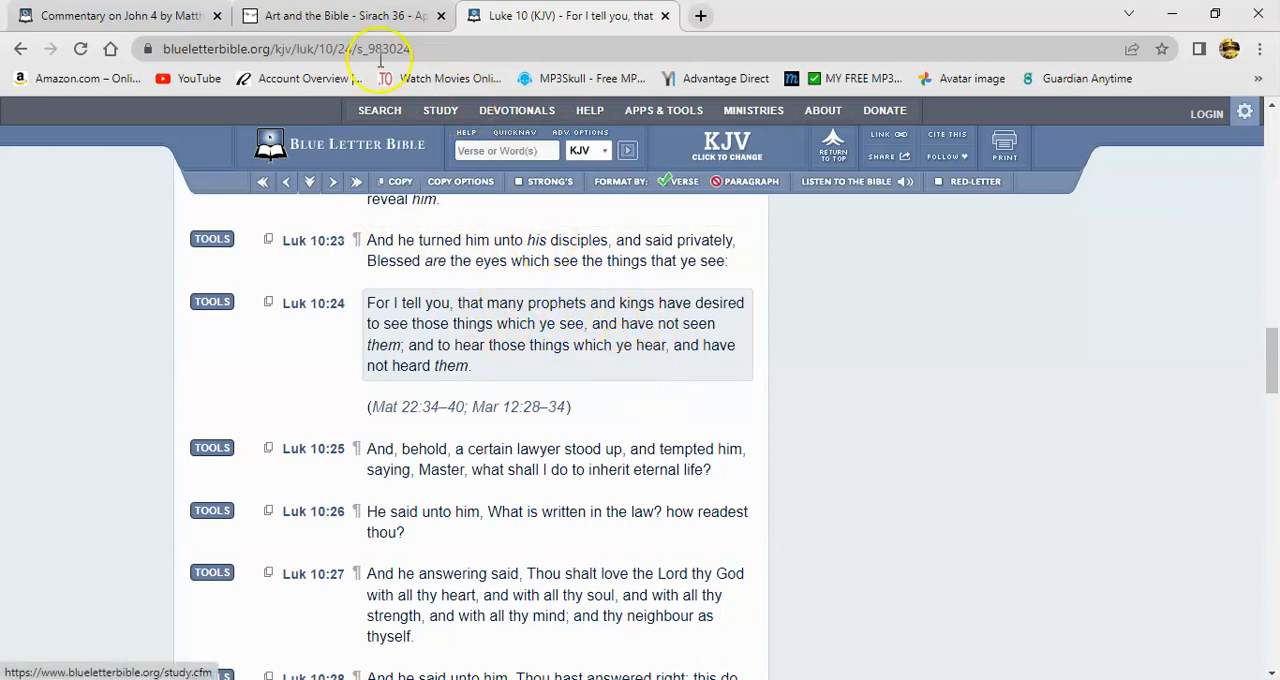
{"action": "mouse_move", "coordinate": [440, 313]}
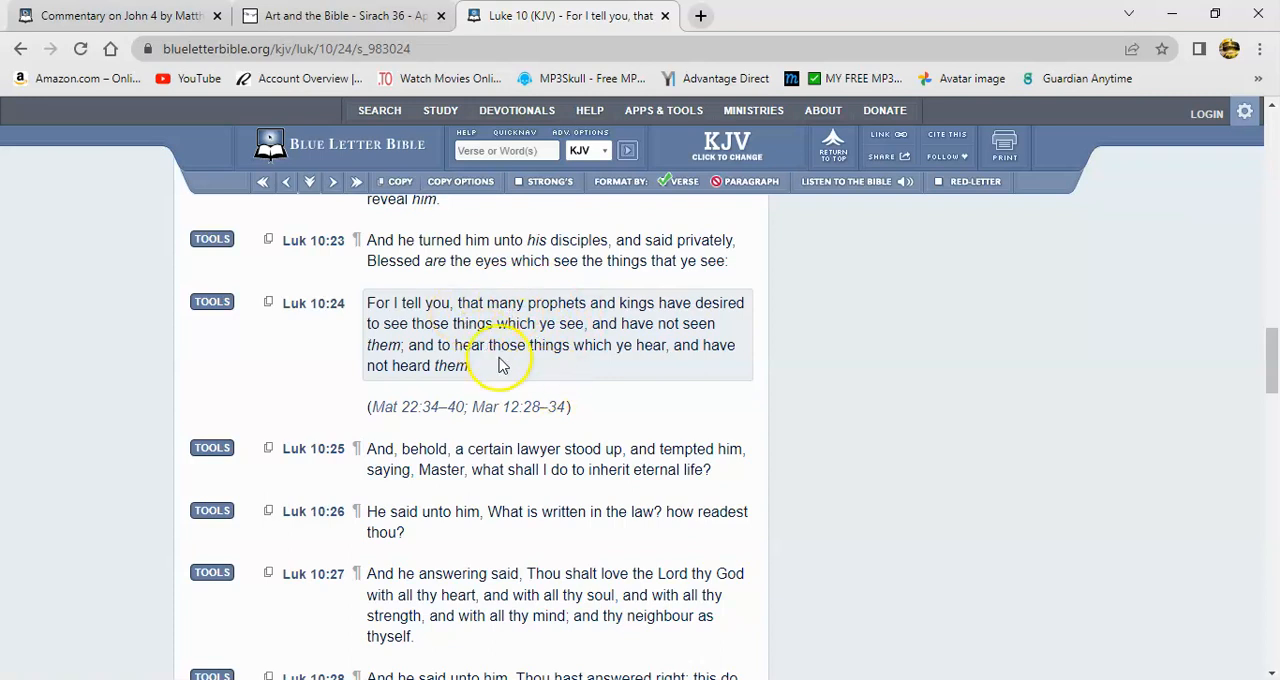
{"action": "mouse_move", "coordinate": [480, 290]}
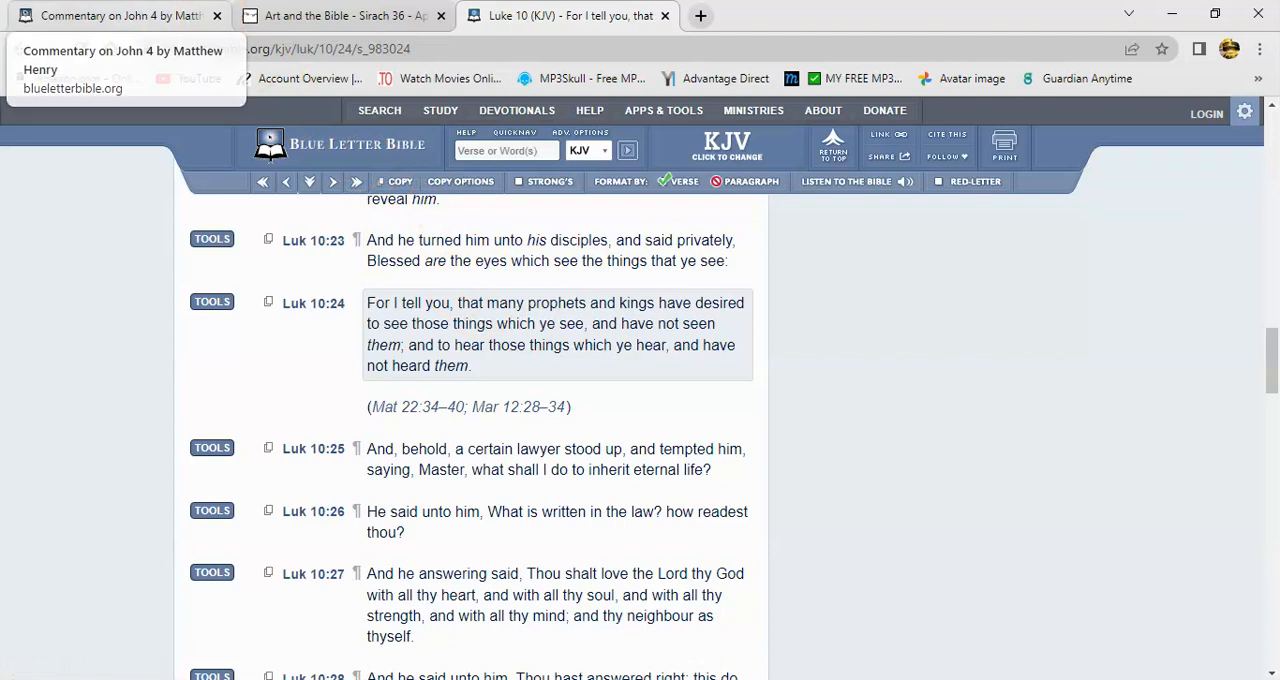
{"action": "left_click", "coordinate": [110, 15]}
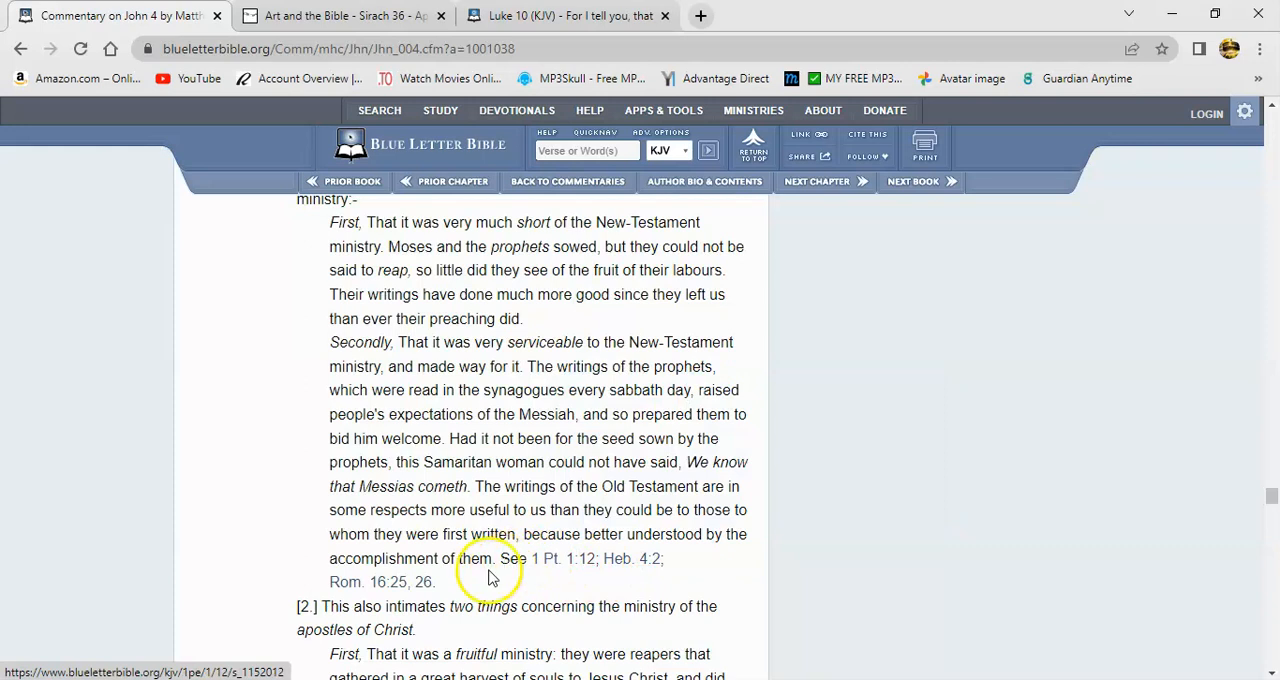
{"action": "mouse_move", "coordinate": [383, 581]}
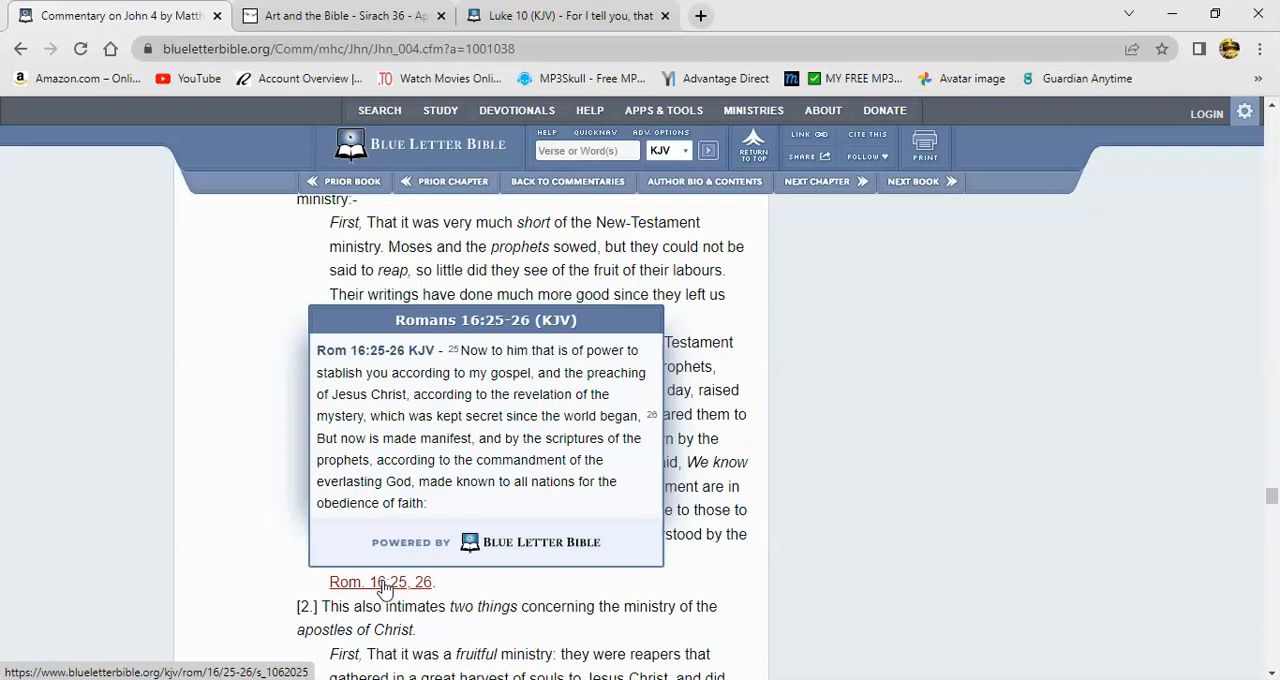
{"action": "mouse_move", "coordinate": [384, 588]}
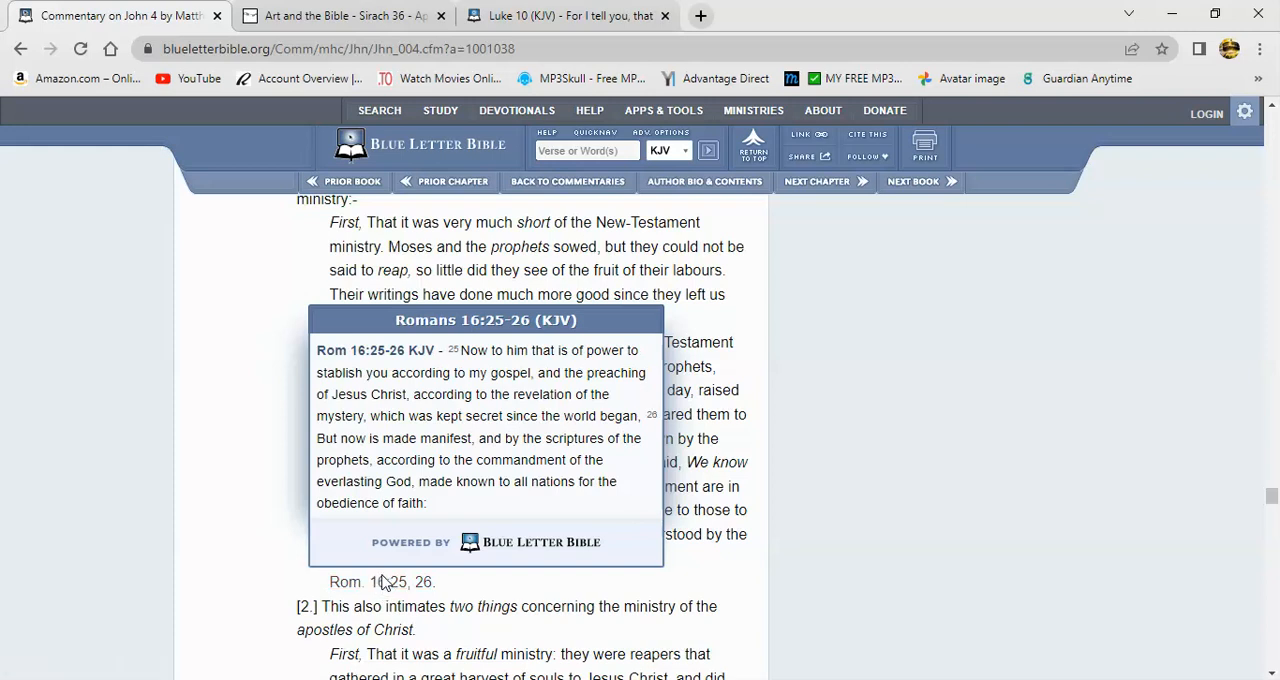
{"action": "mouse_move", "coordinate": [383, 582]}
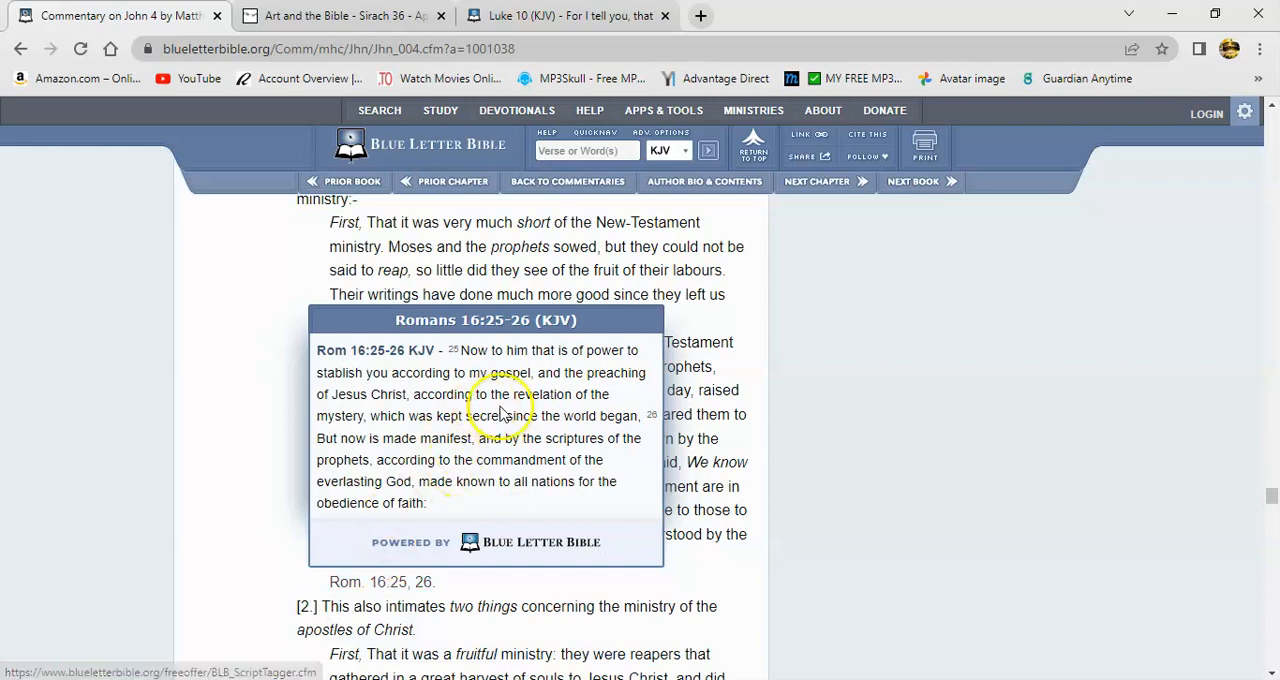
{"action": "mouse_move", "coordinate": [770, 520]}
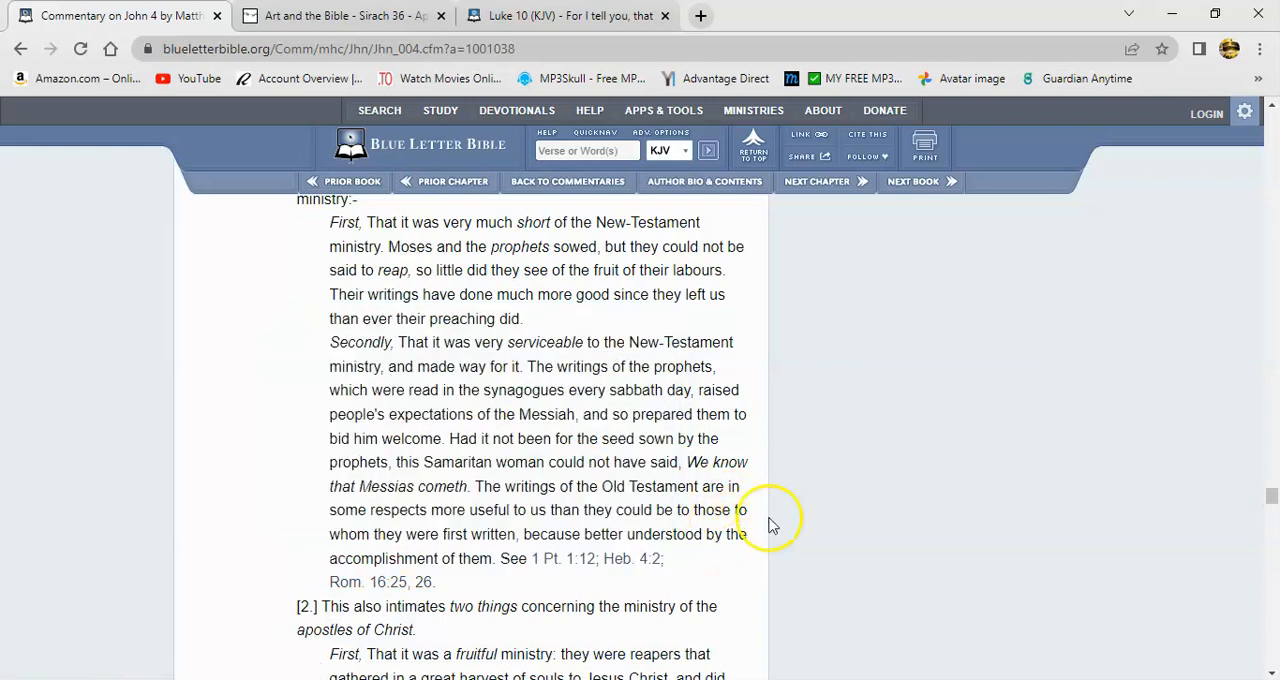
{"action": "mouse_move", "coordinate": [490, 458]}
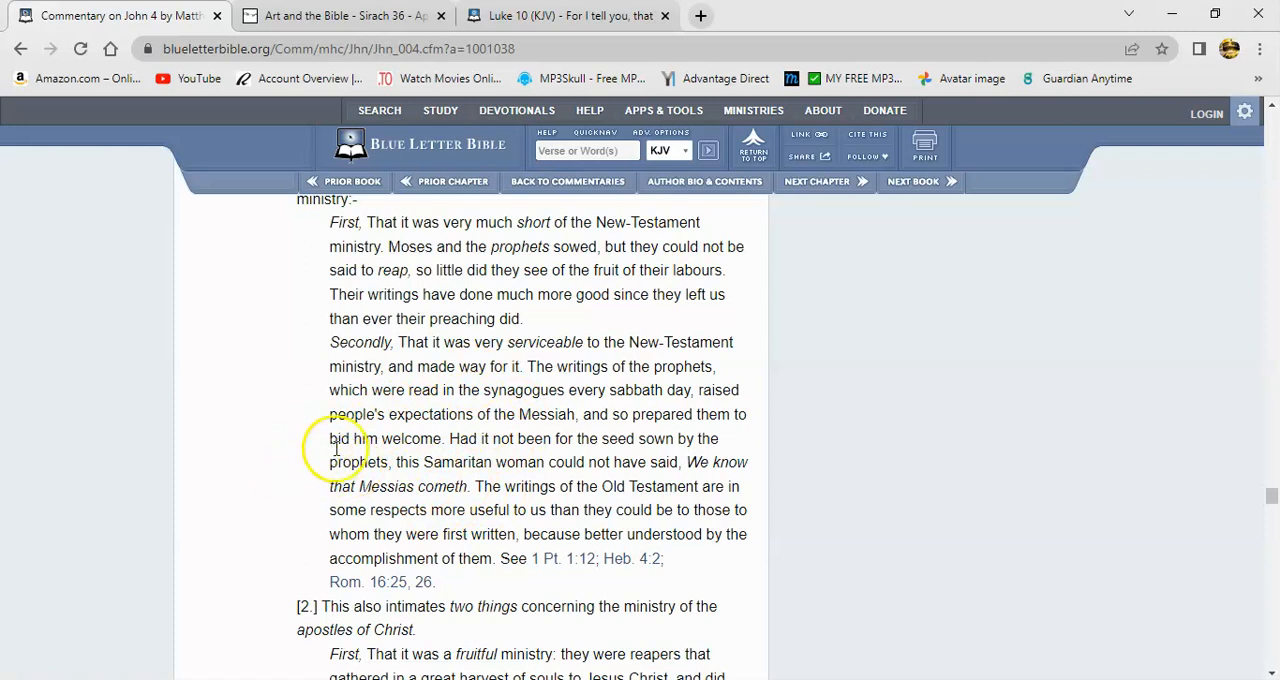
{"action": "mouse_move", "coordinate": [308, 513]}
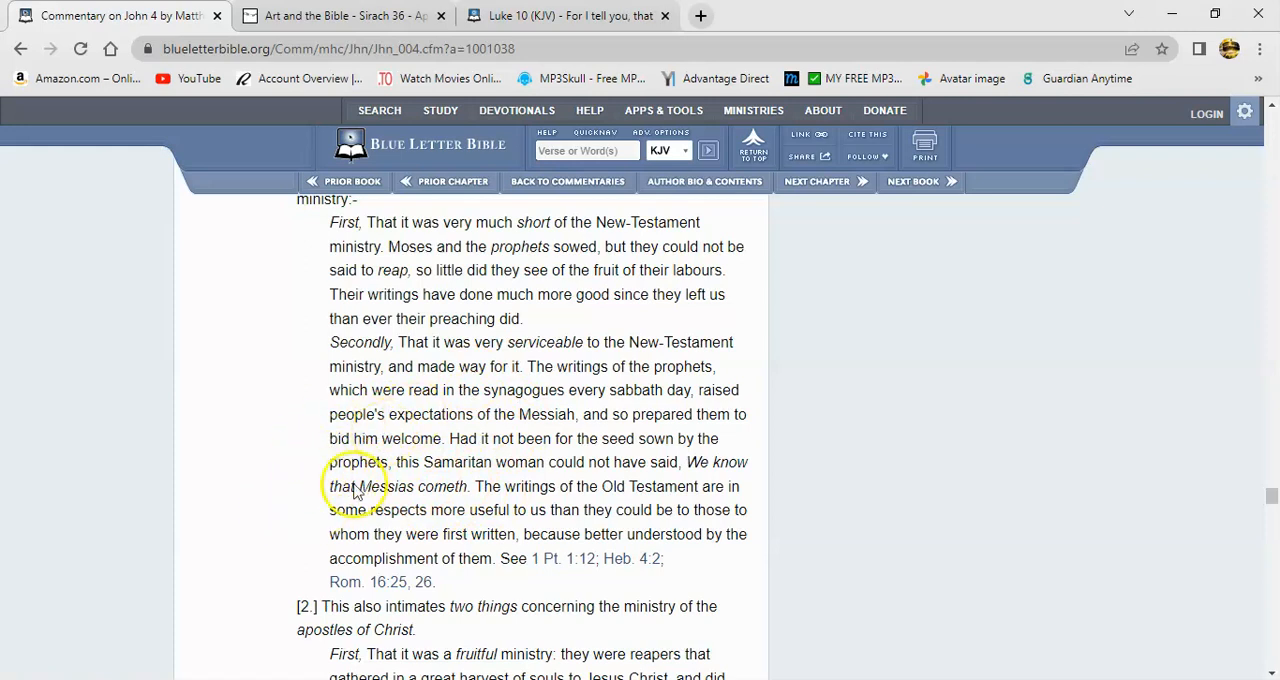
{"action": "mouse_move", "coordinate": [334, 516]}
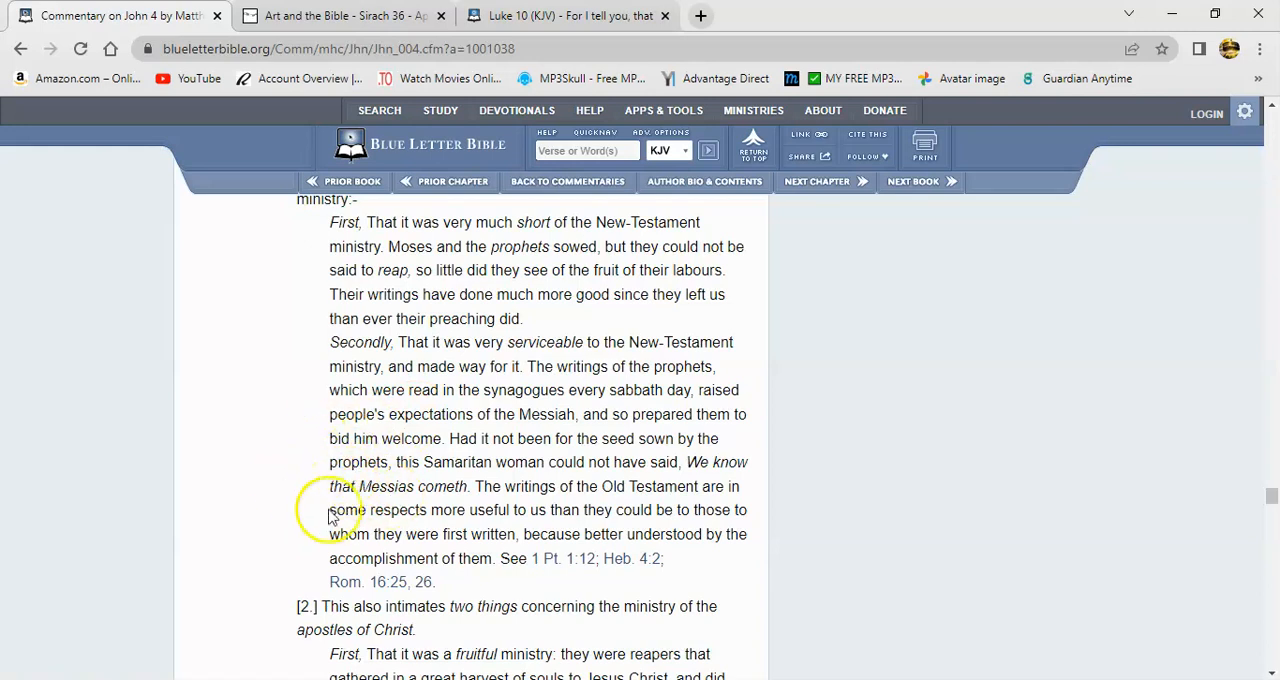
{"action": "mouse_move", "coordinate": [524, 417]}
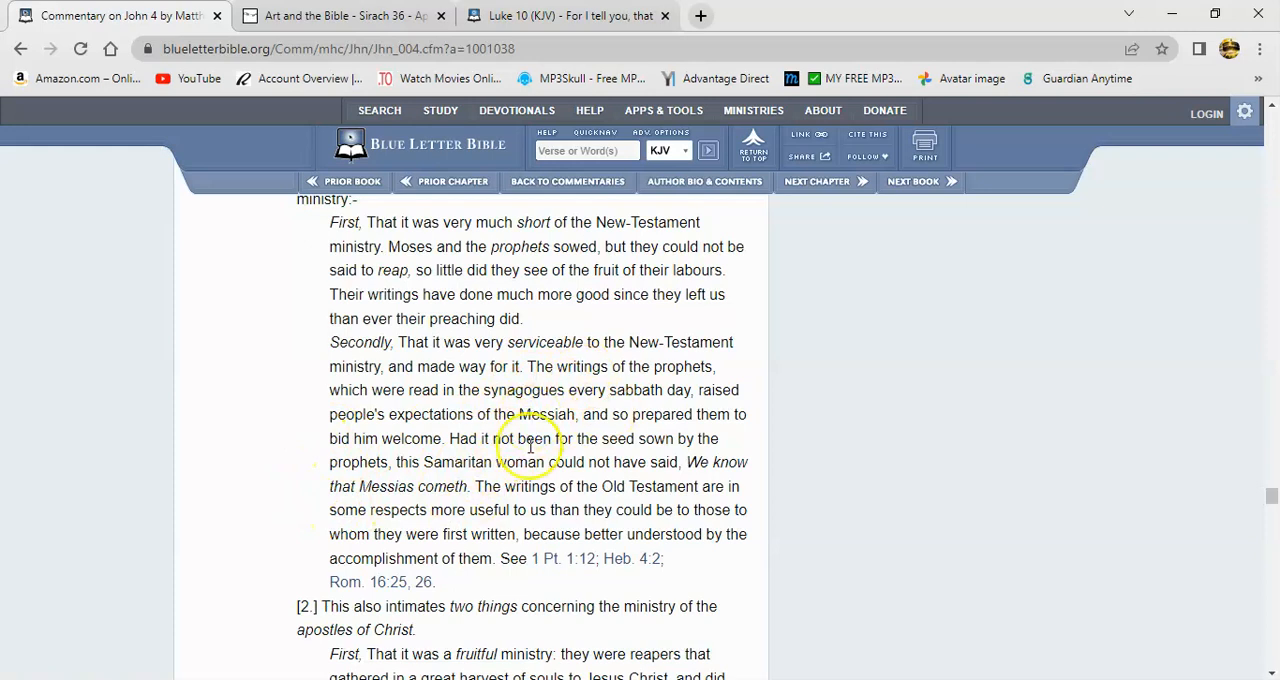
{"action": "mouse_move", "coordinate": [690, 461]}
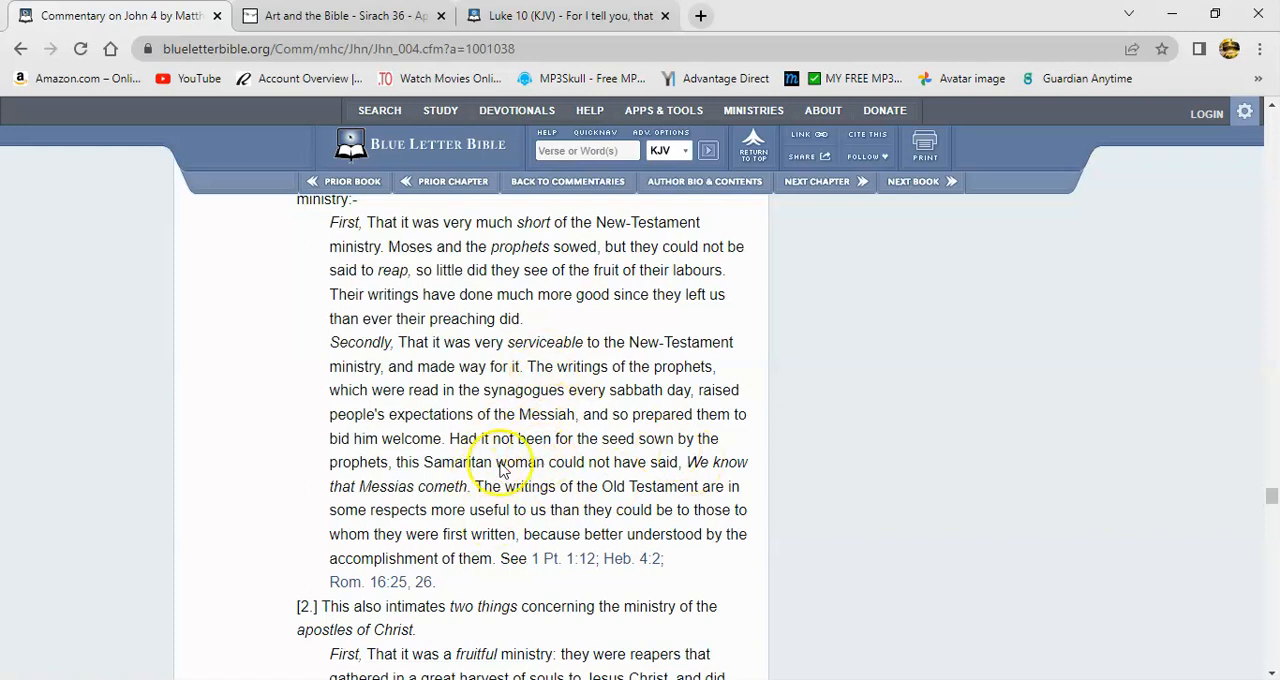
{"action": "mouse_move", "coordinate": [735, 453]}
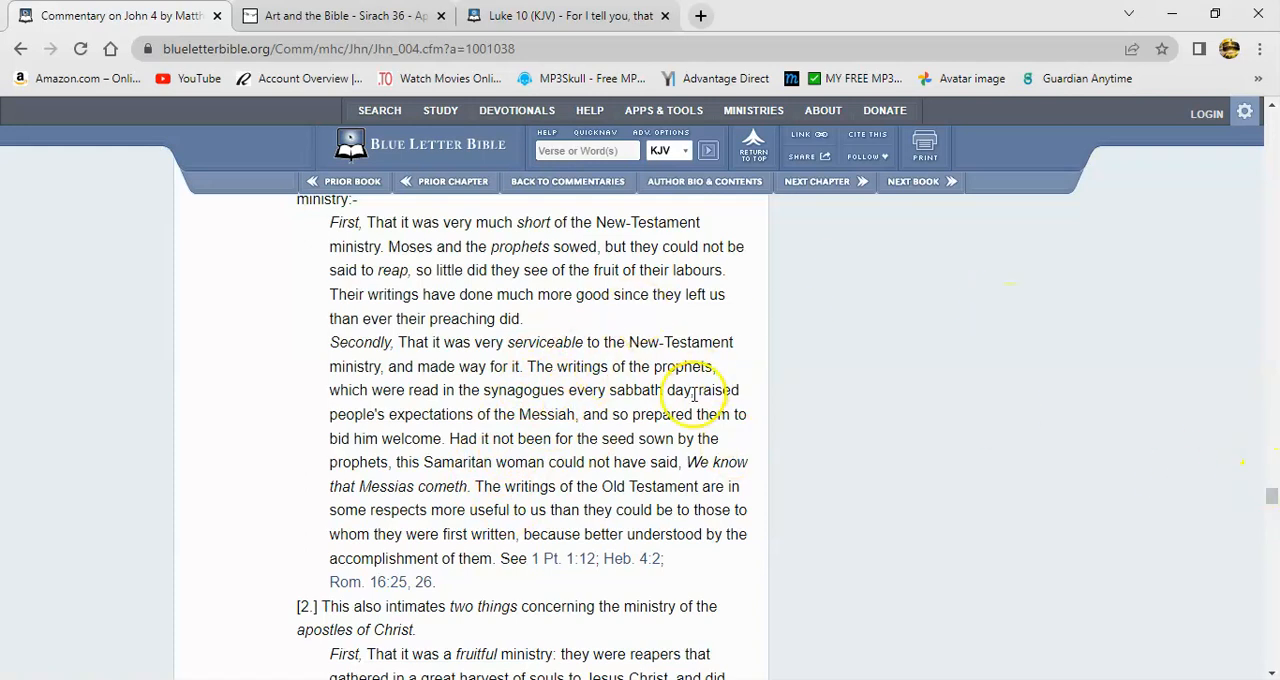
{"action": "mouse_move", "coordinate": [868, 368]}
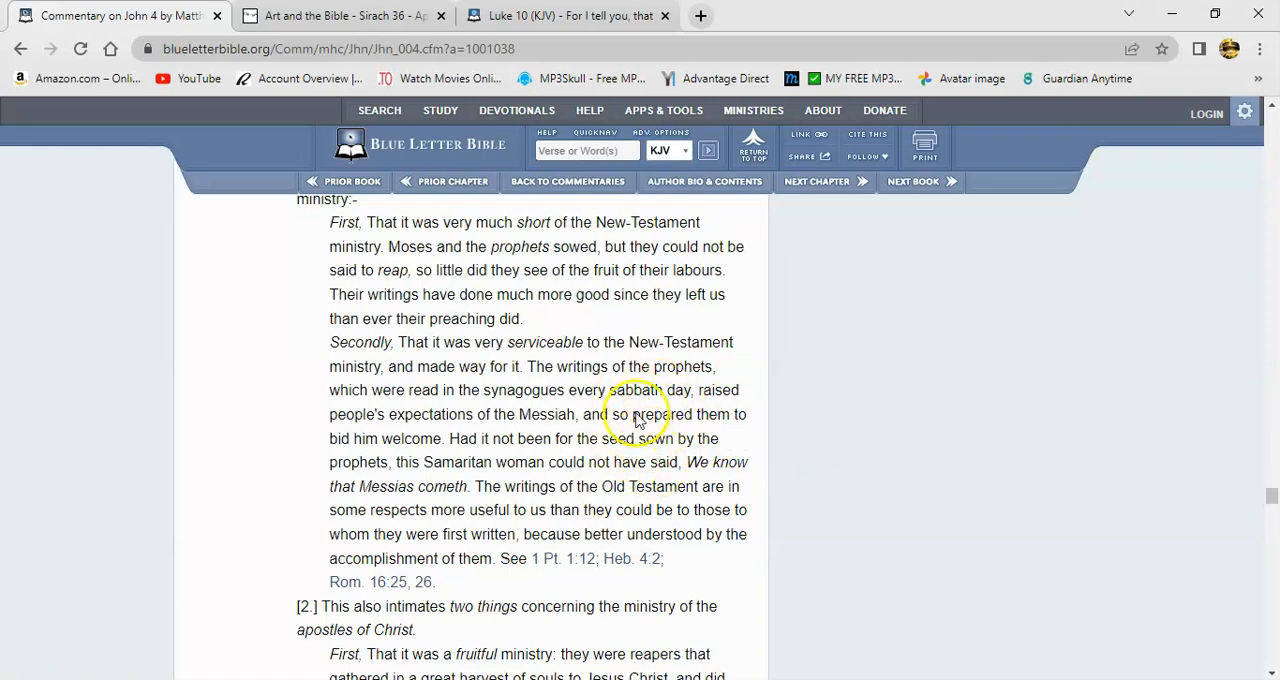
{"action": "mouse_move", "coordinate": [755, 450]}
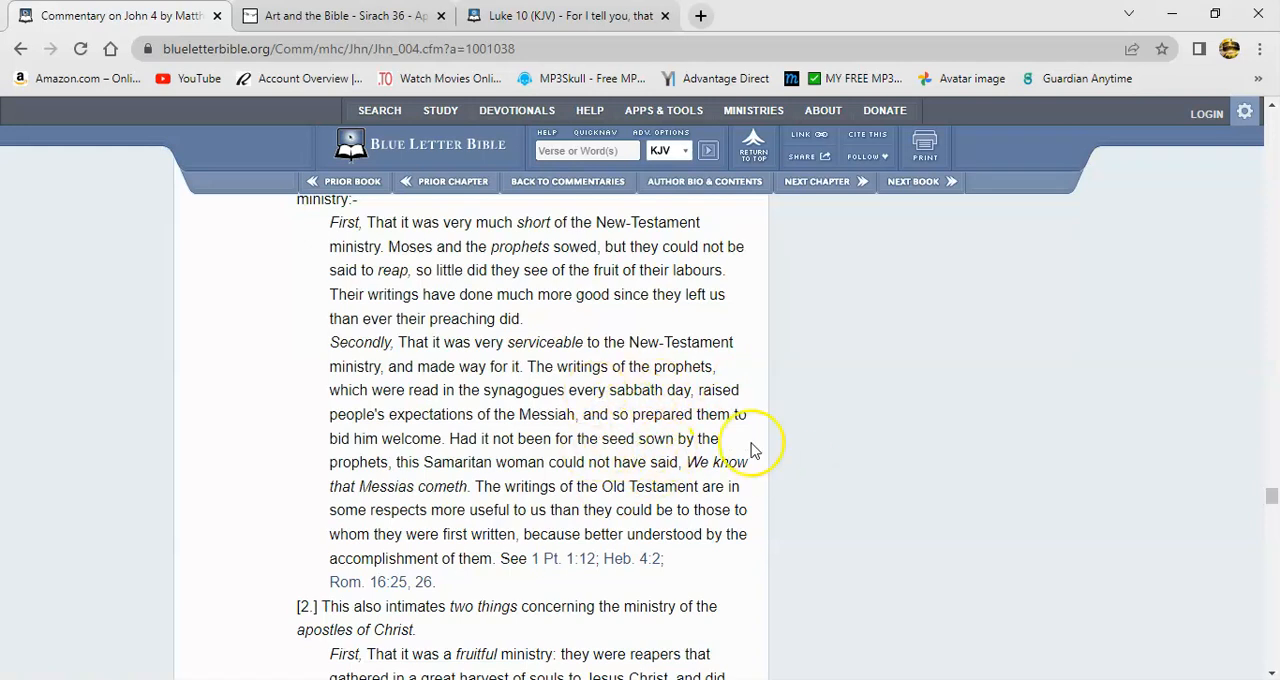
{"action": "mouse_move", "coordinate": [753, 450]}
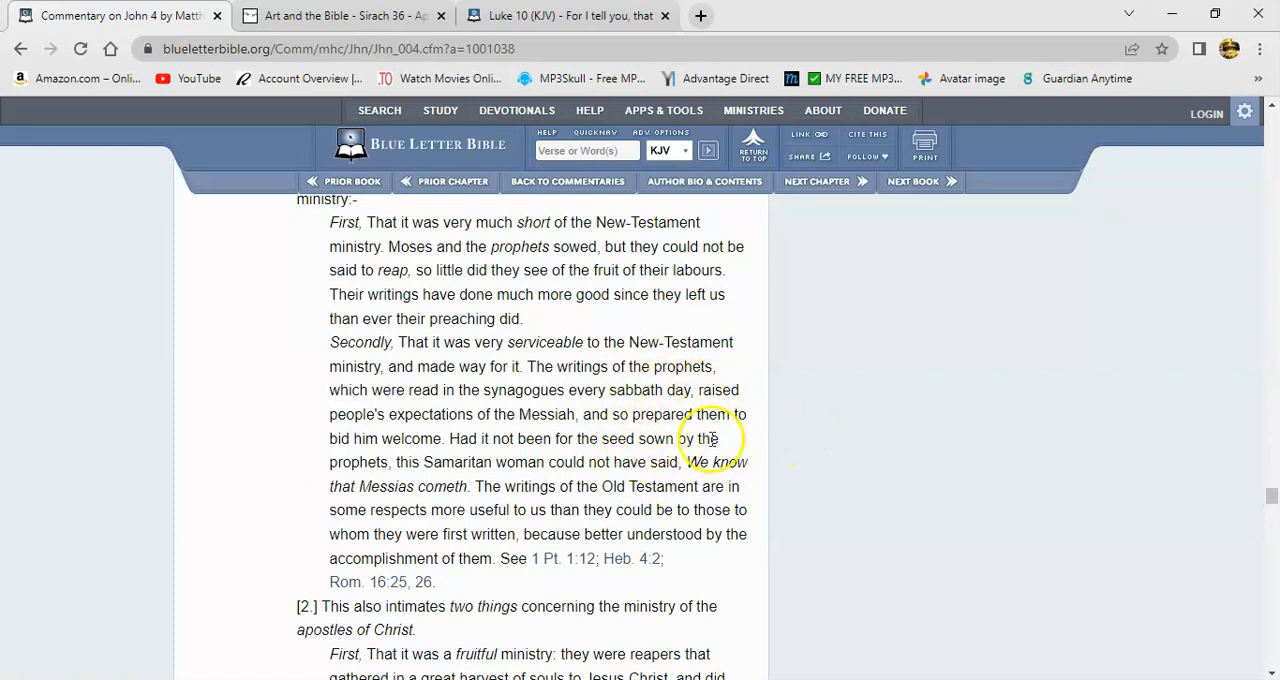
{"action": "mouse_move", "coordinate": [783, 477]}
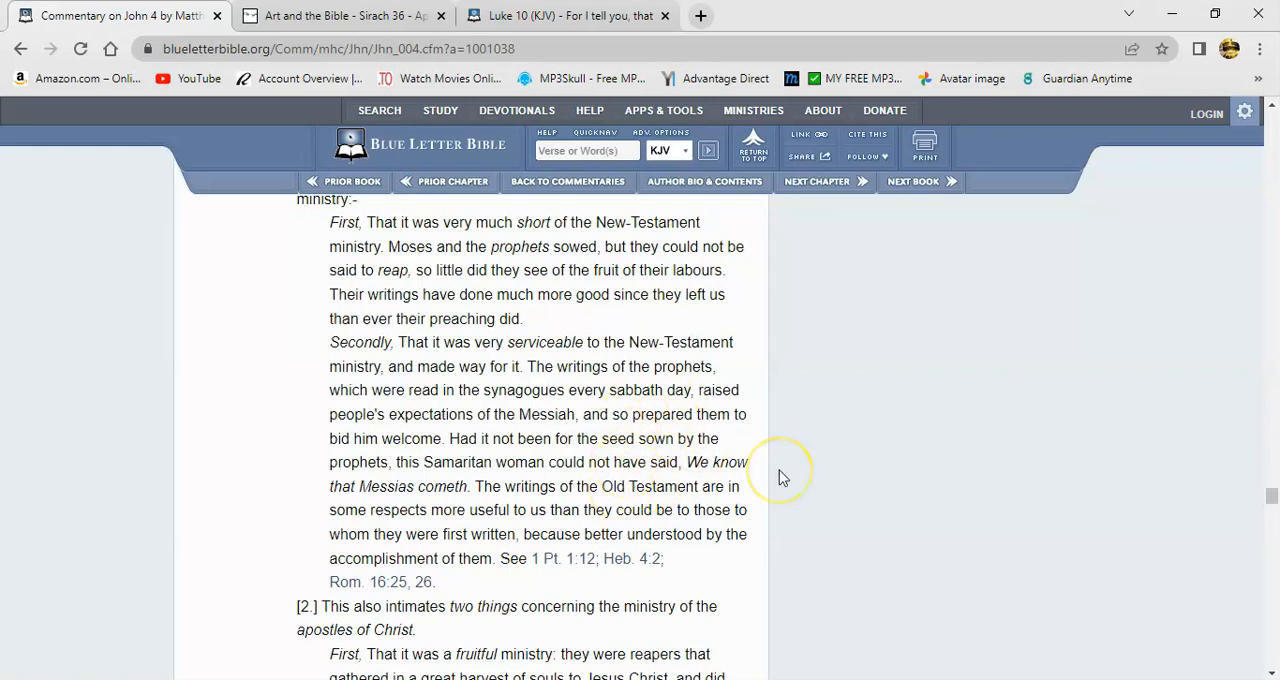
{"action": "mouse_move", "coordinate": [779, 477]}
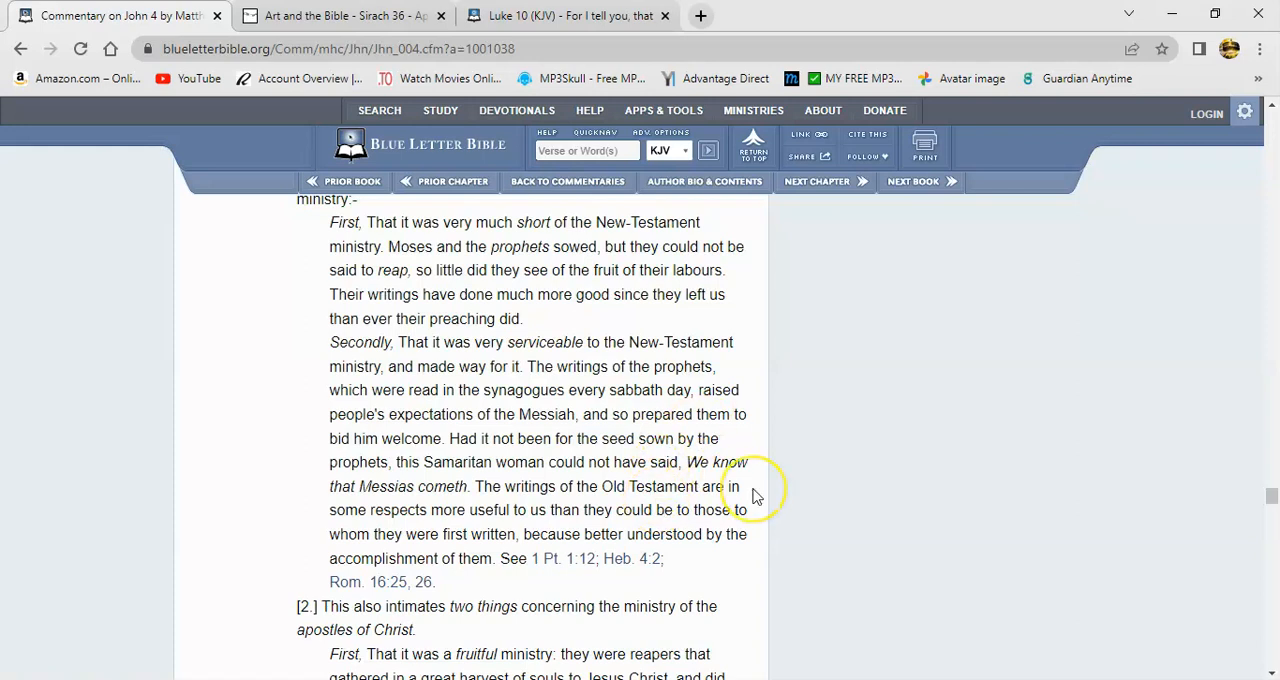
{"action": "mouse_move", "coordinate": [754, 495]}
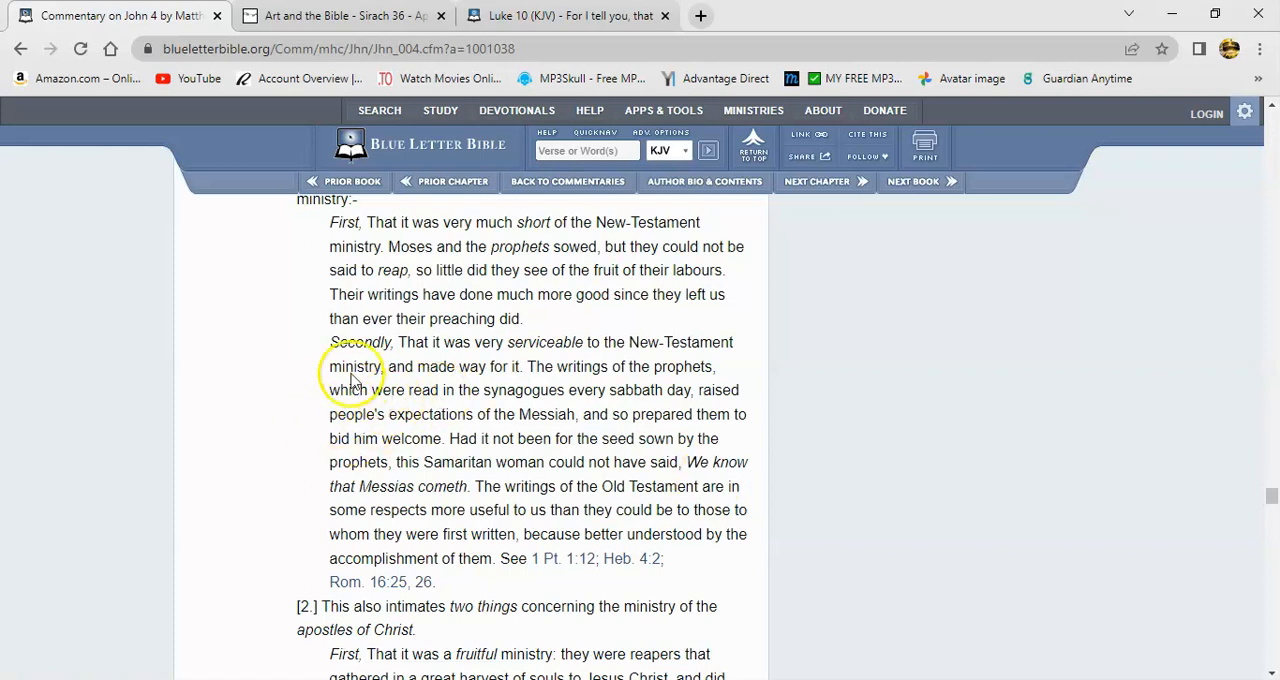
{"action": "mouse_move", "coordinate": [488, 462]}
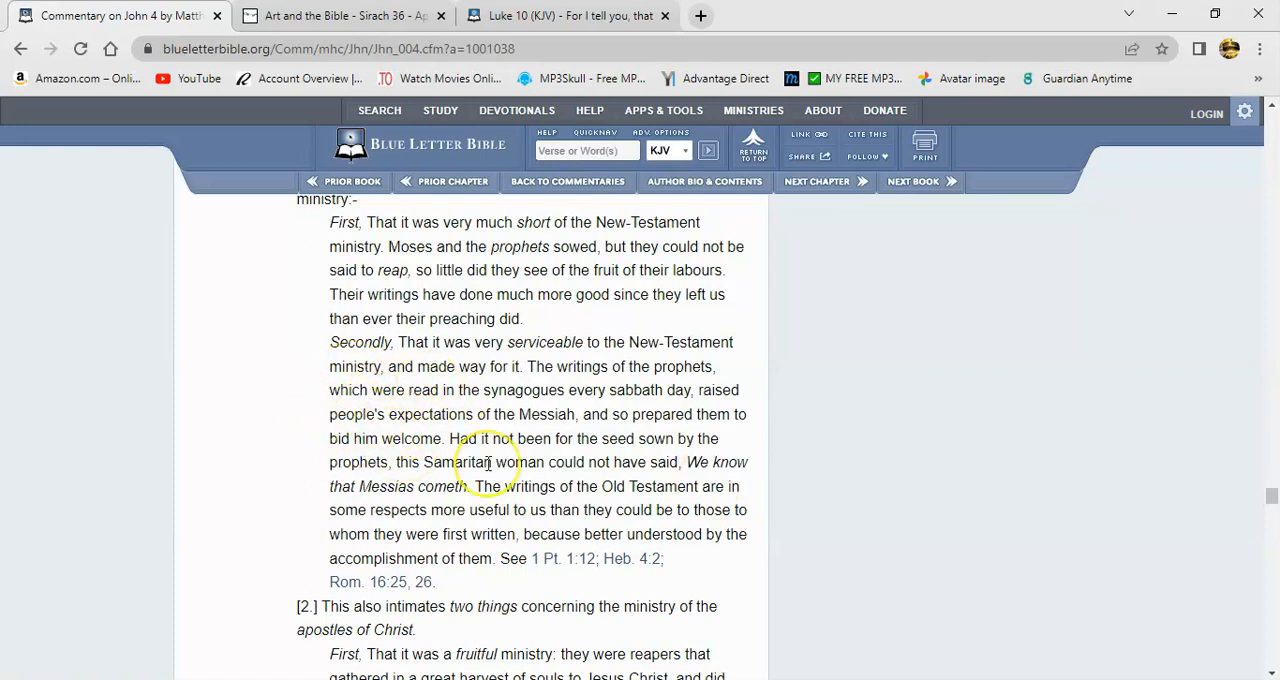
{"action": "mouse_move", "coordinate": [395, 395]}
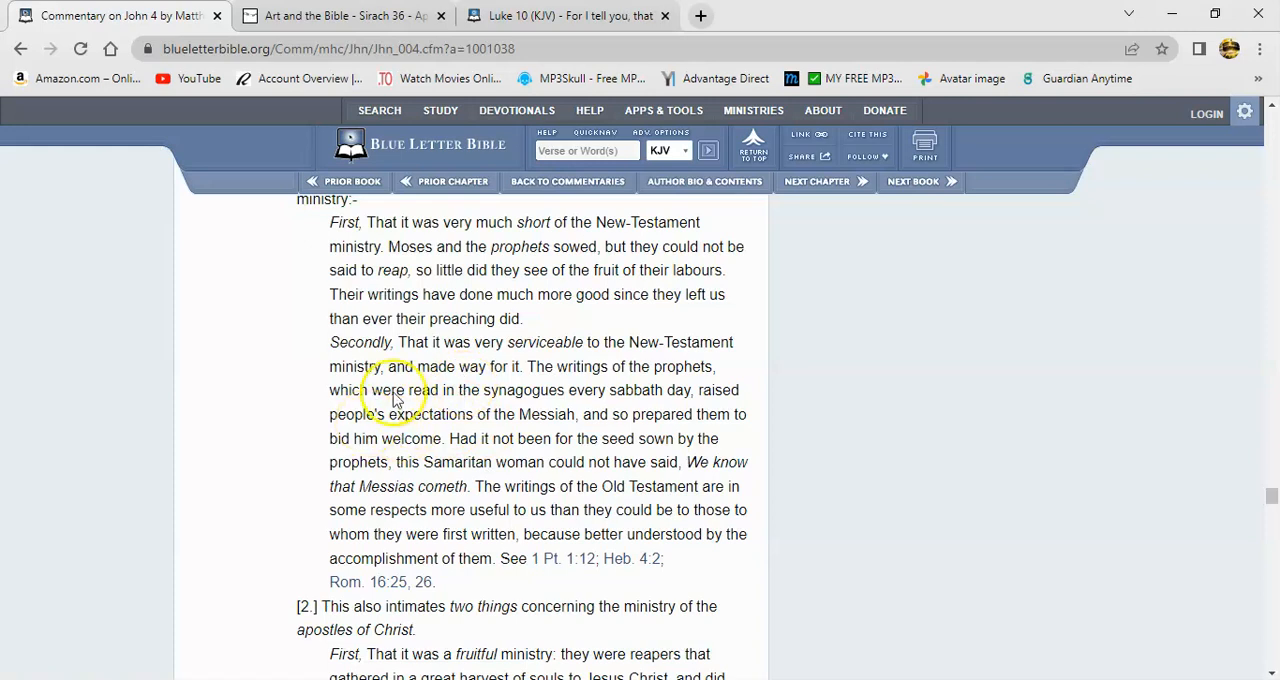
{"action": "mouse_move", "coordinate": [405, 463]}
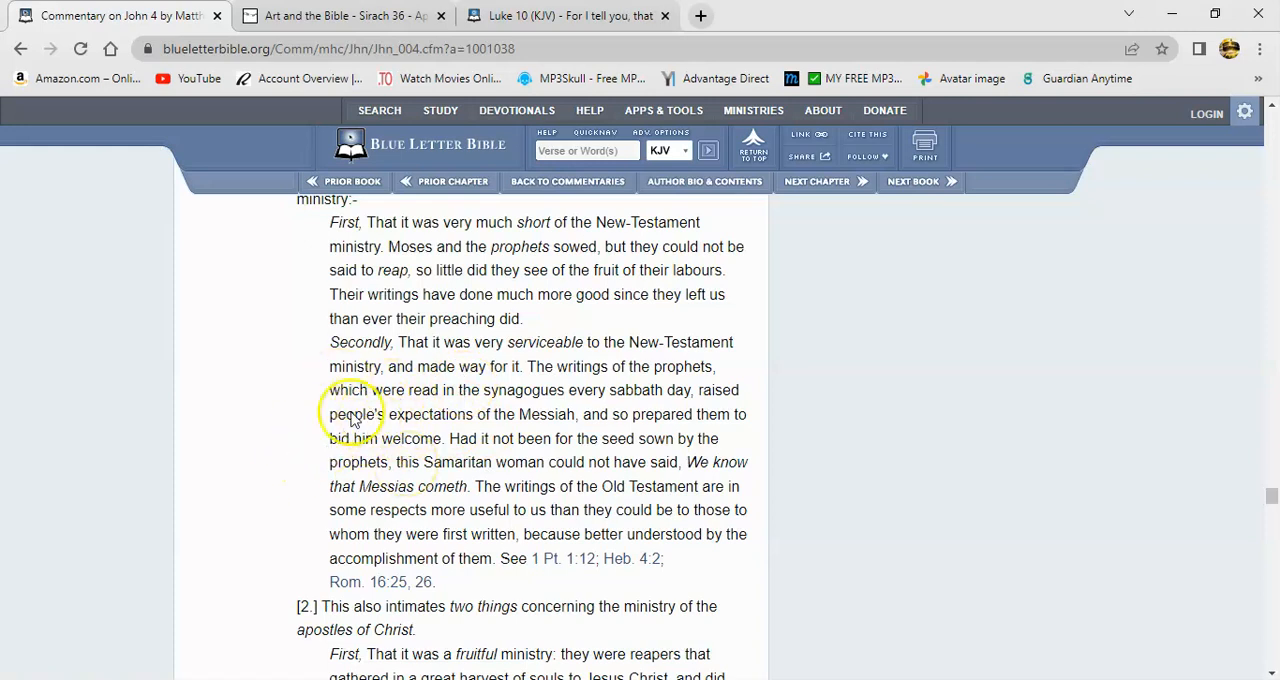
{"action": "mouse_move", "coordinate": [389, 457]}
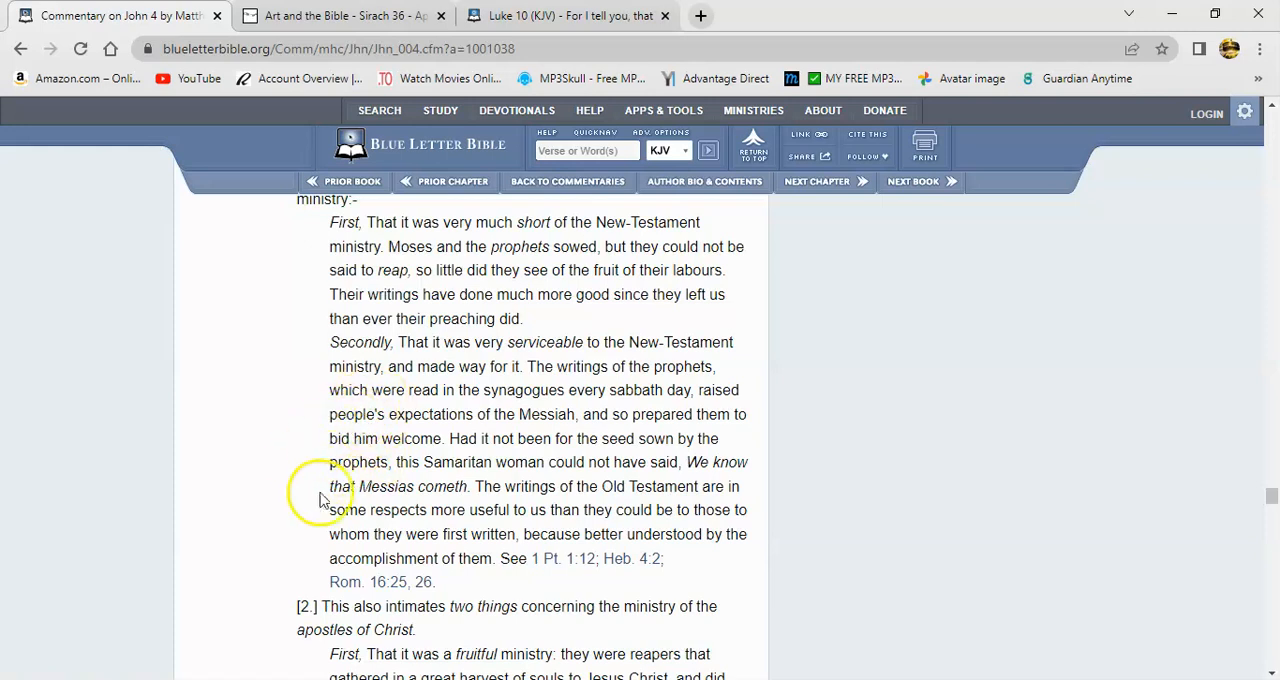
{"action": "mouse_move", "coordinate": [330, 500]}
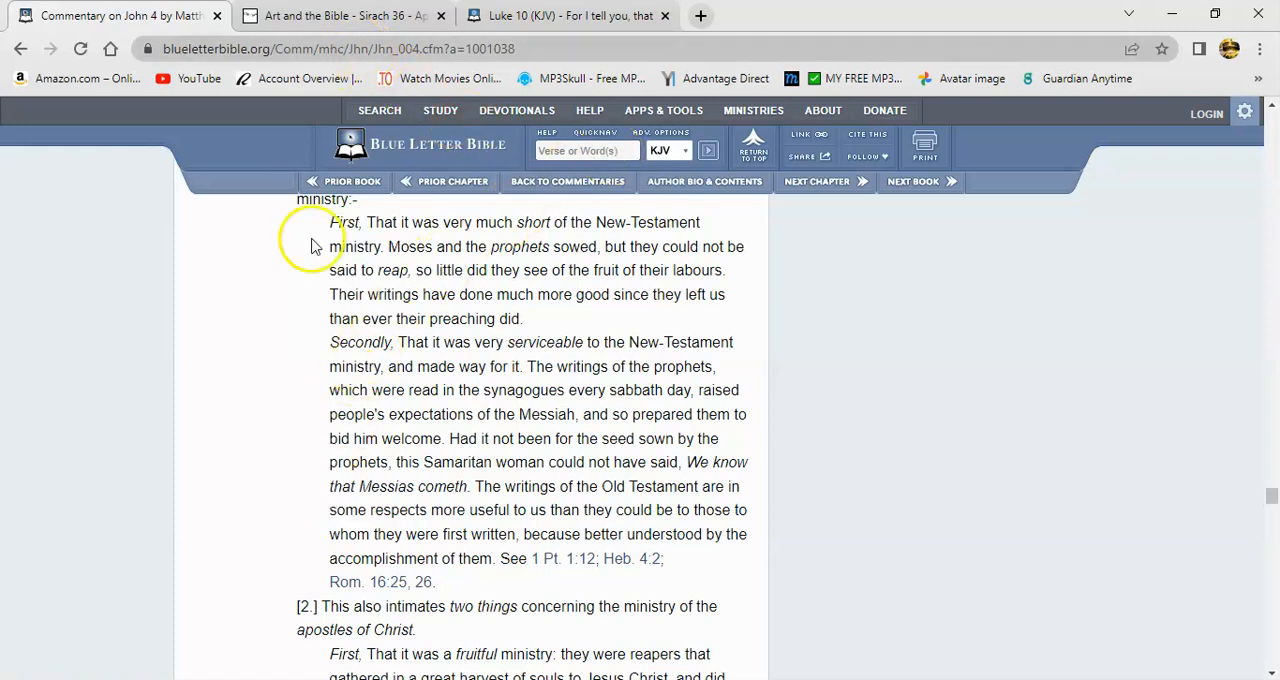
{"action": "mouse_move", "coordinate": [458, 232]}
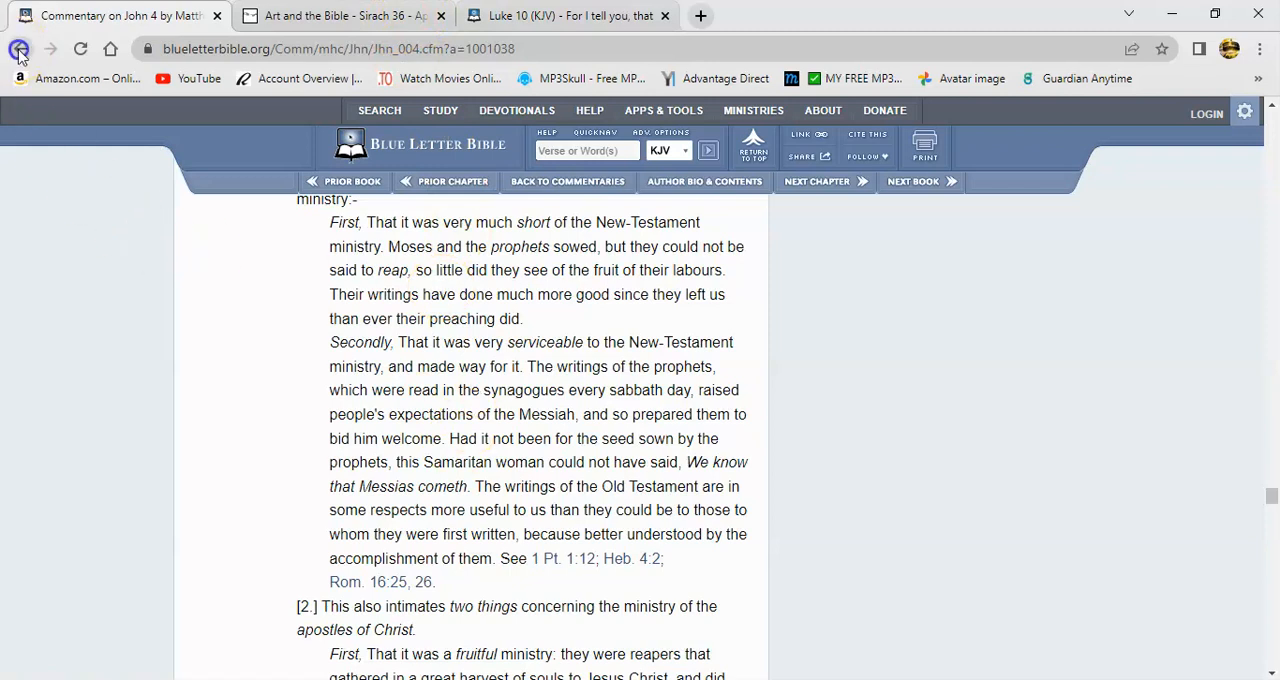
- Go back to the John 4:38 KJV page and read it with verses 37 and 39–42
{"action": "left_click", "coordinate": [20, 48]}
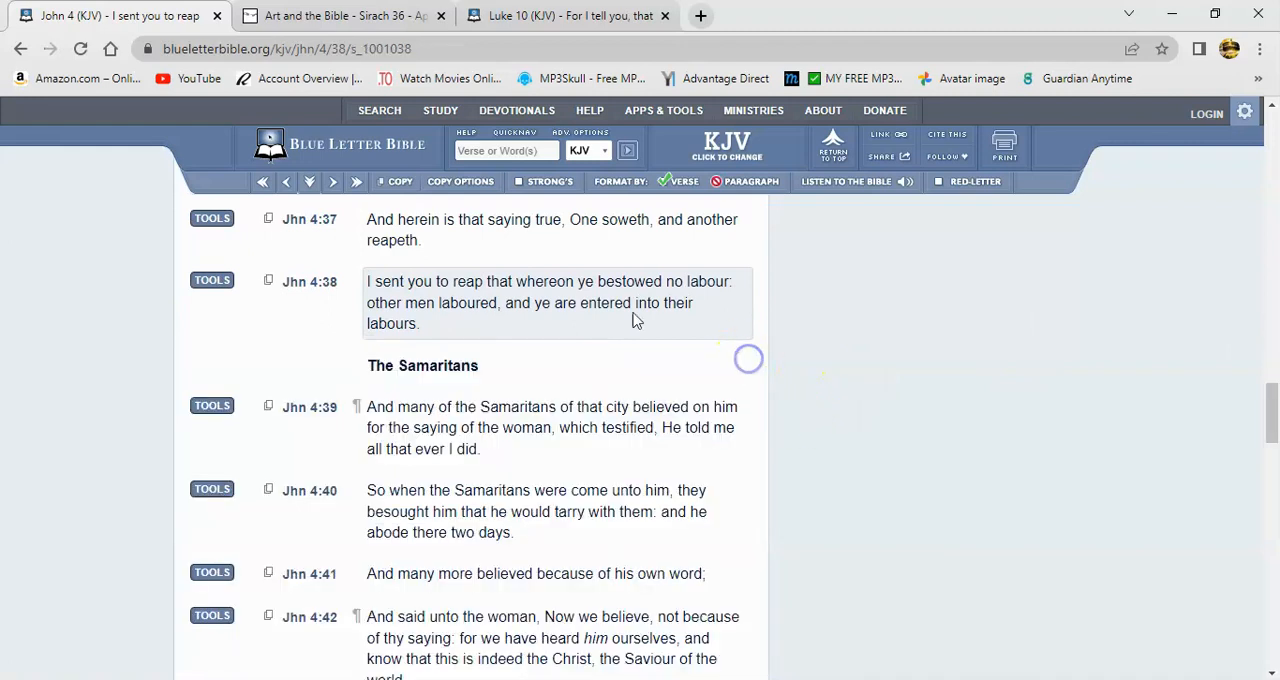
{"action": "left_click", "coordinate": [550, 427]}
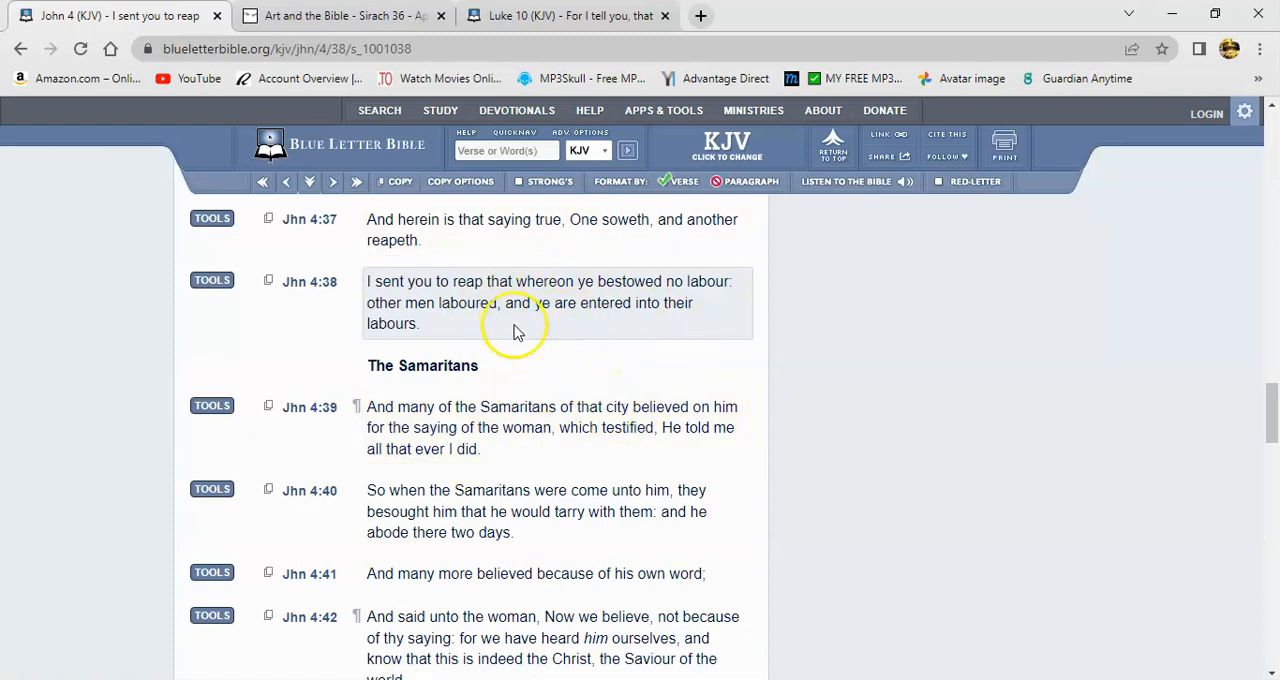
{"action": "mouse_move", "coordinate": [580, 292]}
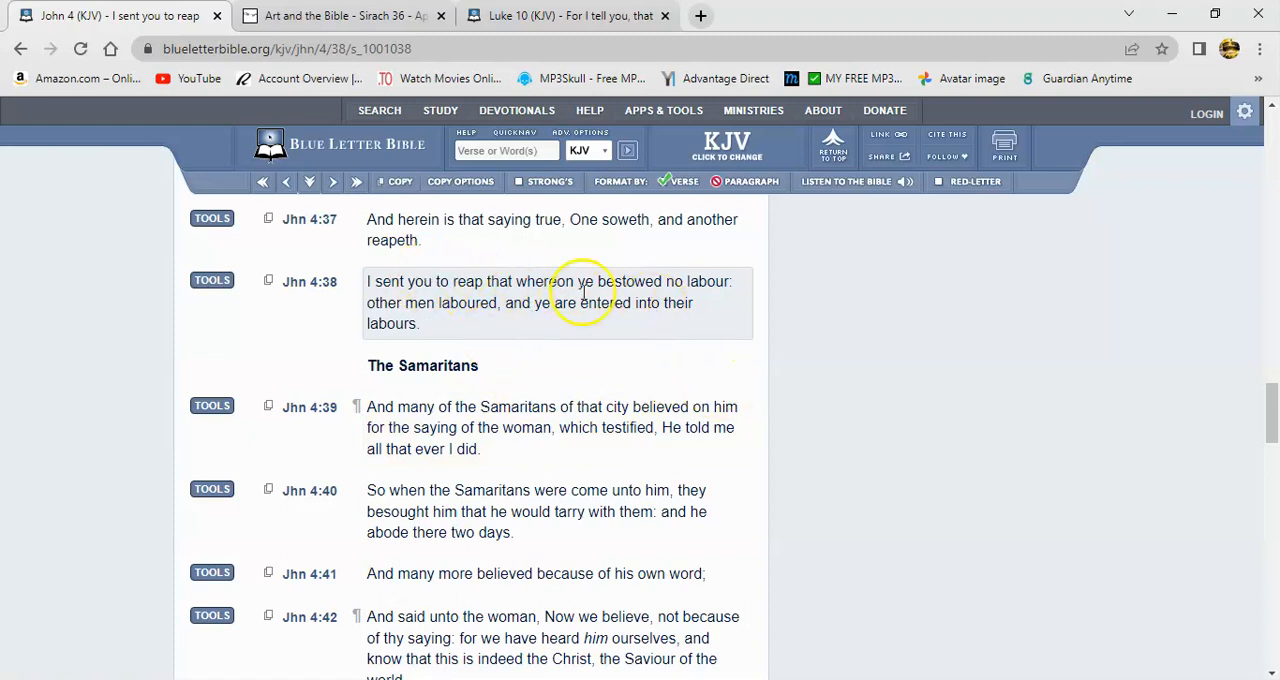
{"action": "mouse_move", "coordinate": [620, 265]}
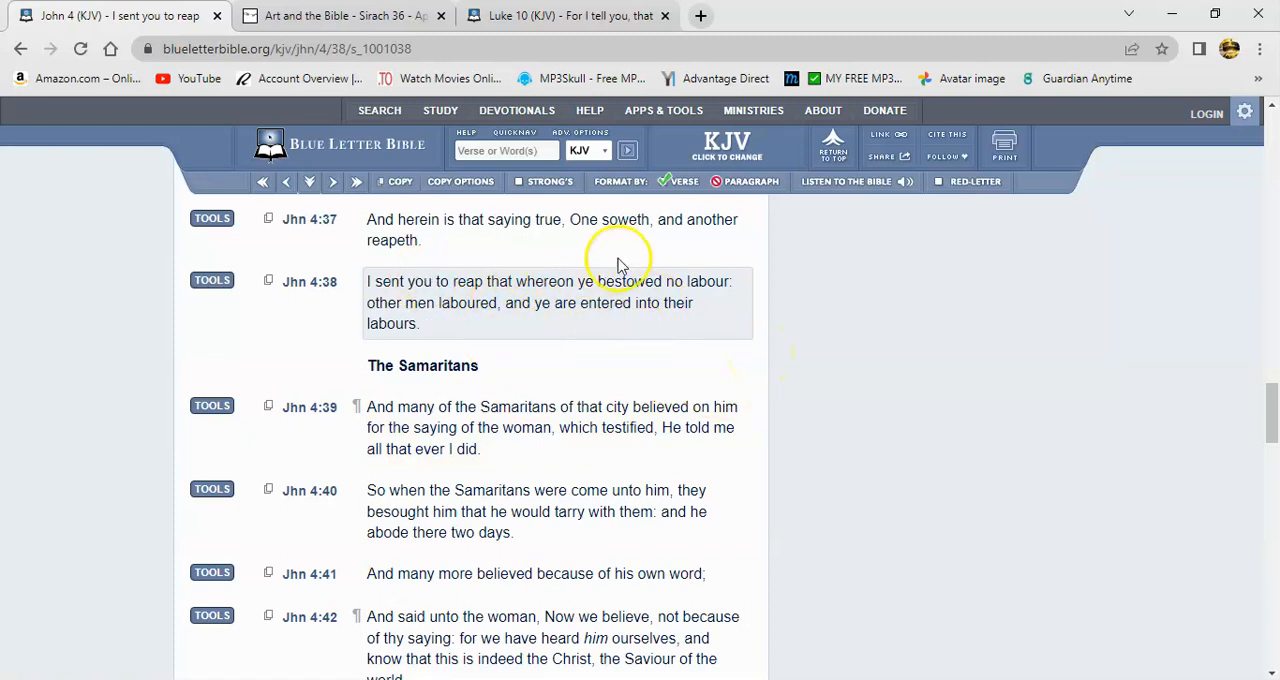
{"action": "mouse_move", "coordinate": [800, 330]}
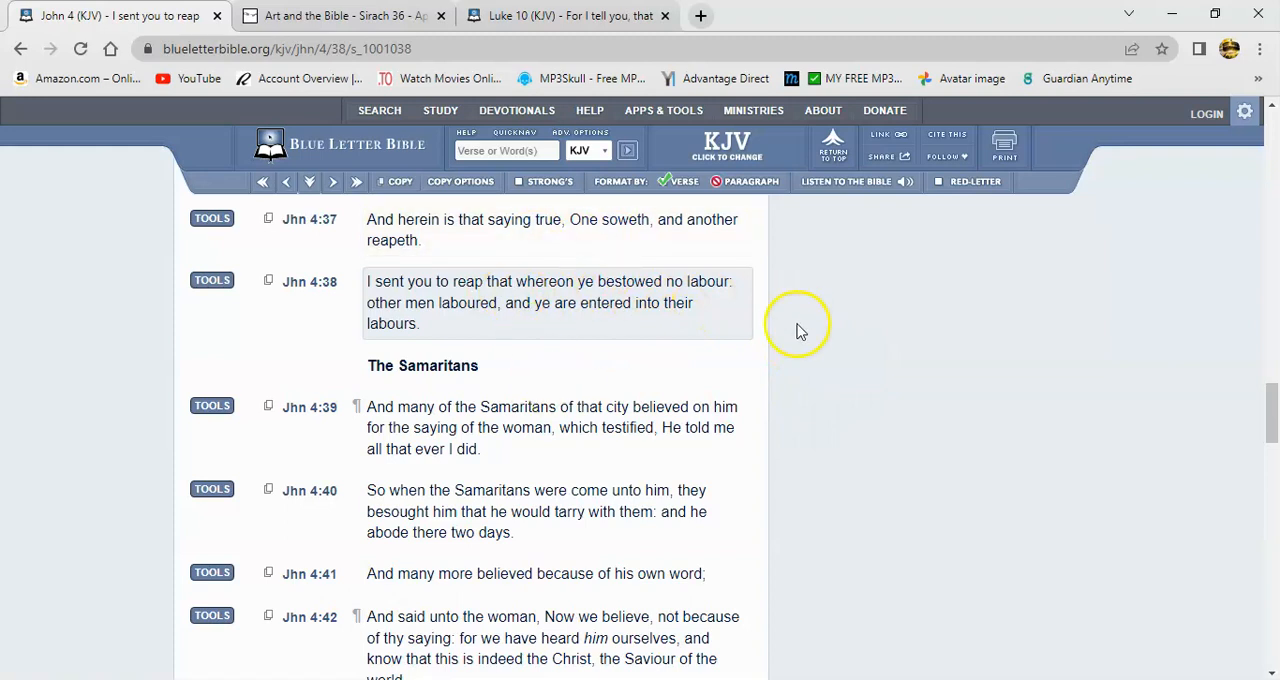
{"action": "mouse_move", "coordinate": [518, 308]}
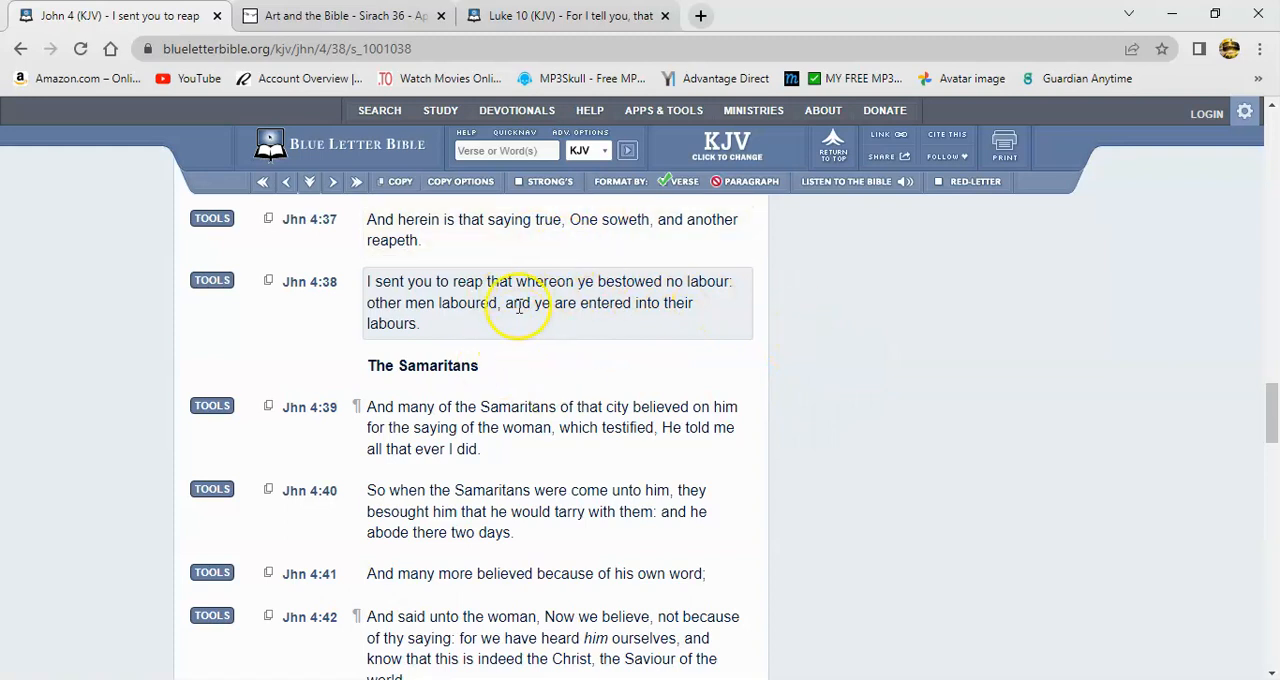
{"action": "mouse_move", "coordinate": [605, 406]}
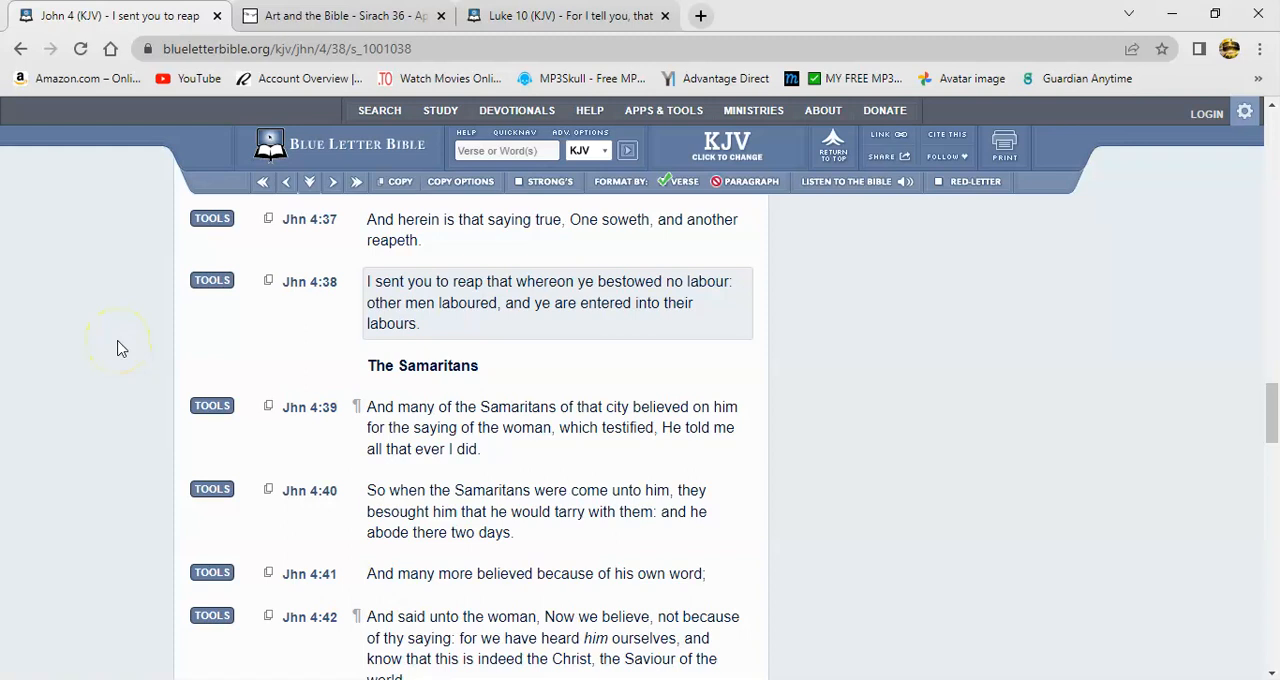
{"action": "mouse_move", "coordinate": [57, 587]}
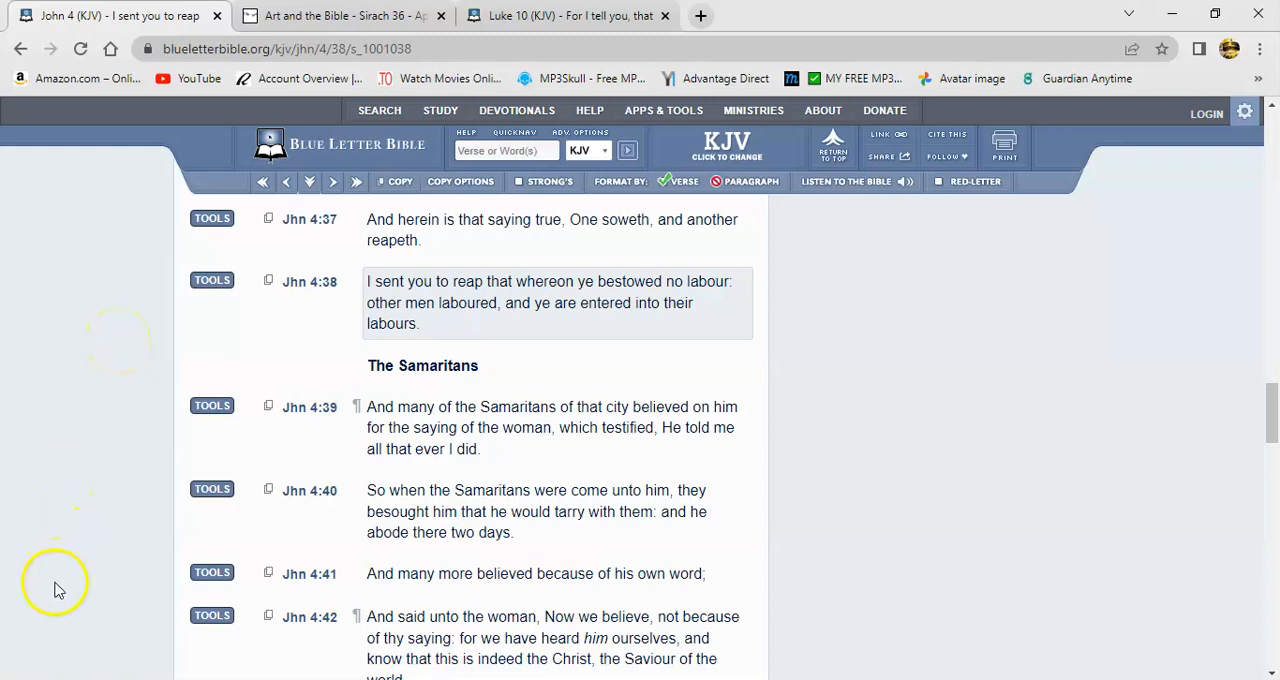